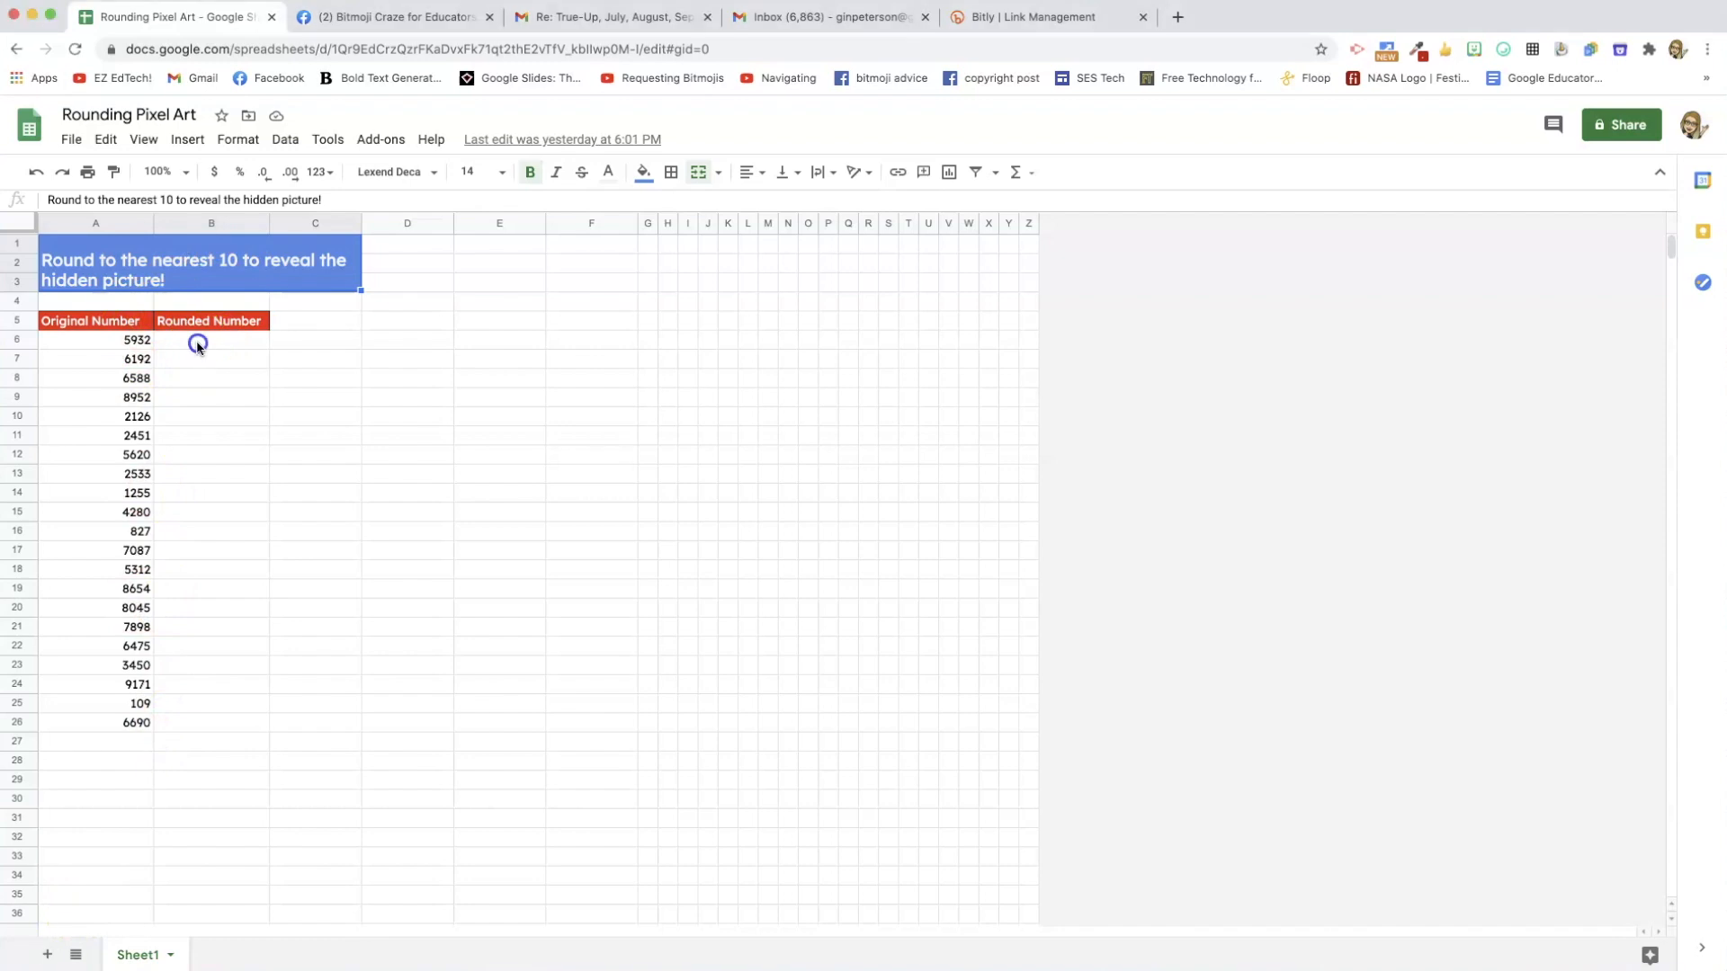
Enter the rounded answers in column B, such as 5930 for 5932, correcting the 6192 answer.
{"action": "left_click", "coordinate": [210, 339]}
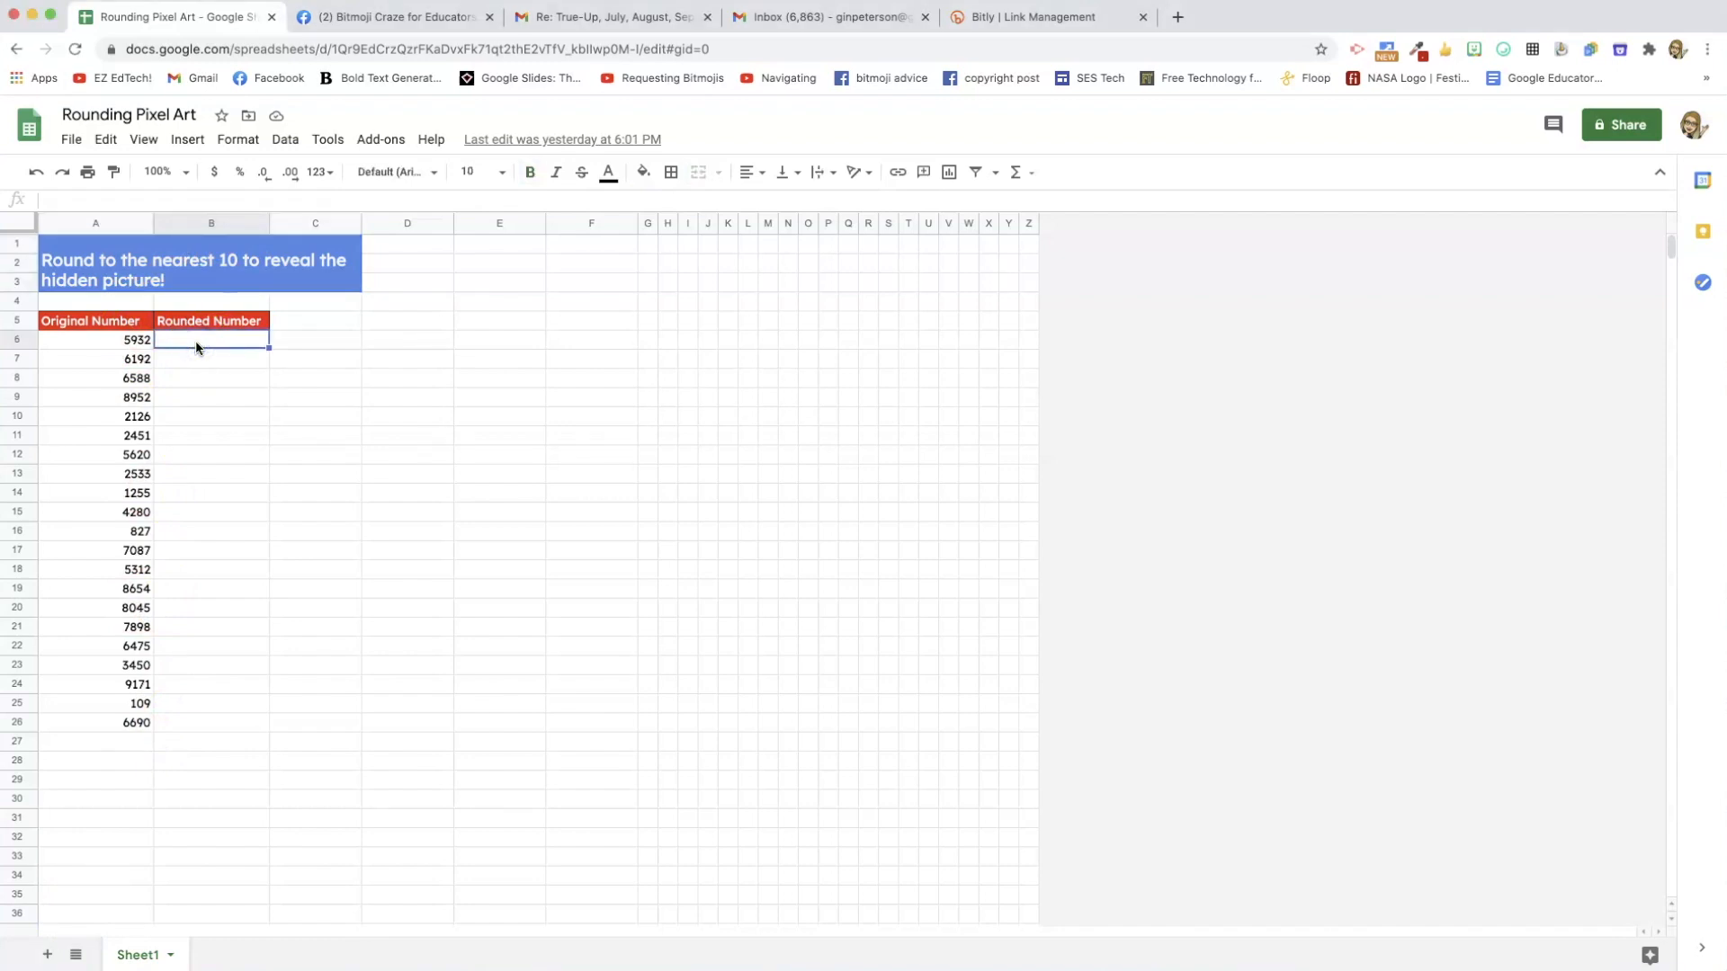
{"action": "type", "text": "5930"}
{"action": "left_click", "coordinate": [211, 359]}
{"action": "type", "text": "6200"}
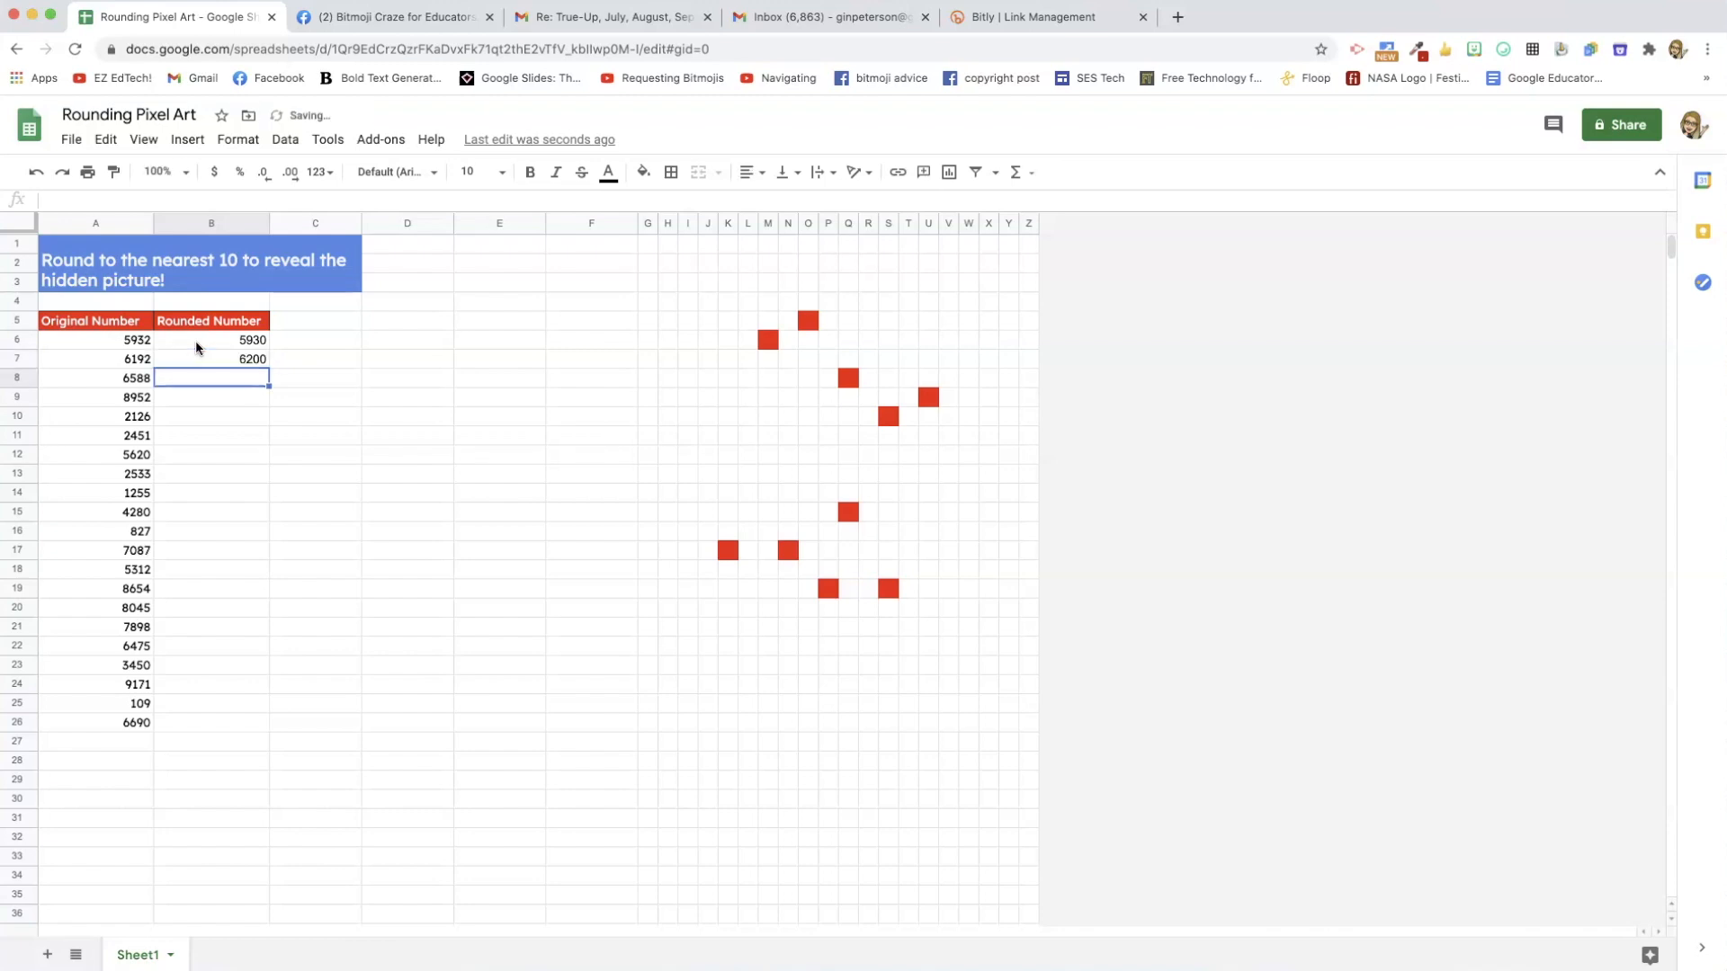
{"action": "left_click", "coordinate": [211, 358]}
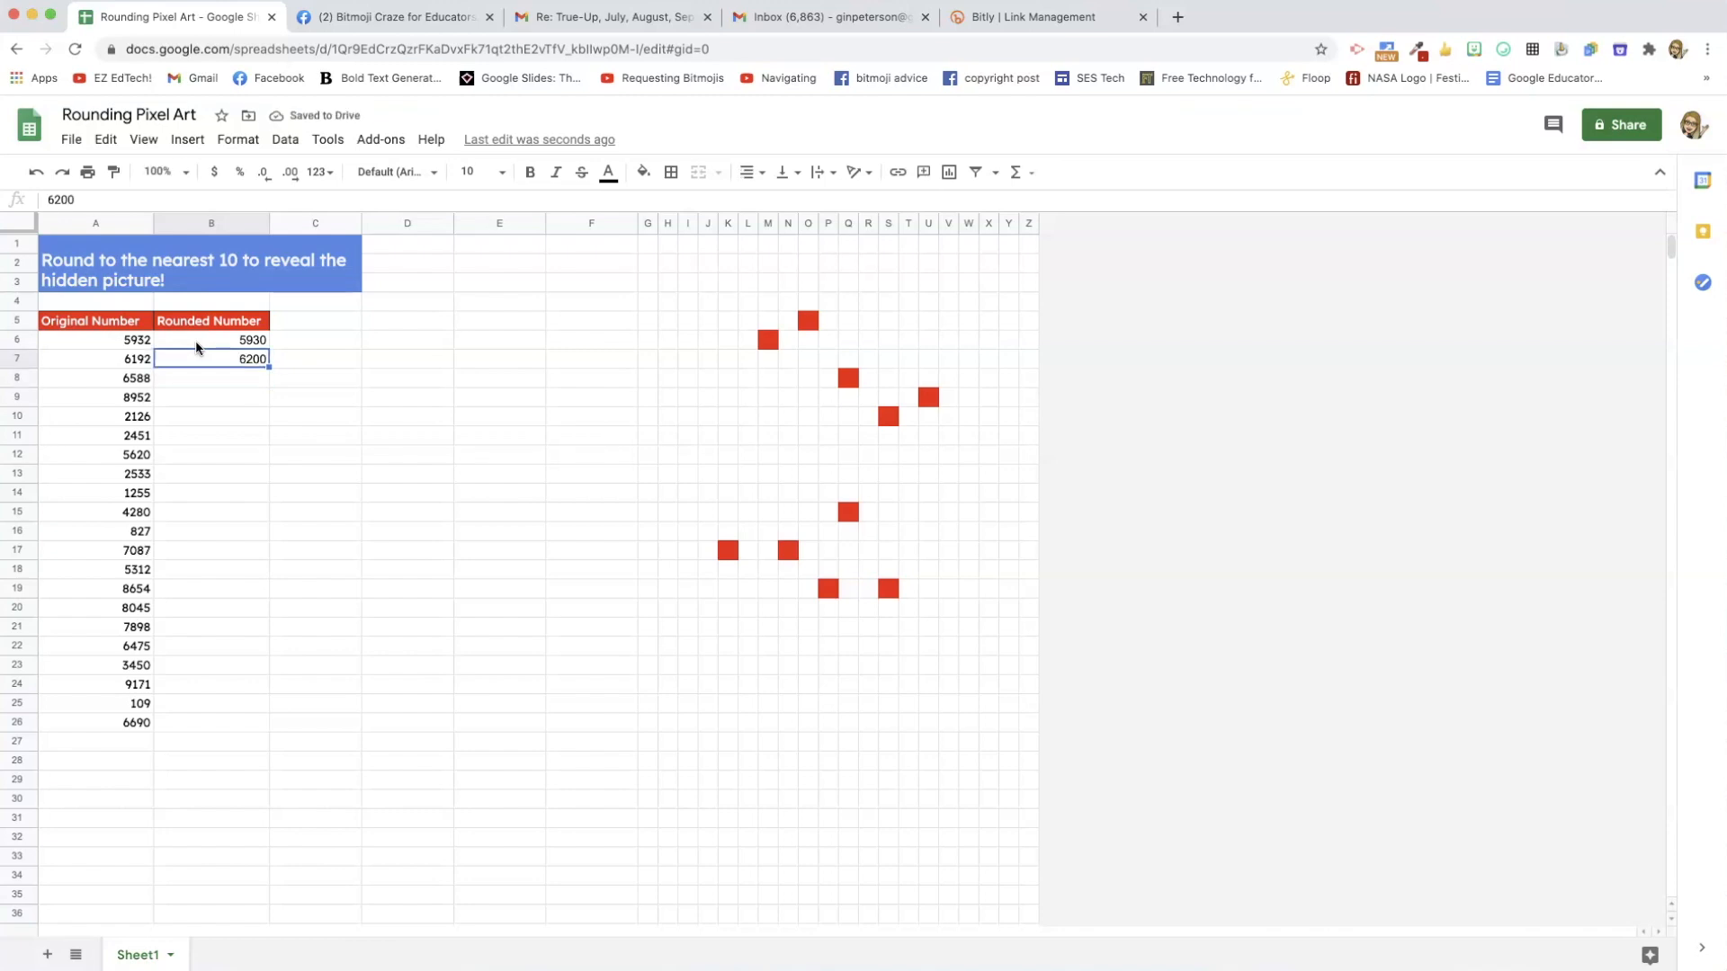
{"action": "type", "text": "619"}
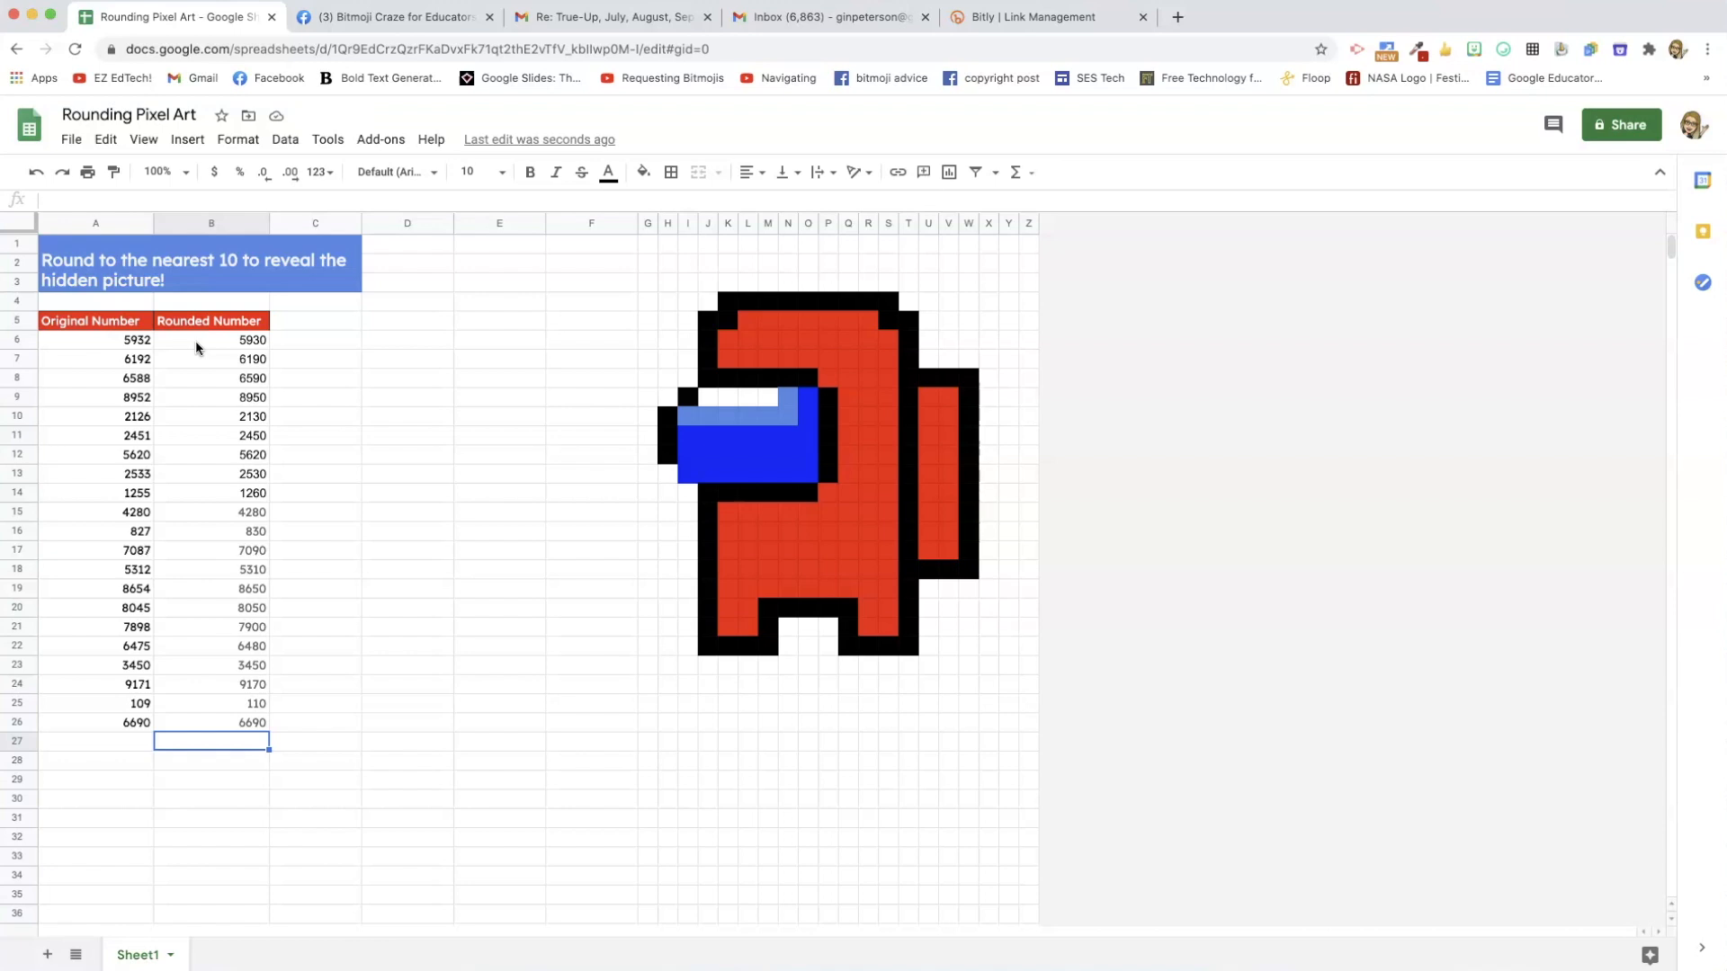
{"action": "left_click", "coordinate": [524, 16]}
{"action": "type", "text": "sheets"}
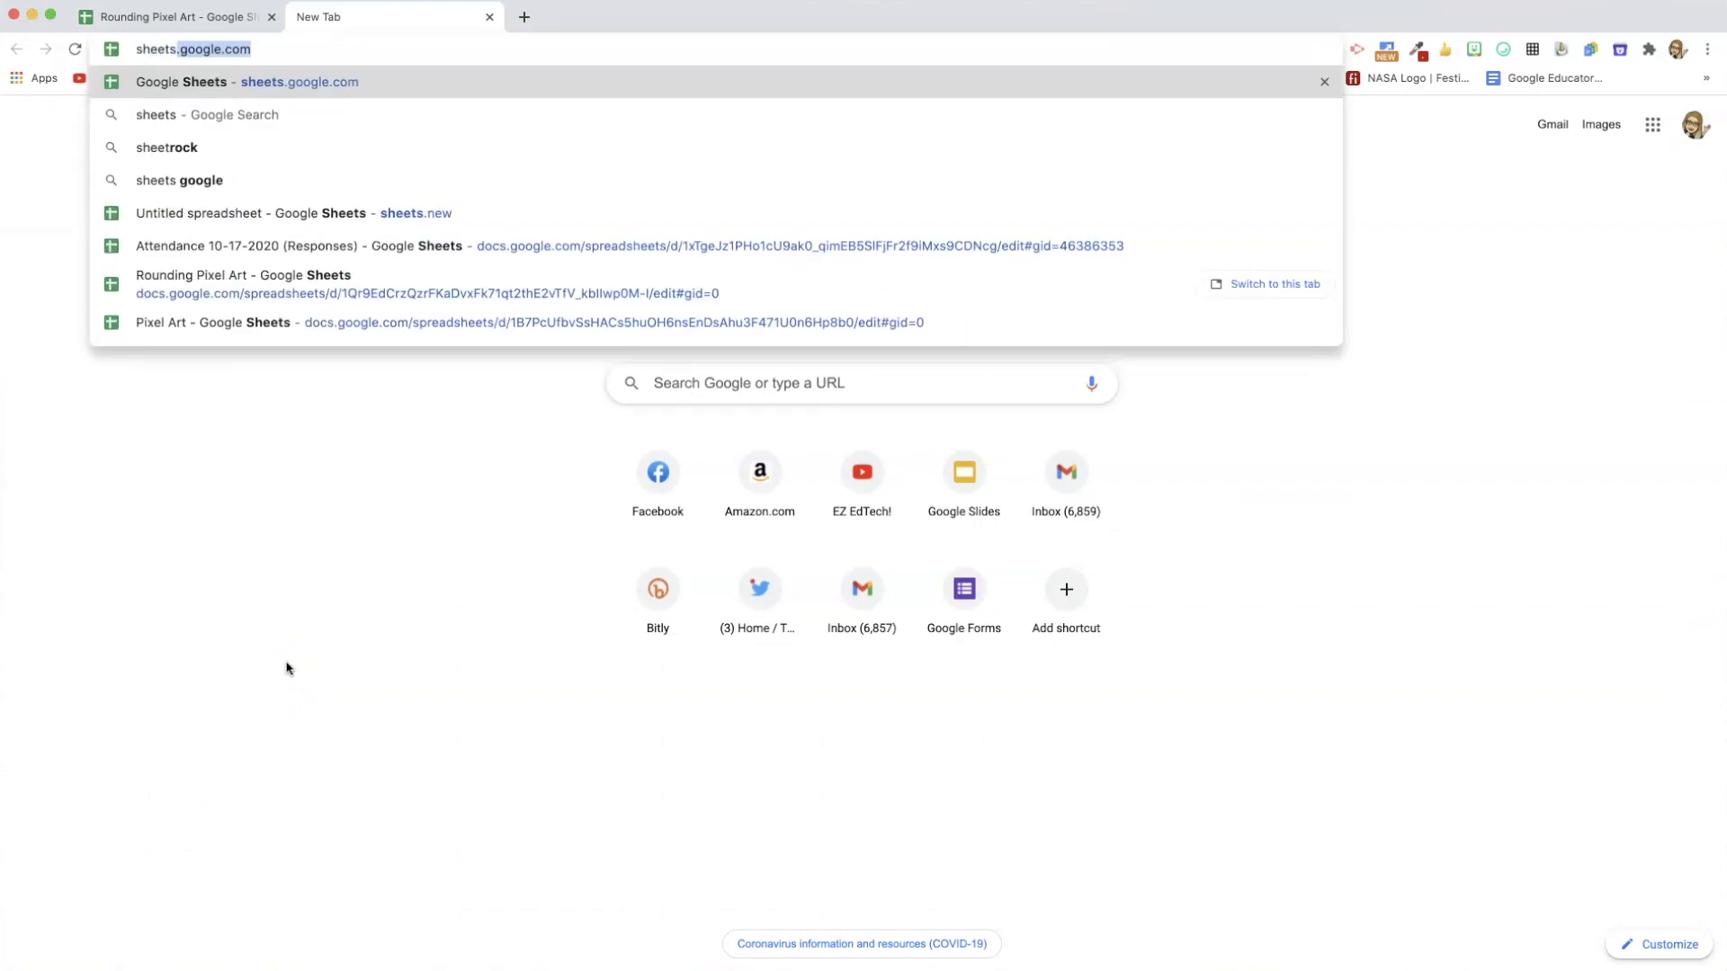
Create a blank spreadsheet with sheets.new and open another empty browser tab.
{"action": "left_click", "coordinate": [293, 212]}
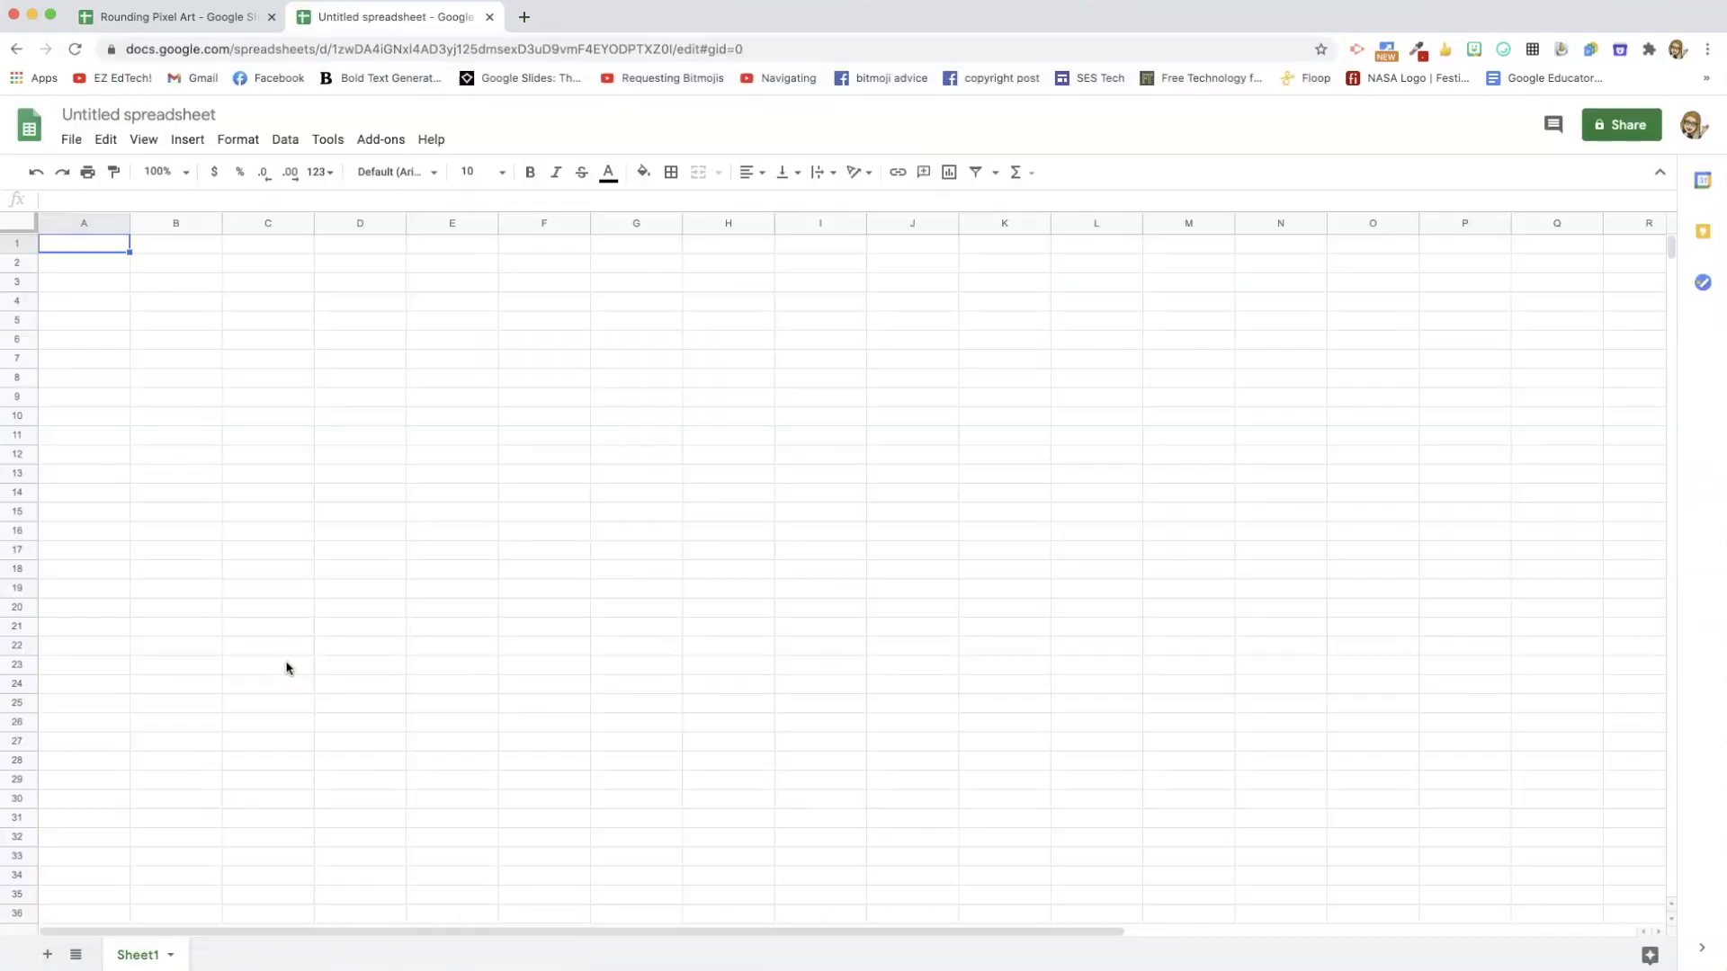
{"action": "mouse_move", "coordinate": [265, 703]}
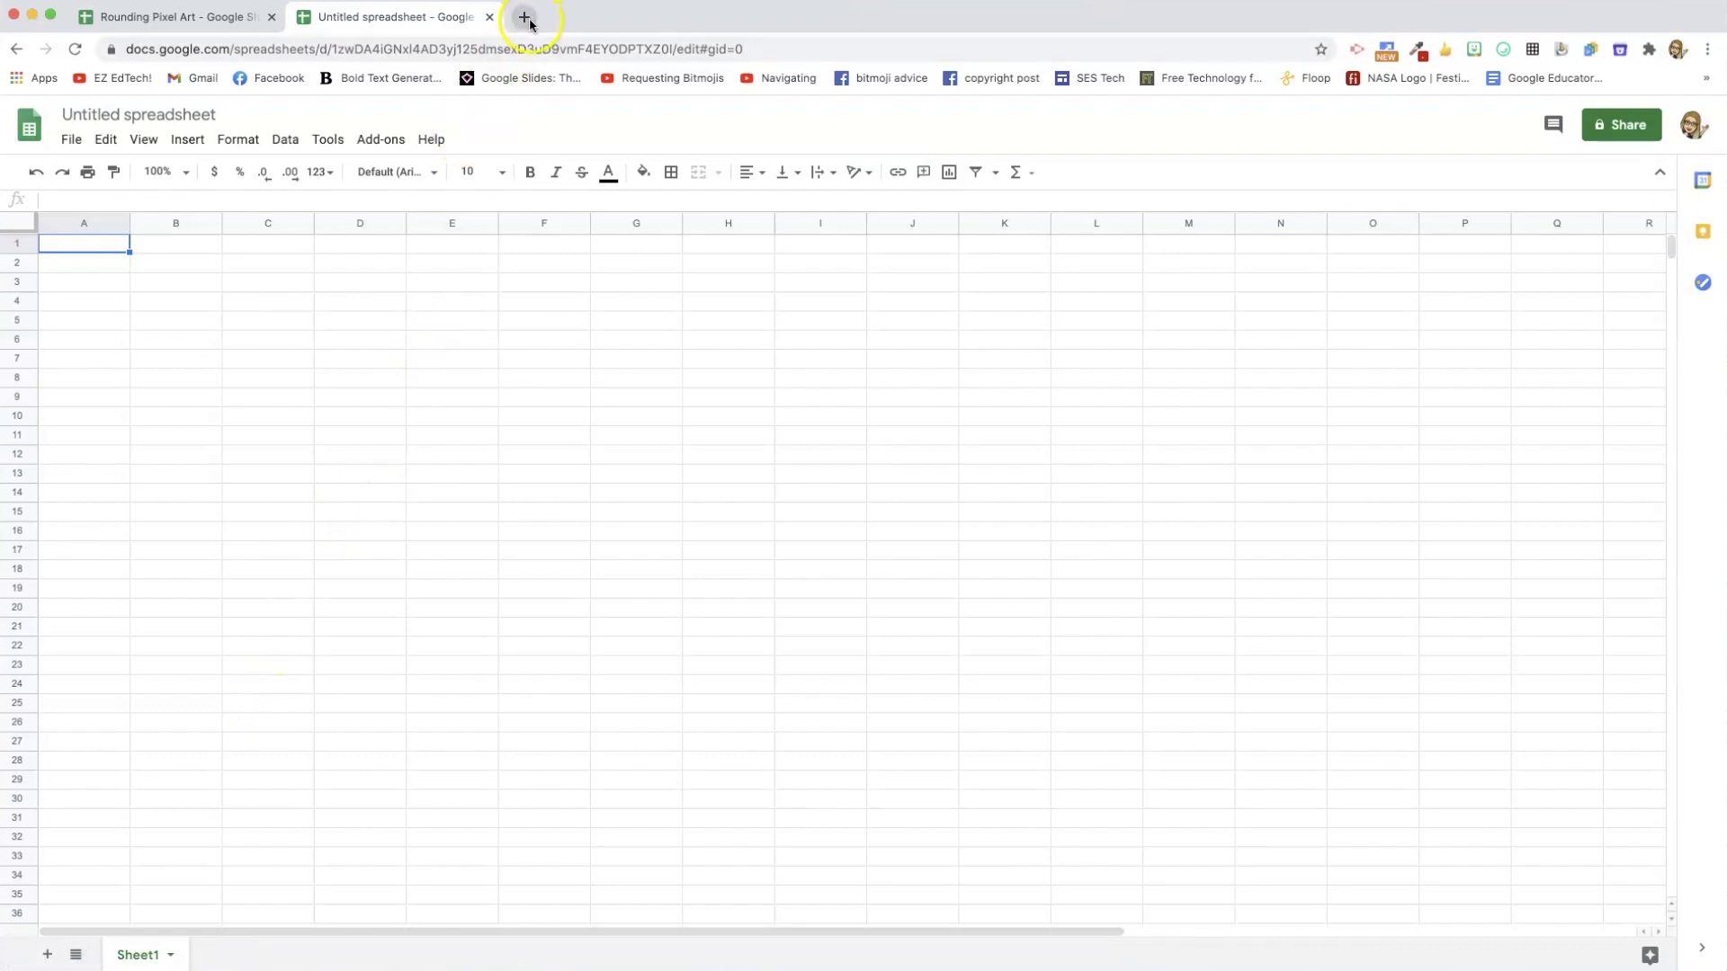
{"action": "left_click", "coordinate": [525, 16]}
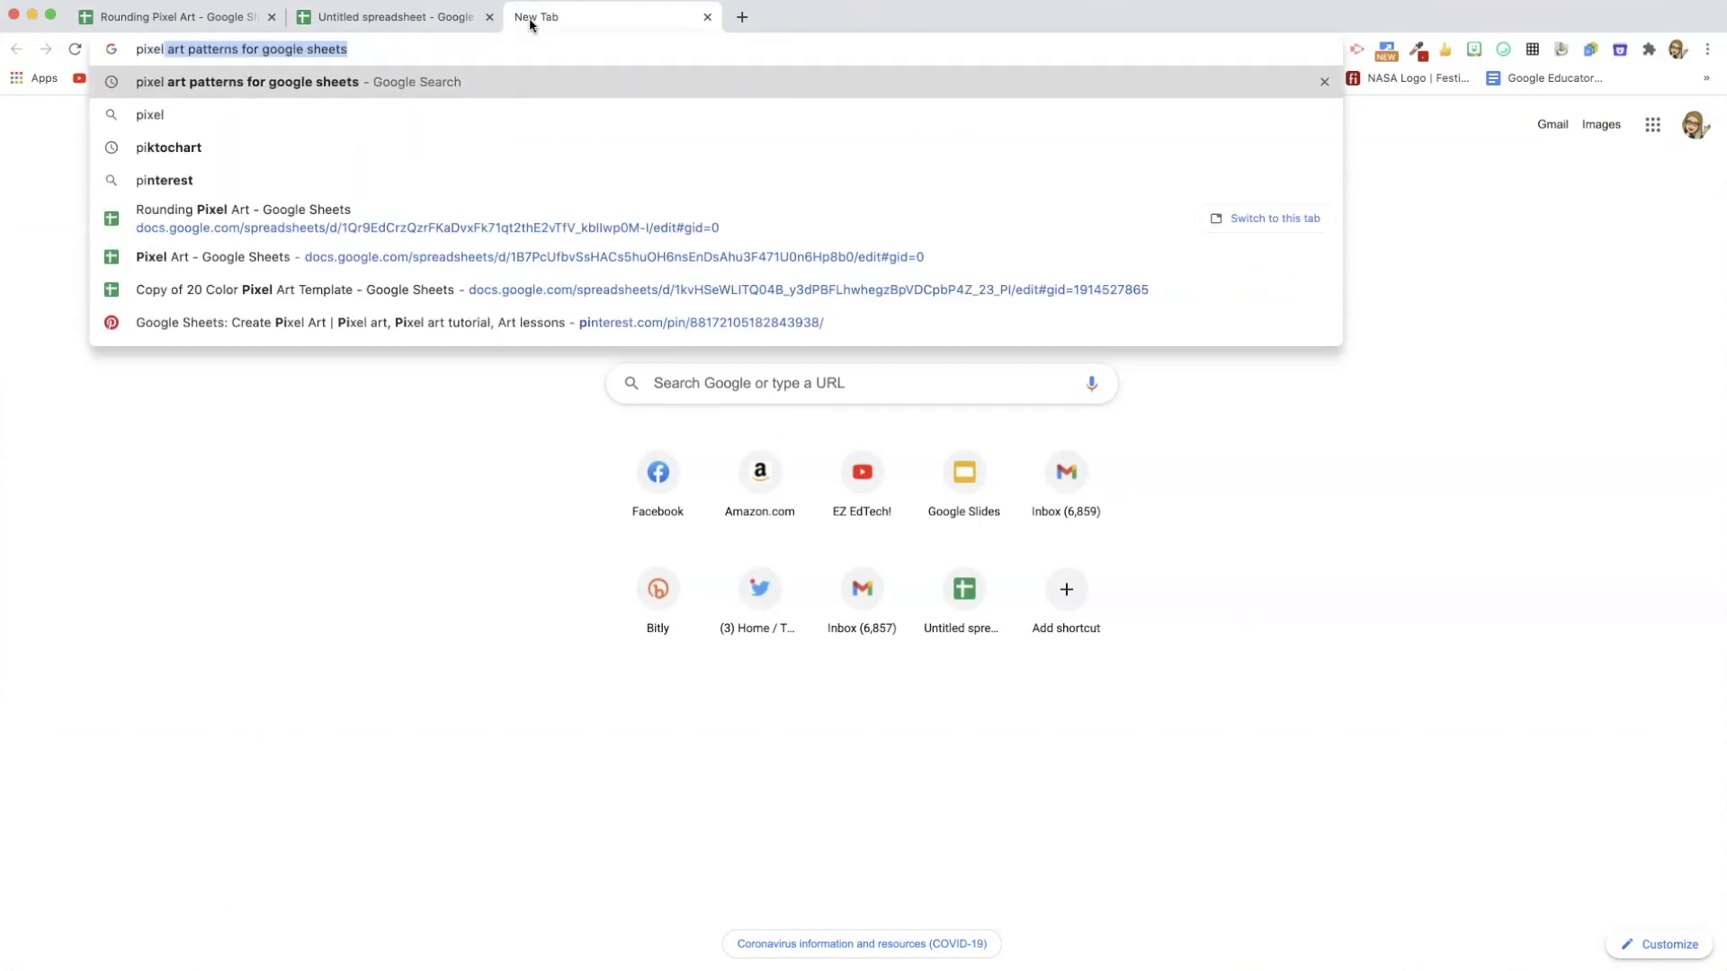
Browse Google Images results for 'among us pixel art patterns'.
{"action": "key", "text": "Return"}
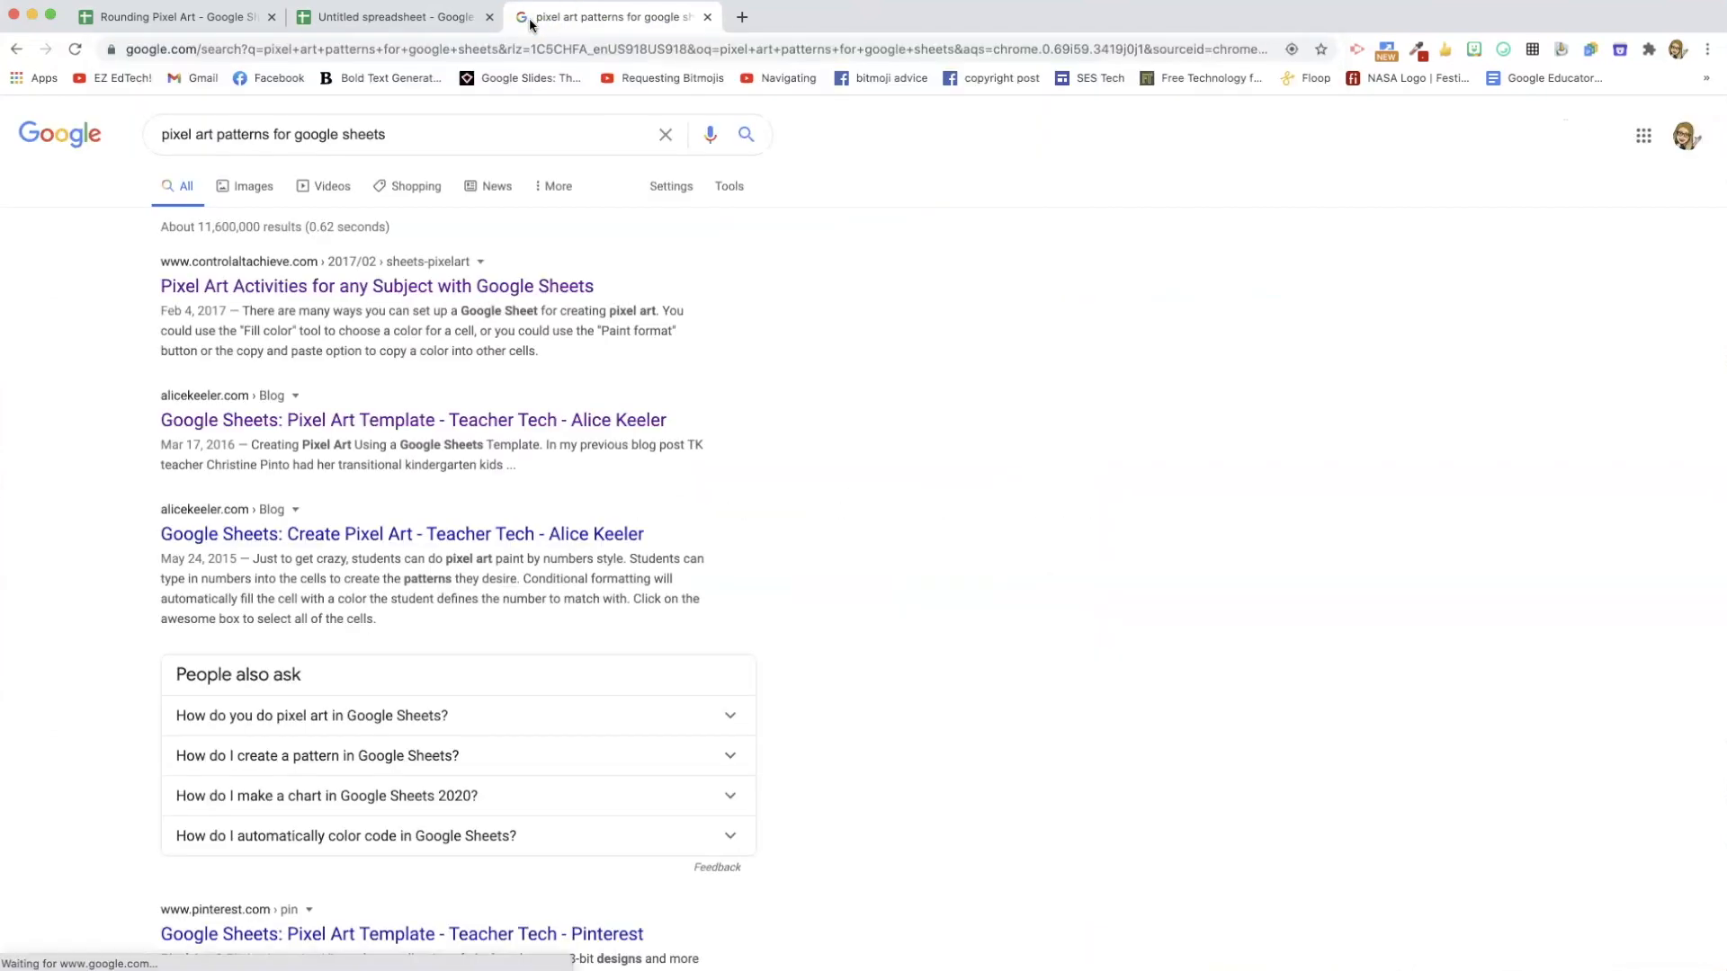
{"action": "left_click", "coordinate": [252, 185]}
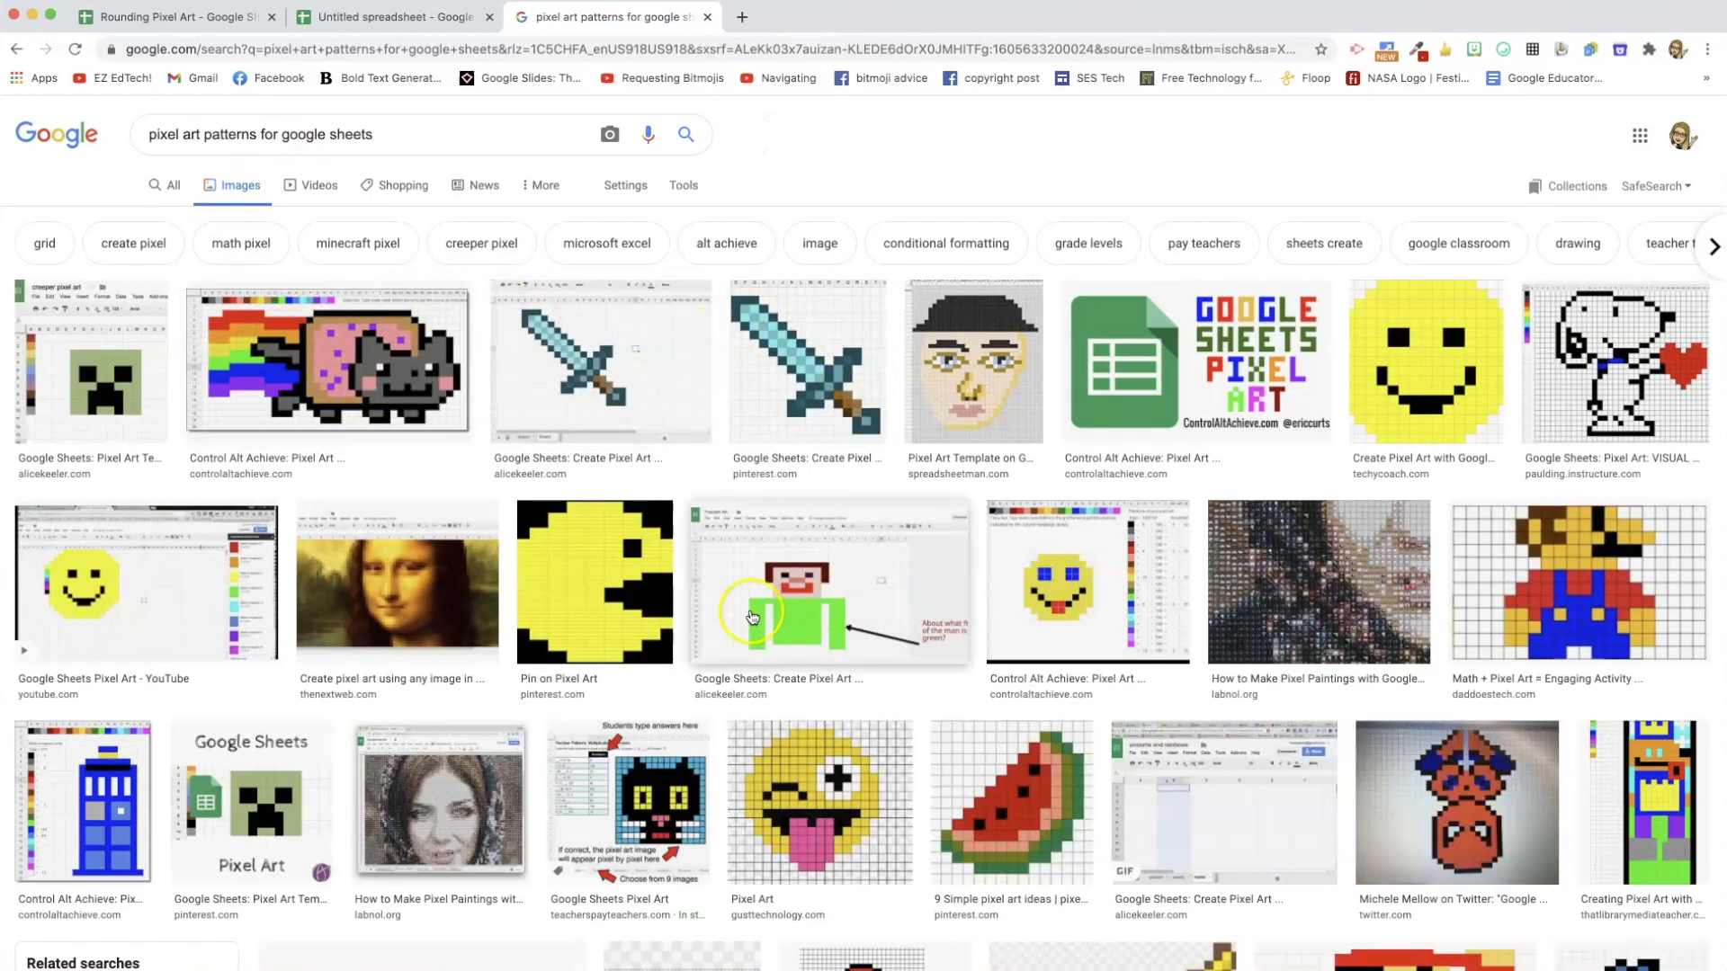
{"action": "mouse_move", "coordinate": [1619, 331]}
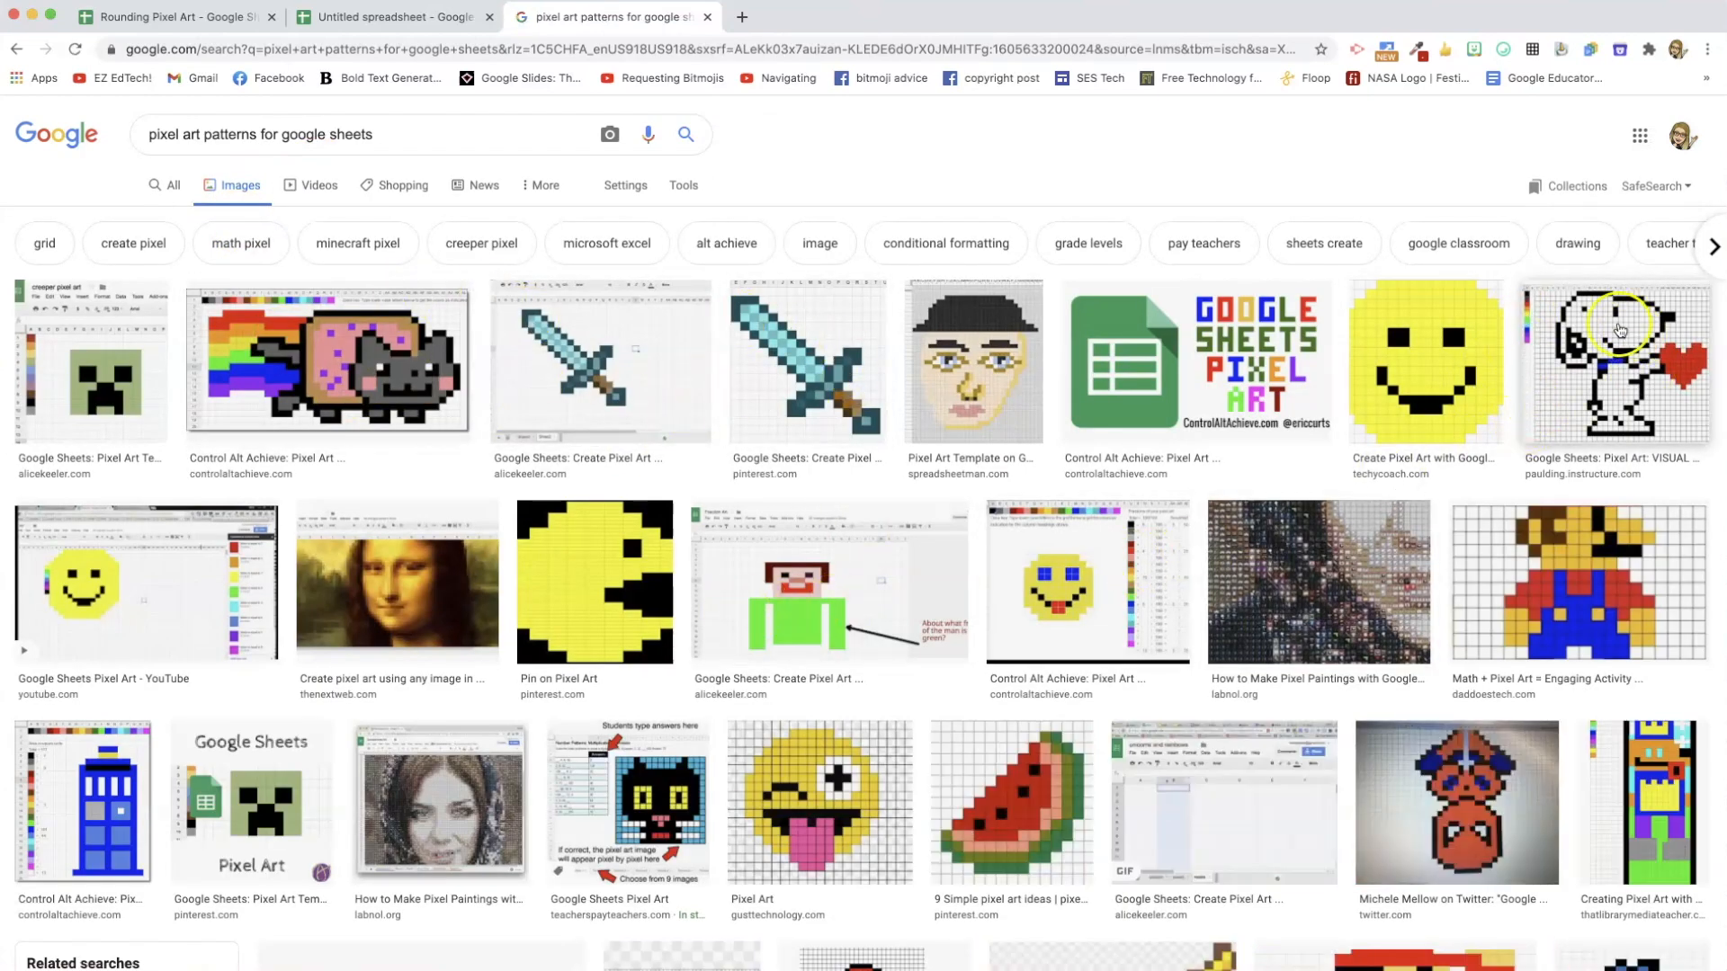
{"action": "mouse_move", "coordinate": [1424, 385]}
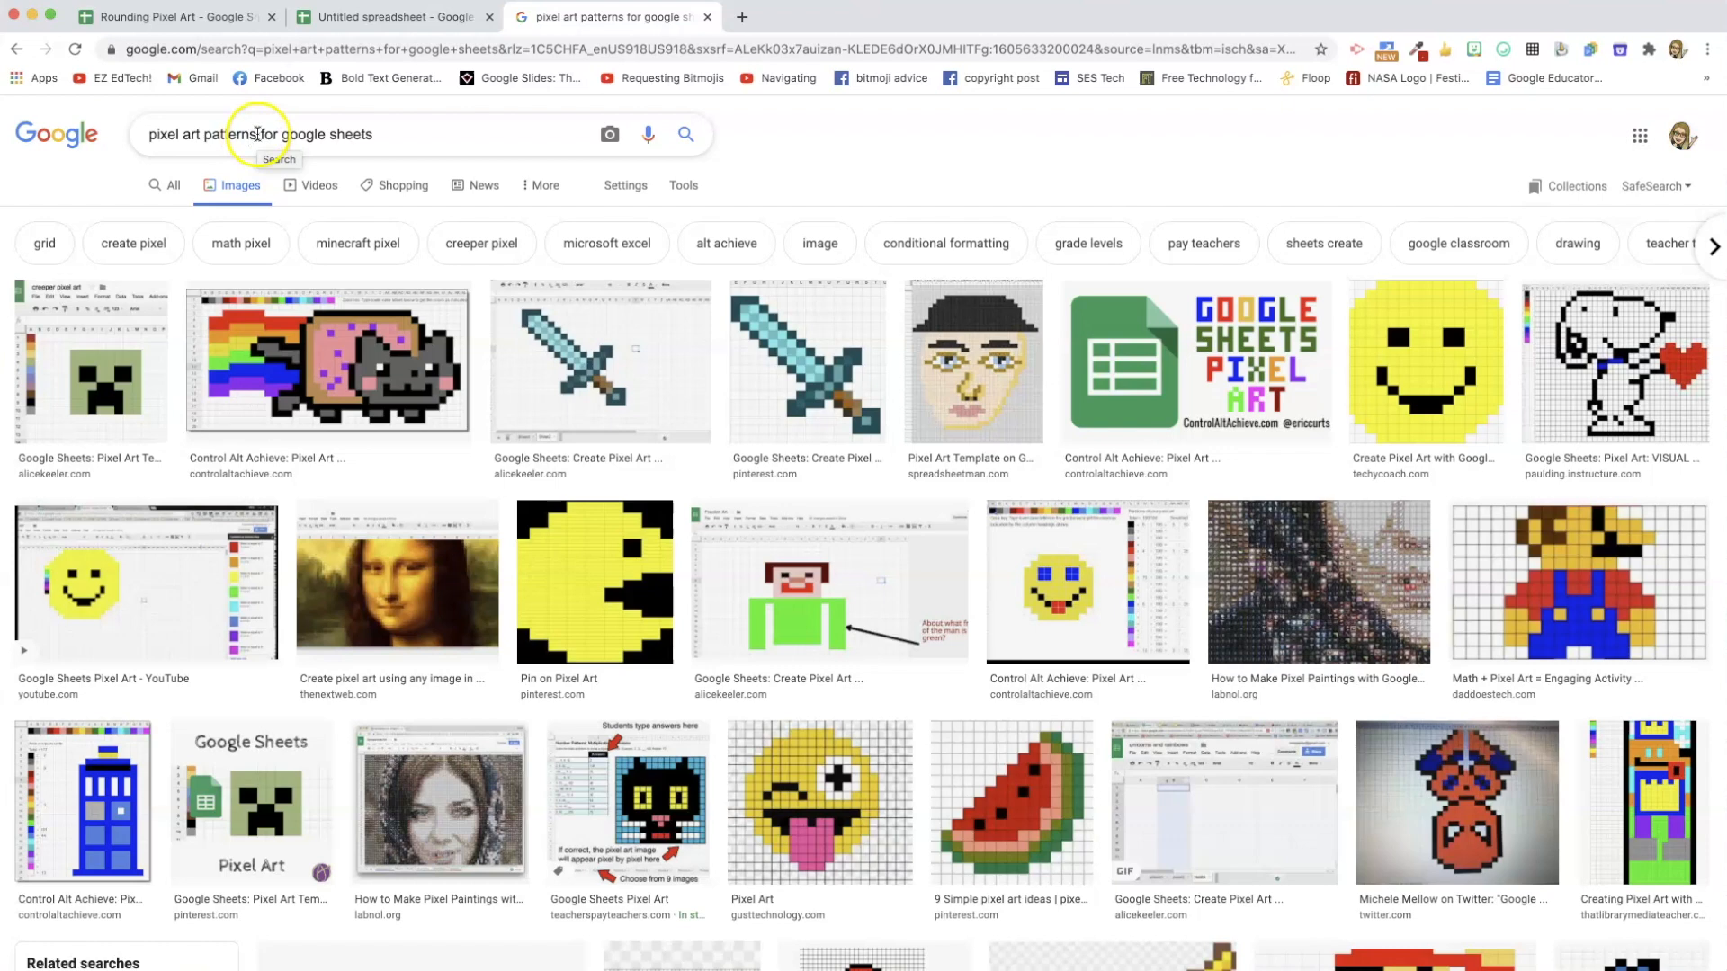
{"action": "mouse_move", "coordinate": [735, 147]}
{"action": "type", "text": "among us "}
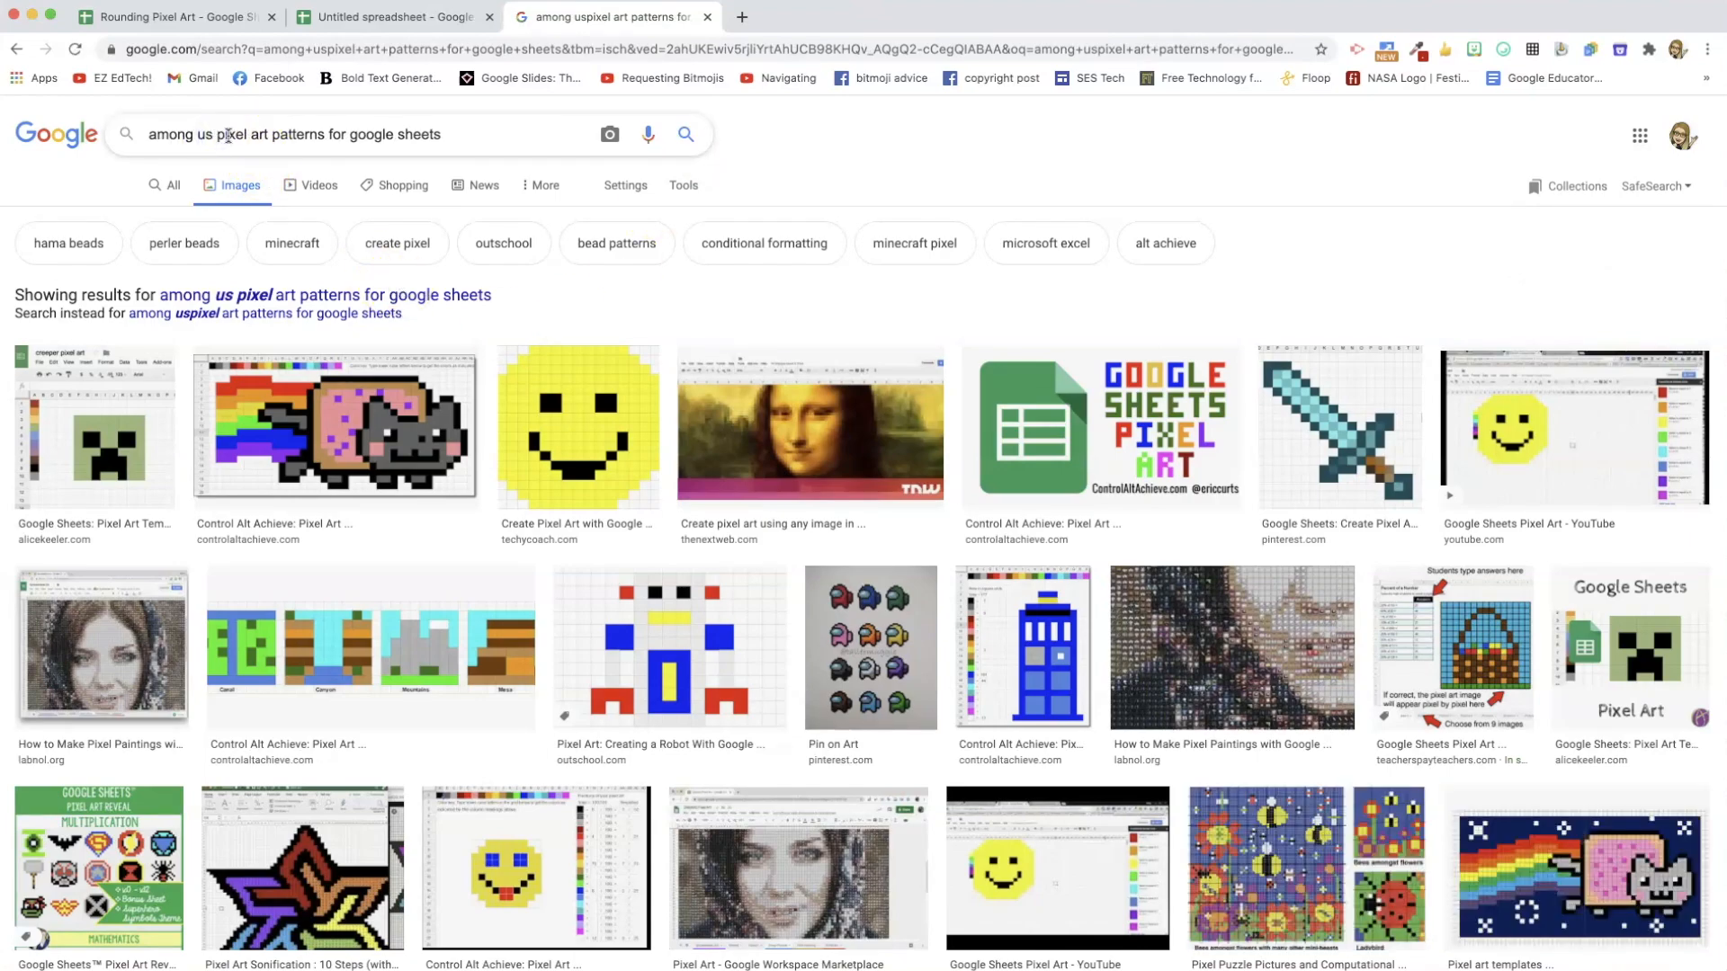
{"action": "scroll", "scroll_direction": "down", "scroll_amount": 3}
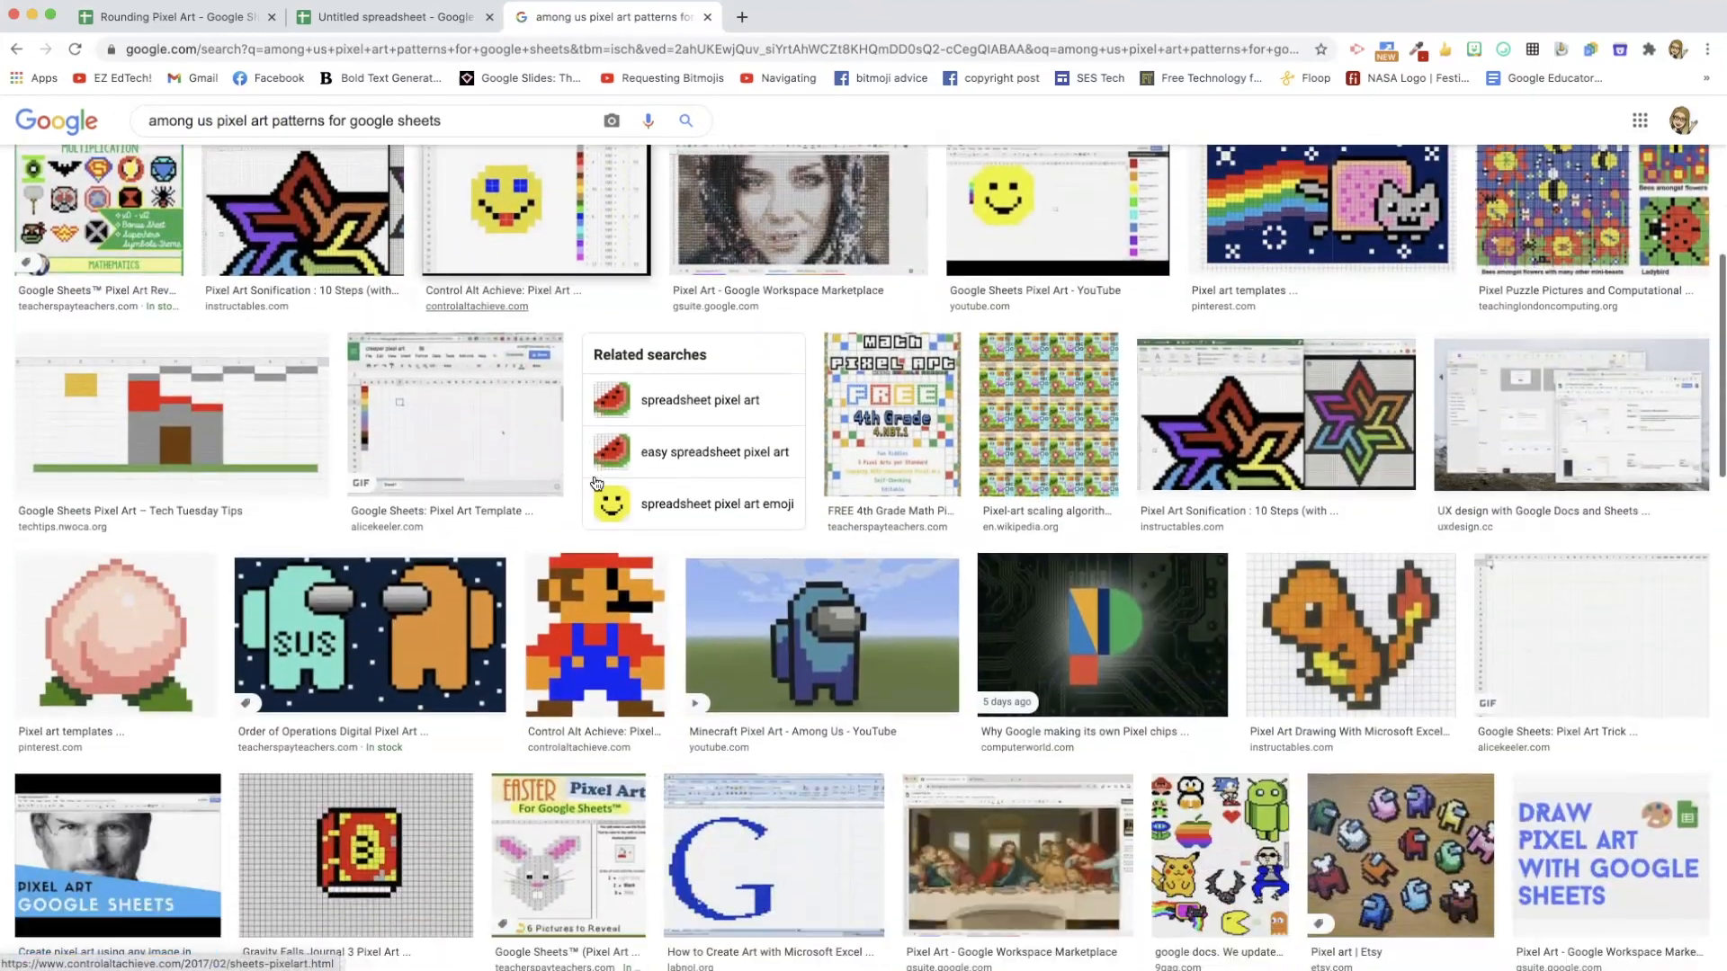
{"action": "scroll", "scroll_direction": "down", "scroll_amount": 3}
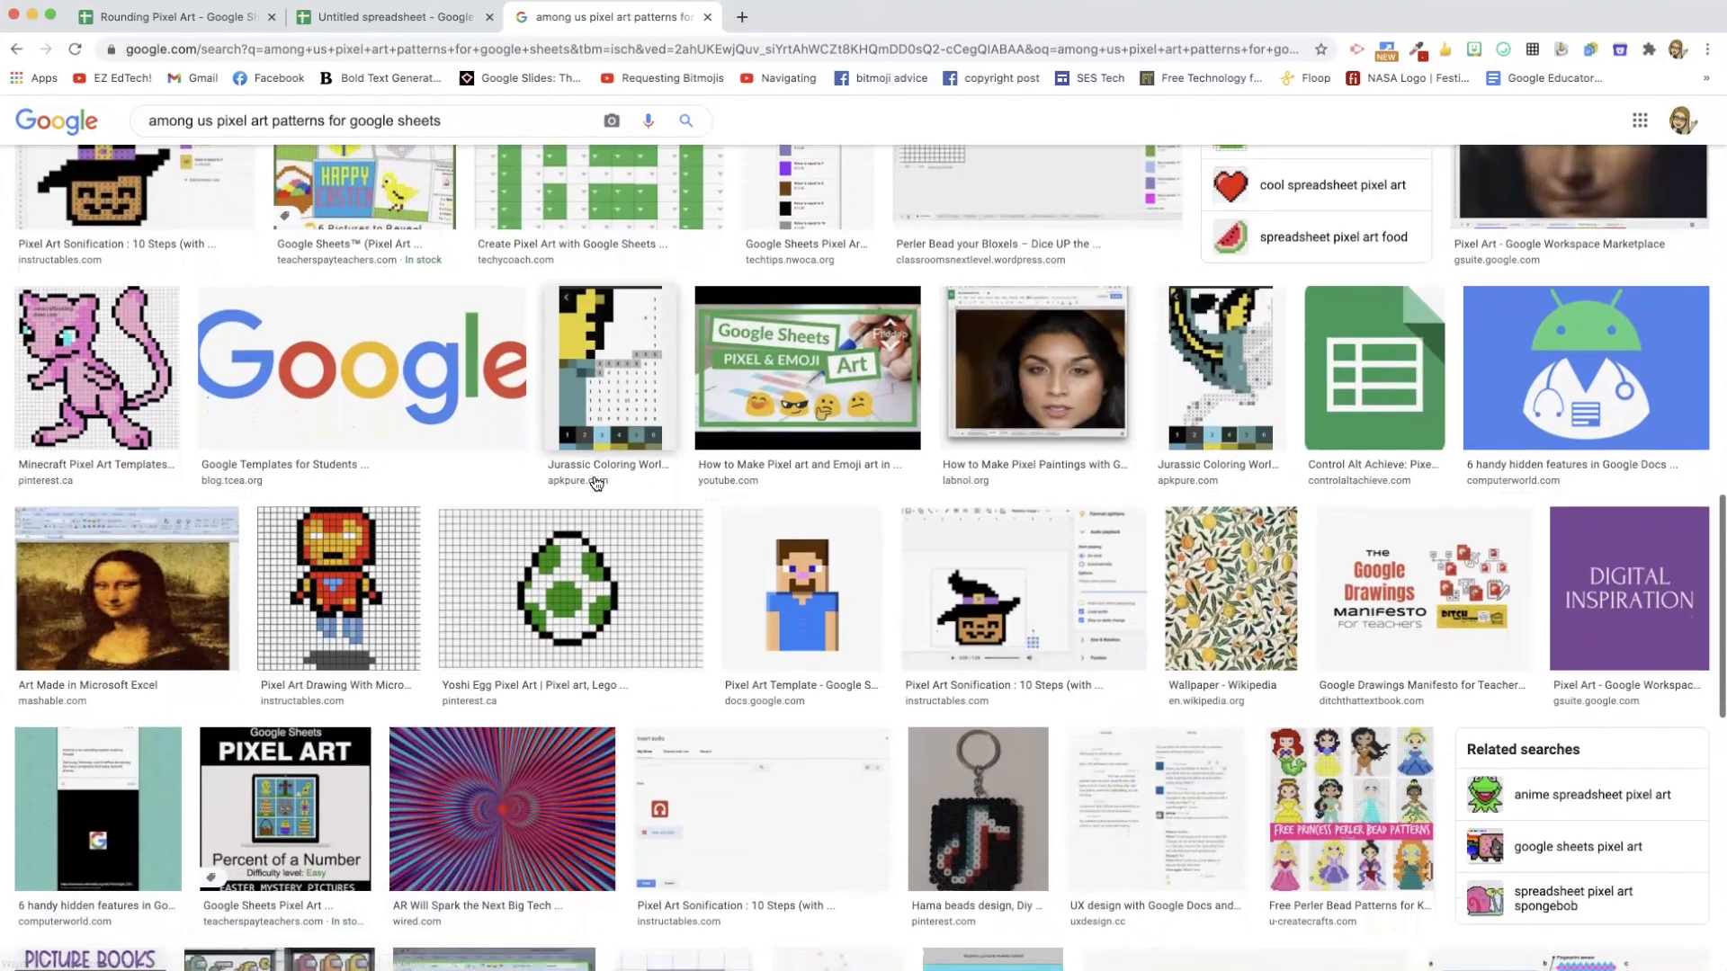
{"action": "scroll", "scroll_direction": "up", "scroll_amount": 3}
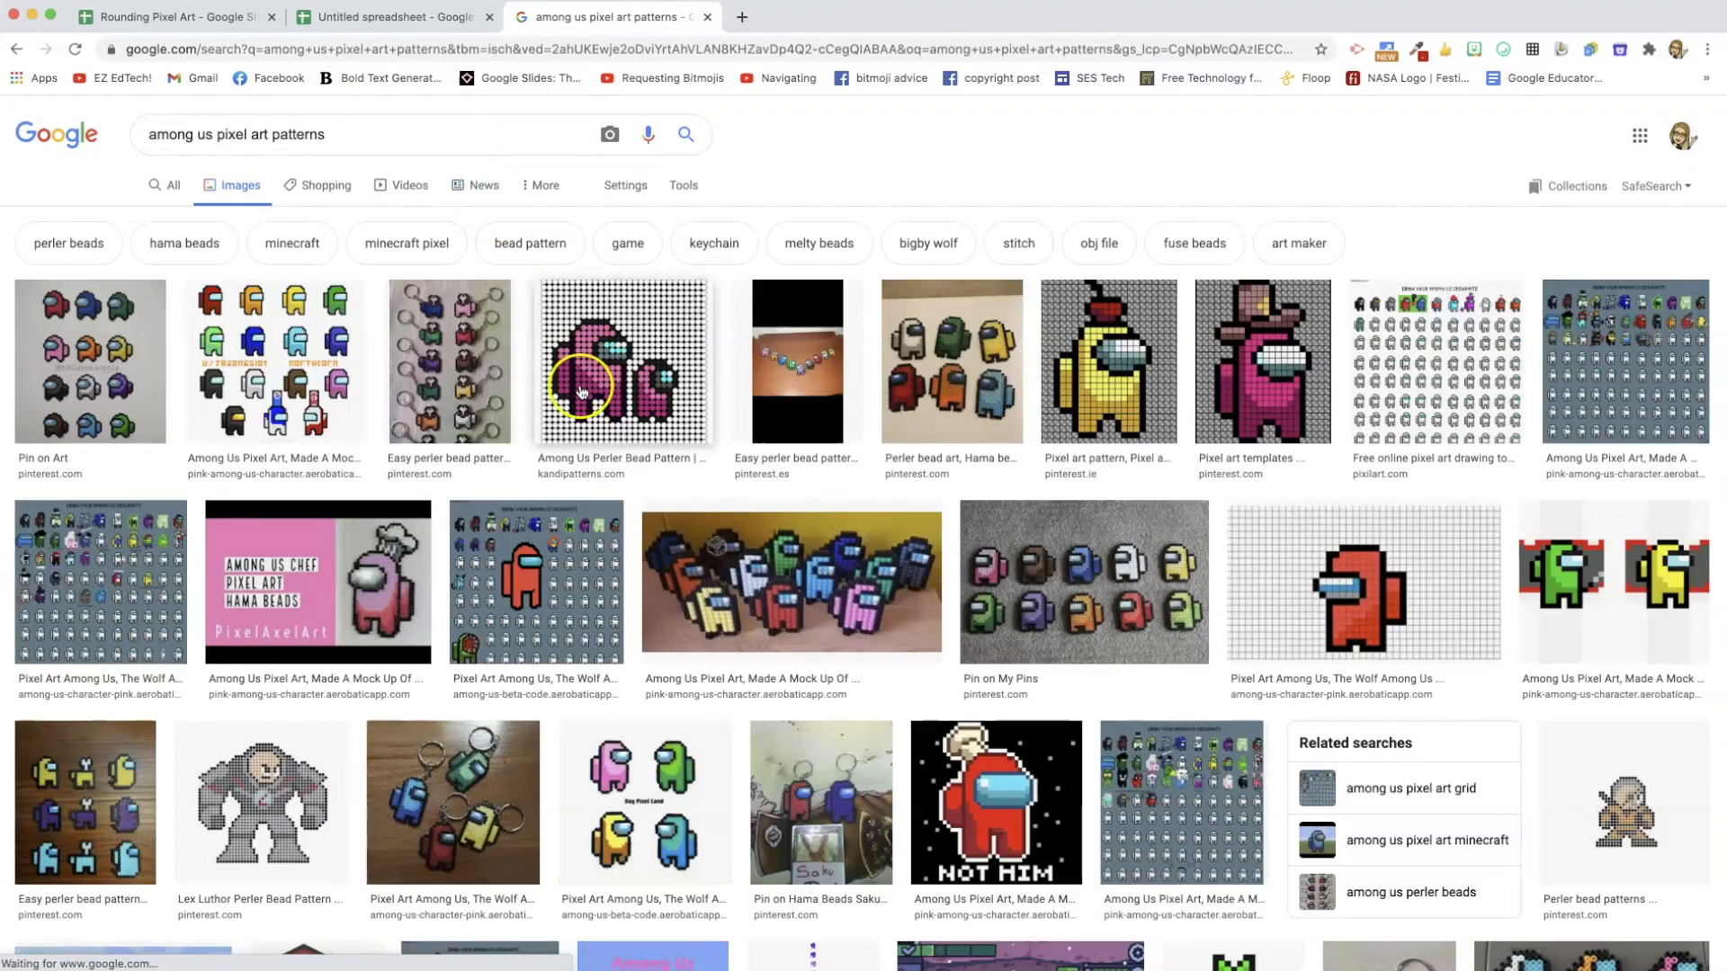
{"action": "mouse_move", "coordinate": [1163, 573]}
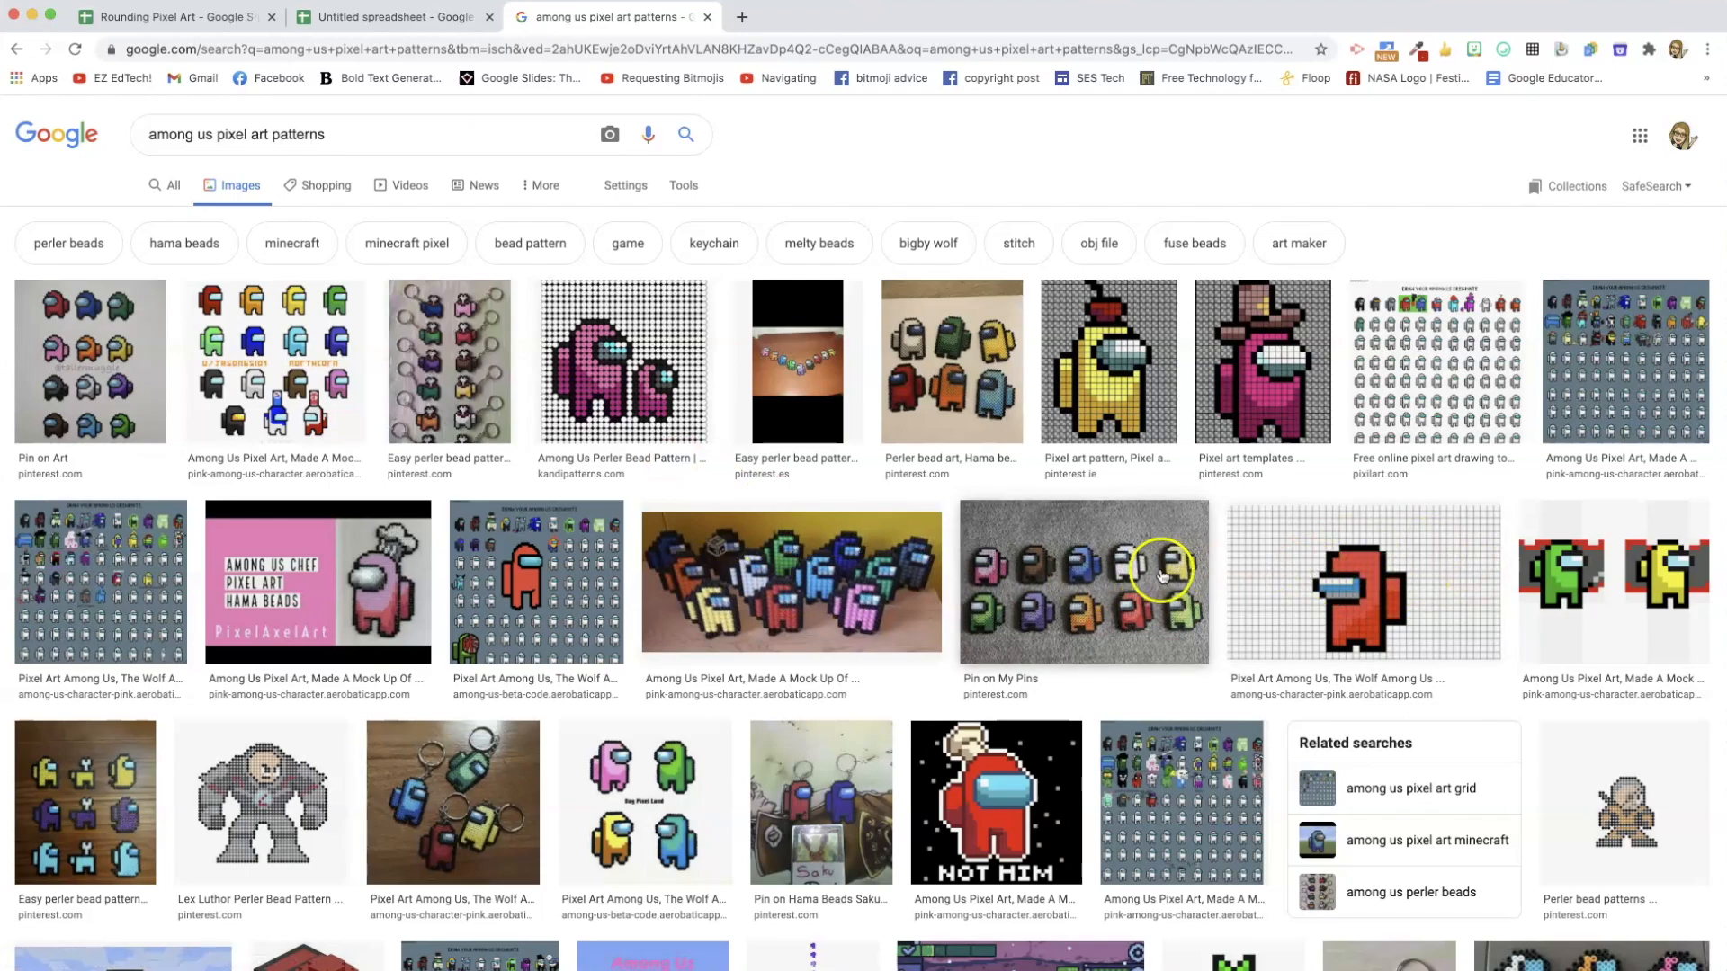
{"action": "scroll", "scroll_direction": "down", "scroll_amount": 3}
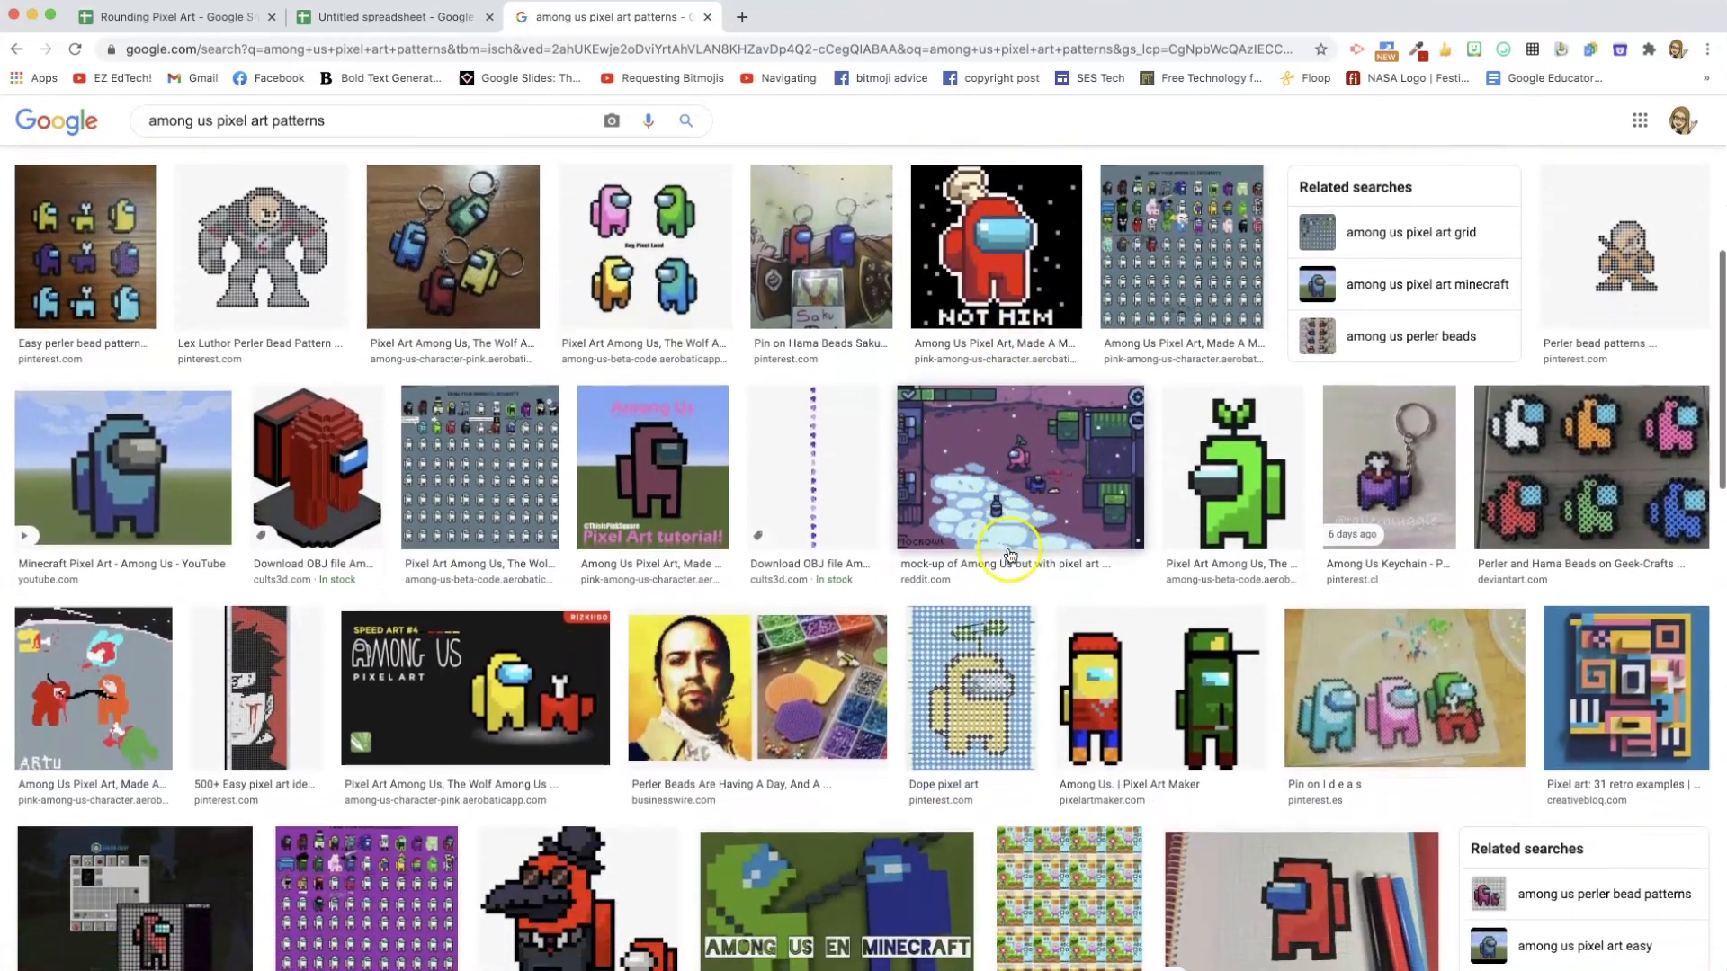
{"action": "scroll", "scroll_direction": "down", "scroll_amount": 3}
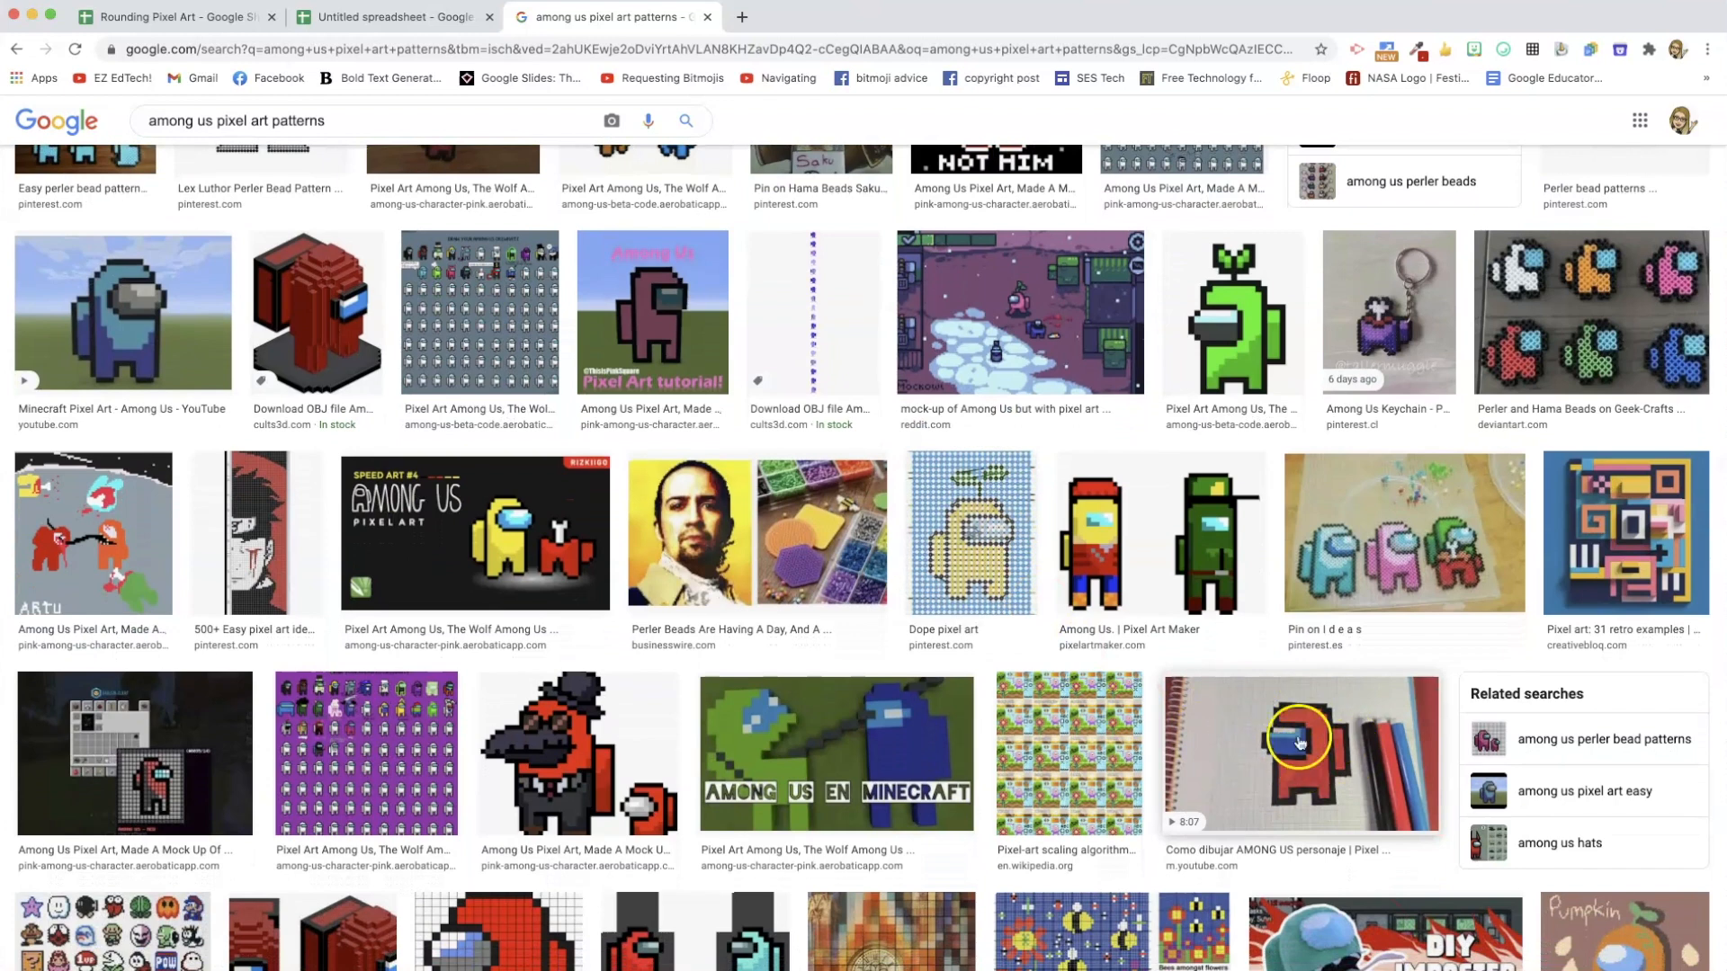
{"action": "mouse_move", "coordinate": [1295, 740]}
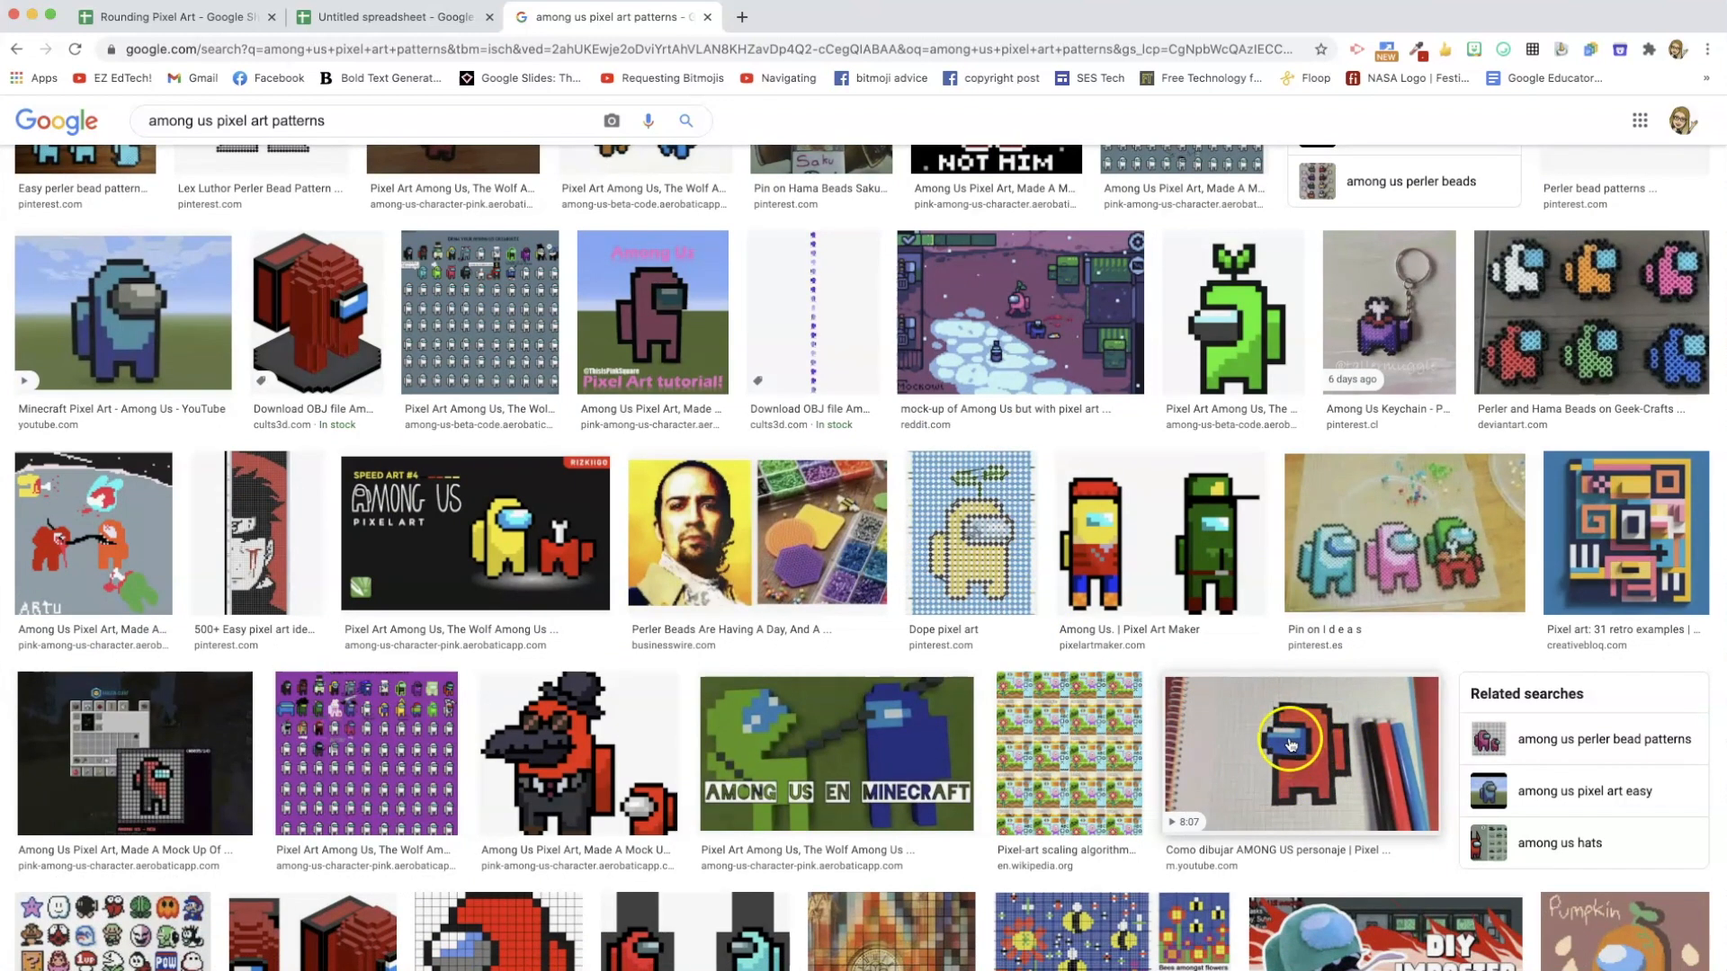
{"action": "mouse_move", "coordinate": [1041, 554]}
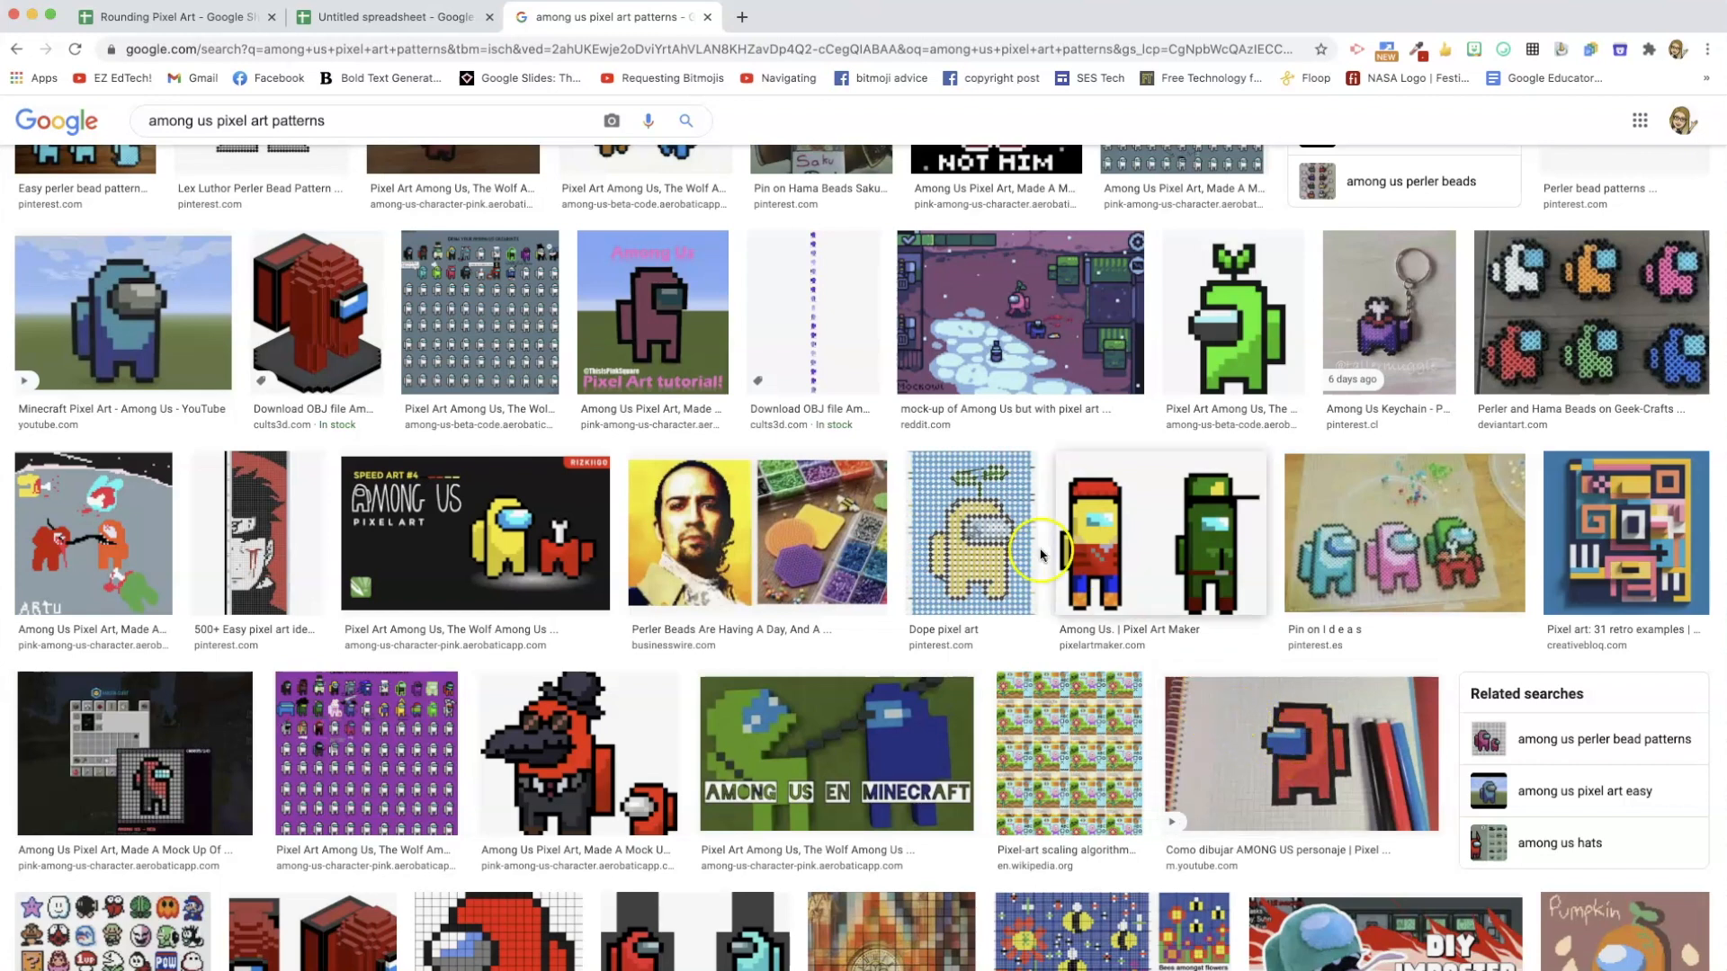
Switch back to the Untitled spreadsheet tab.
{"action": "left_click", "coordinate": [391, 16]}
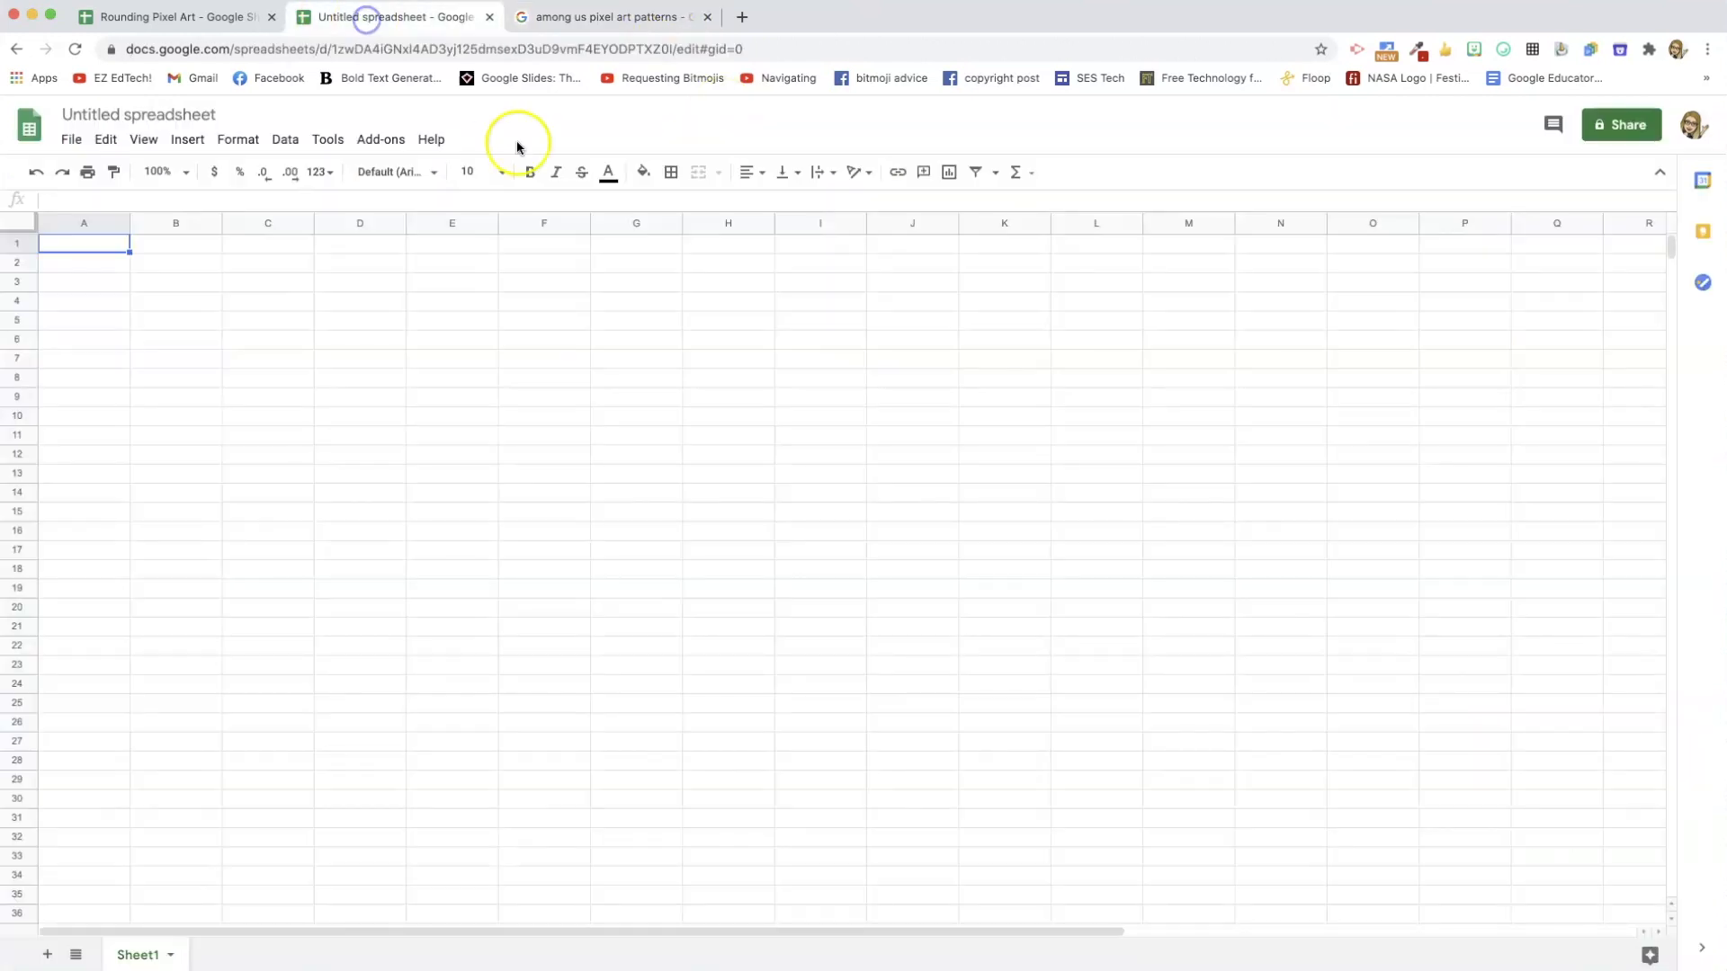
{"action": "mouse_move", "coordinate": [134, 235]}
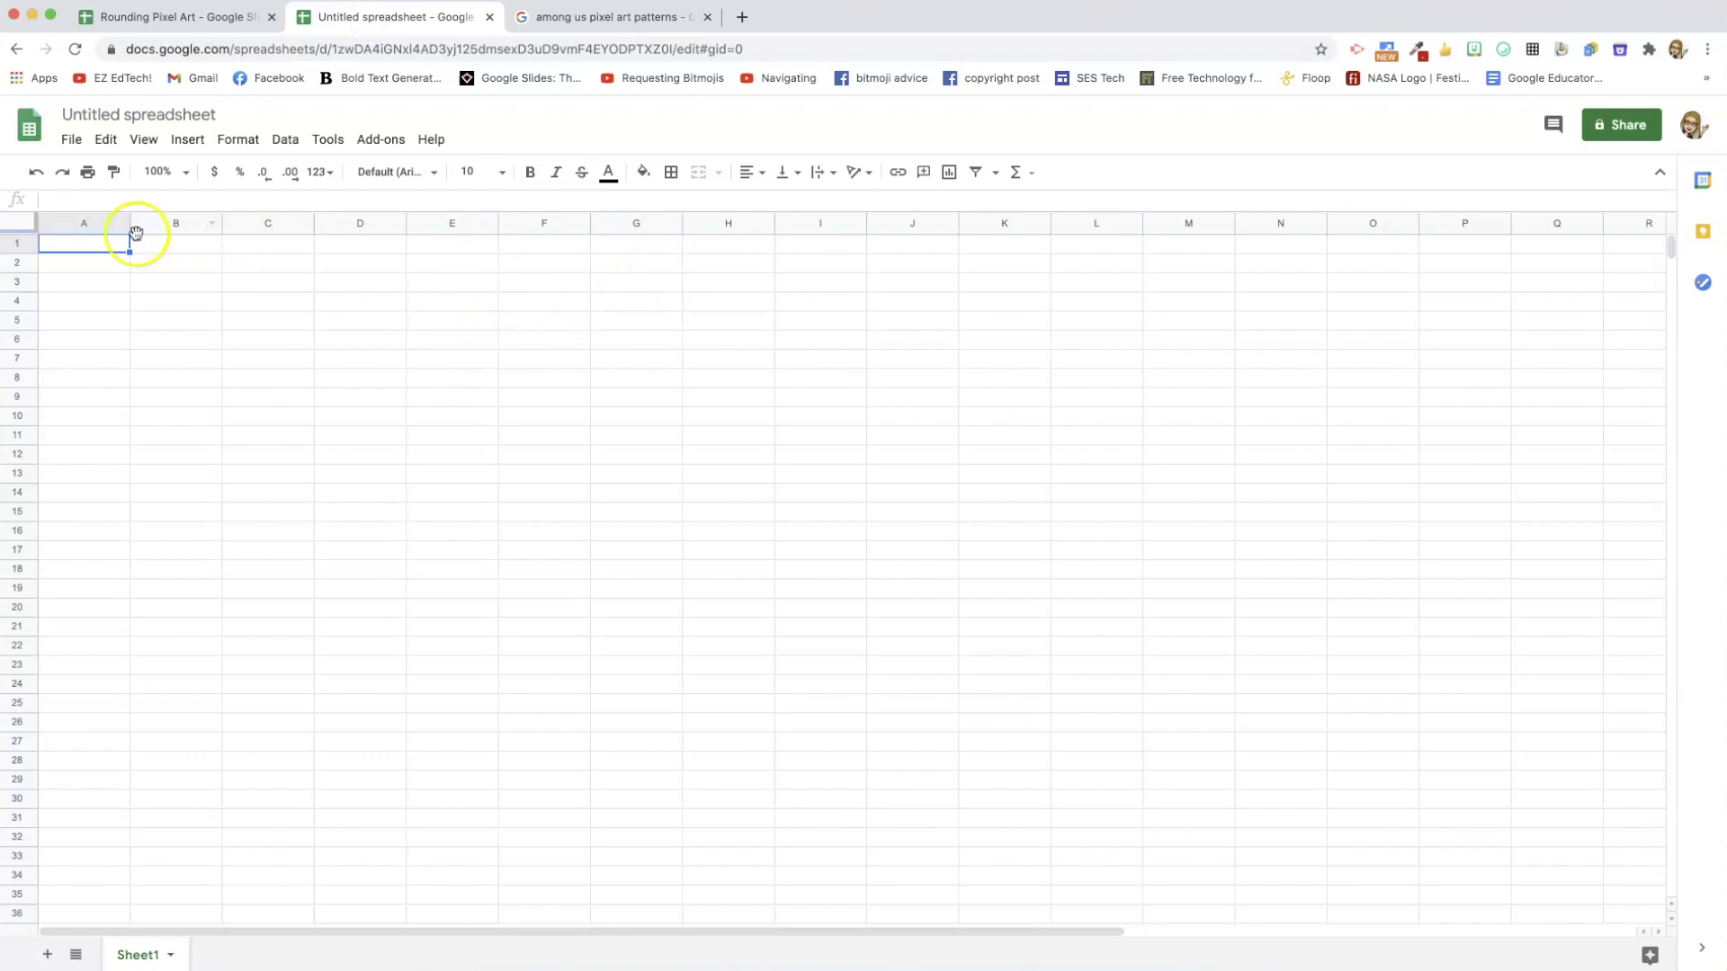
{"action": "mouse_move", "coordinate": [102, 265]}
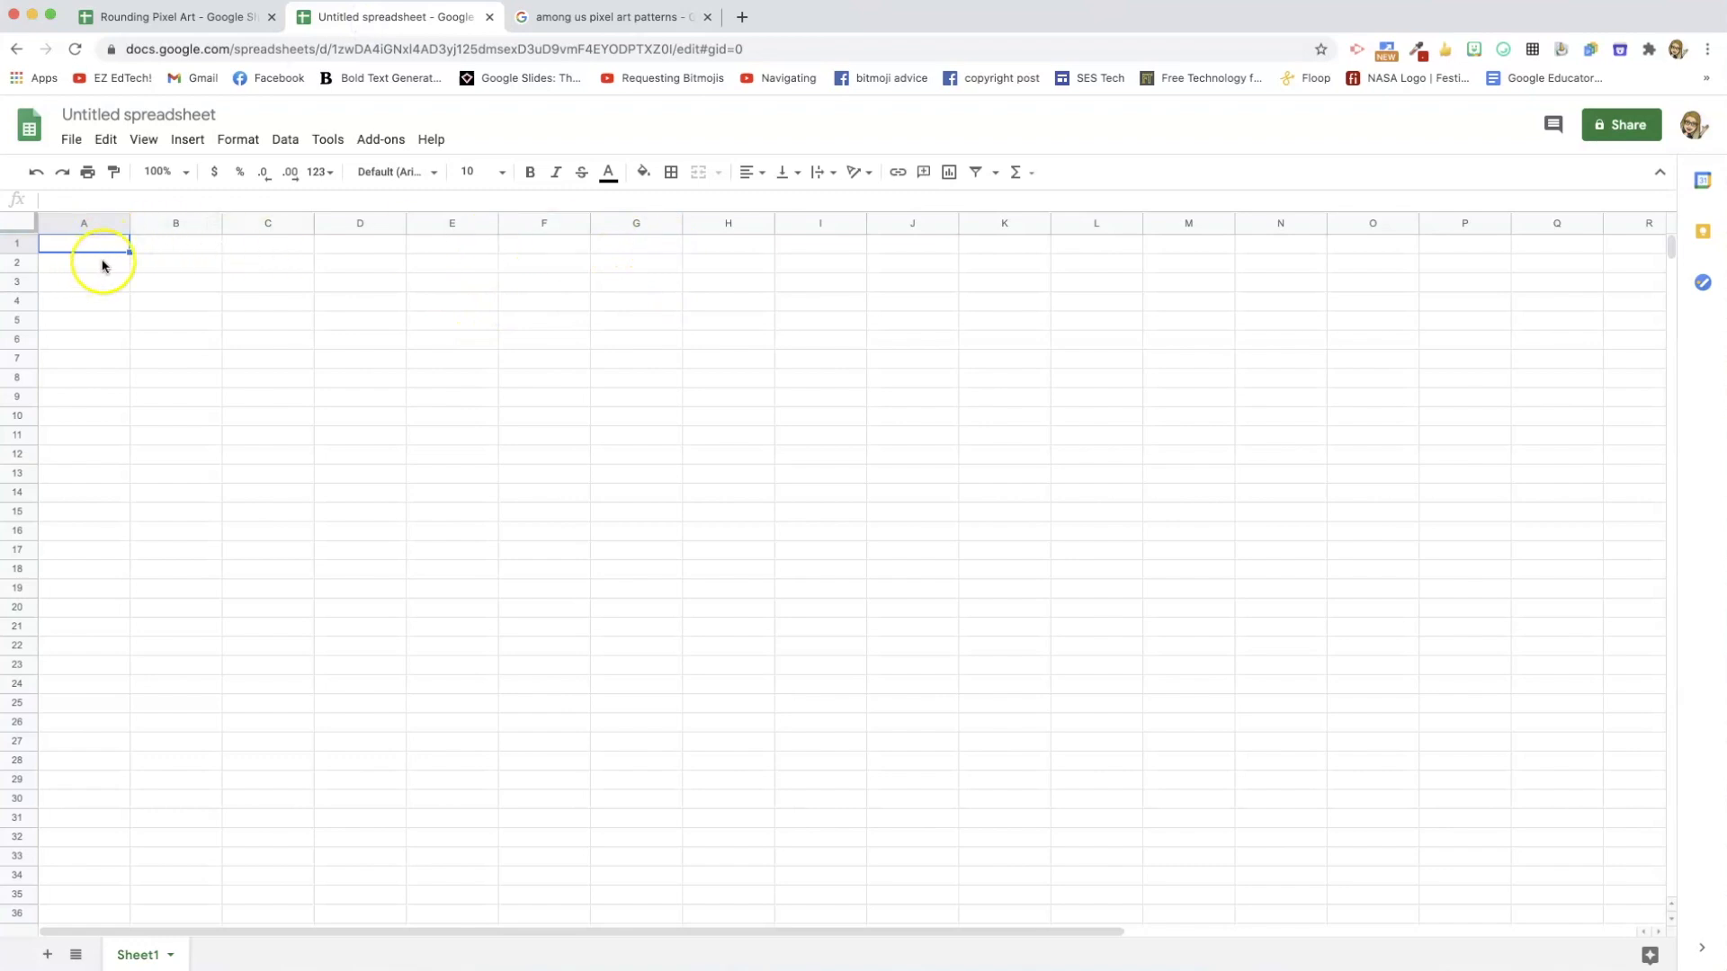
{"action": "mouse_move", "coordinate": [110, 306]}
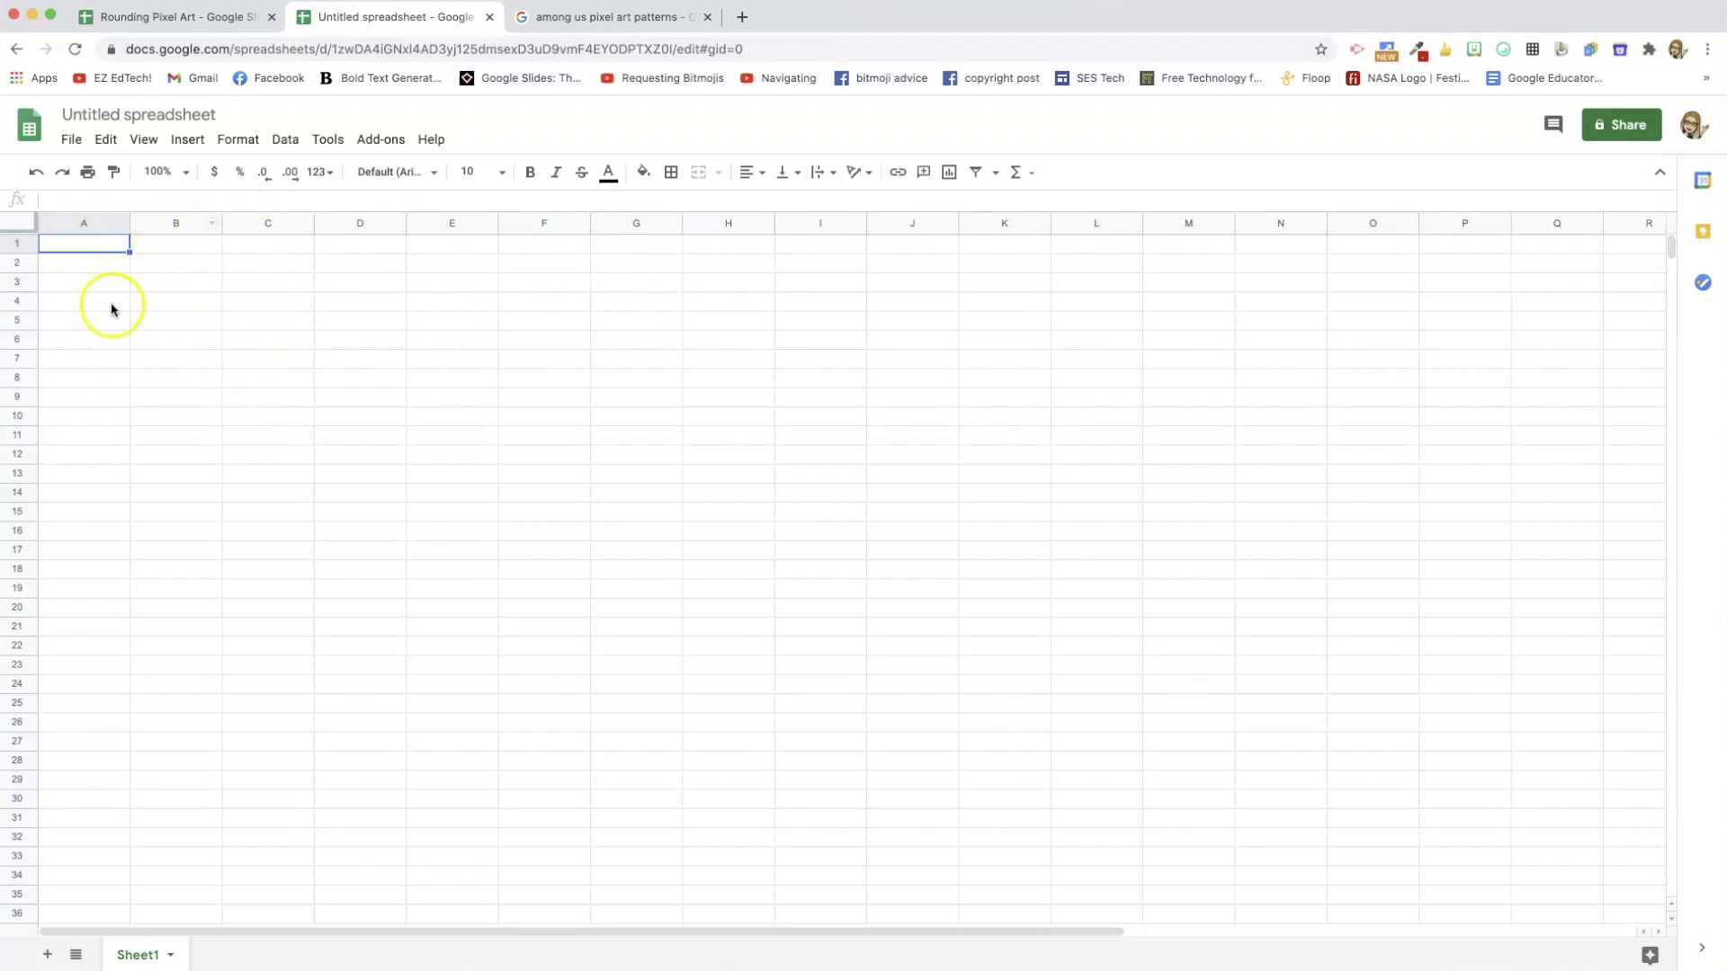
{"action": "mouse_move", "coordinate": [523, 320]}
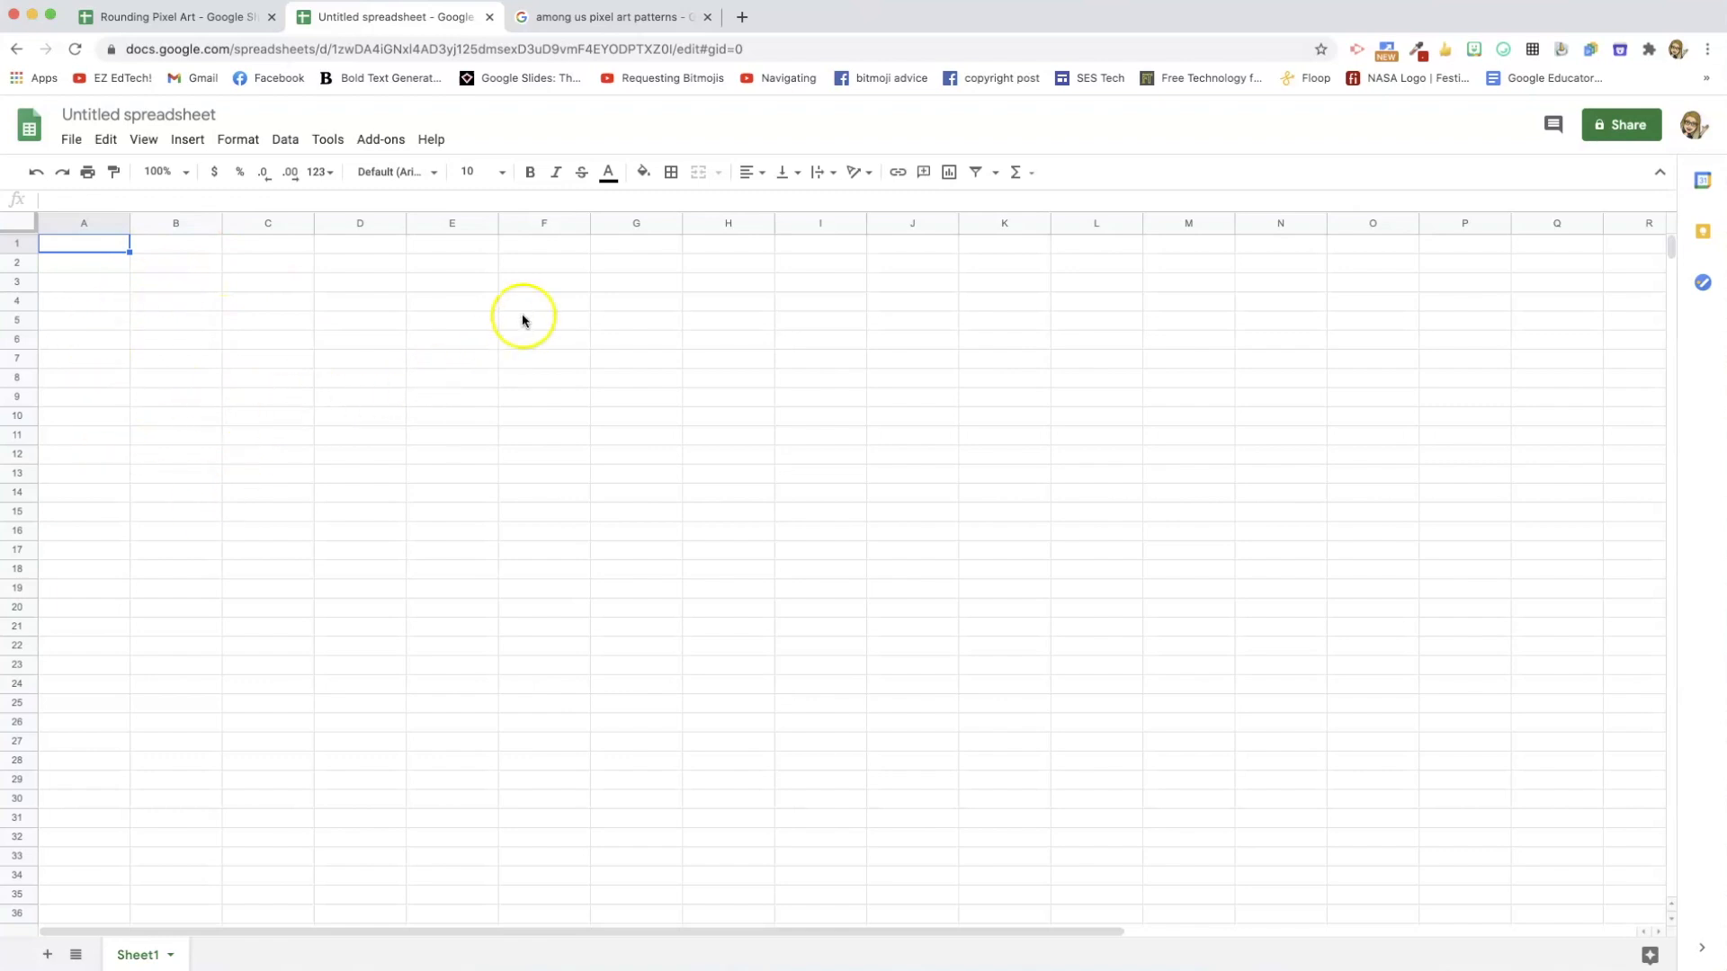
{"action": "mouse_move", "coordinate": [636, 224]}
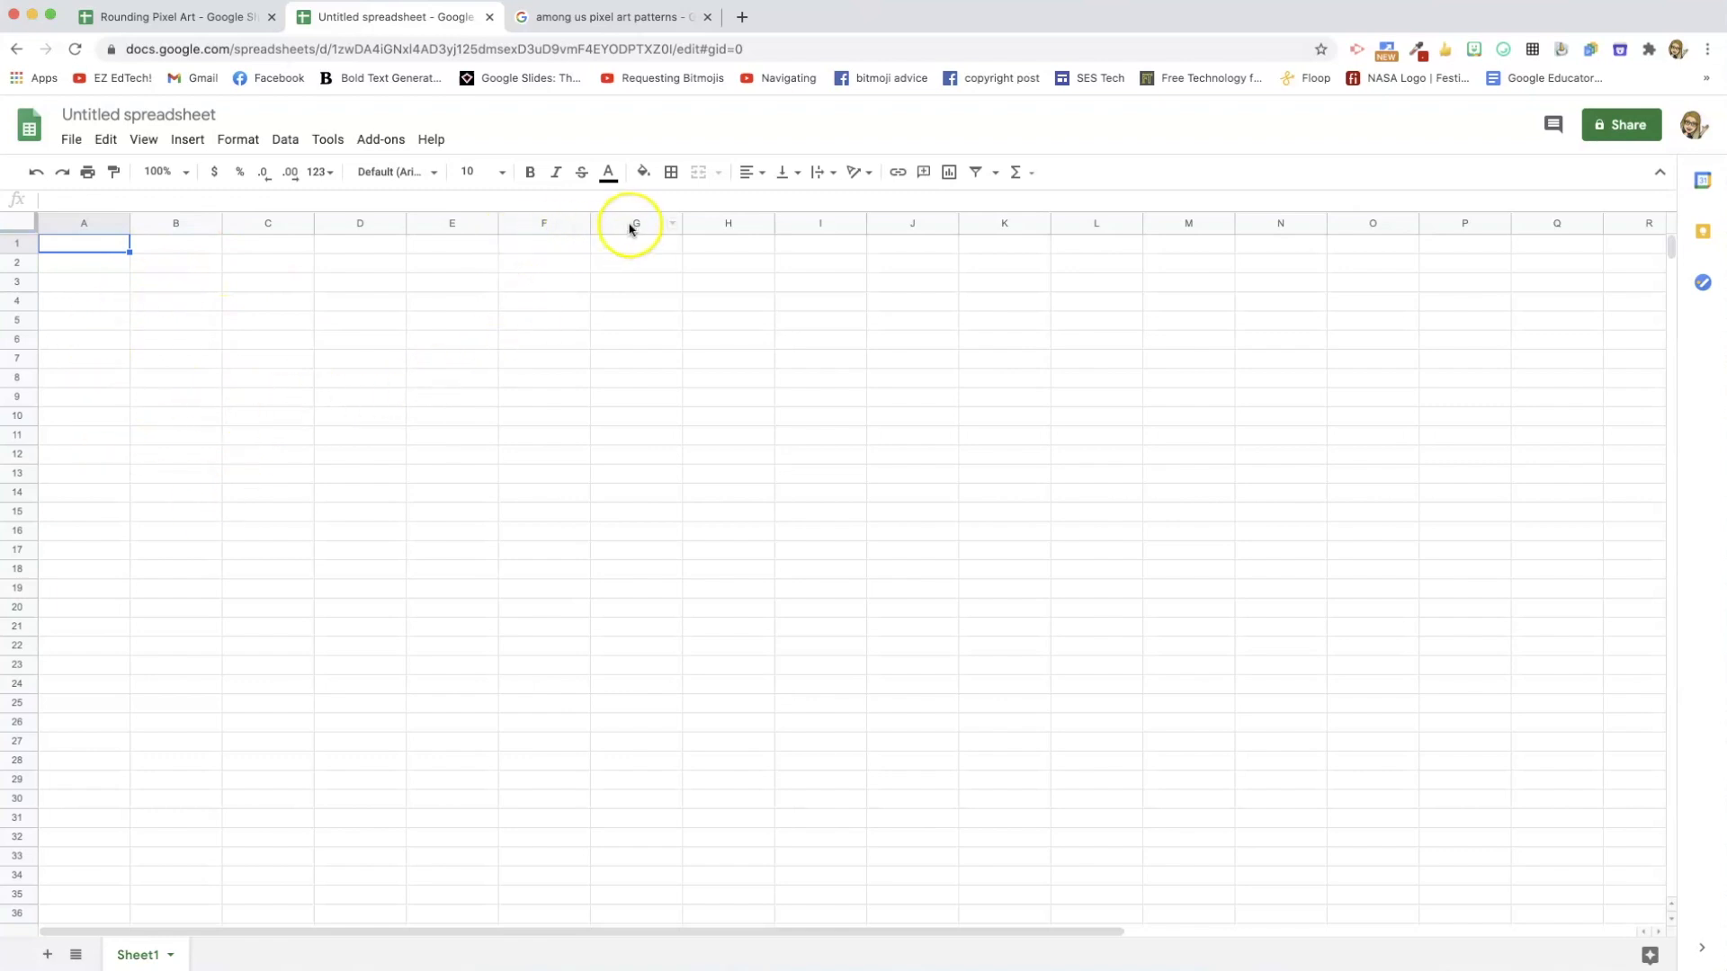
{"action": "mouse_move", "coordinate": [270, 48]}
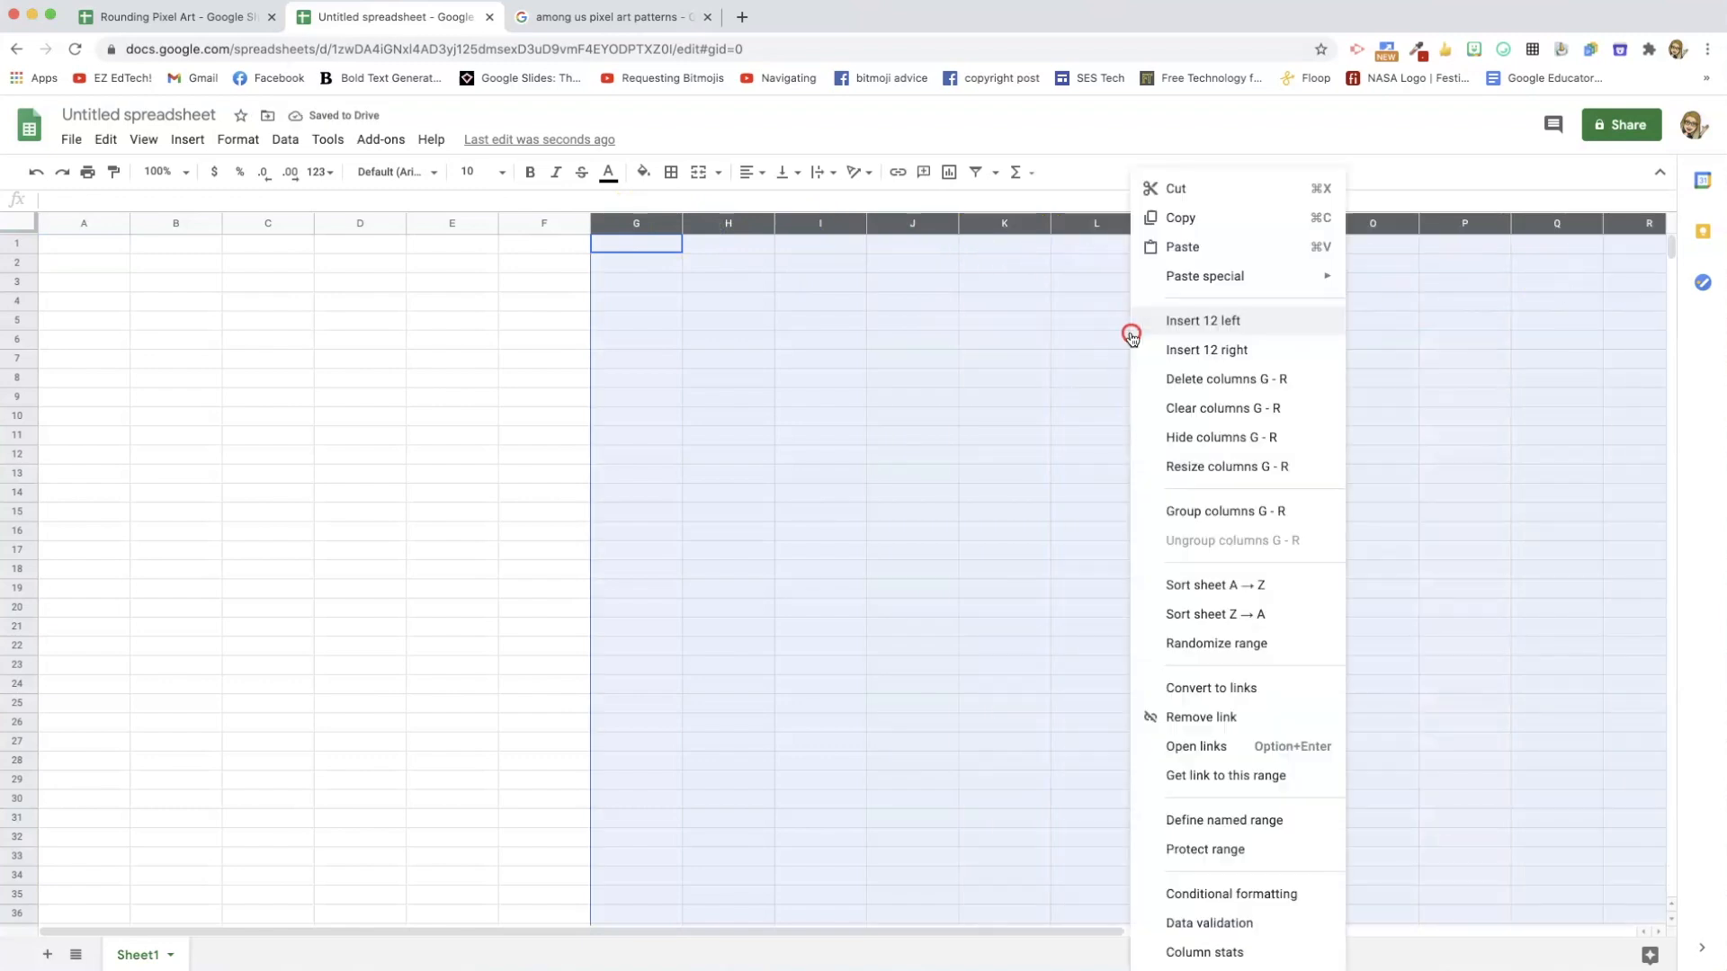
{"action": "mouse_move", "coordinate": [1185, 584]}
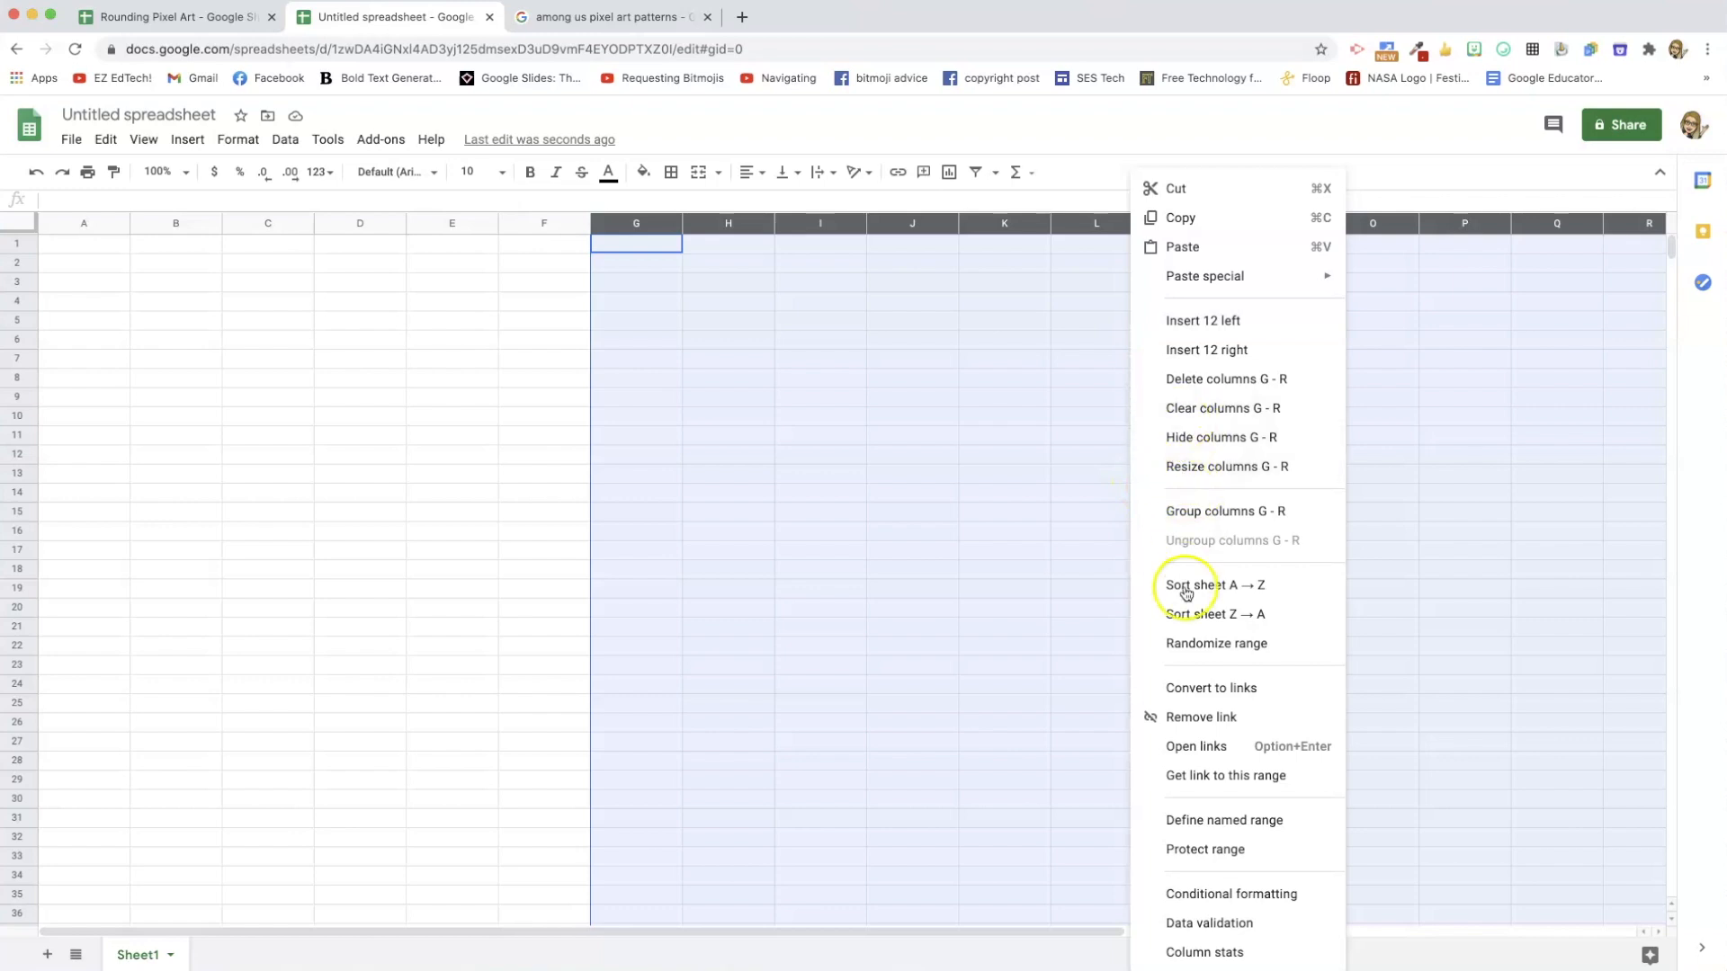
Resize columns G through R to 21 pixels wide.
{"action": "left_click", "coordinate": [1226, 466]}
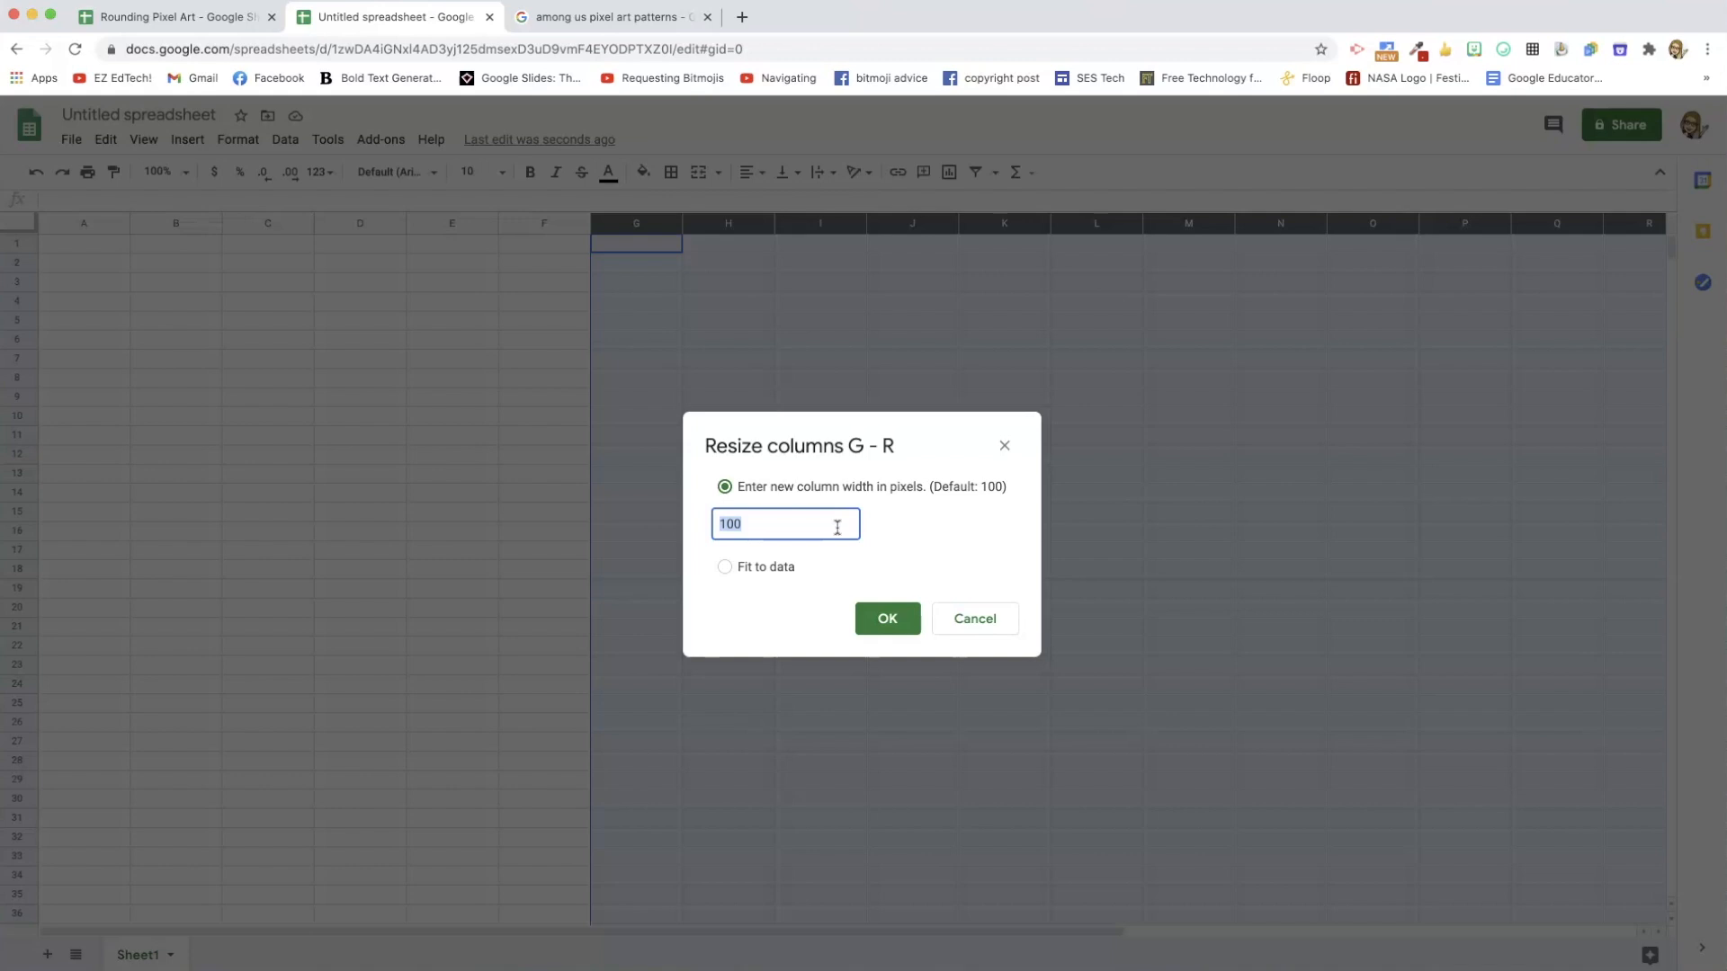
{"action": "type", "text": "21"}
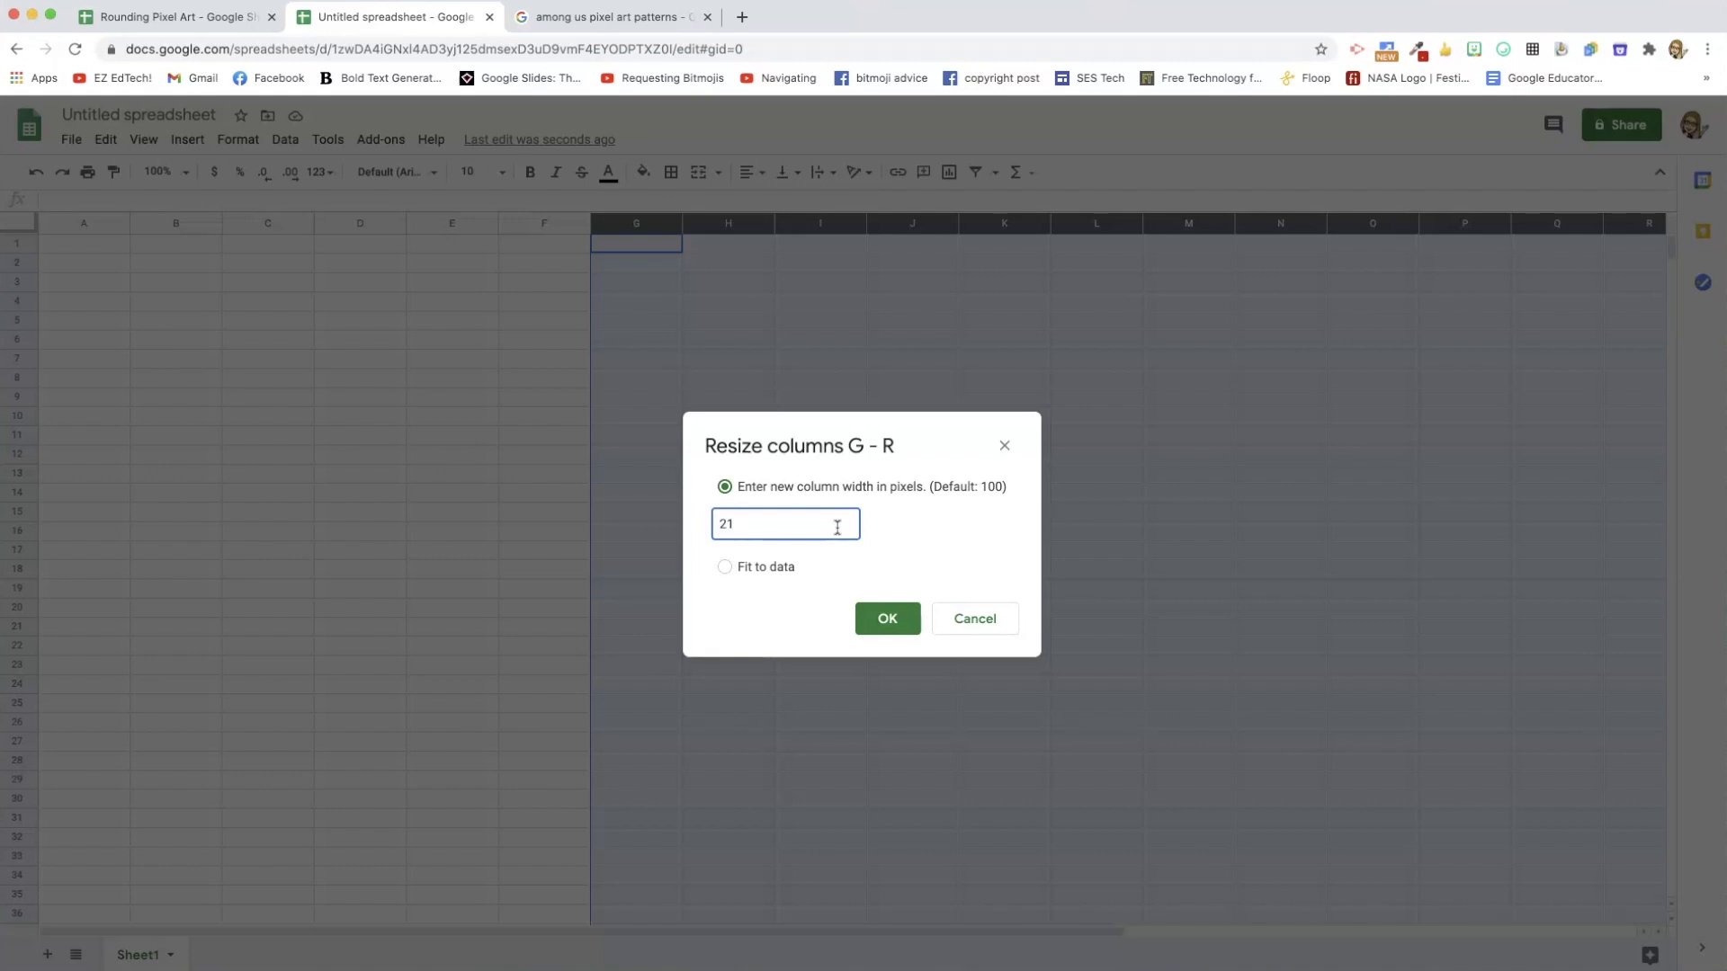
{"action": "left_click", "coordinate": [887, 618]}
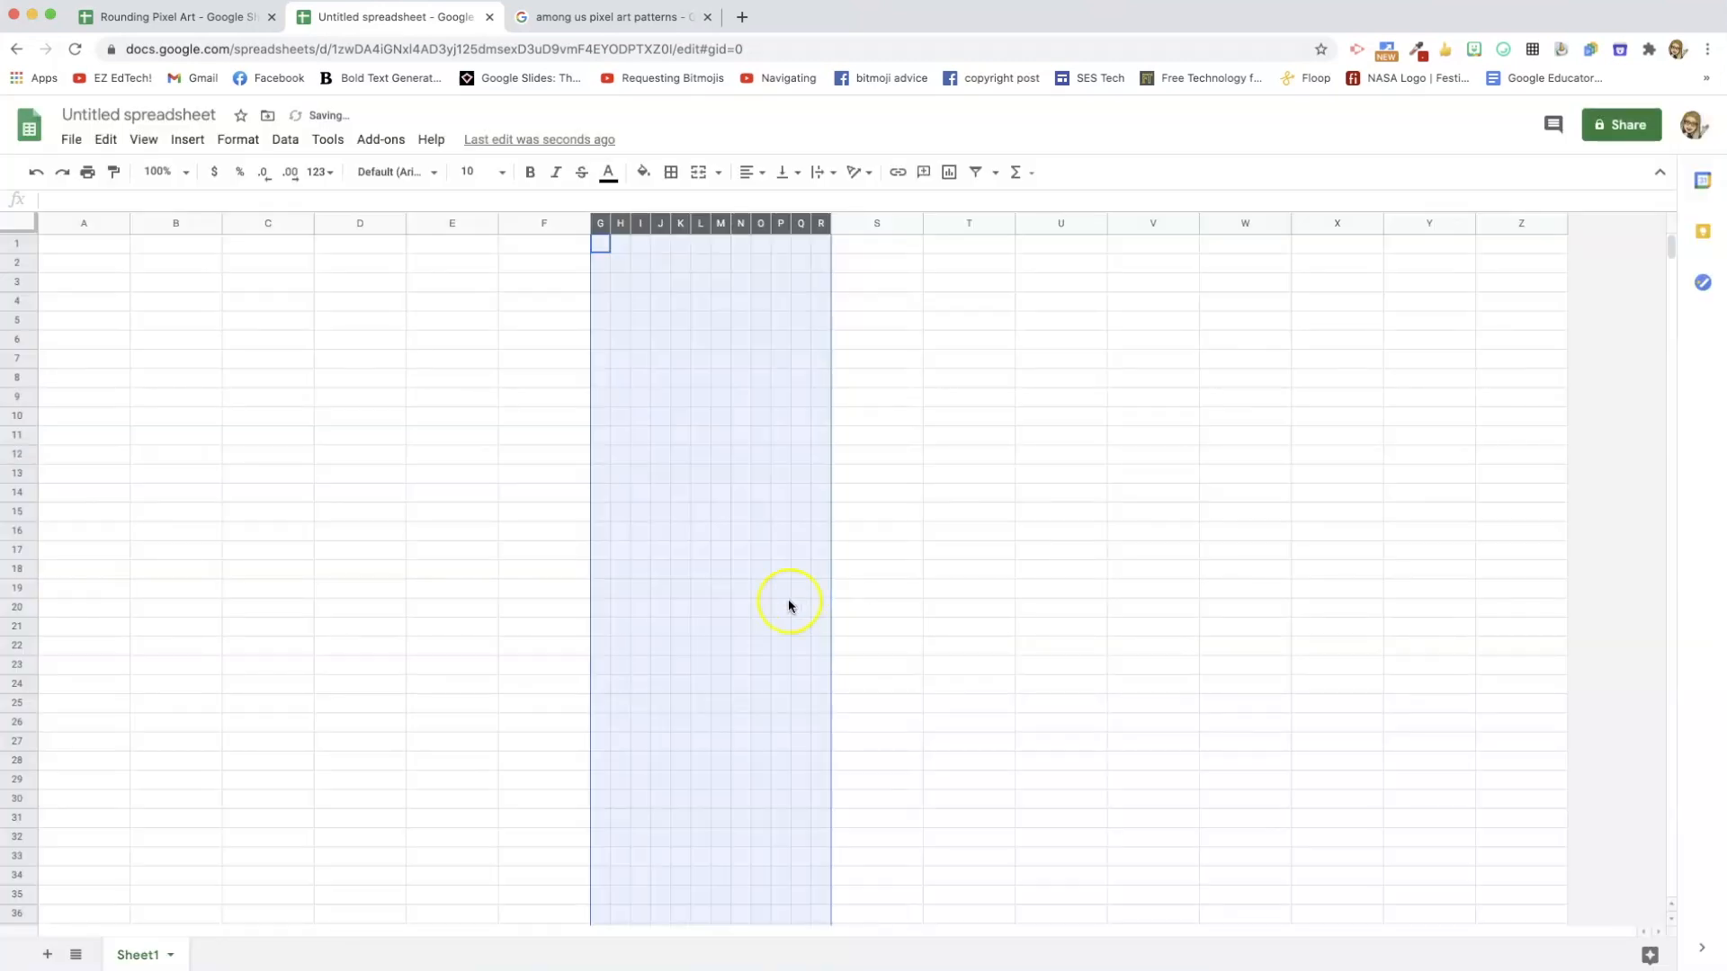
{"action": "mouse_move", "coordinate": [827, 450]}
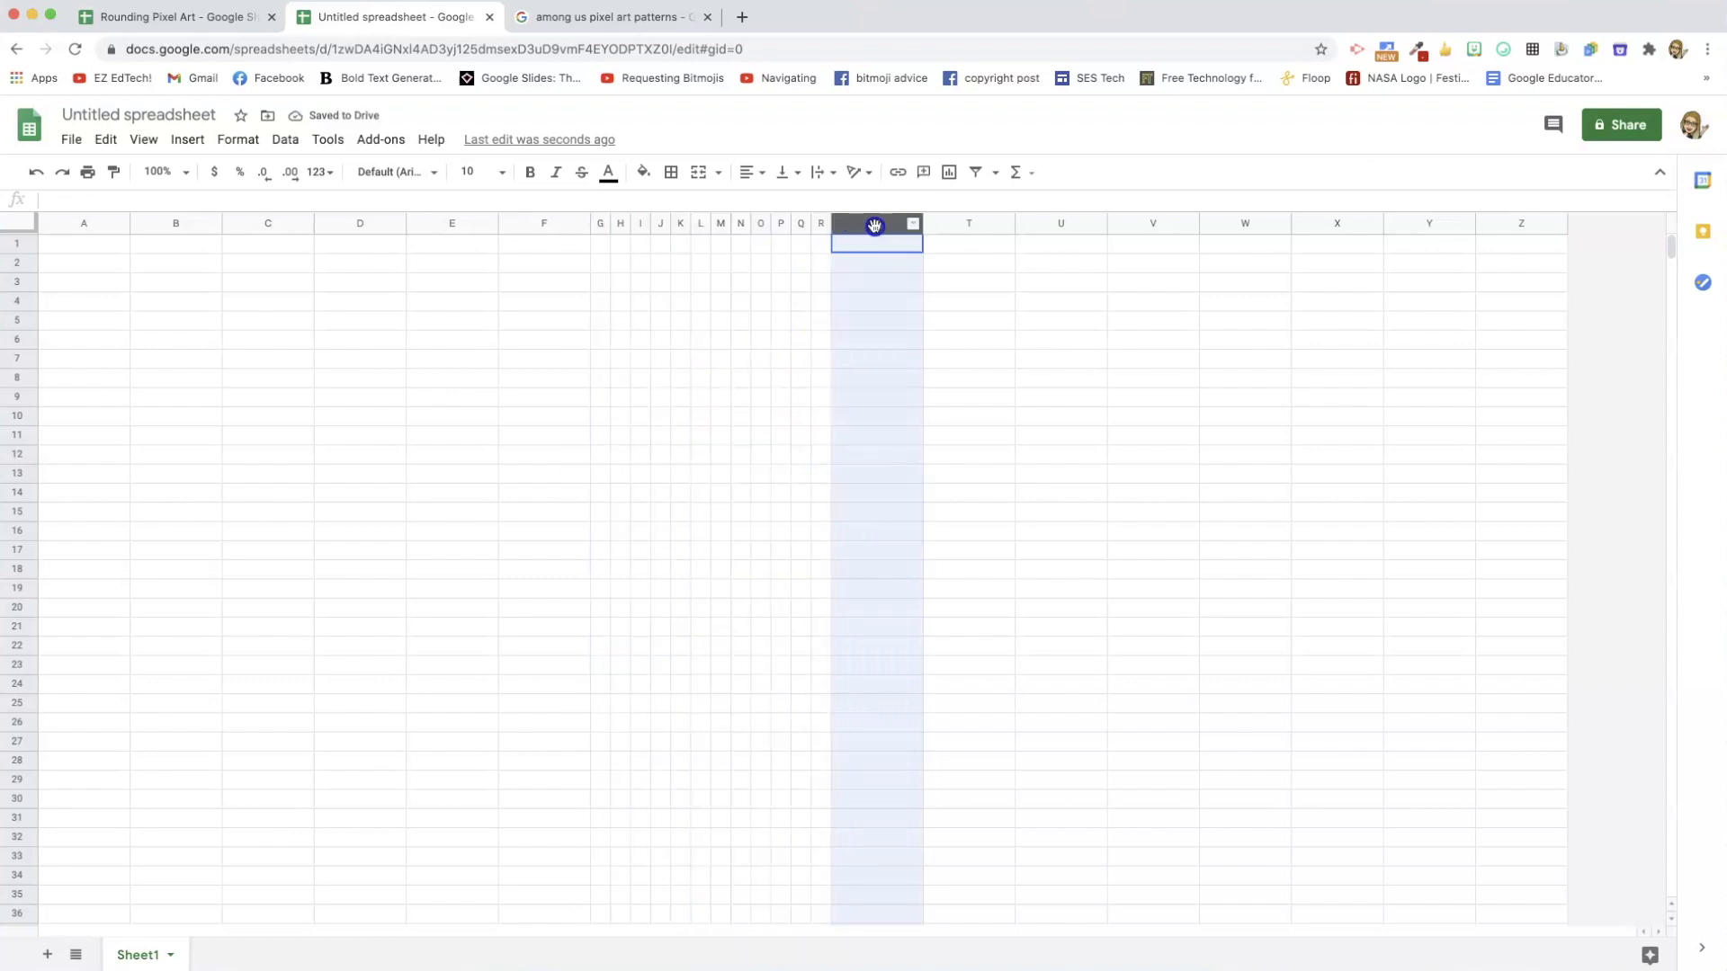
Resize columns S through Z to the same narrow 21-pixel width.
{"action": "right_click", "coordinate": [876, 242]}
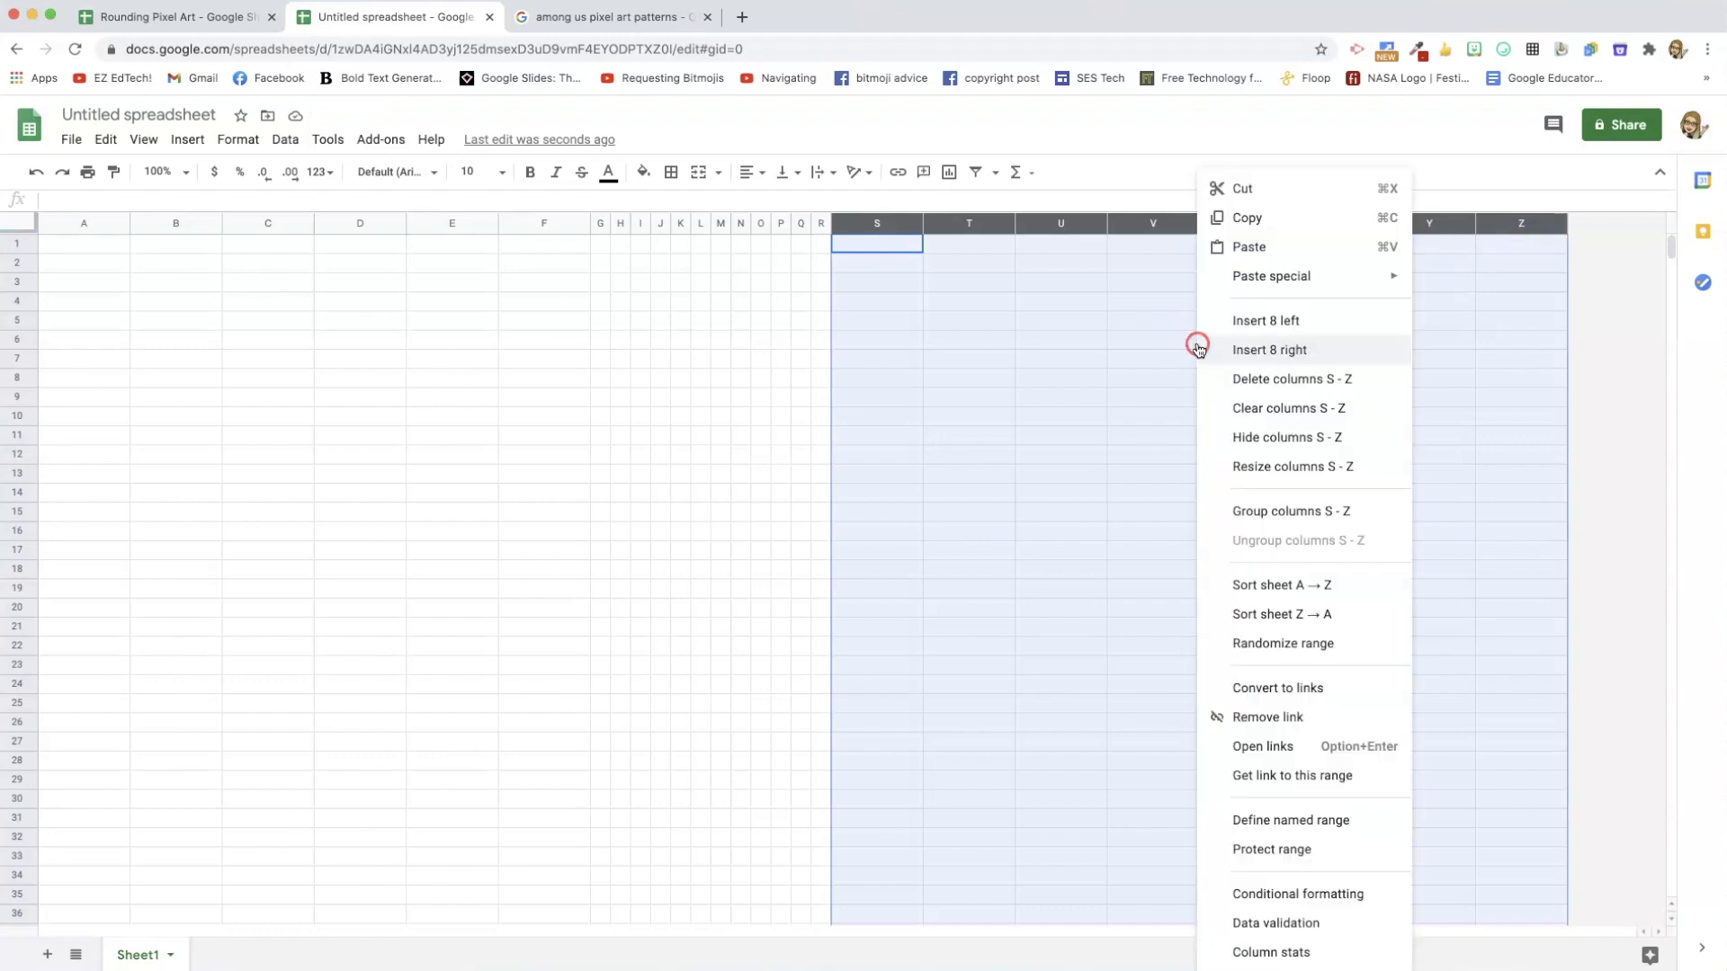
{"action": "left_click", "coordinate": [1293, 466]}
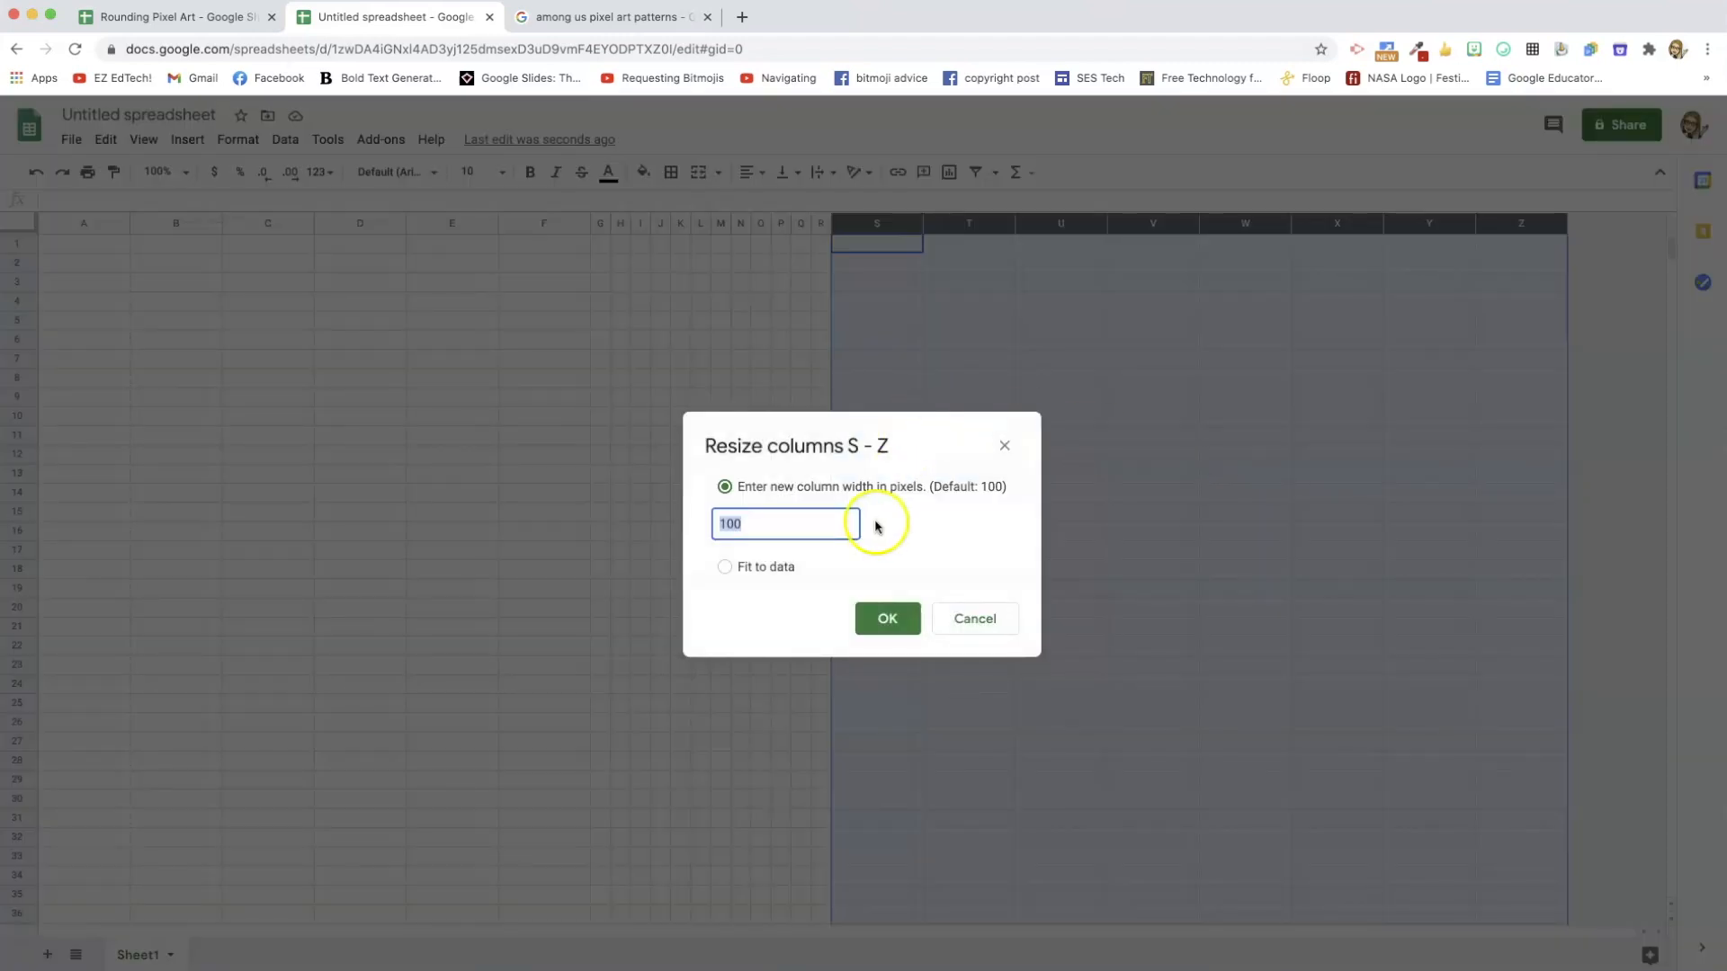
{"action": "left_click", "coordinate": [887, 618]}
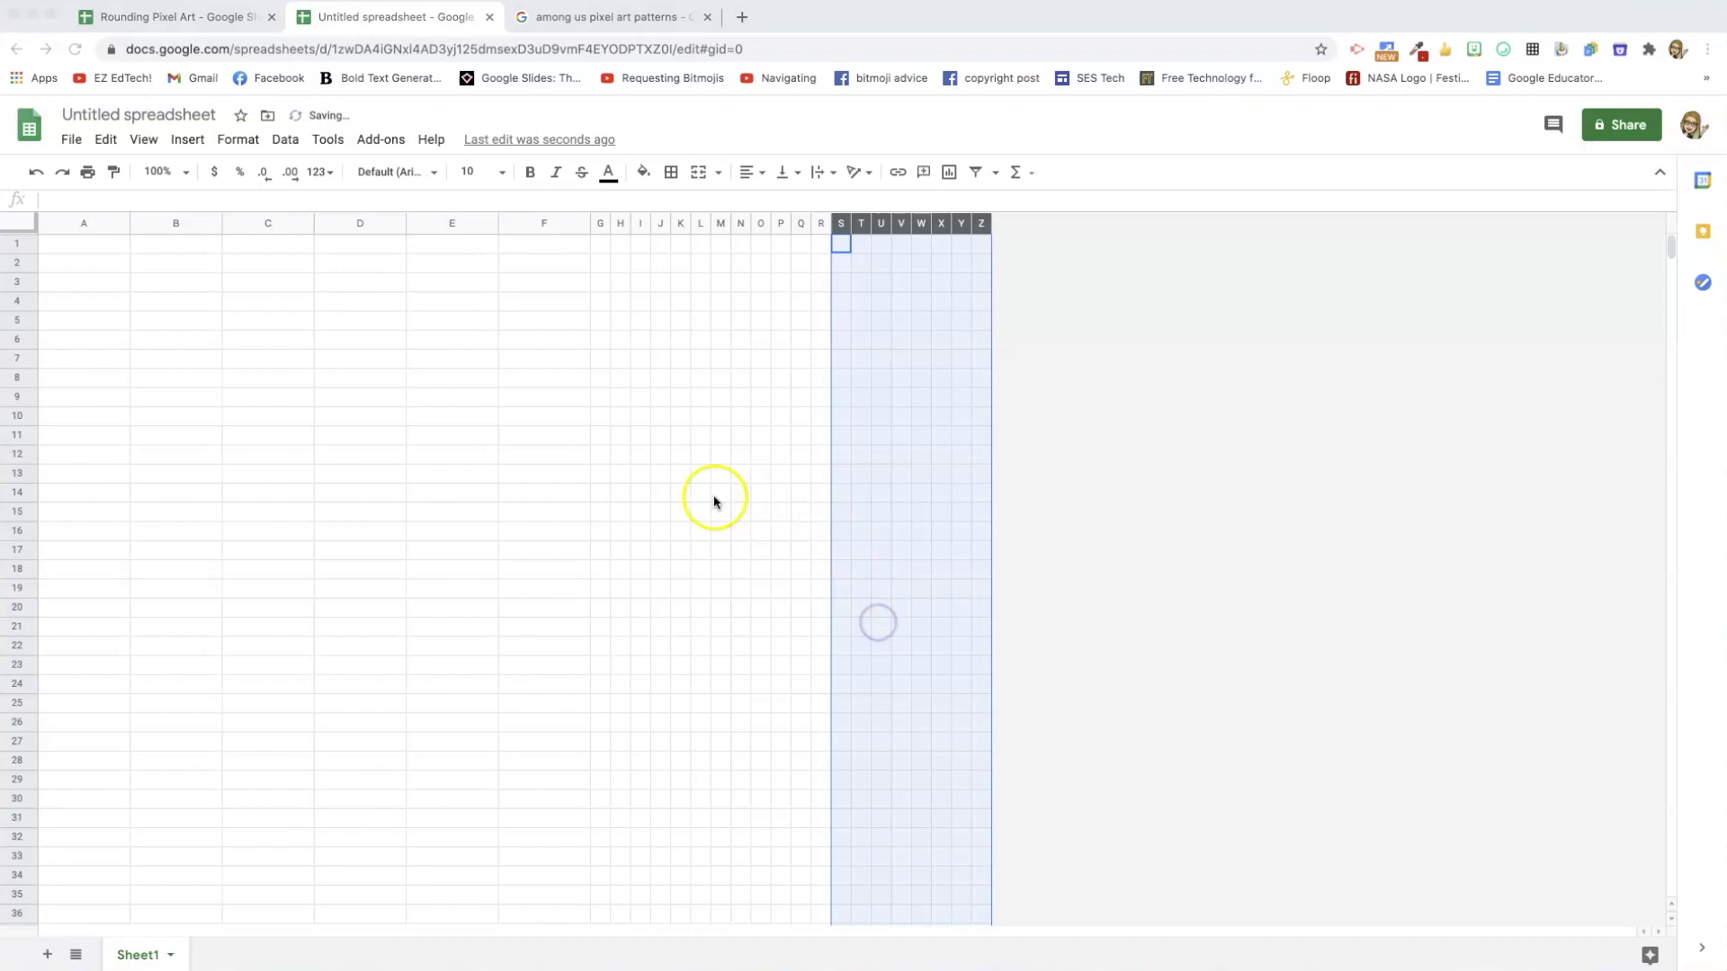
{"action": "left_click", "coordinate": [659, 295]}
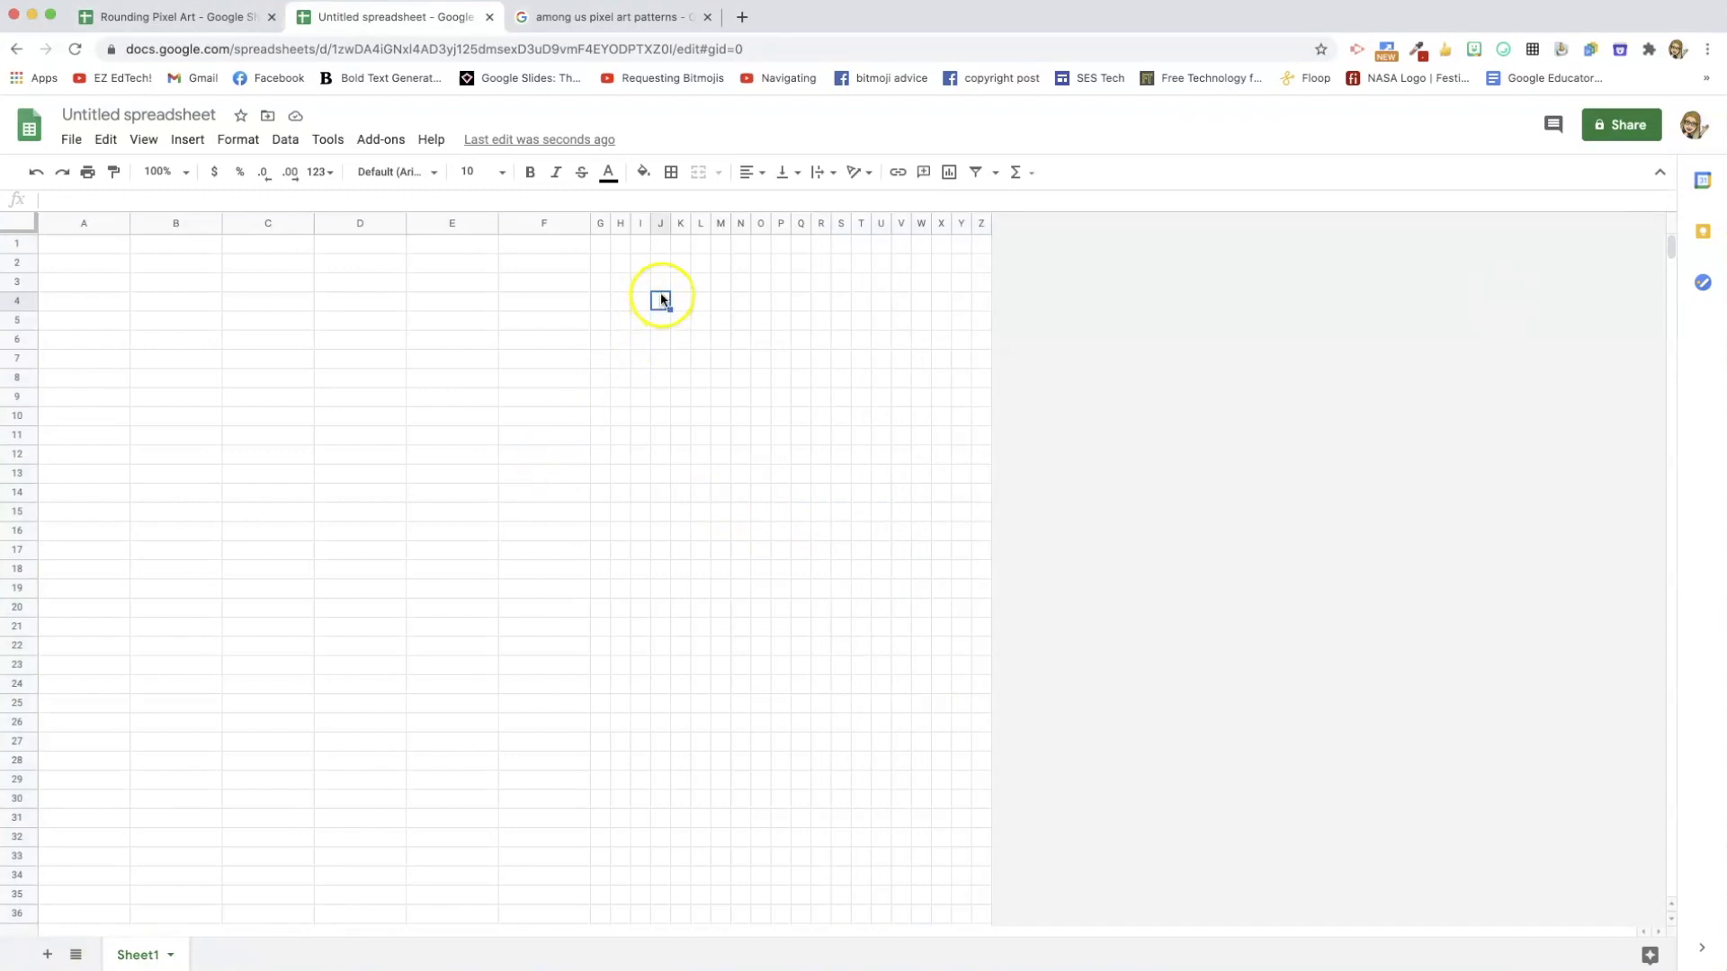
Fill the row 4 bar black and reset the fill on the extra end cells.
{"action": "left_click", "coordinate": [642, 171]}
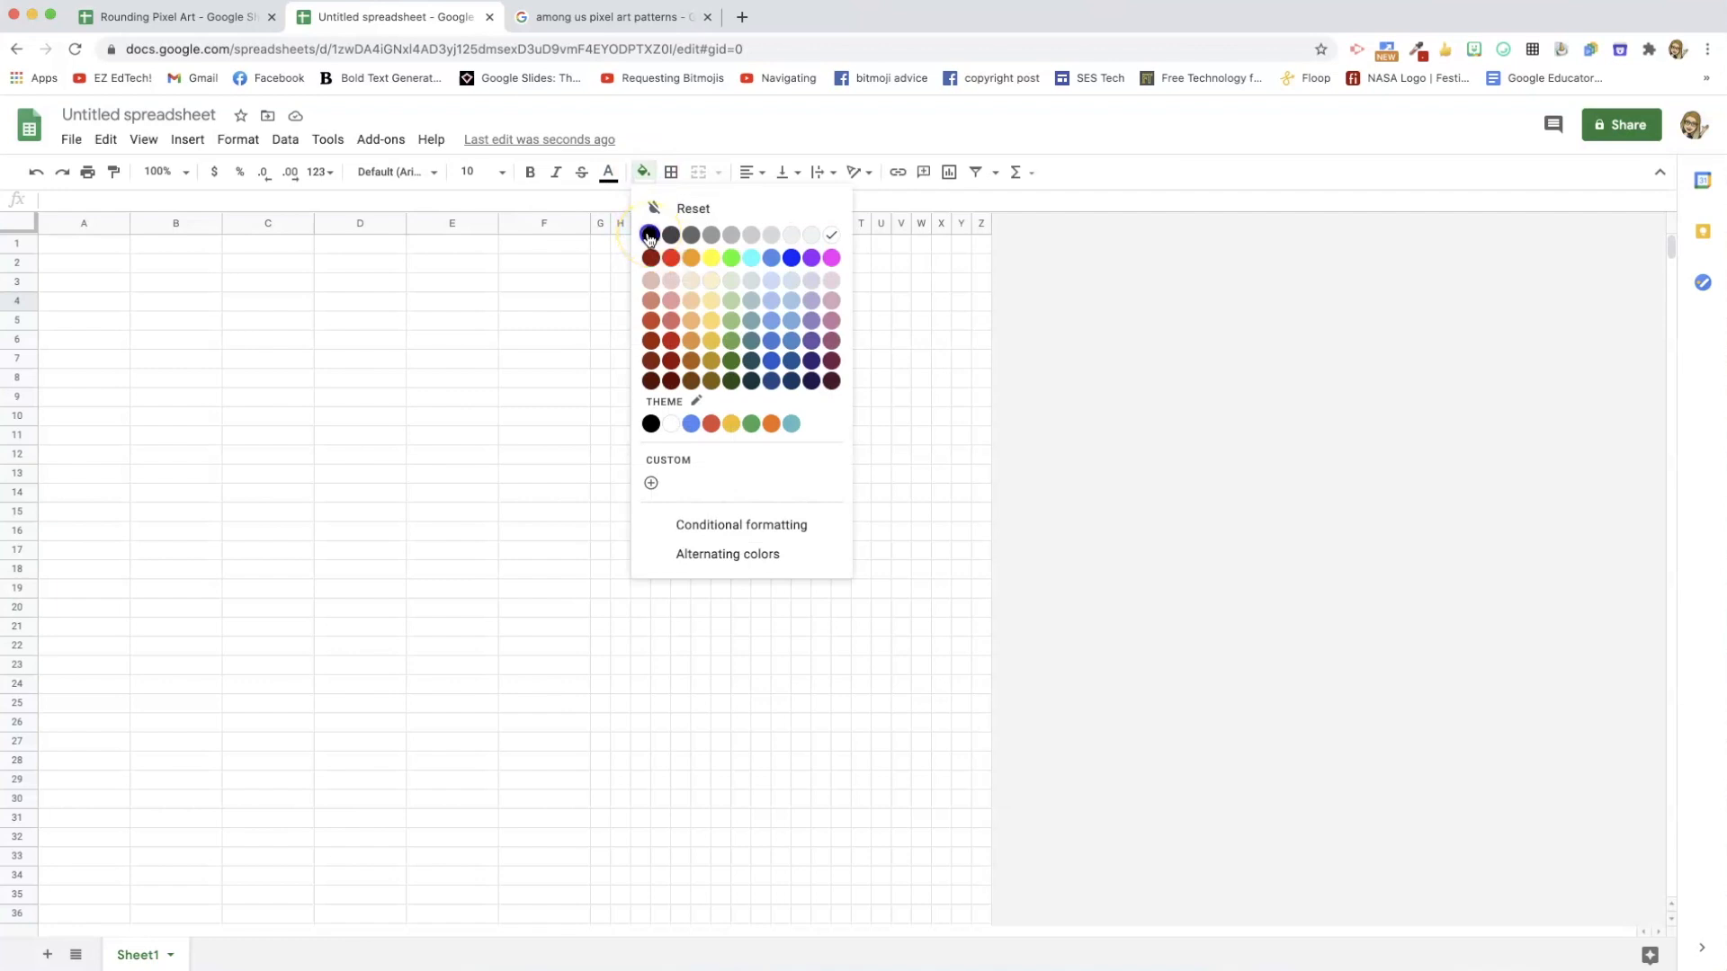
{"action": "left_click", "coordinate": [648, 235]}
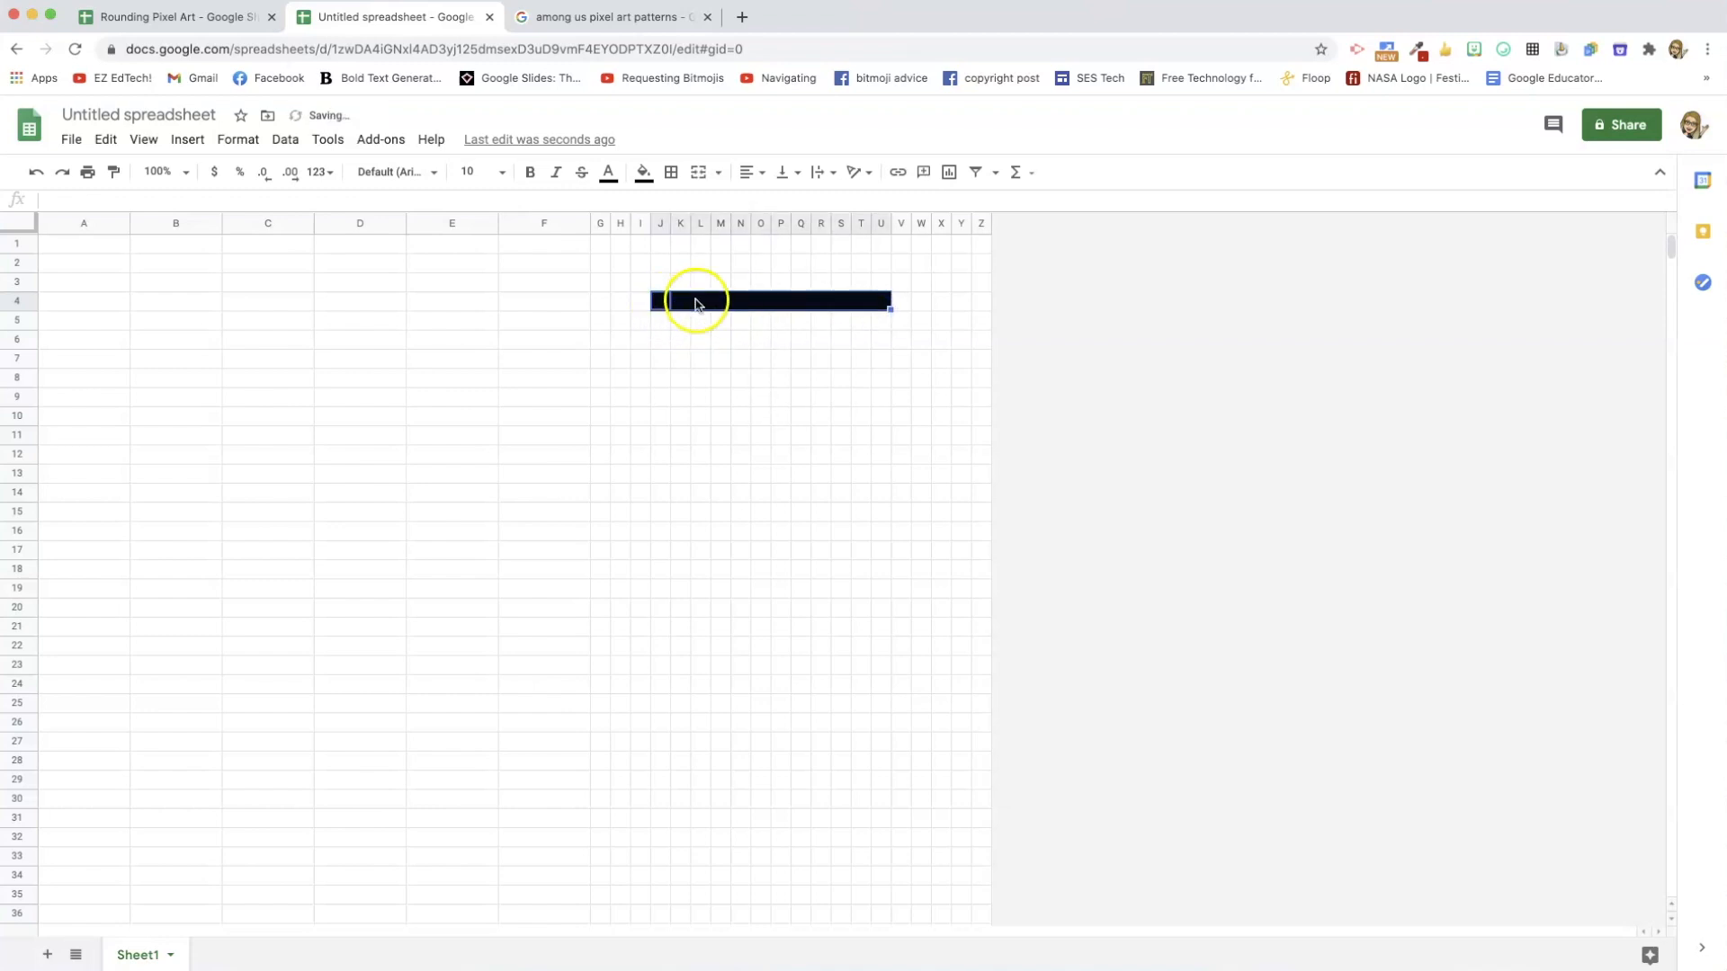
{"action": "mouse_move", "coordinate": [767, 301]}
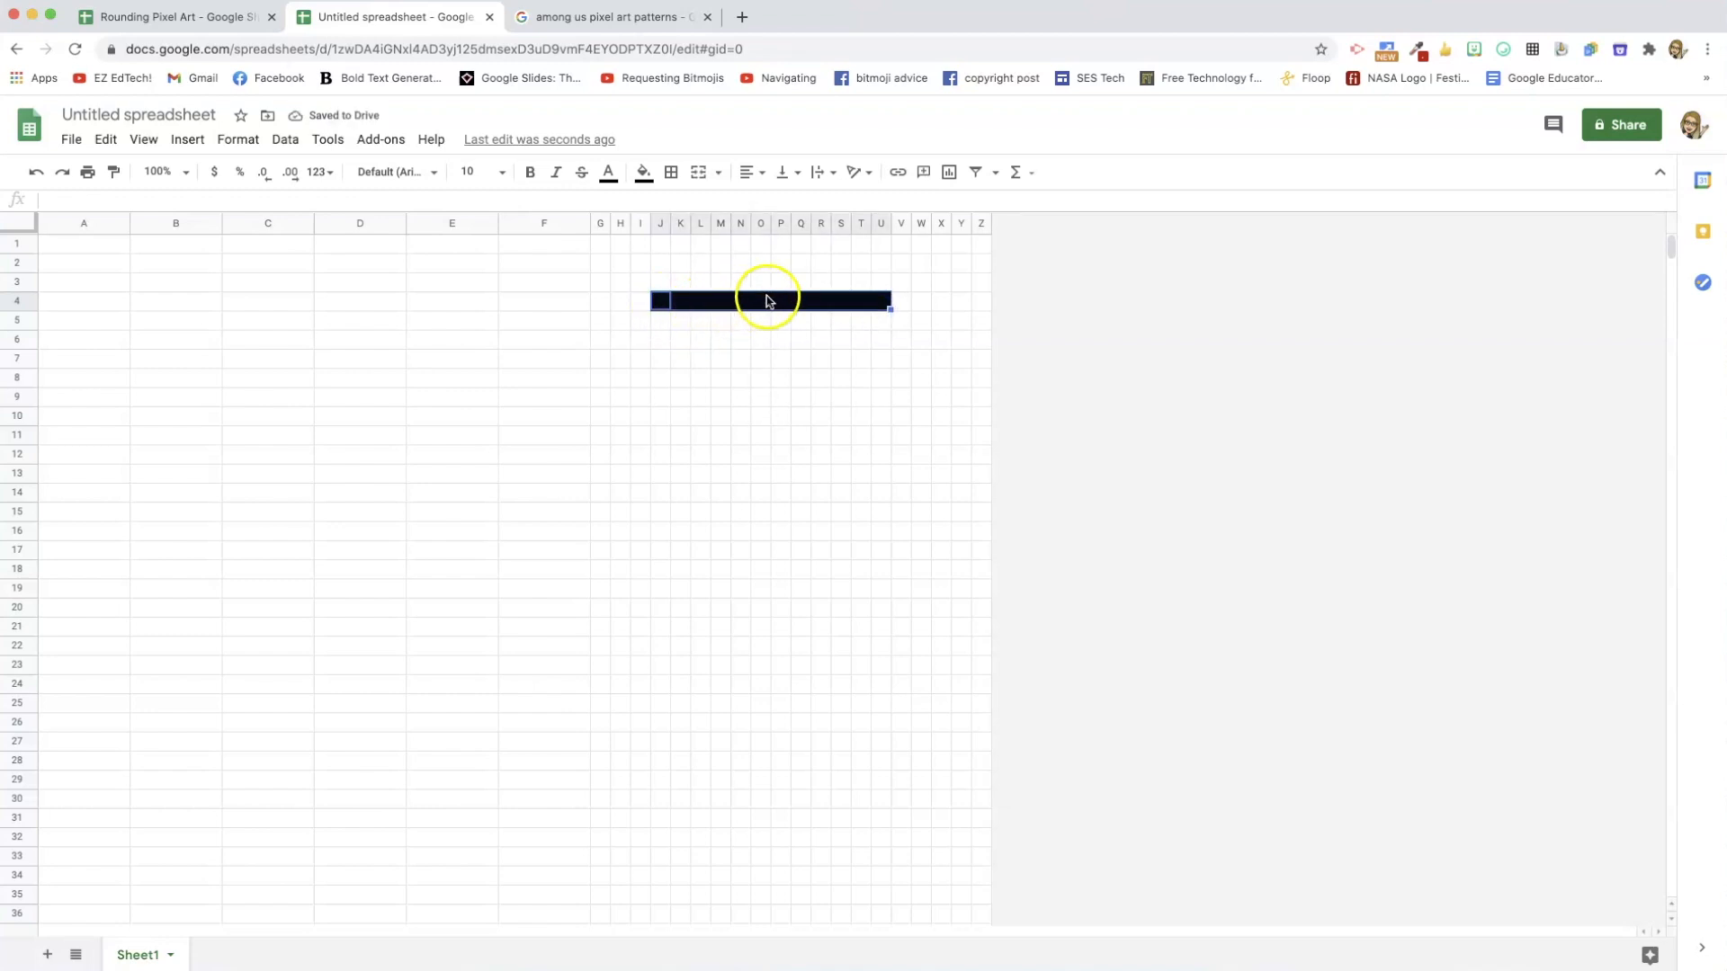
{"action": "mouse_move", "coordinate": [881, 309]}
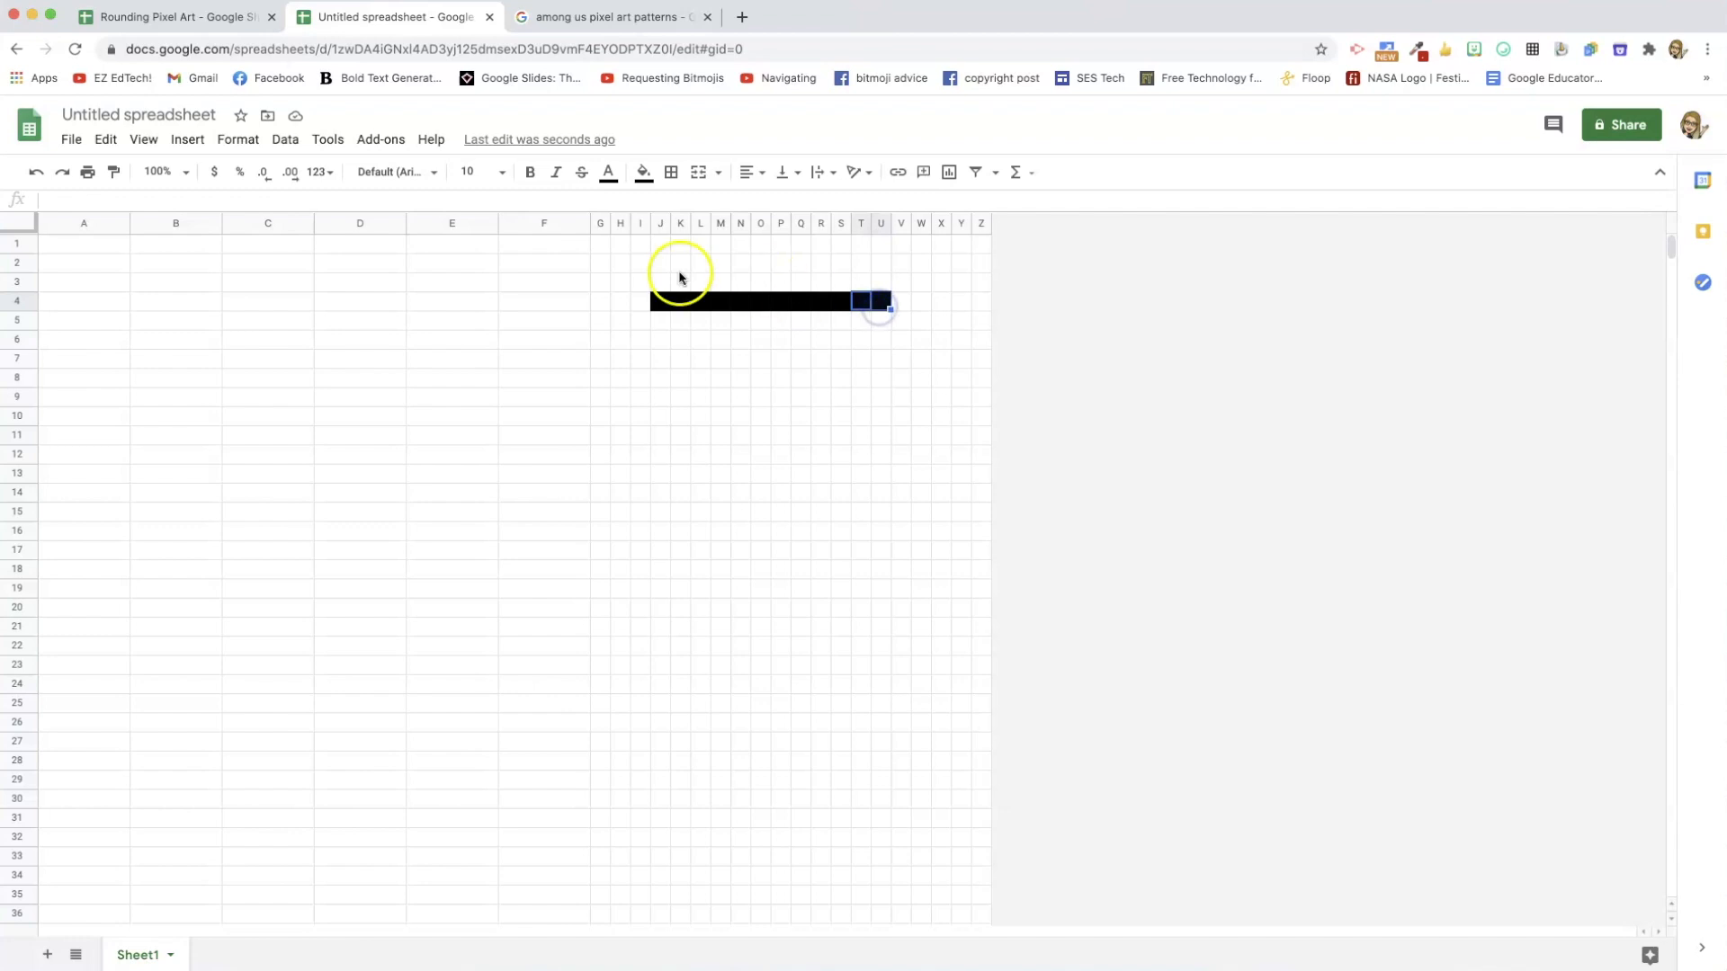
{"action": "left_click", "coordinate": [642, 172]}
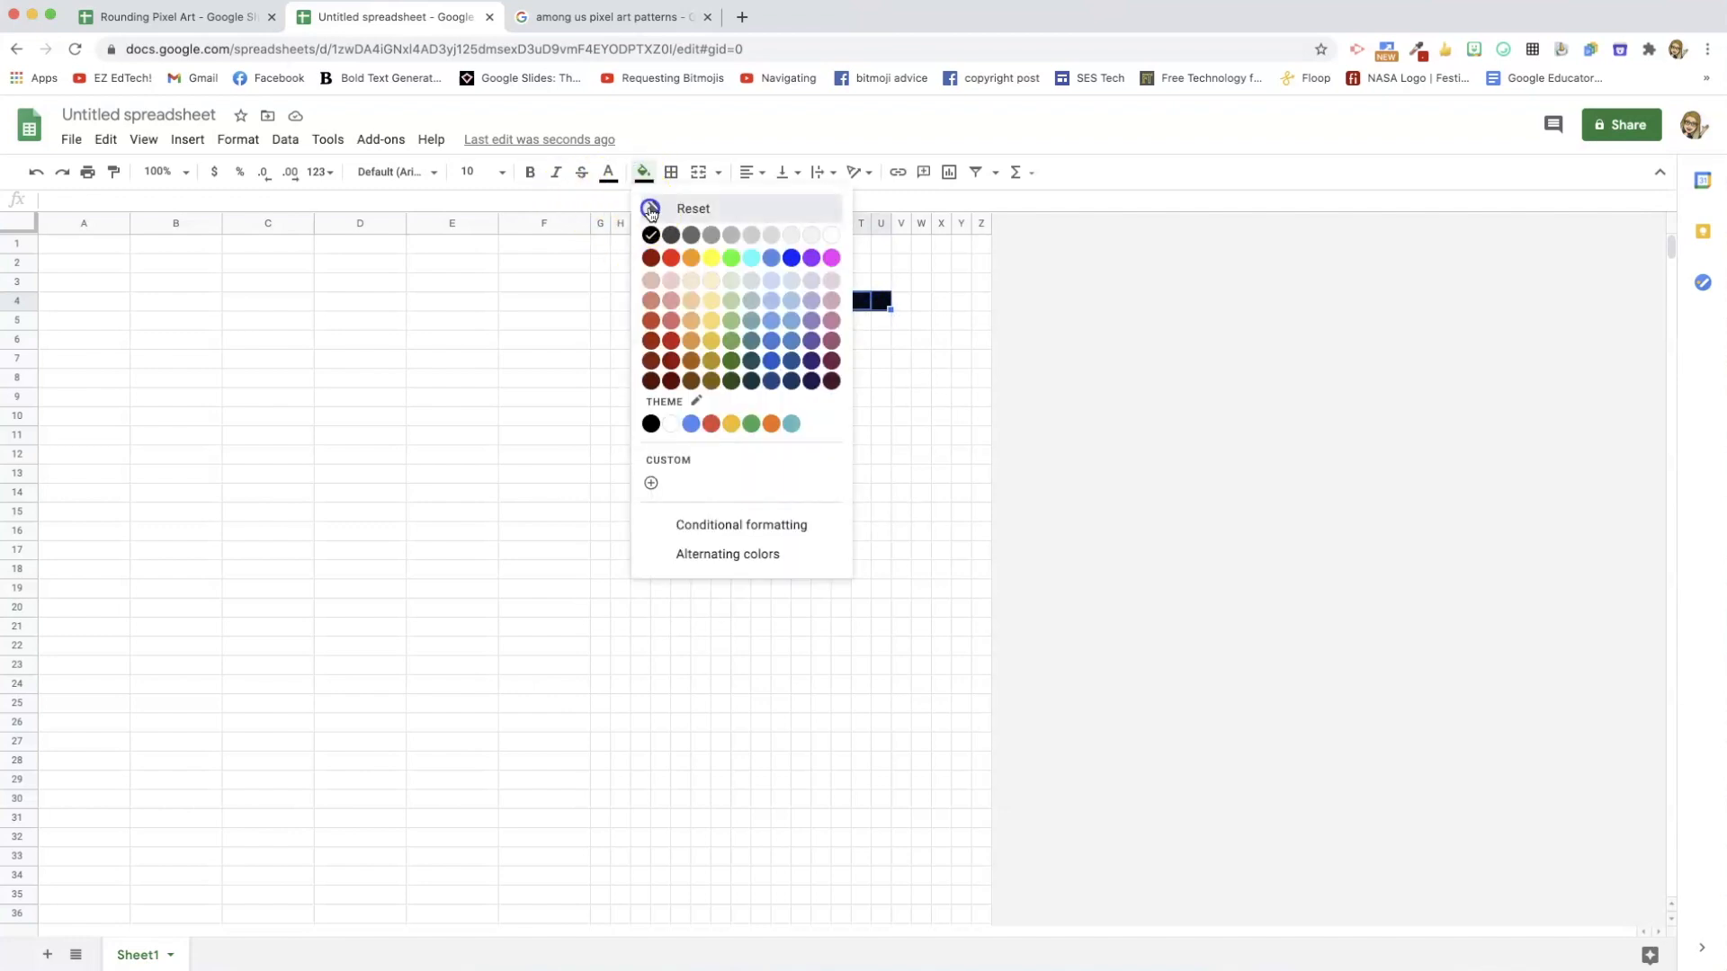
{"action": "left_click", "coordinate": [651, 235]}
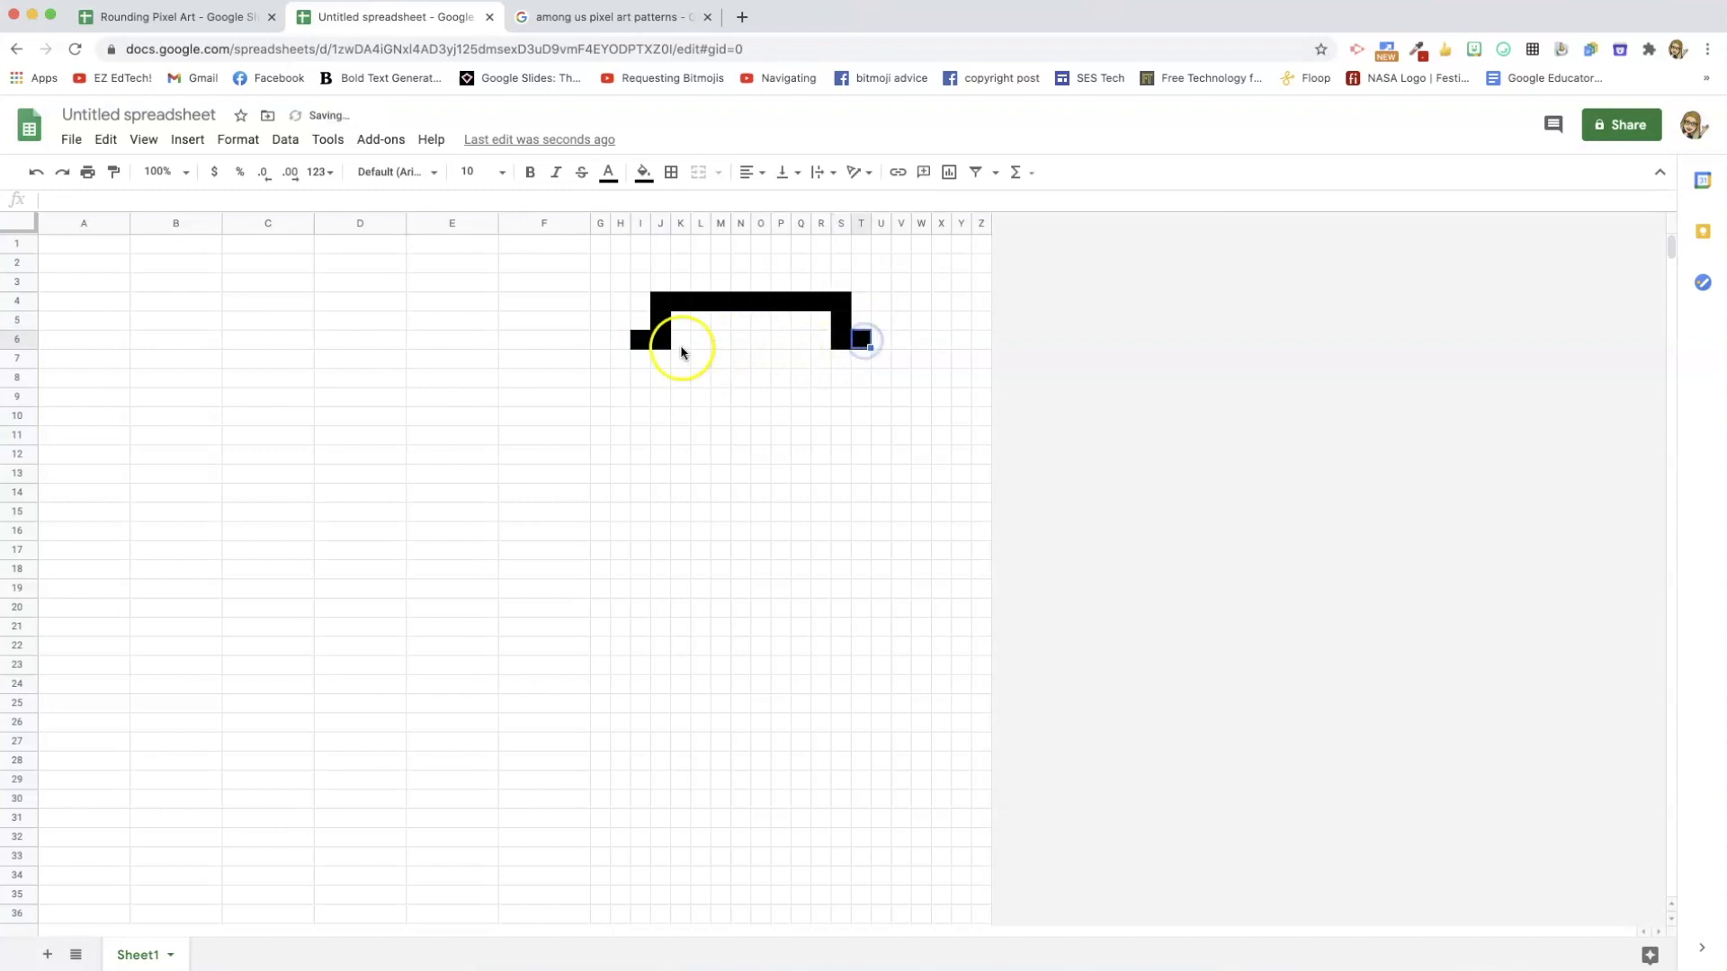
{"action": "mouse_move", "coordinate": [353, 306]}
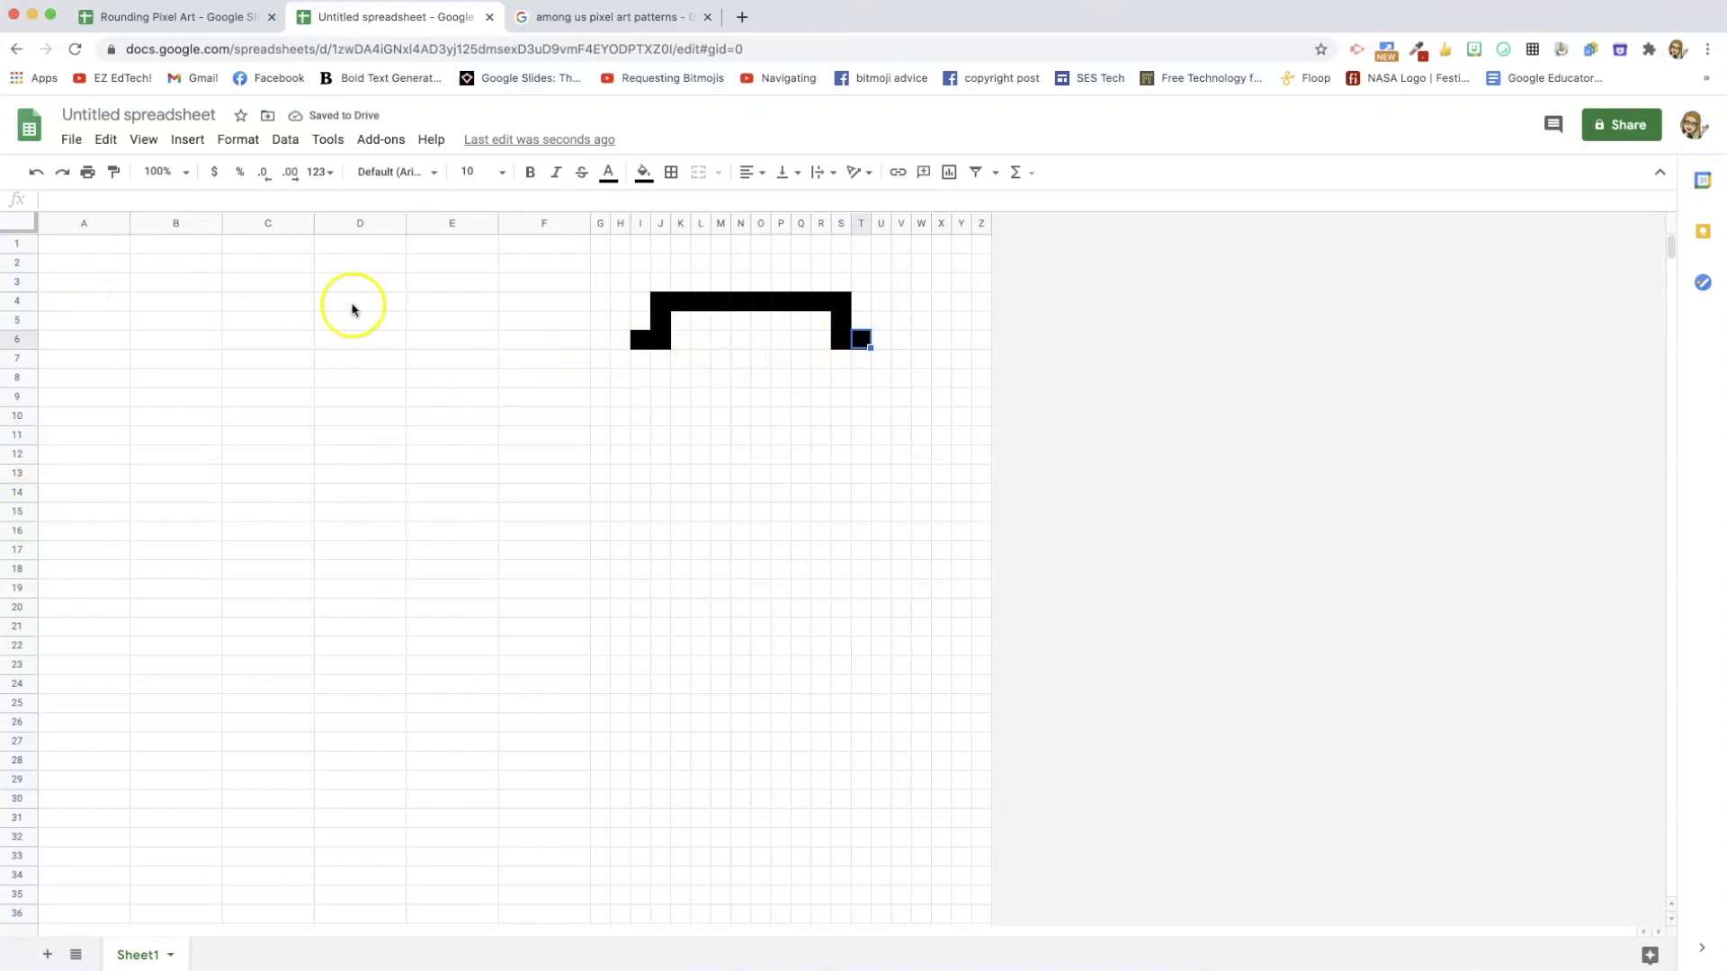
{"action": "mouse_move", "coordinate": [754, 471]}
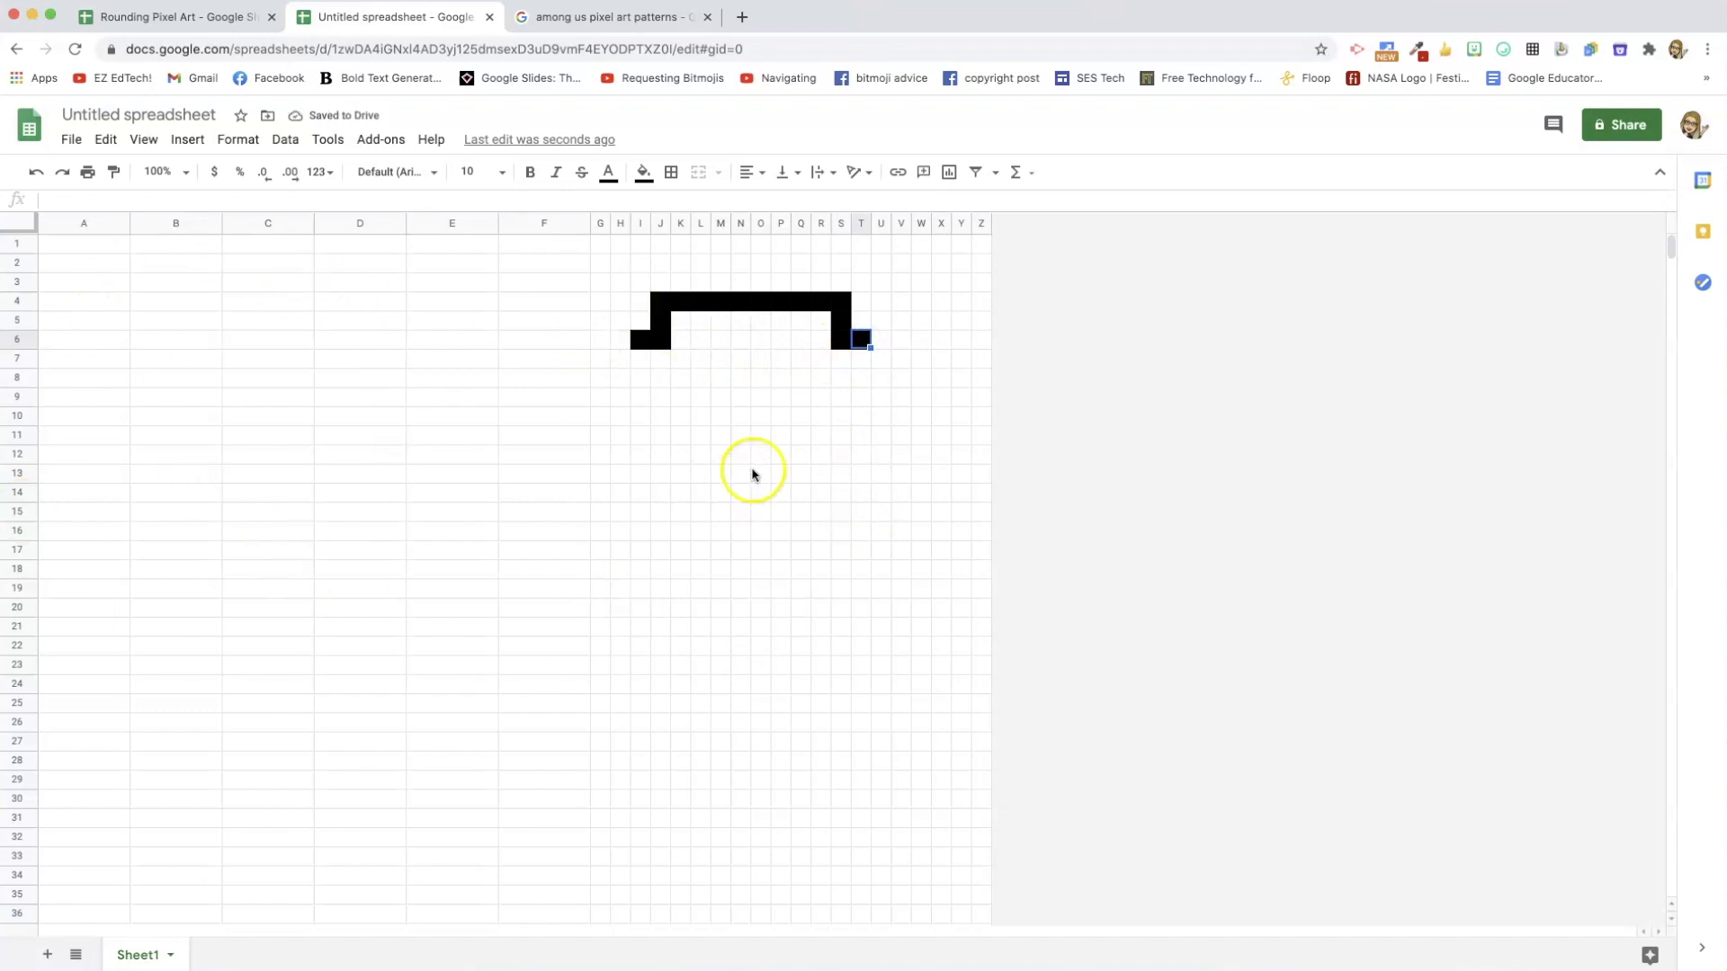
{"action": "mouse_move", "coordinate": [83, 281]}
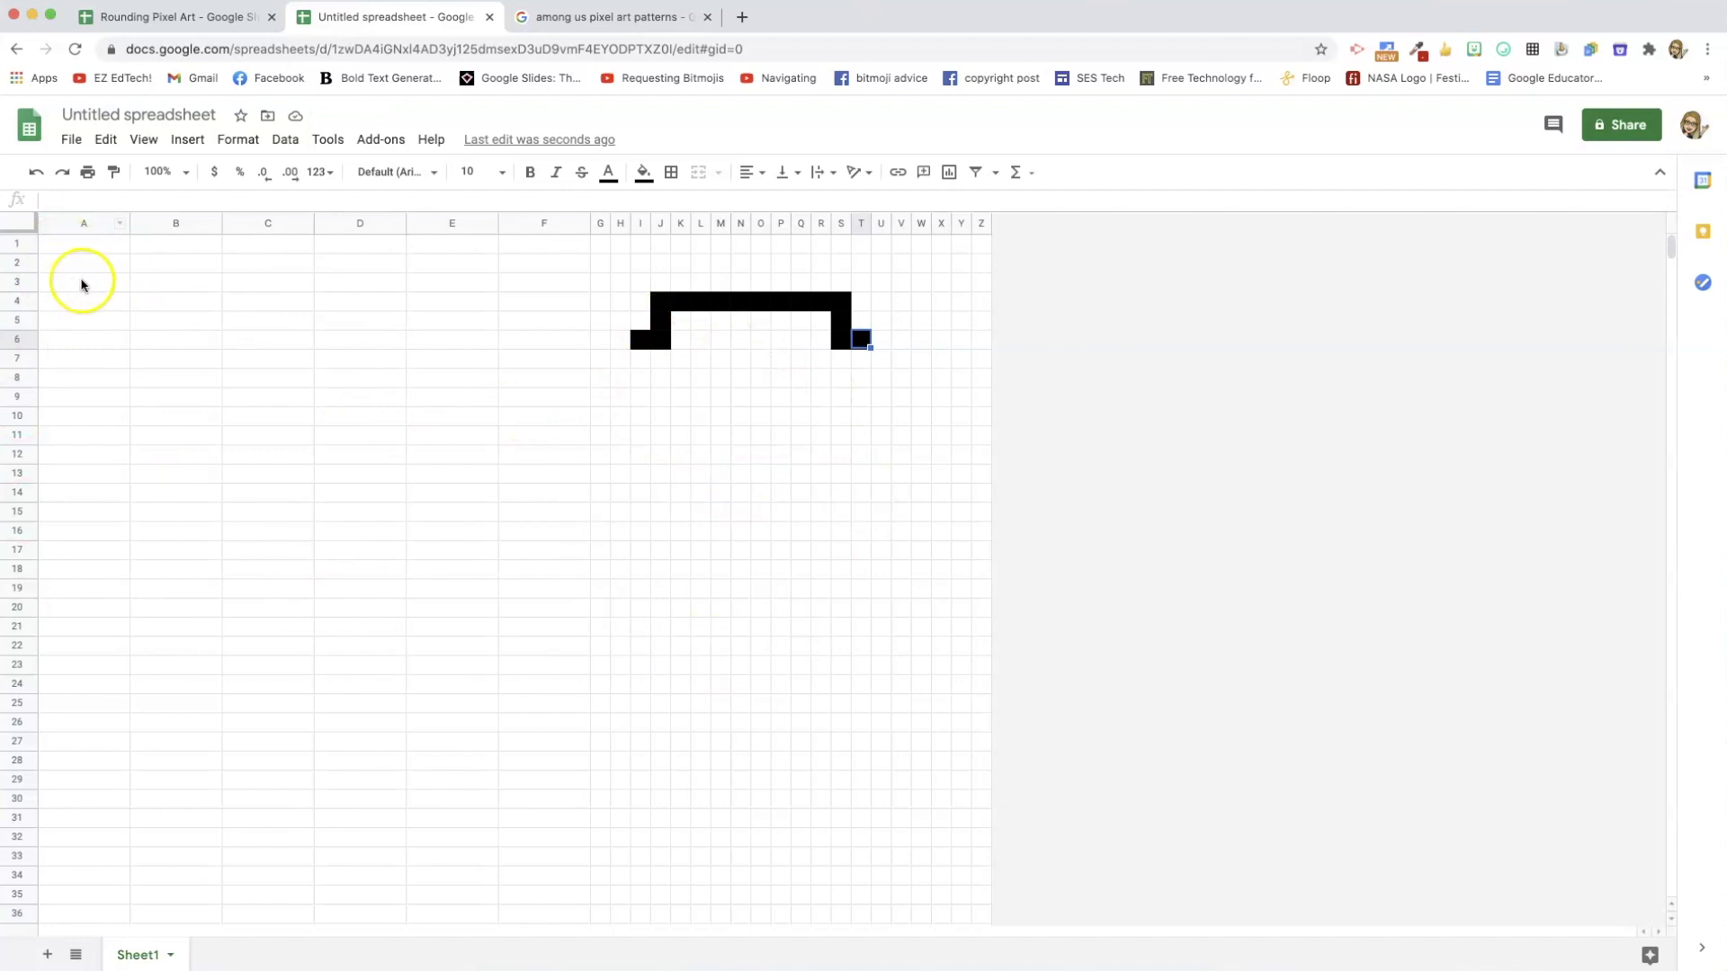
{"action": "mouse_move", "coordinate": [90, 265]}
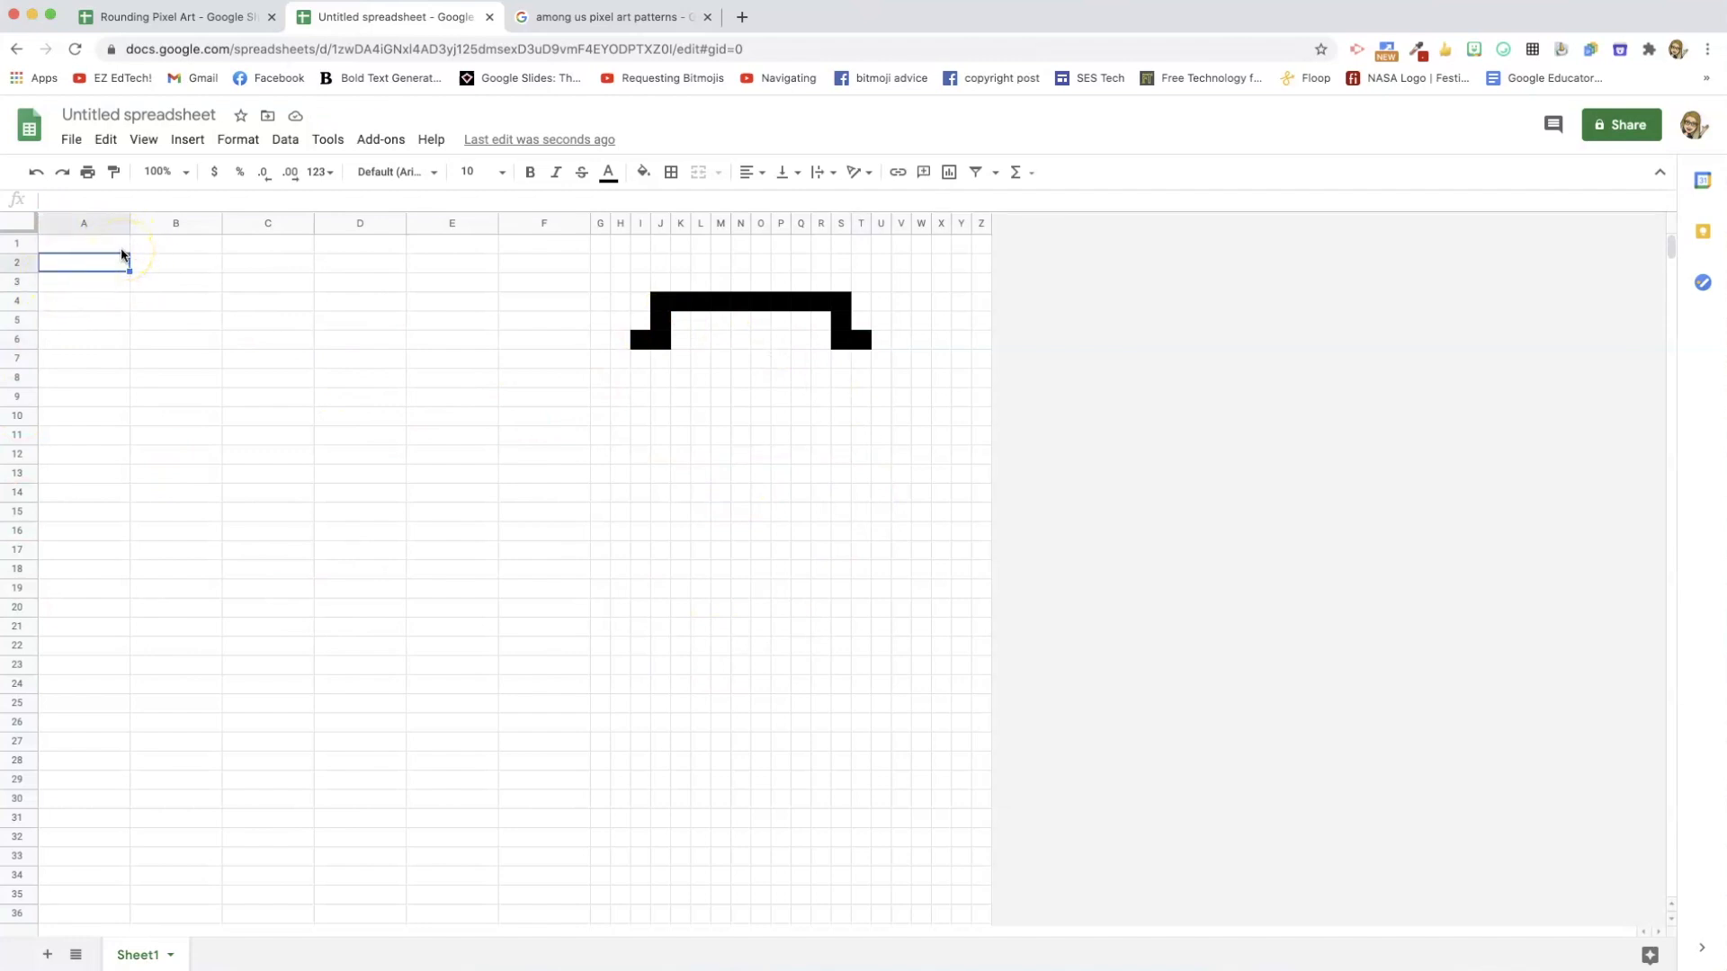
Type 'Round to the nearest 10.' in A1 and merge cells A1:B2.
{"action": "type", "text": "Round to the near"}
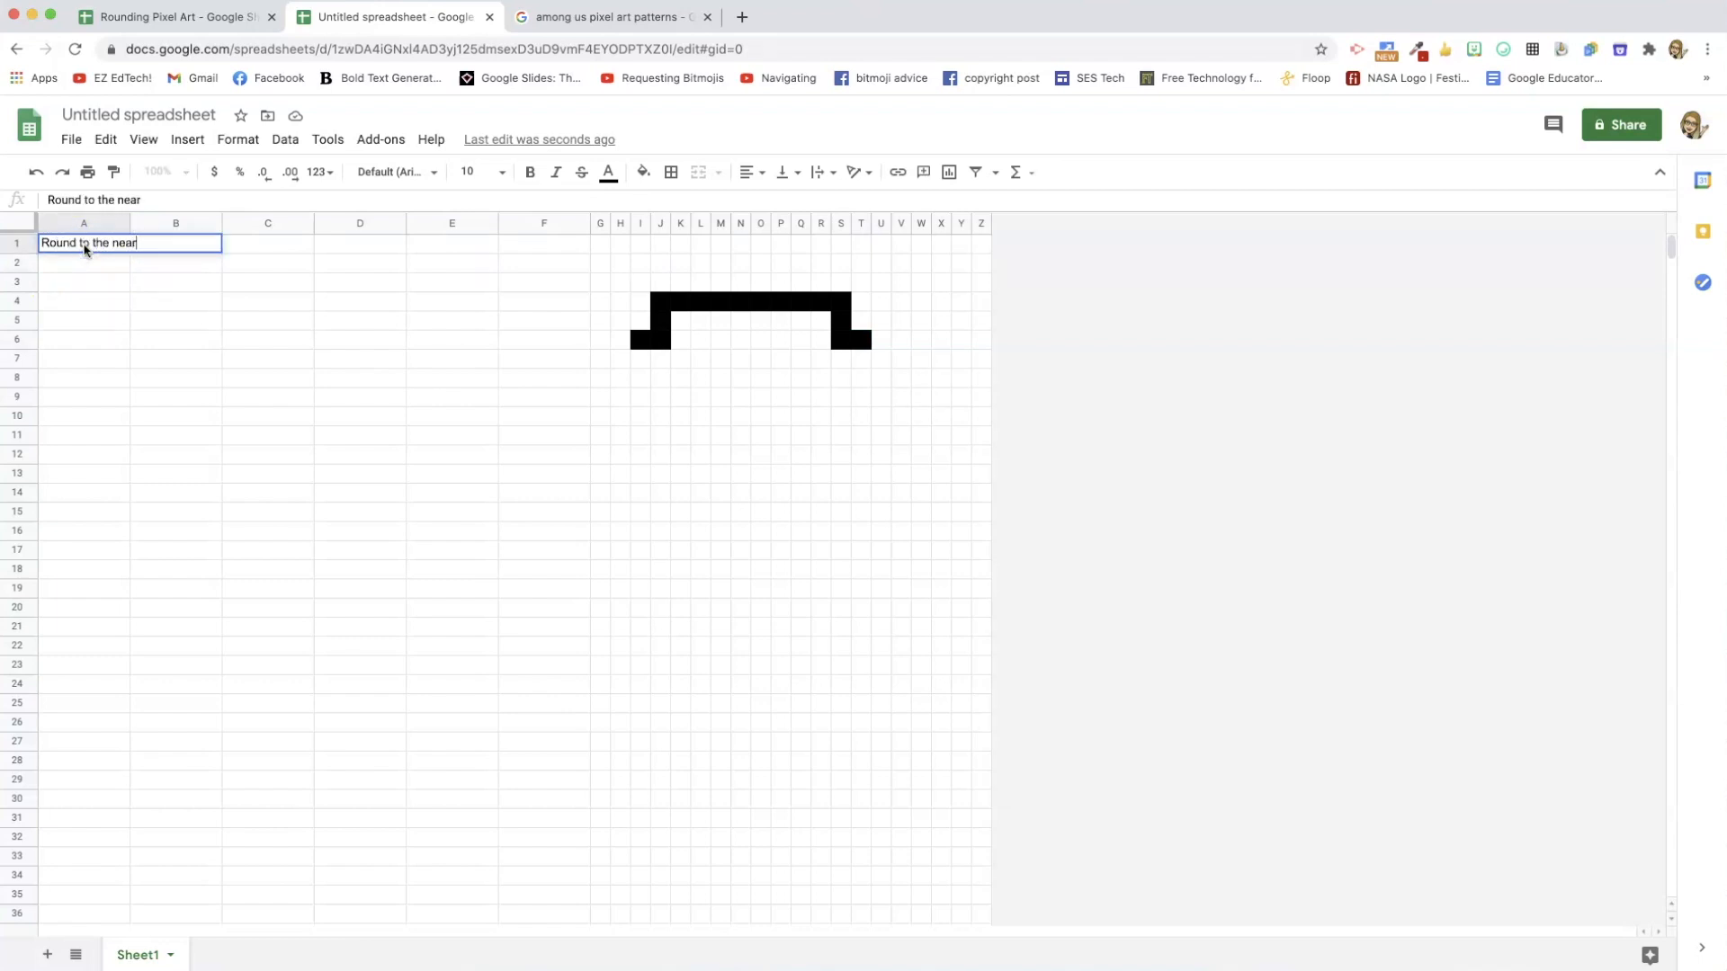
{"action": "type", "text": "est 10."}
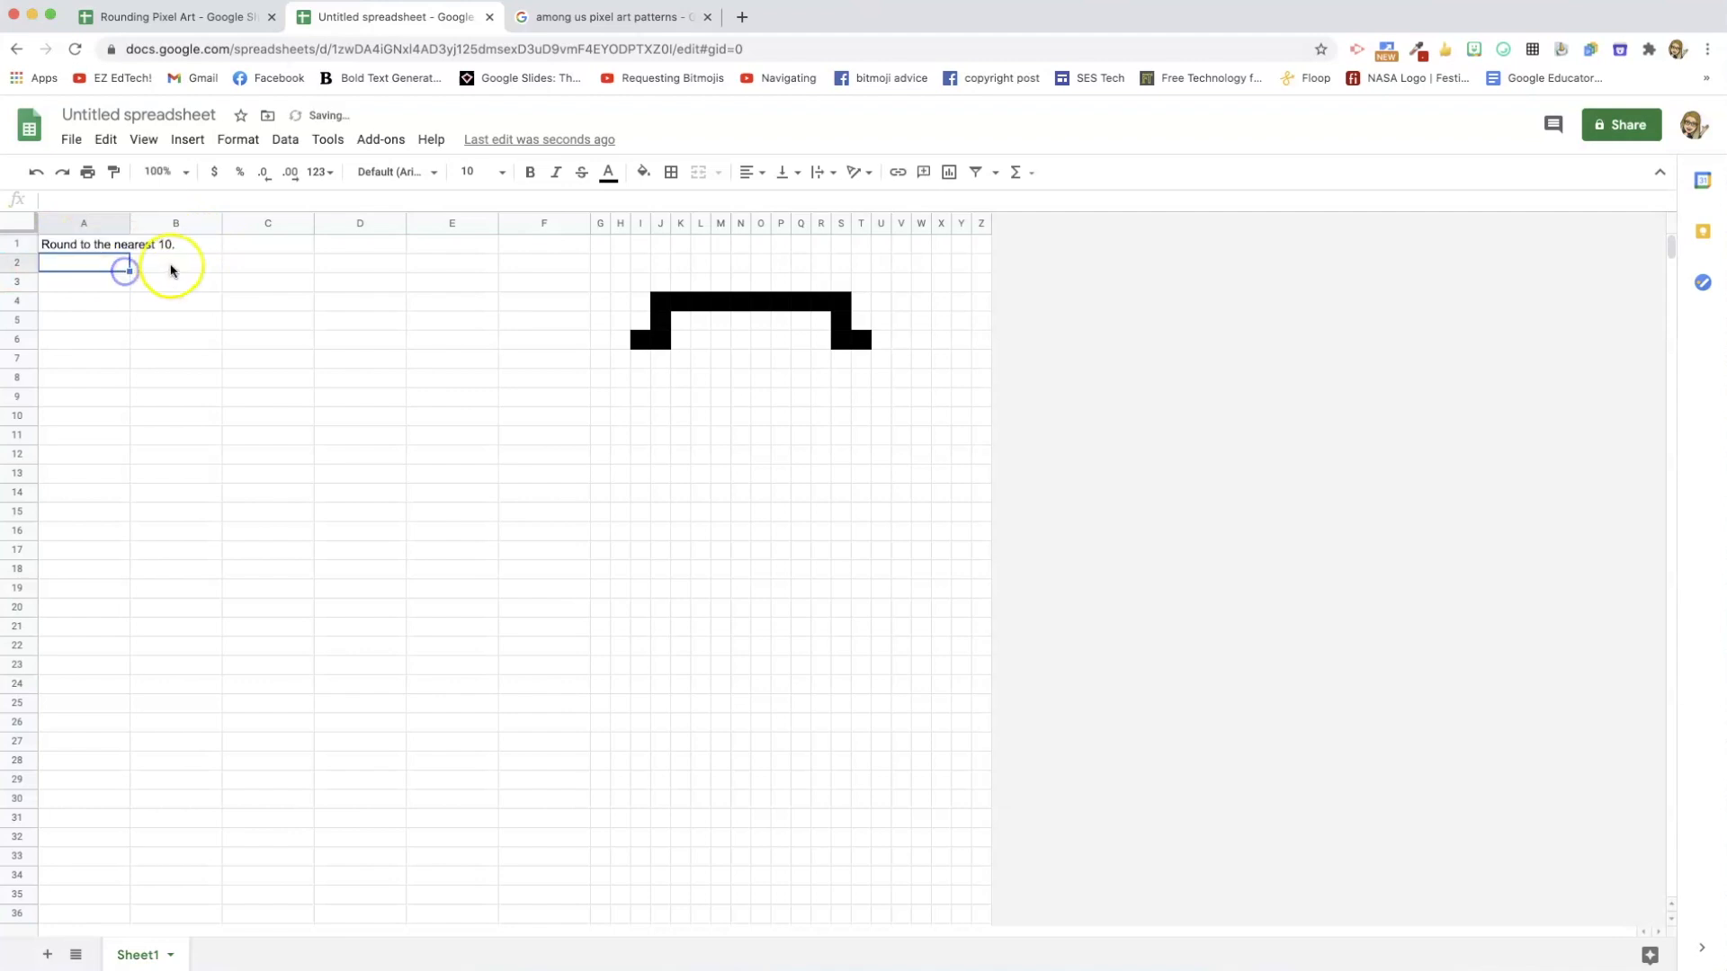
{"action": "left_click", "coordinate": [175, 261]}
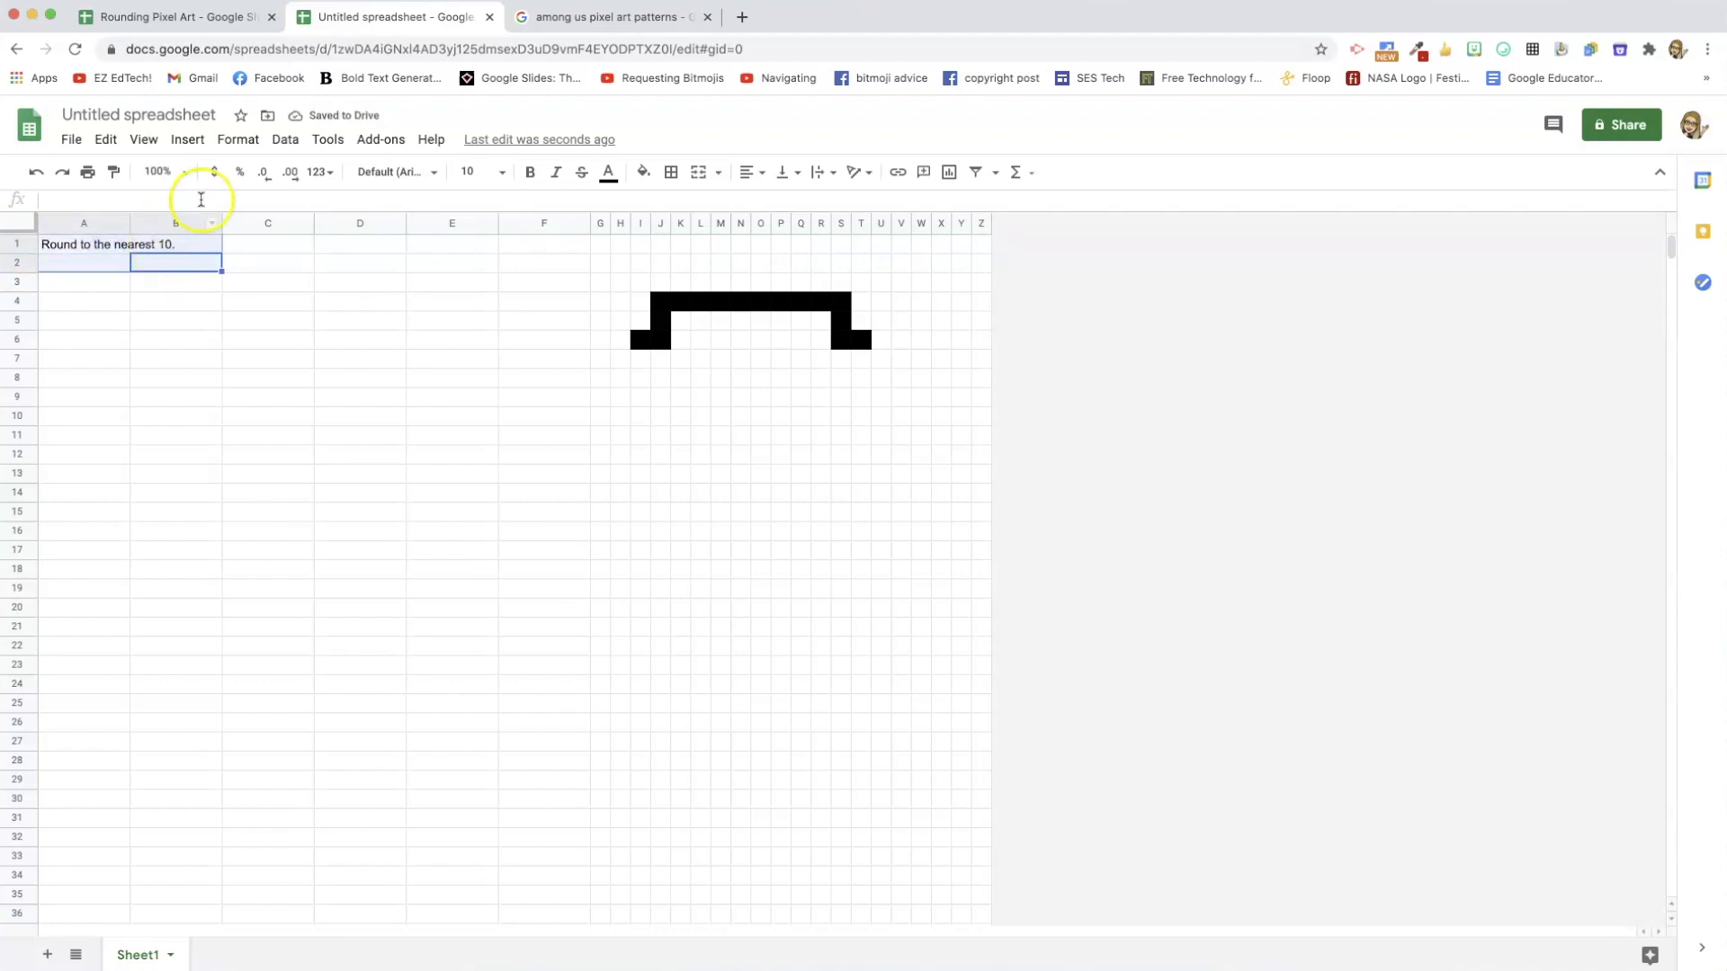
{"action": "left_click", "coordinate": [236, 138]}
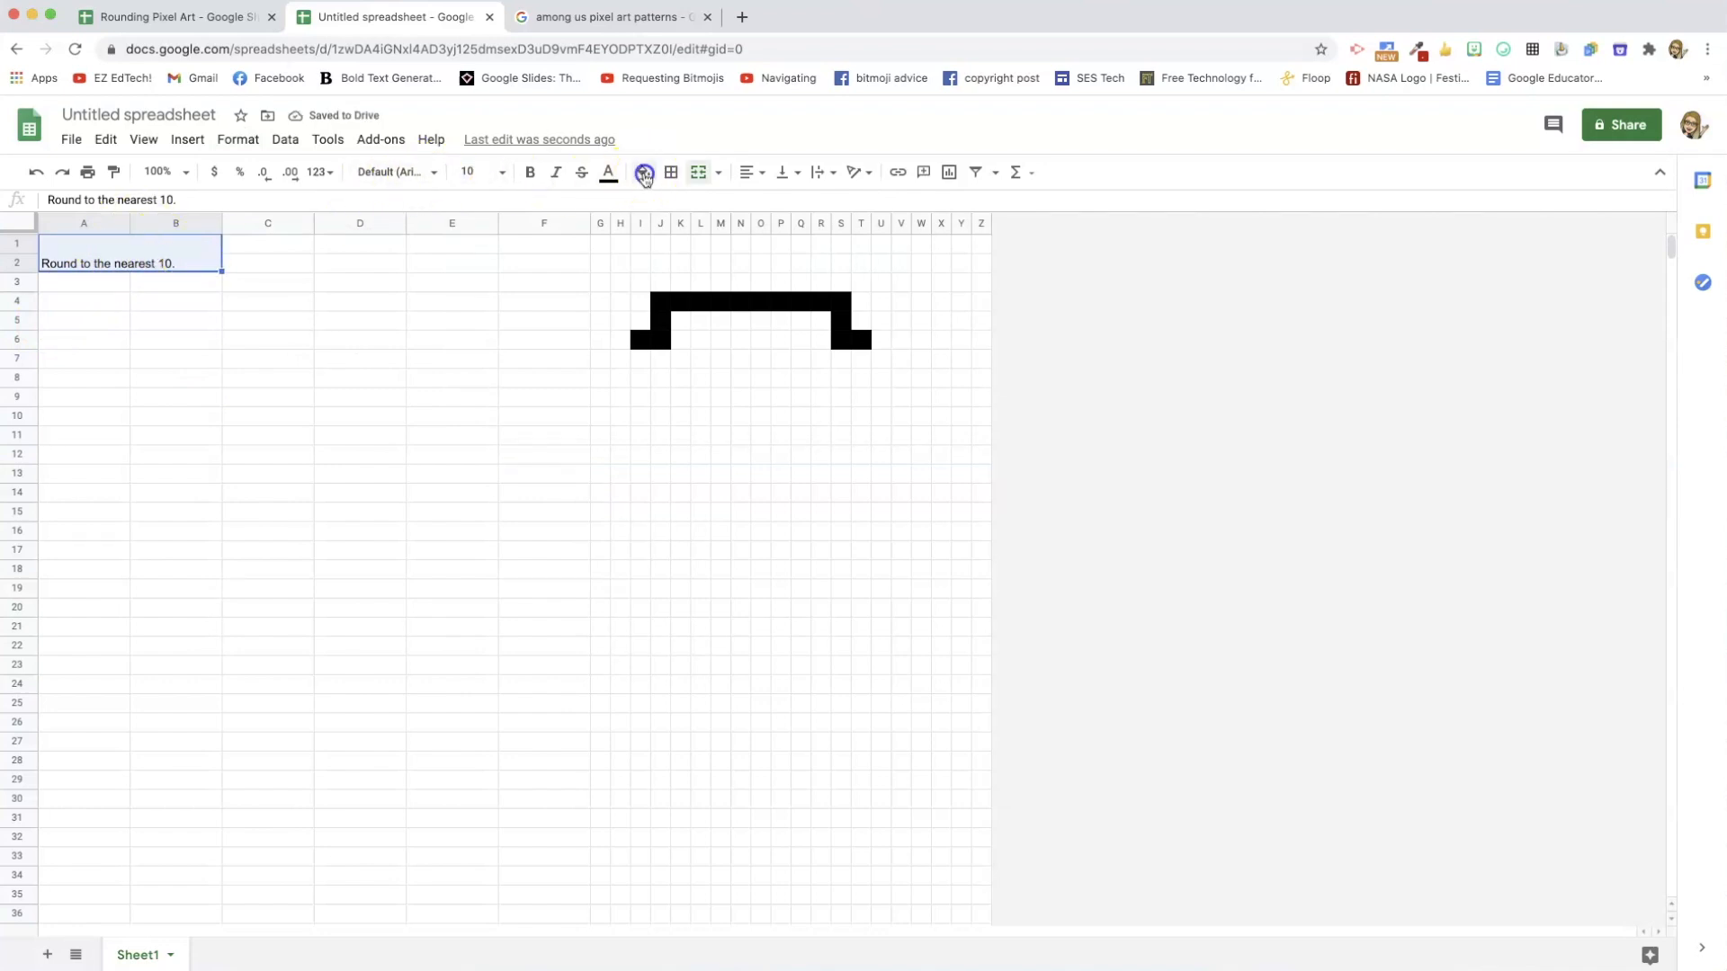
Style the heading with a blue fill, white text and font size 14.
{"action": "left_click", "coordinate": [643, 172]}
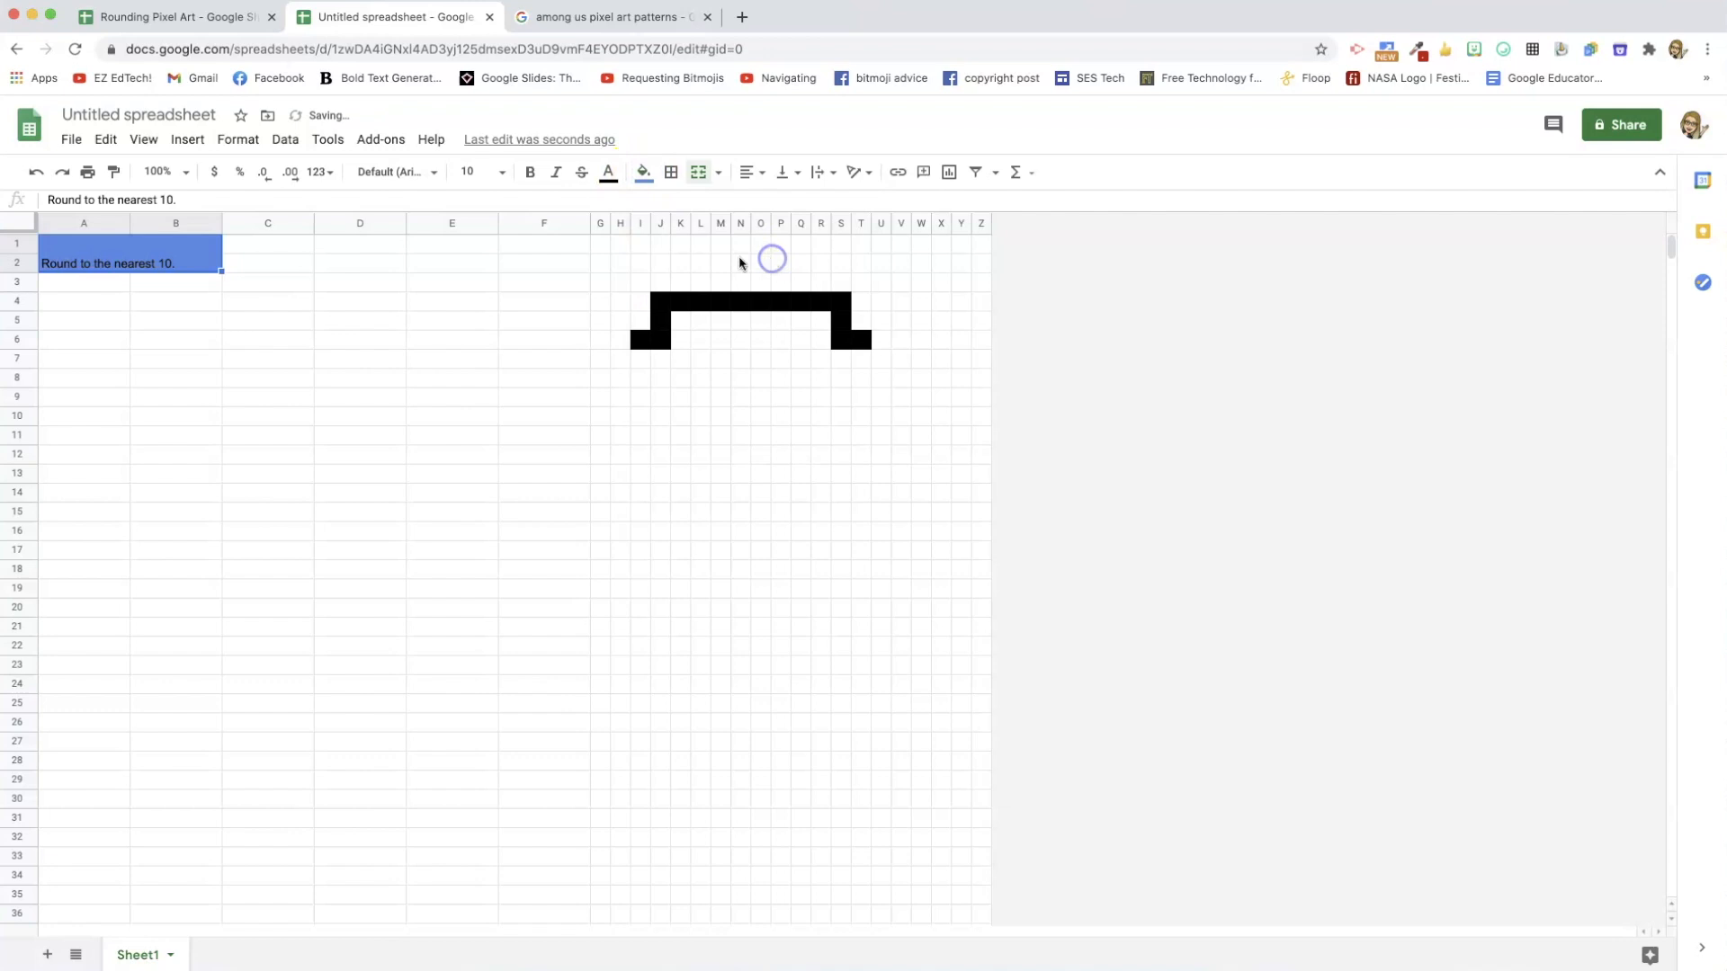
{"action": "left_click", "coordinate": [167, 264]}
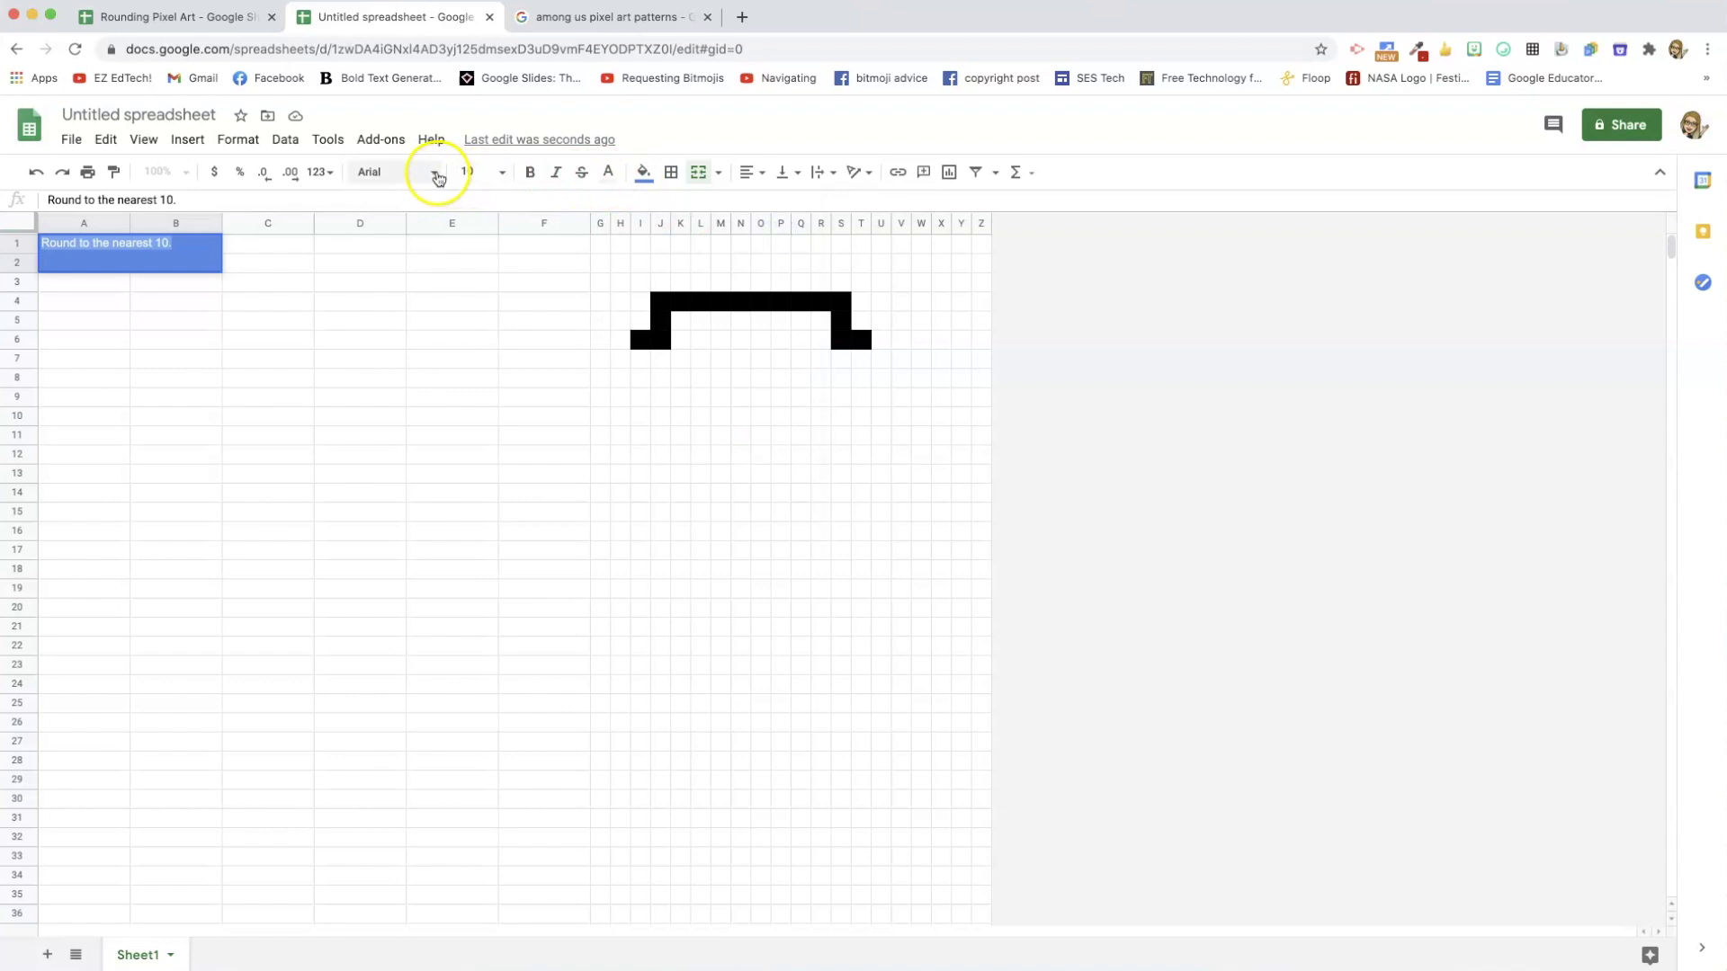
{"action": "left_click", "coordinate": [396, 172]}
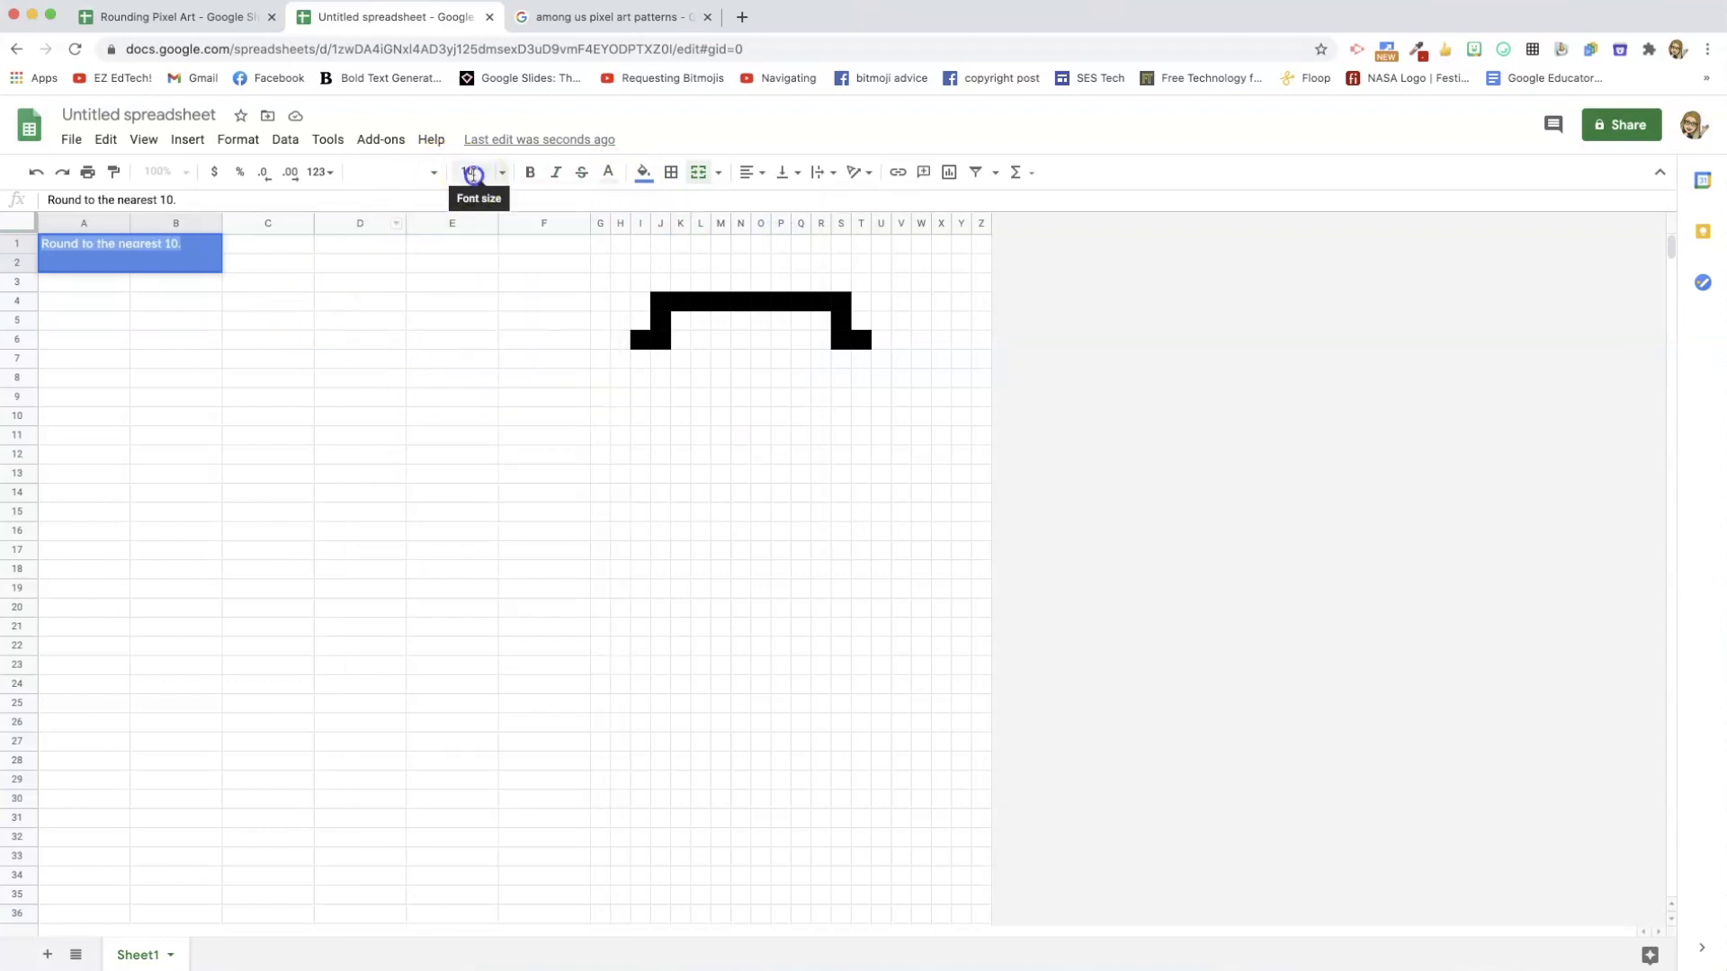
{"action": "left_click", "coordinate": [474, 172]}
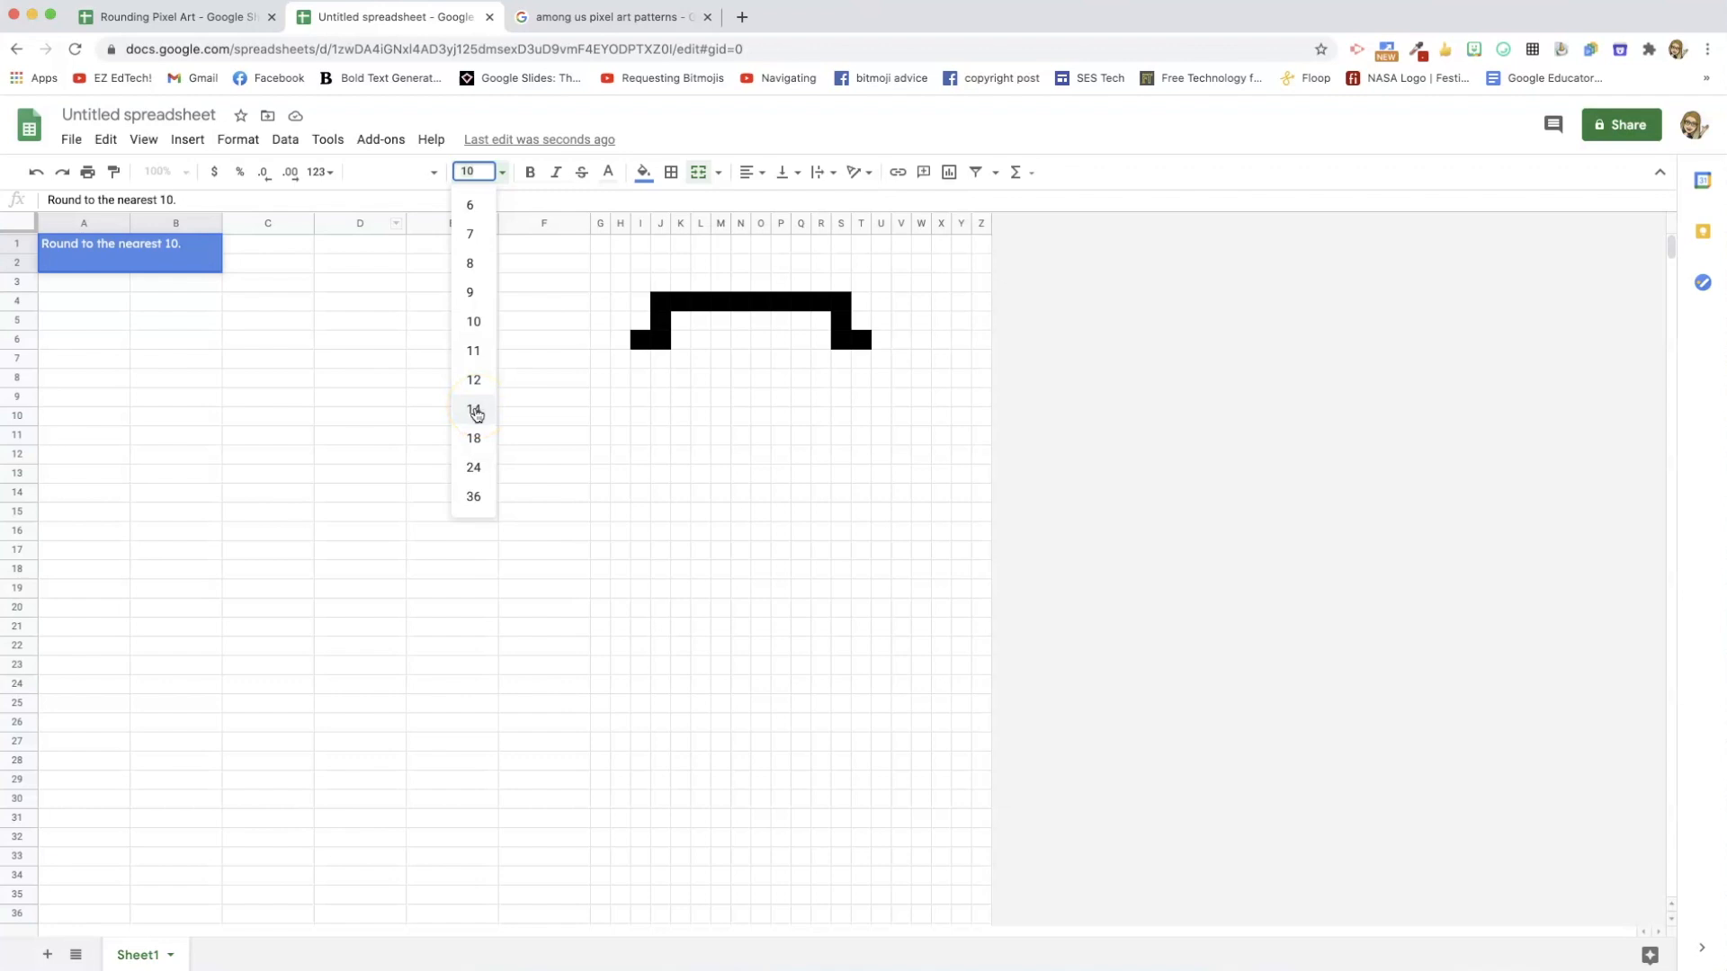
{"action": "left_click", "coordinate": [472, 409]}
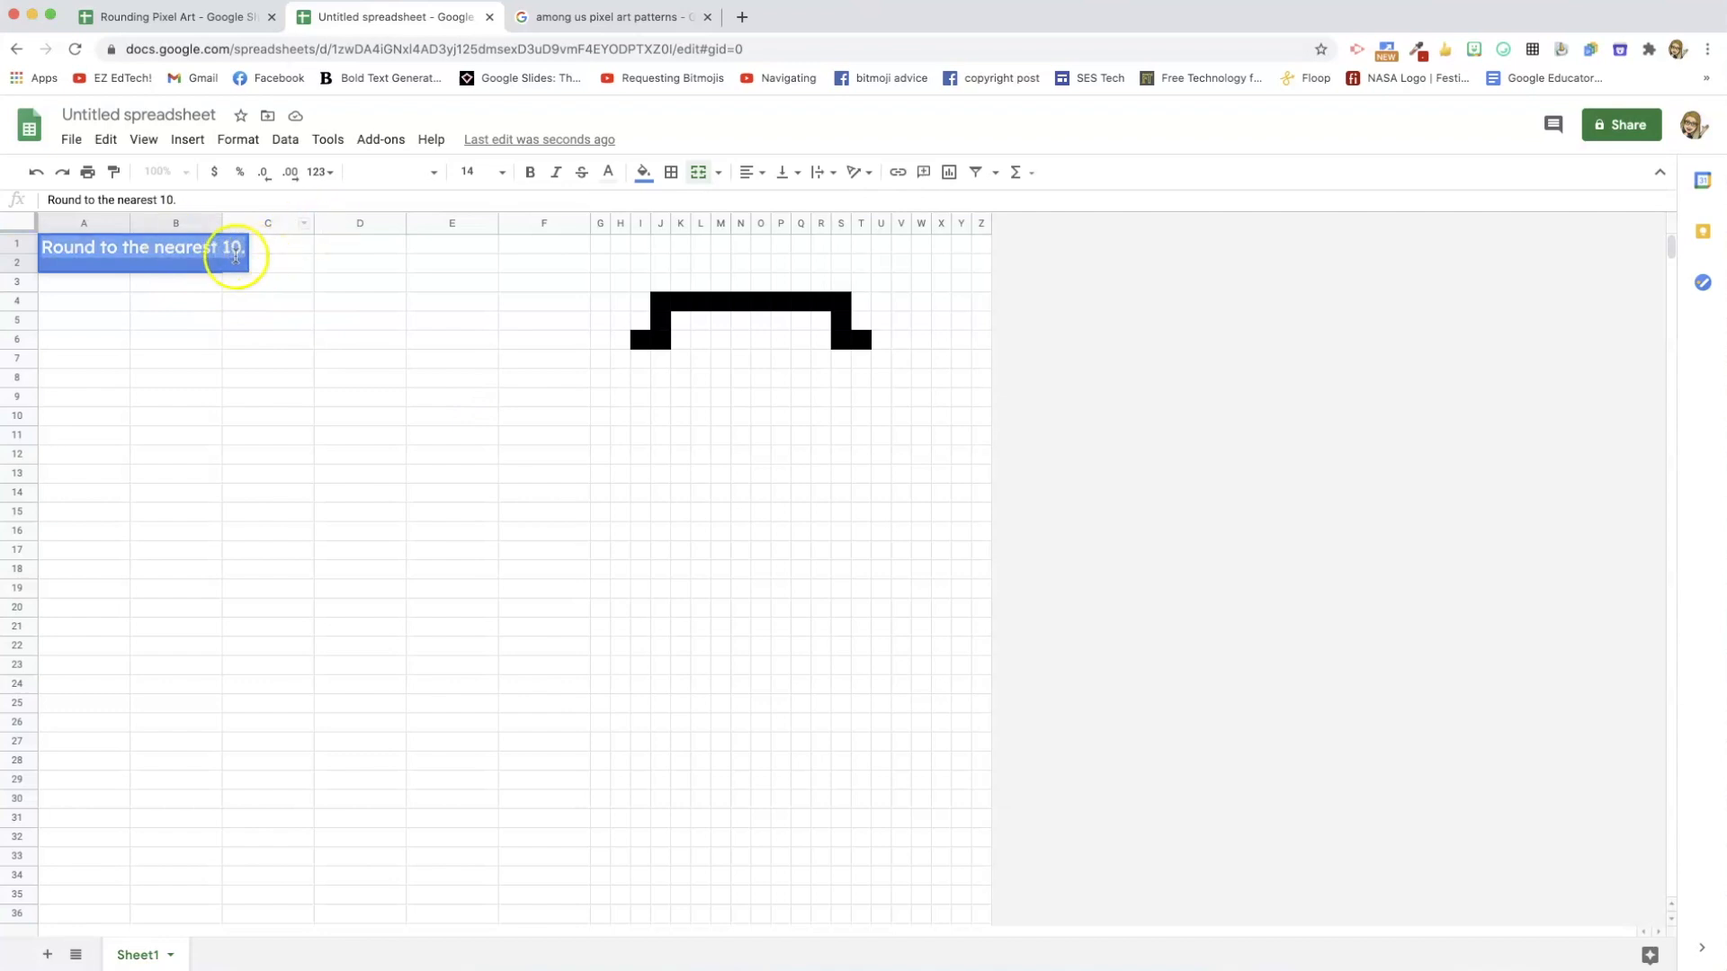
{"action": "mouse_move", "coordinate": [254, 143]}
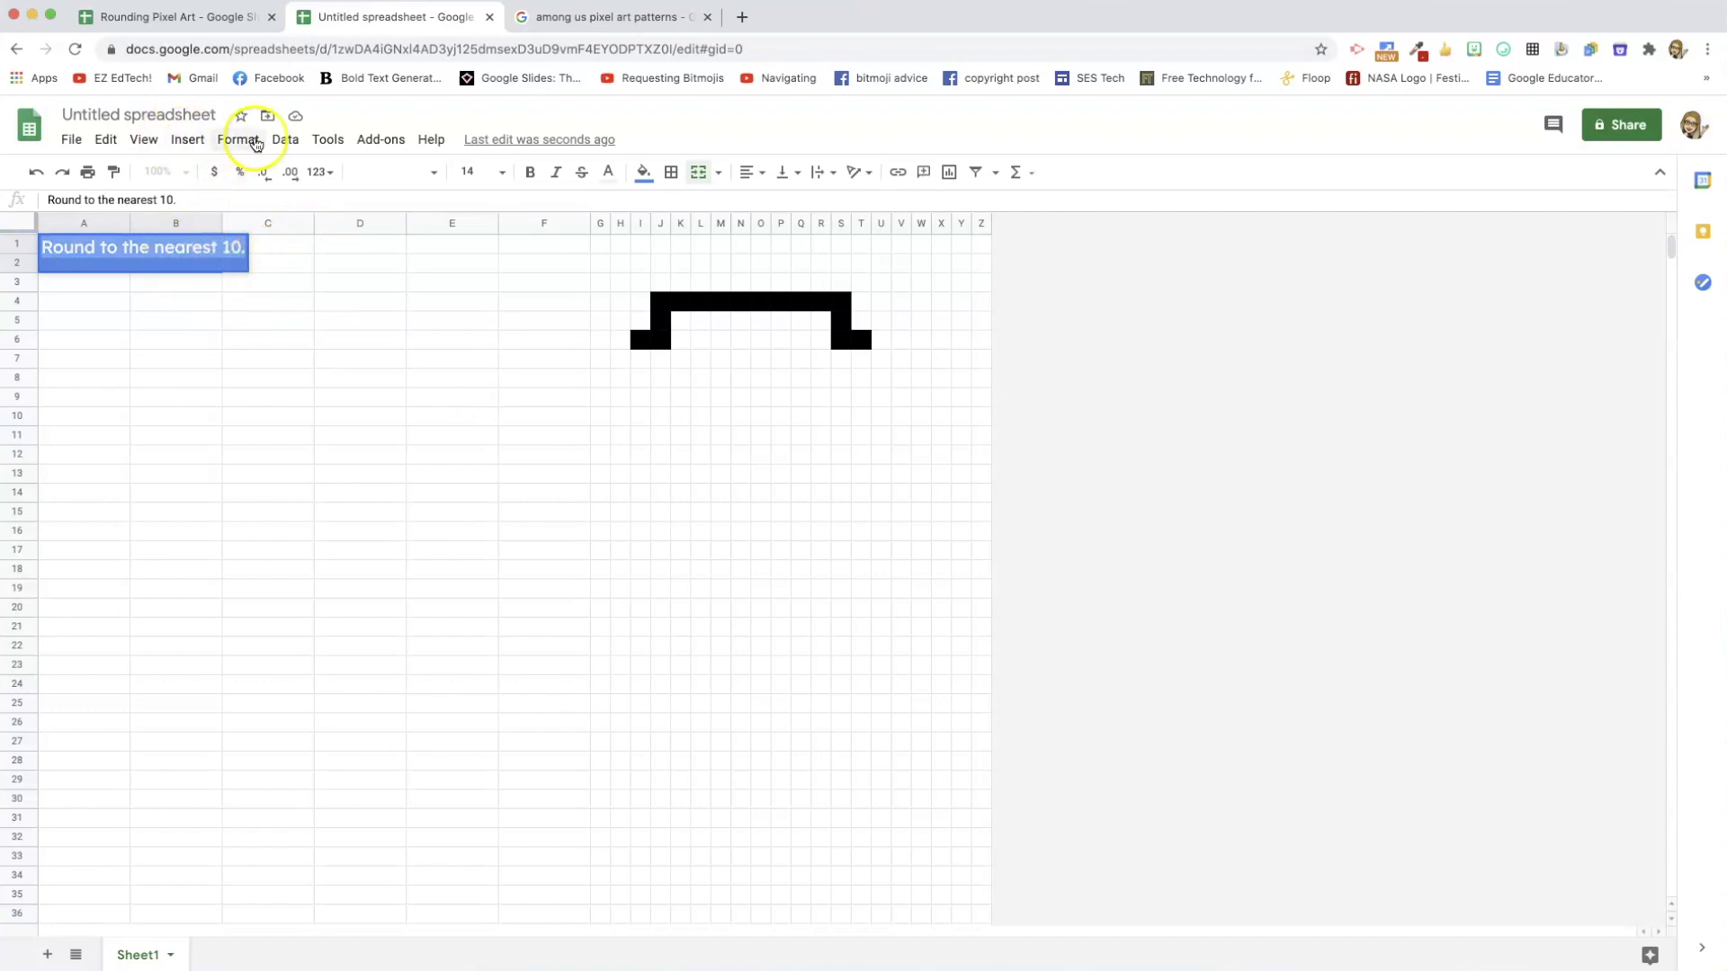
Wrap the heading text onto two lines within its merged cell.
{"action": "left_click", "coordinate": [237, 139]}
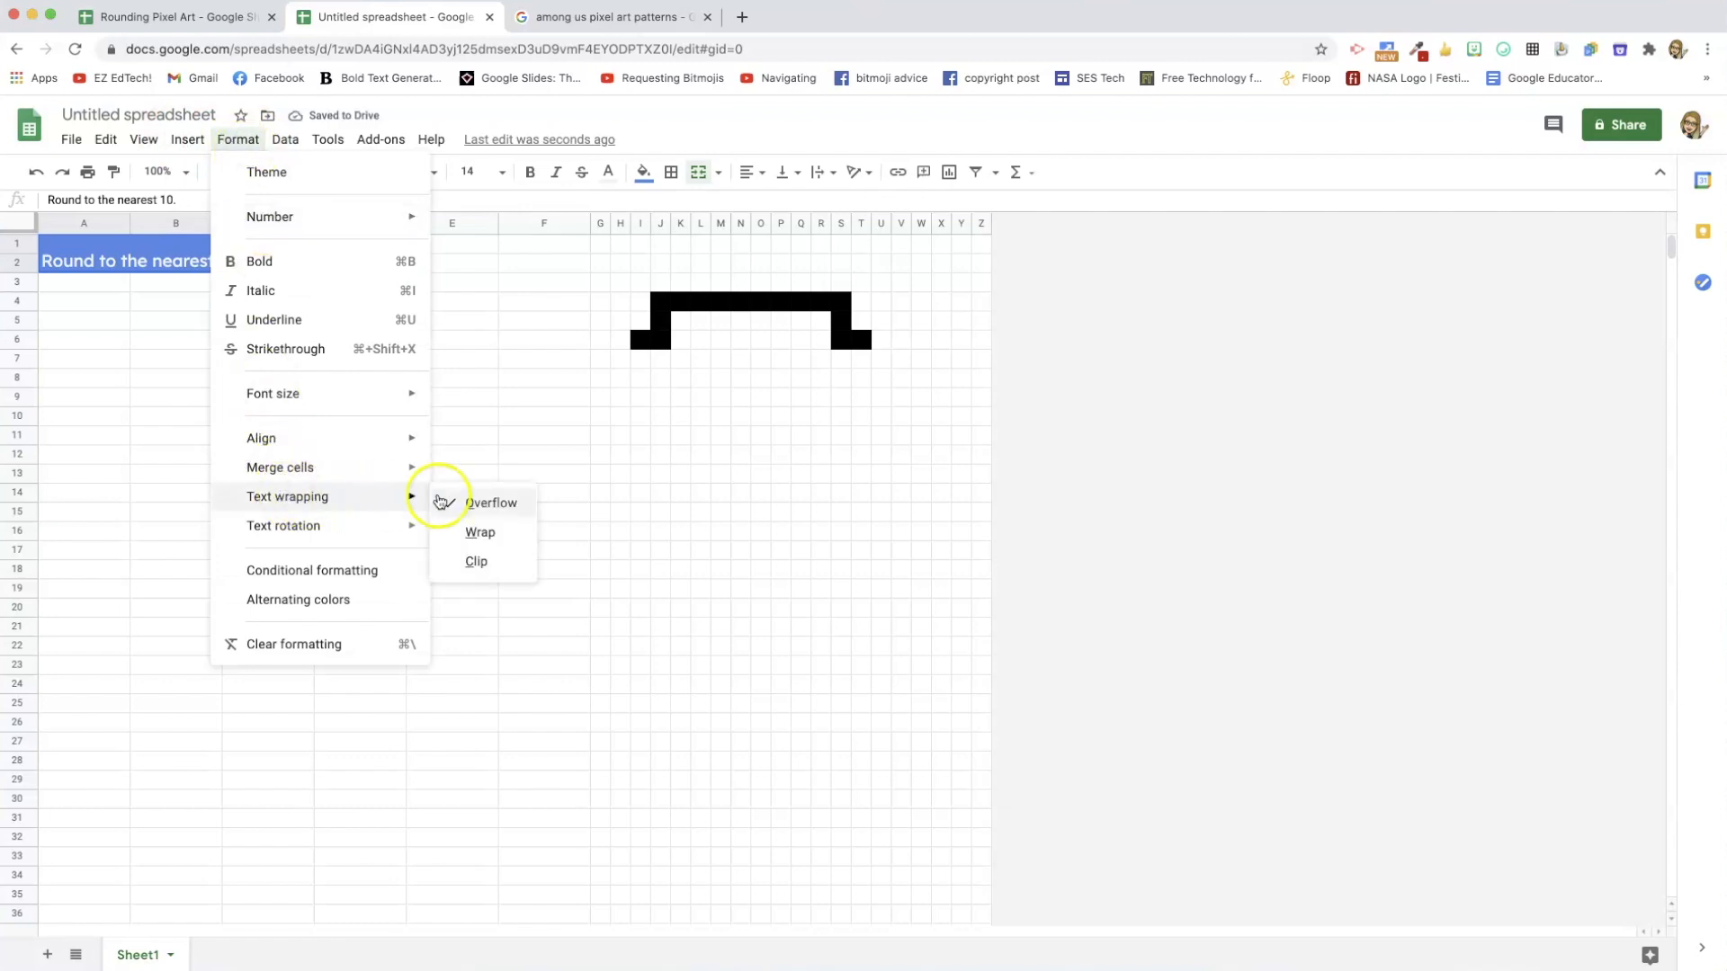
{"action": "left_click", "coordinate": [480, 532]}
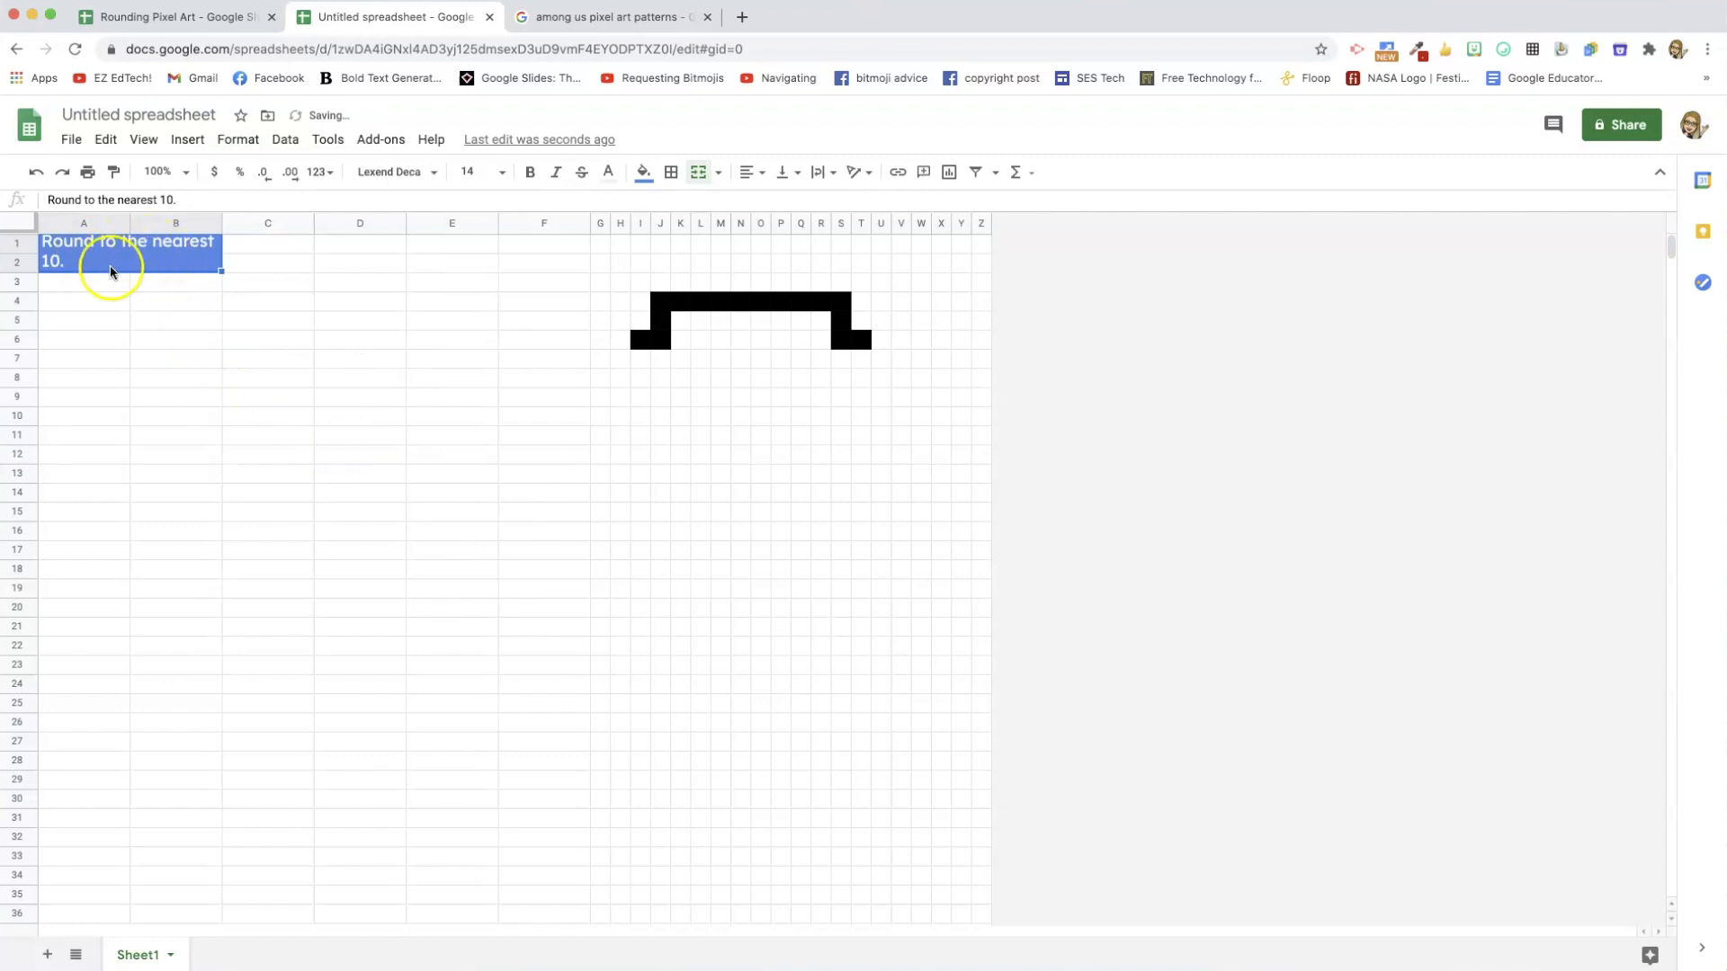
{"action": "mouse_move", "coordinate": [160, 286]}
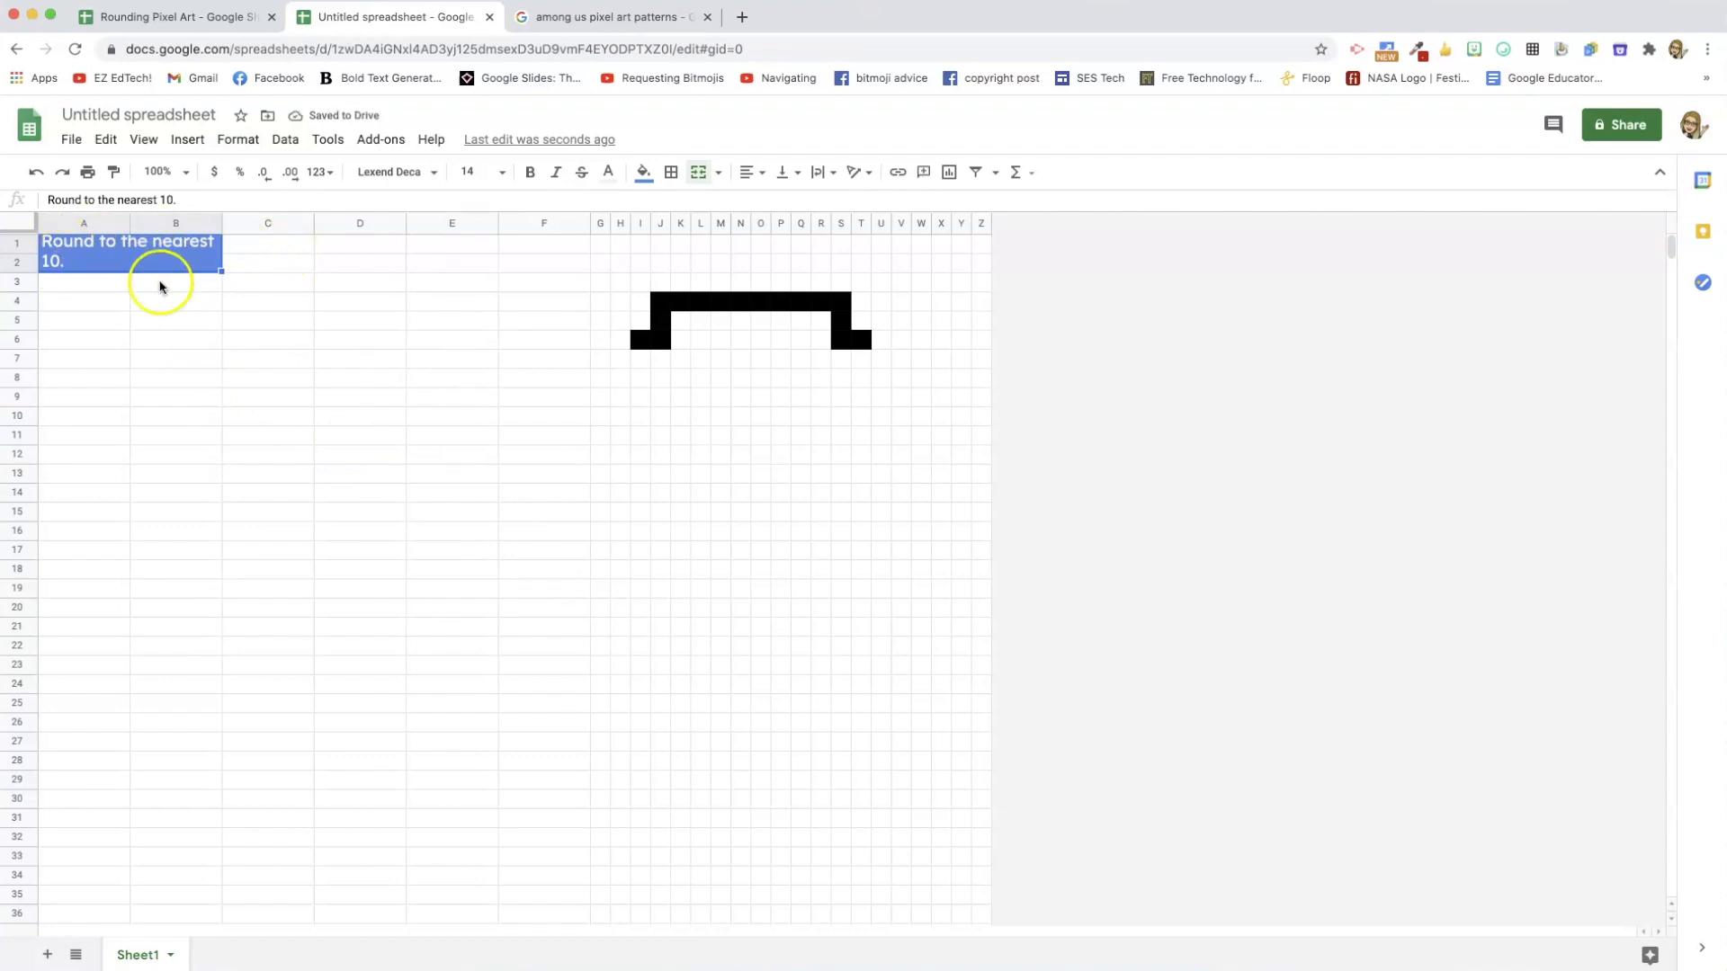
{"action": "left_click", "coordinate": [83, 299]}
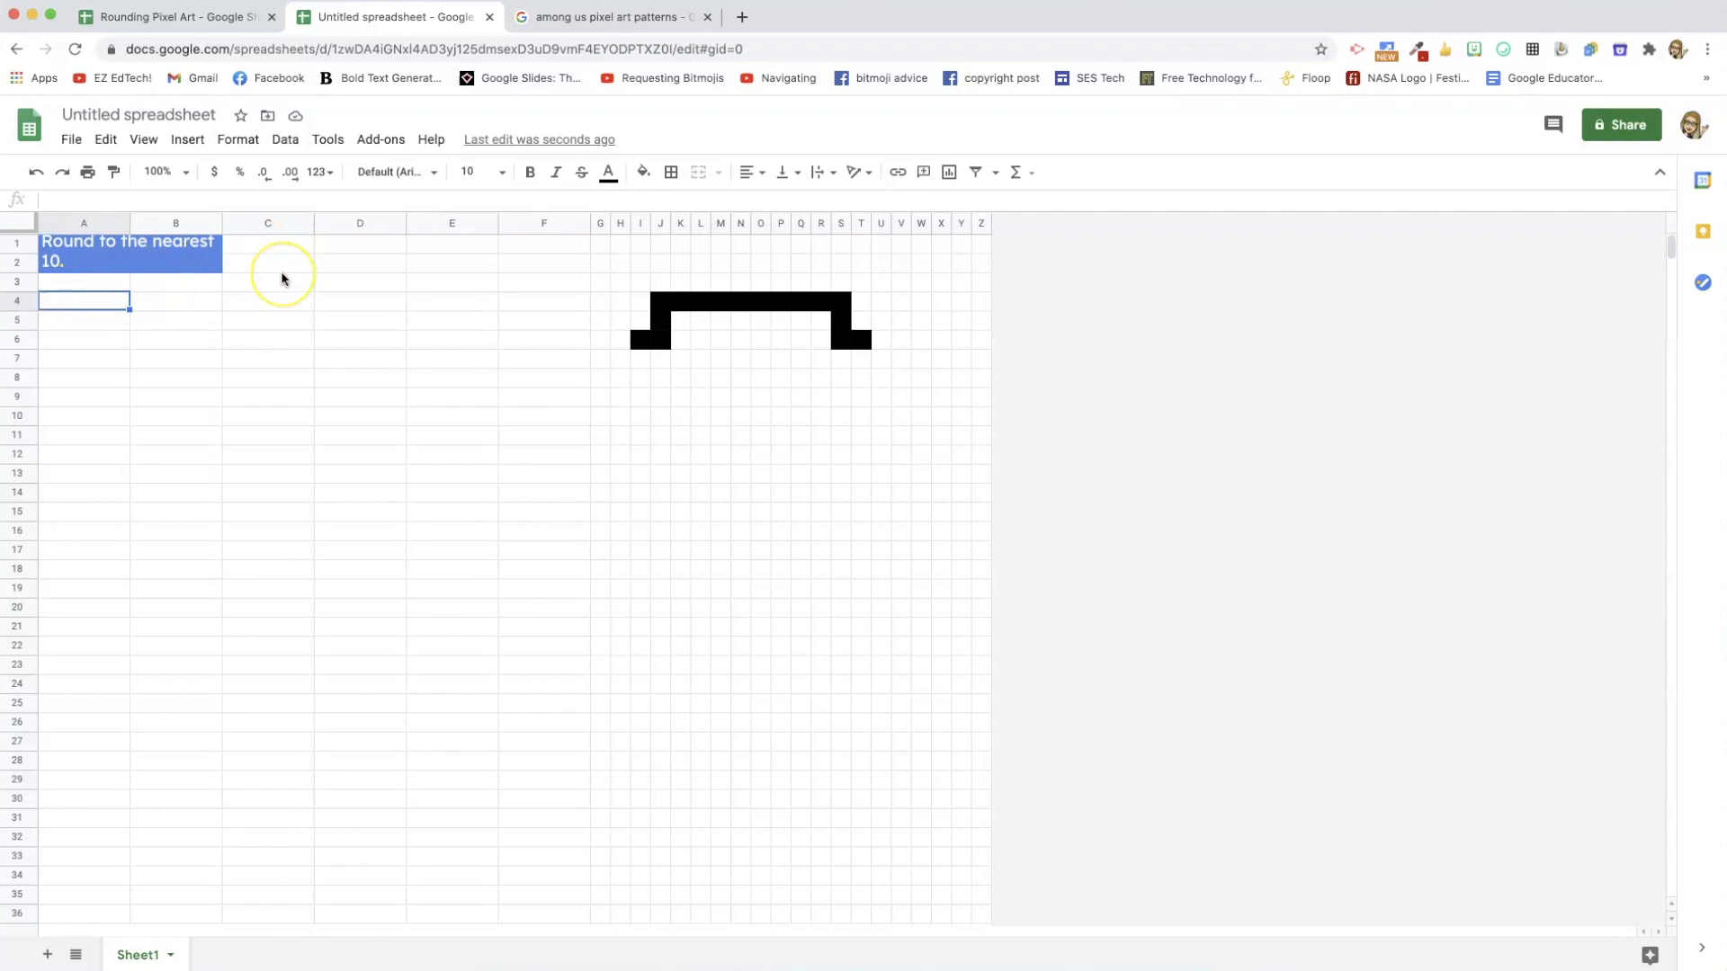
{"action": "mouse_move", "coordinate": [281, 276]}
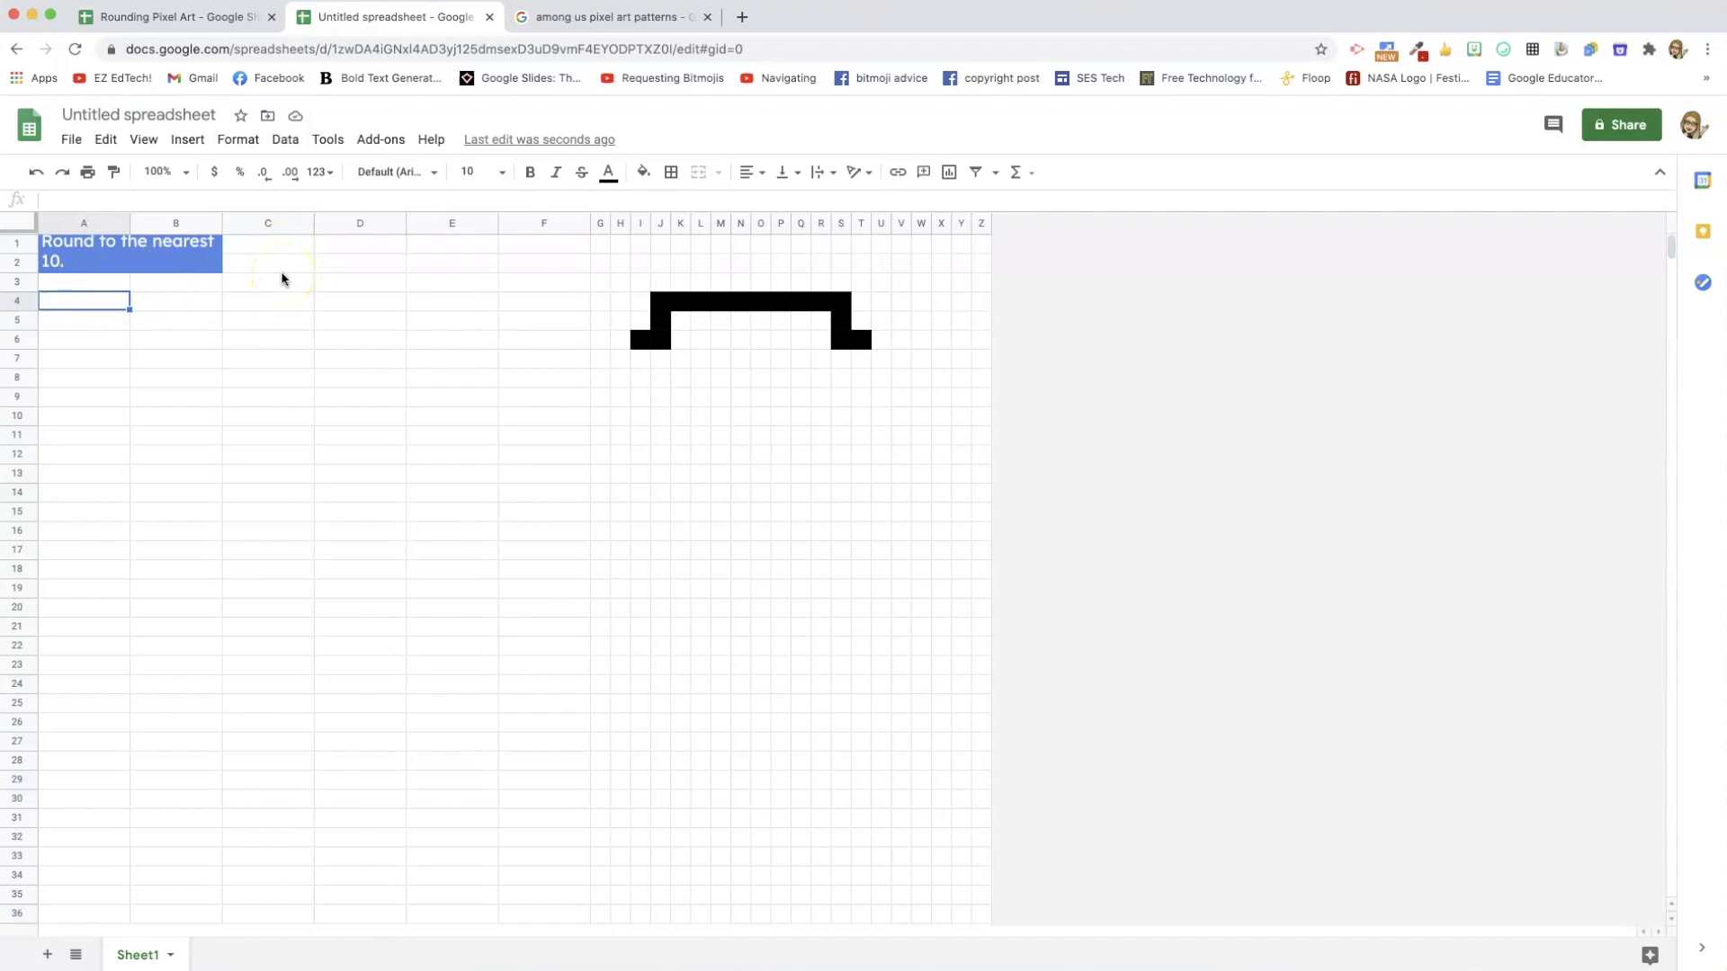
Add 'Original Number' and 'Solution' headings, list 5932 and 8950, and enter 5930.
{"action": "type", "text": "Original N"}
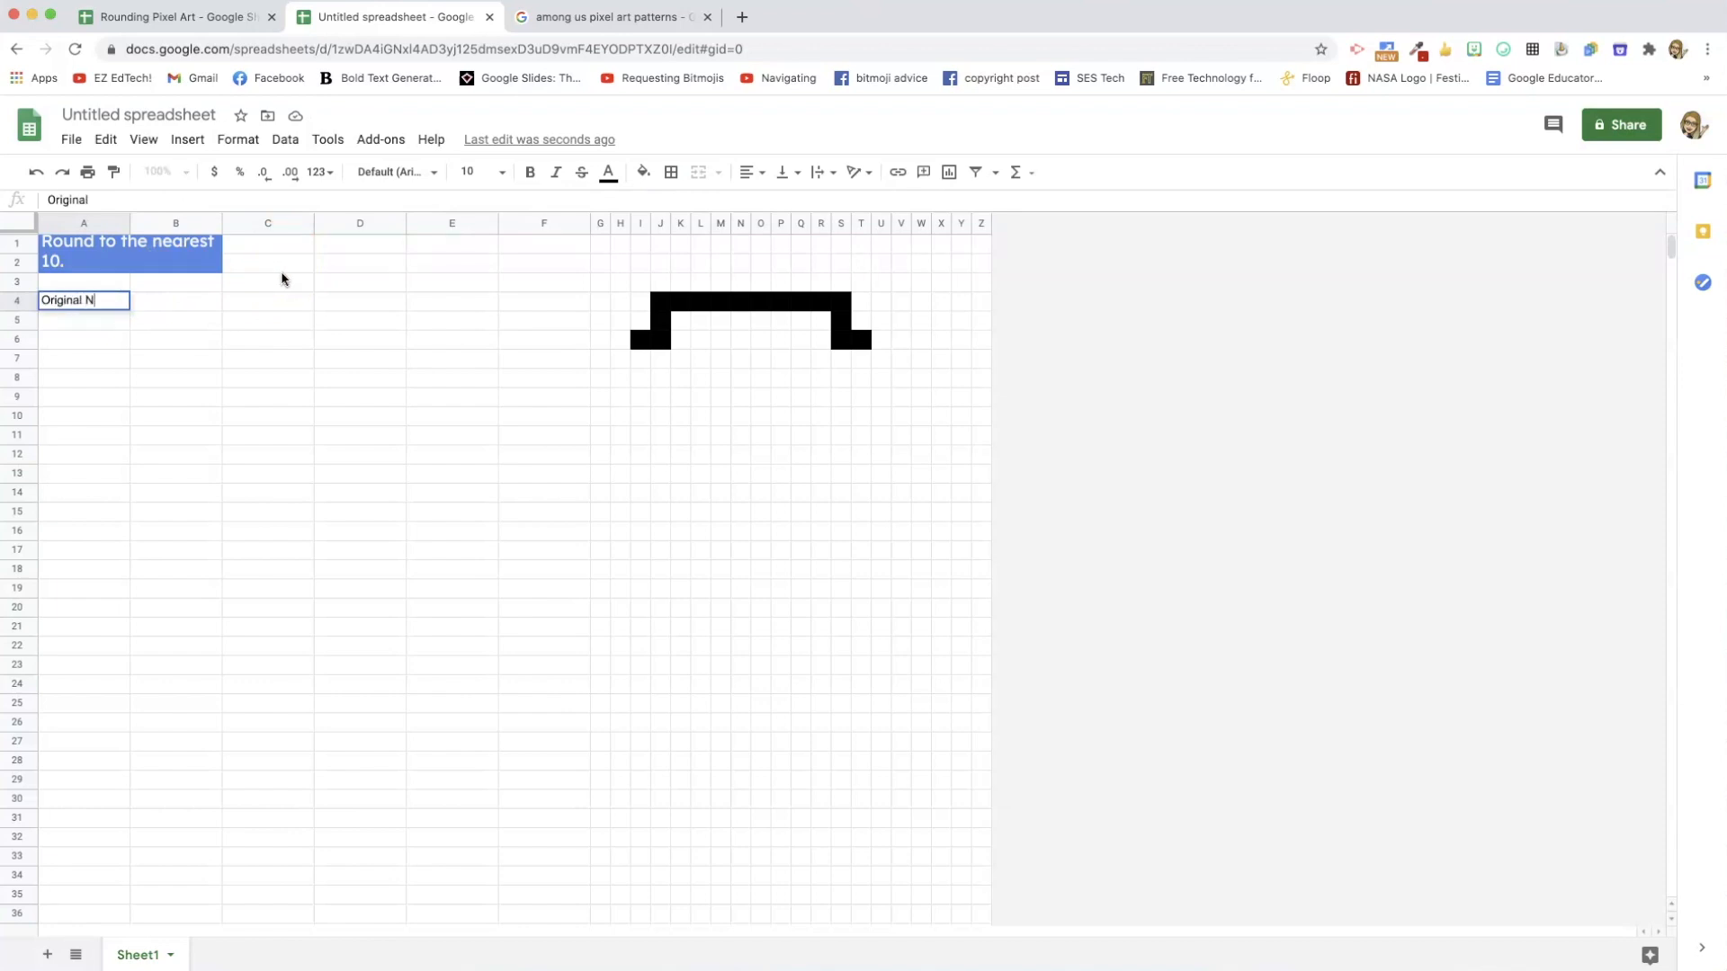
{"action": "type", "text": "Solution"}
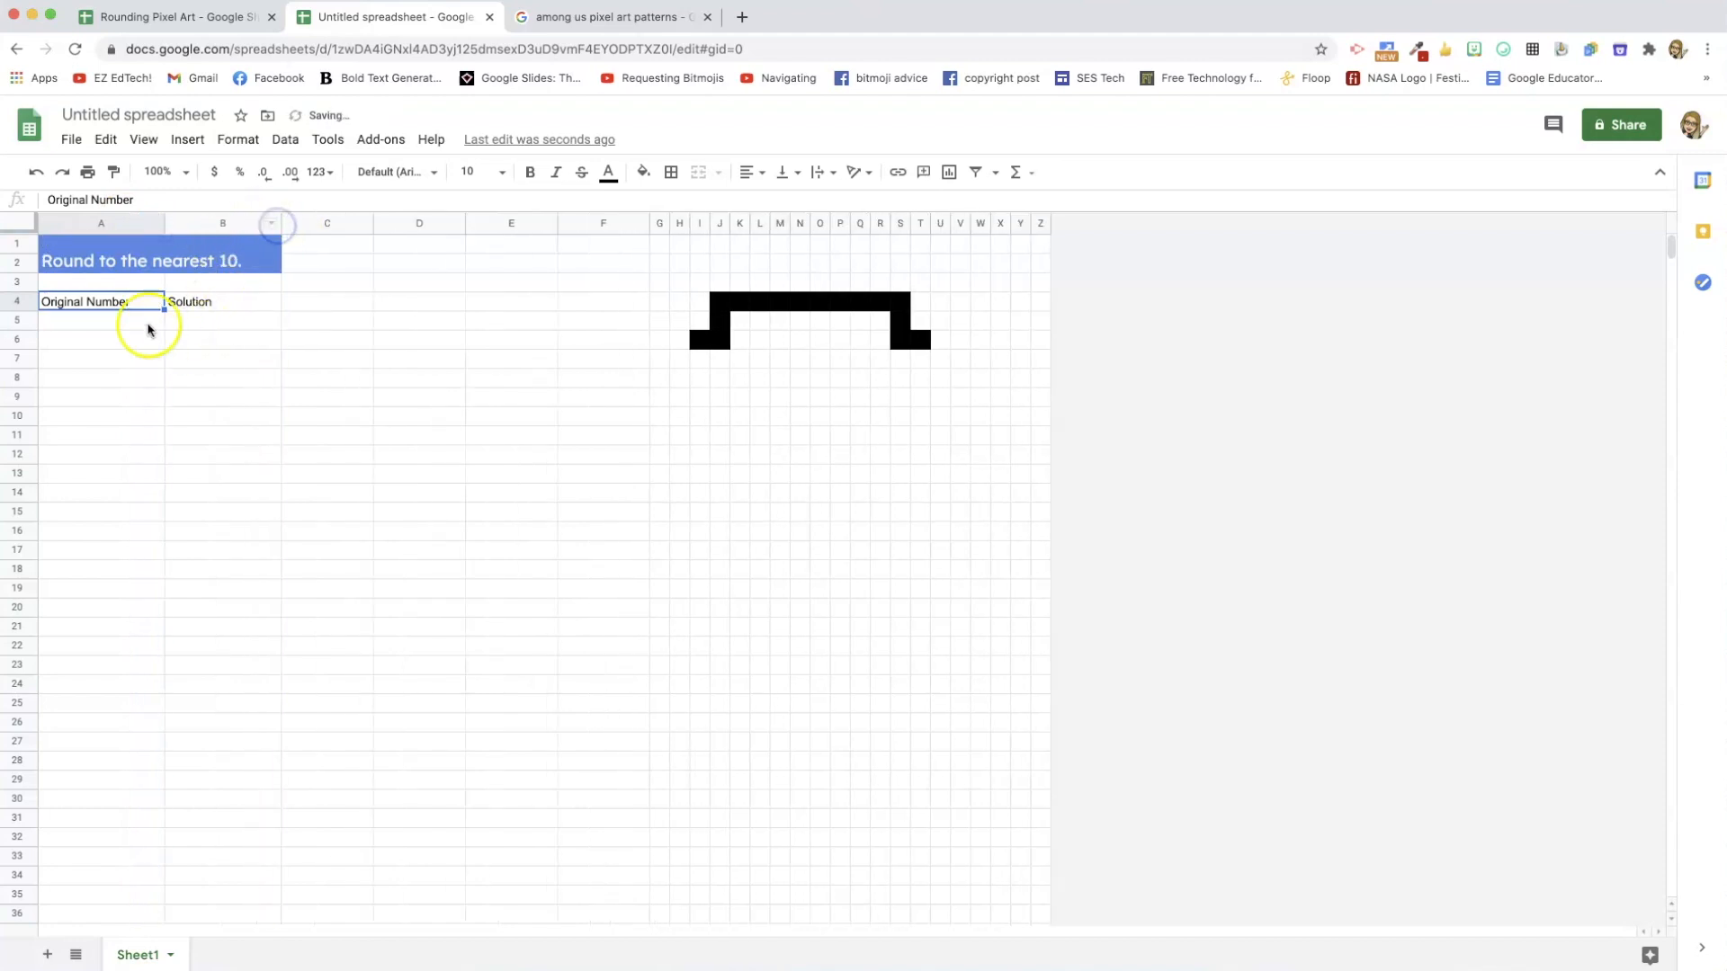
{"action": "left_click", "coordinate": [100, 320]}
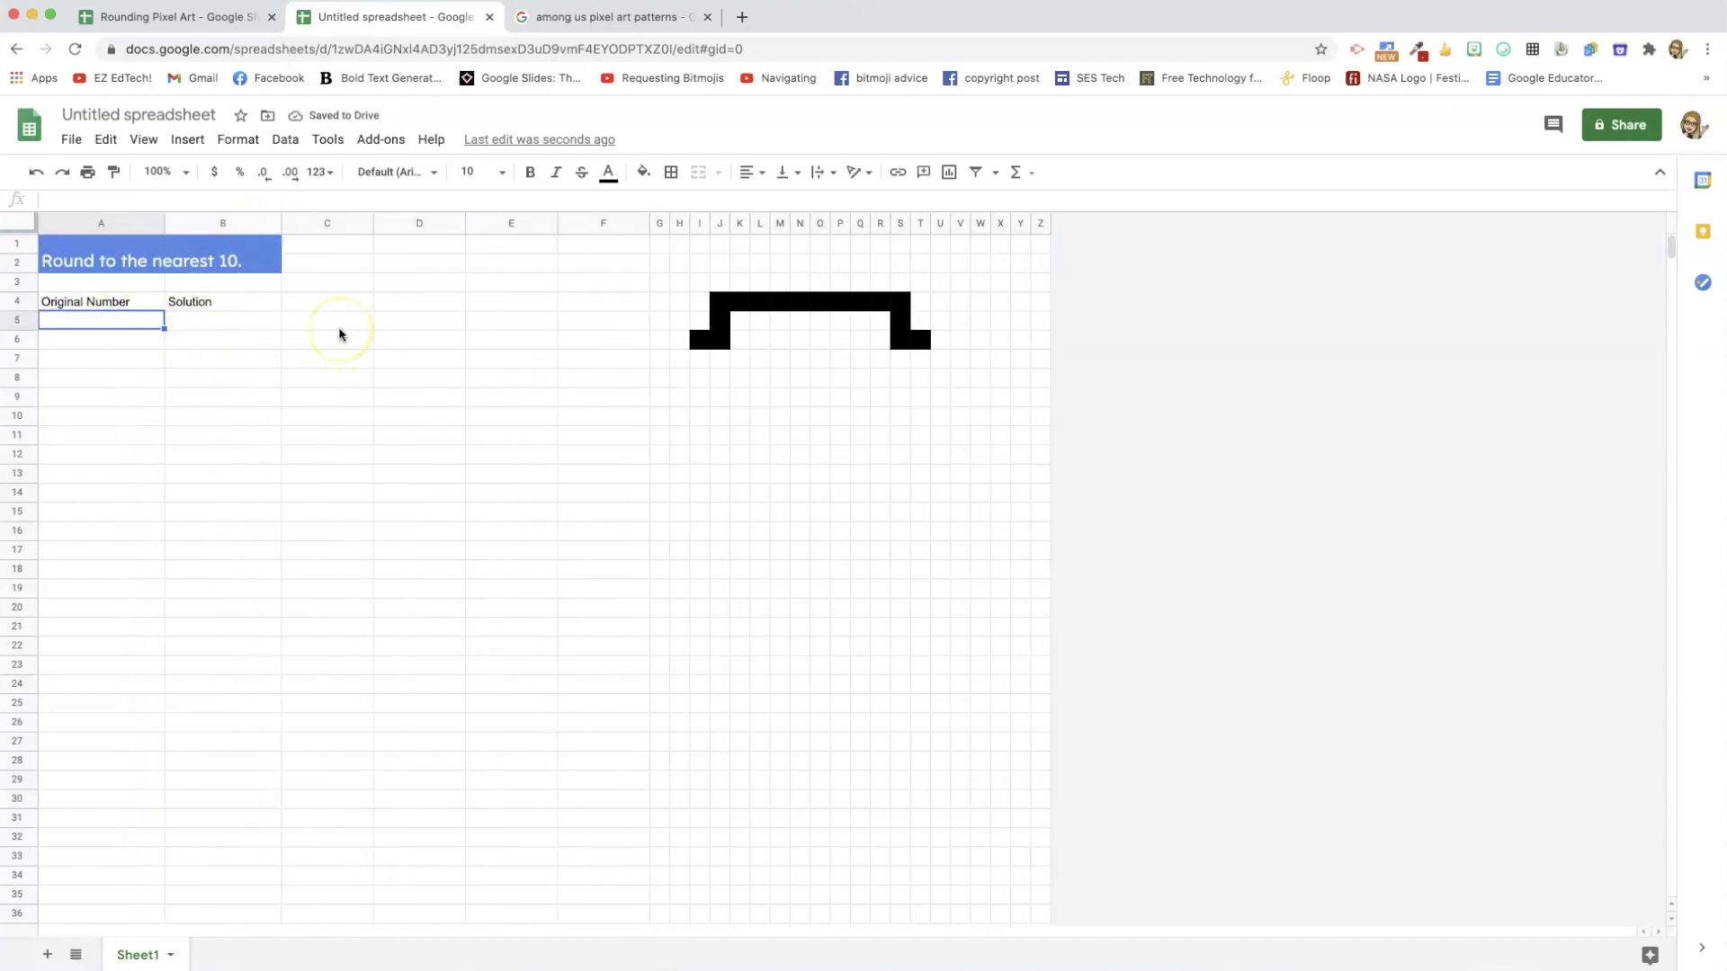
{"action": "type", "text": "5932"}
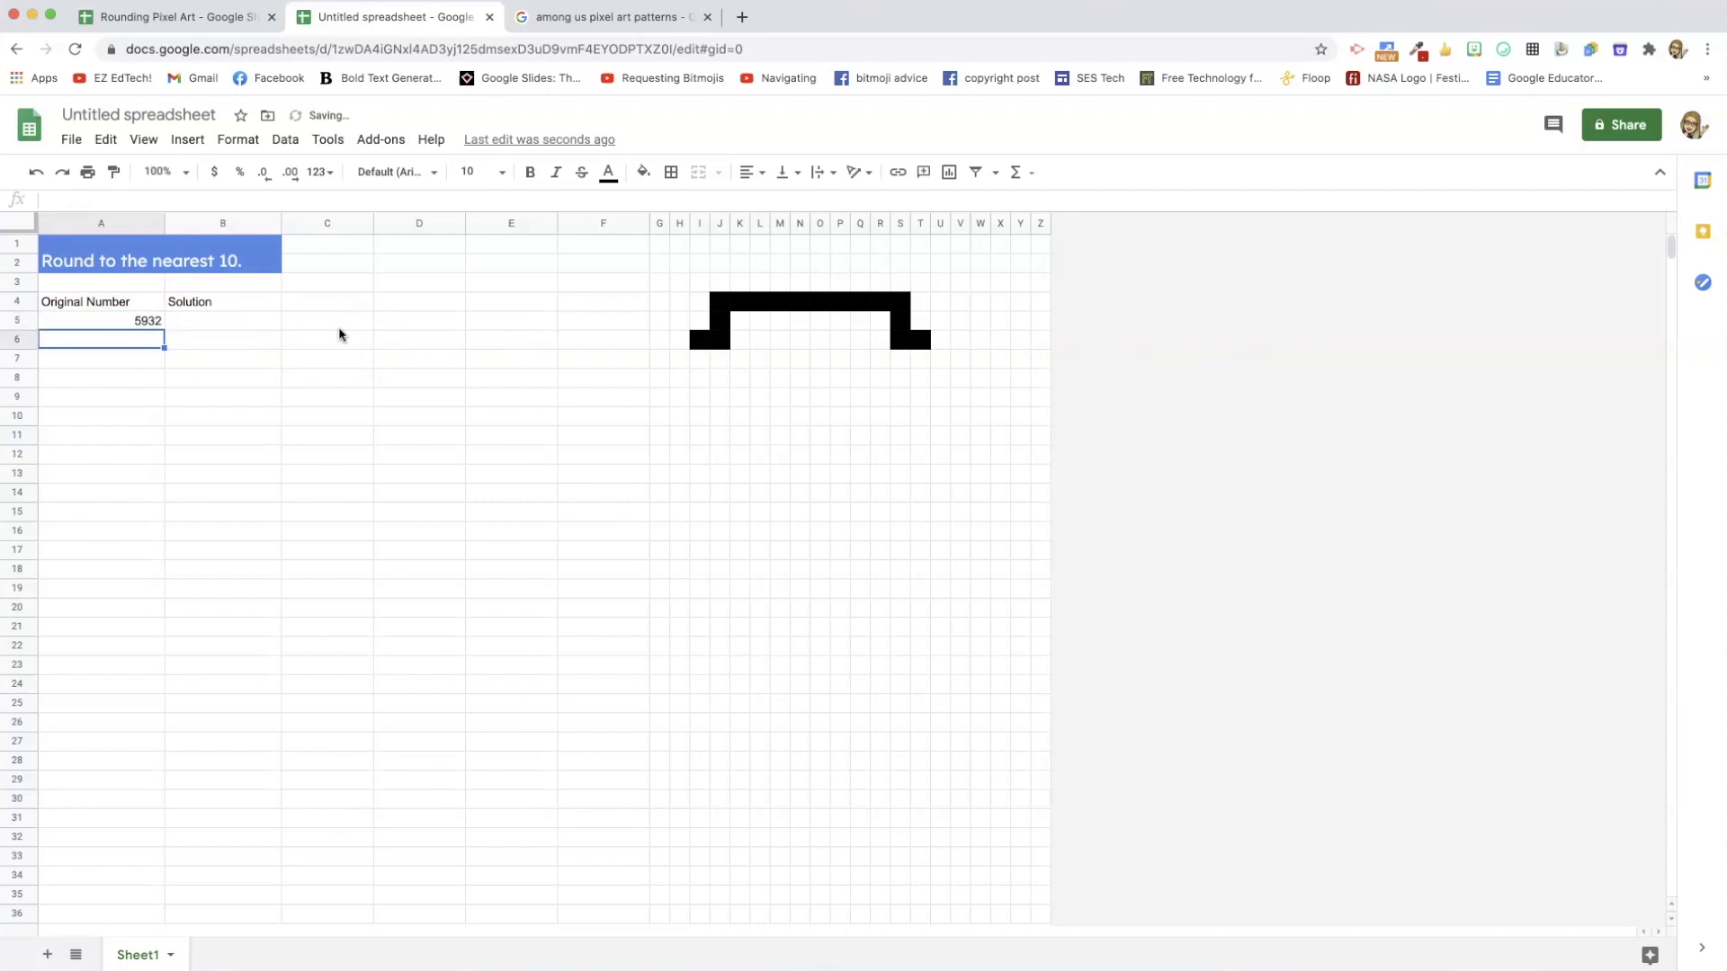
{"action": "type", "text": "8950"}
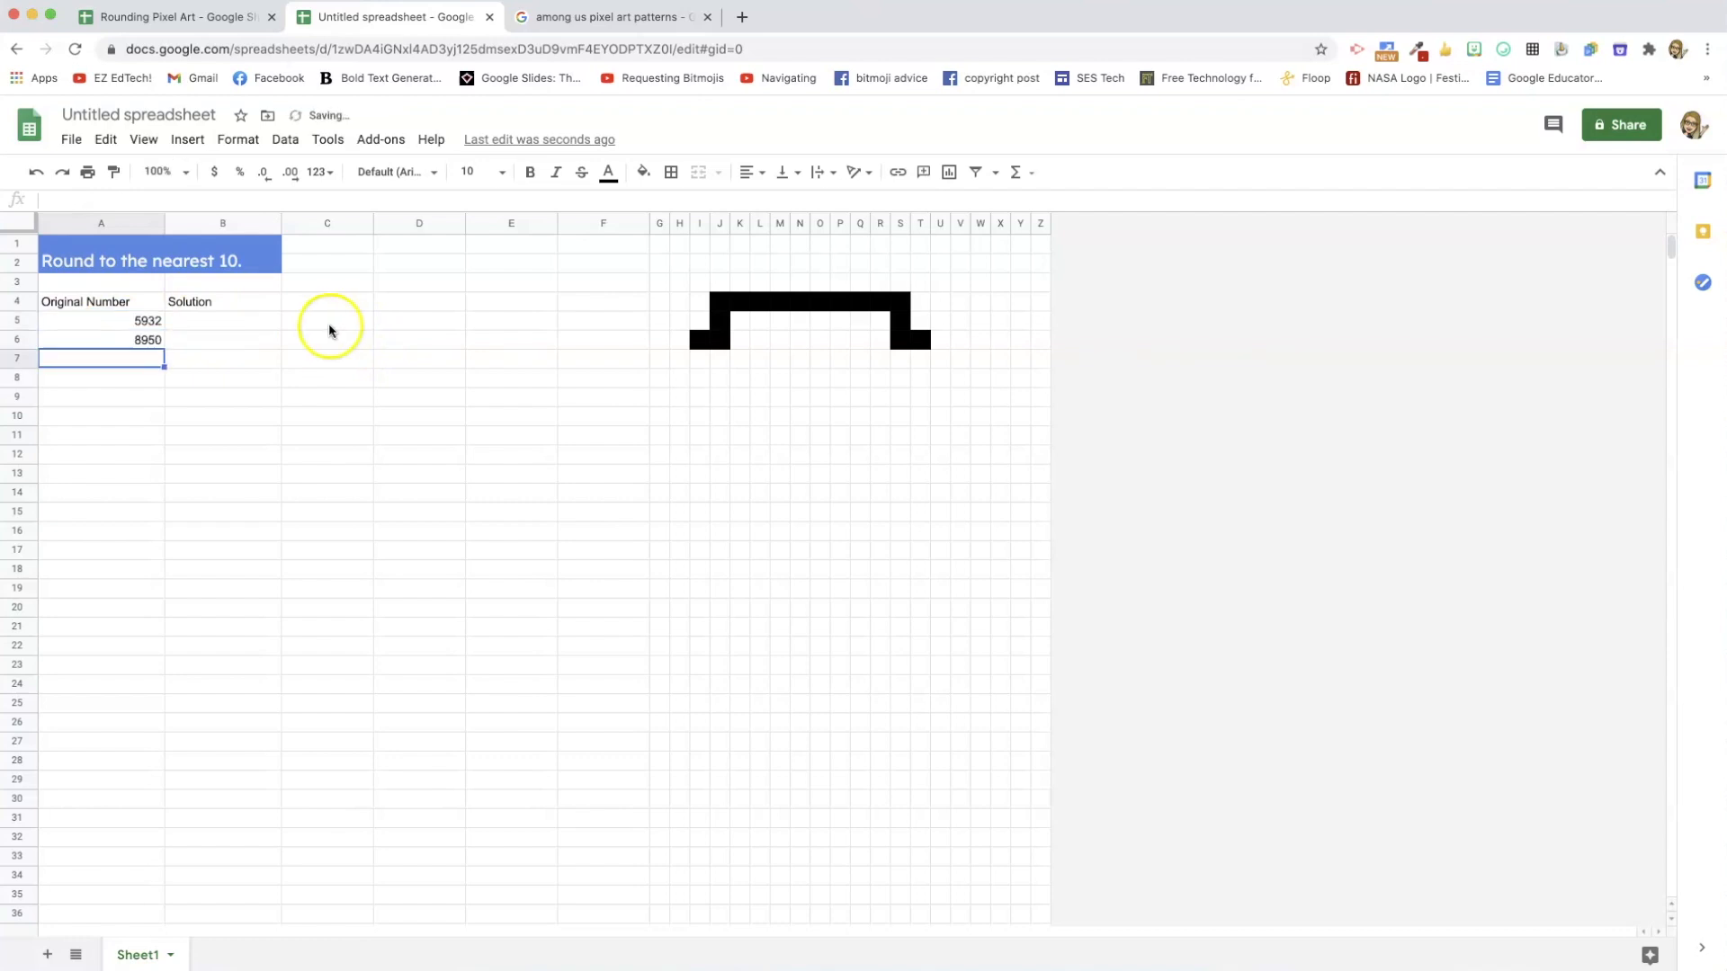
{"action": "mouse_move", "coordinate": [226, 328]}
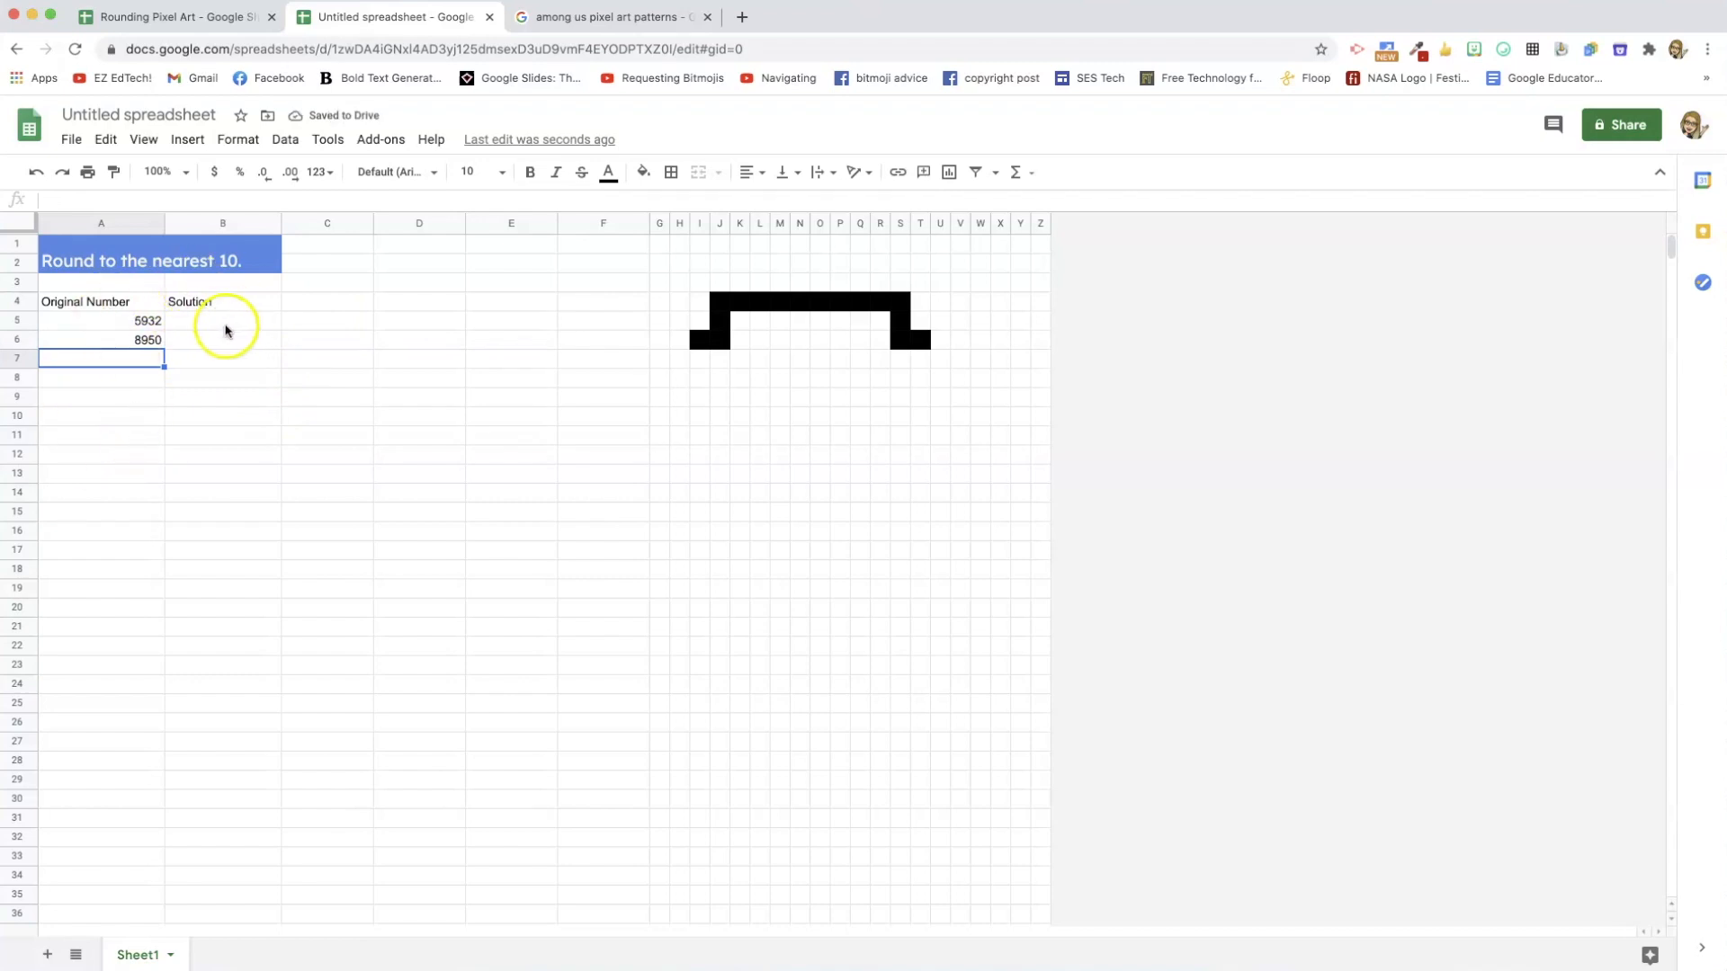
{"action": "left_click", "coordinate": [221, 320]}
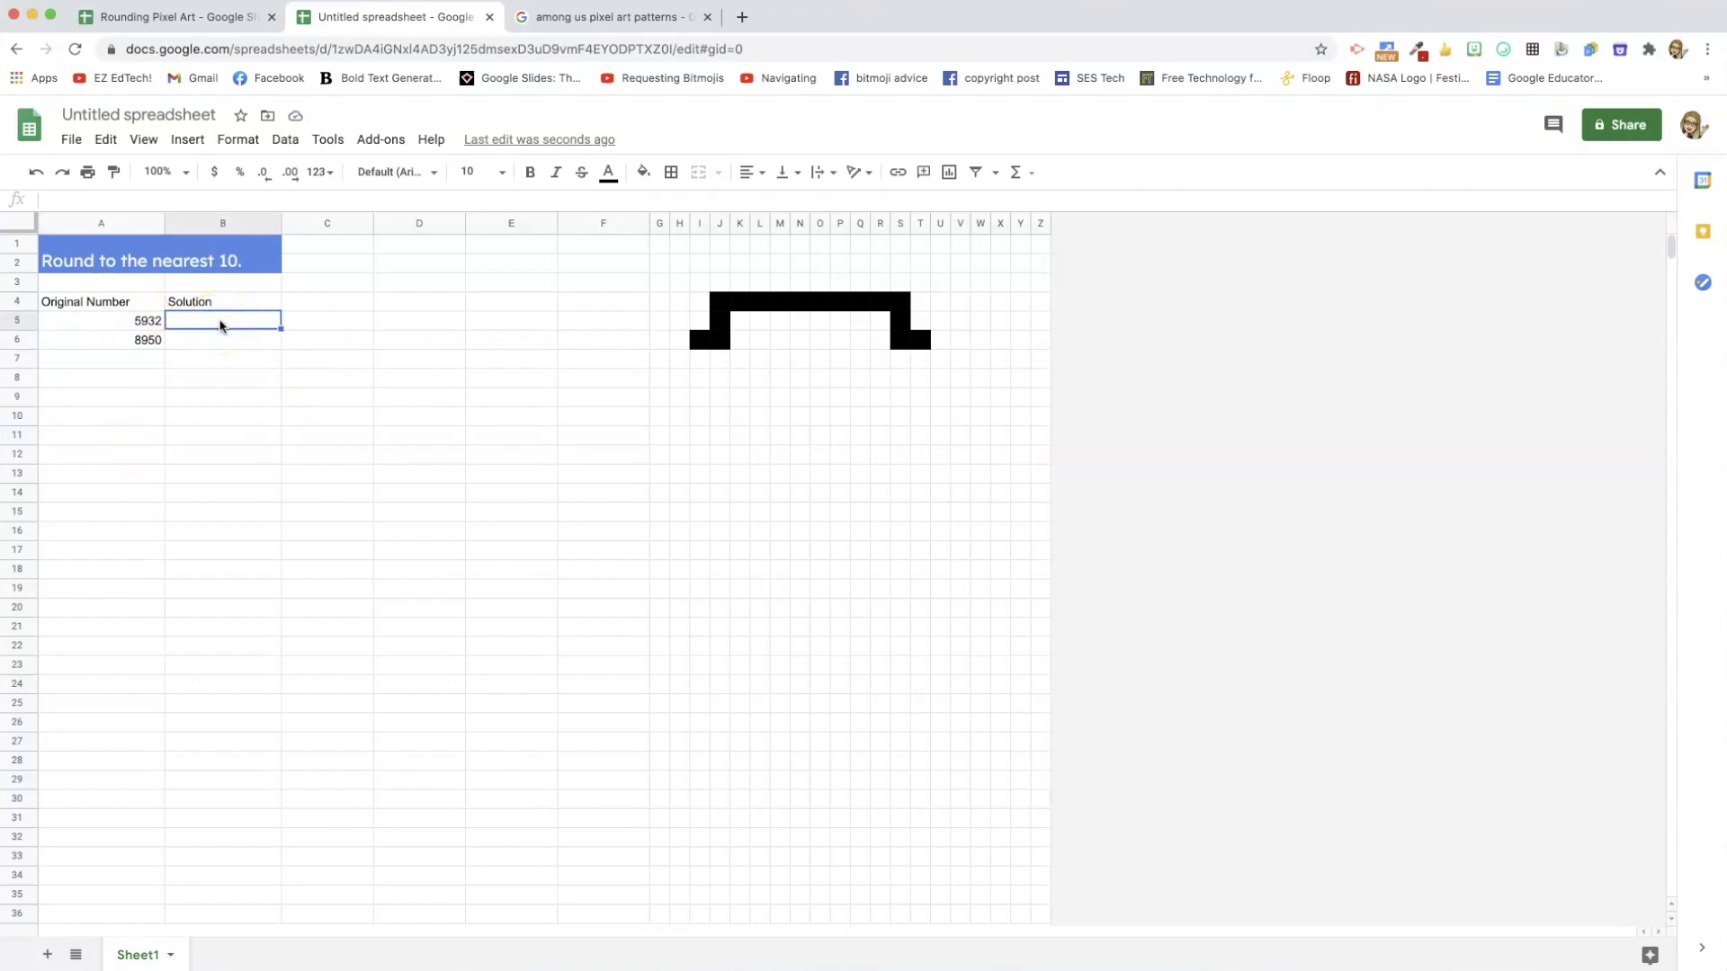
{"action": "type", "text": "5930"}
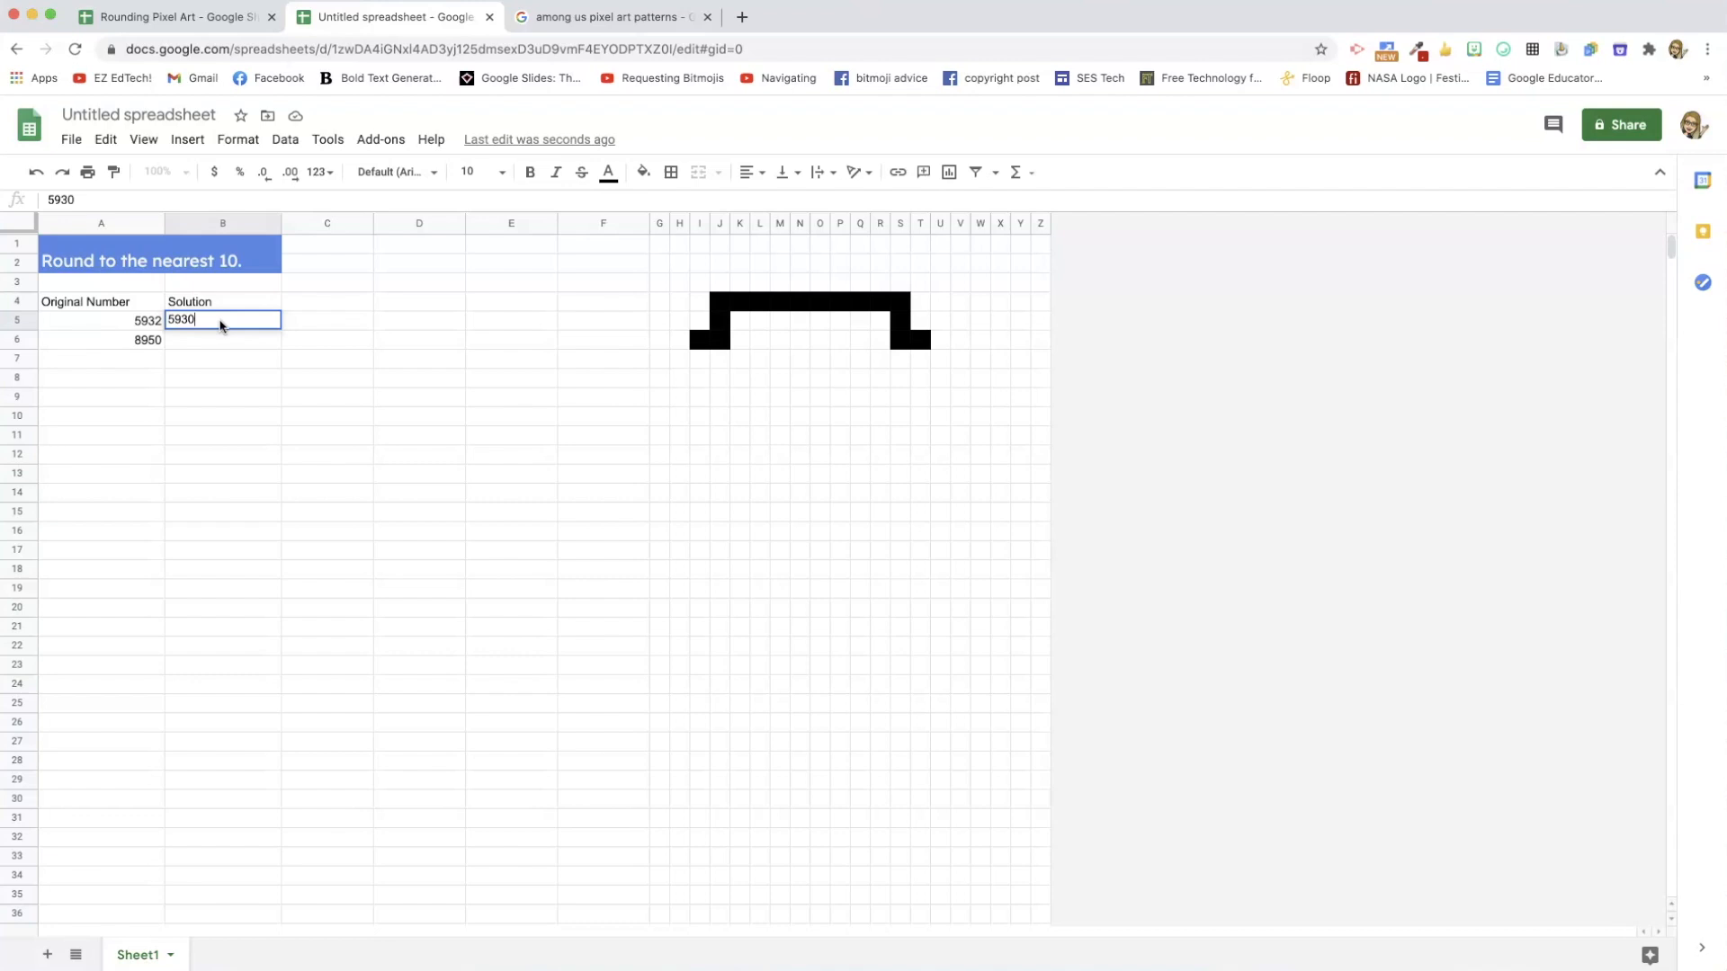
{"action": "mouse_move", "coordinate": [289, 367]}
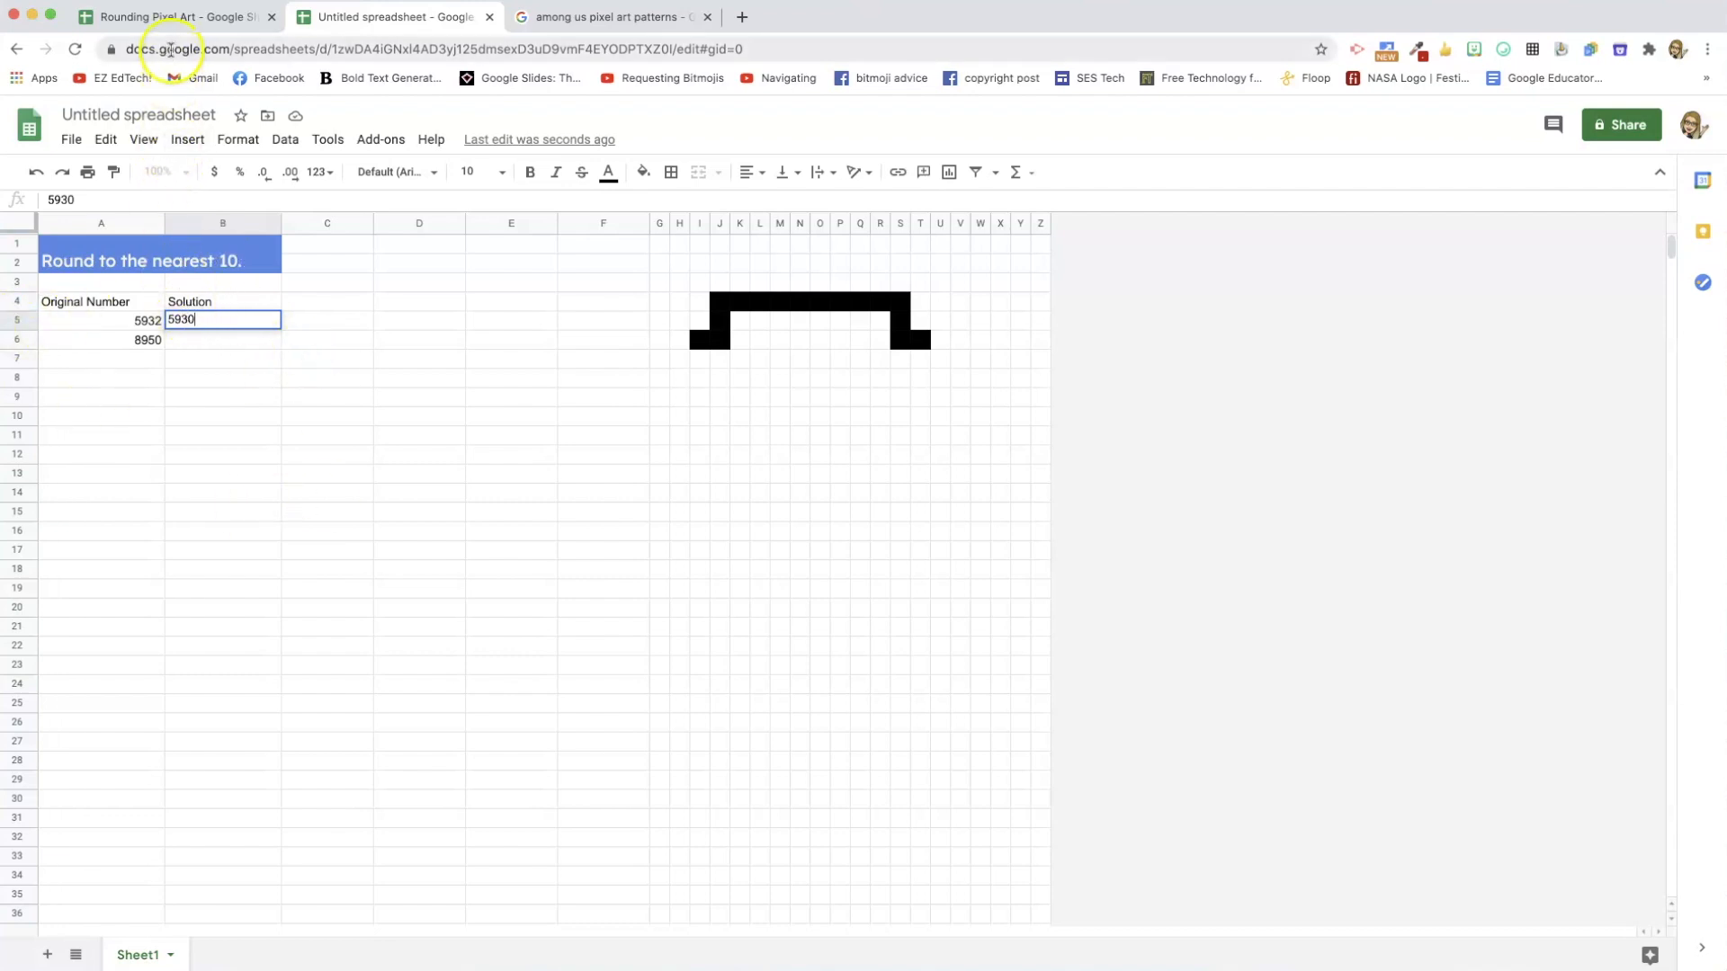
Return to the Demo Rounding Pixel Art sheet and select the 5930 answer in B6.
{"action": "left_click", "coordinate": [391, 16]}
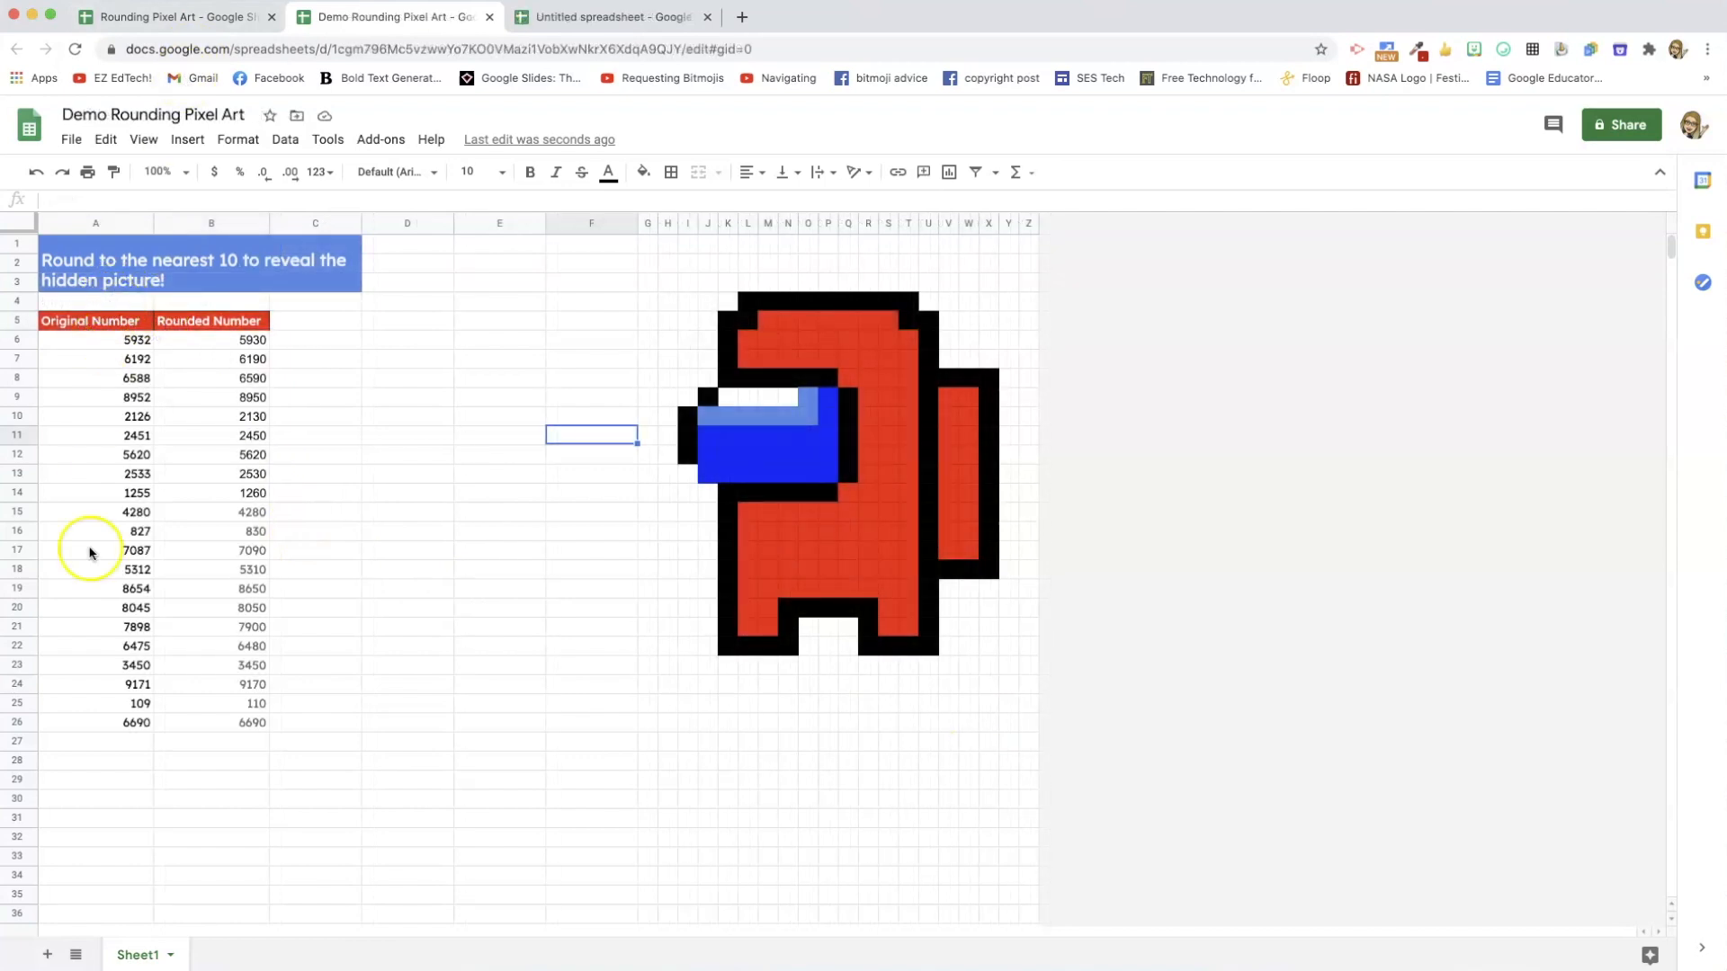
{"action": "mouse_move", "coordinate": [227, 320]}
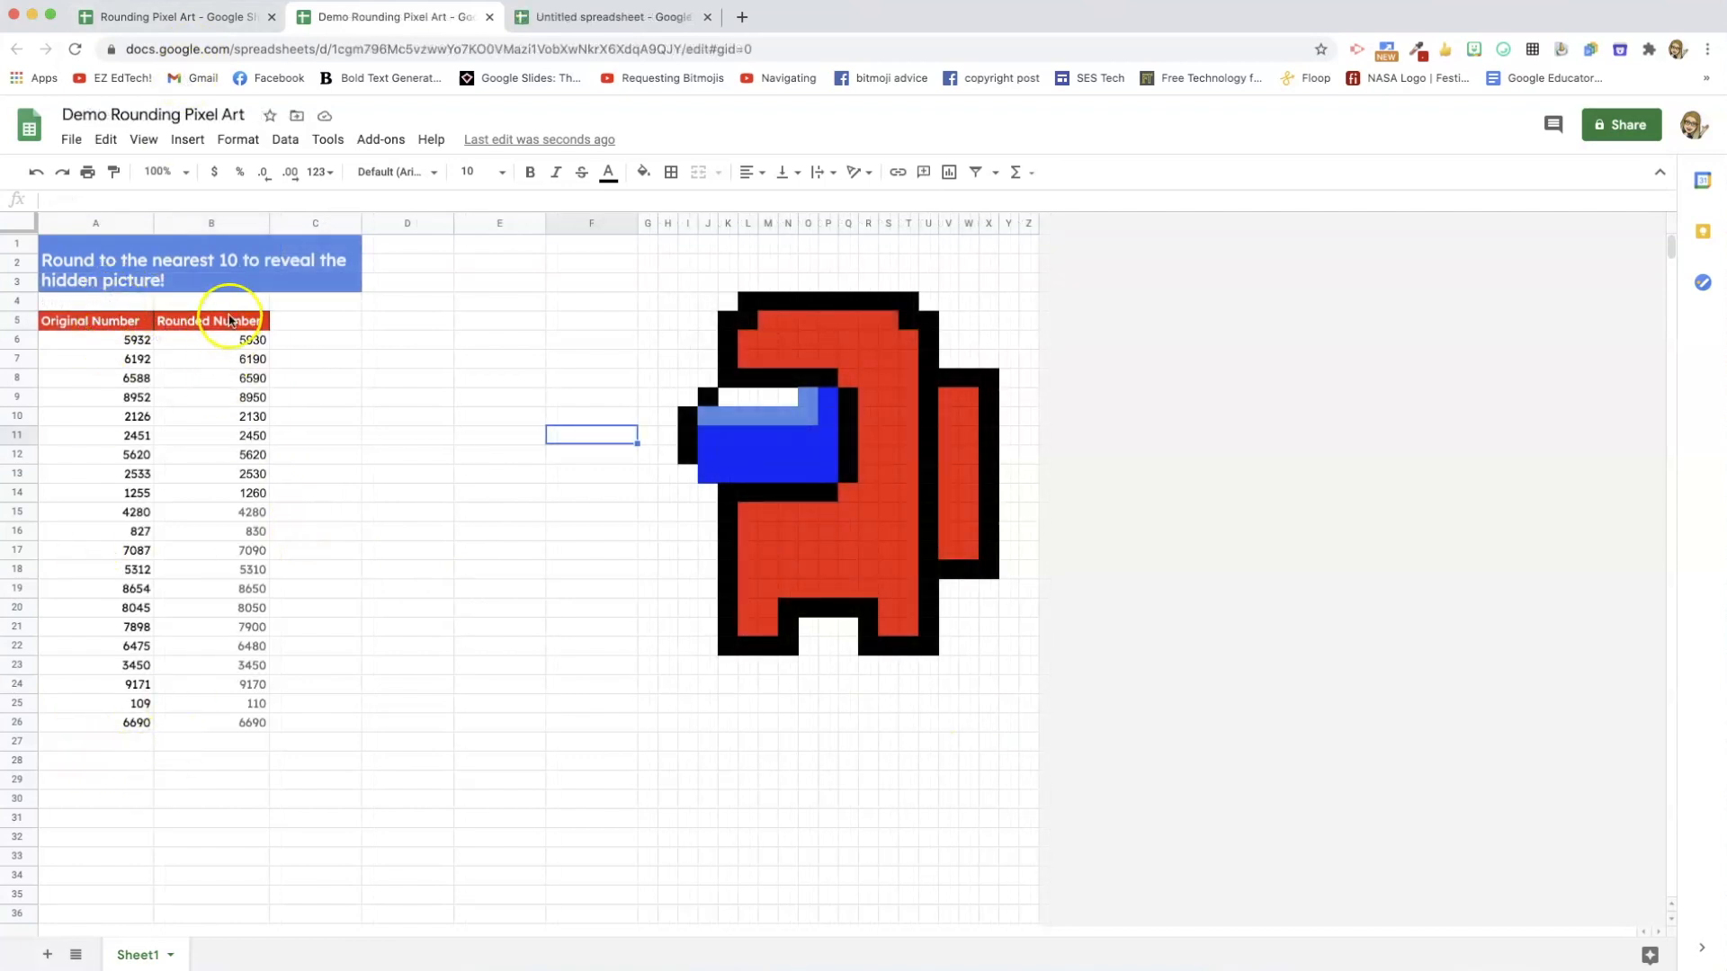
{"action": "mouse_move", "coordinate": [568, 362]}
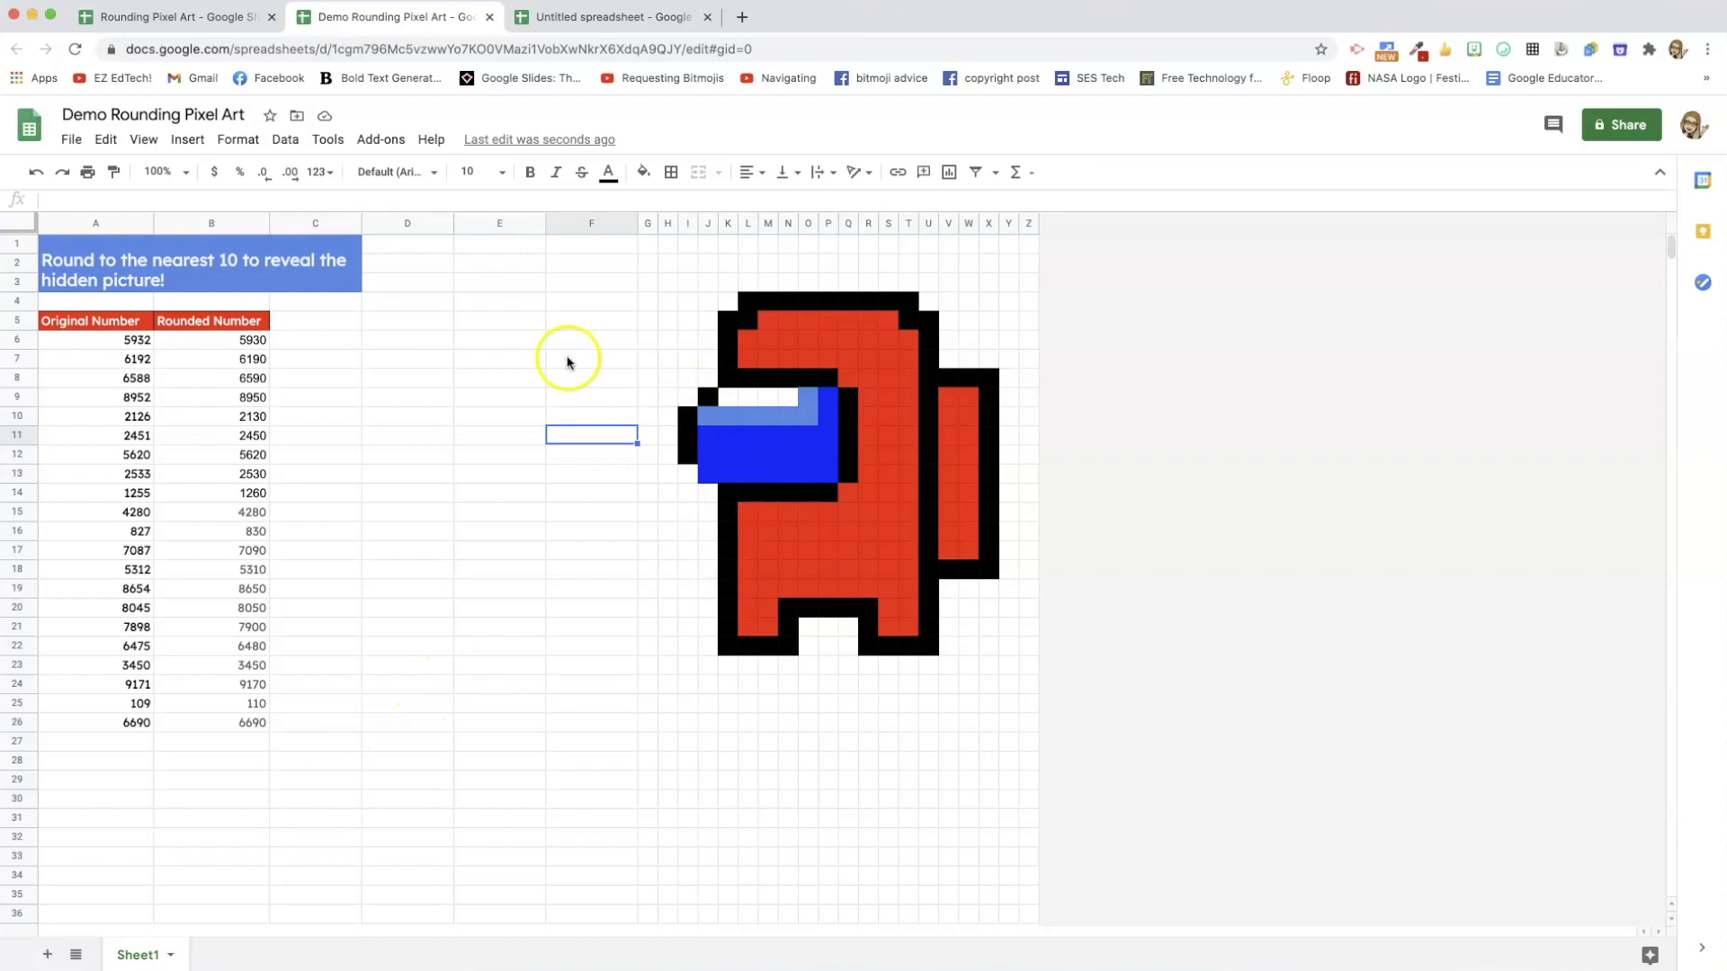
{"action": "mouse_move", "coordinate": [859, 461]}
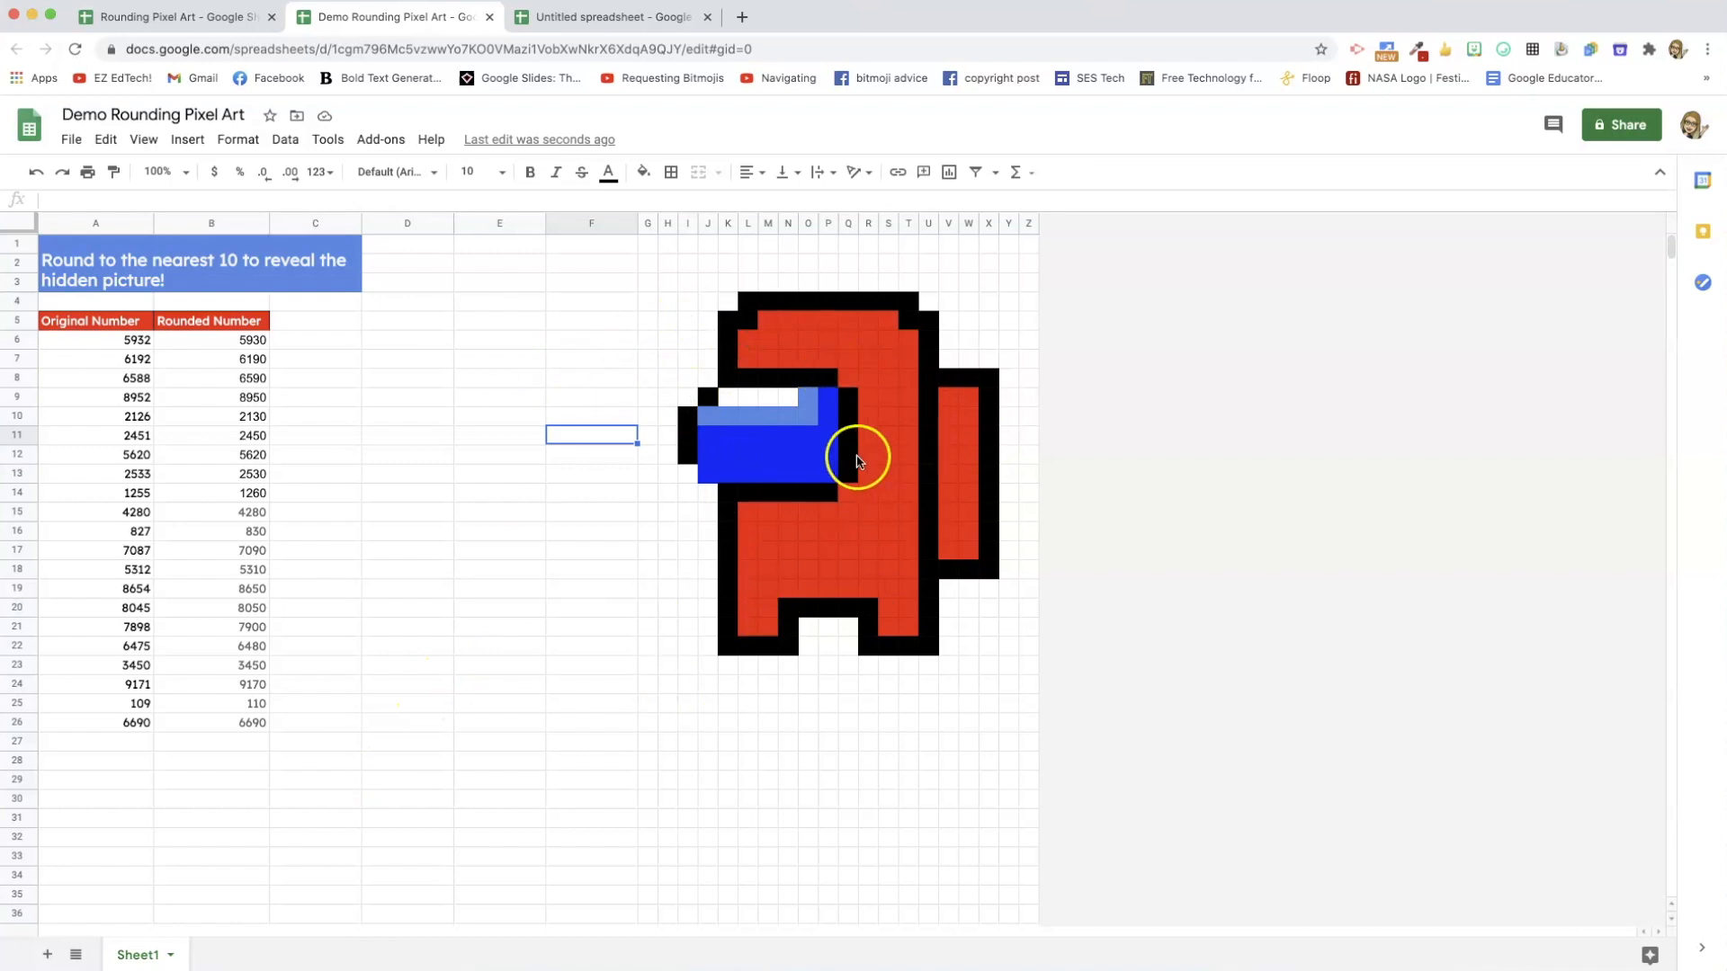
{"action": "mouse_move", "coordinate": [529, 355]}
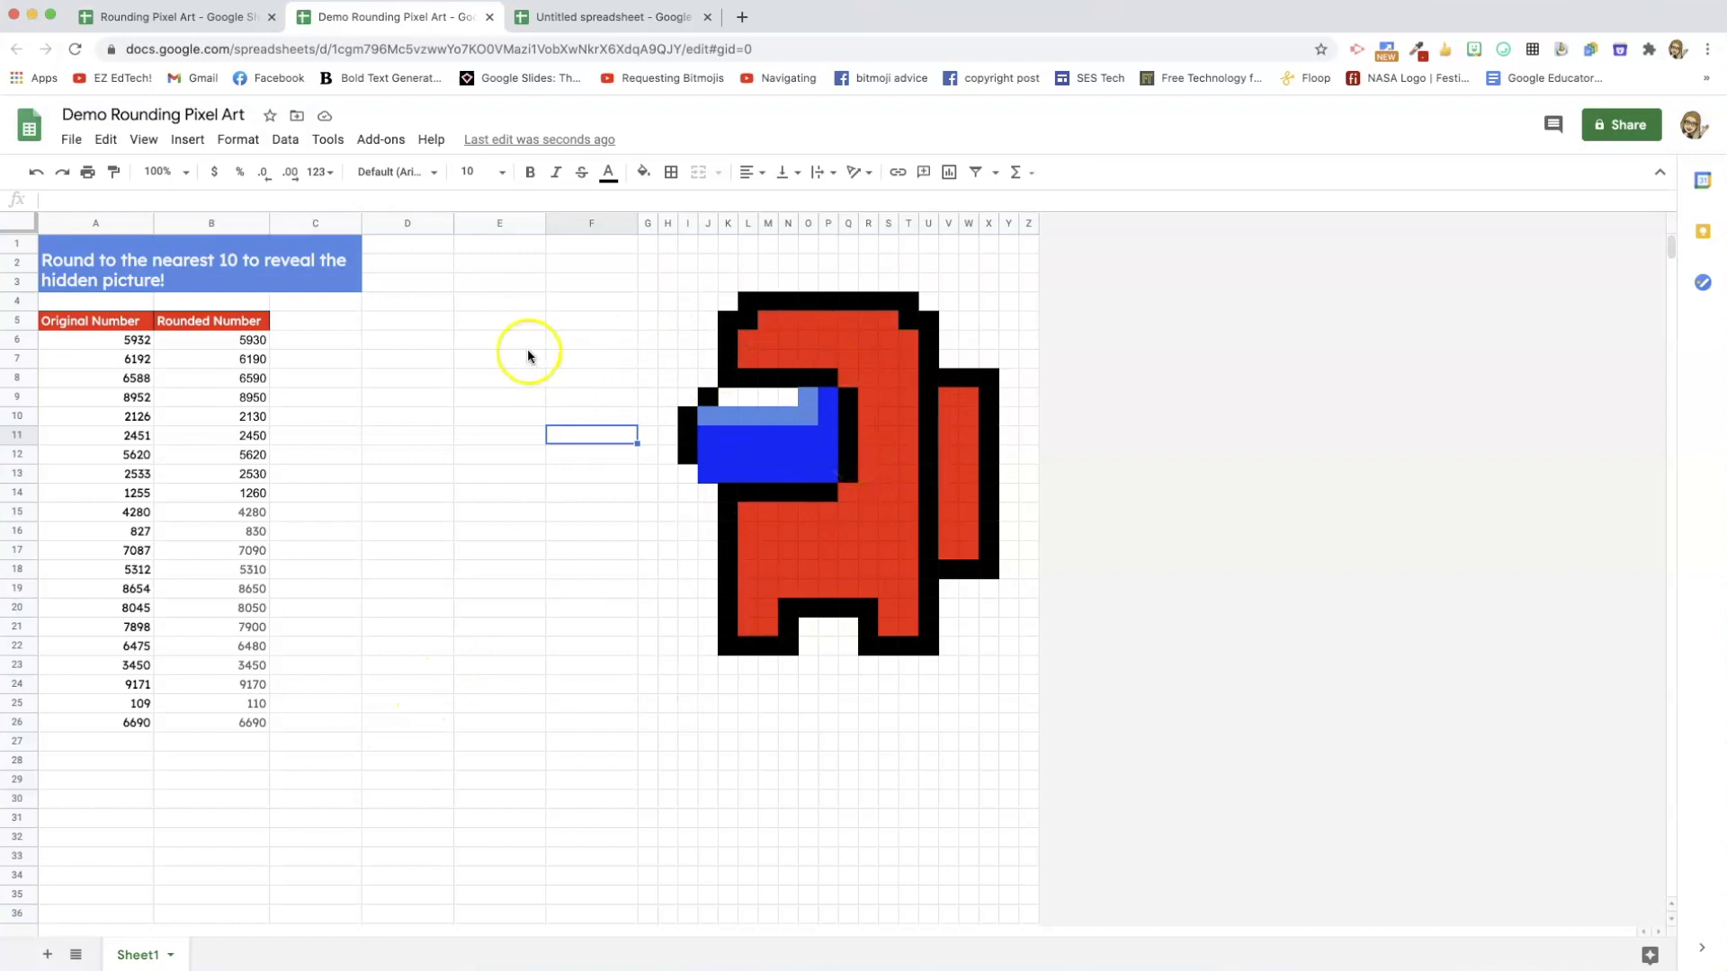
{"action": "left_click", "coordinate": [236, 139]}
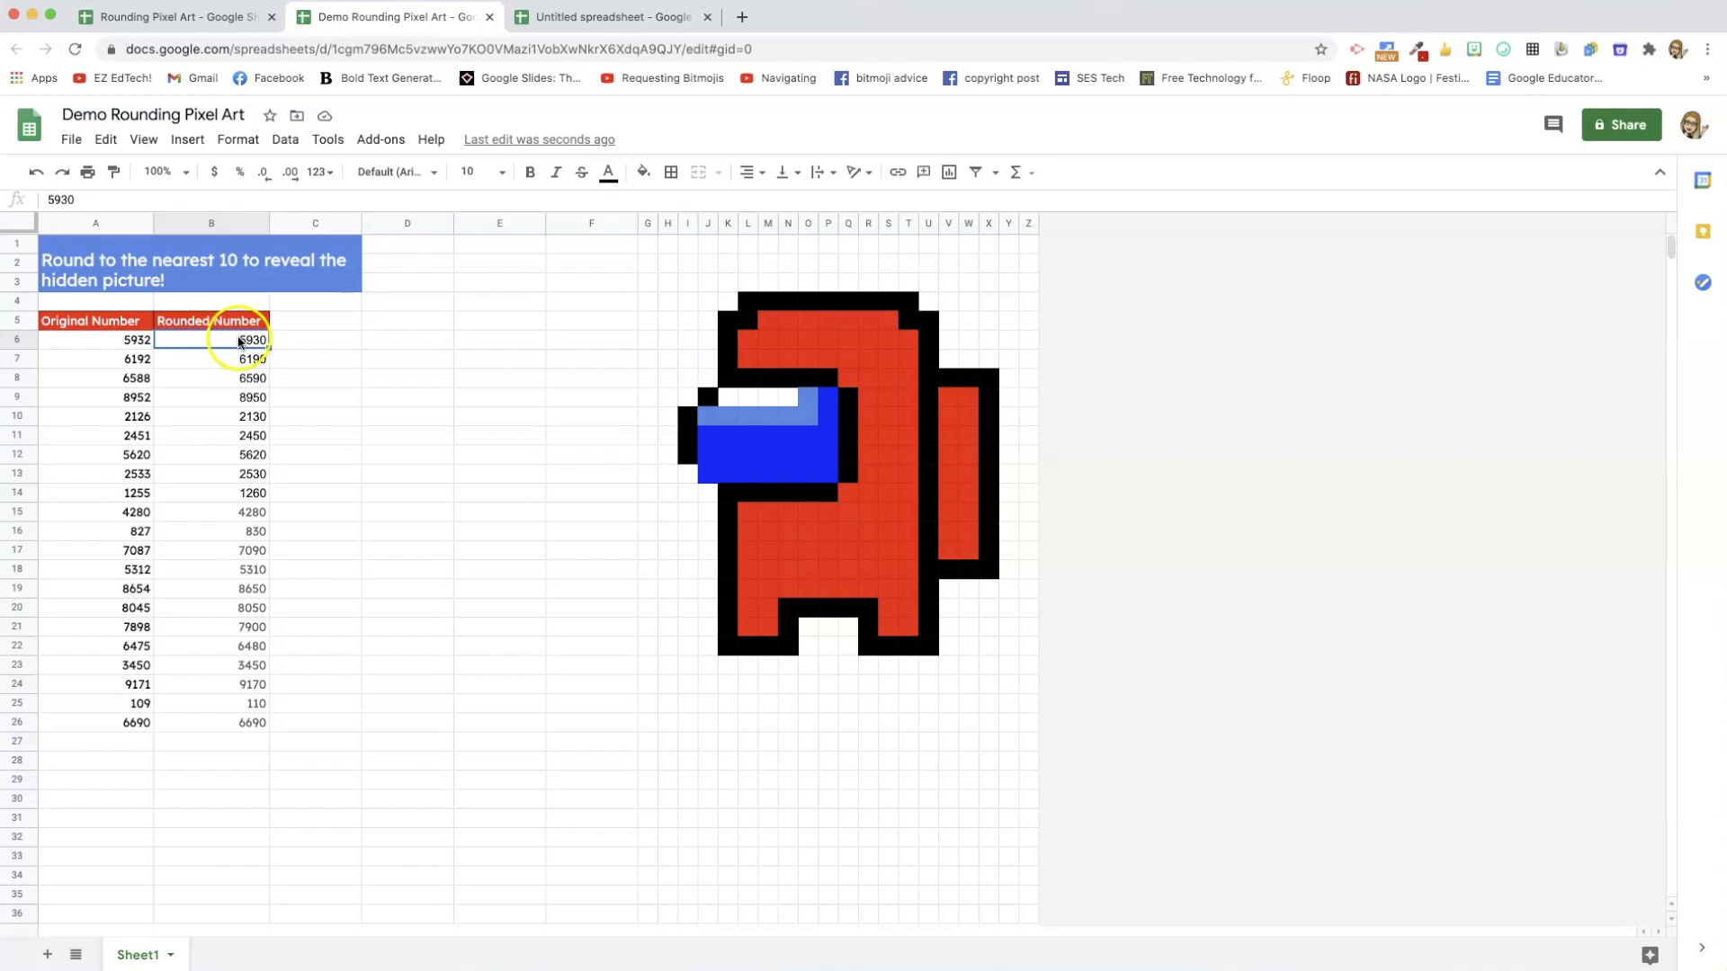
{"action": "left_click", "coordinate": [238, 138]}
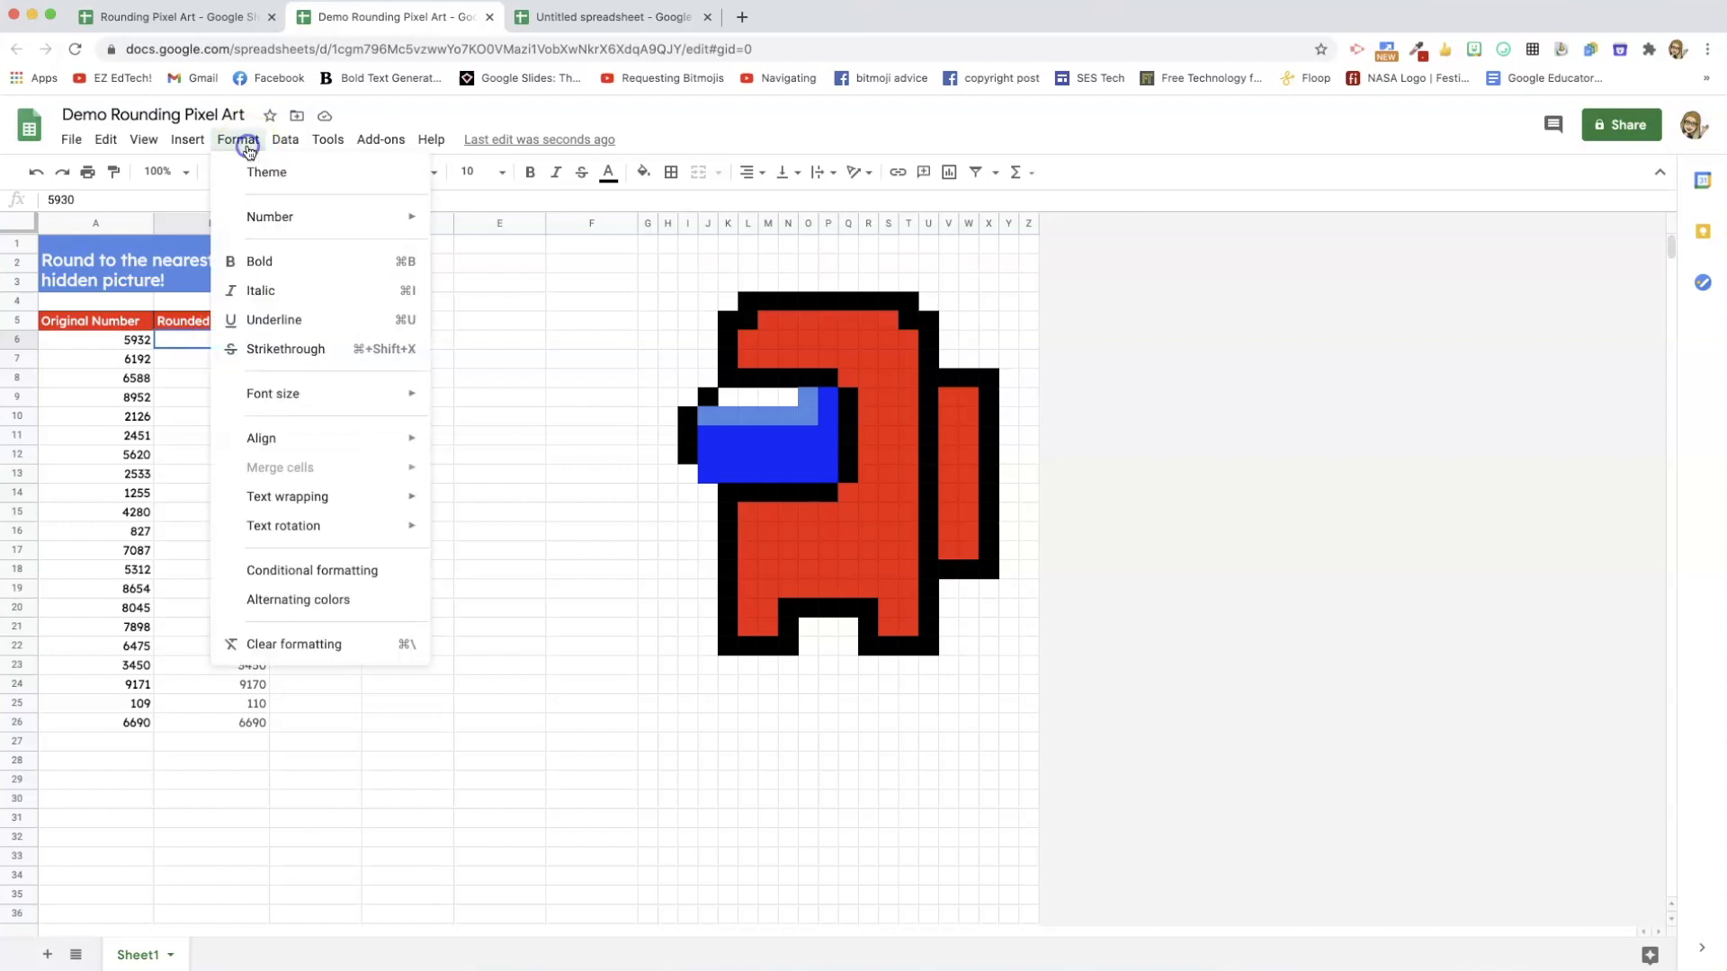
{"action": "mouse_move", "coordinate": [289, 574]}
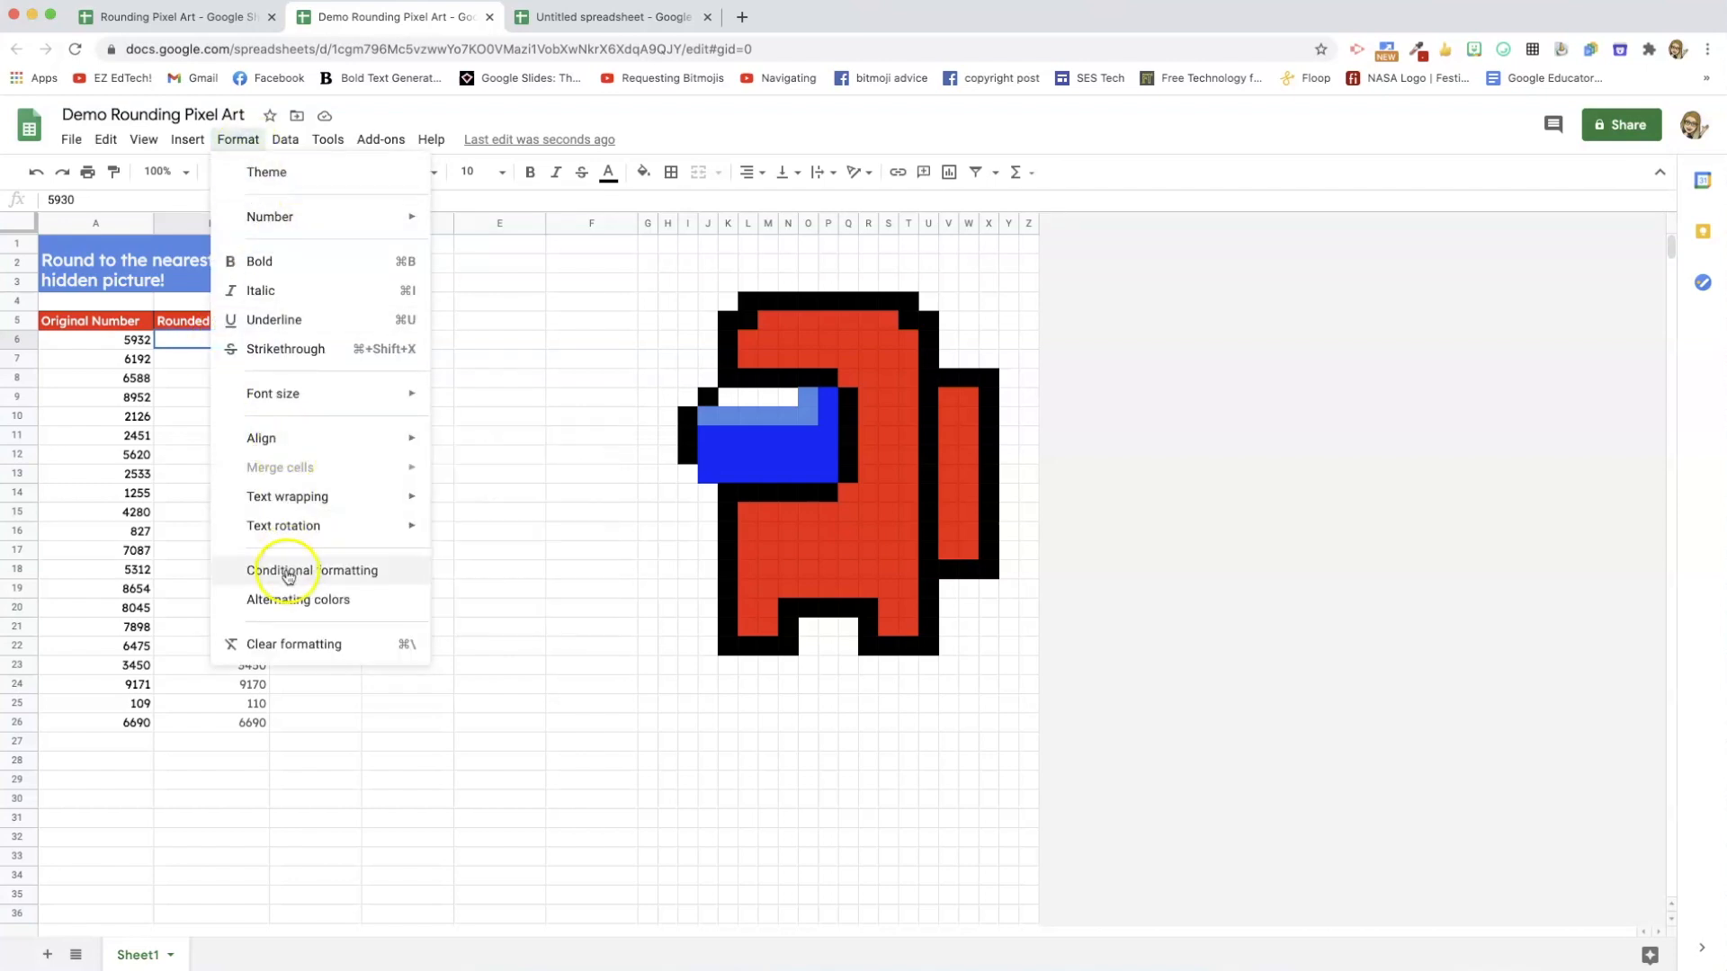
Create a conditional format rule on B6 with custom formula =$b$6=5930.
{"action": "left_click", "coordinate": [317, 570]}
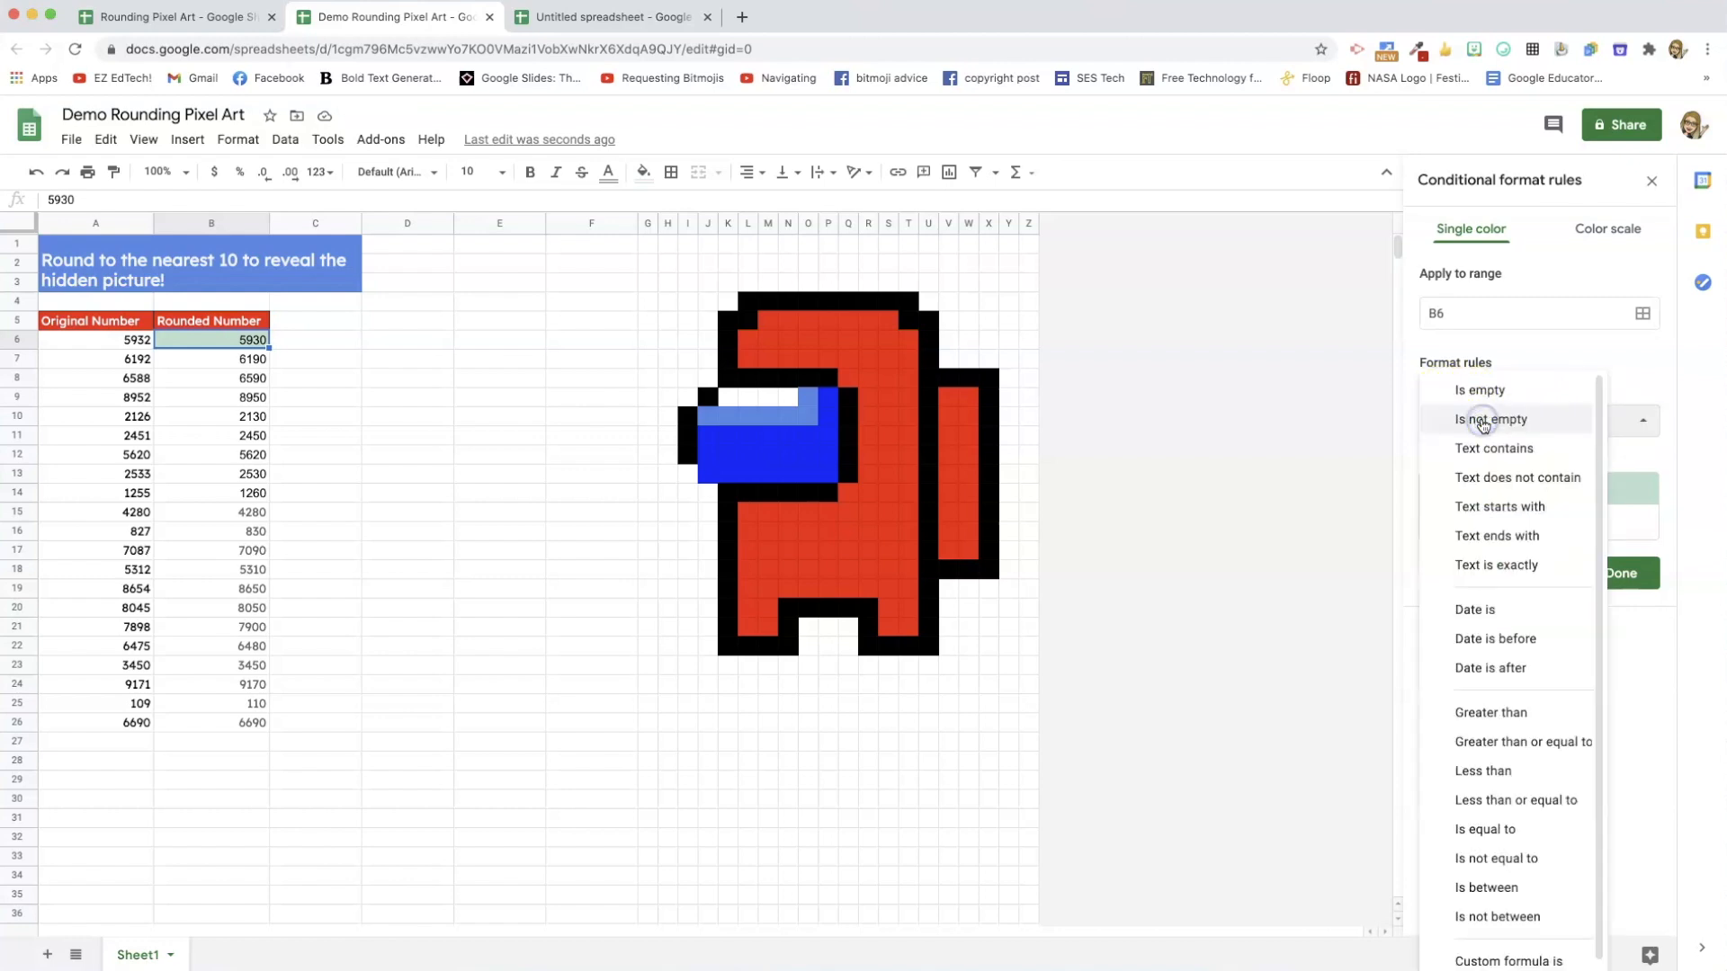
{"action": "scroll", "scroll_direction": "down", "scroll_amount": 3}
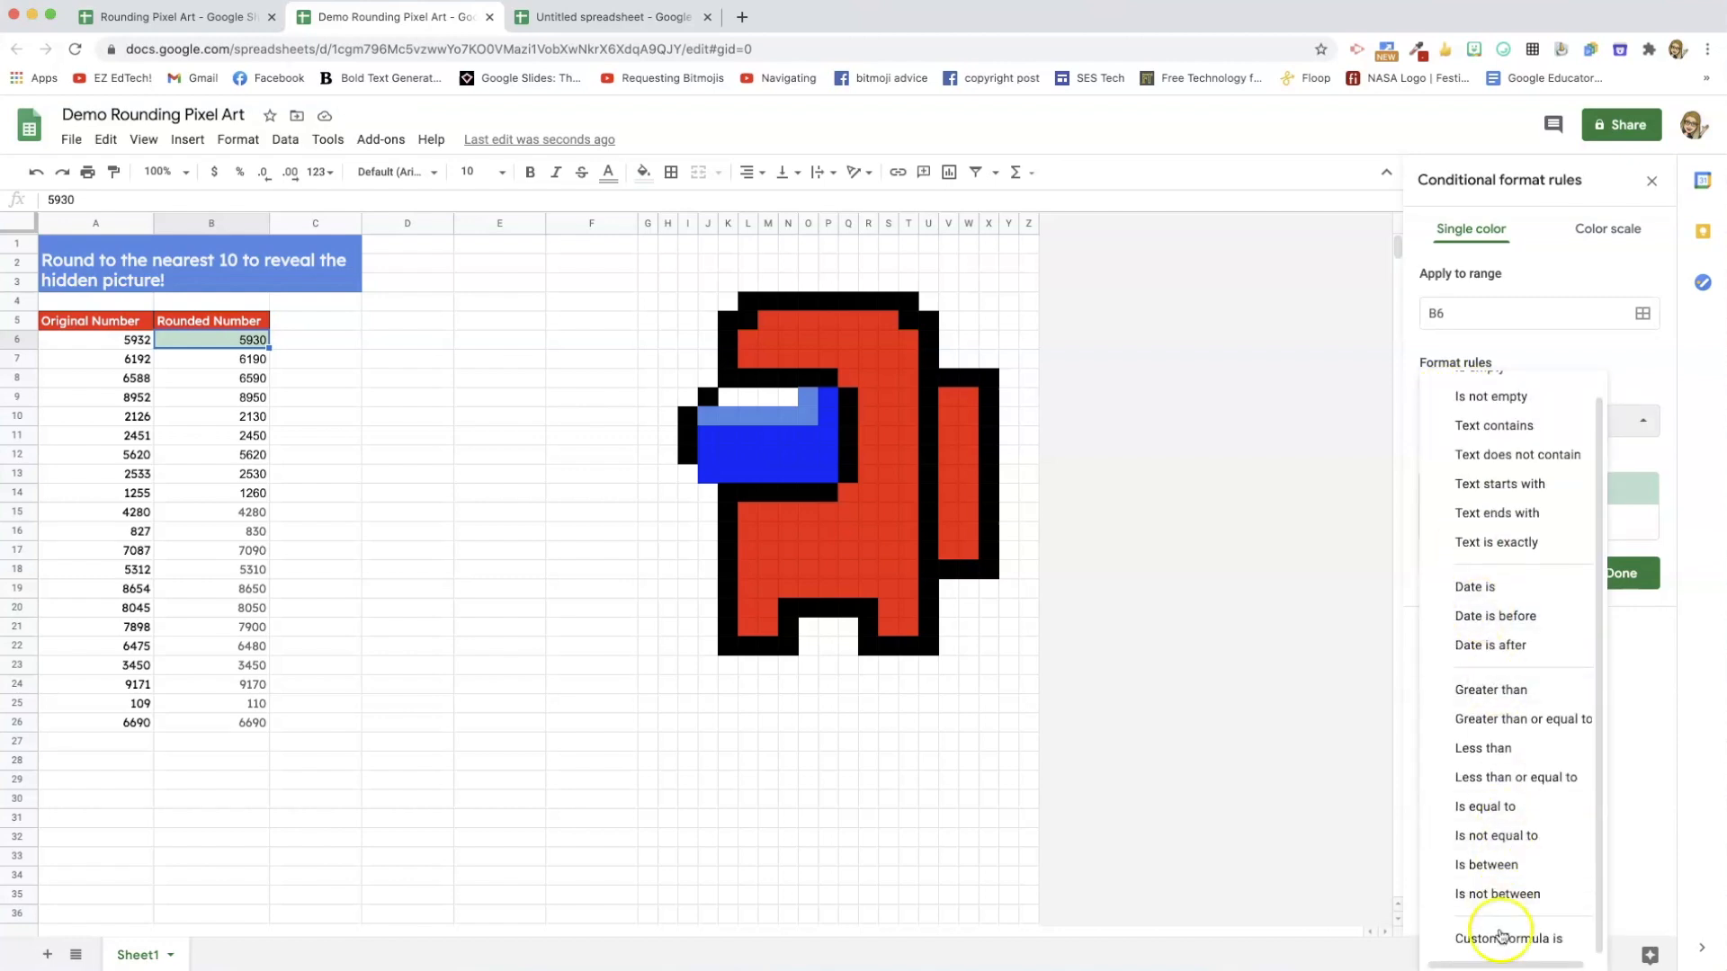
{"action": "left_click", "coordinate": [1512, 939]}
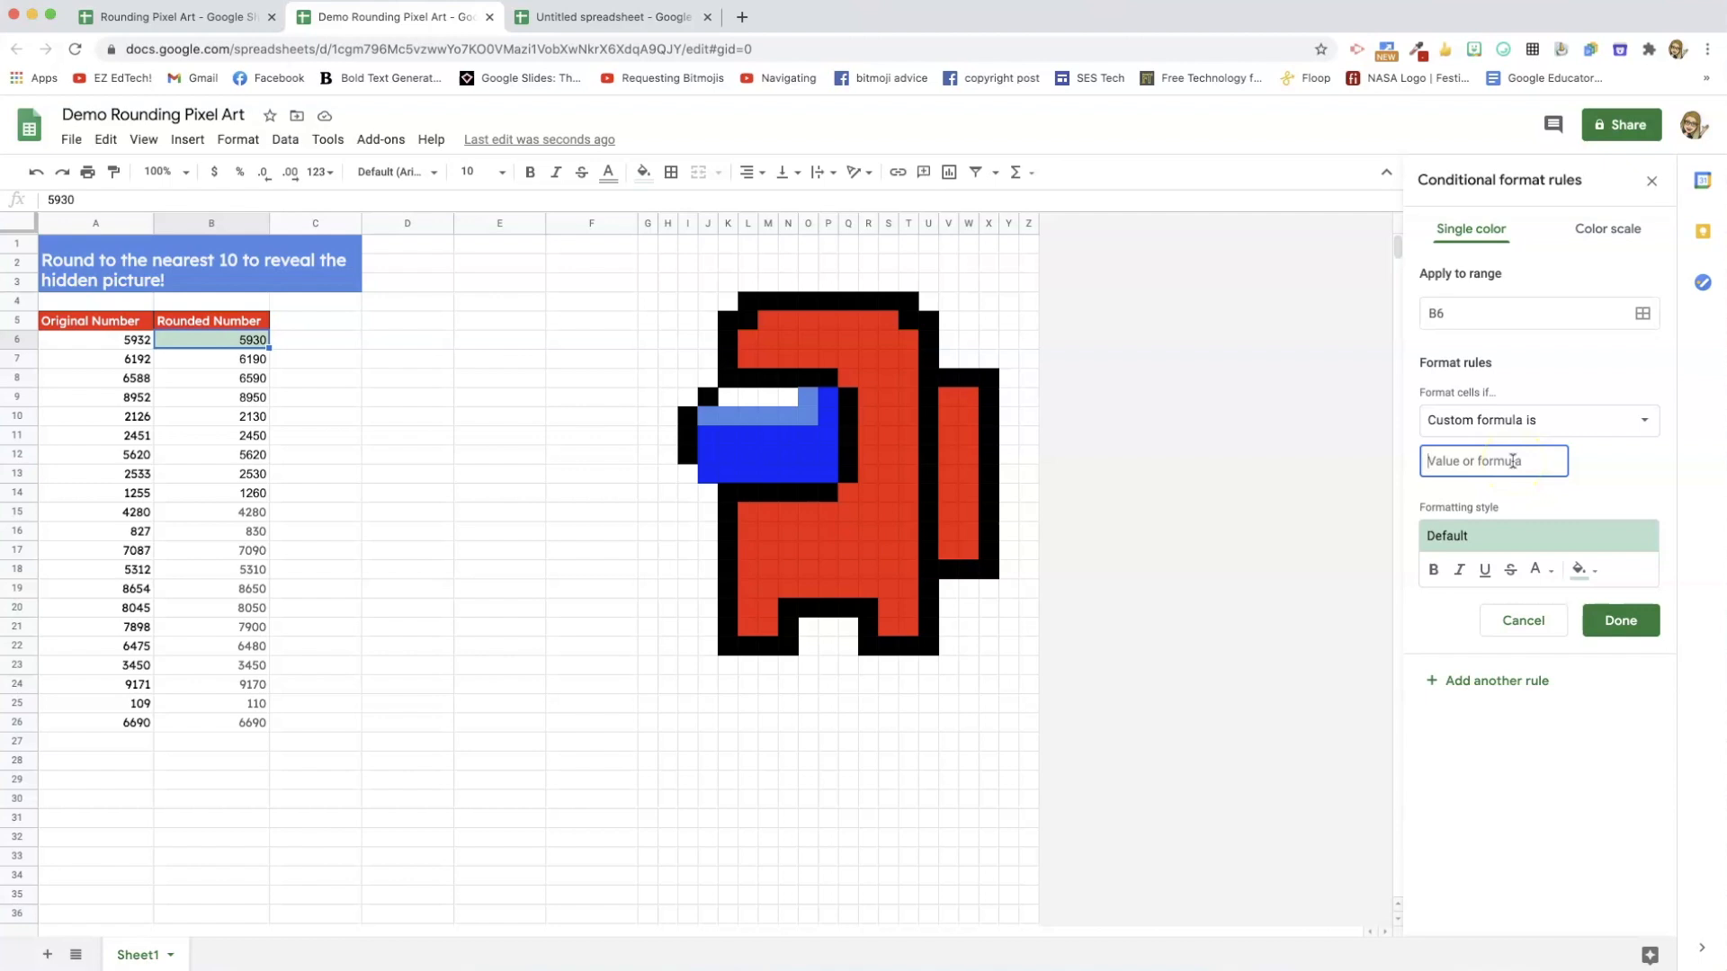
{"action": "type", "text": "="}
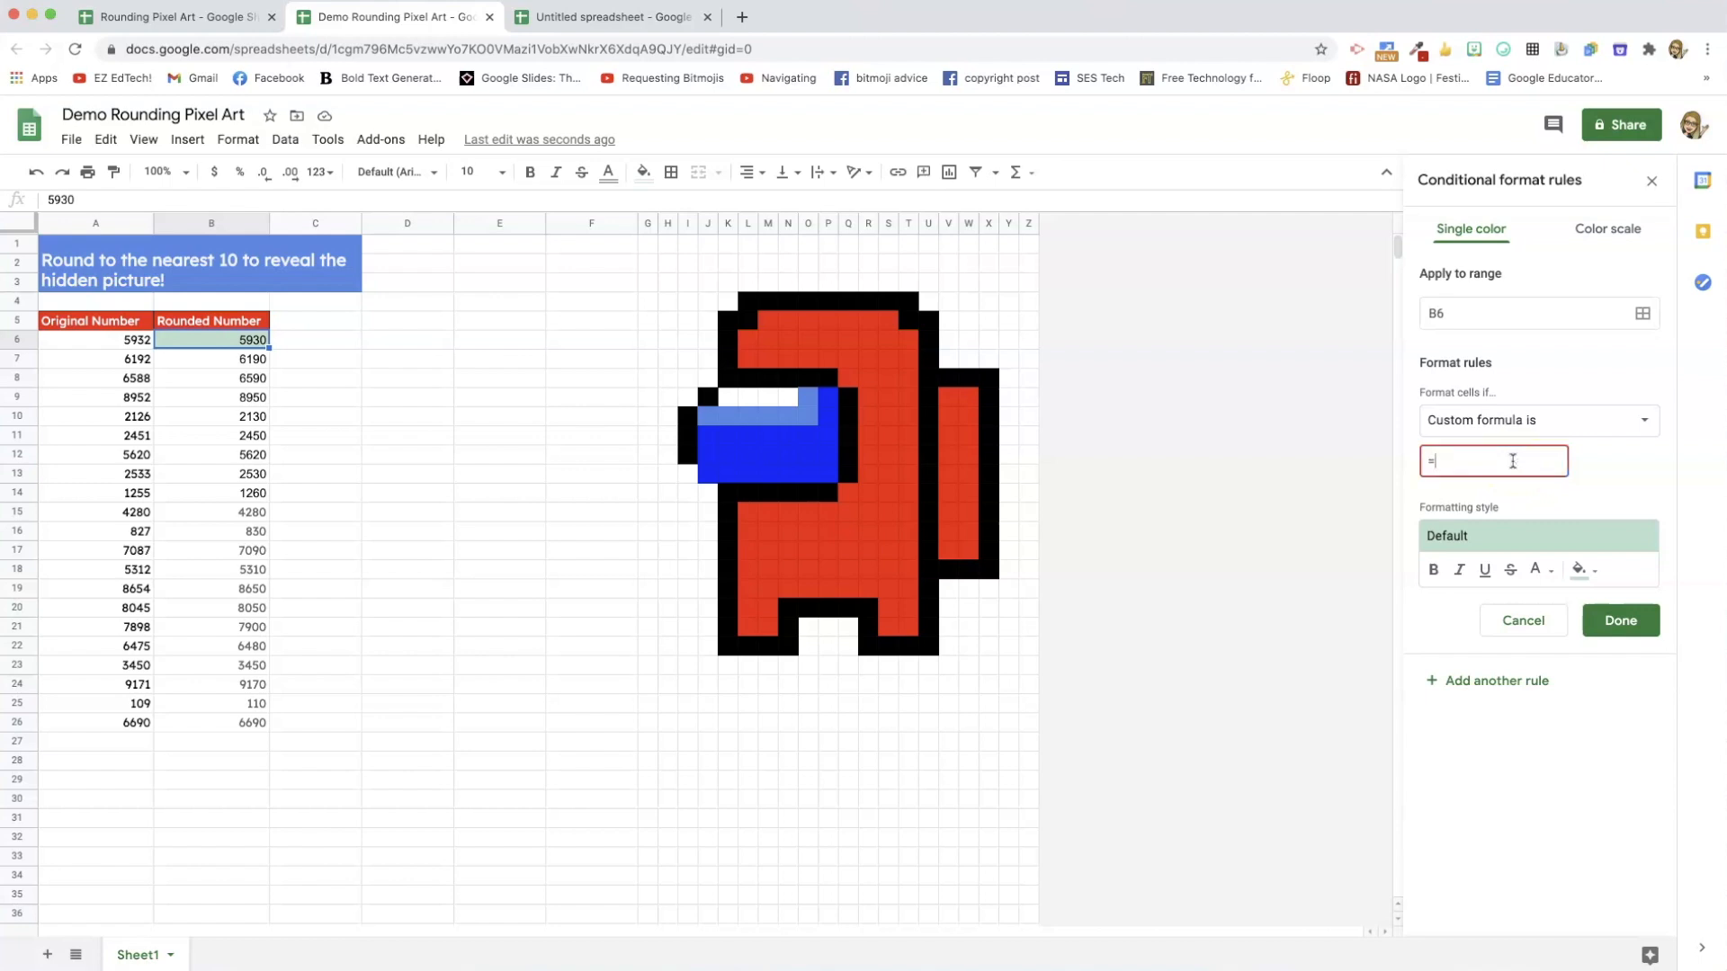
{"action": "type", "text": "$"}
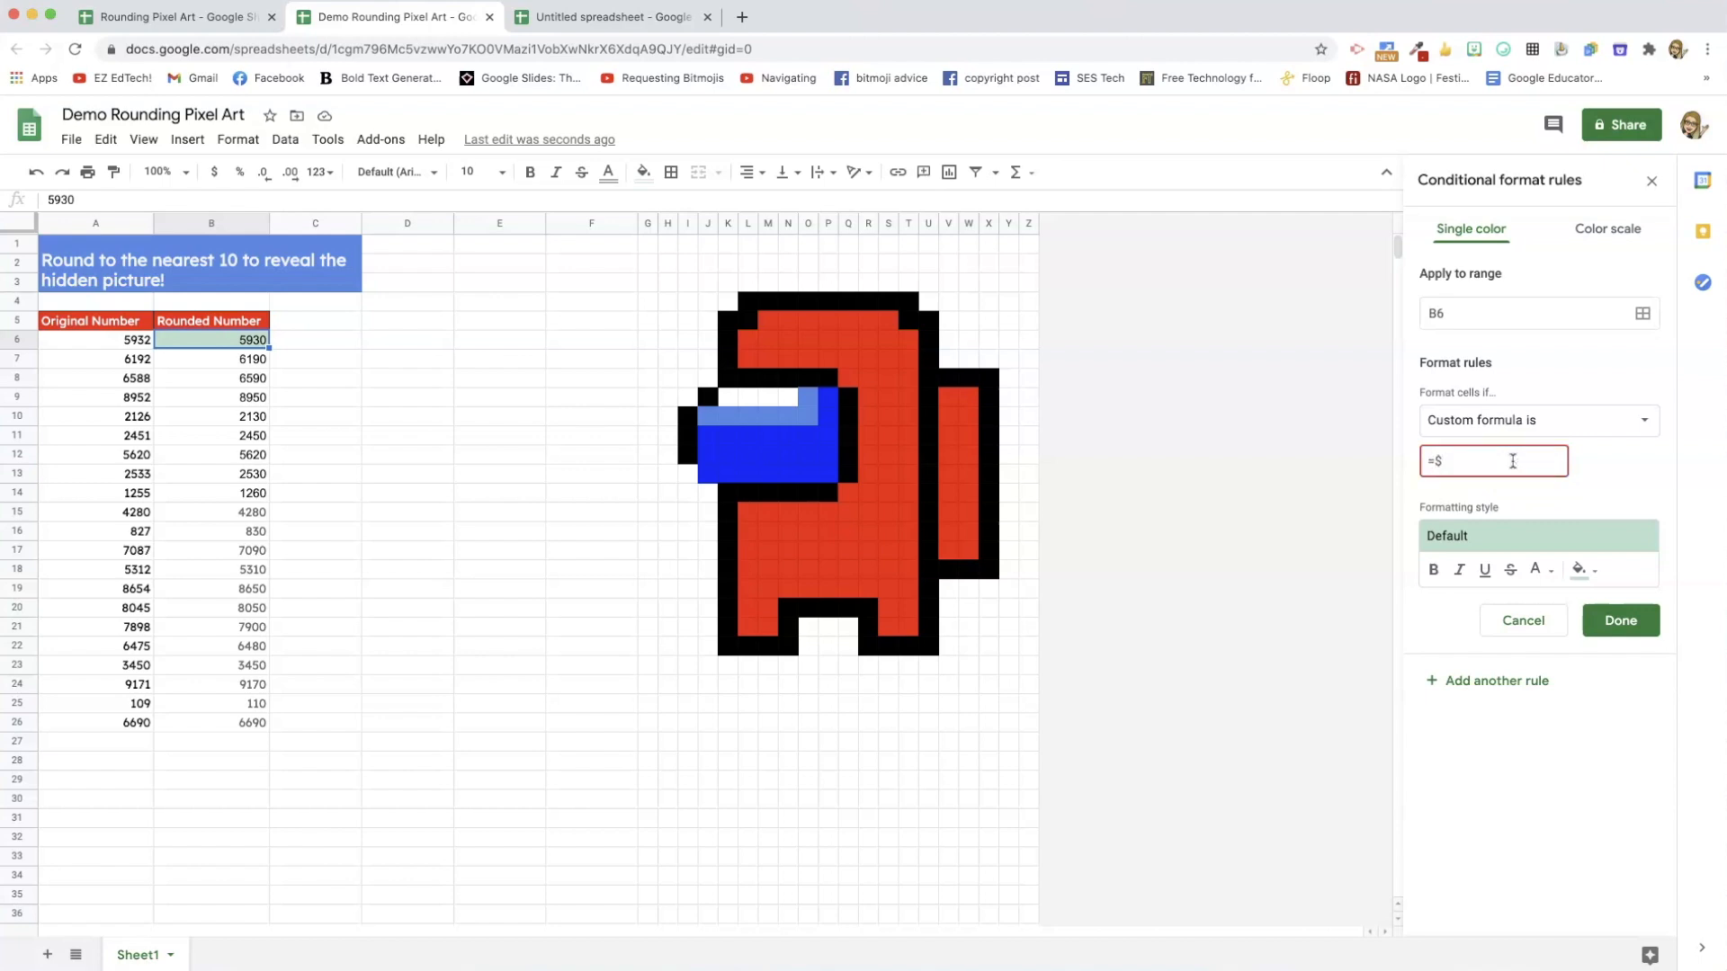
{"action": "left_click", "coordinate": [1531, 313]}
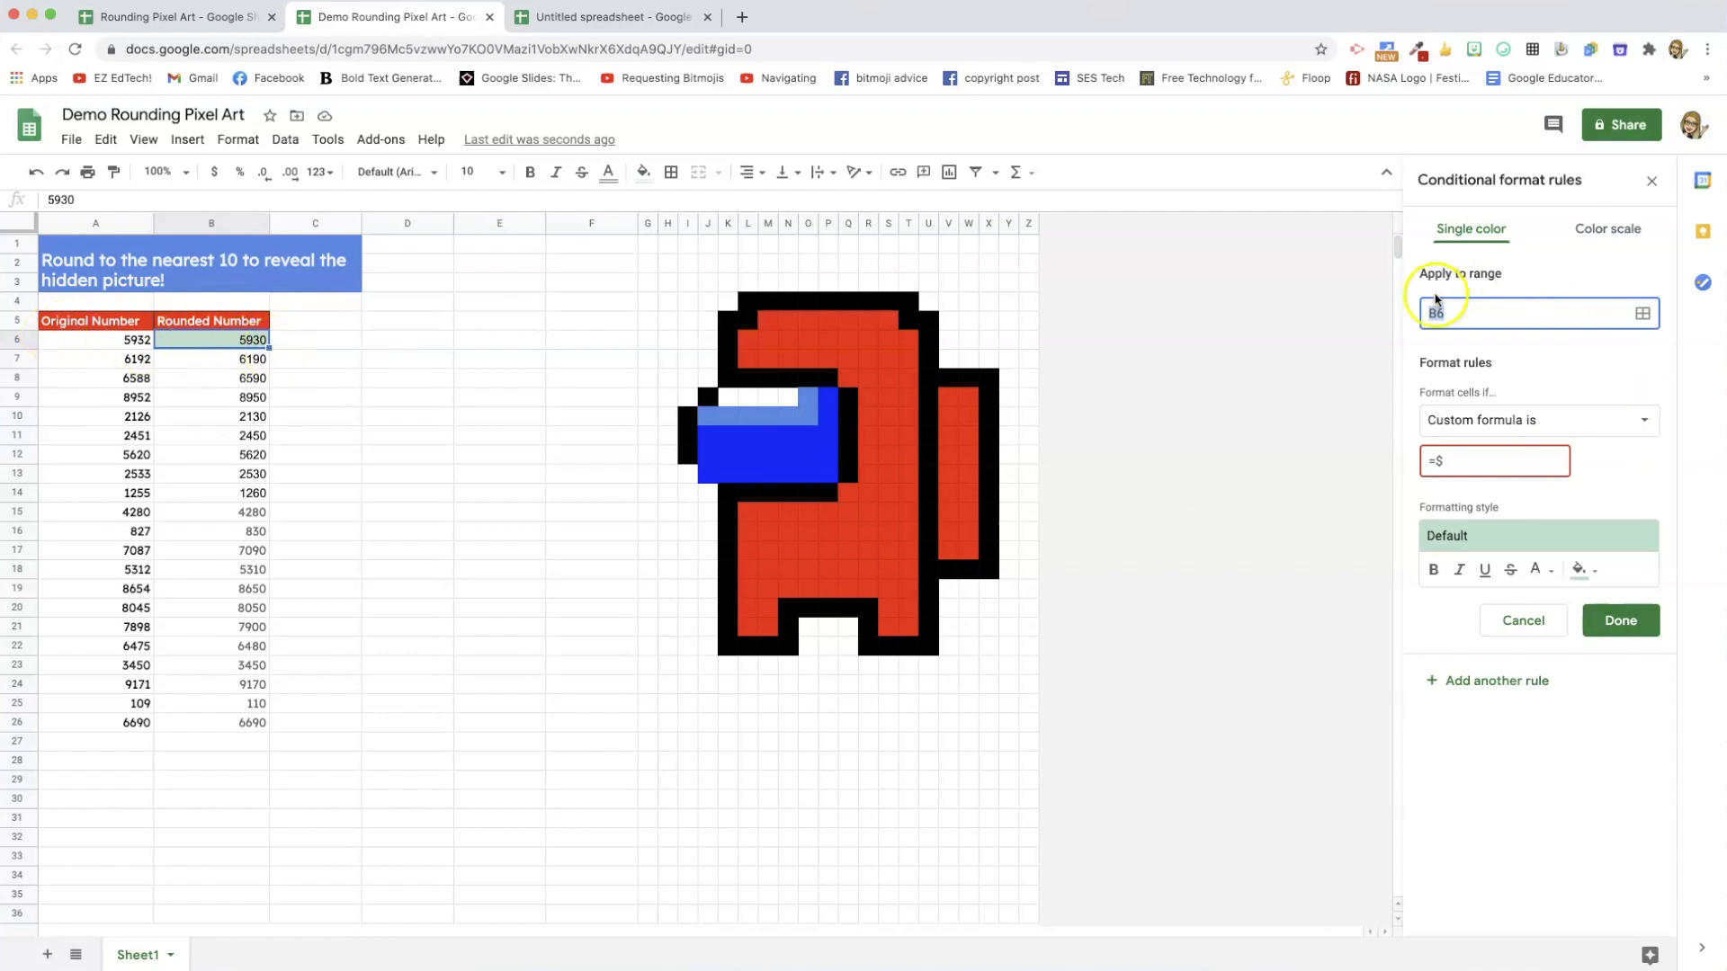
{"action": "left_click", "coordinate": [1493, 460]}
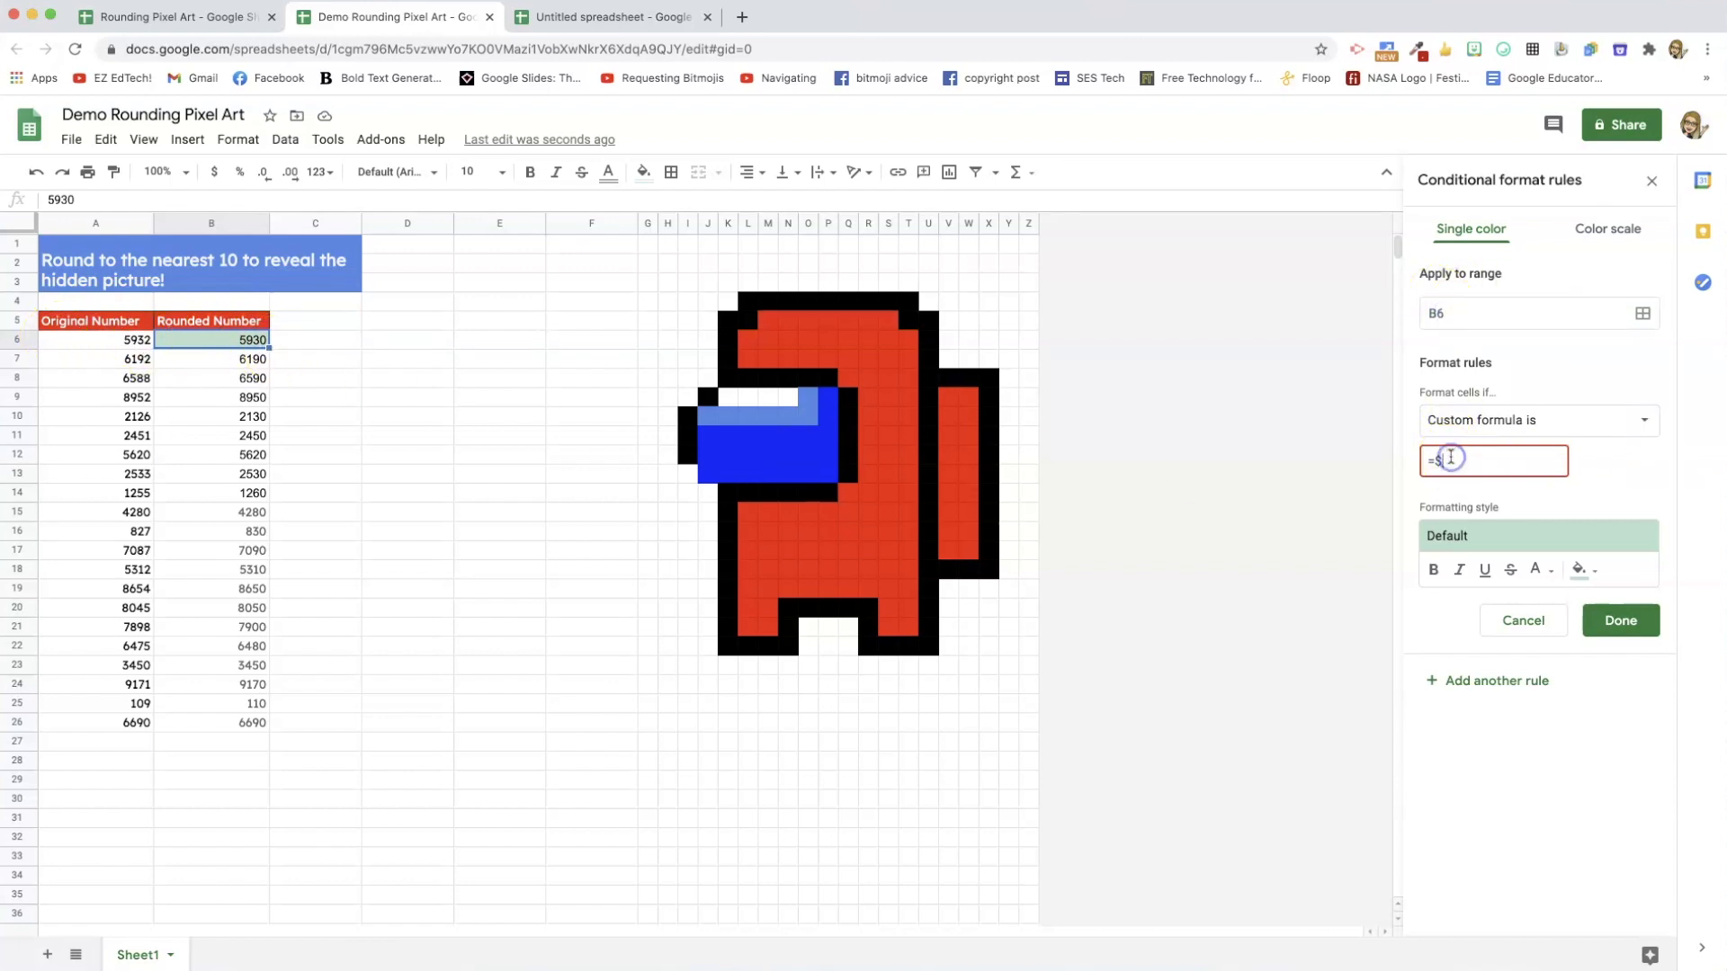
{"action": "type", "text": "b6"}
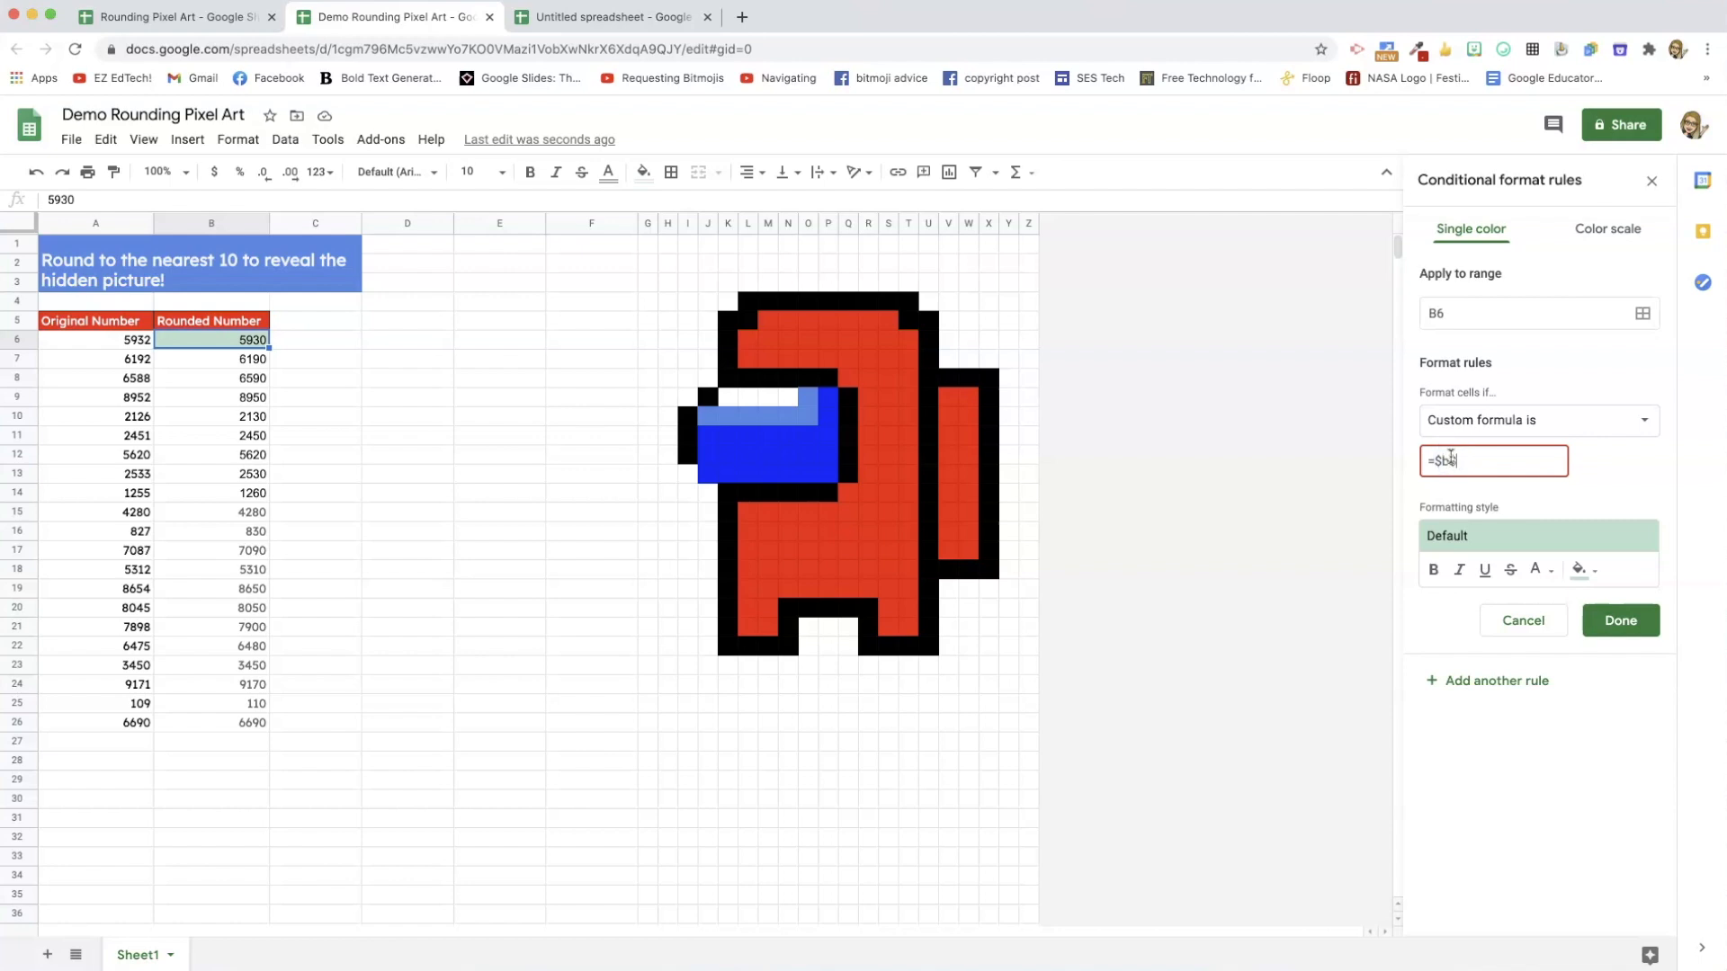
{"action": "type", "text": "="}
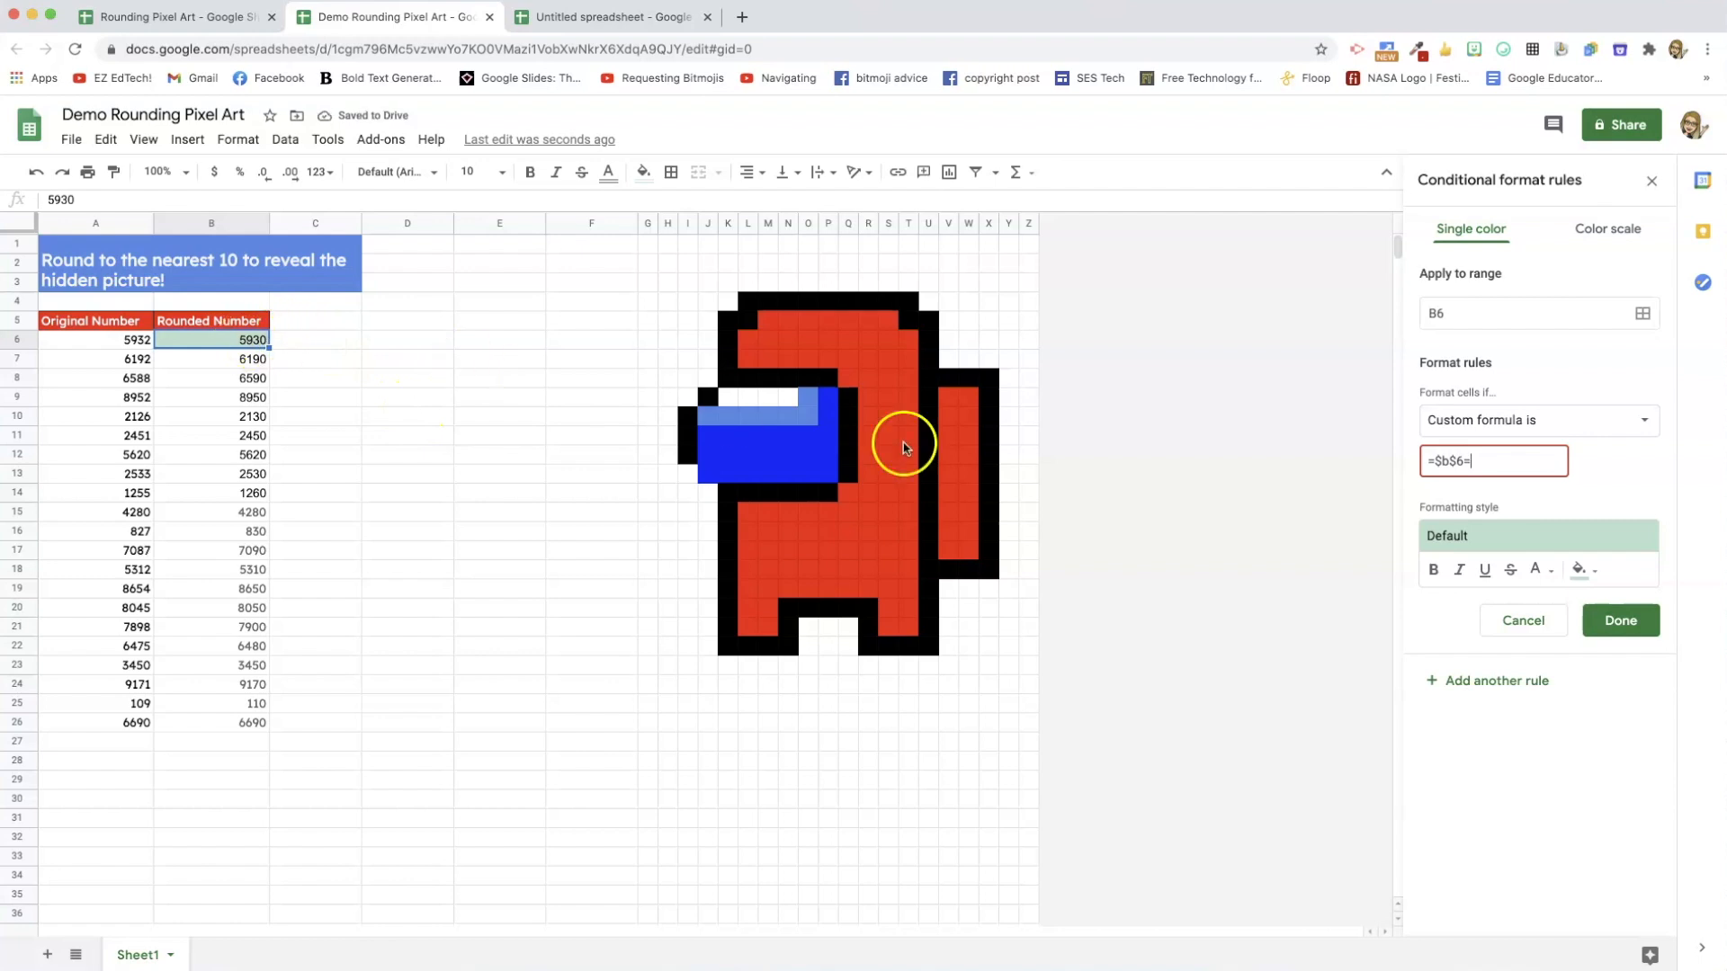
{"action": "type", "text": "5930"}
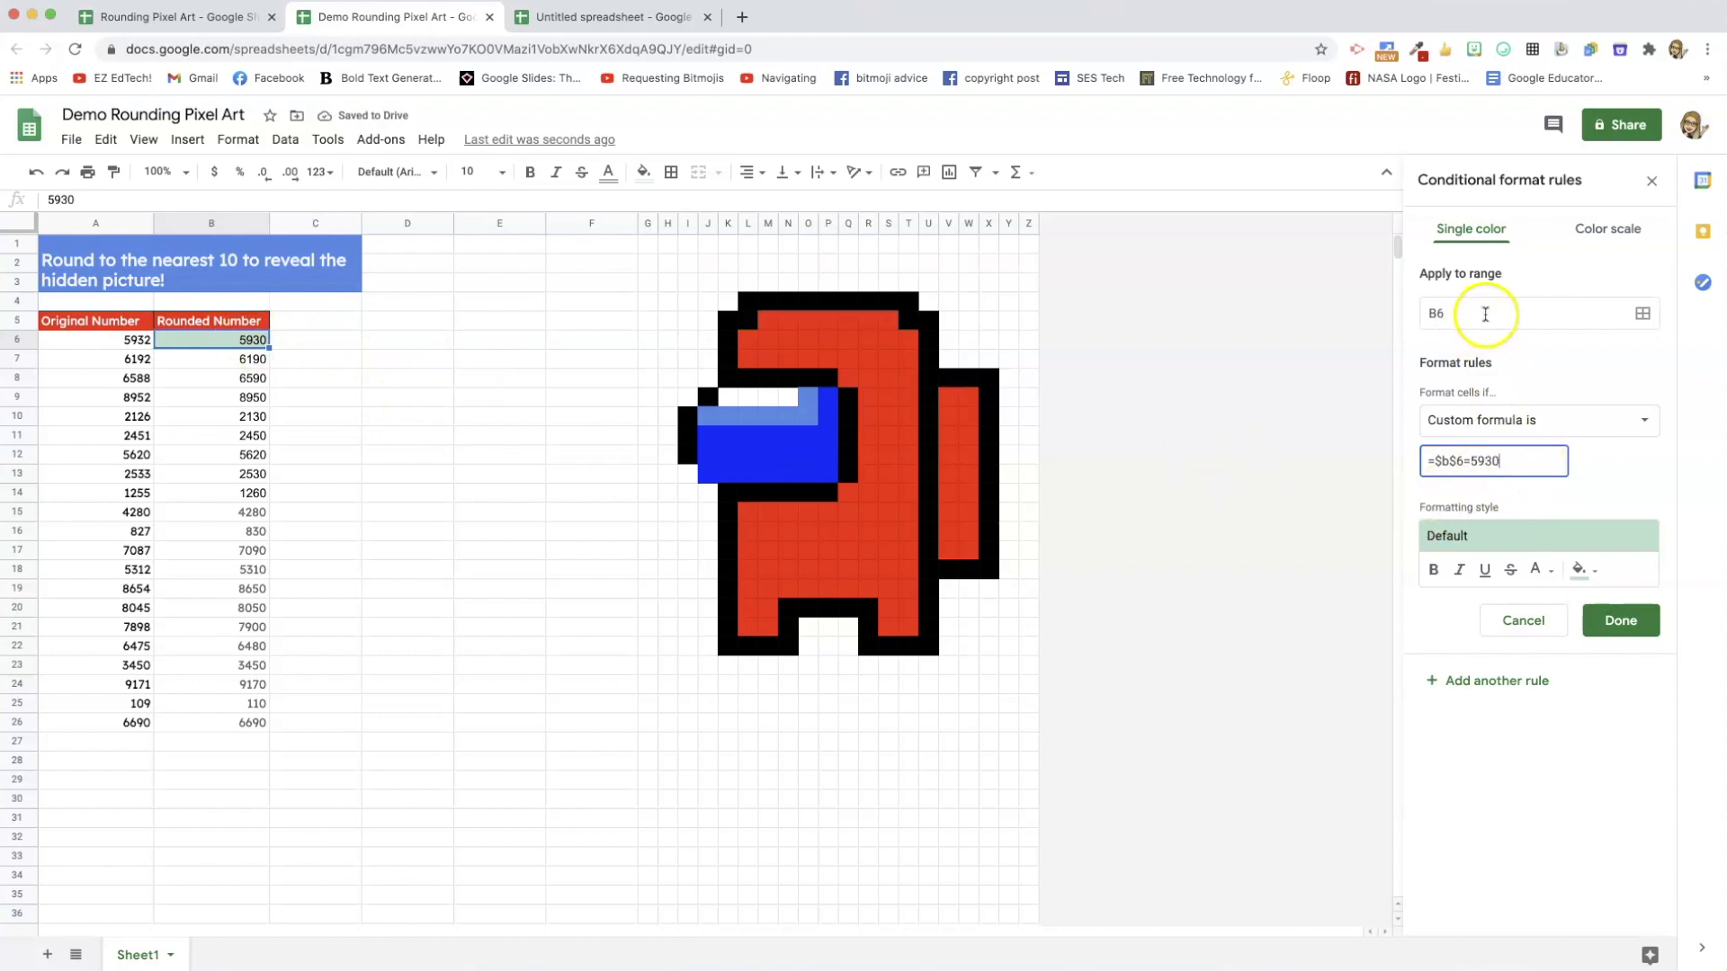
{"action": "mouse_move", "coordinate": [1583, 569]}
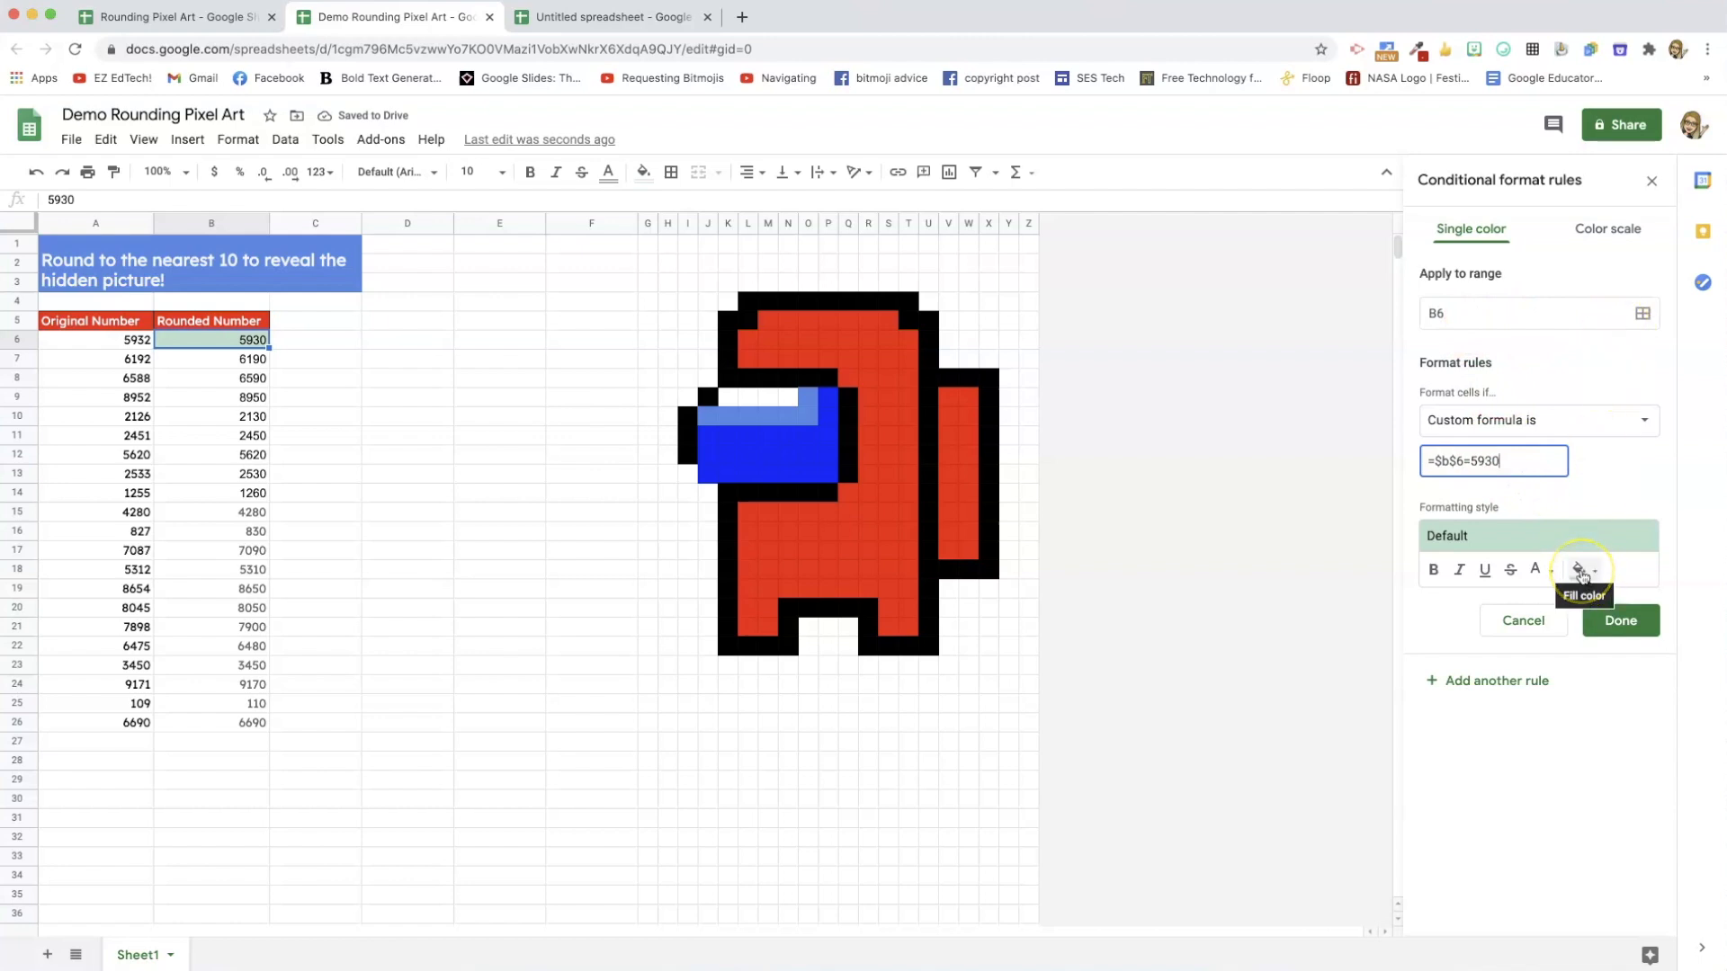
Make the 5930 rule fill red and apply to B6 plus pixel cells L17, P18, R15.
{"action": "left_click", "coordinate": [1582, 569]}
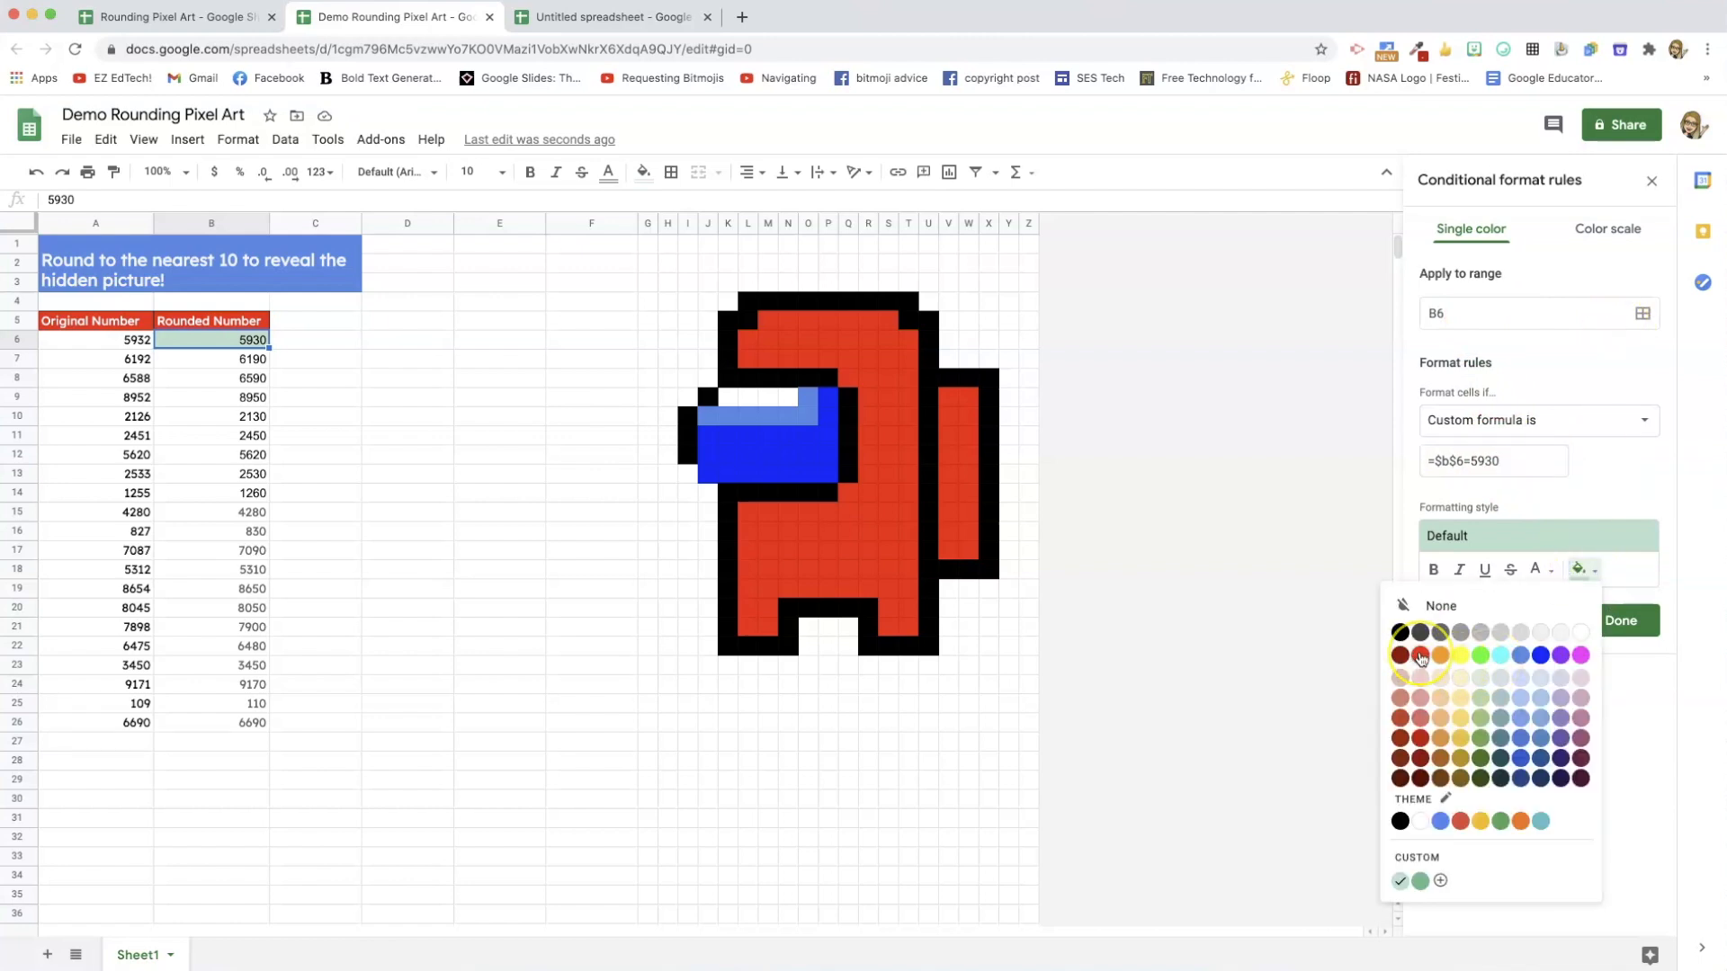
{"action": "left_click", "coordinate": [1420, 656]}
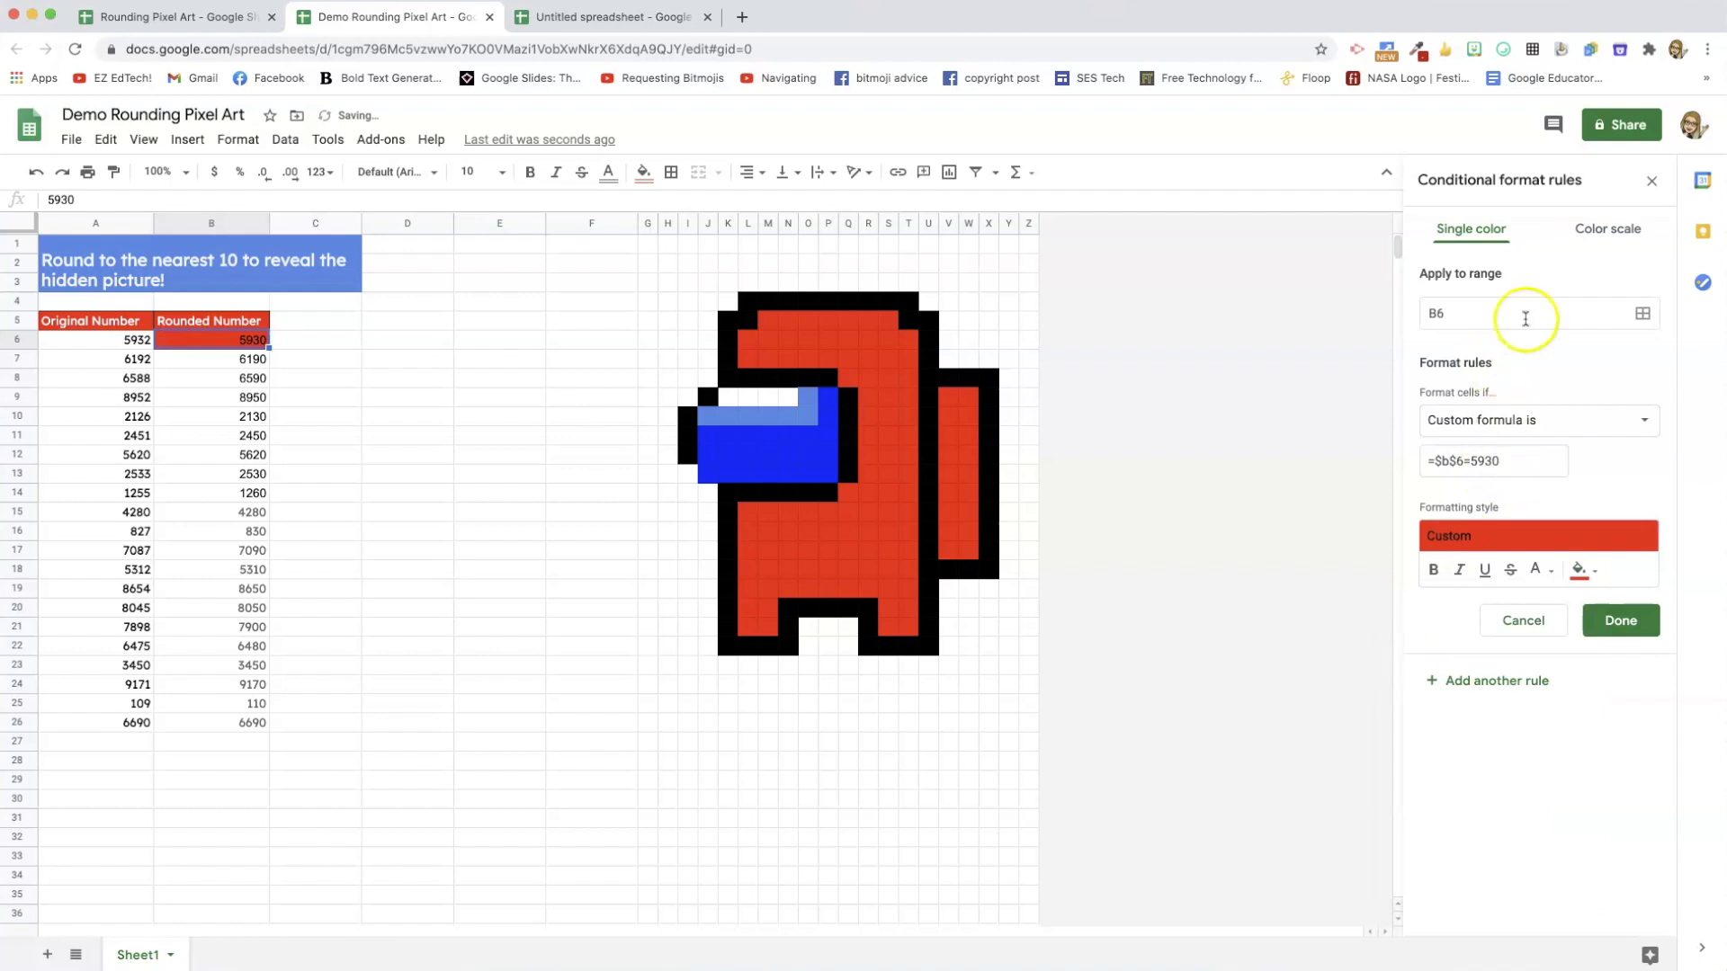
{"action": "mouse_move", "coordinate": [1643, 314]}
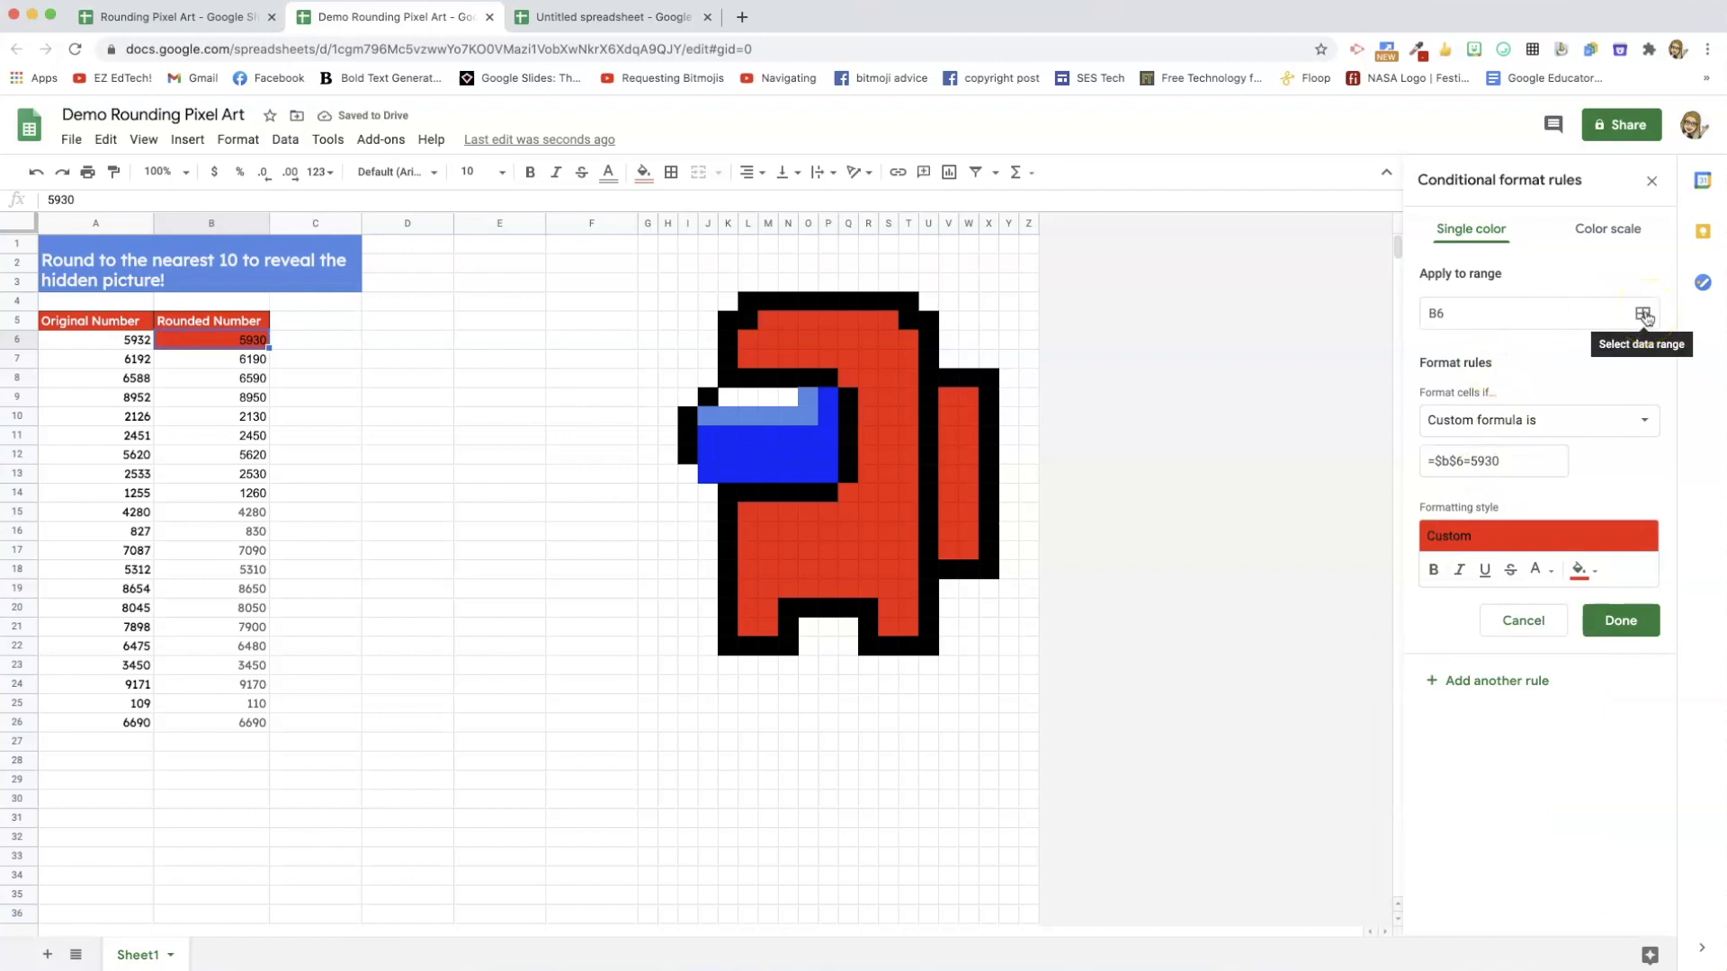
{"action": "left_click", "coordinate": [1643, 313]}
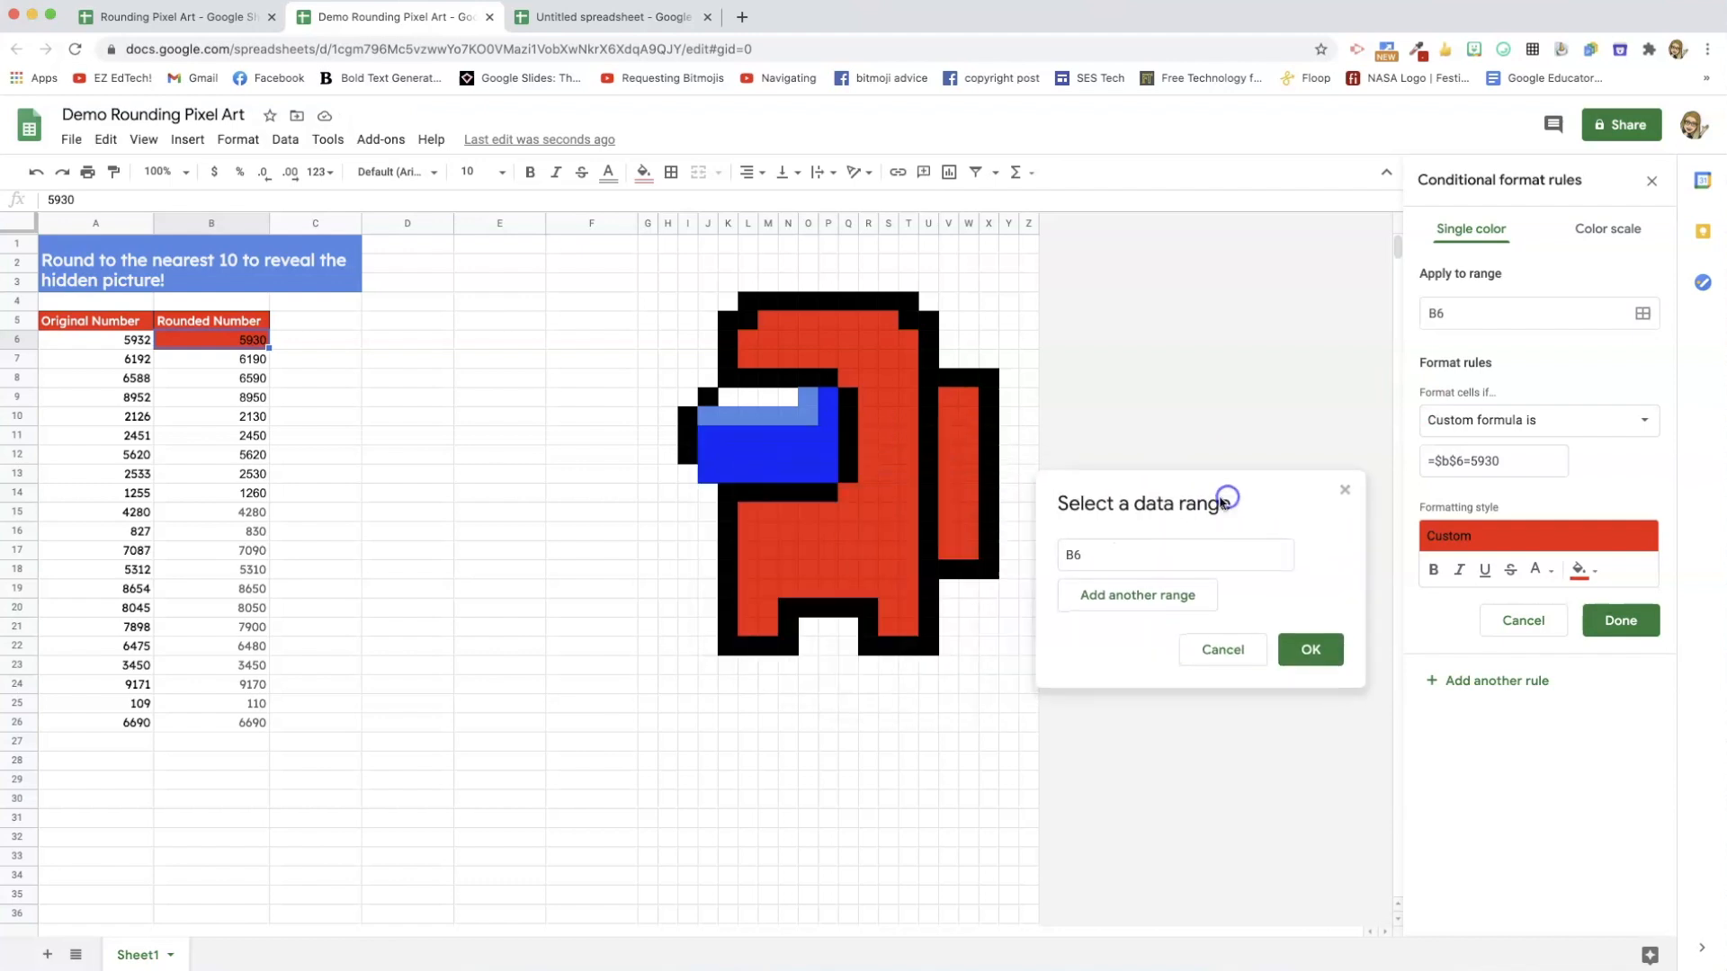
{"action": "mouse_move", "coordinate": [758, 547]}
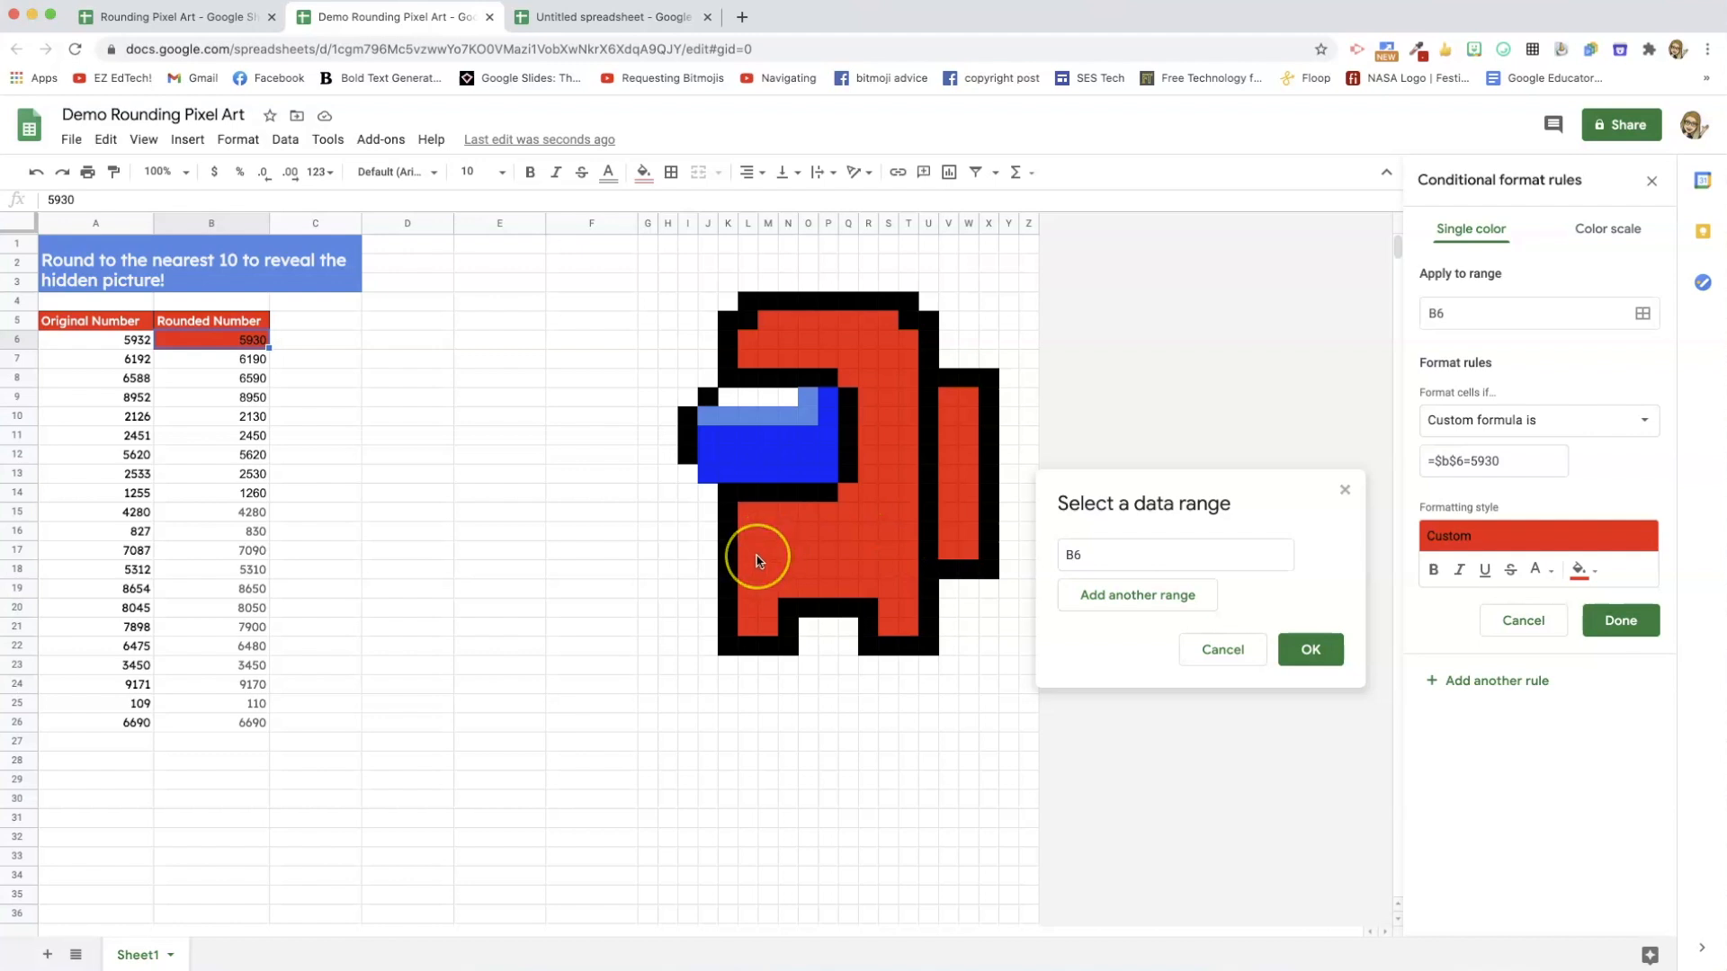
{"action": "mouse_move", "coordinate": [752, 555]}
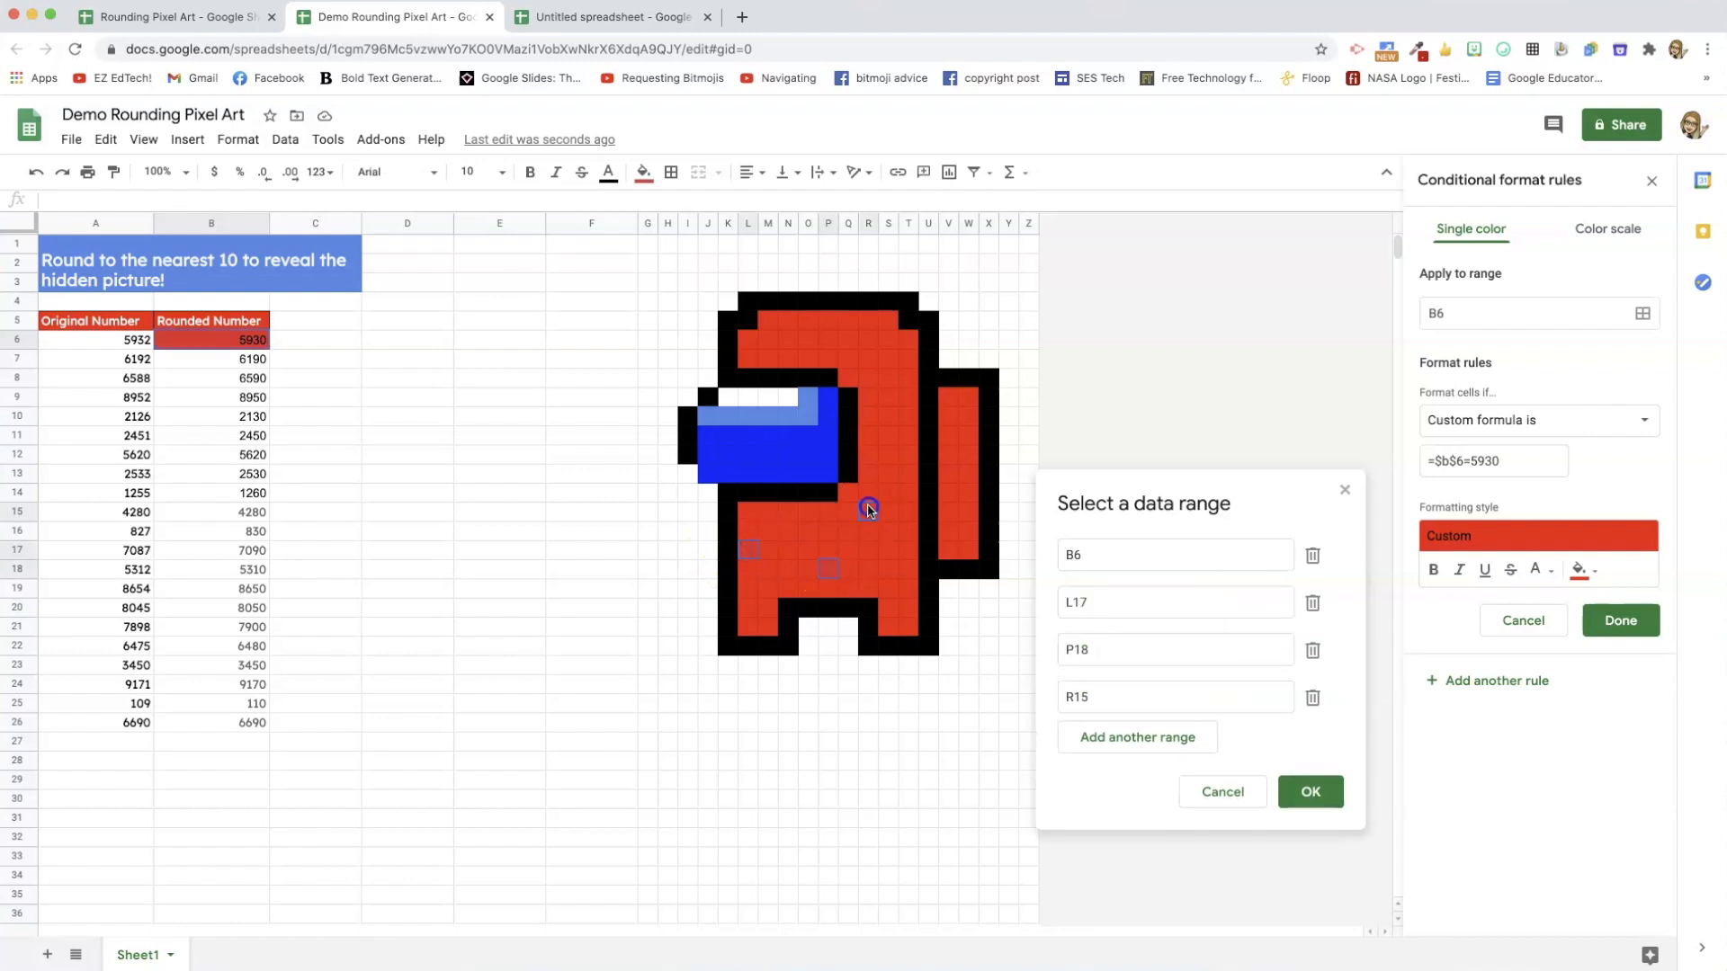
{"action": "left_click", "coordinate": [869, 383]}
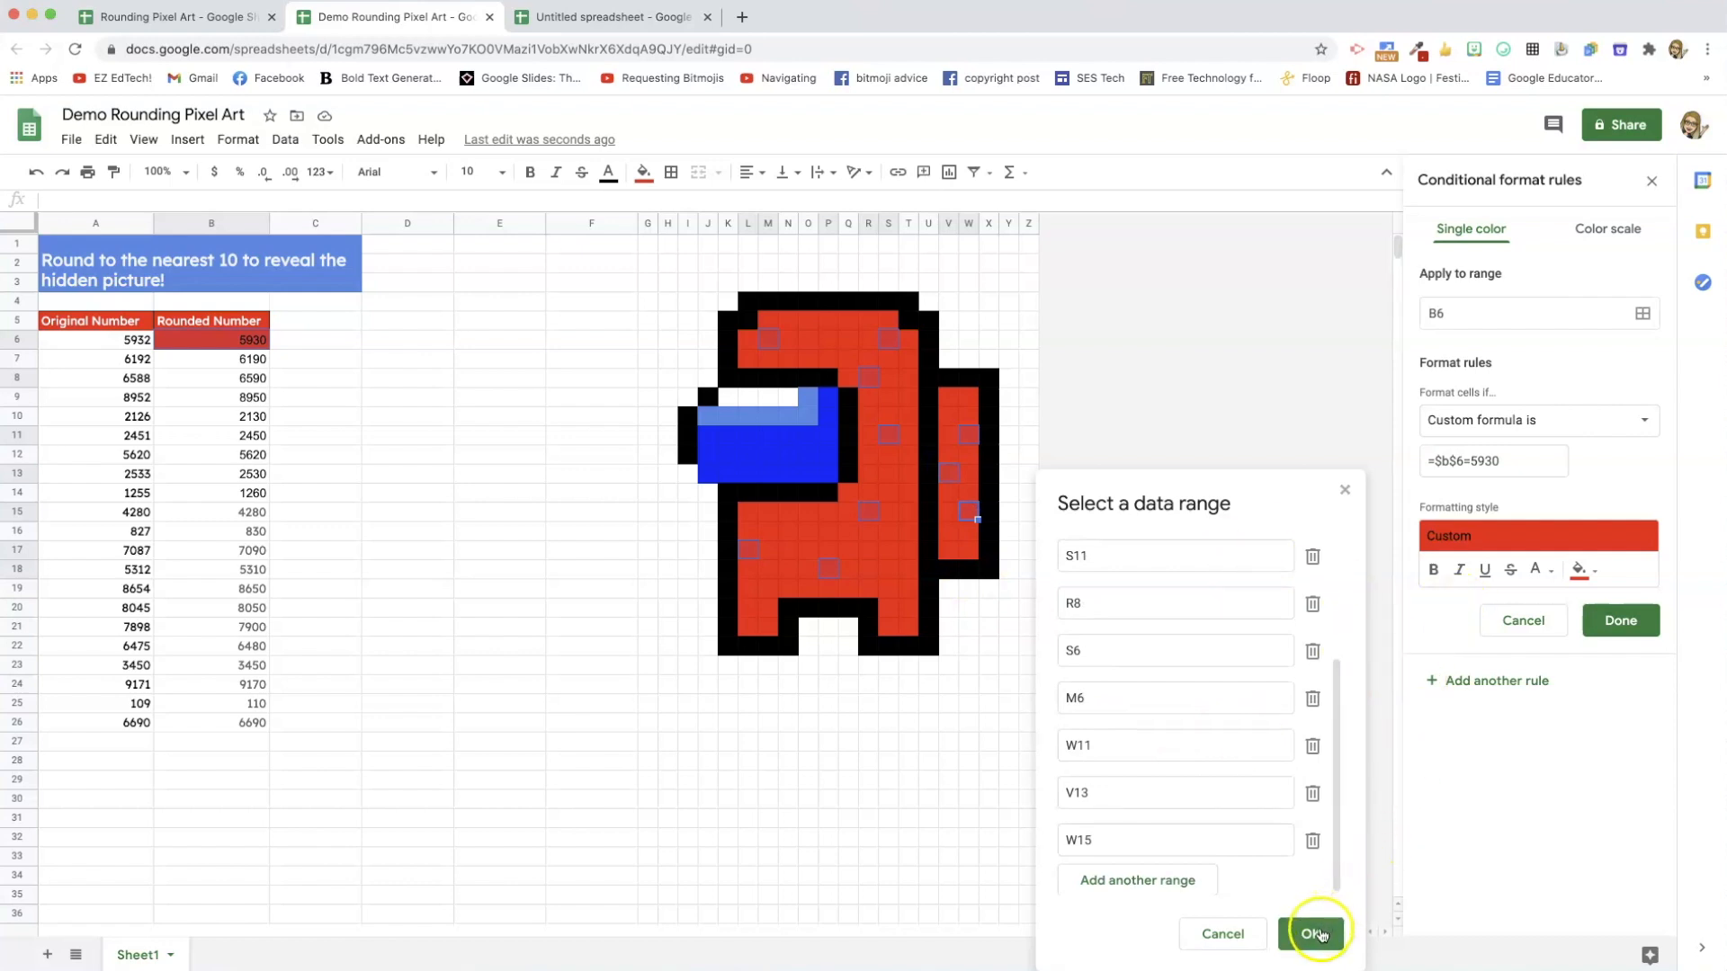
{"action": "left_click", "coordinate": [1317, 933]}
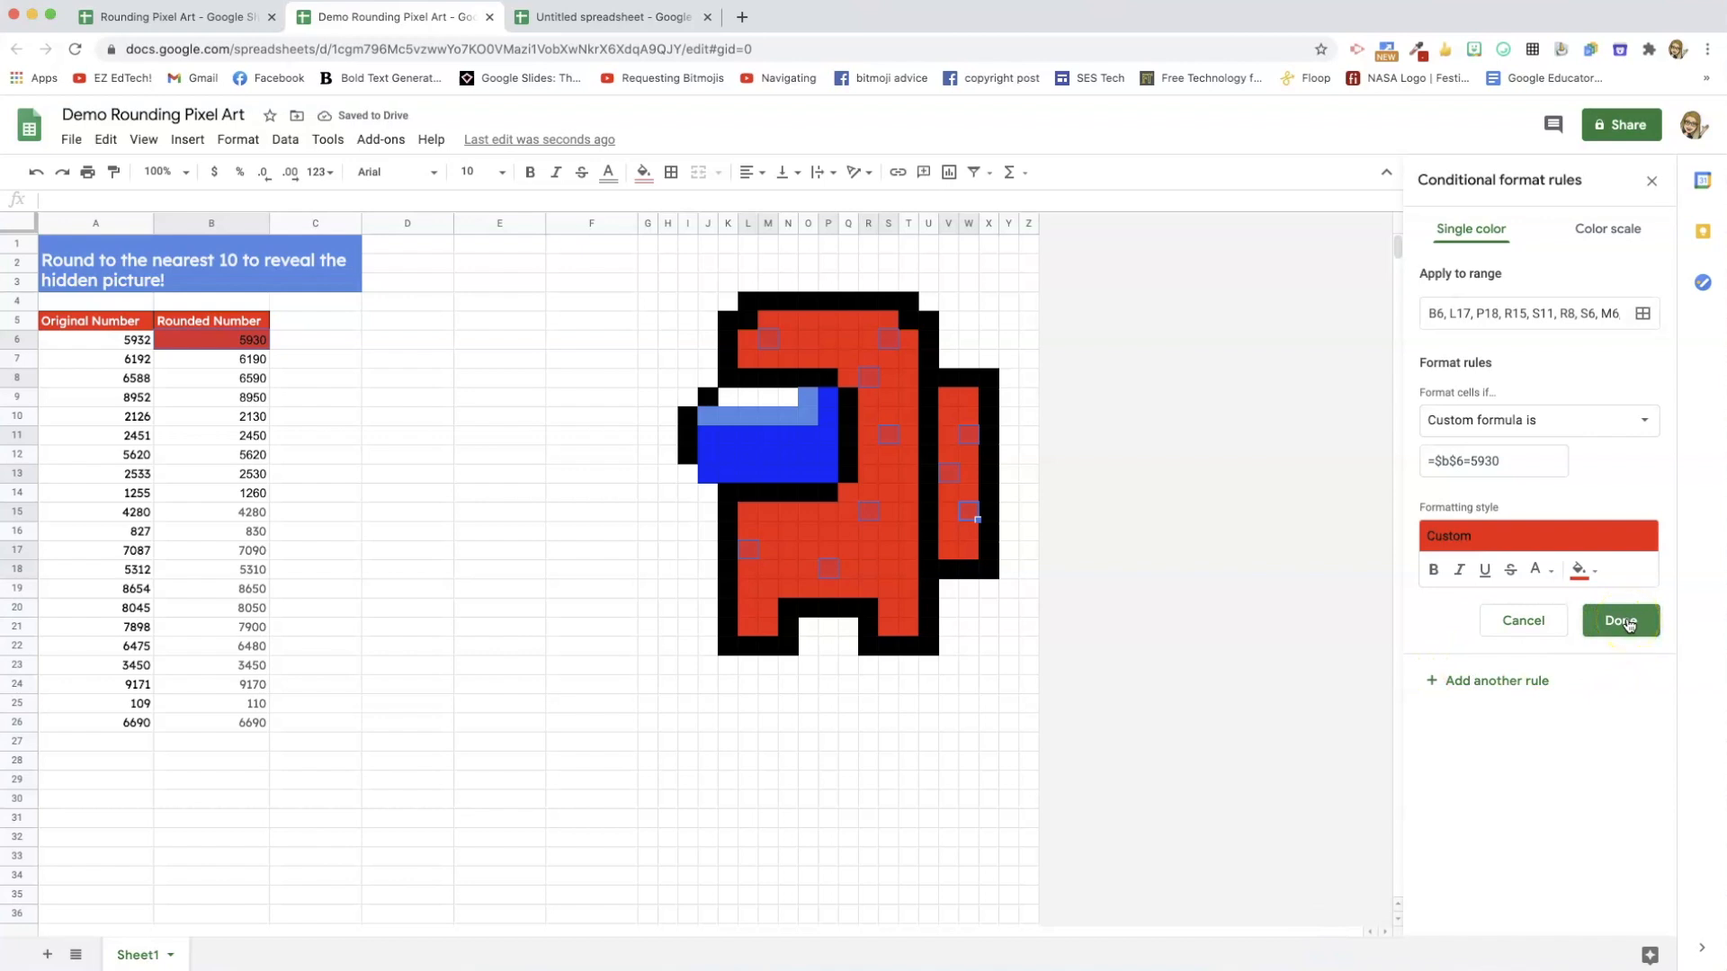
Save the 5930 rule, then test it by entering 594 and clearing the value.
{"action": "left_click", "coordinate": [1620, 620]}
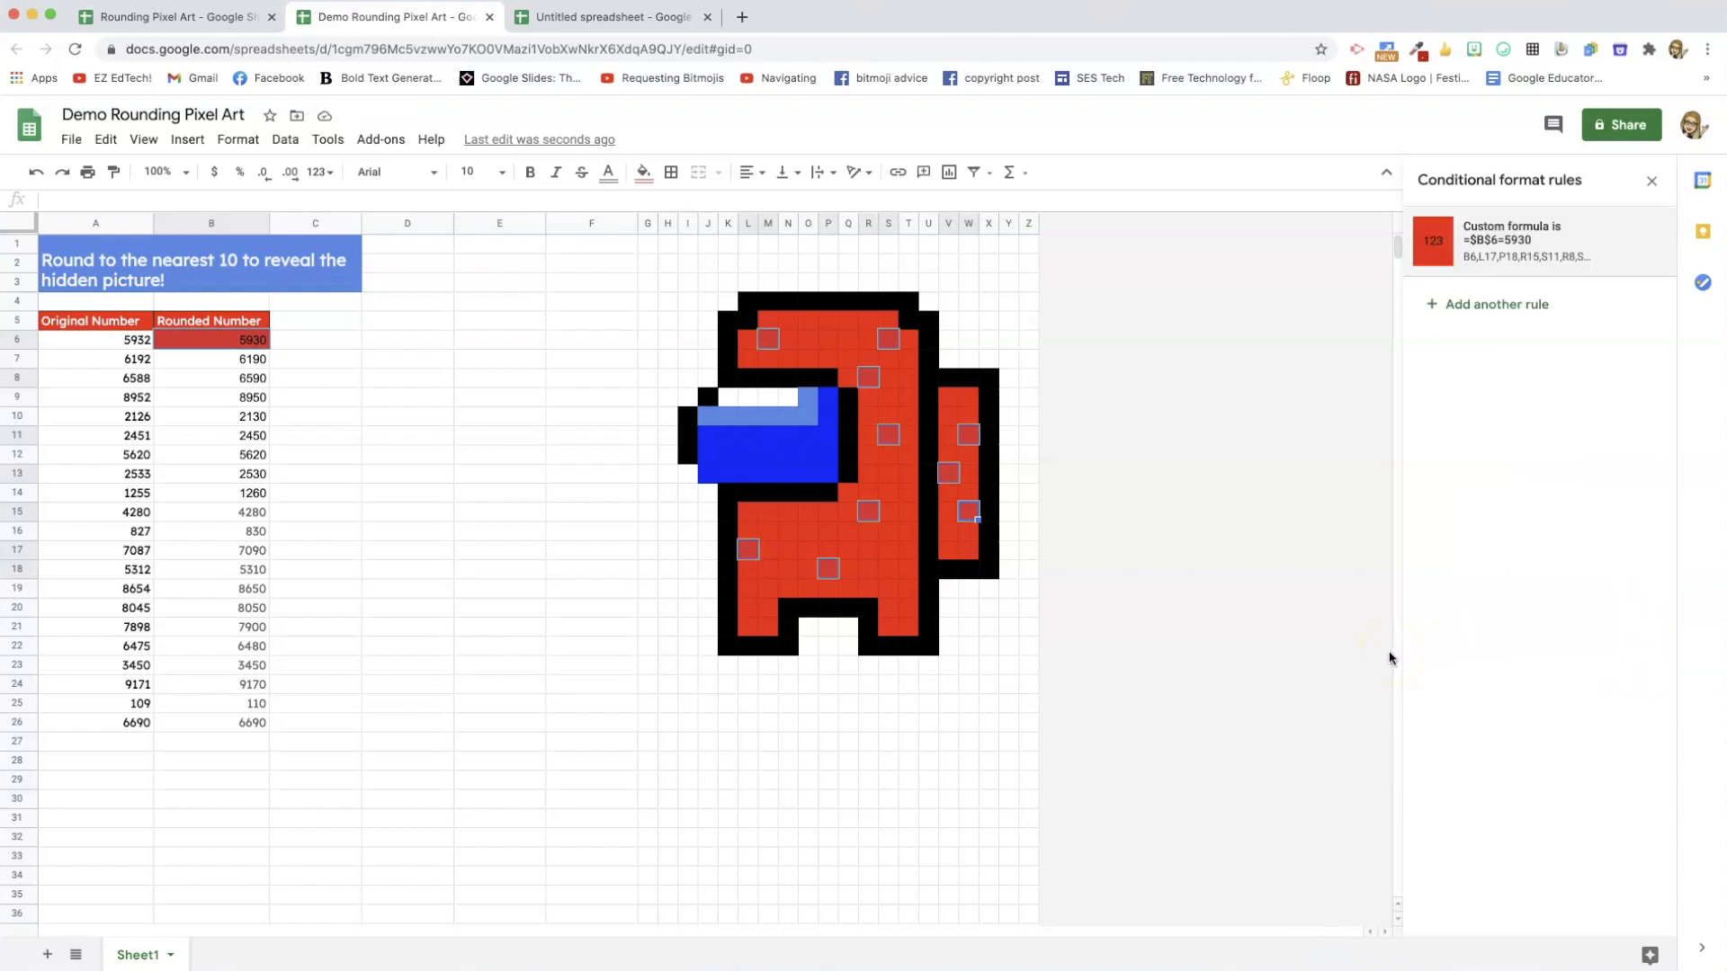
{"action": "mouse_move", "coordinate": [1036, 554]}
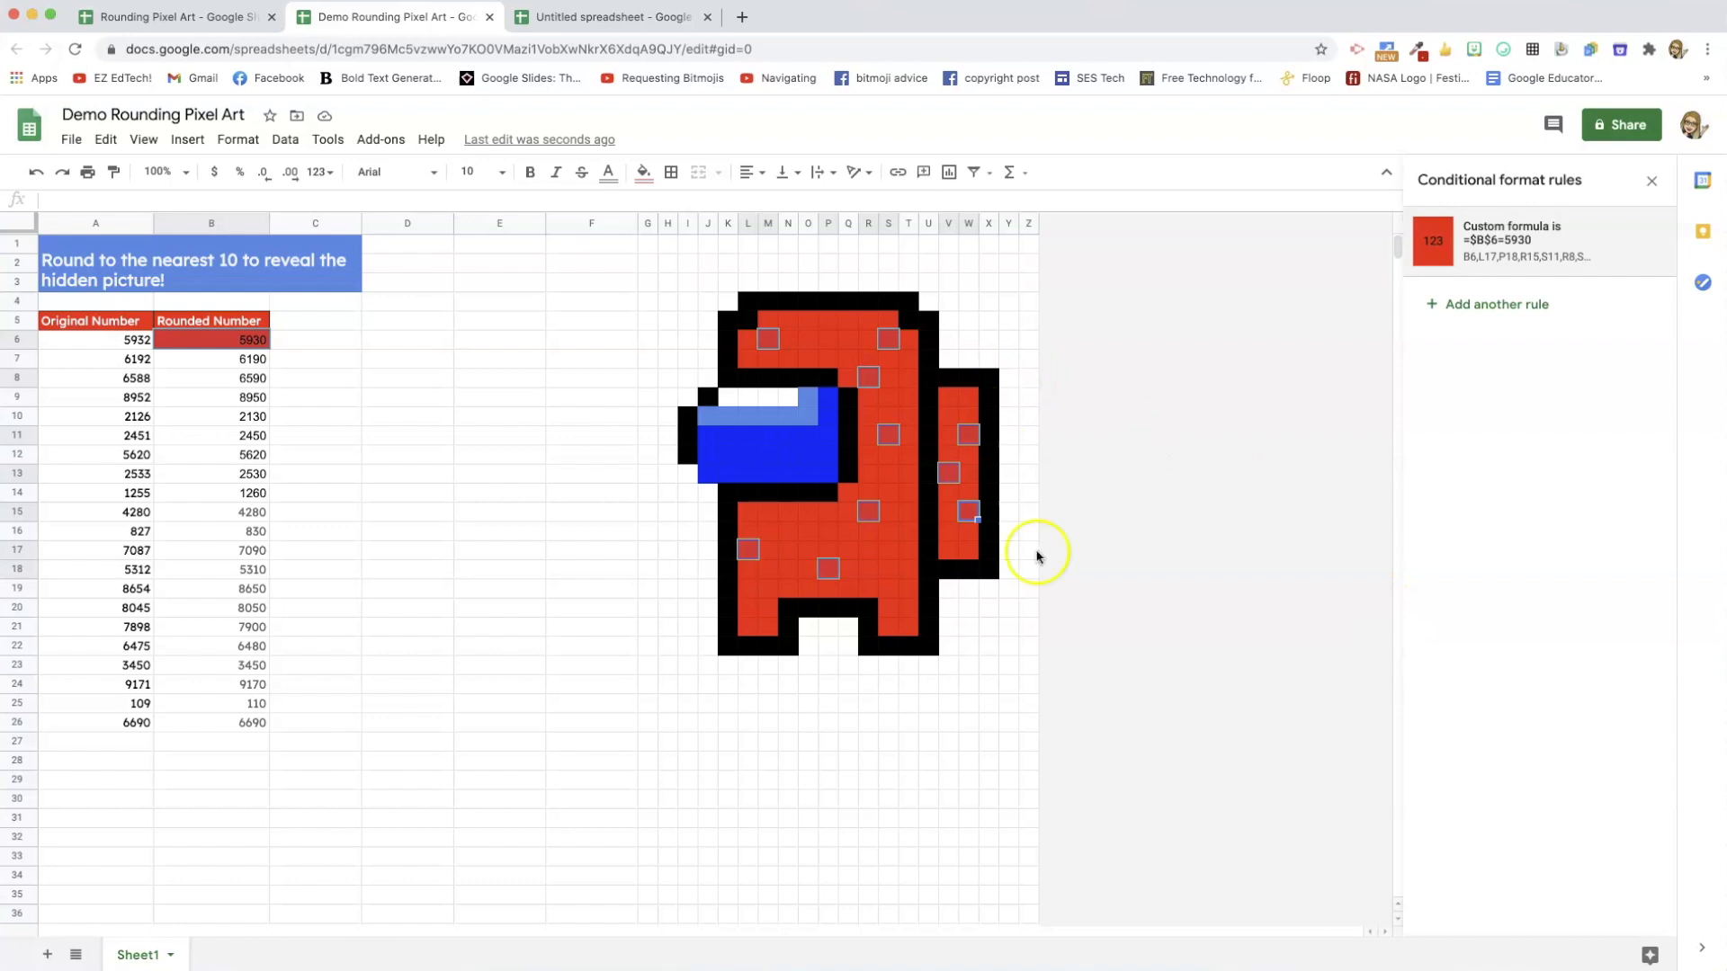
{"action": "mouse_move", "coordinate": [850, 570]}
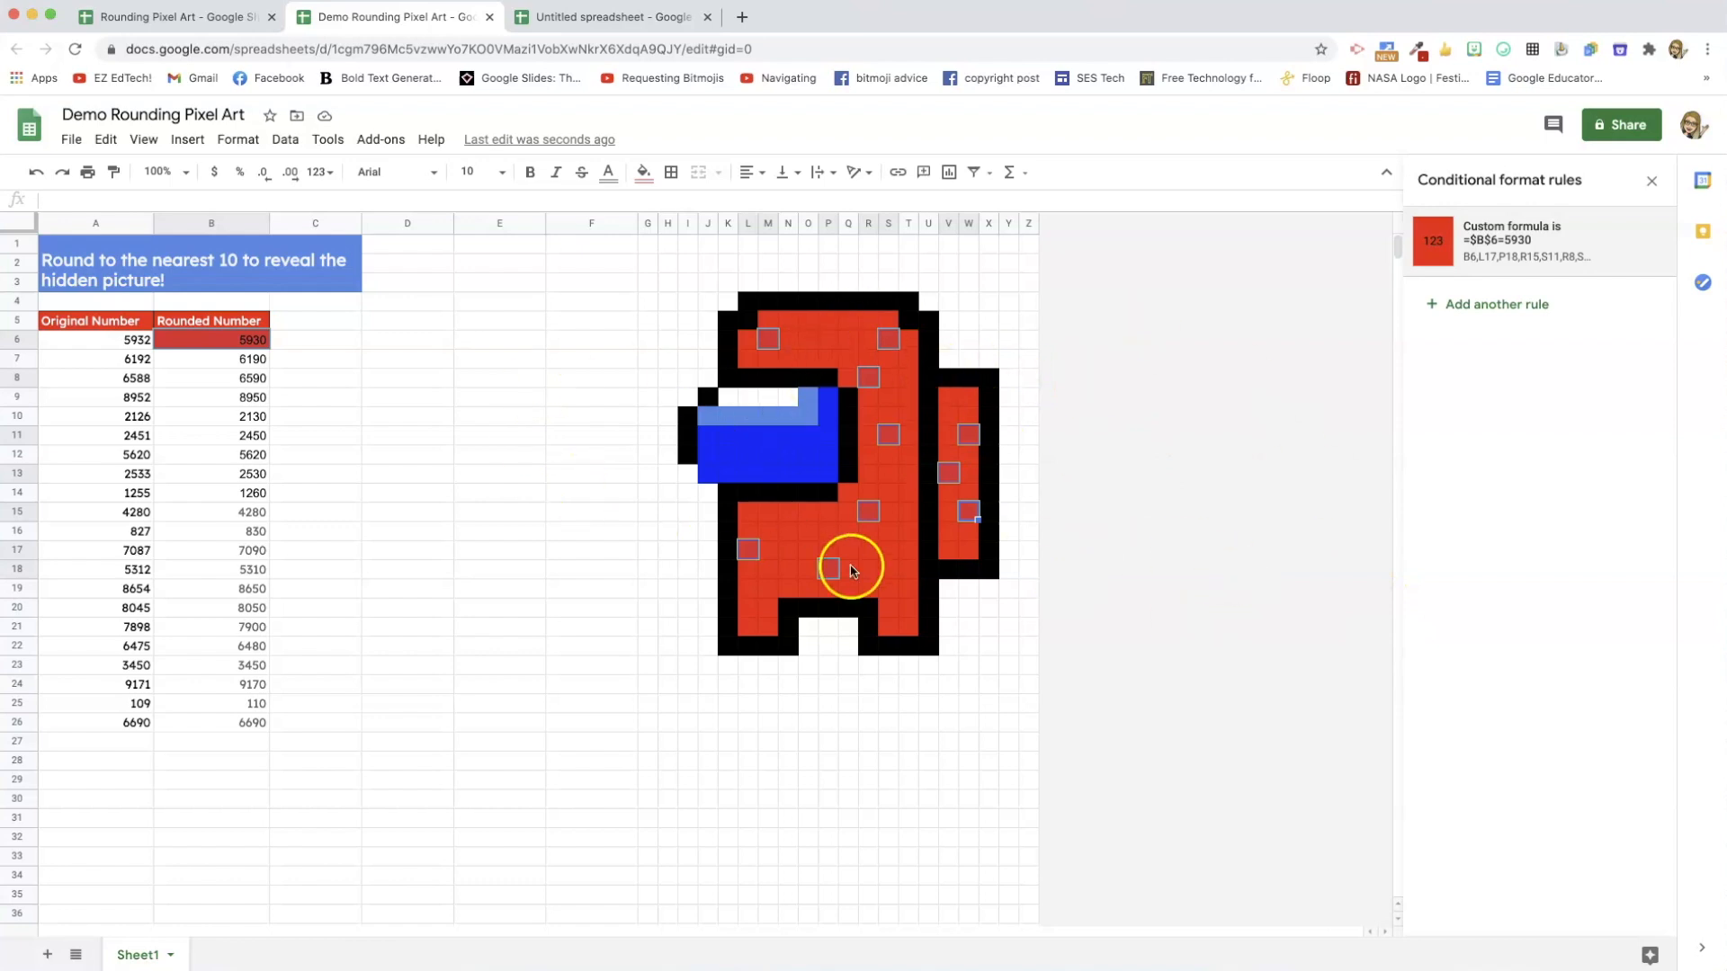
{"action": "mouse_move", "coordinate": [460, 190]}
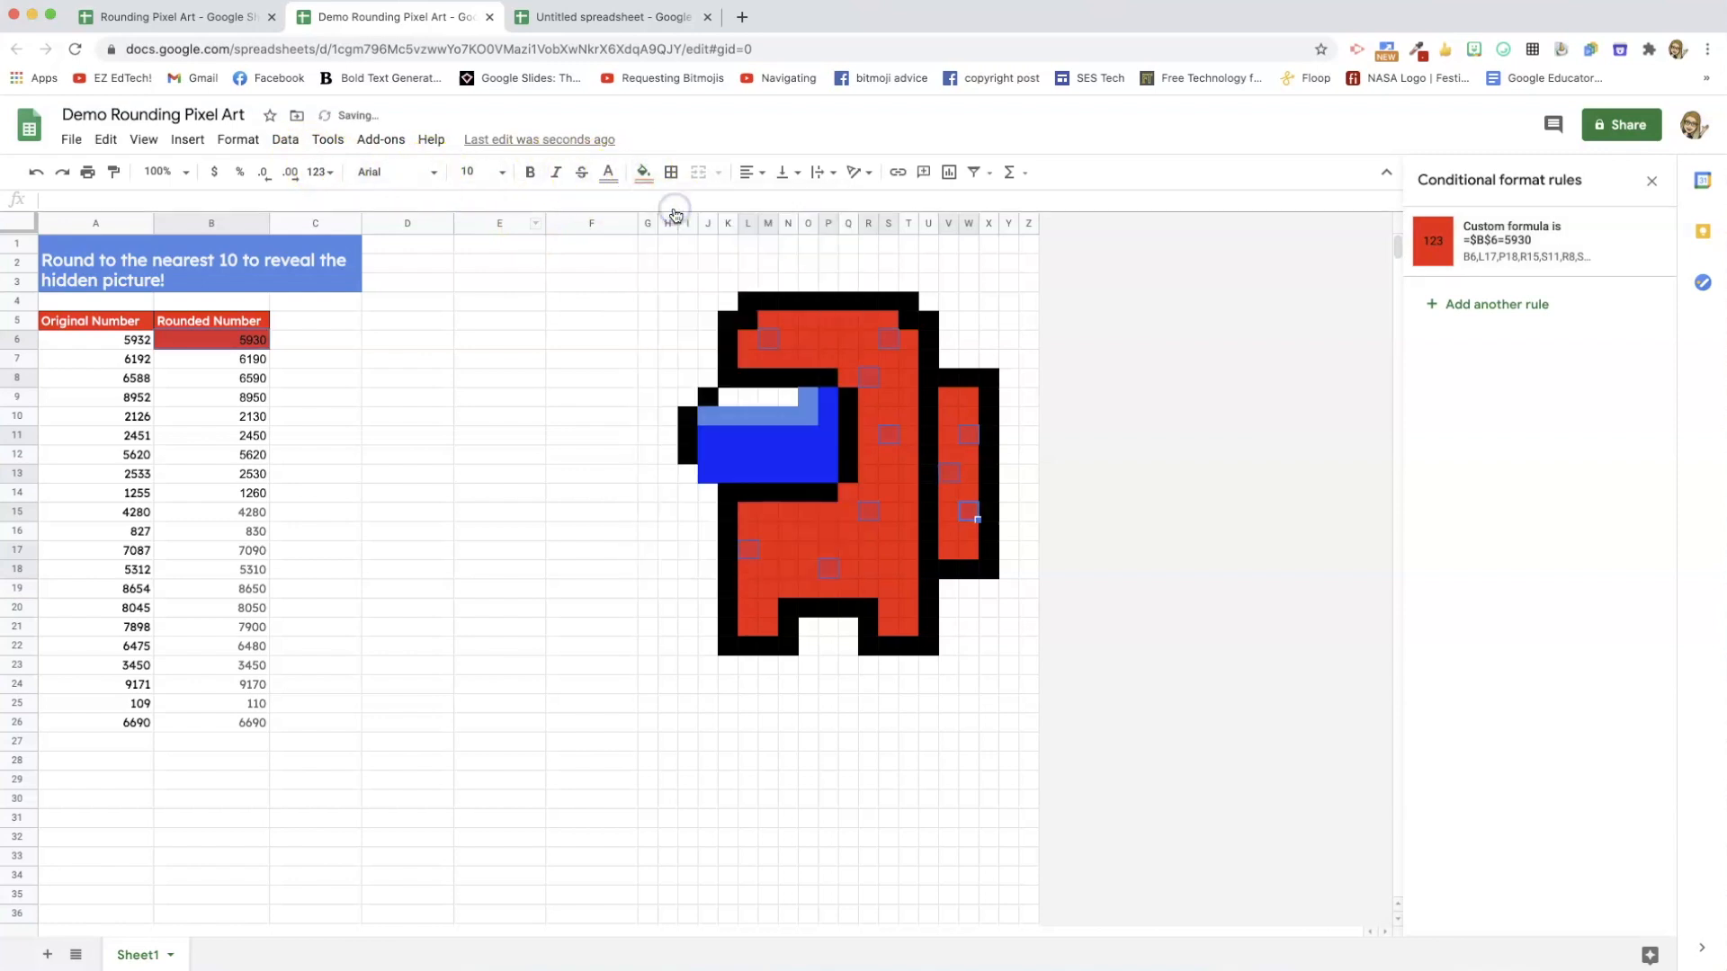
{"action": "left_click", "coordinate": [251, 339]}
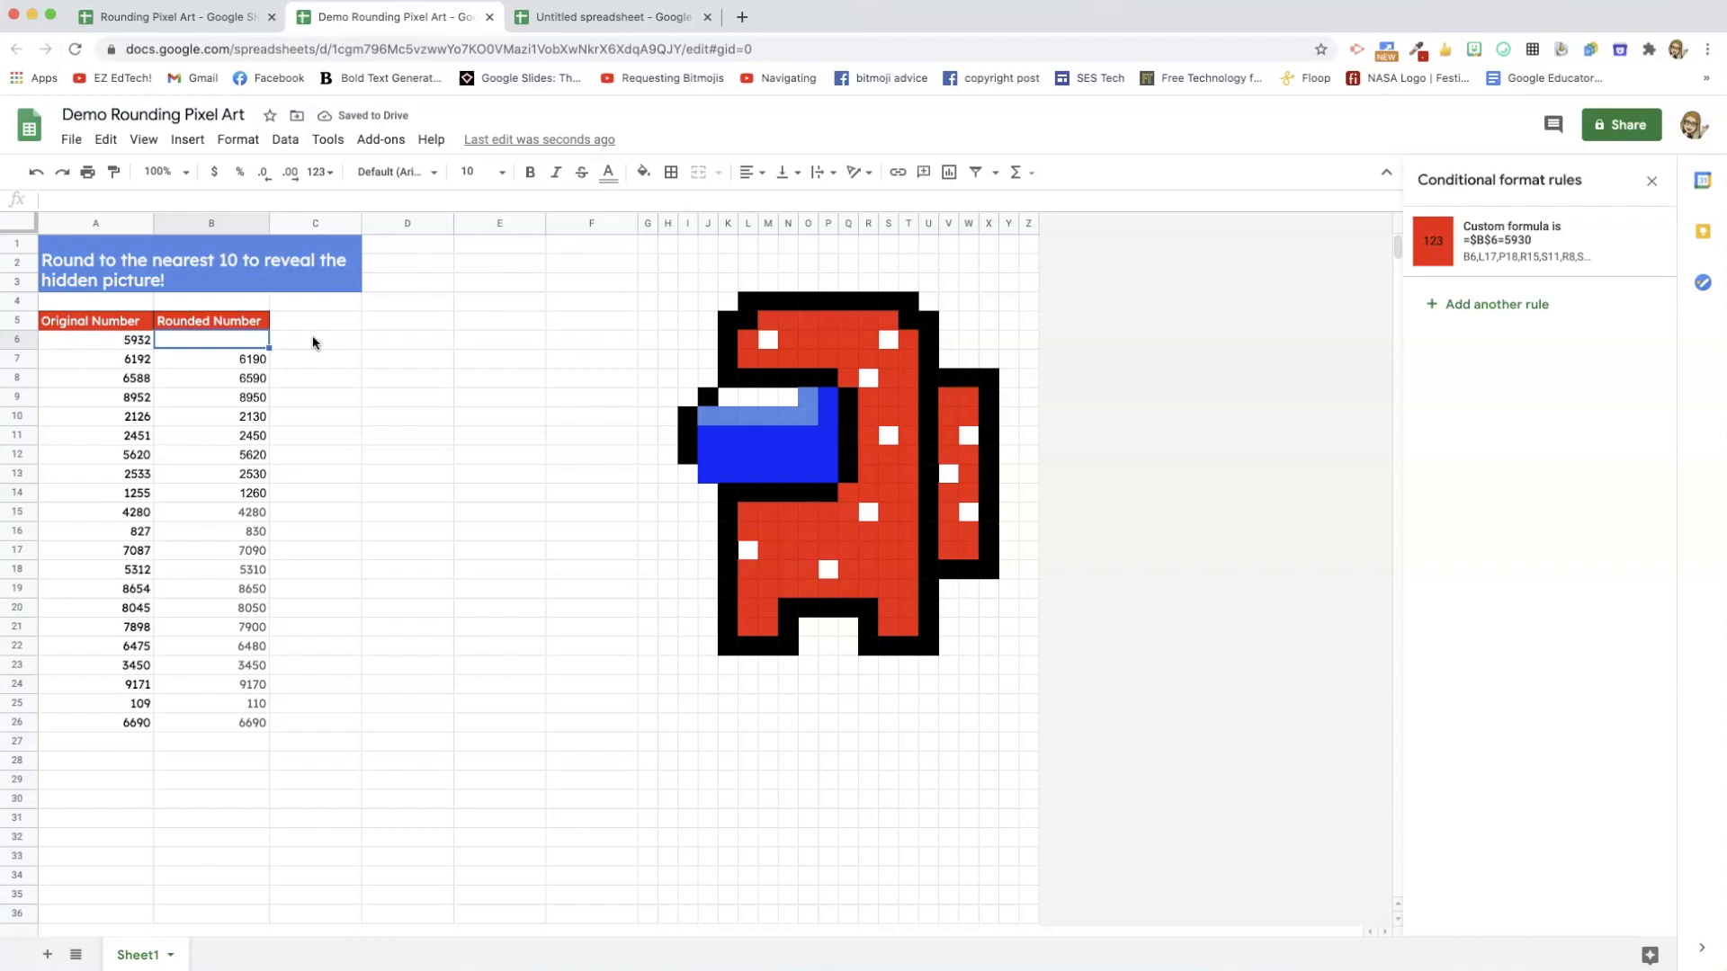
{"action": "type", "text": "5940"}
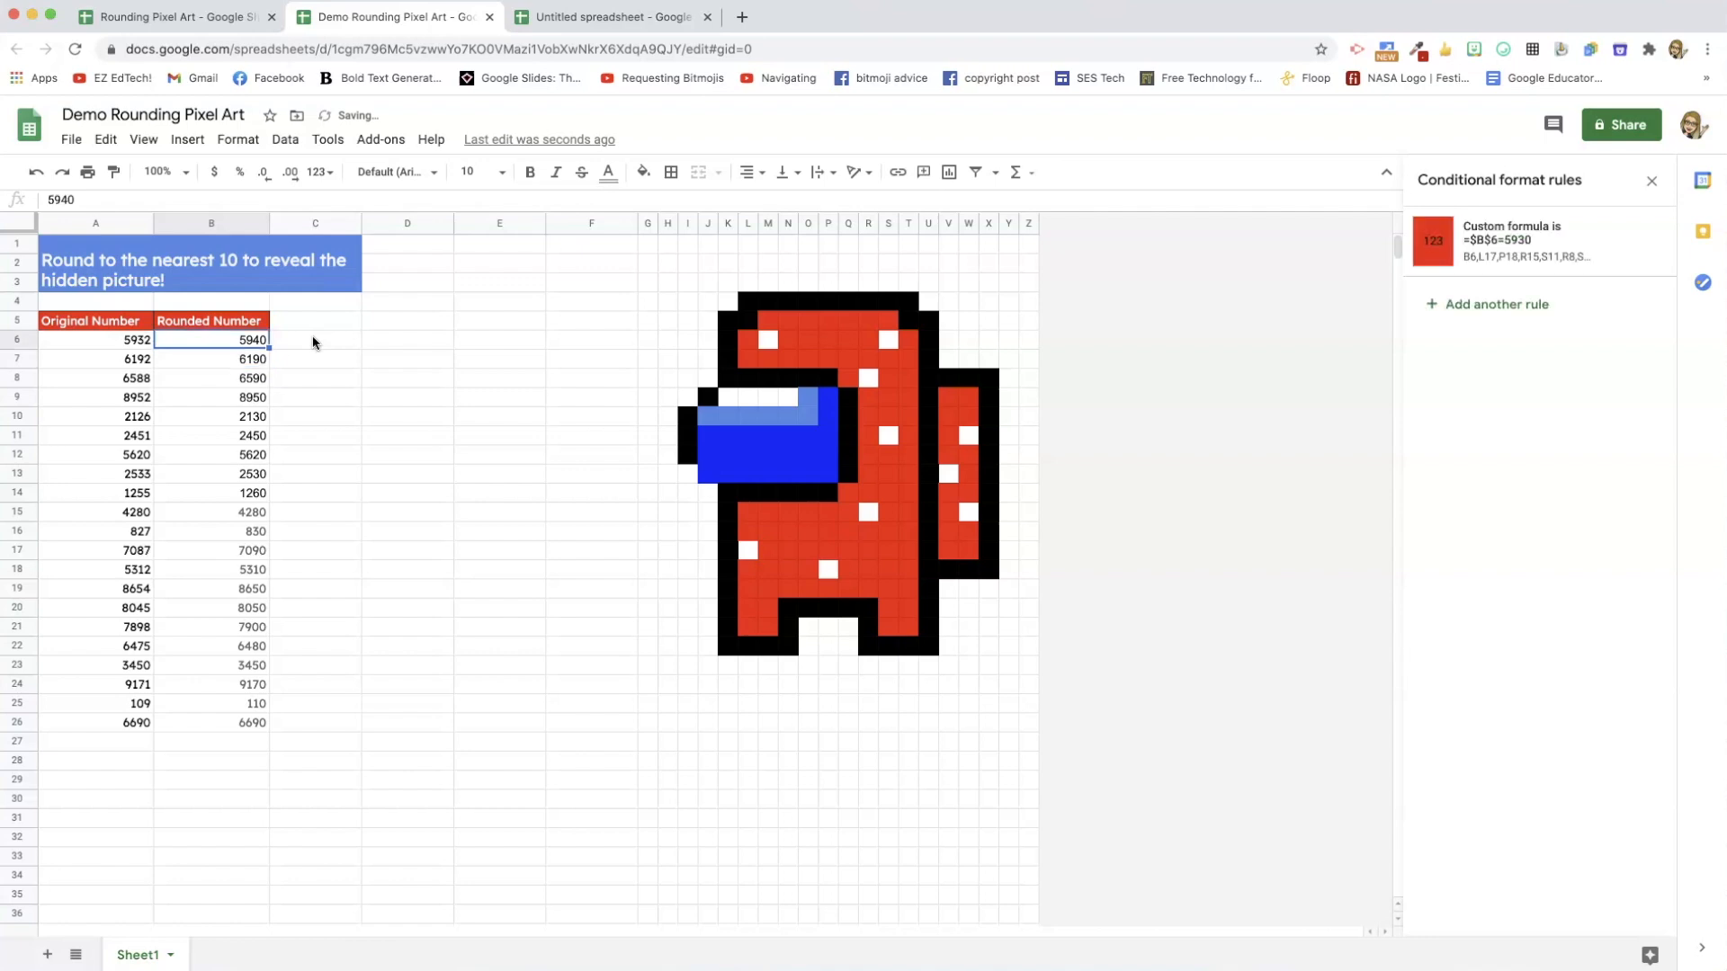
{"action": "key", "text": "Delete"}
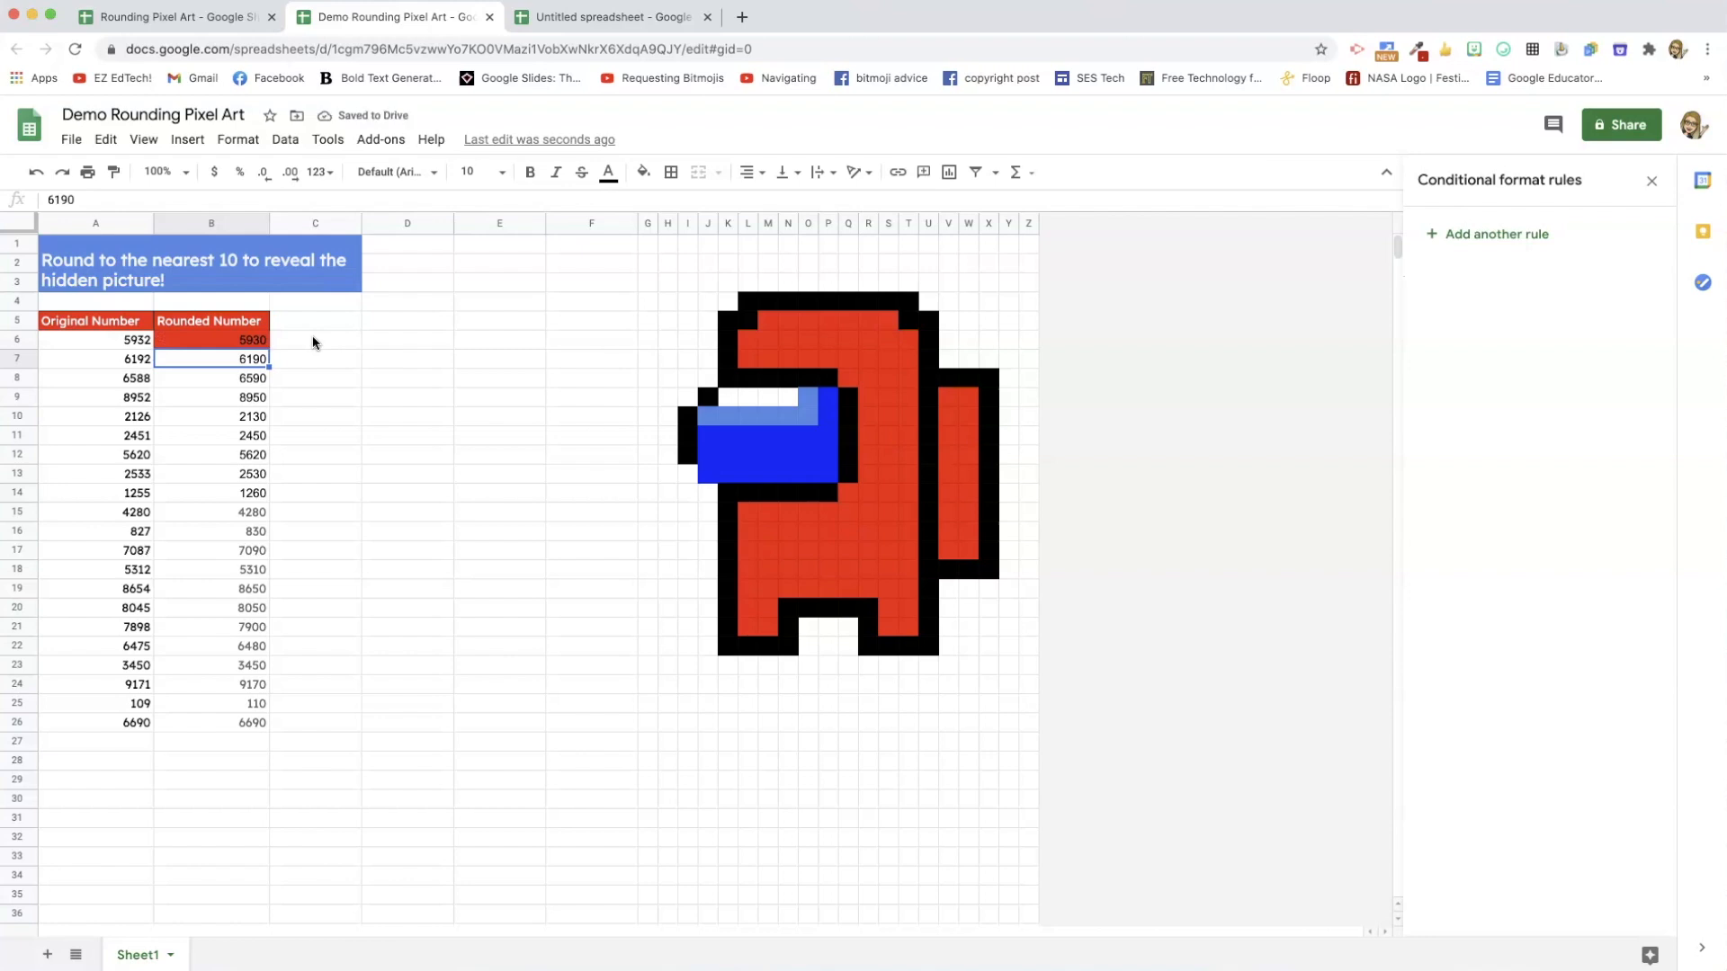
{"action": "left_click", "coordinate": [210, 339]}
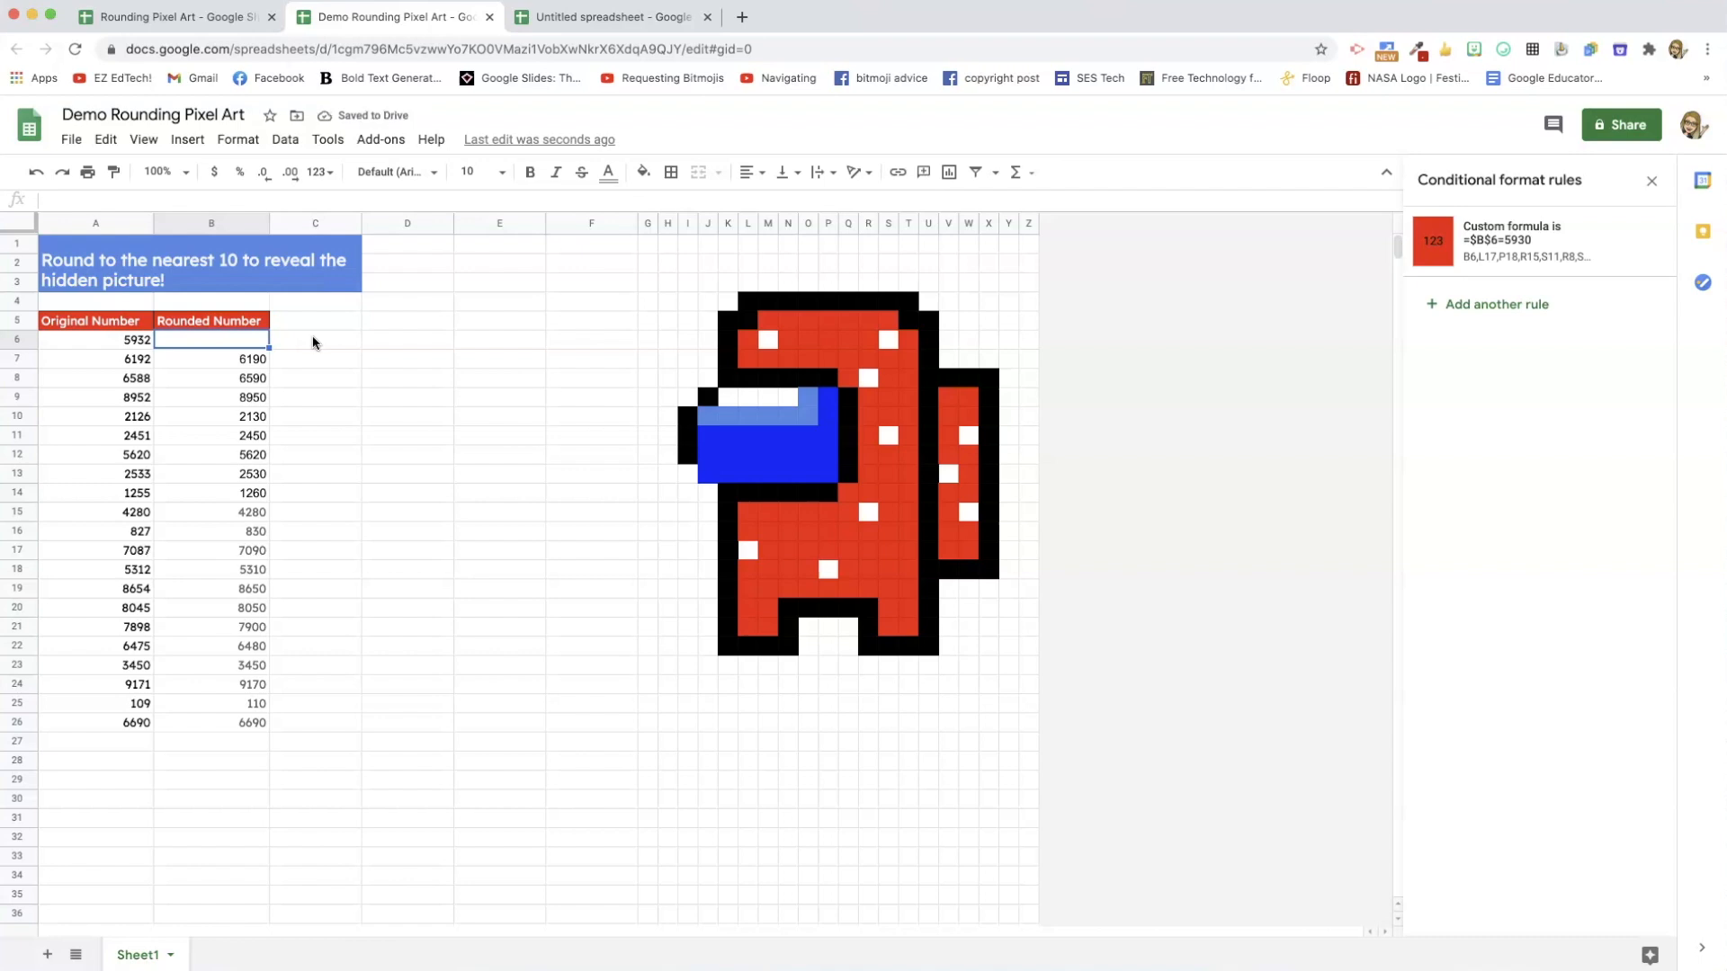
{"action": "left_click", "coordinate": [210, 358]}
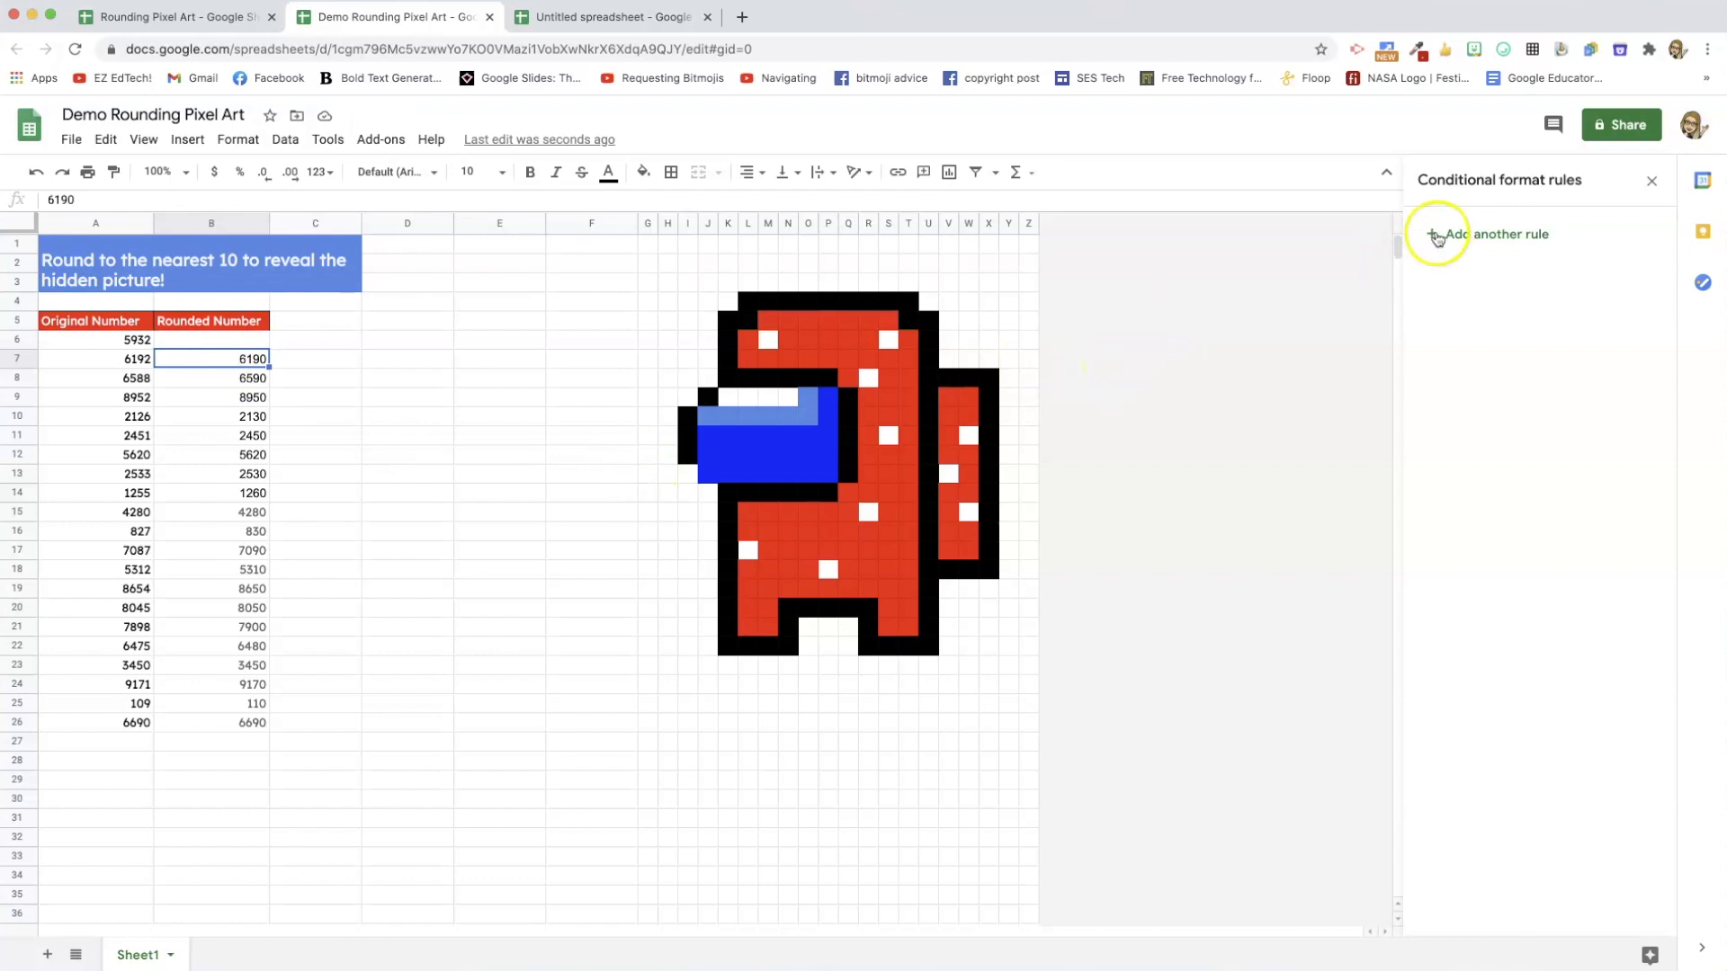
Start a new conditional format rule with custom formula =$b$7=6190.
{"action": "left_click", "coordinate": [1487, 234]}
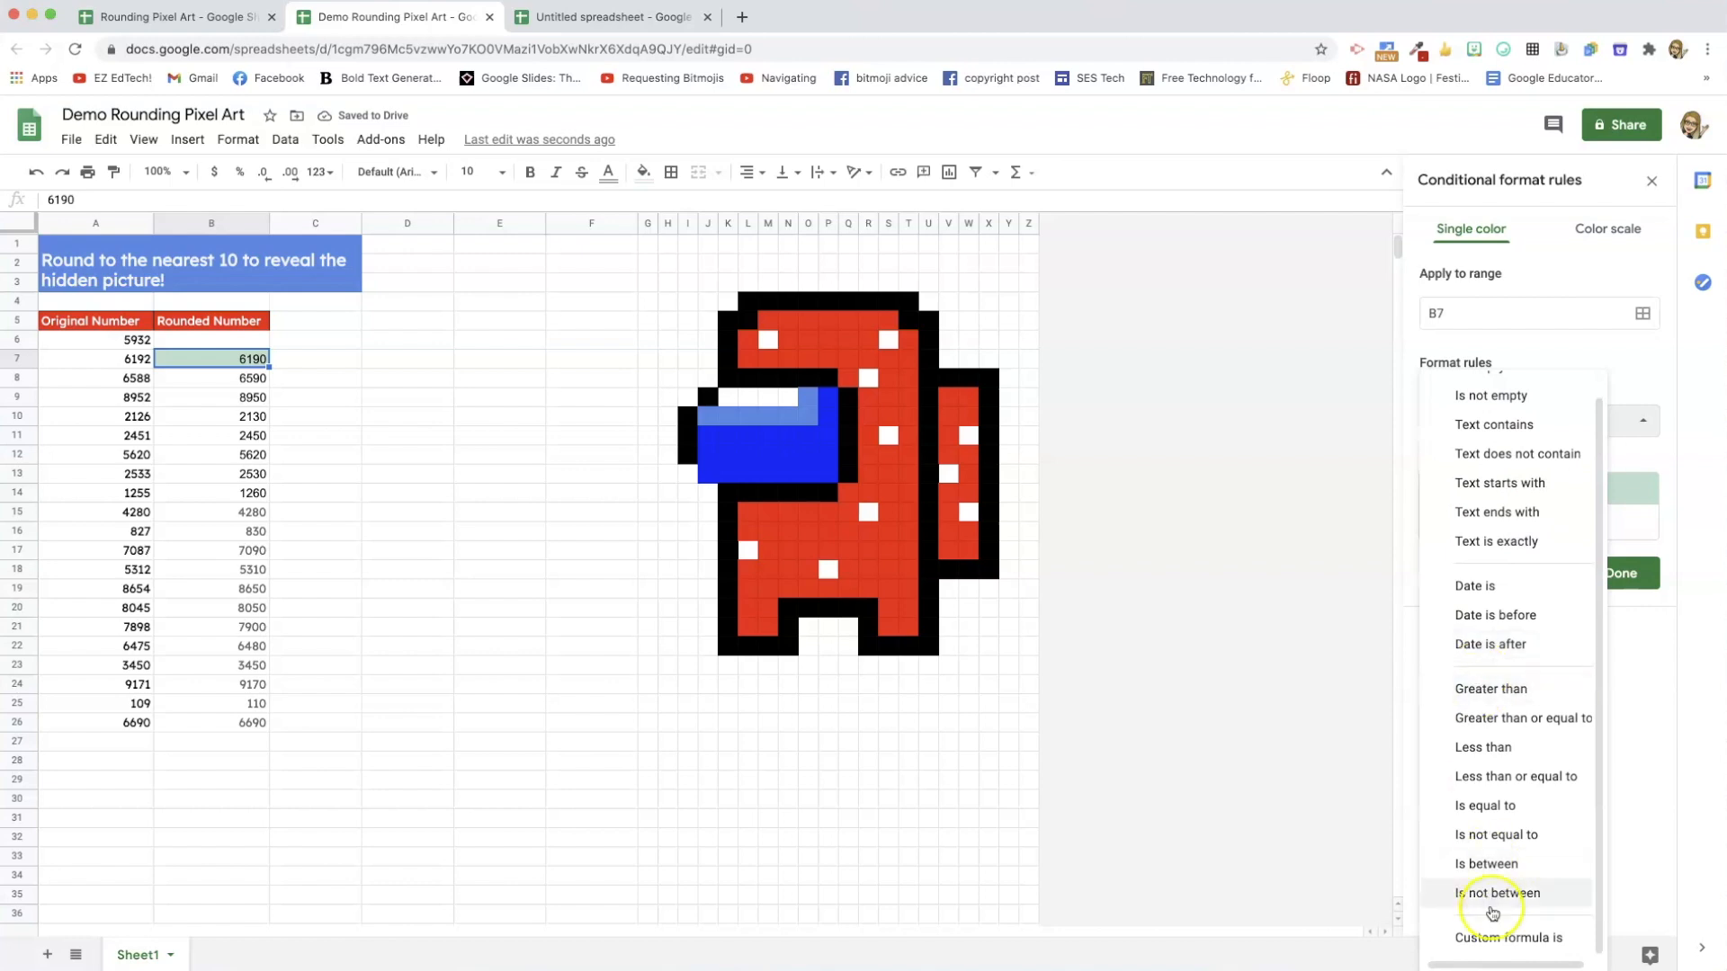
{"action": "left_click", "coordinate": [1512, 937]}
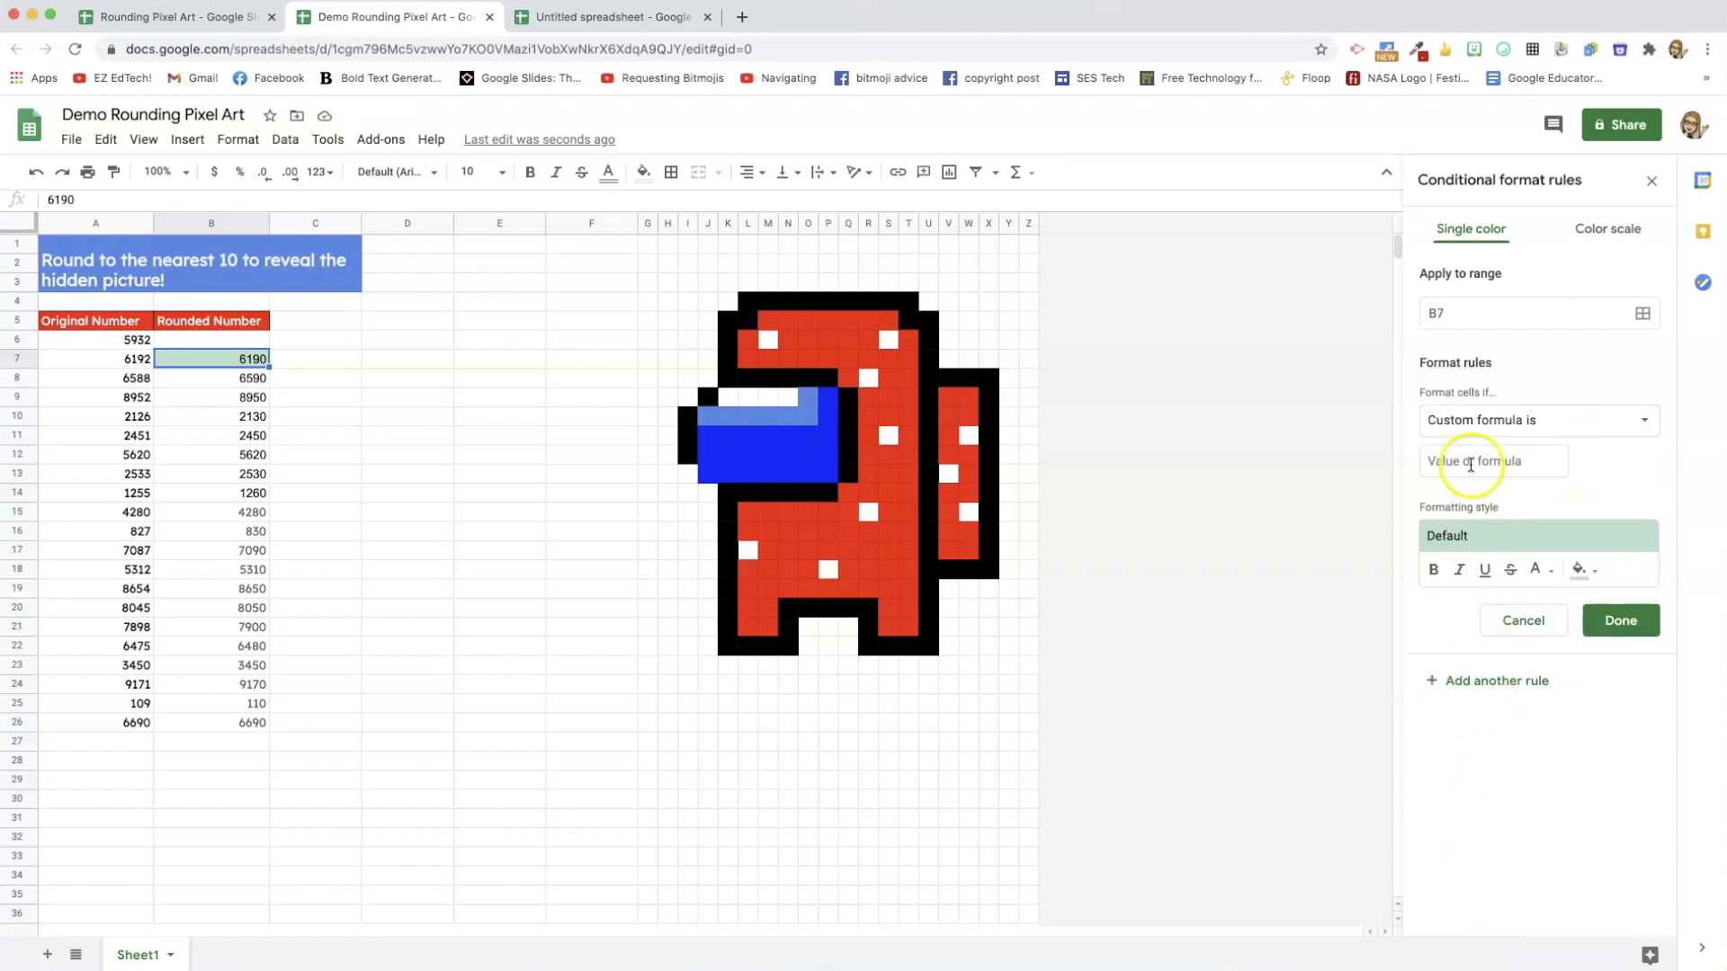
{"action": "type", "text": "="}
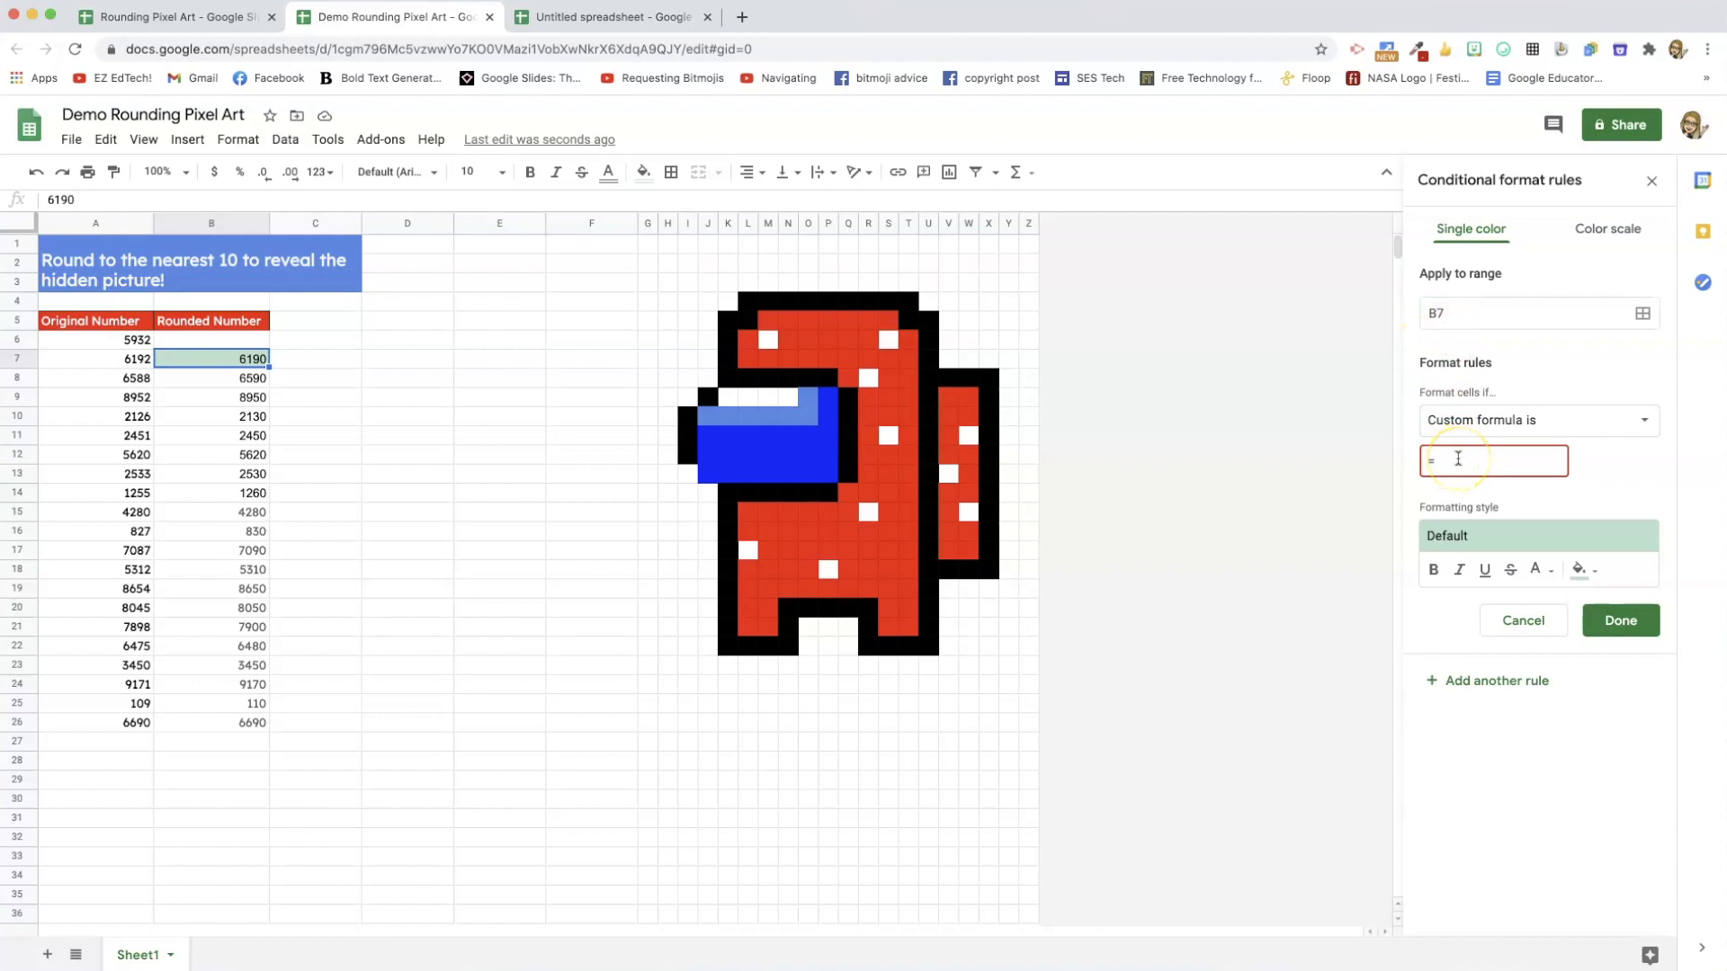
{"action": "type", "text": "$b"}
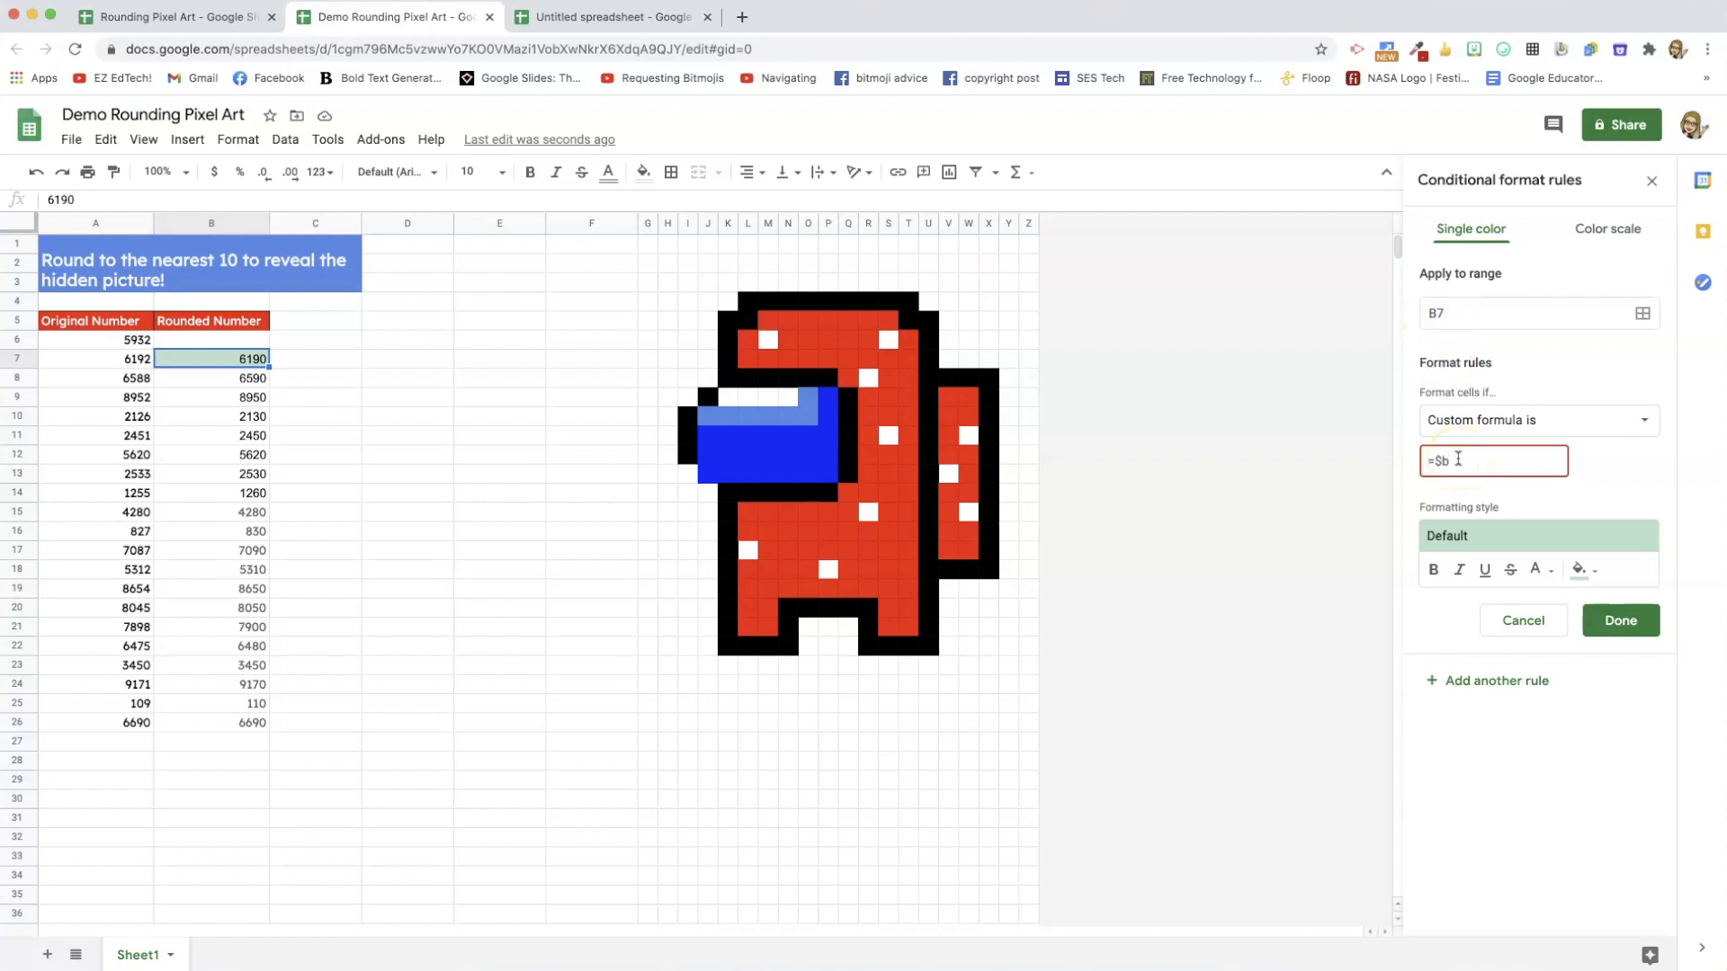
{"action": "type", "text": "$"}
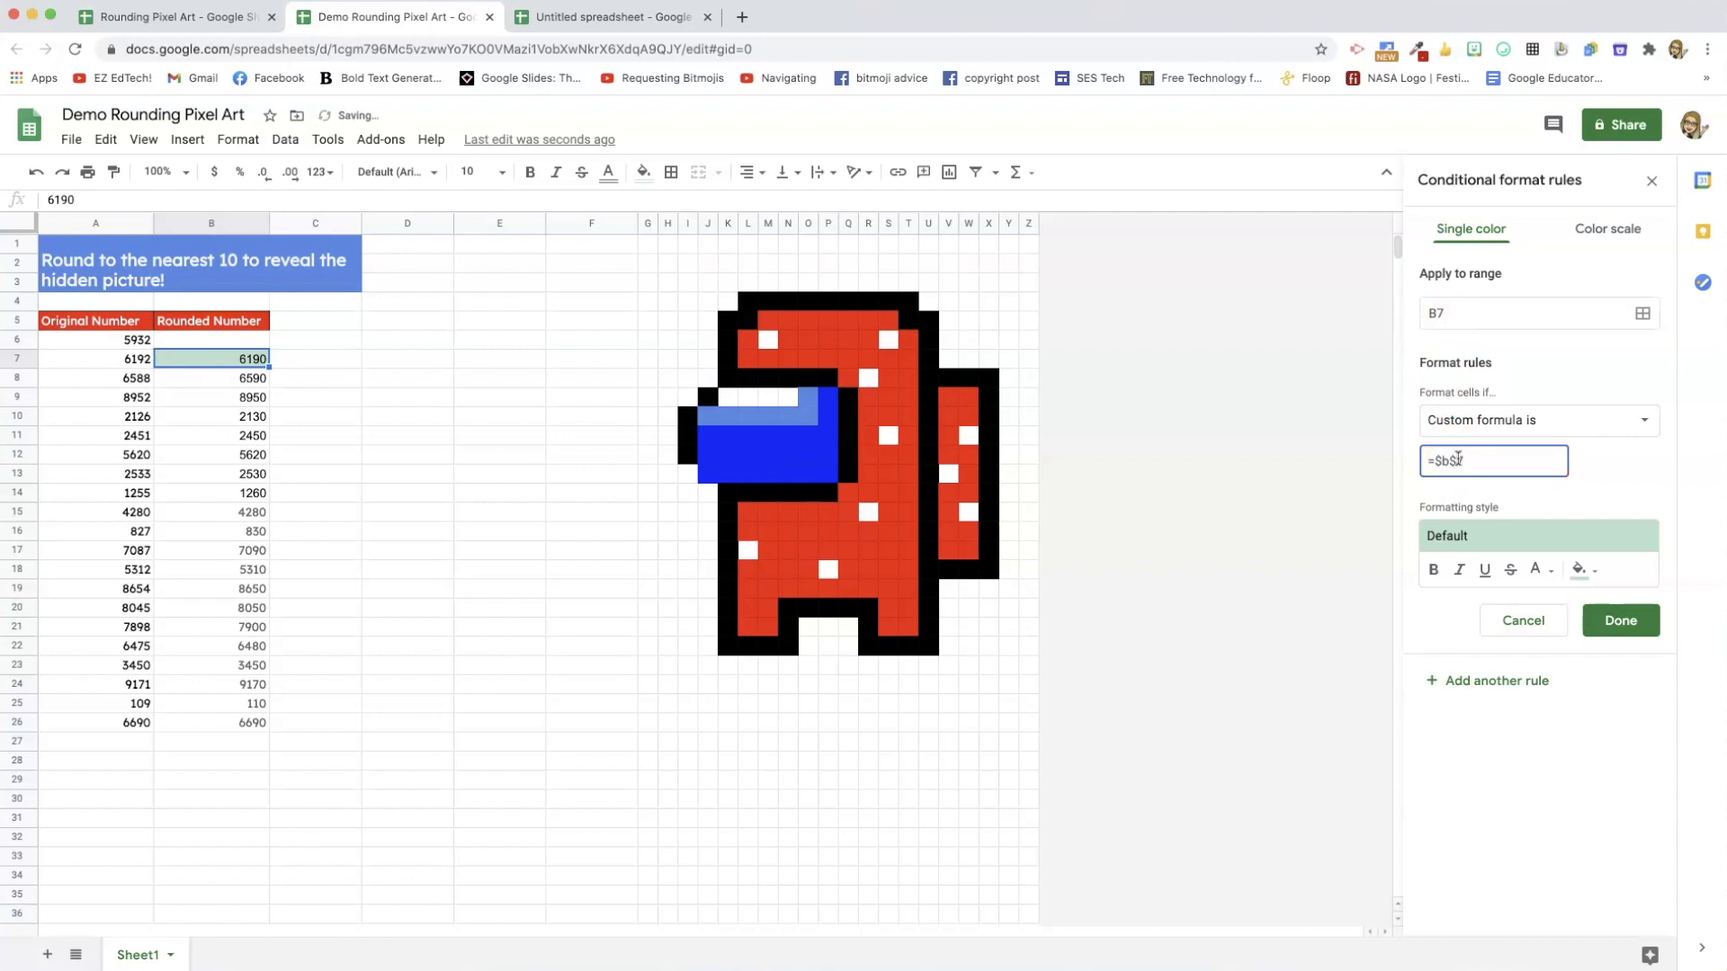
{"action": "type", "text": "="}
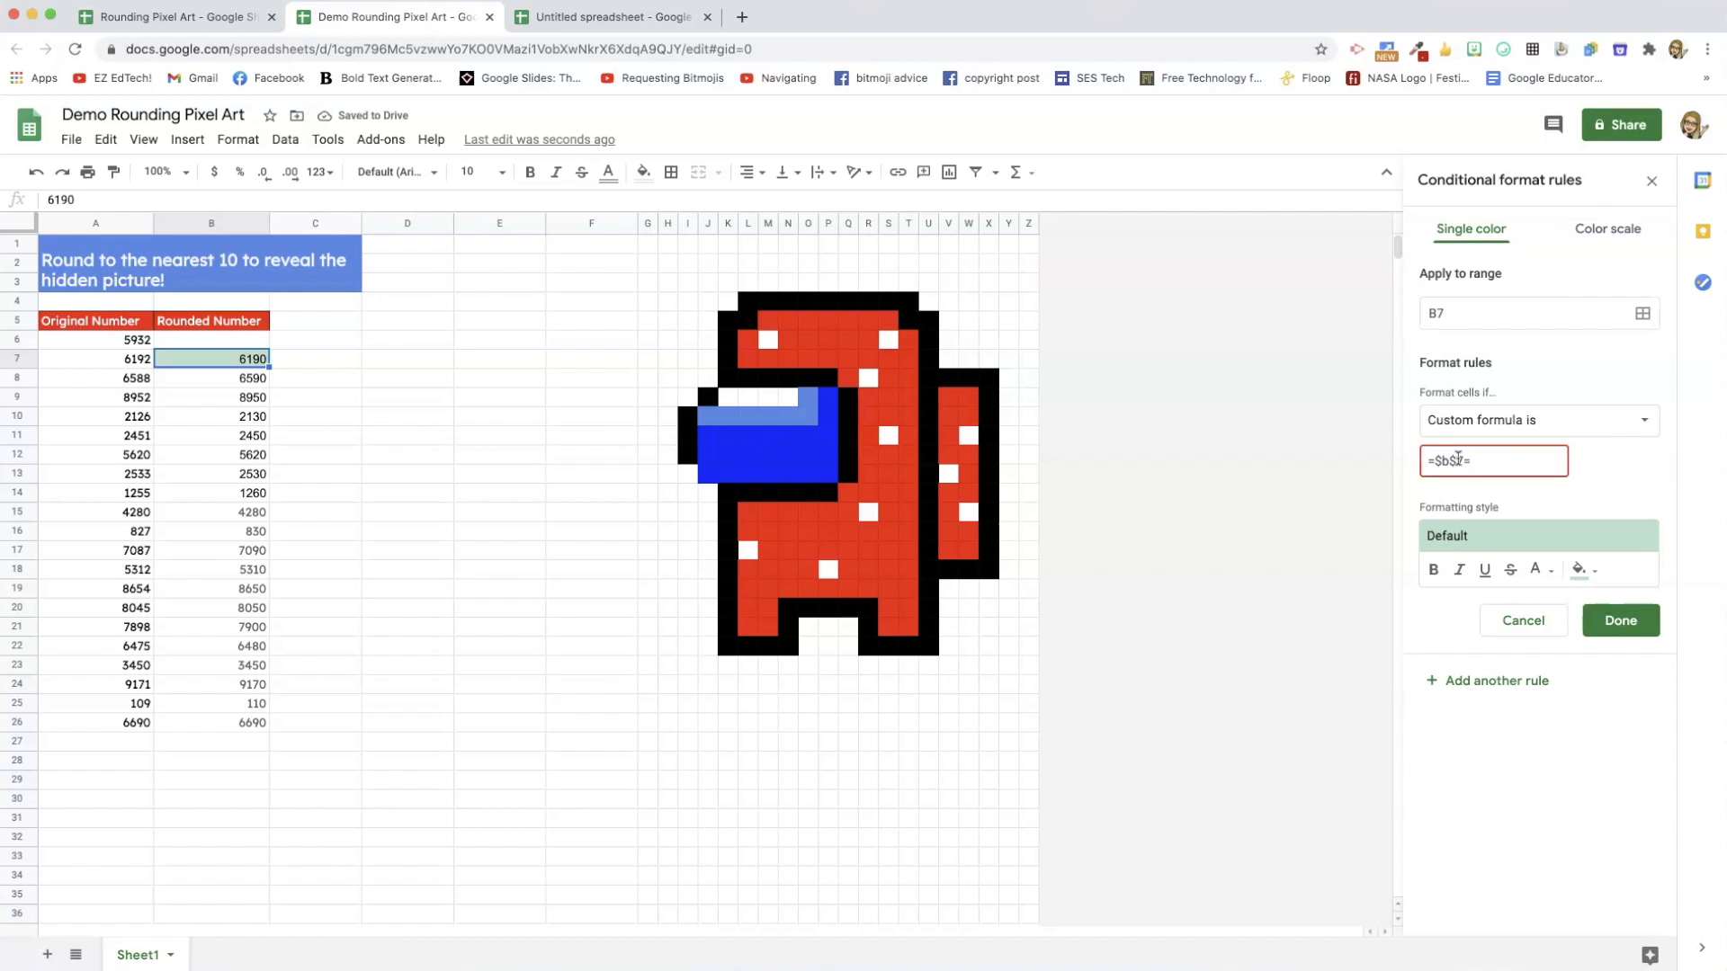
{"action": "type", "text": "6190"}
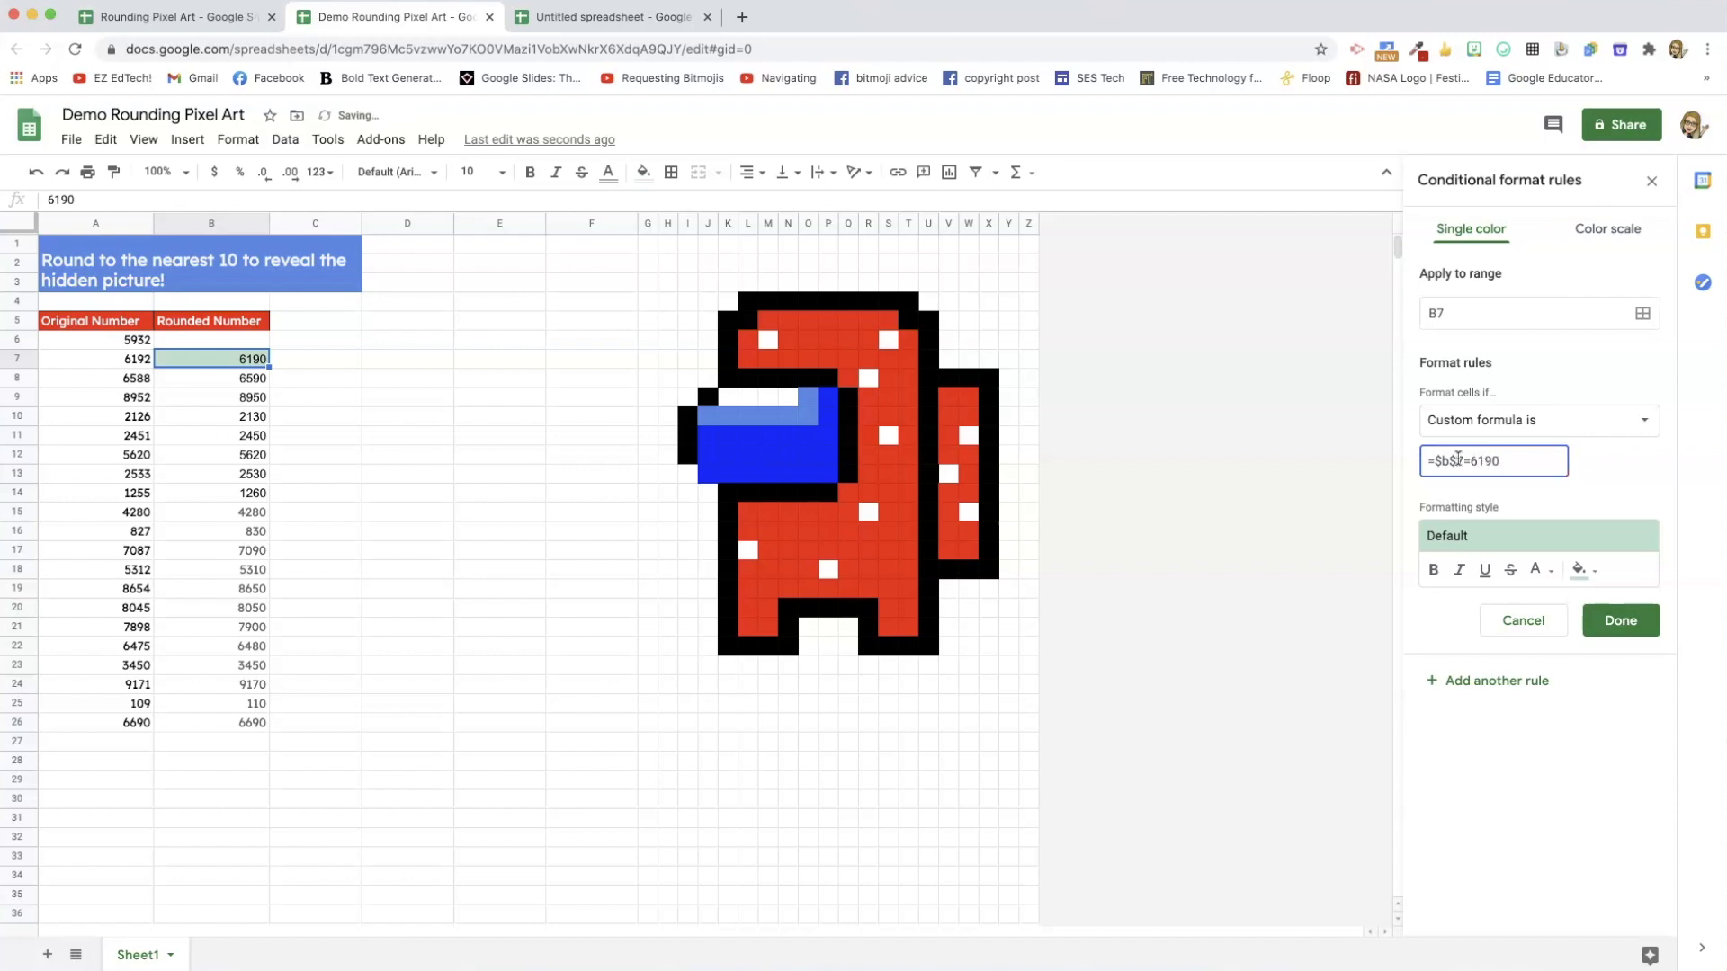
Fill the 6190 rule black, apply it to B7 and pixels K14, K17, M22, and save.
{"action": "left_click", "coordinate": [1580, 570]}
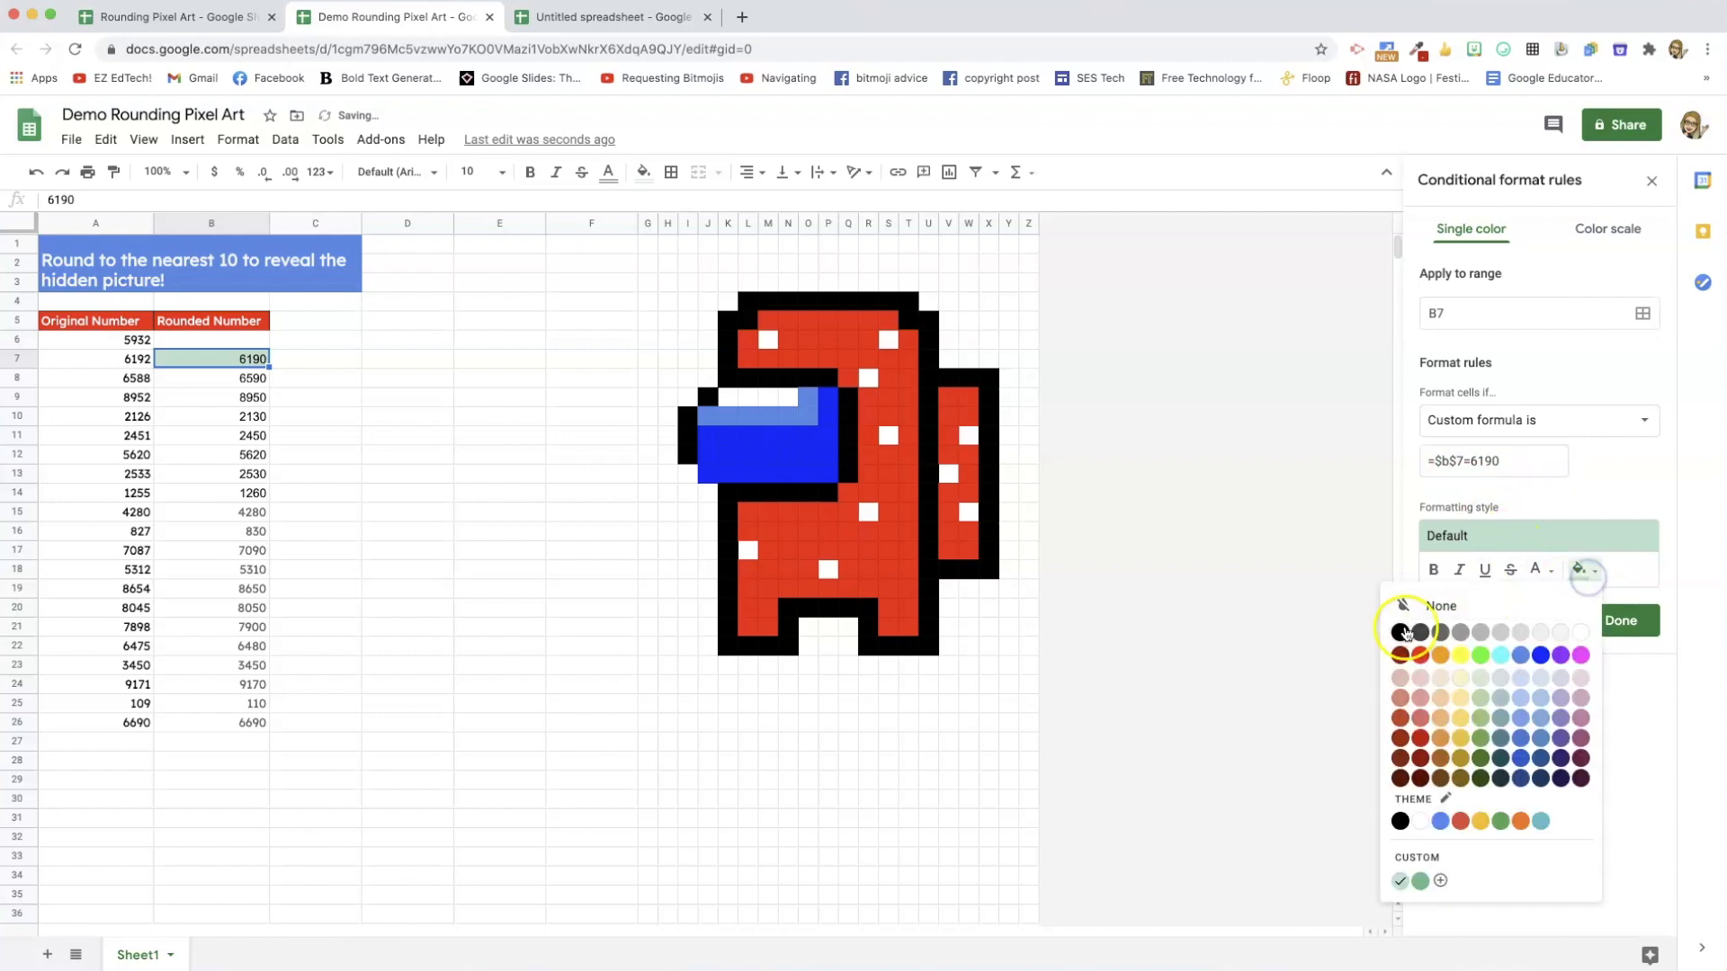
{"action": "left_click", "coordinate": [1399, 632]}
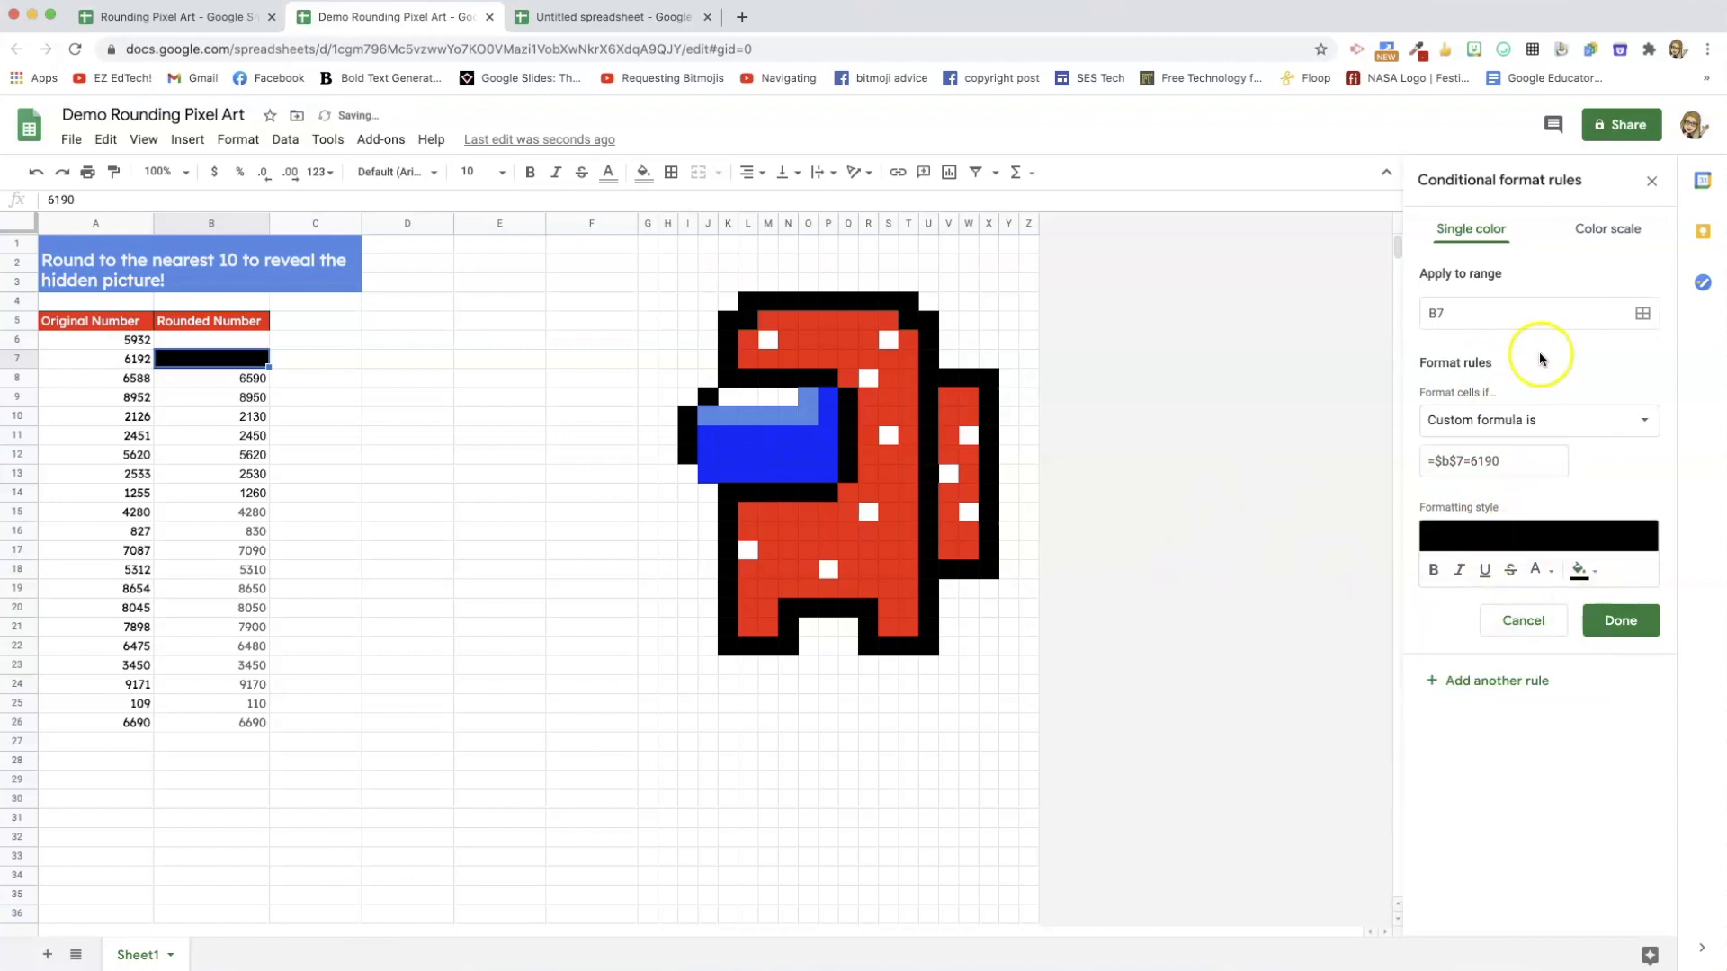
{"action": "left_click", "coordinate": [1643, 313]}
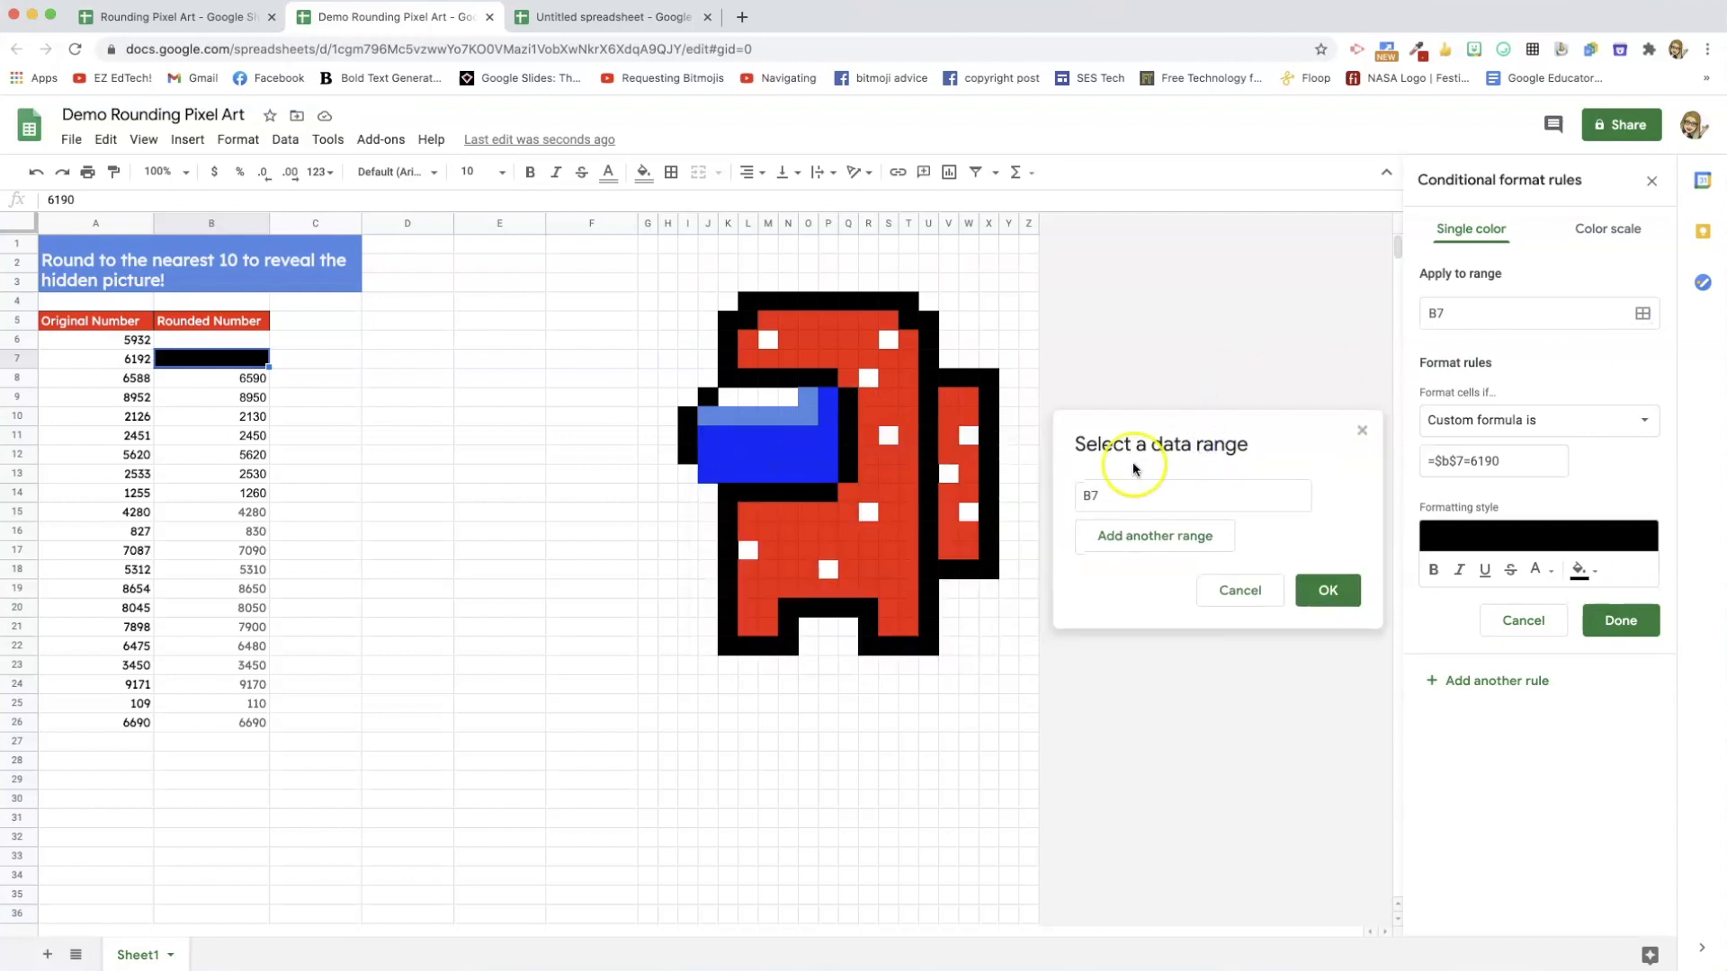
{"action": "mouse_move", "coordinate": [735, 495]}
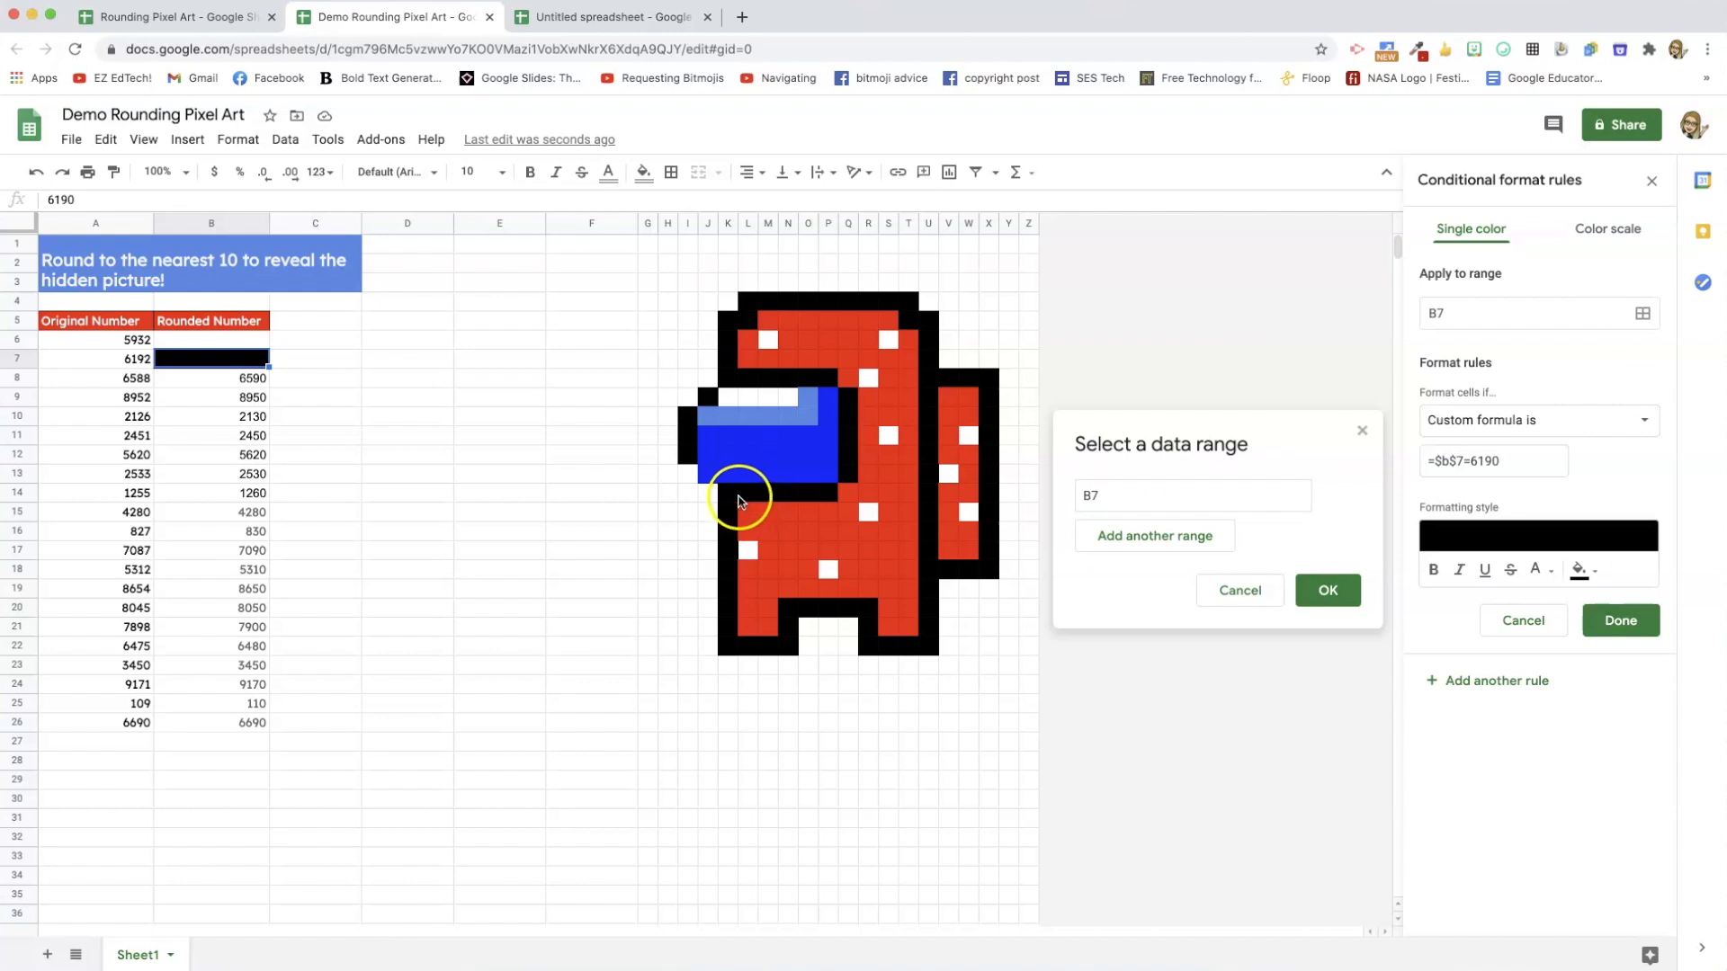
{"action": "left_click", "coordinate": [1154, 535]}
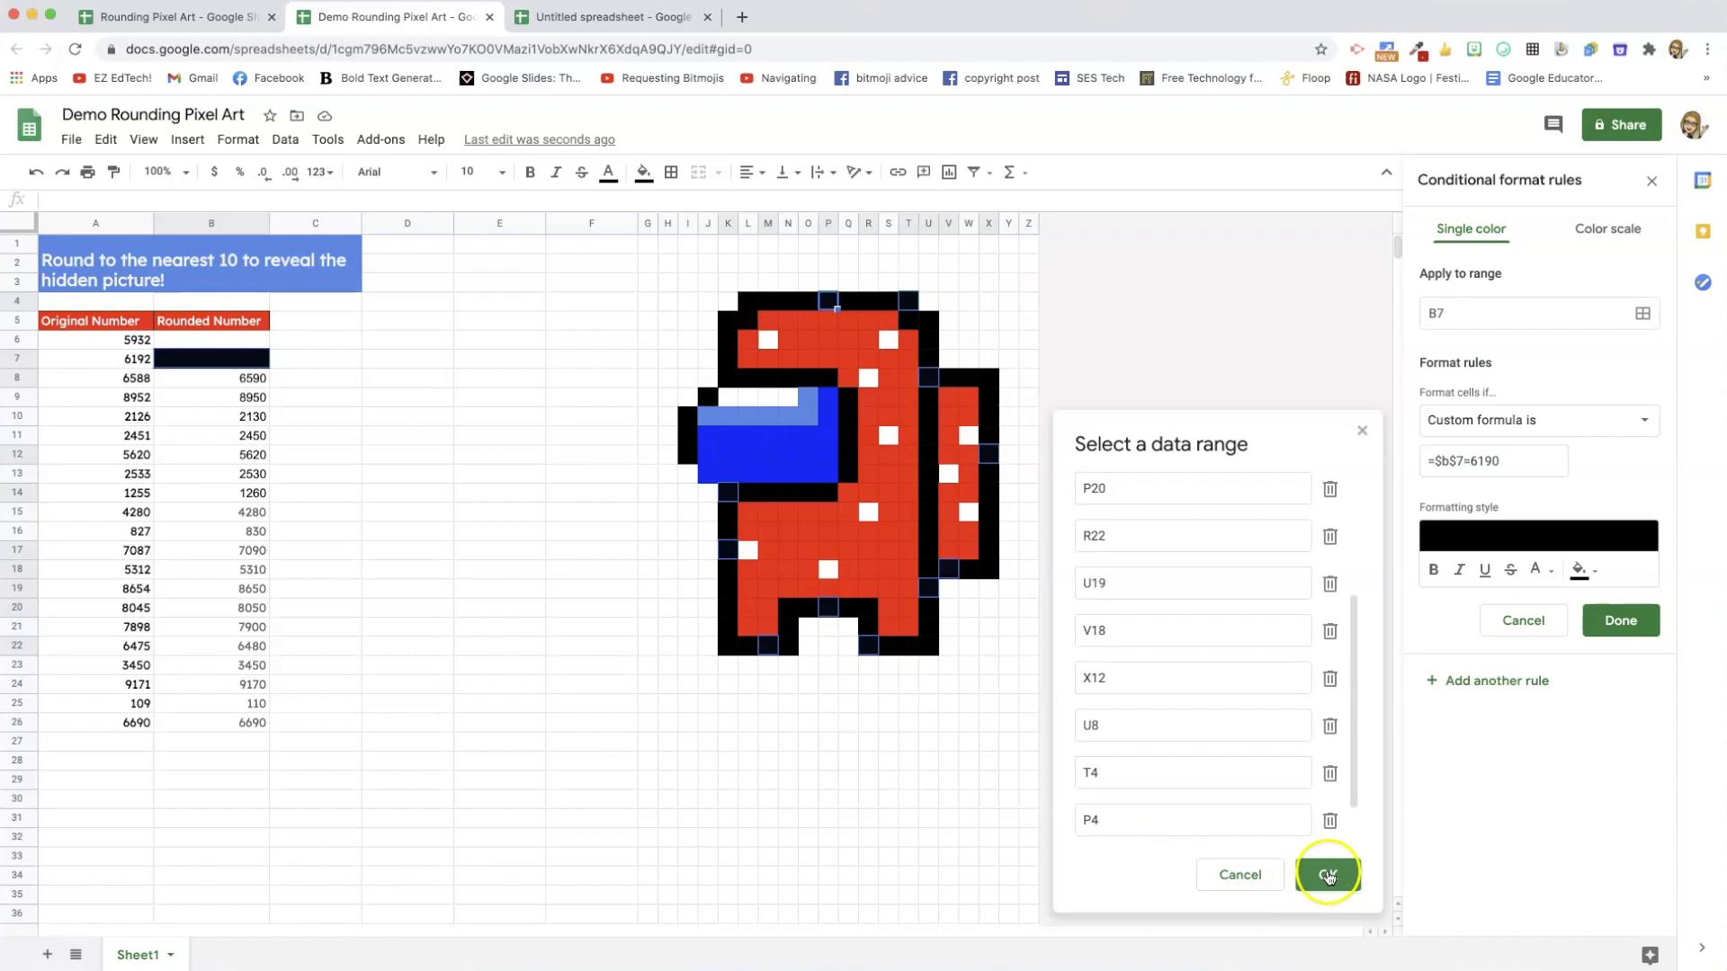
{"action": "left_click", "coordinate": [1328, 873]}
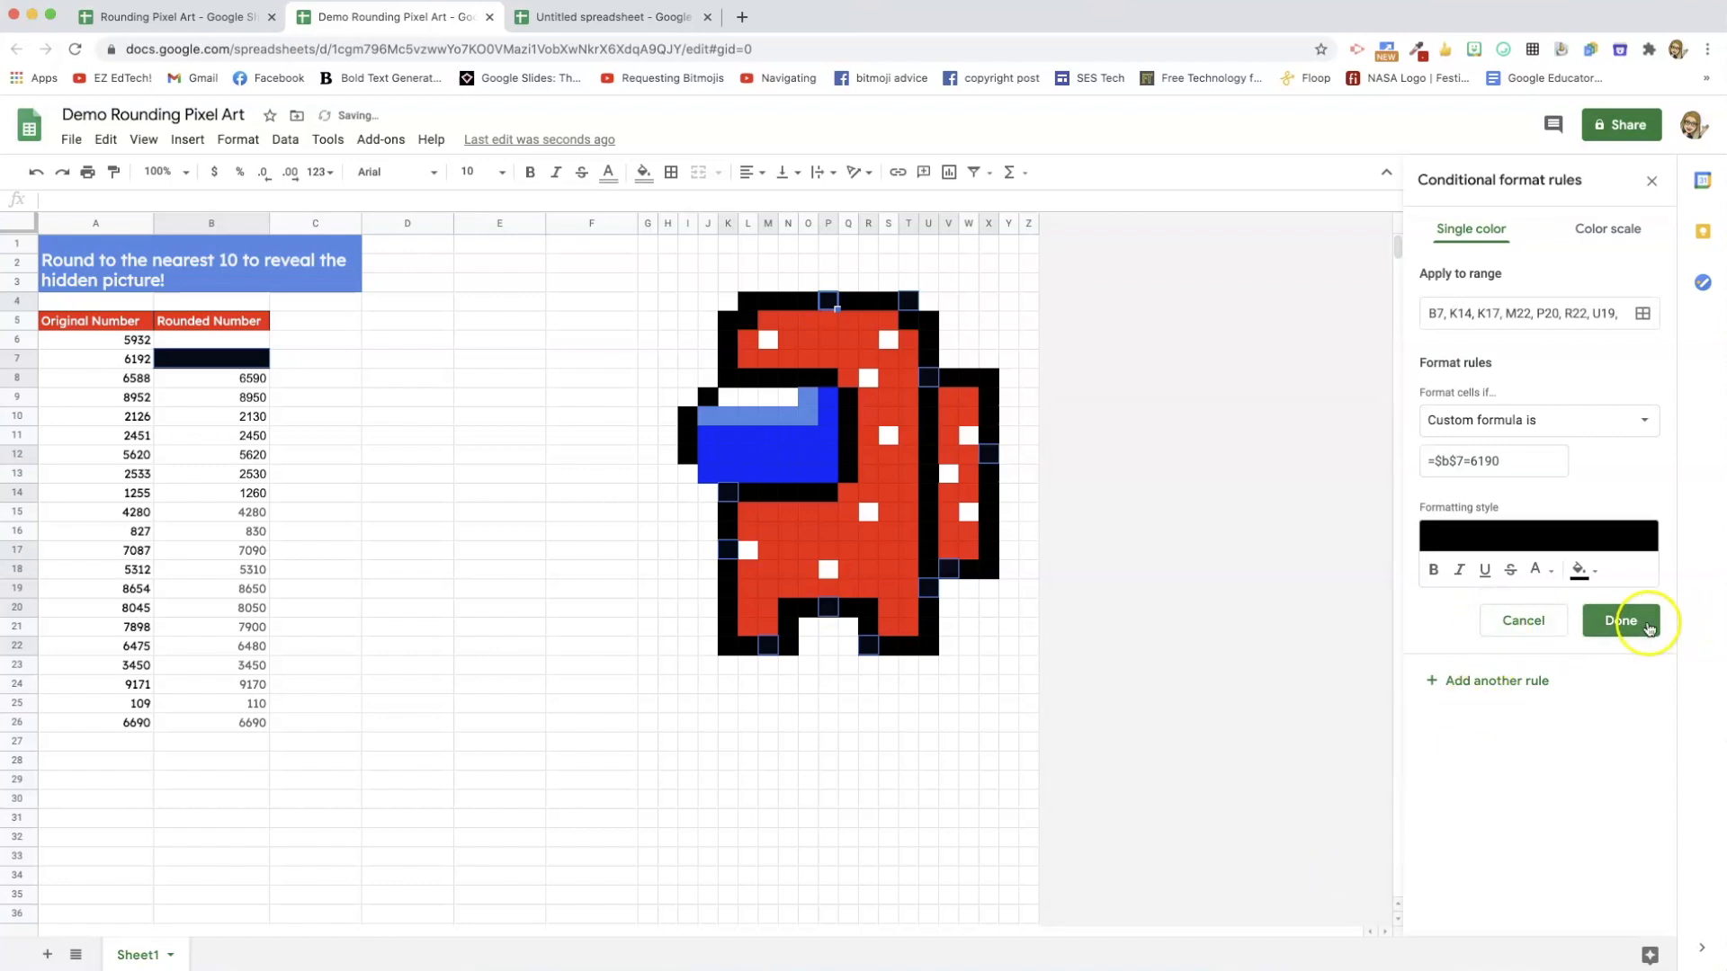
{"action": "left_click", "coordinate": [1620, 620]}
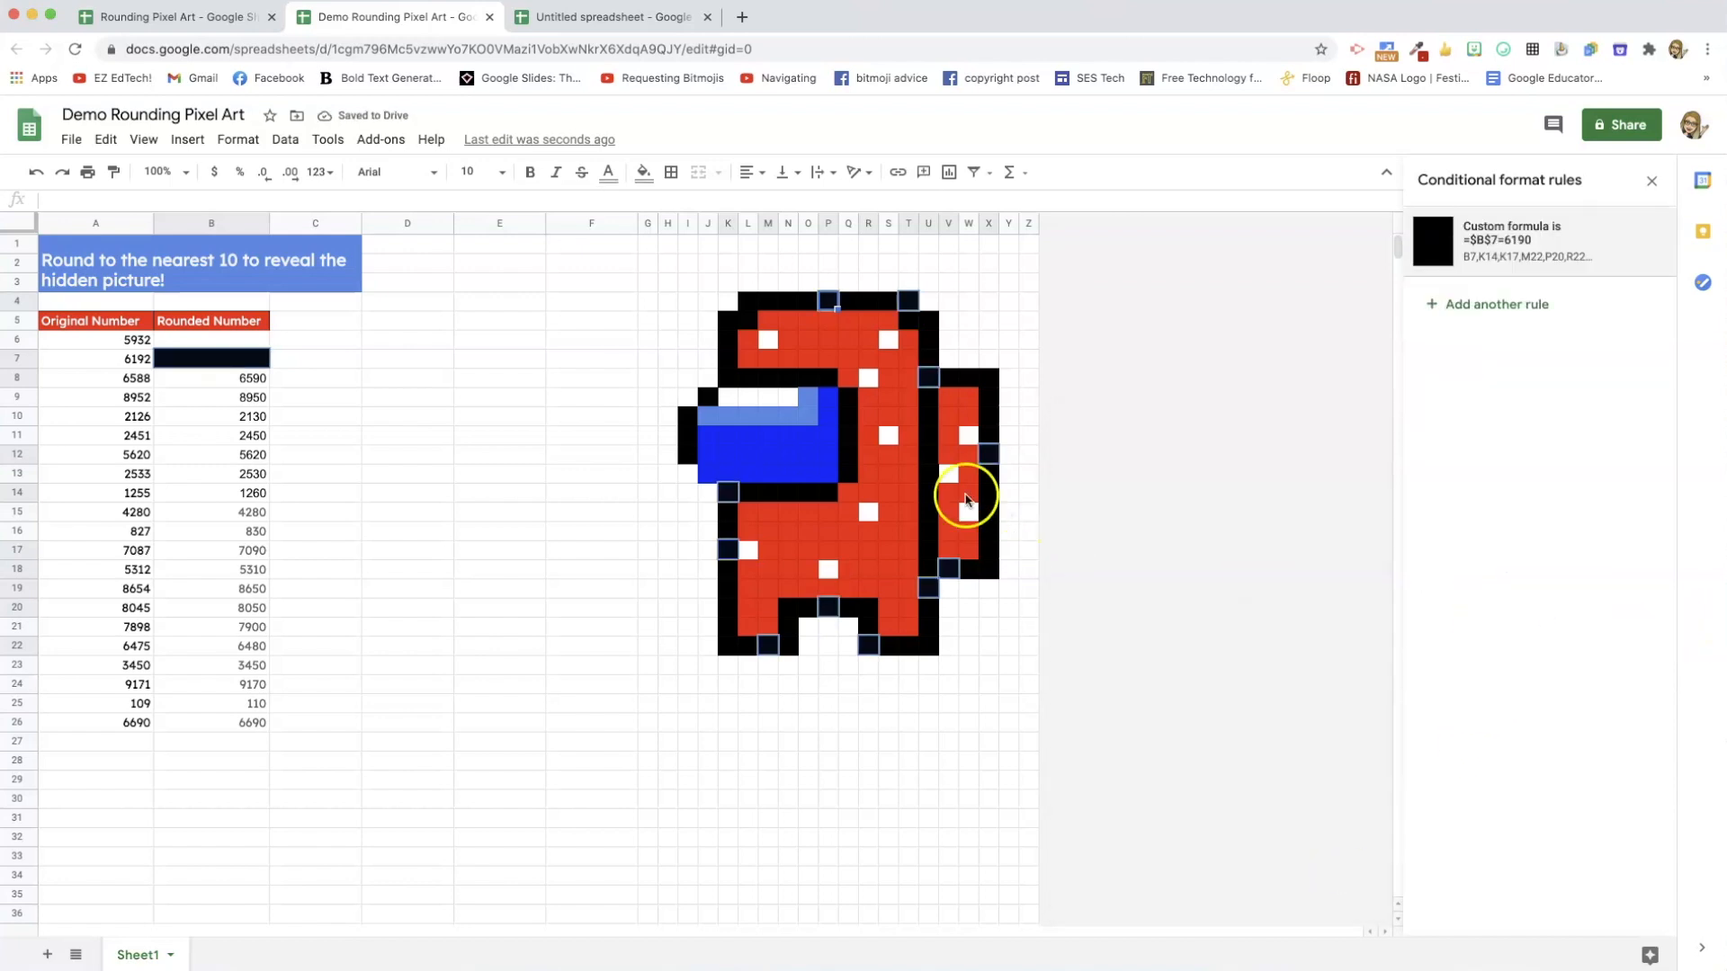
{"action": "left_click", "coordinate": [639, 172]}
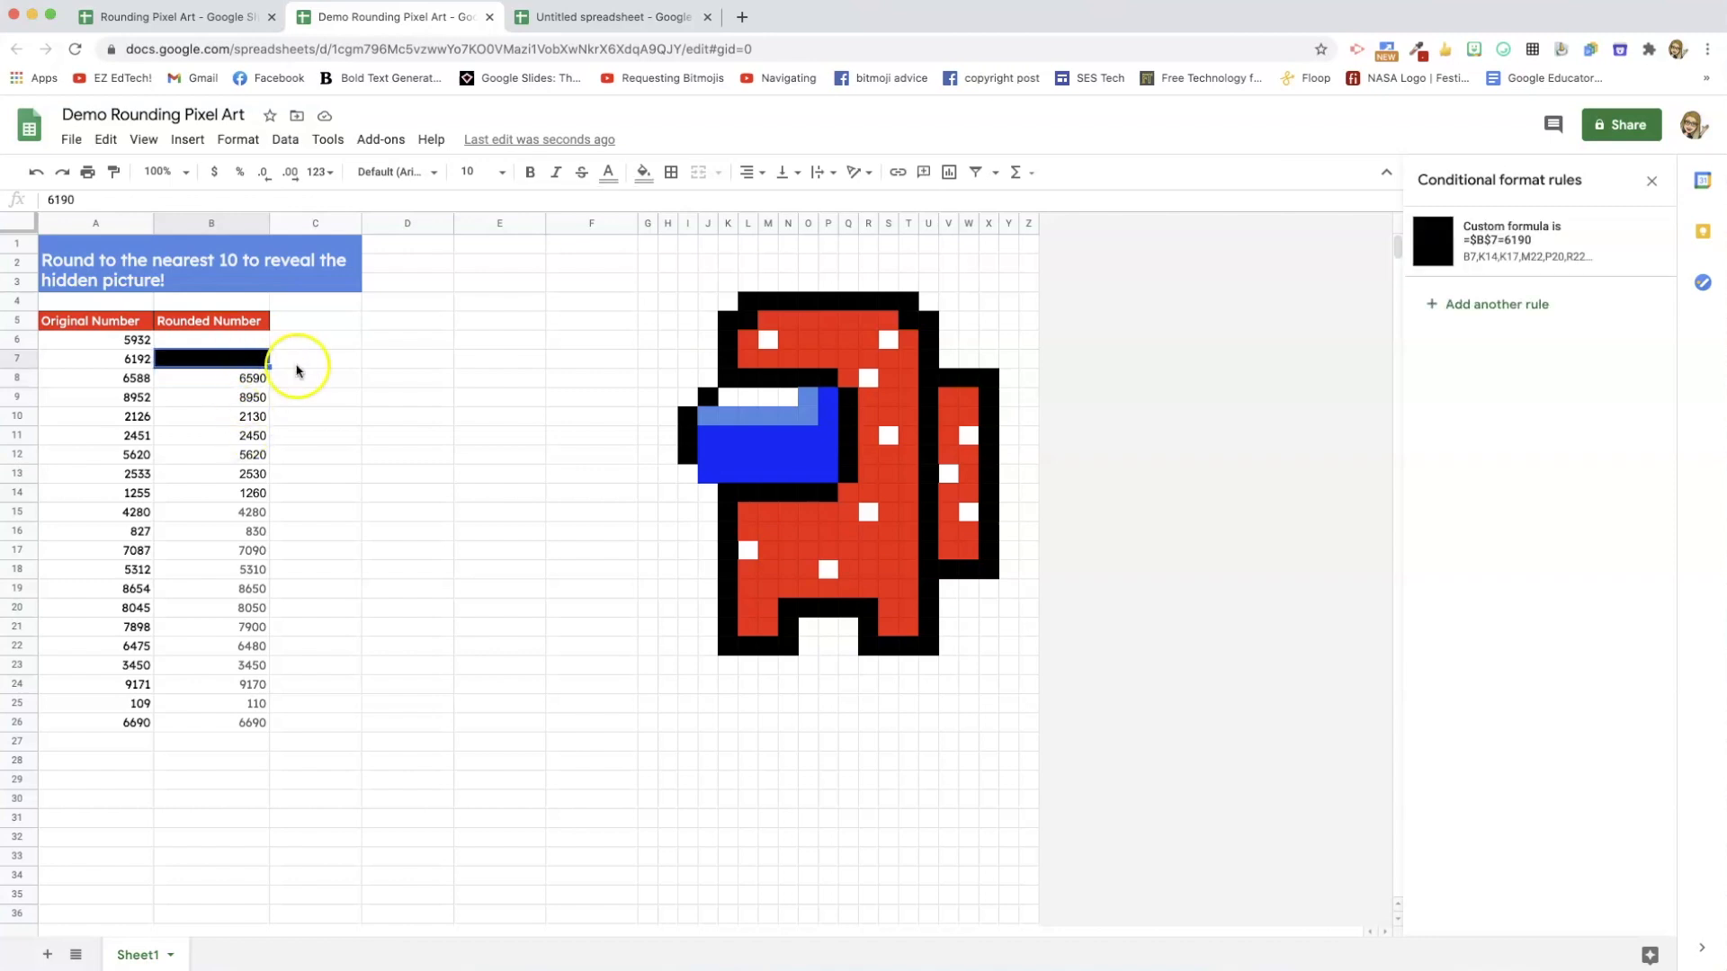
{"action": "mouse_move", "coordinate": [520, 518]}
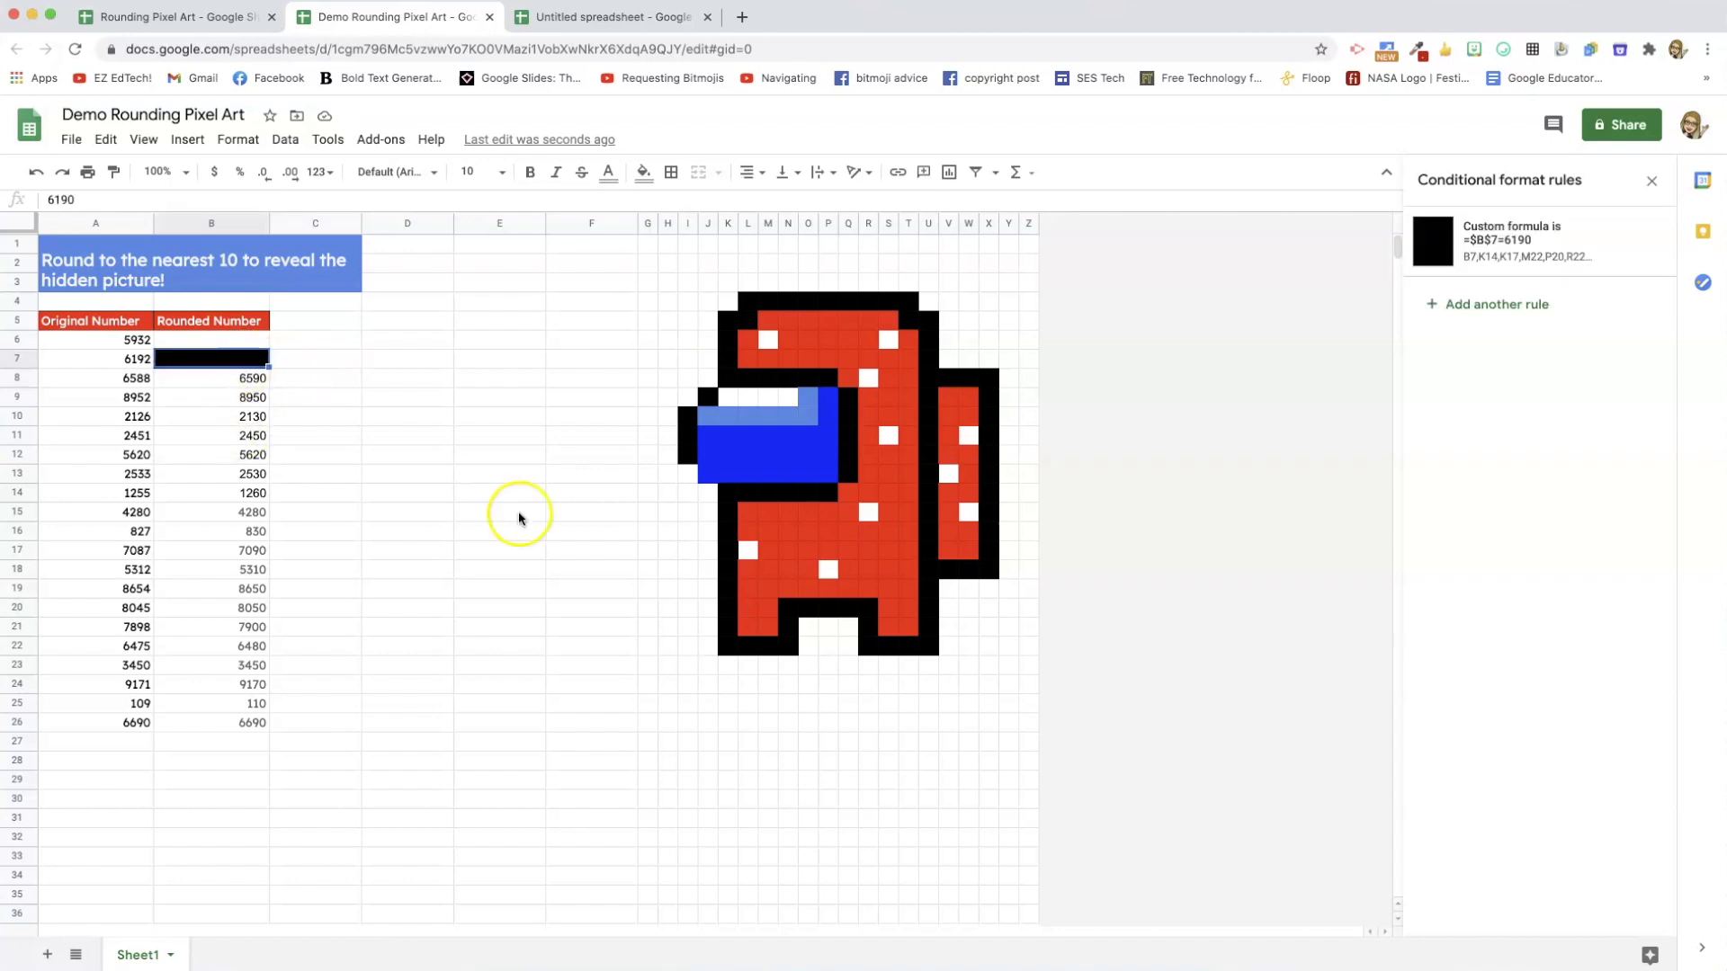
{"action": "mouse_move", "coordinate": [509, 480]}
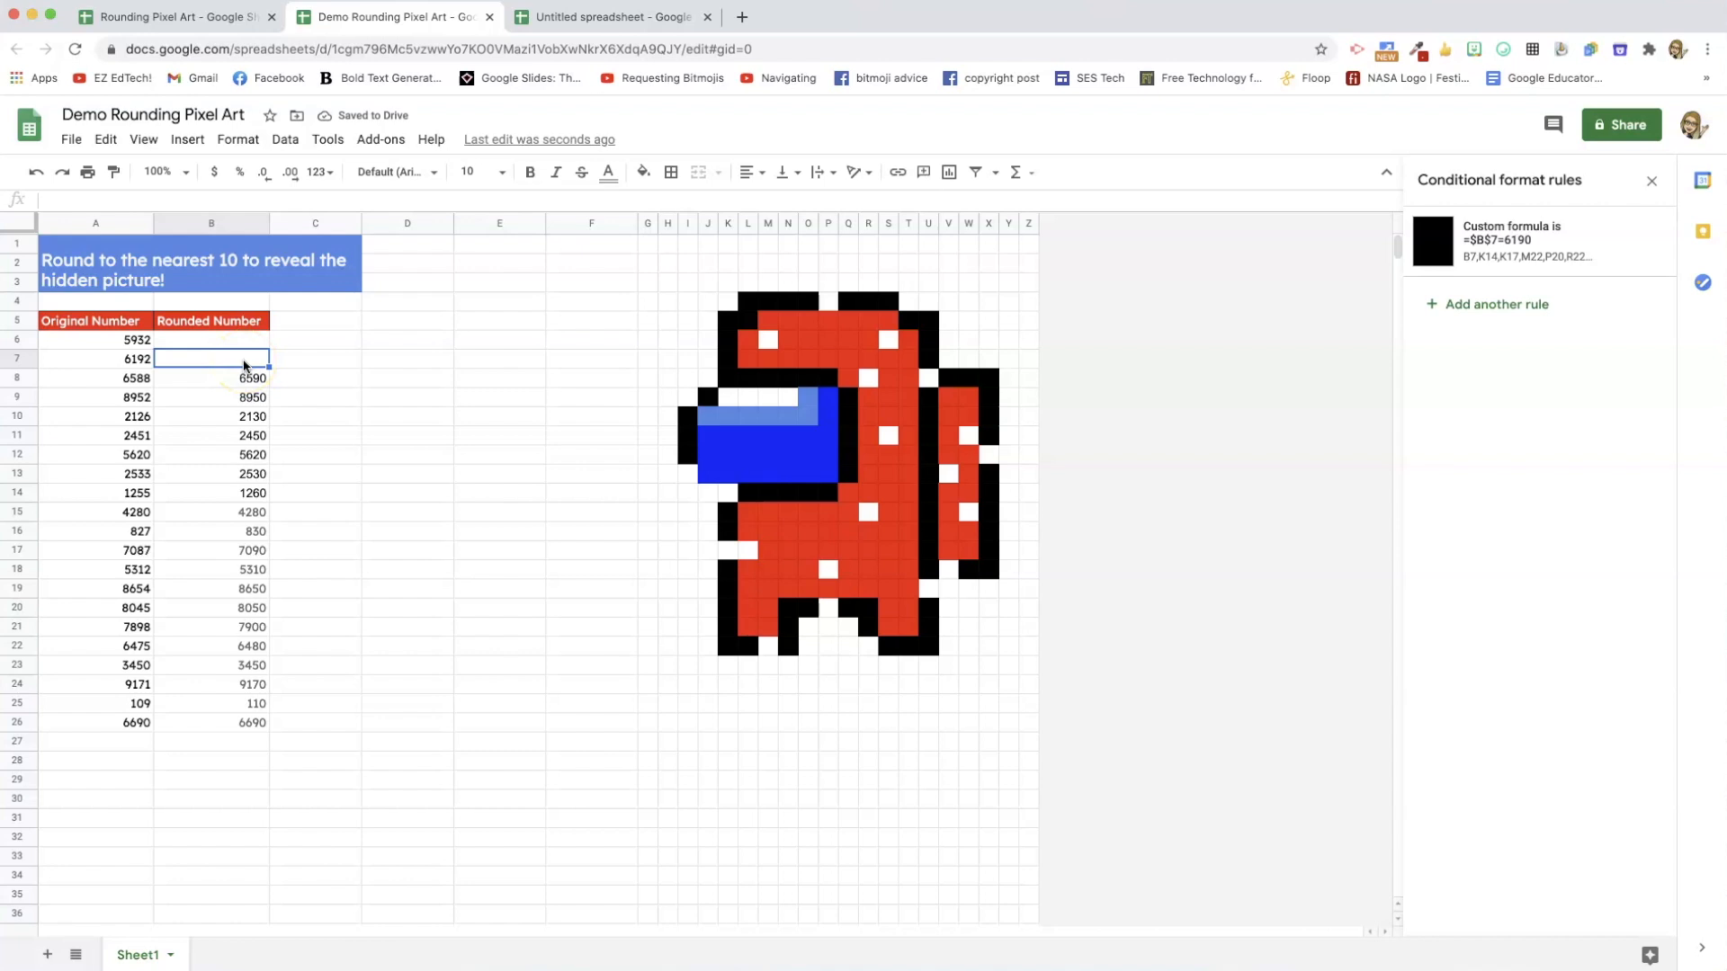
Retype 6190 in B7 to confirm the black outline pixels reappear.
{"action": "type", "text": "6190"}
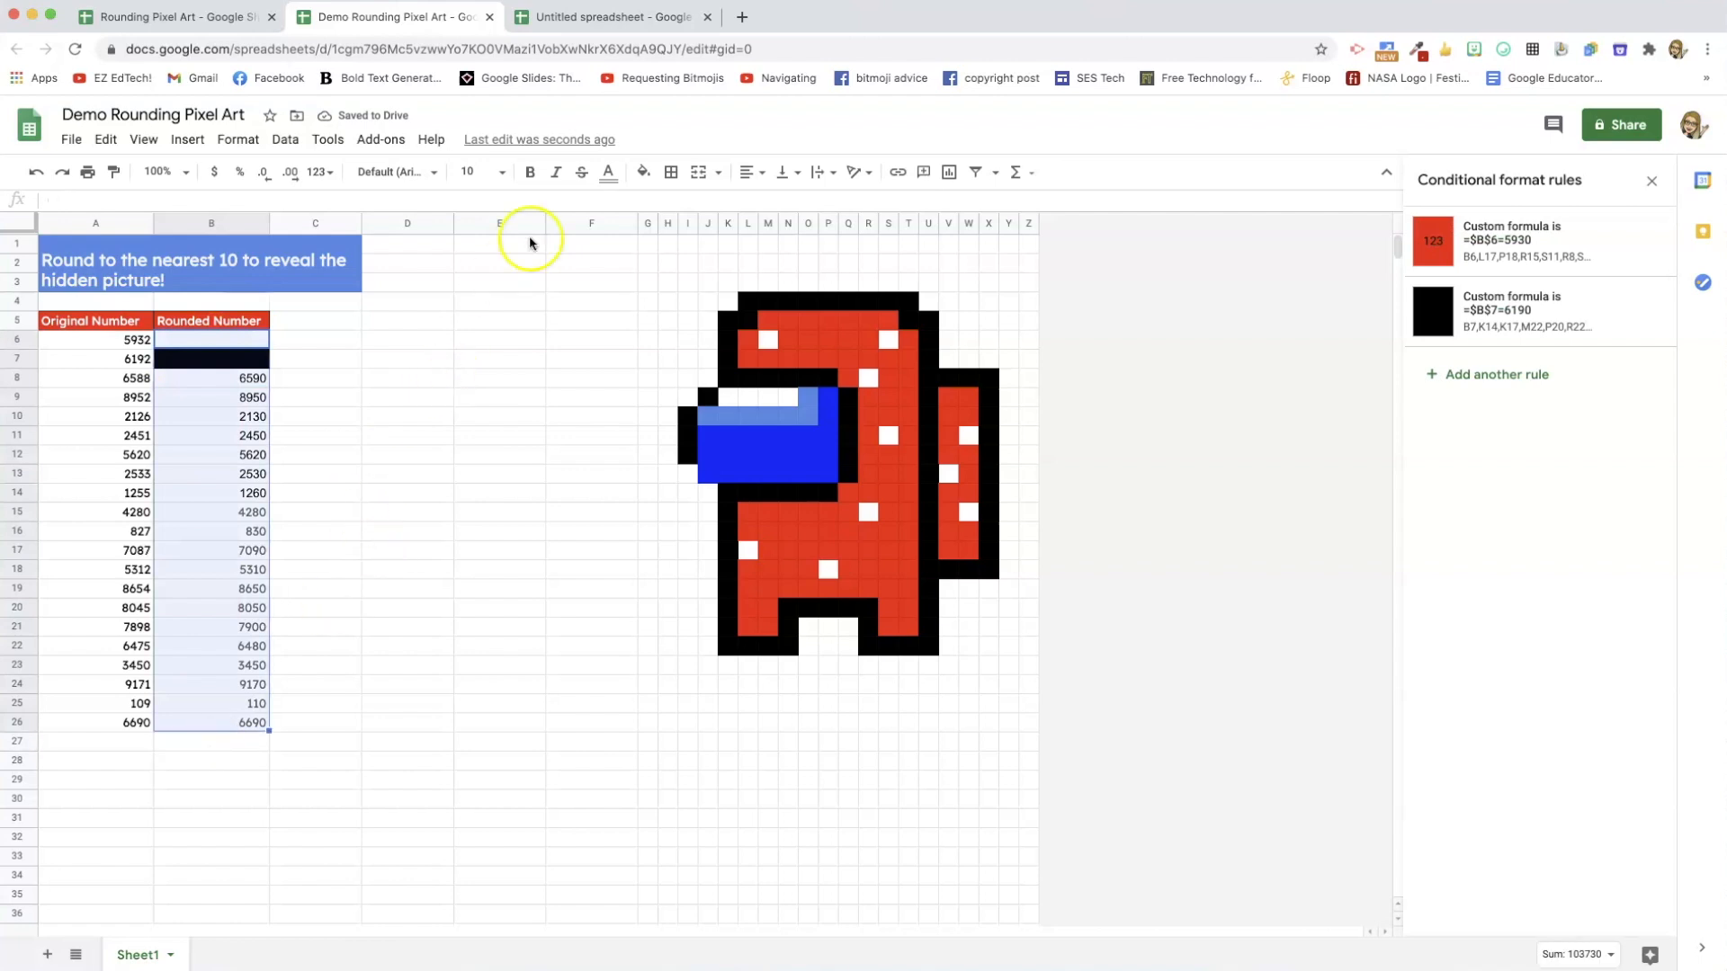
{"action": "left_click", "coordinate": [607, 172]}
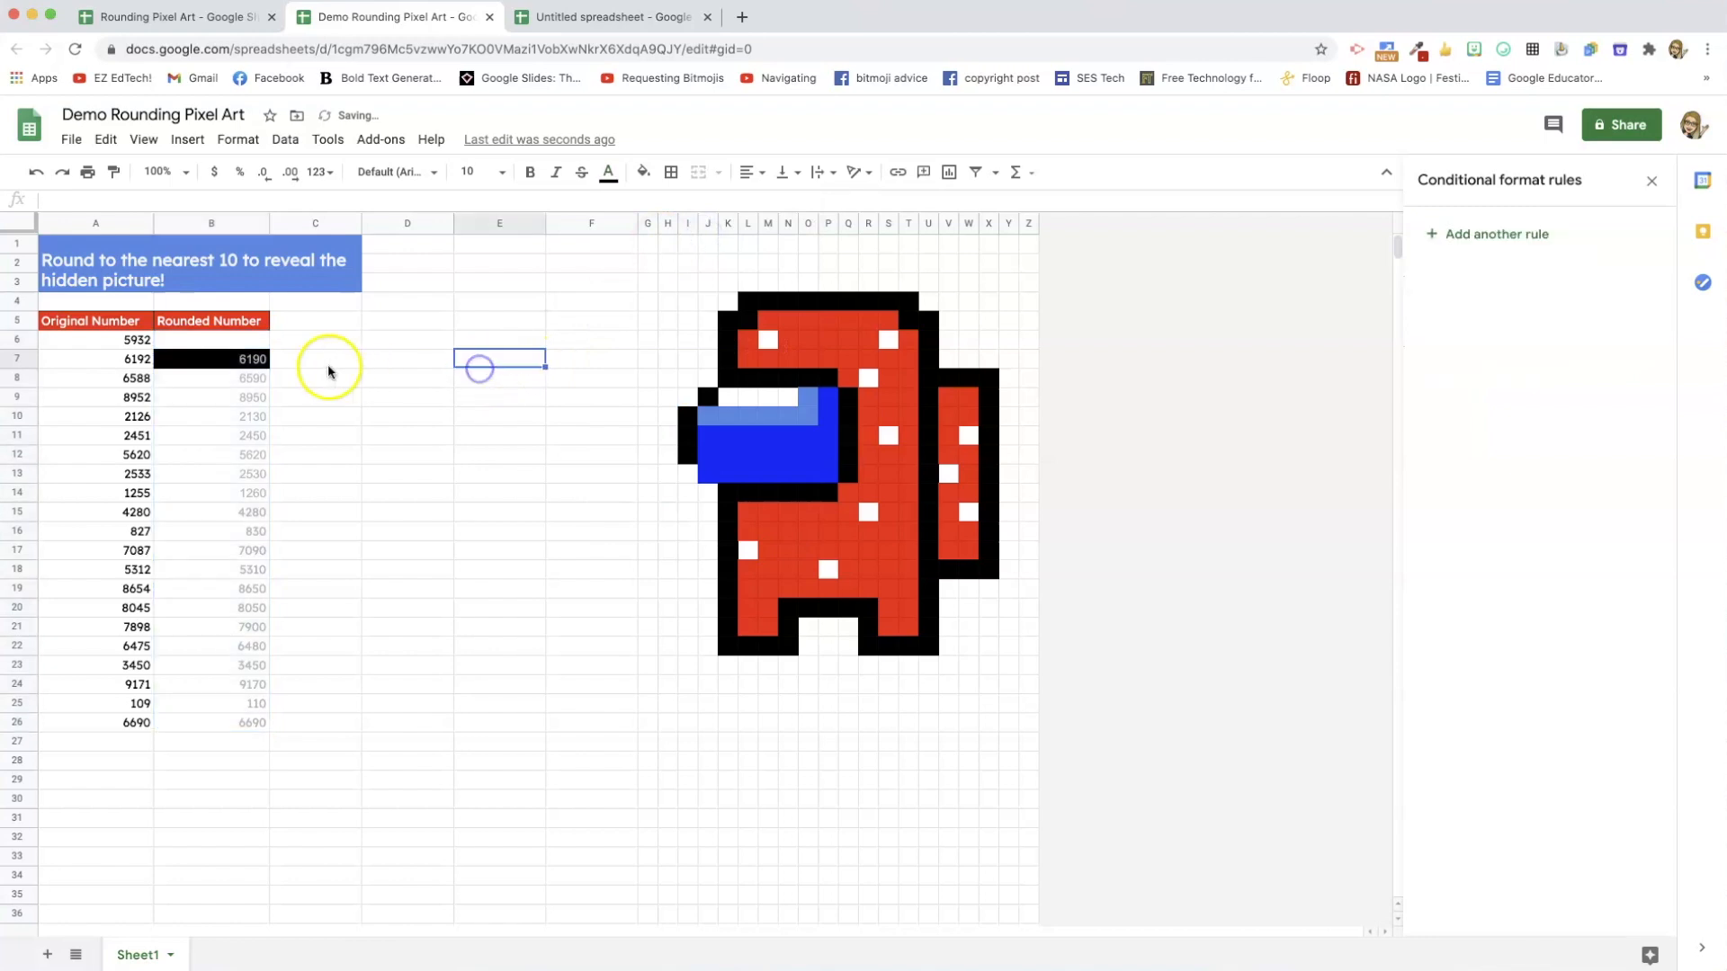
{"action": "mouse_move", "coordinate": [770, 456]}
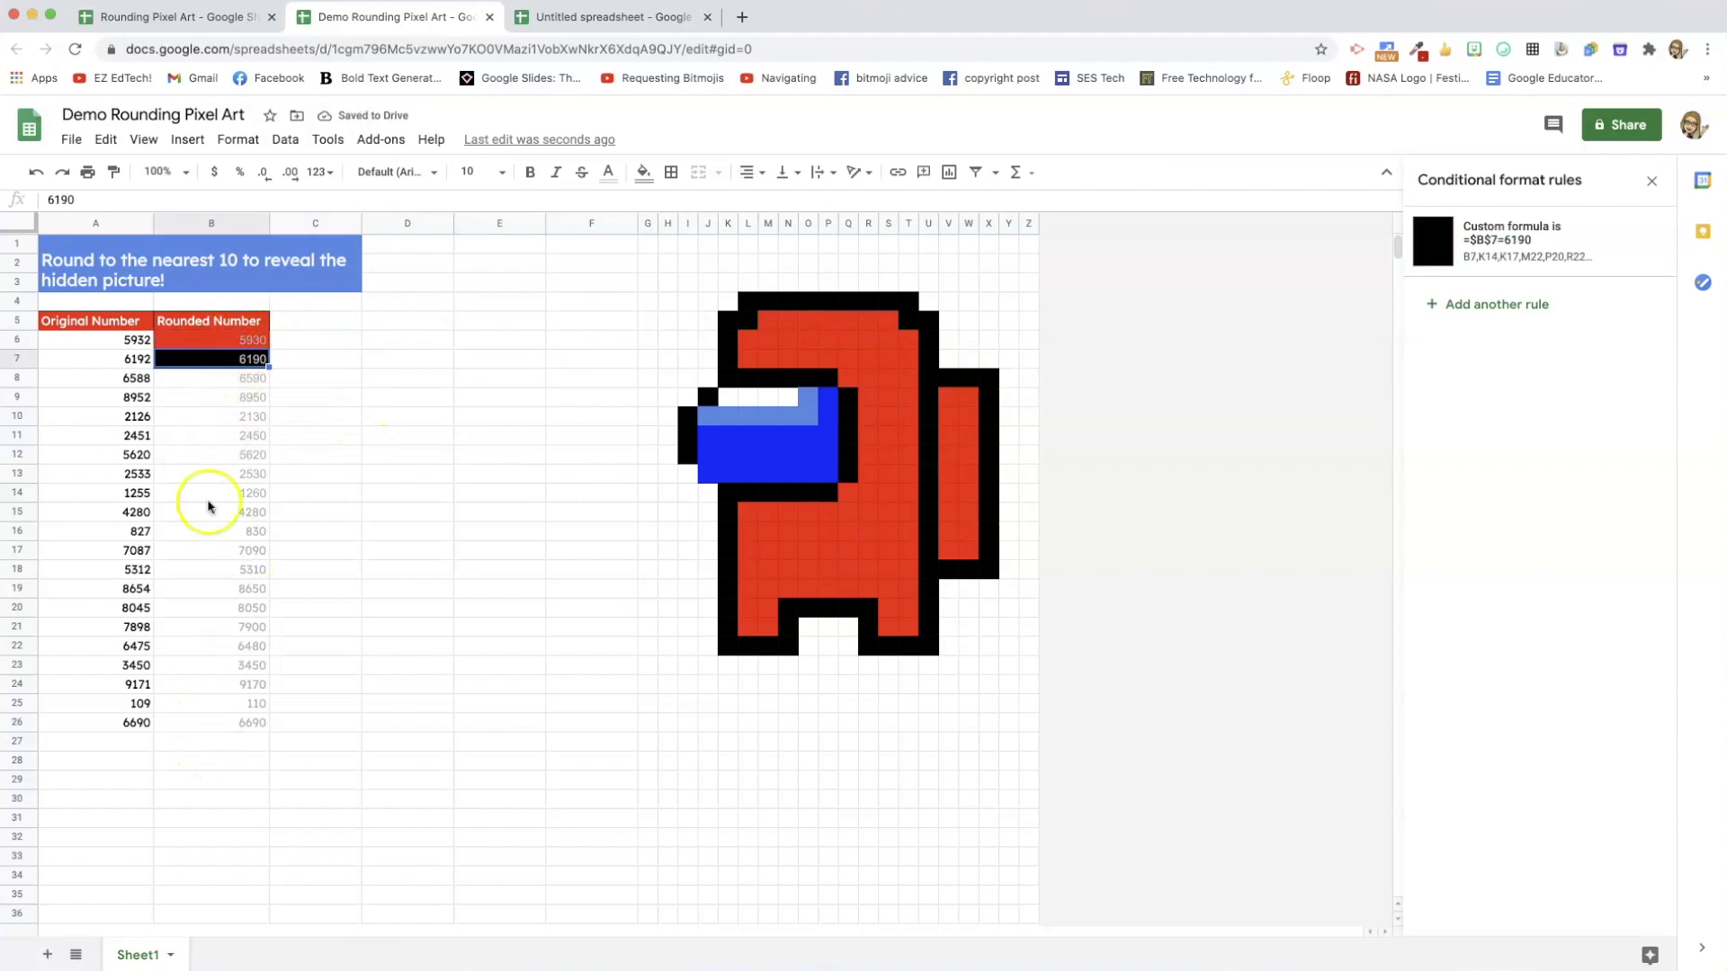
{"action": "mouse_move", "coordinate": [218, 633]}
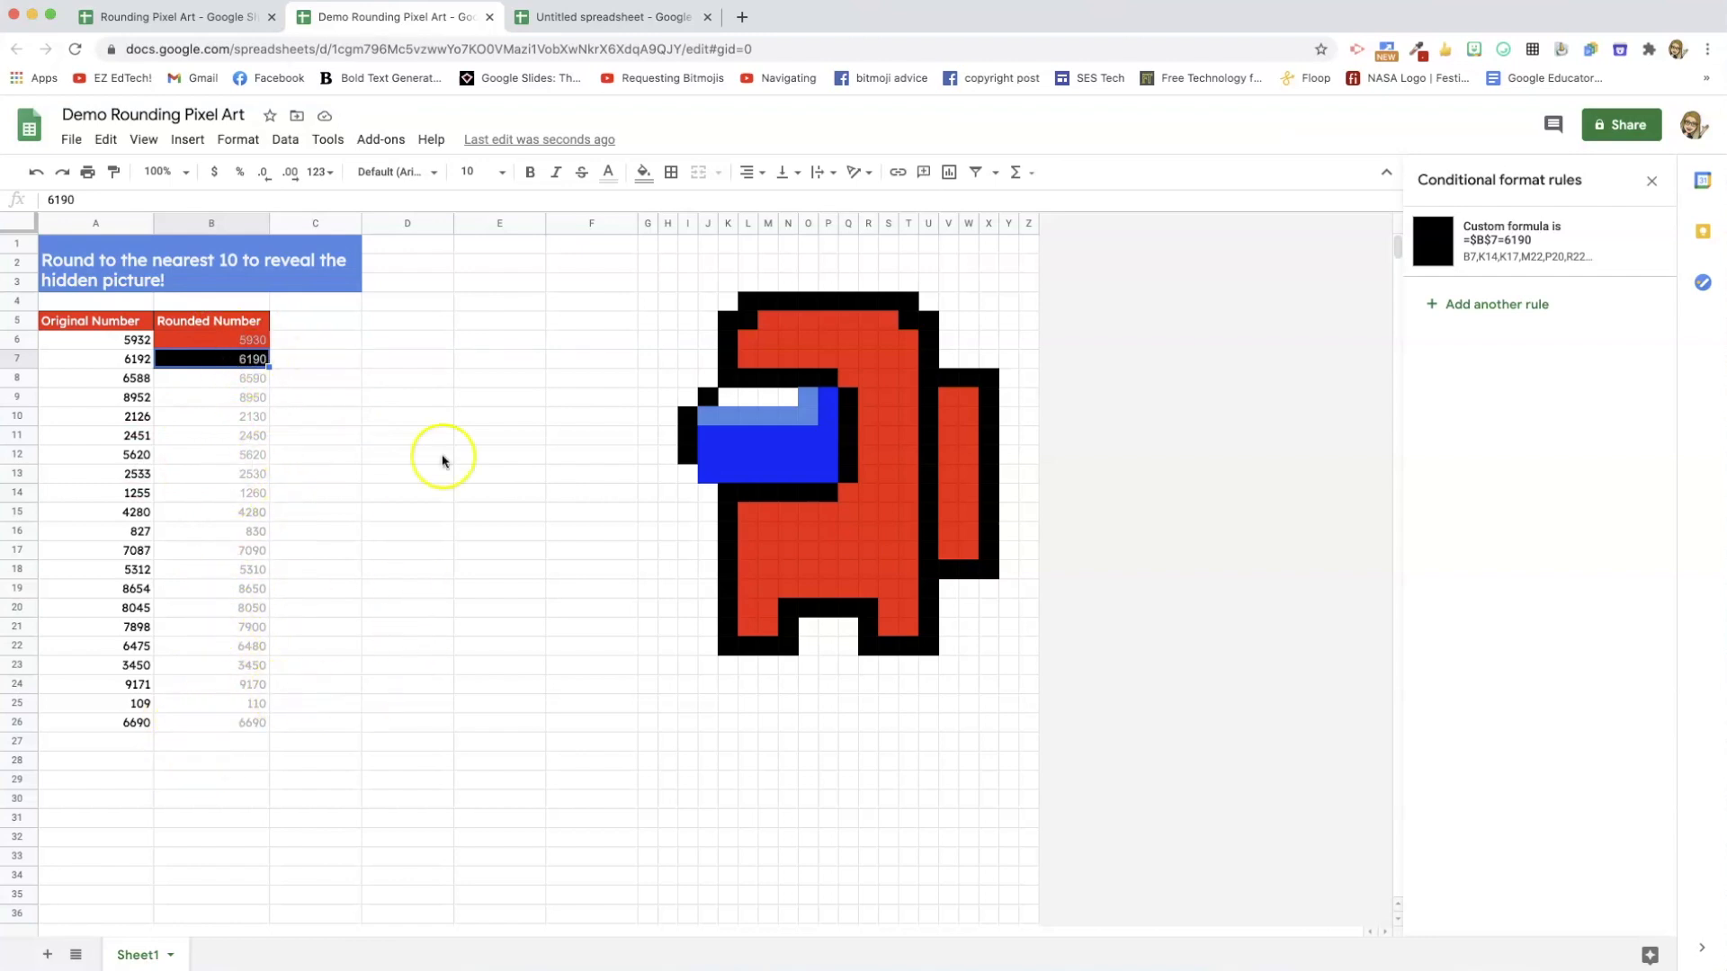
{"action": "mouse_move", "coordinate": [250, 375]}
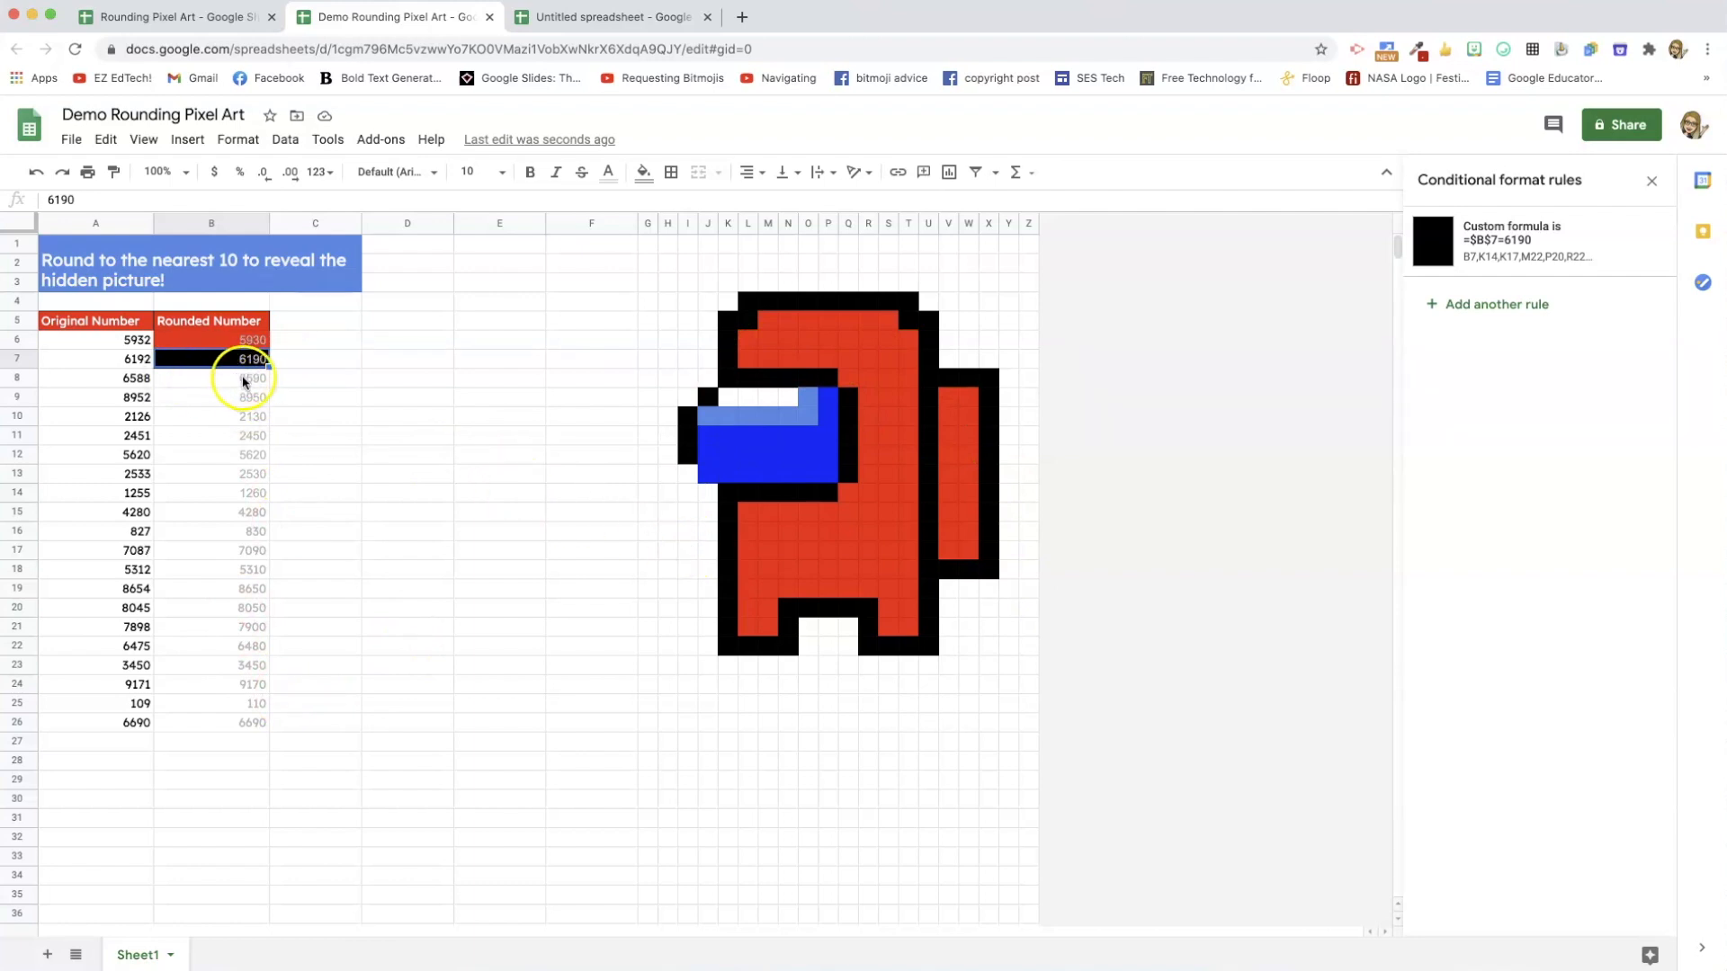
{"action": "mouse_move", "coordinate": [452, 613]}
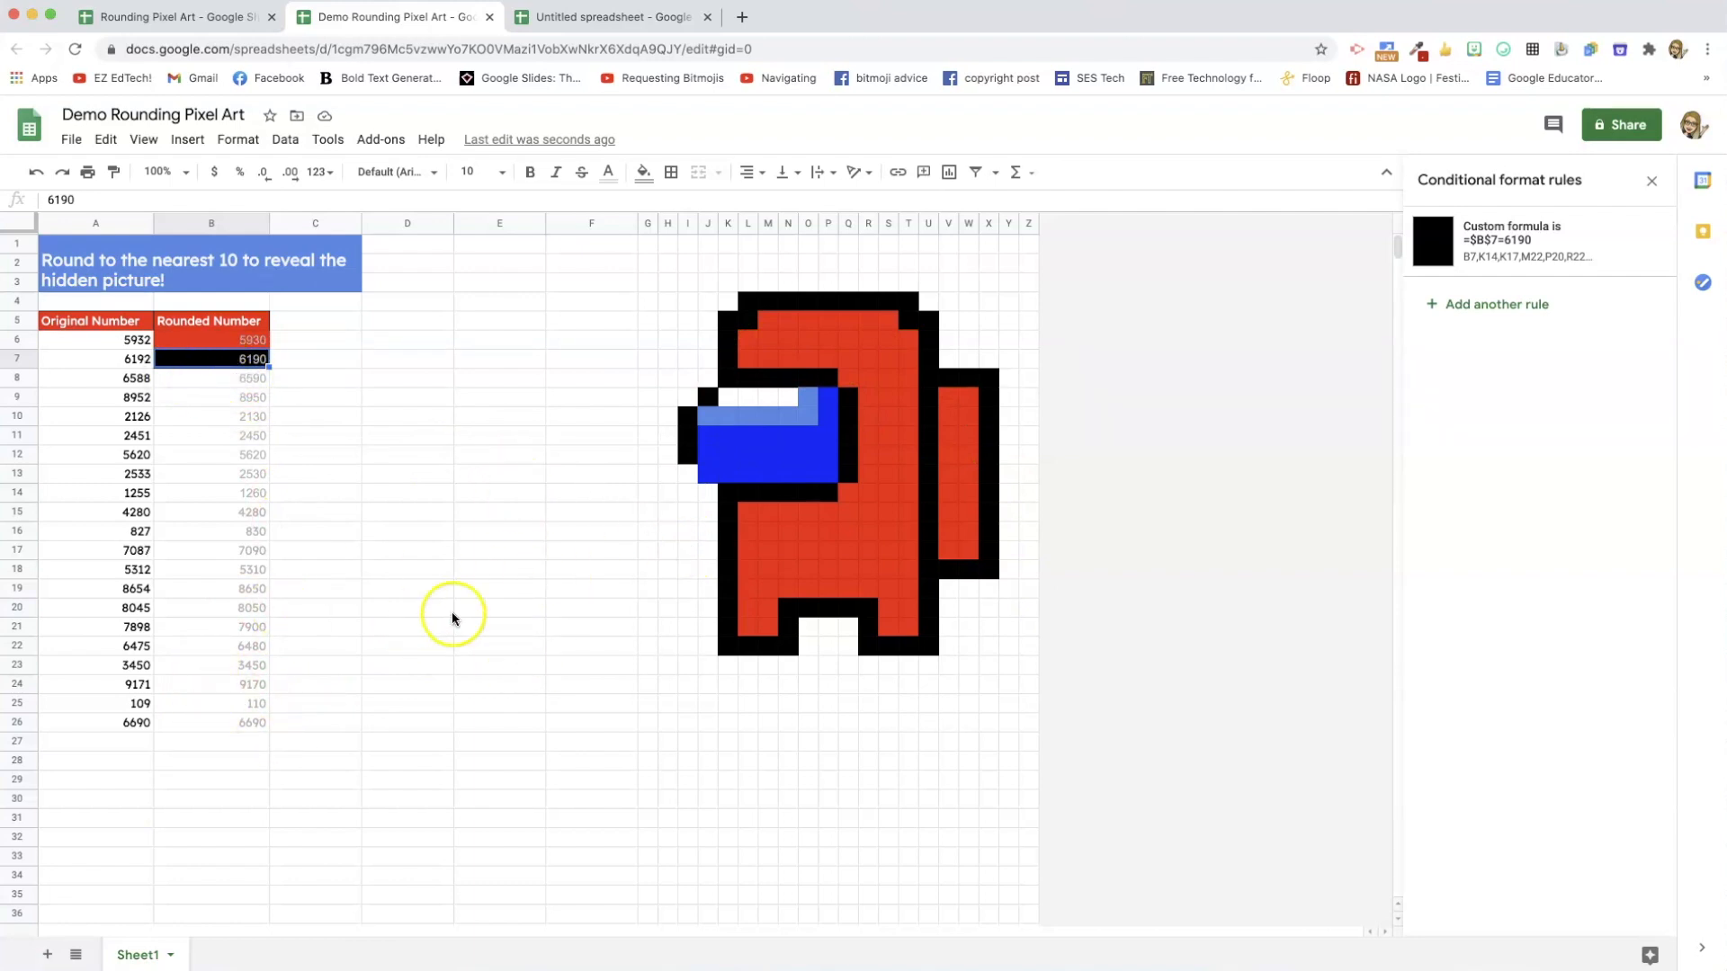
{"action": "mouse_move", "coordinate": [250, 680]}
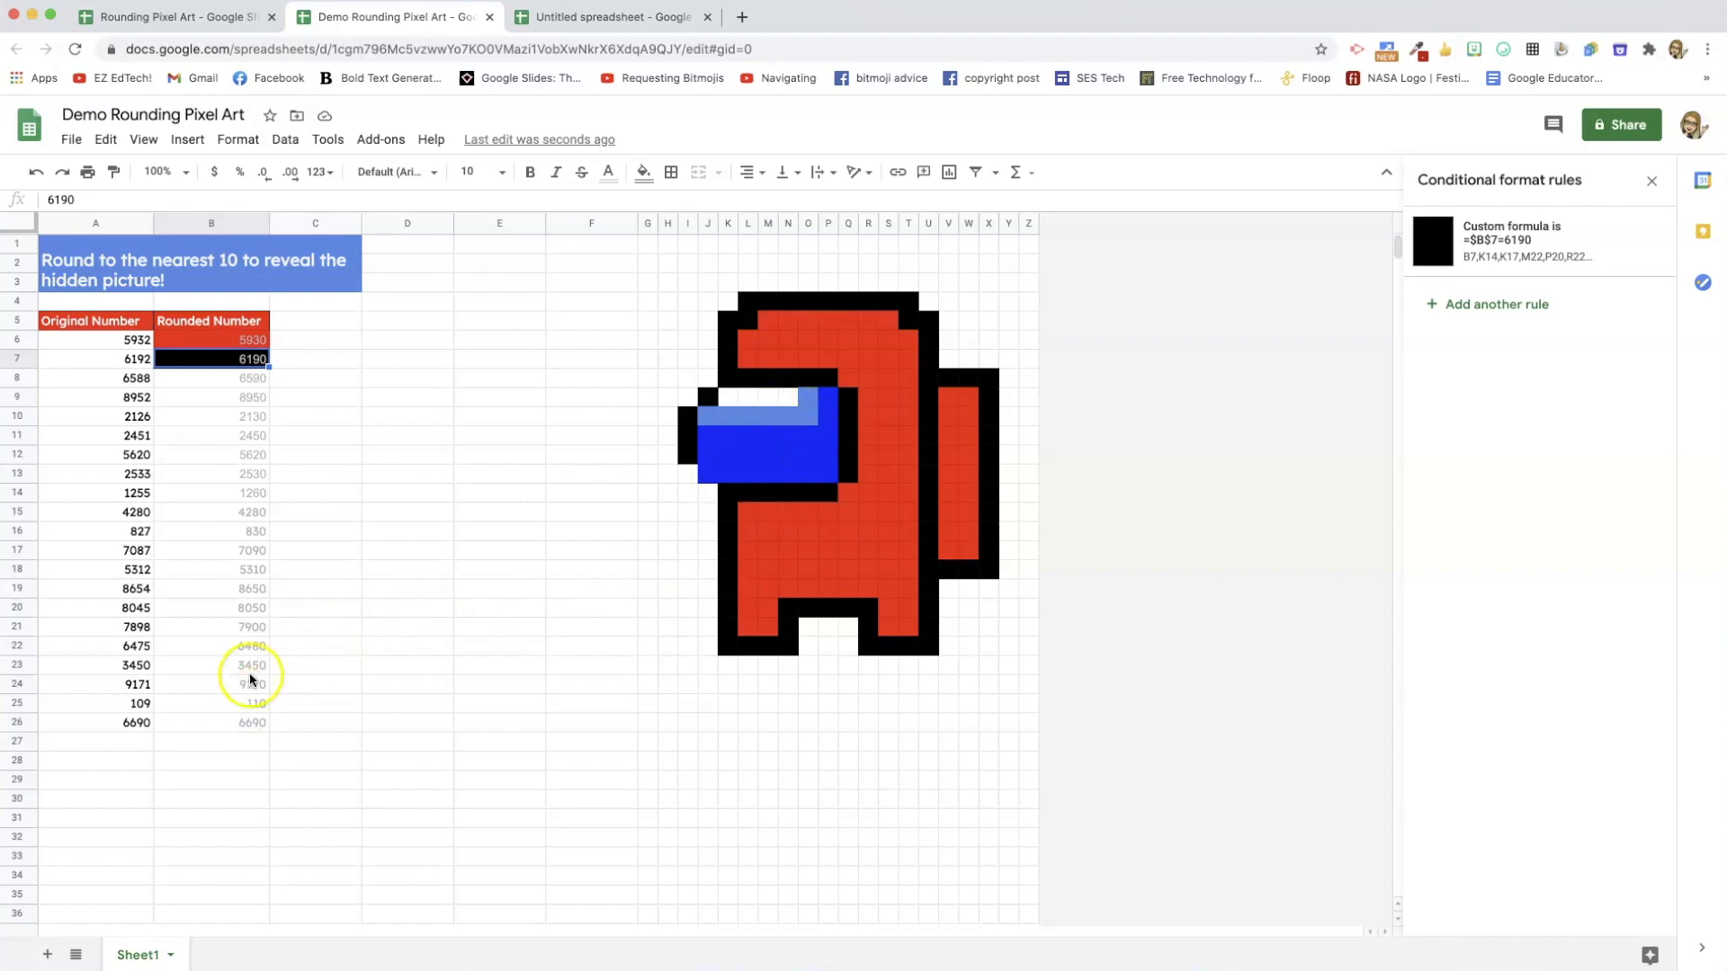
{"action": "mouse_move", "coordinate": [241, 722]}
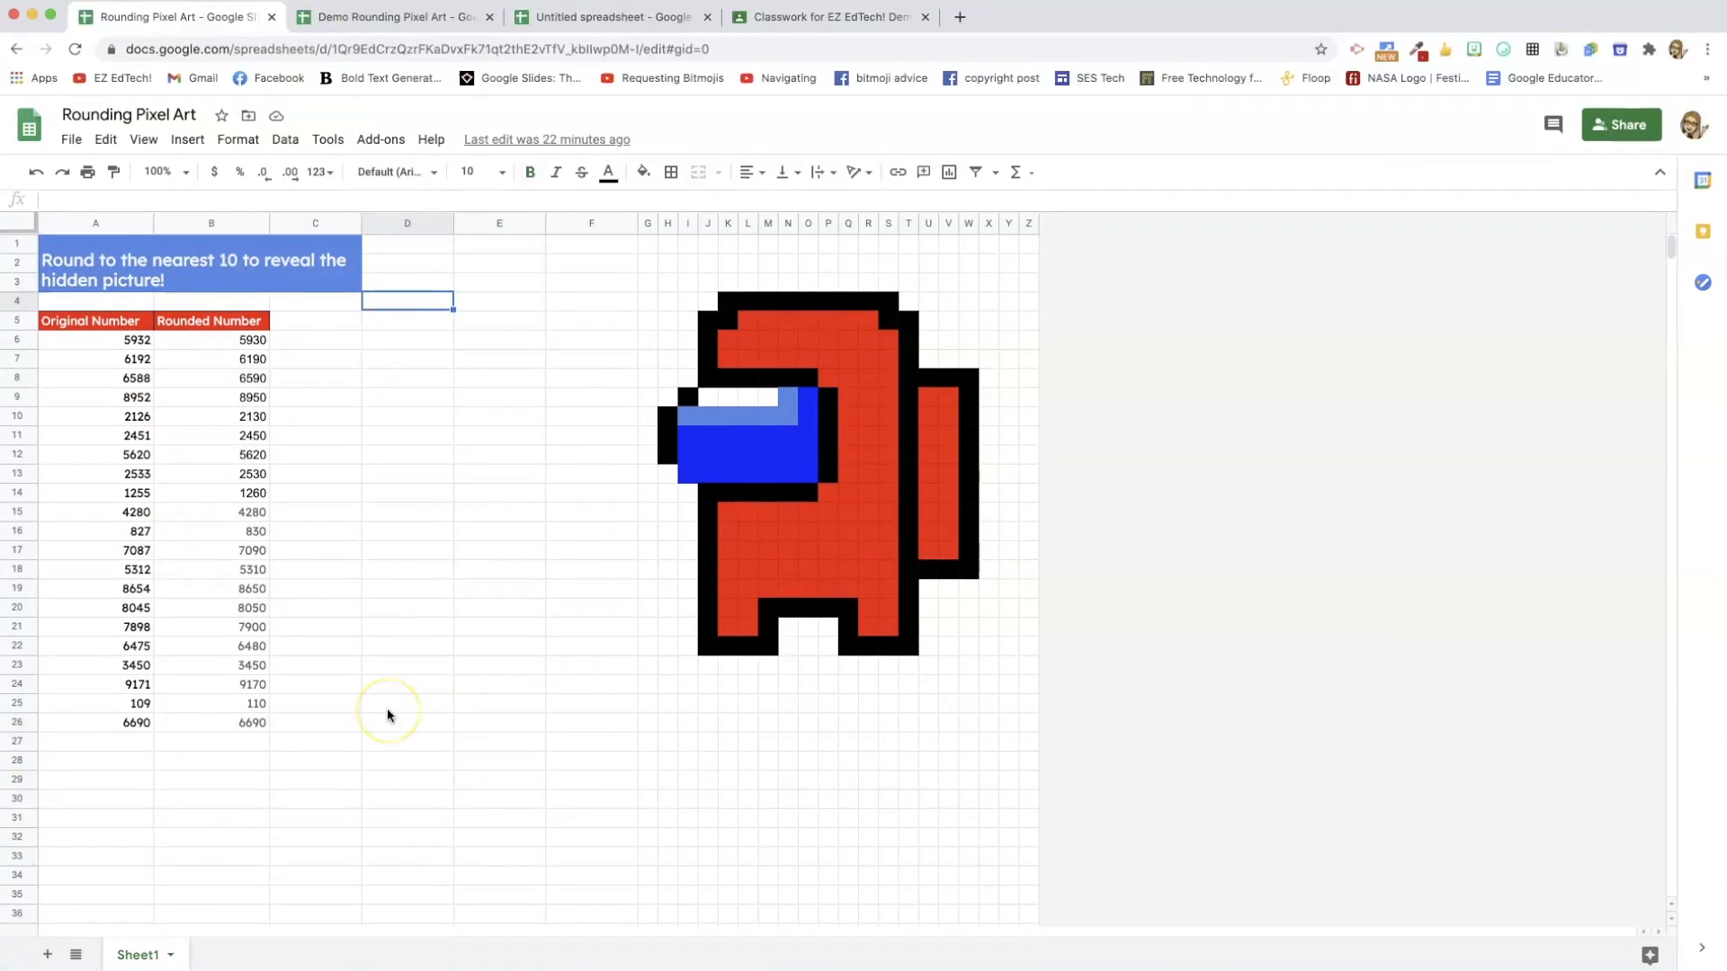
{"action": "mouse_move", "coordinate": [262, 504]}
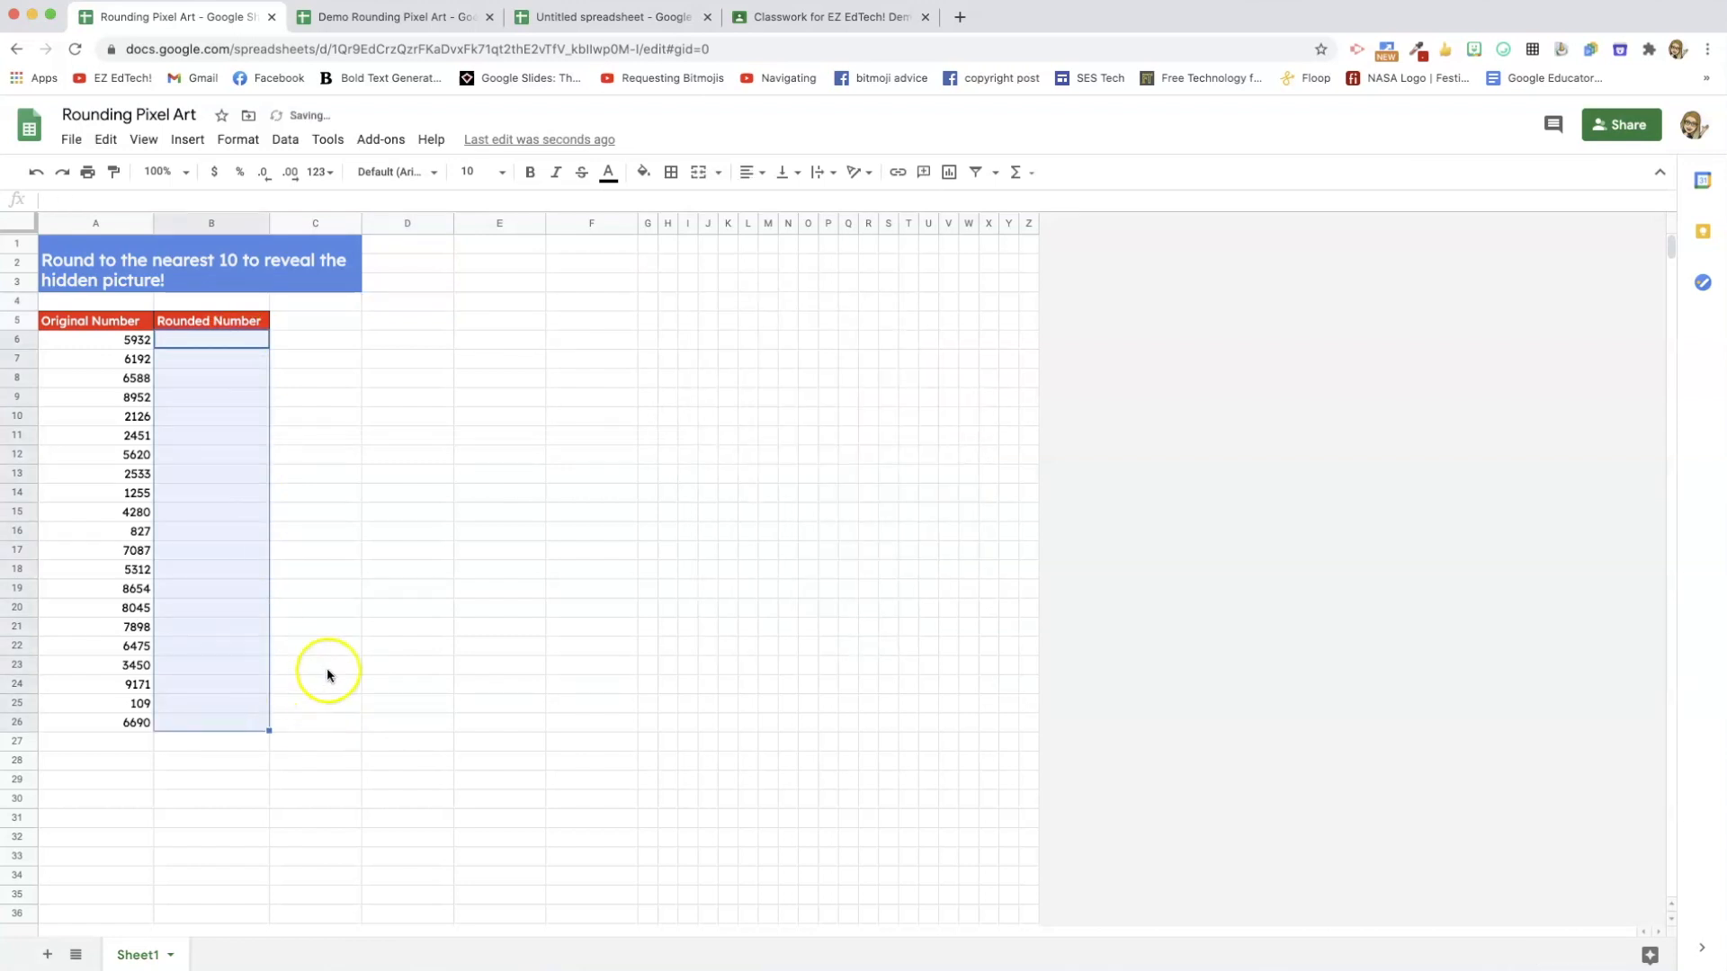
Deselect the cleared B6:B26 answer column so the crewmate picture stays hidden.
{"action": "left_click", "coordinate": [316, 664]}
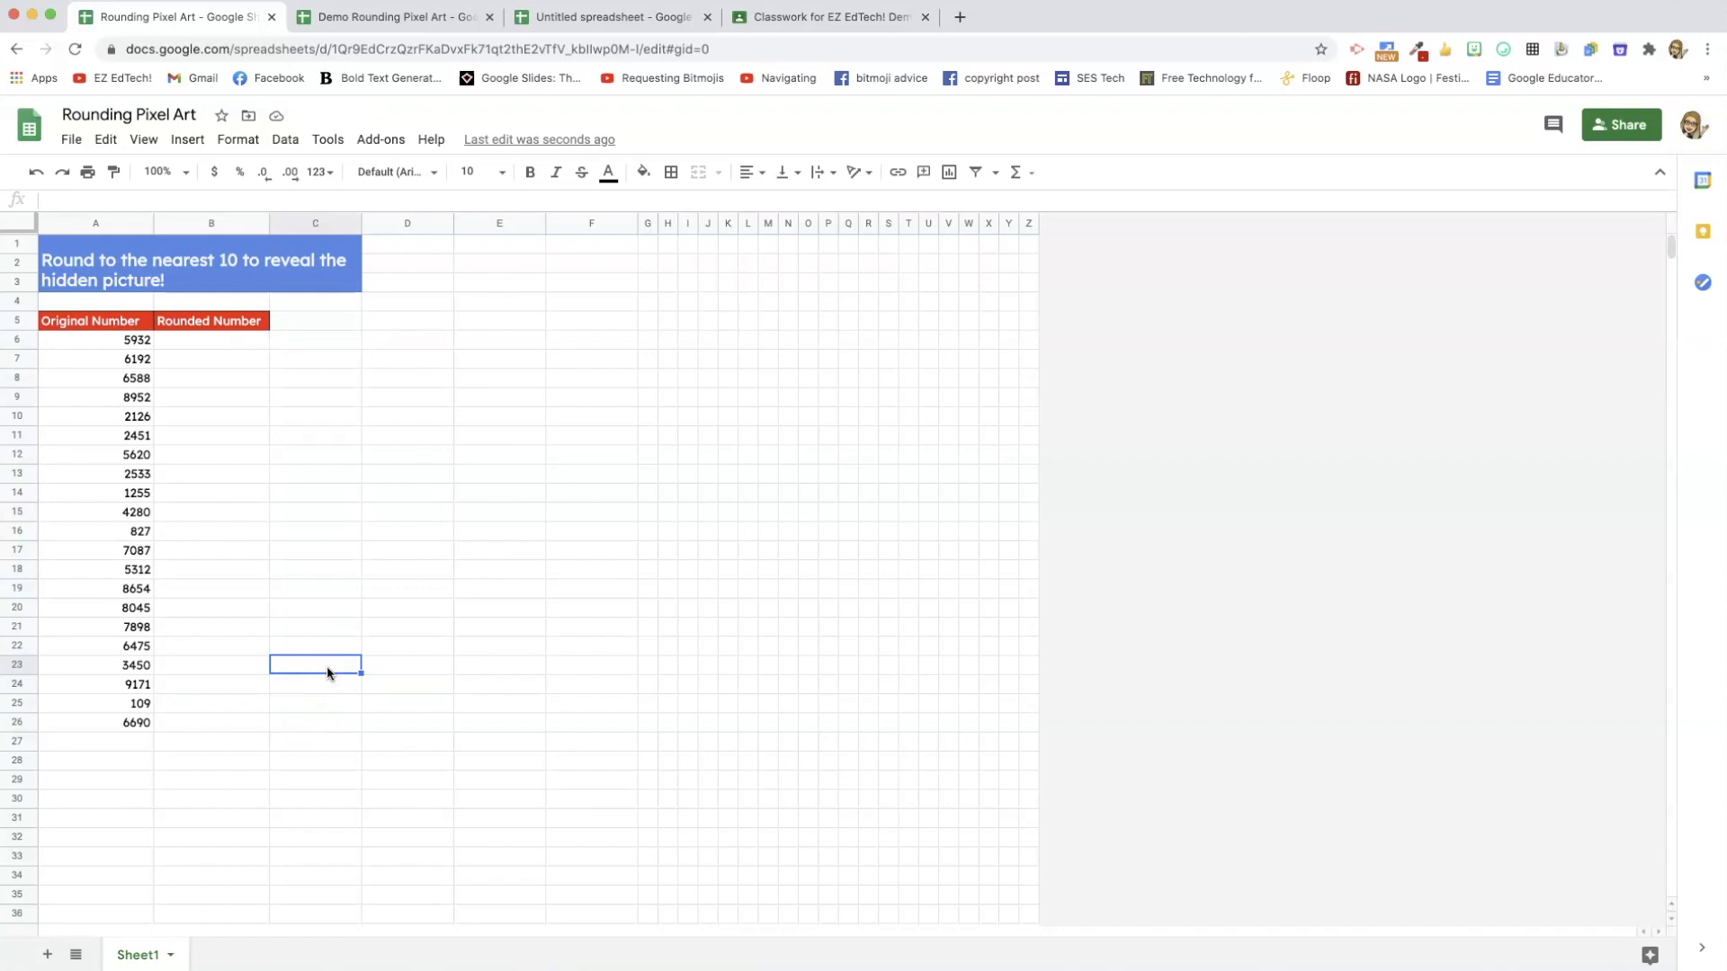
{"action": "mouse_move", "coordinate": [403, 302]}
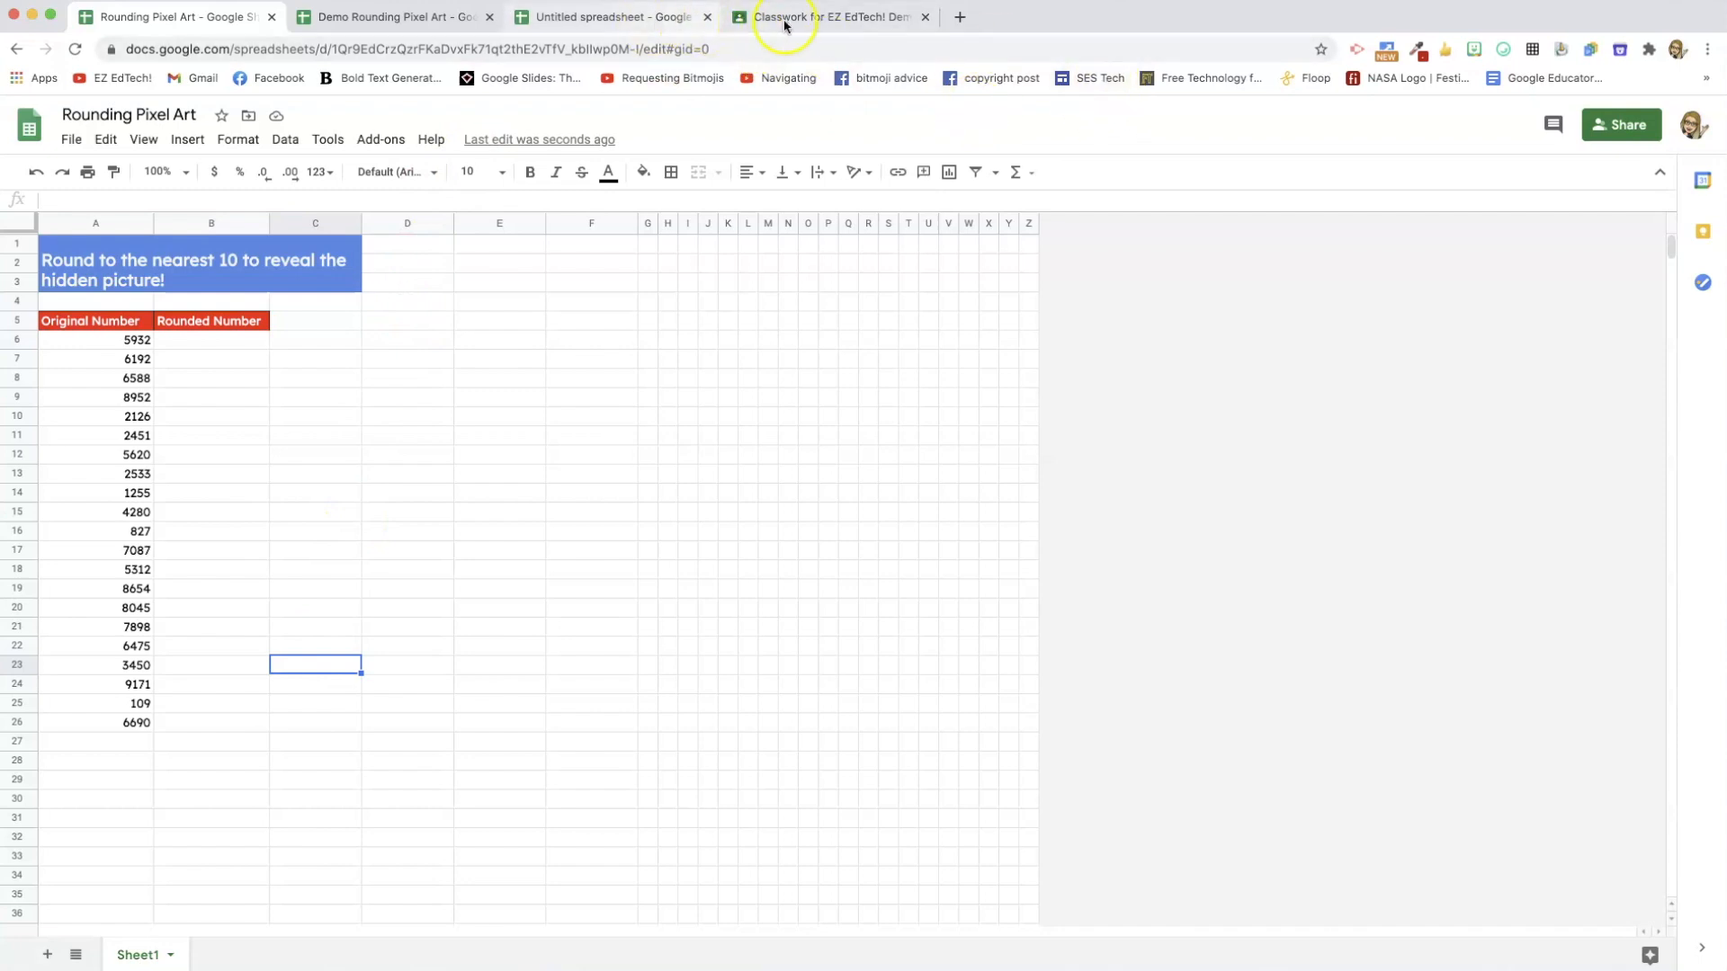
Start a new Classroom assignment titled 'Rounding Pixel Art Activity' and open the Drive picker.
{"action": "left_click", "coordinate": [830, 16]}
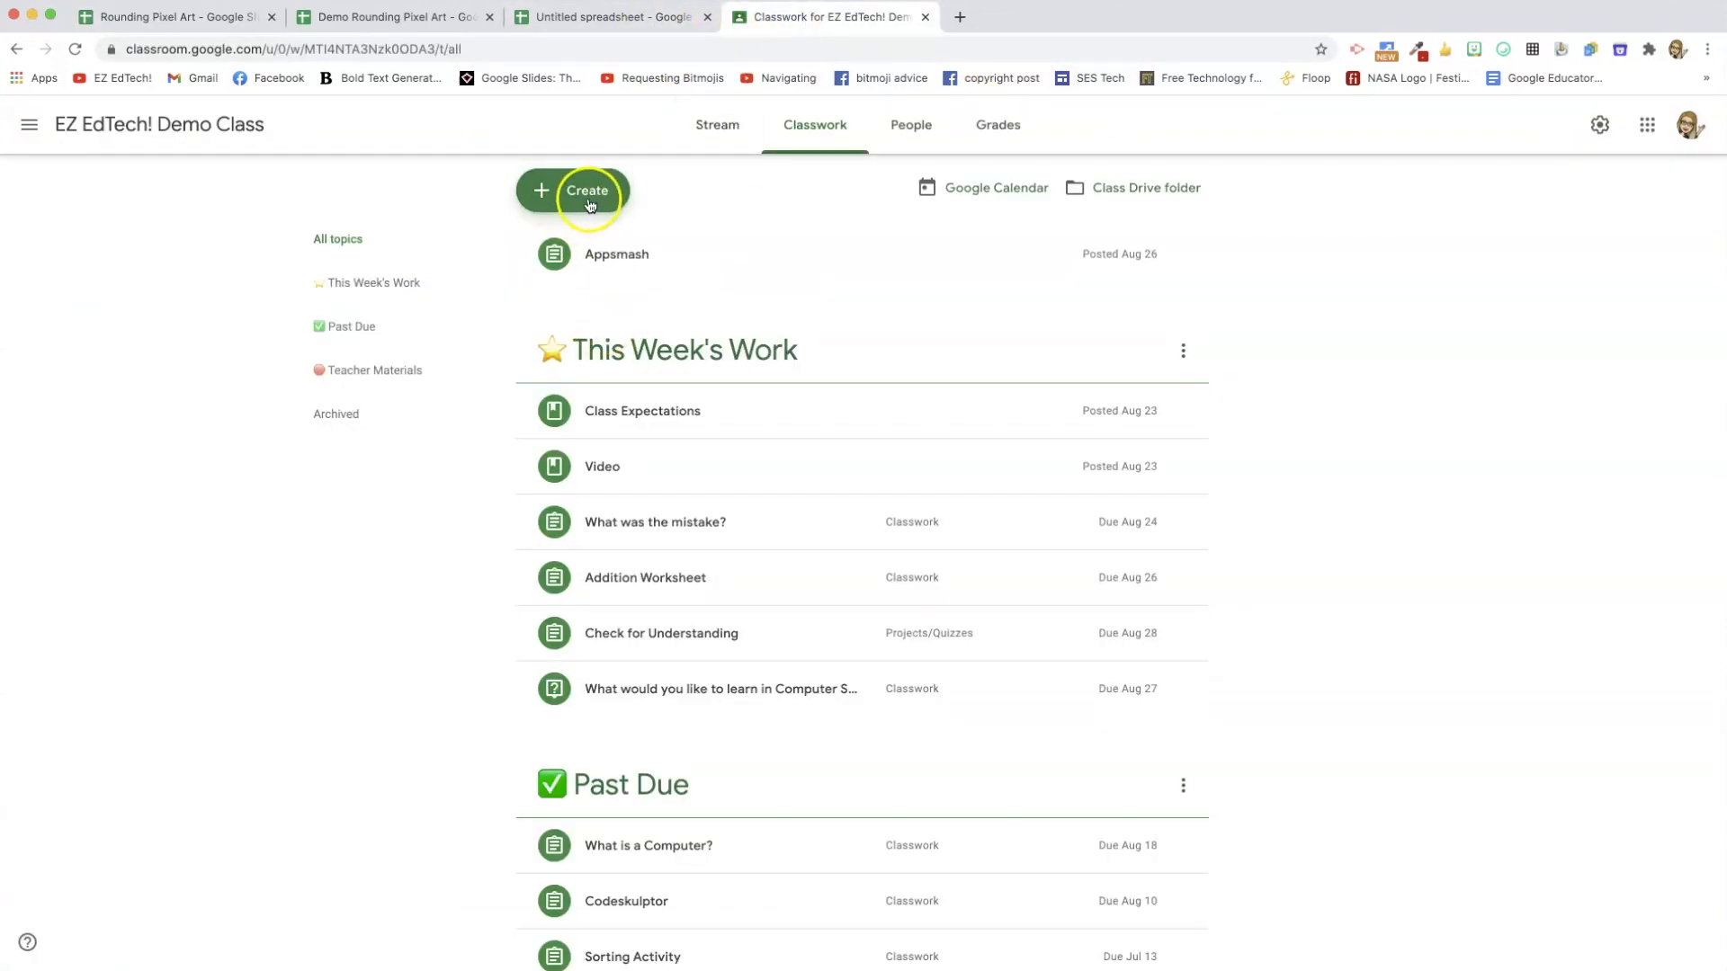
{"action": "left_click", "coordinate": [573, 190]}
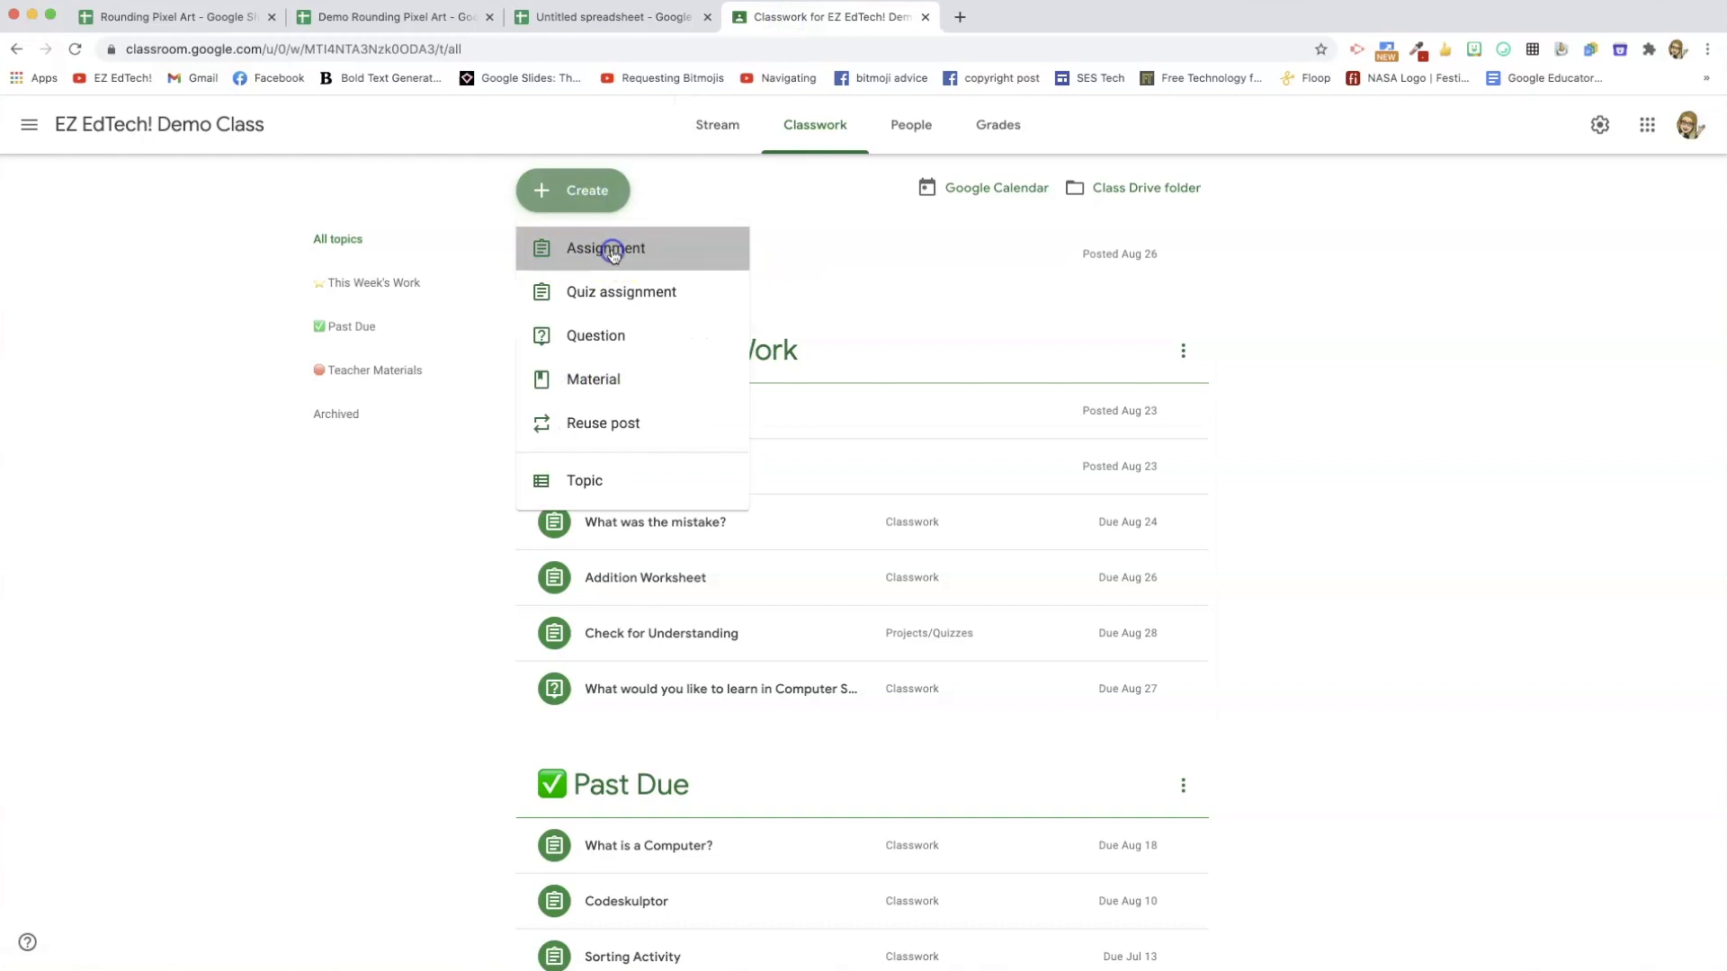
{"action": "left_click", "coordinate": [605, 248]}
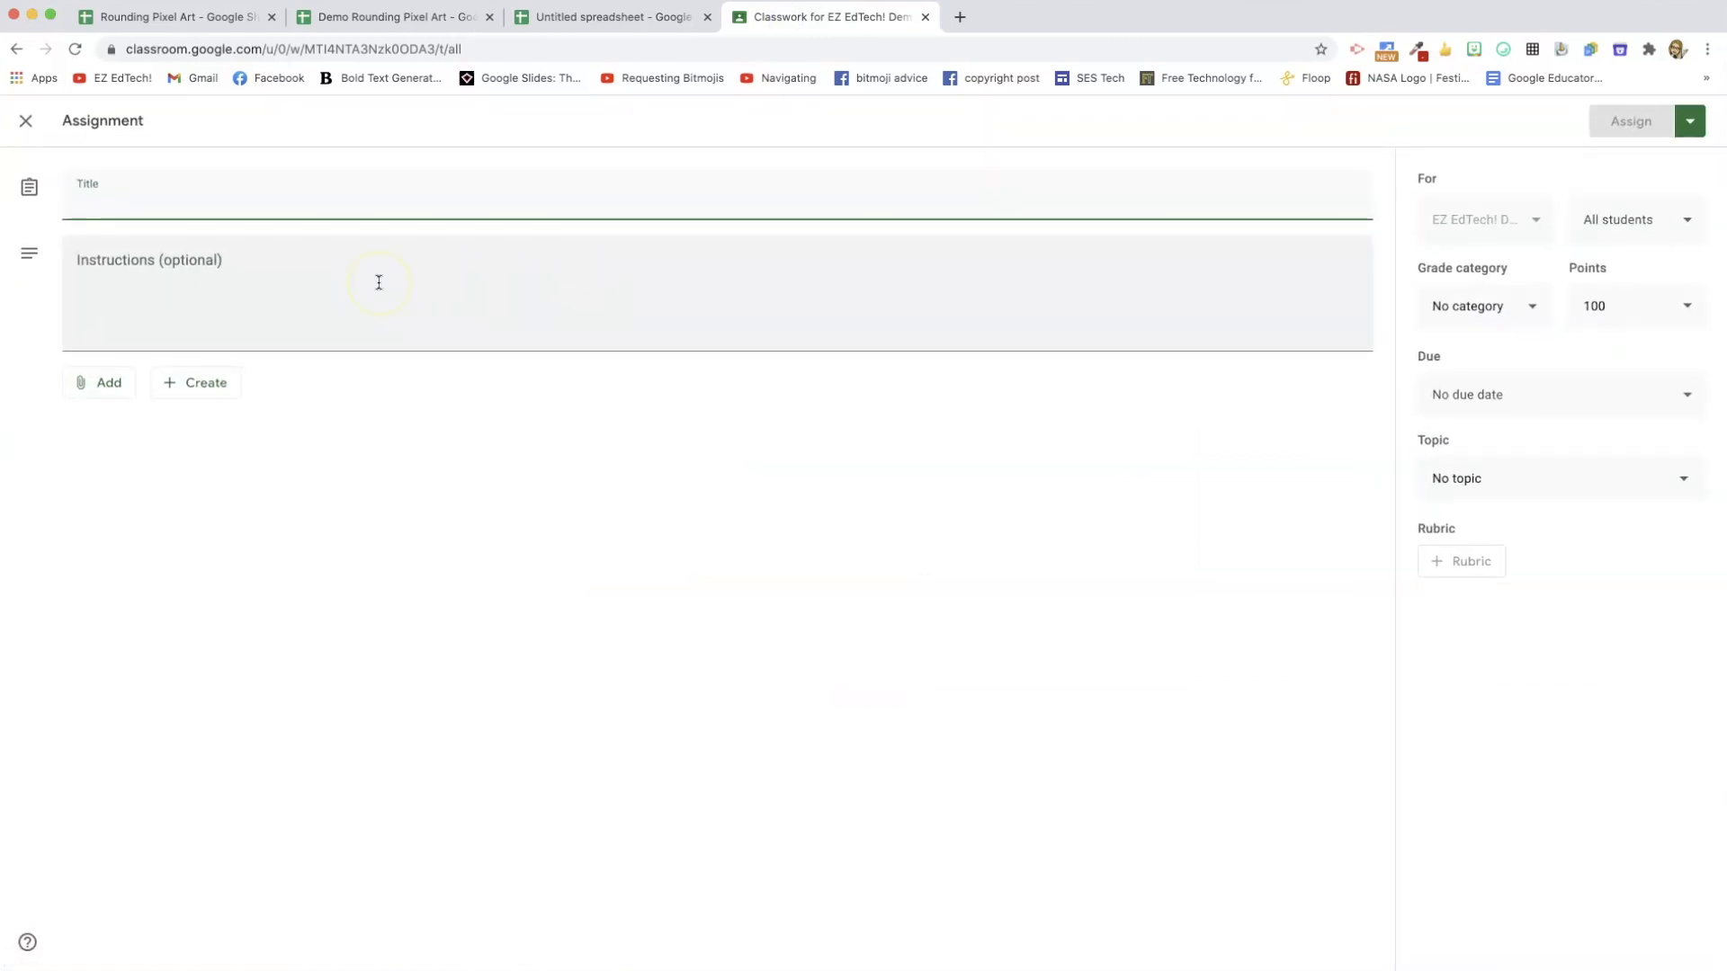
{"action": "type", "text": "Rounding Pixel Art Activity"}
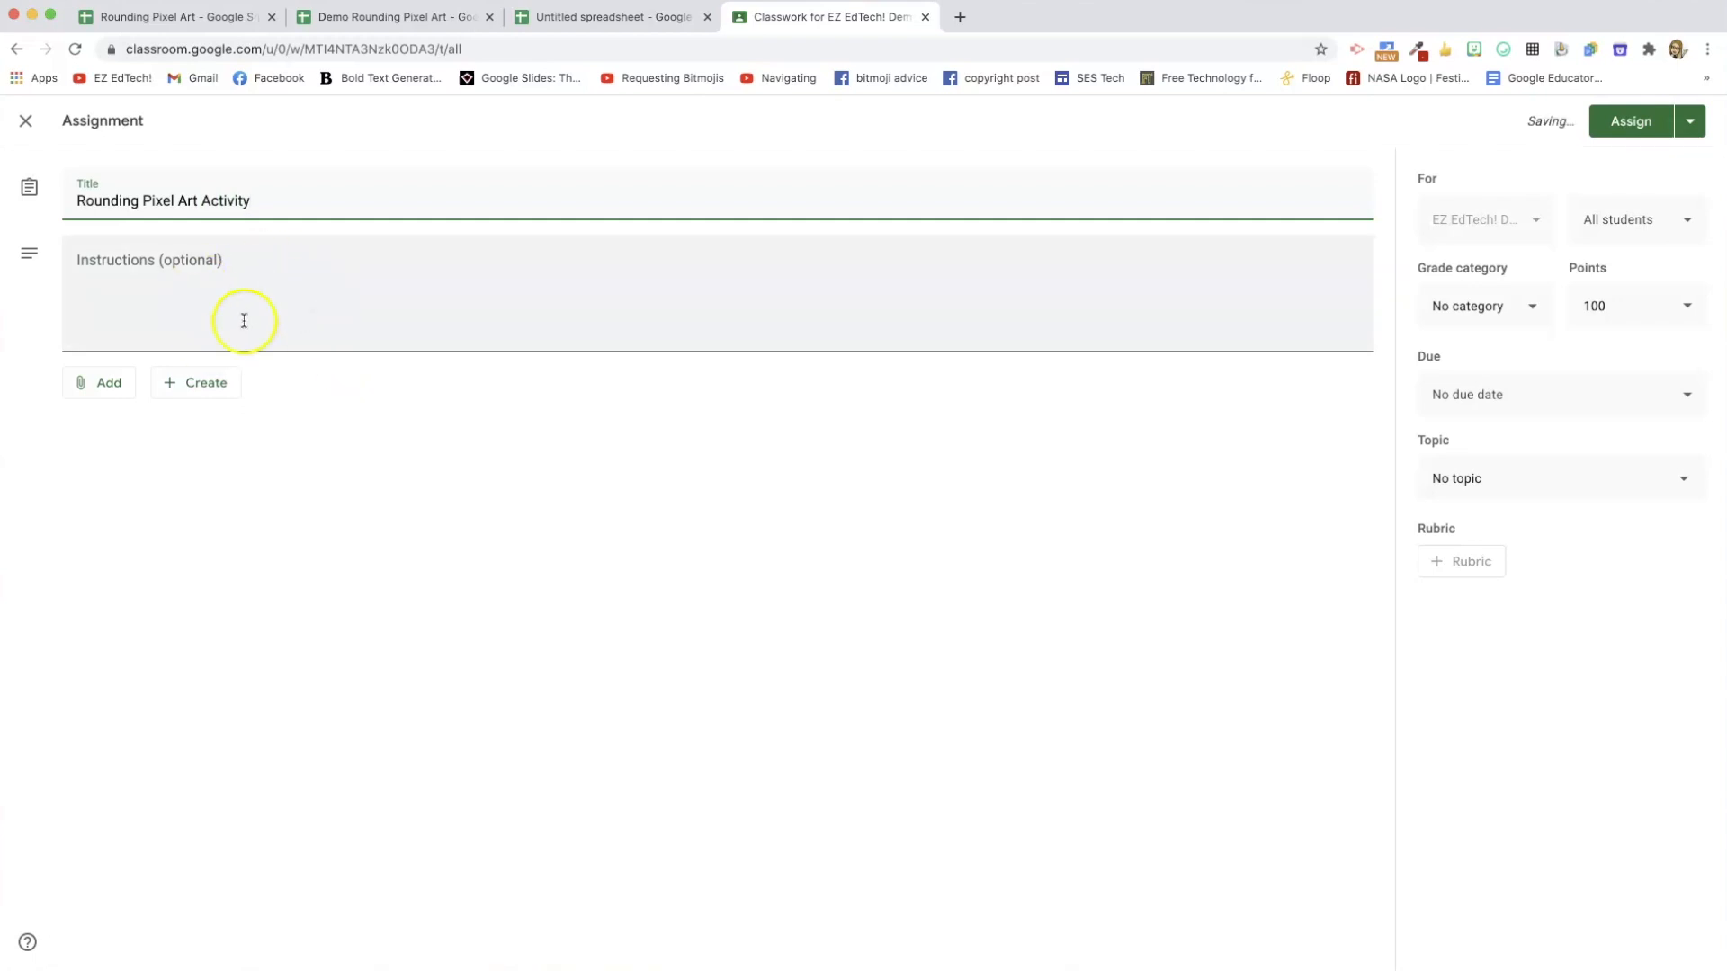
{"action": "left_click", "coordinate": [98, 382]}
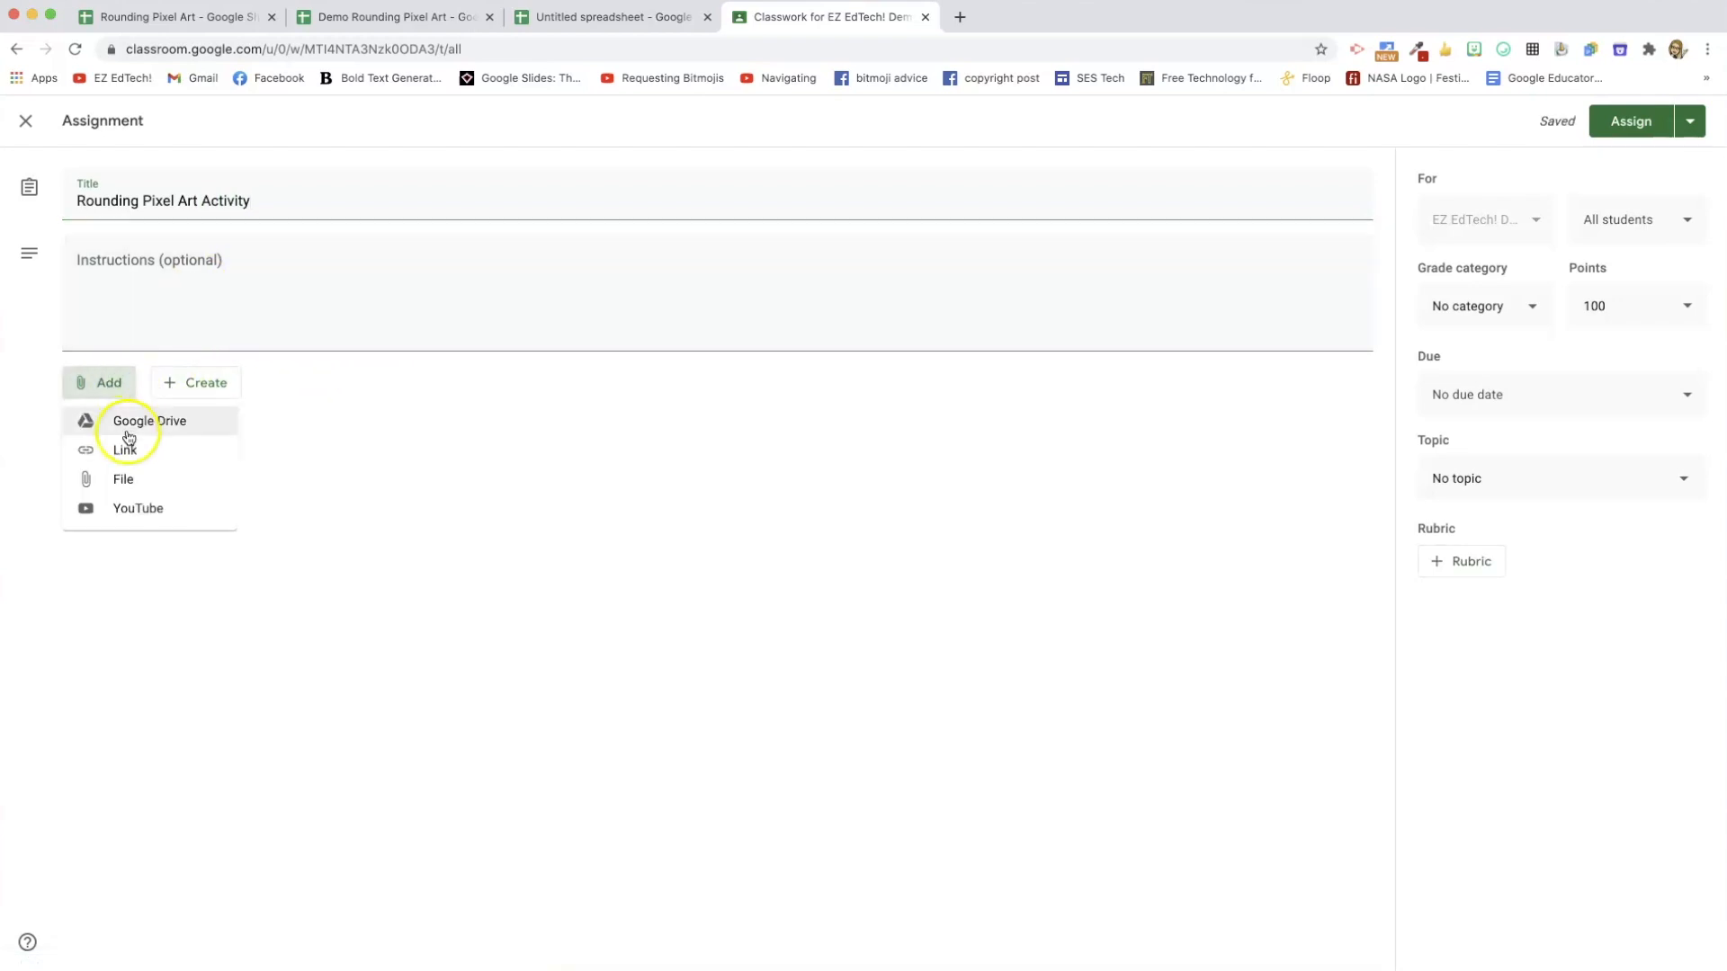
{"action": "left_click", "coordinate": [148, 421]}
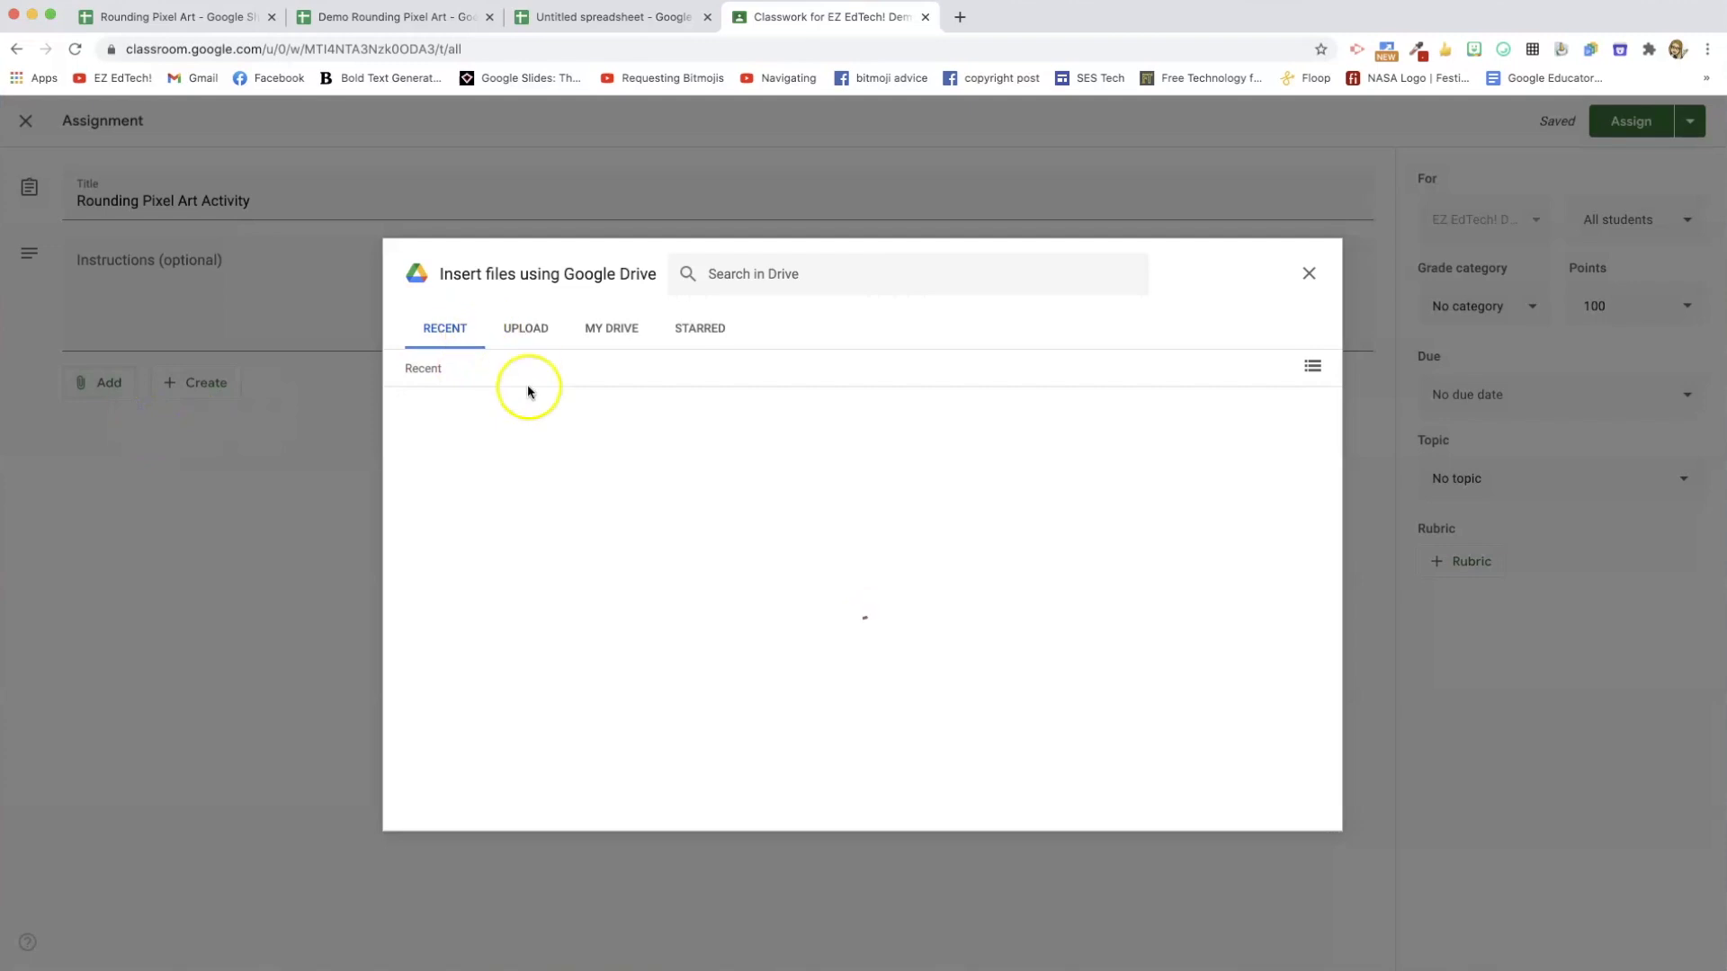
Choose the Rounding Pixel Art spreadsheet from Recent files to attach it.
{"action": "left_click", "coordinate": [494, 511]}
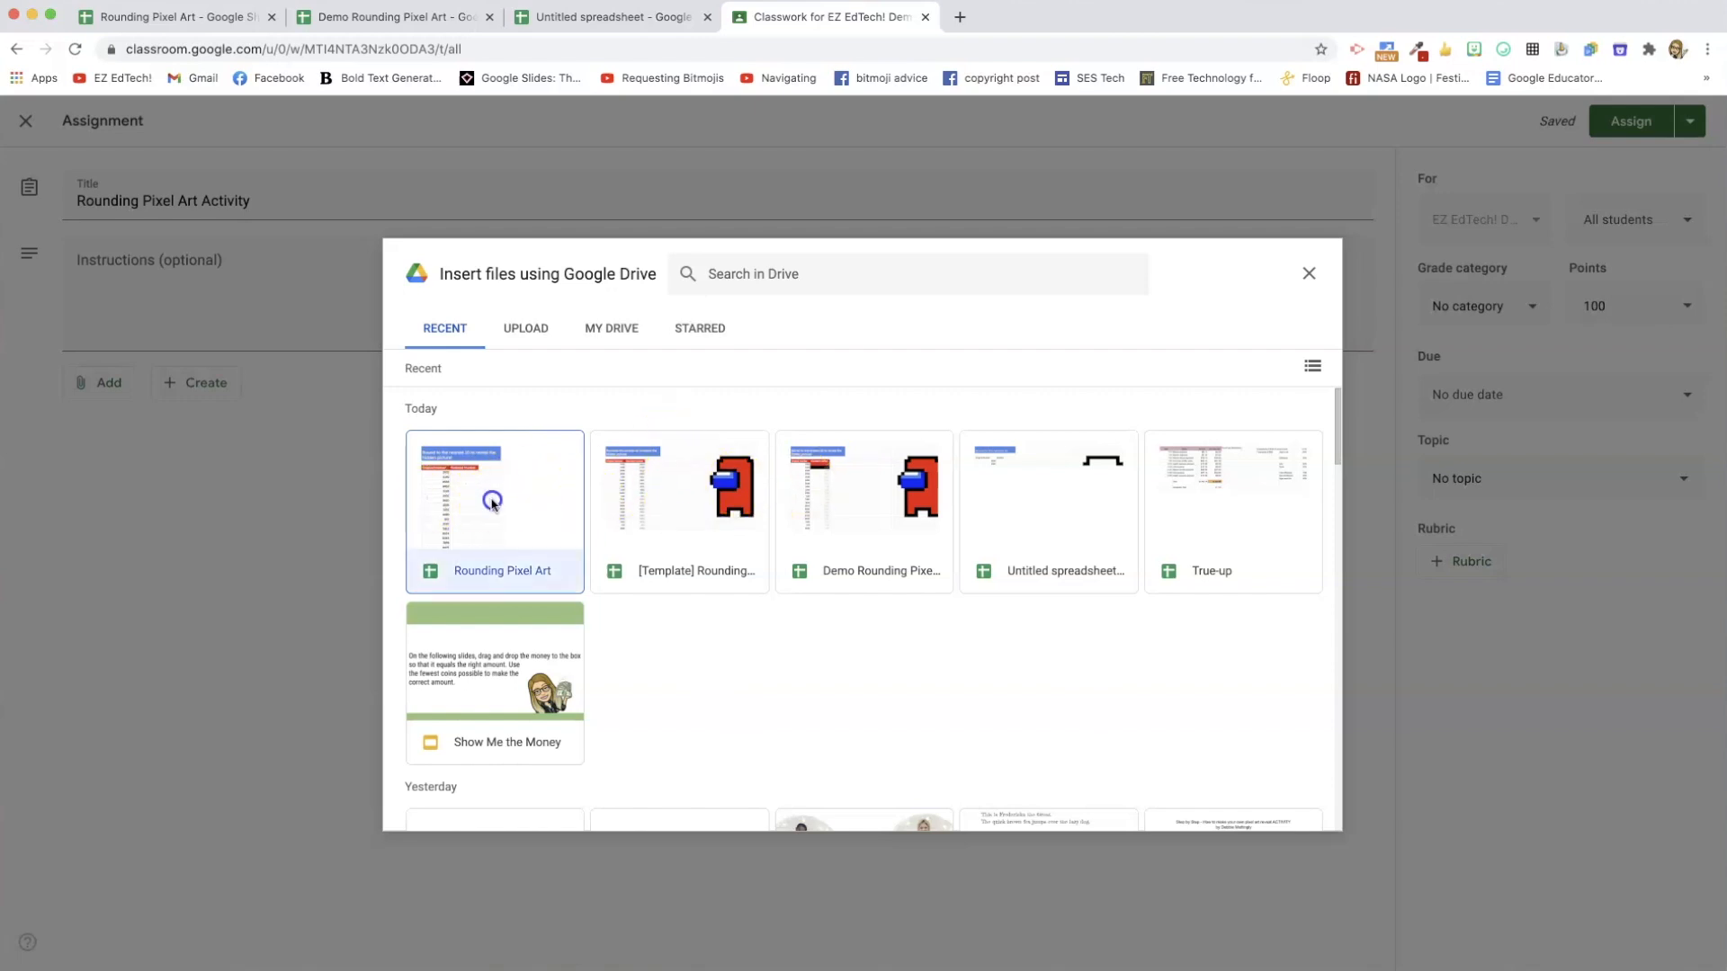
{"action": "left_click", "coordinate": [494, 496]}
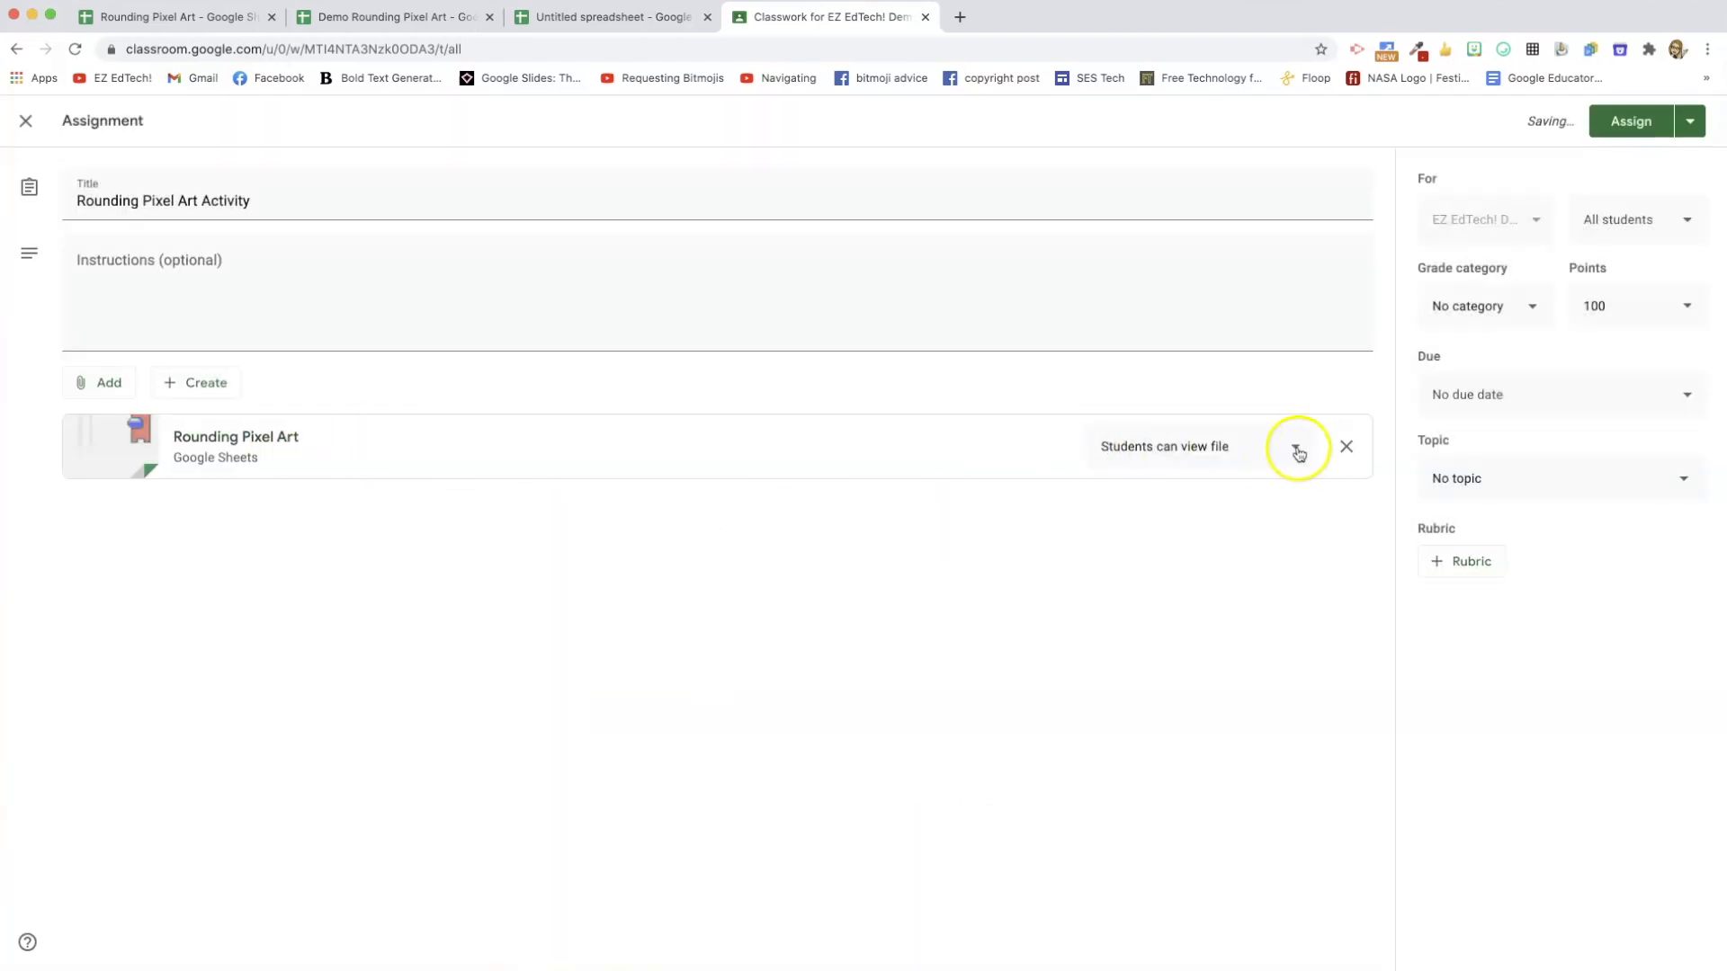
Give each student a copy, grade as Classwork, file under This Week's Work, and assign.
{"action": "left_click", "coordinate": [1295, 446]}
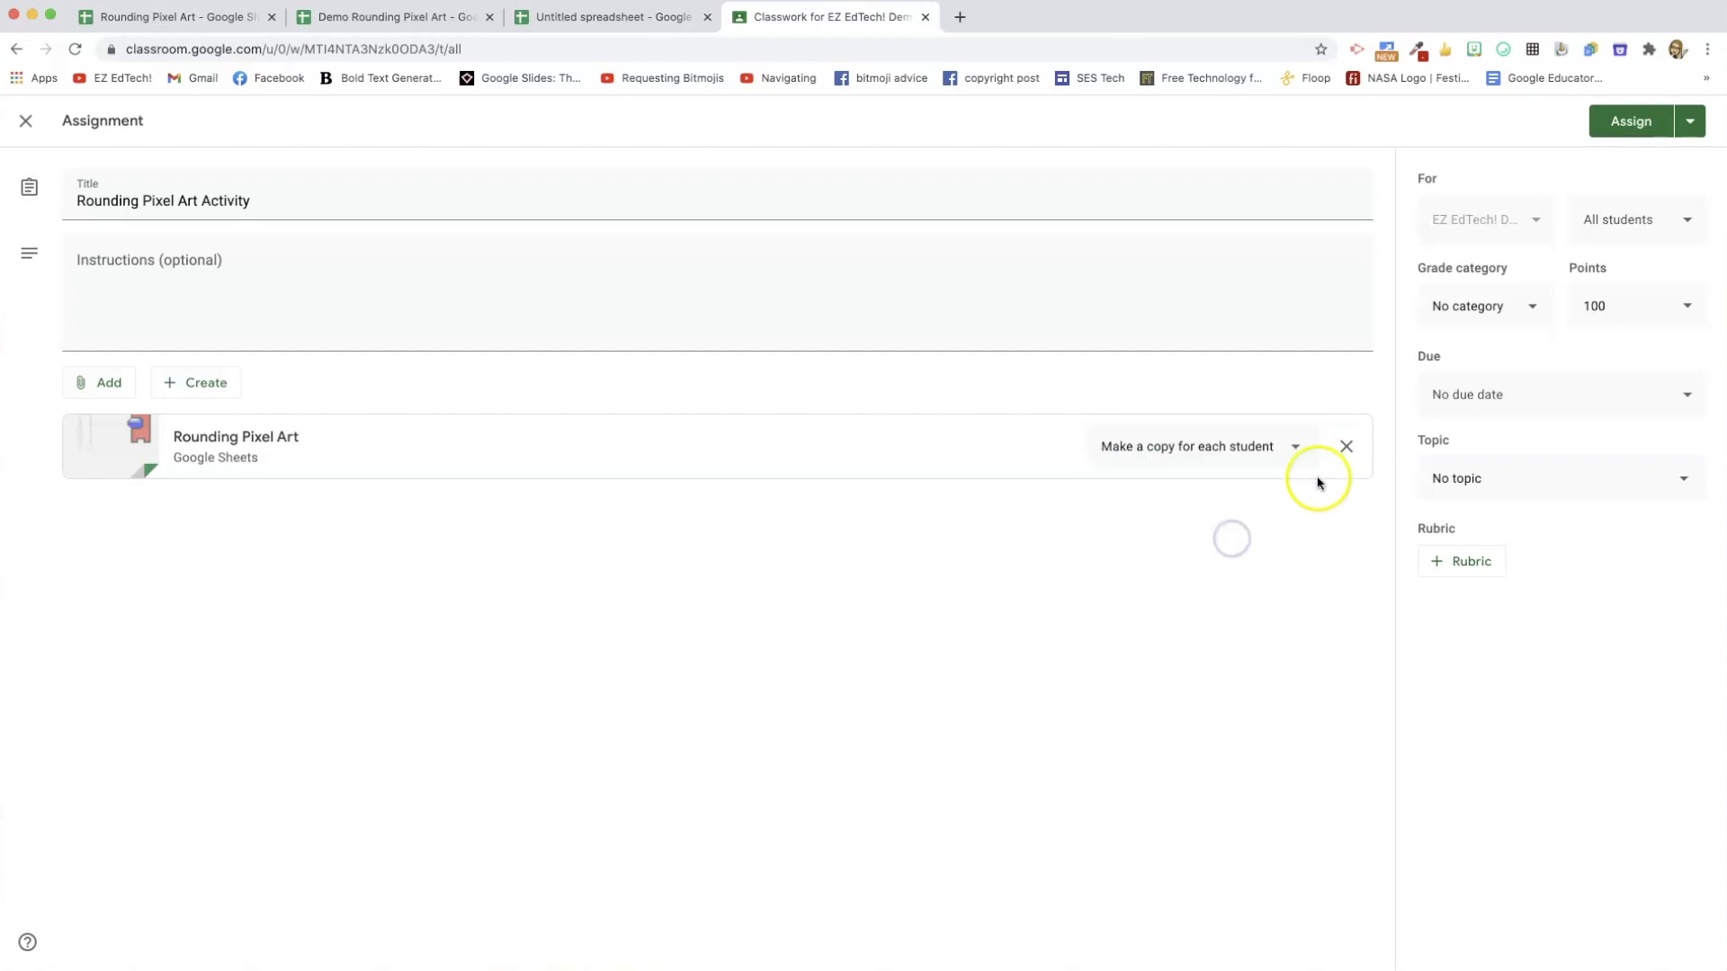
{"action": "left_click", "coordinate": [1483, 306]}
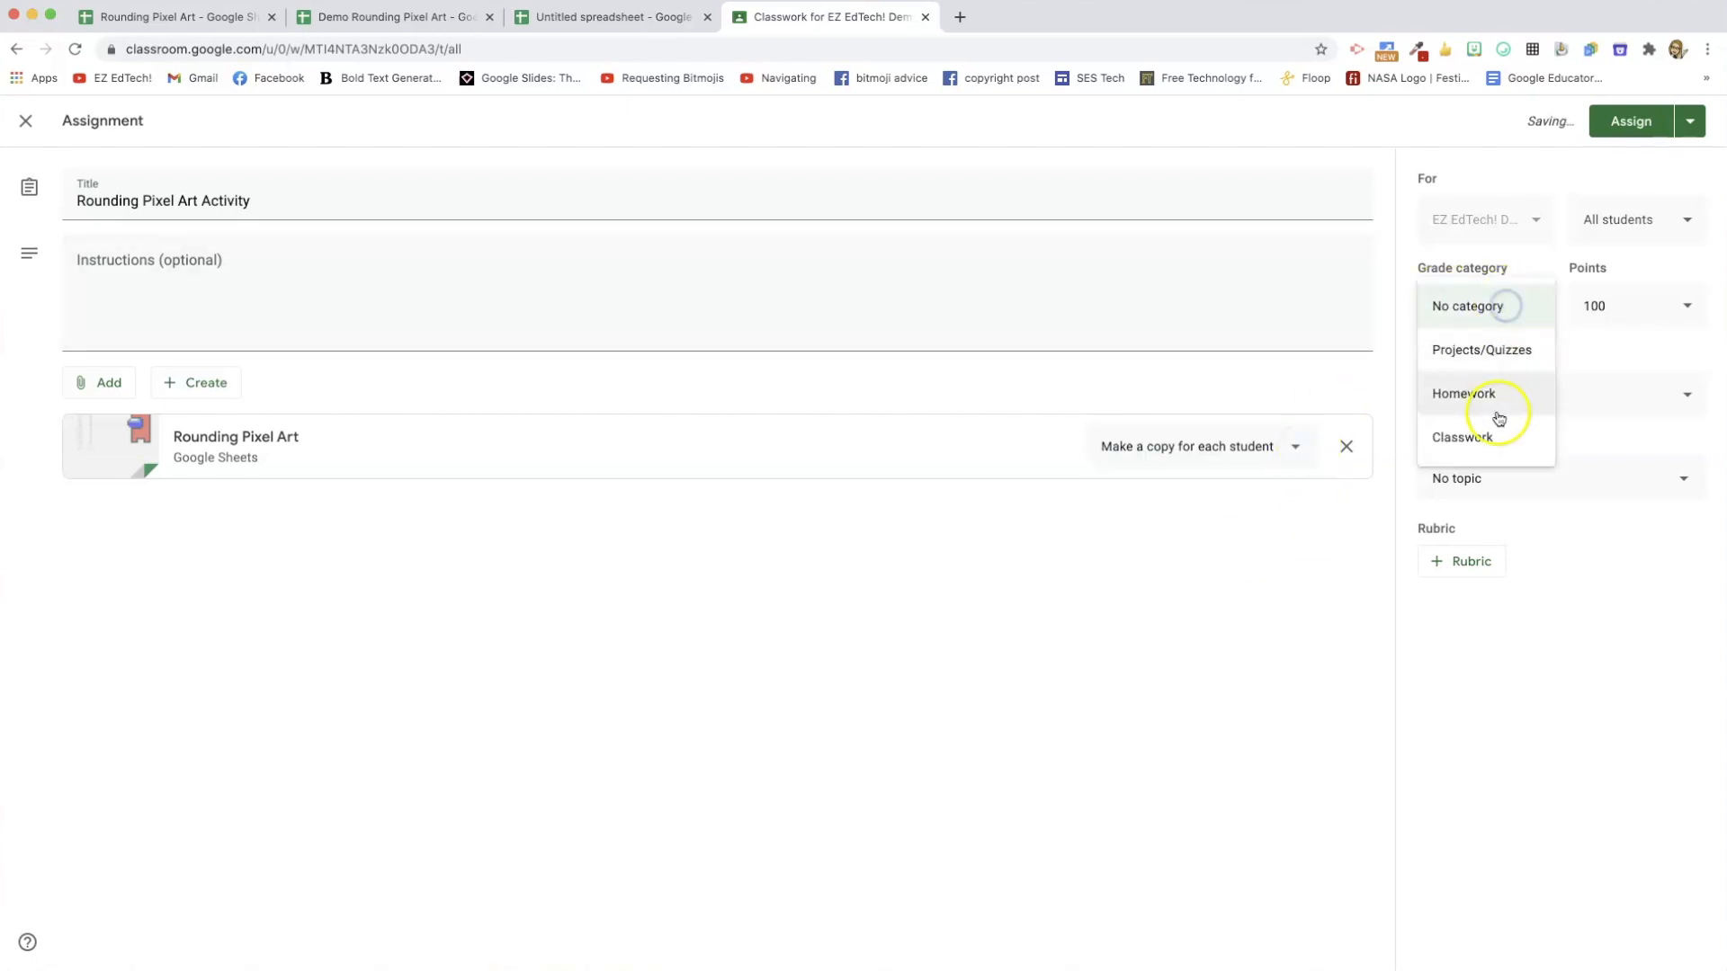
{"action": "left_click", "coordinate": [1463, 437]}
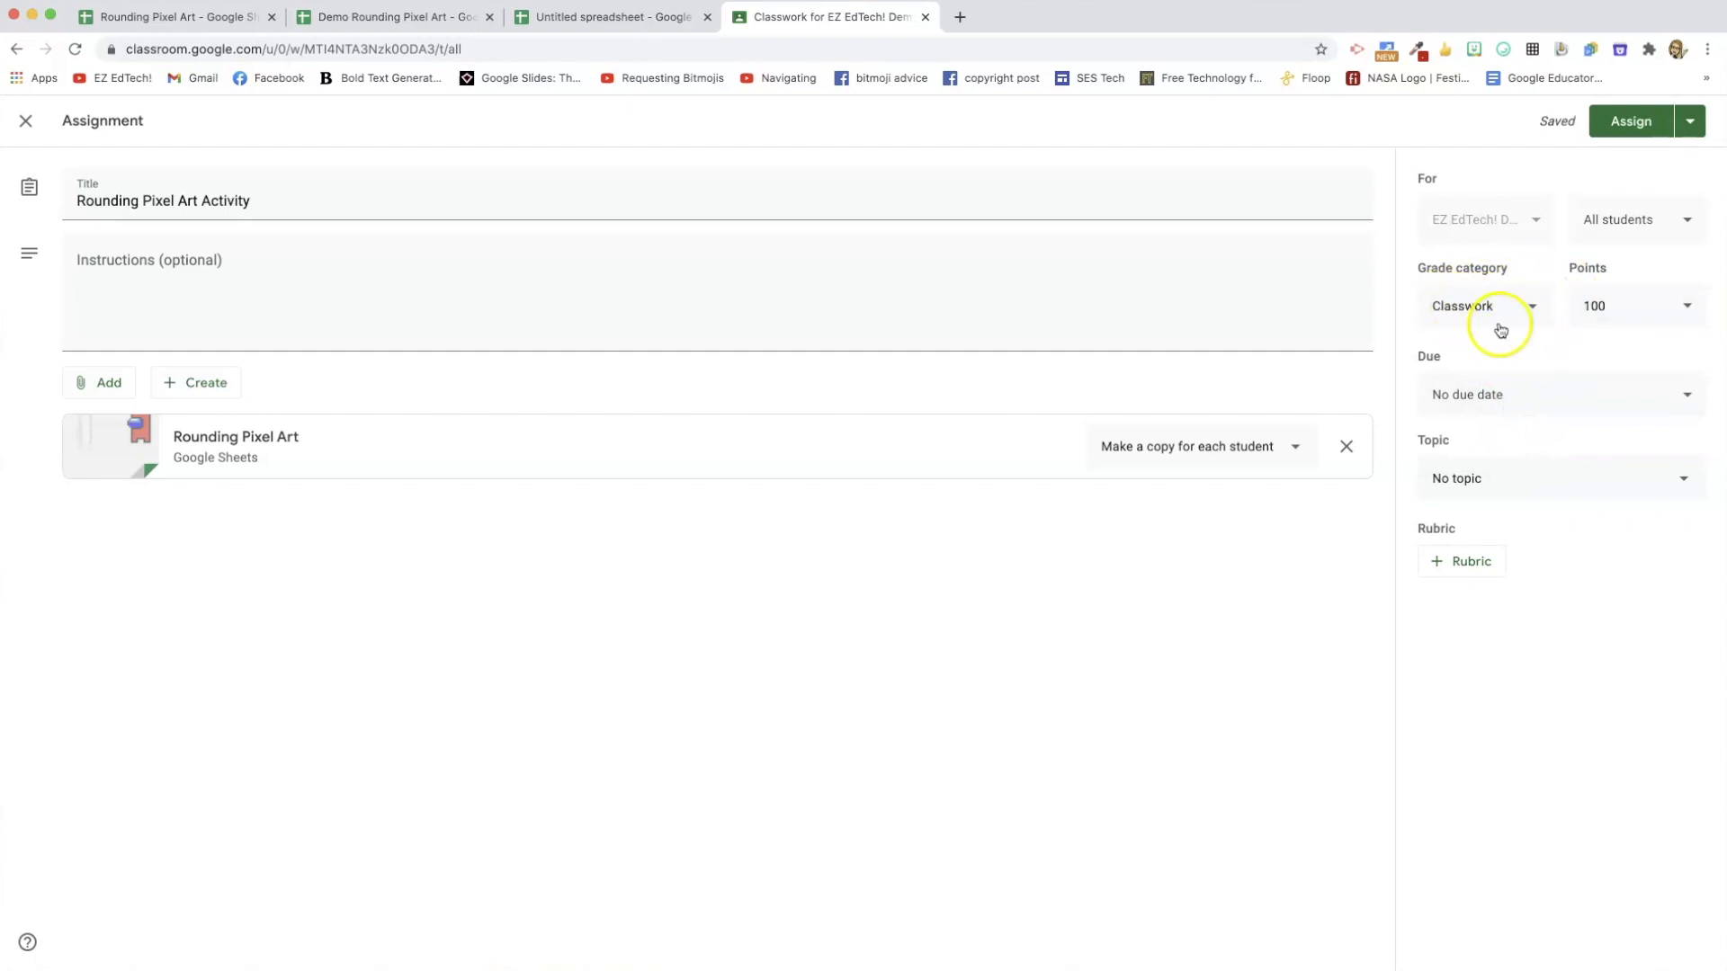
{"action": "mouse_move", "coordinate": [1455, 451]}
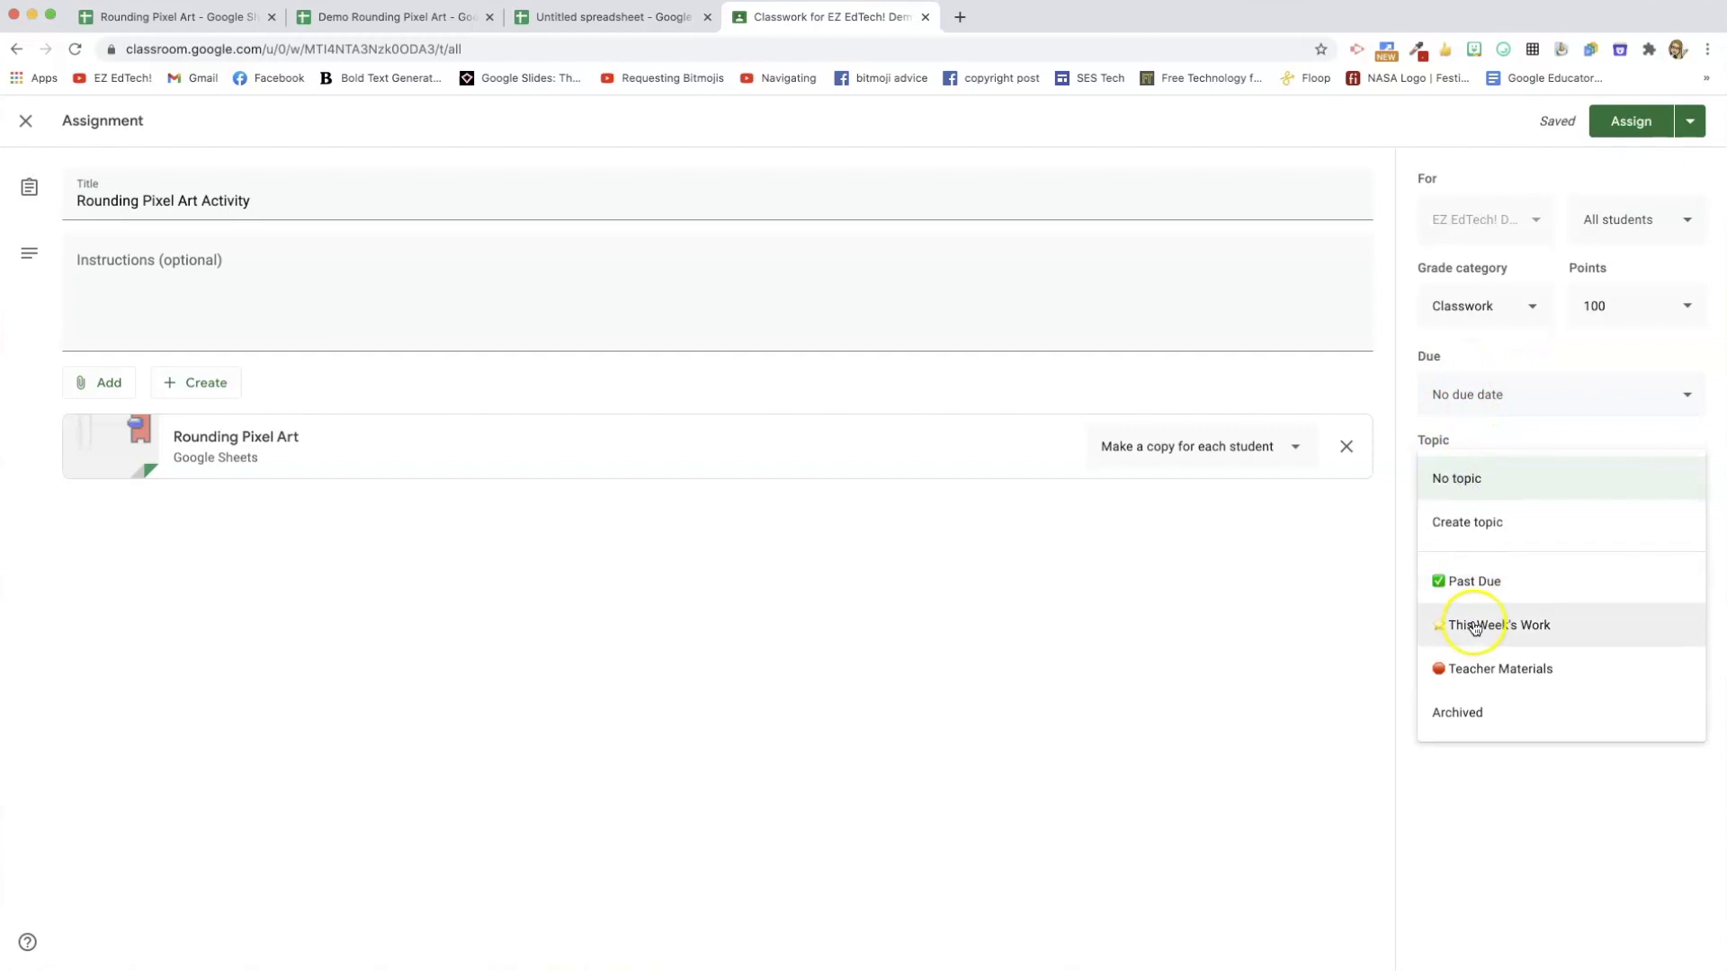
{"action": "left_click", "coordinate": [1499, 624]}
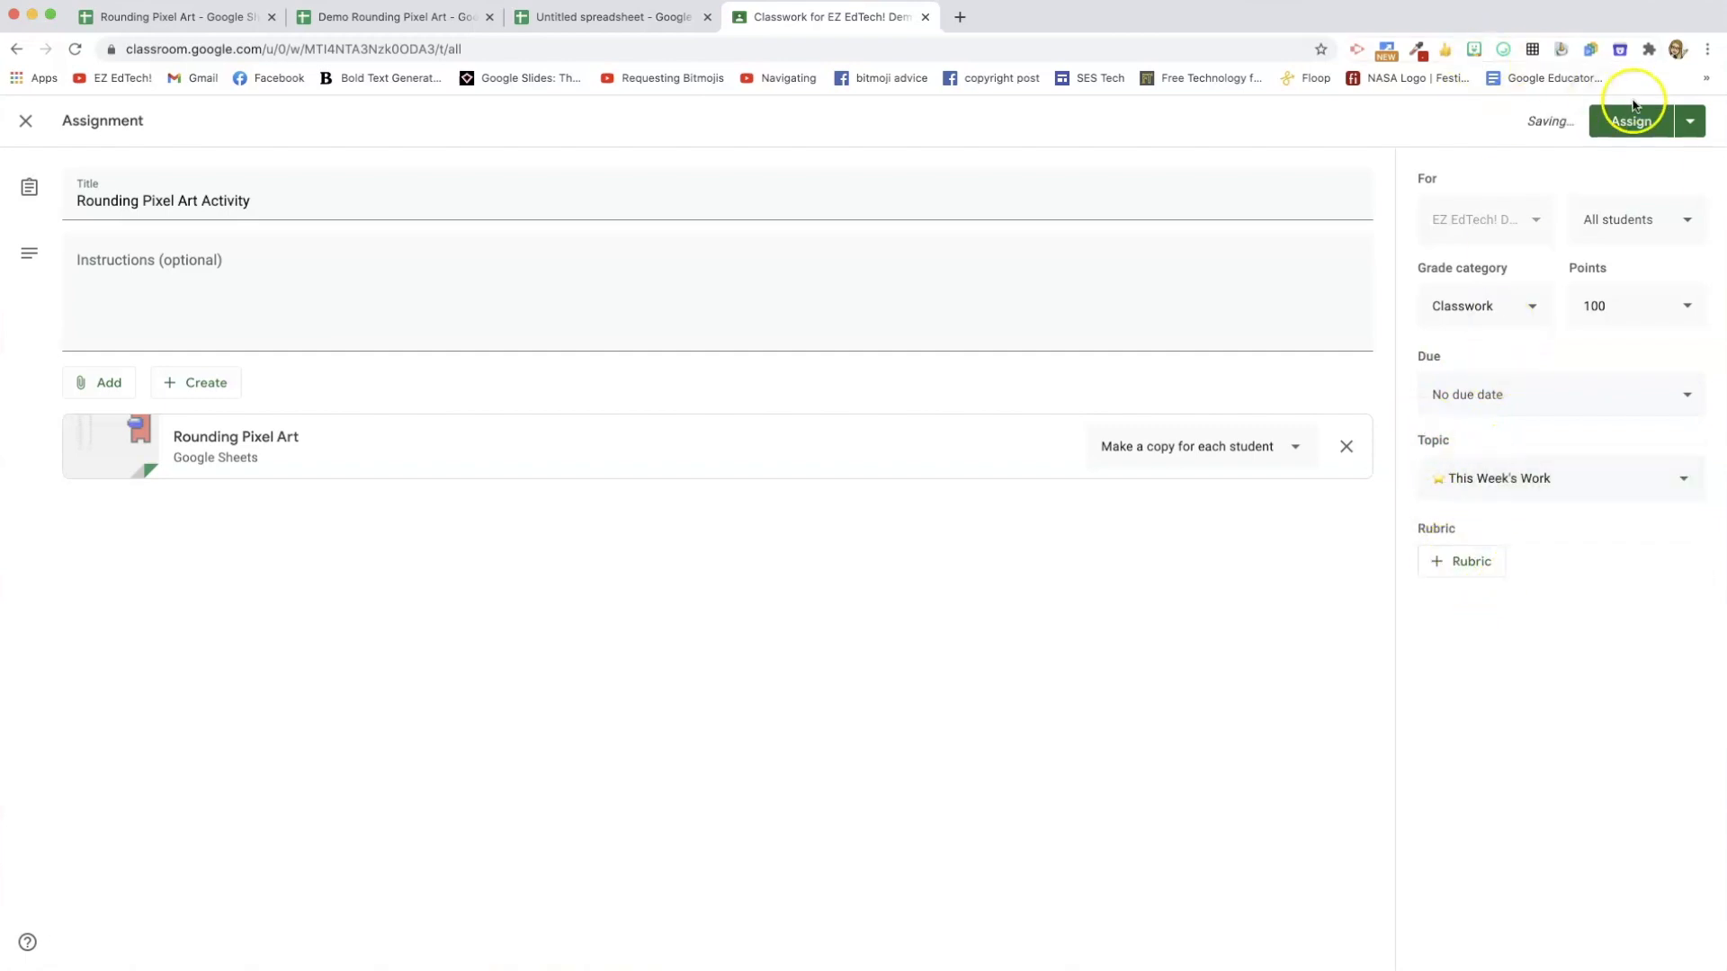
{"action": "left_click", "coordinate": [1631, 121]}
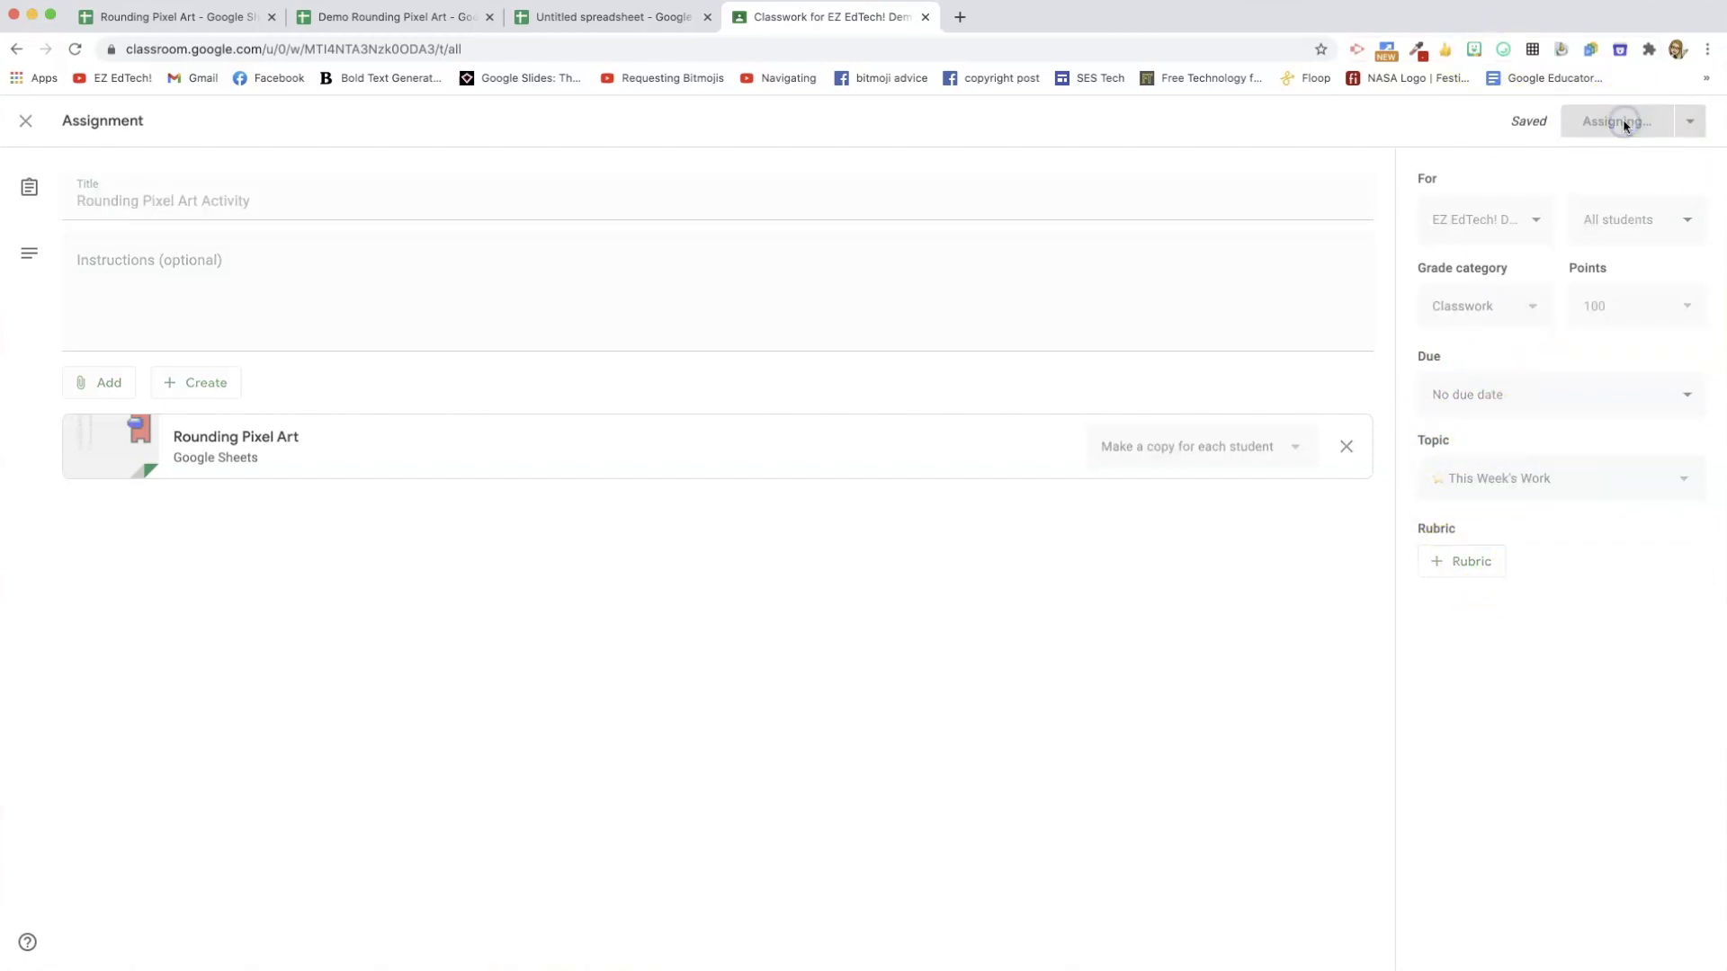
{"action": "left_click", "coordinate": [1615, 121]}
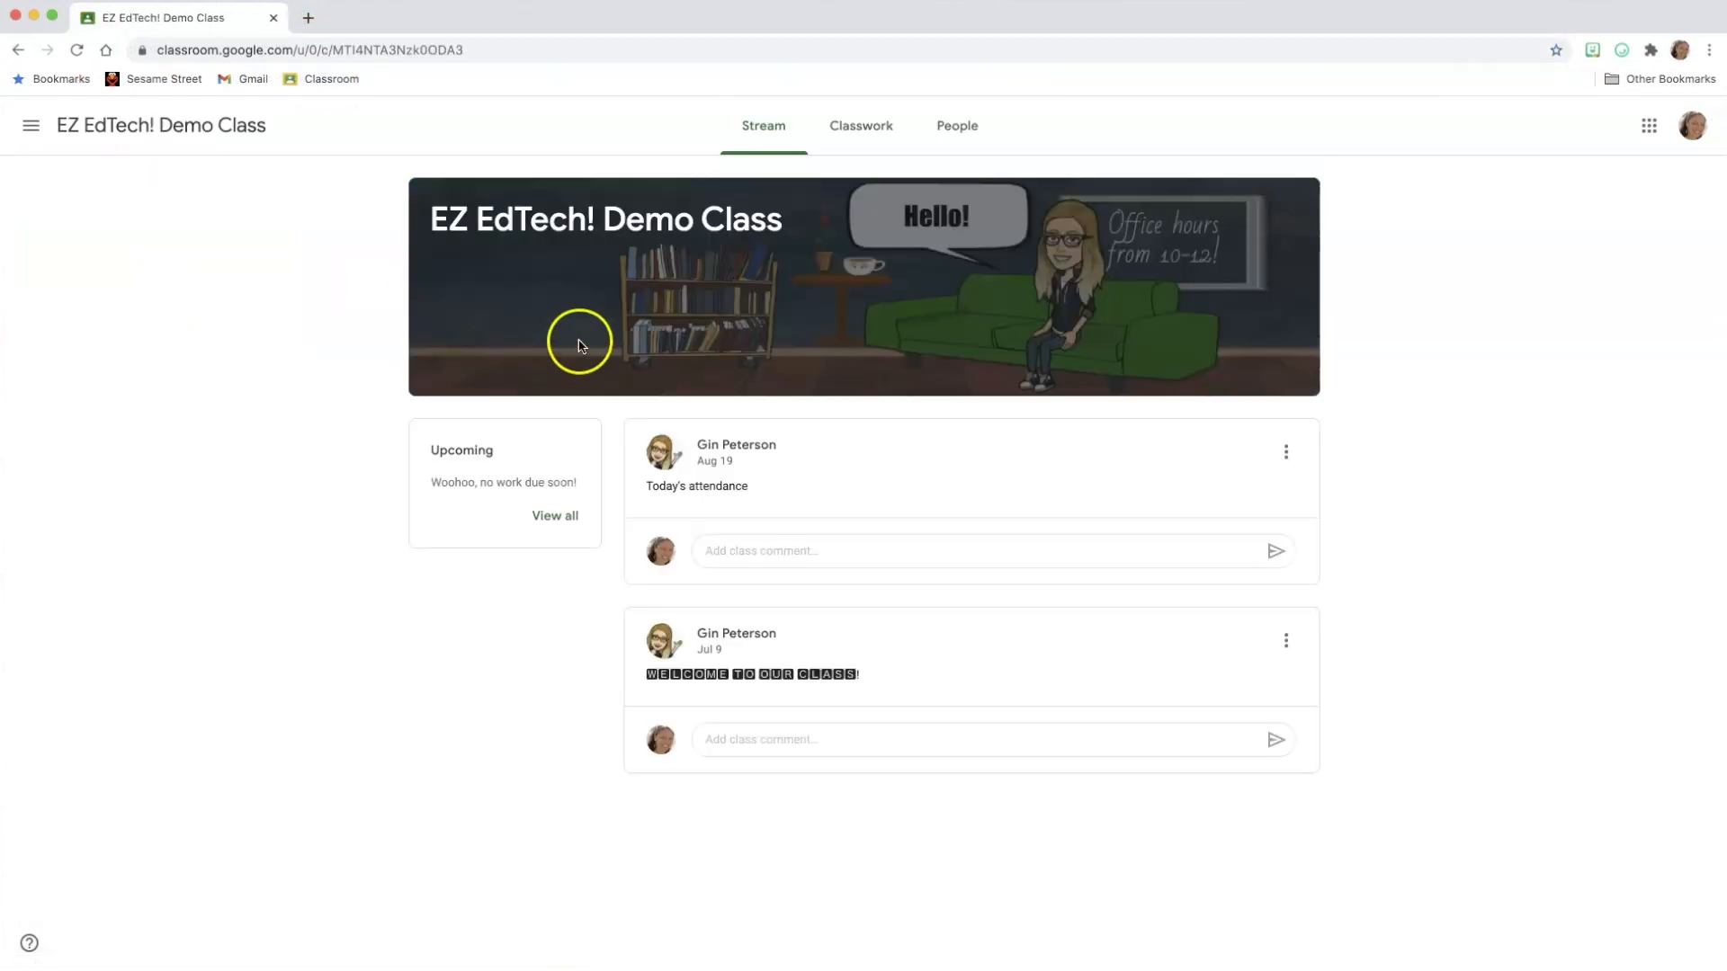
Go to the student Classwork list and expand the Rounding Pixel Art Activity assignment.
{"action": "left_click", "coordinate": [860, 124]}
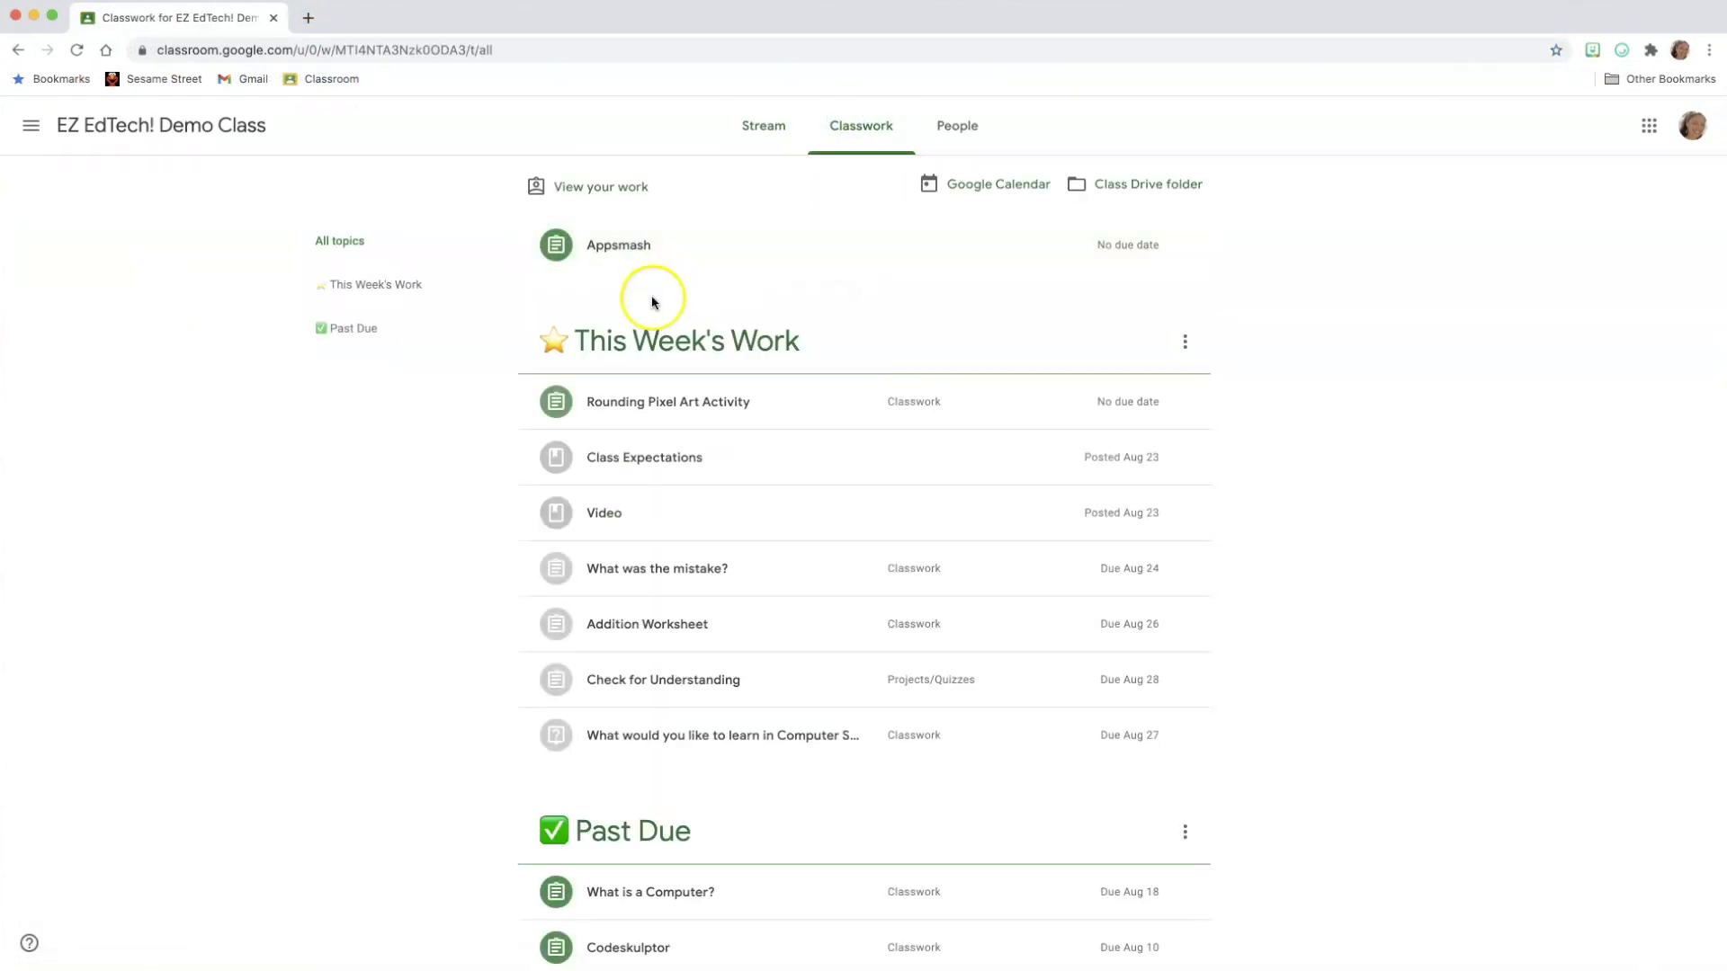
{"action": "left_click", "coordinate": [668, 401]}
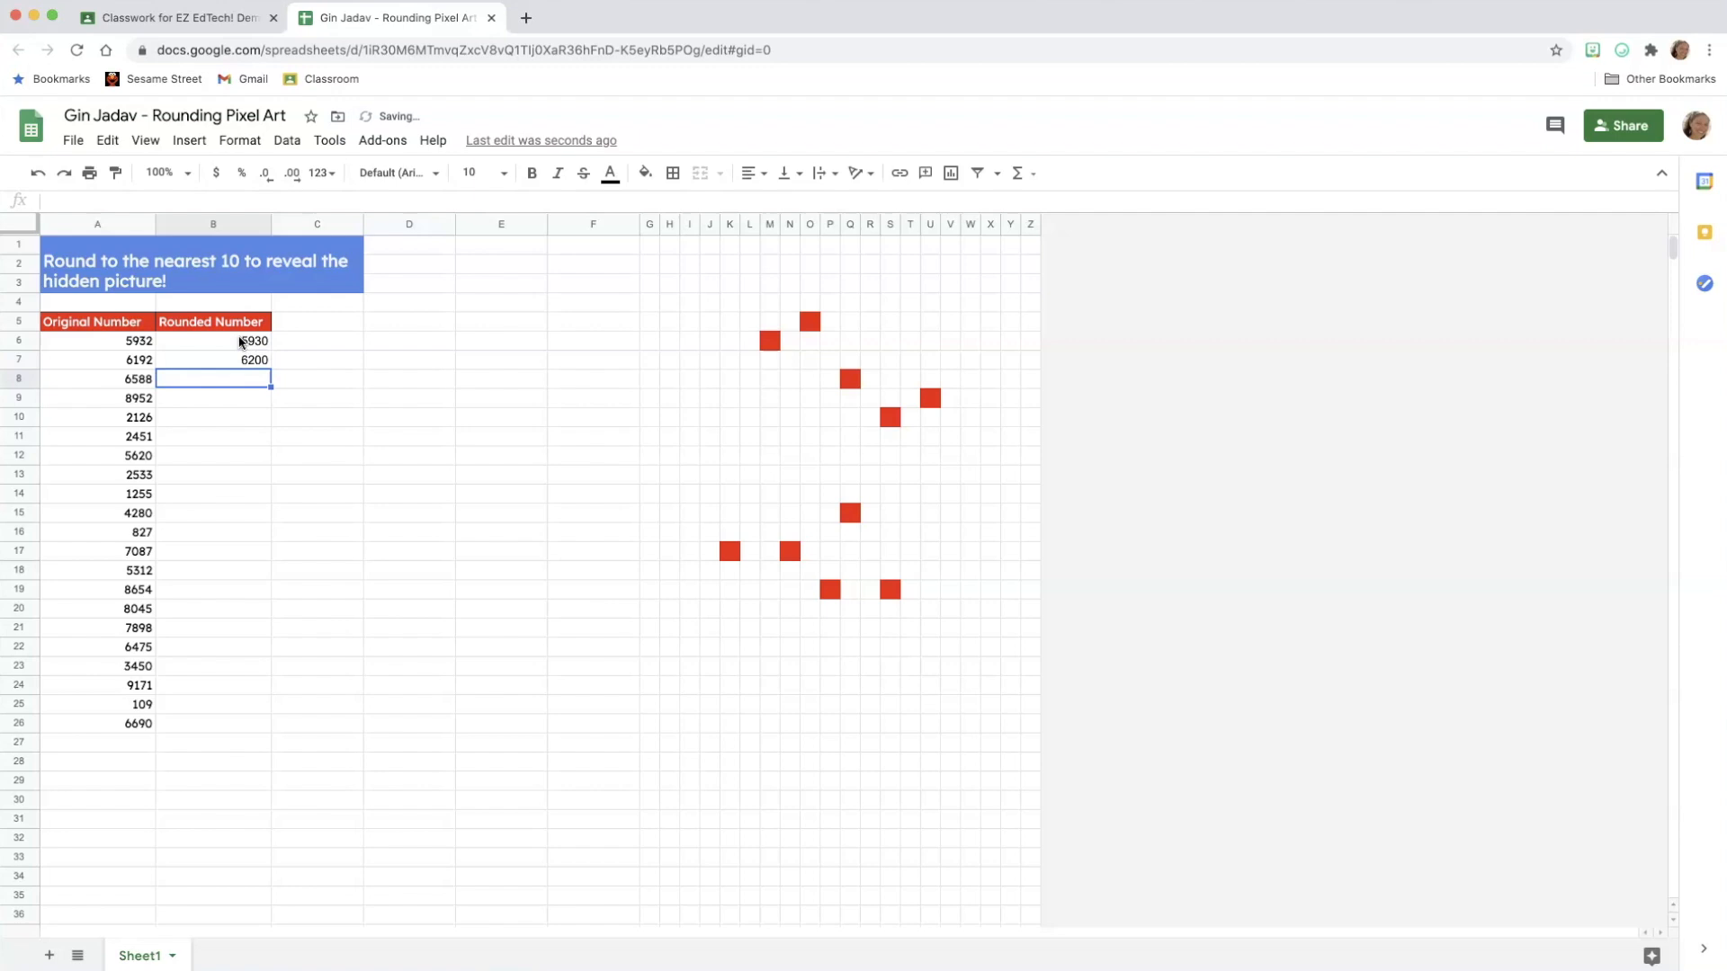
Enter rounded answers 5930, 6190 and 6590 in B6:B8, correcting B7 to 6190.
{"action": "type", "text": "6590"}
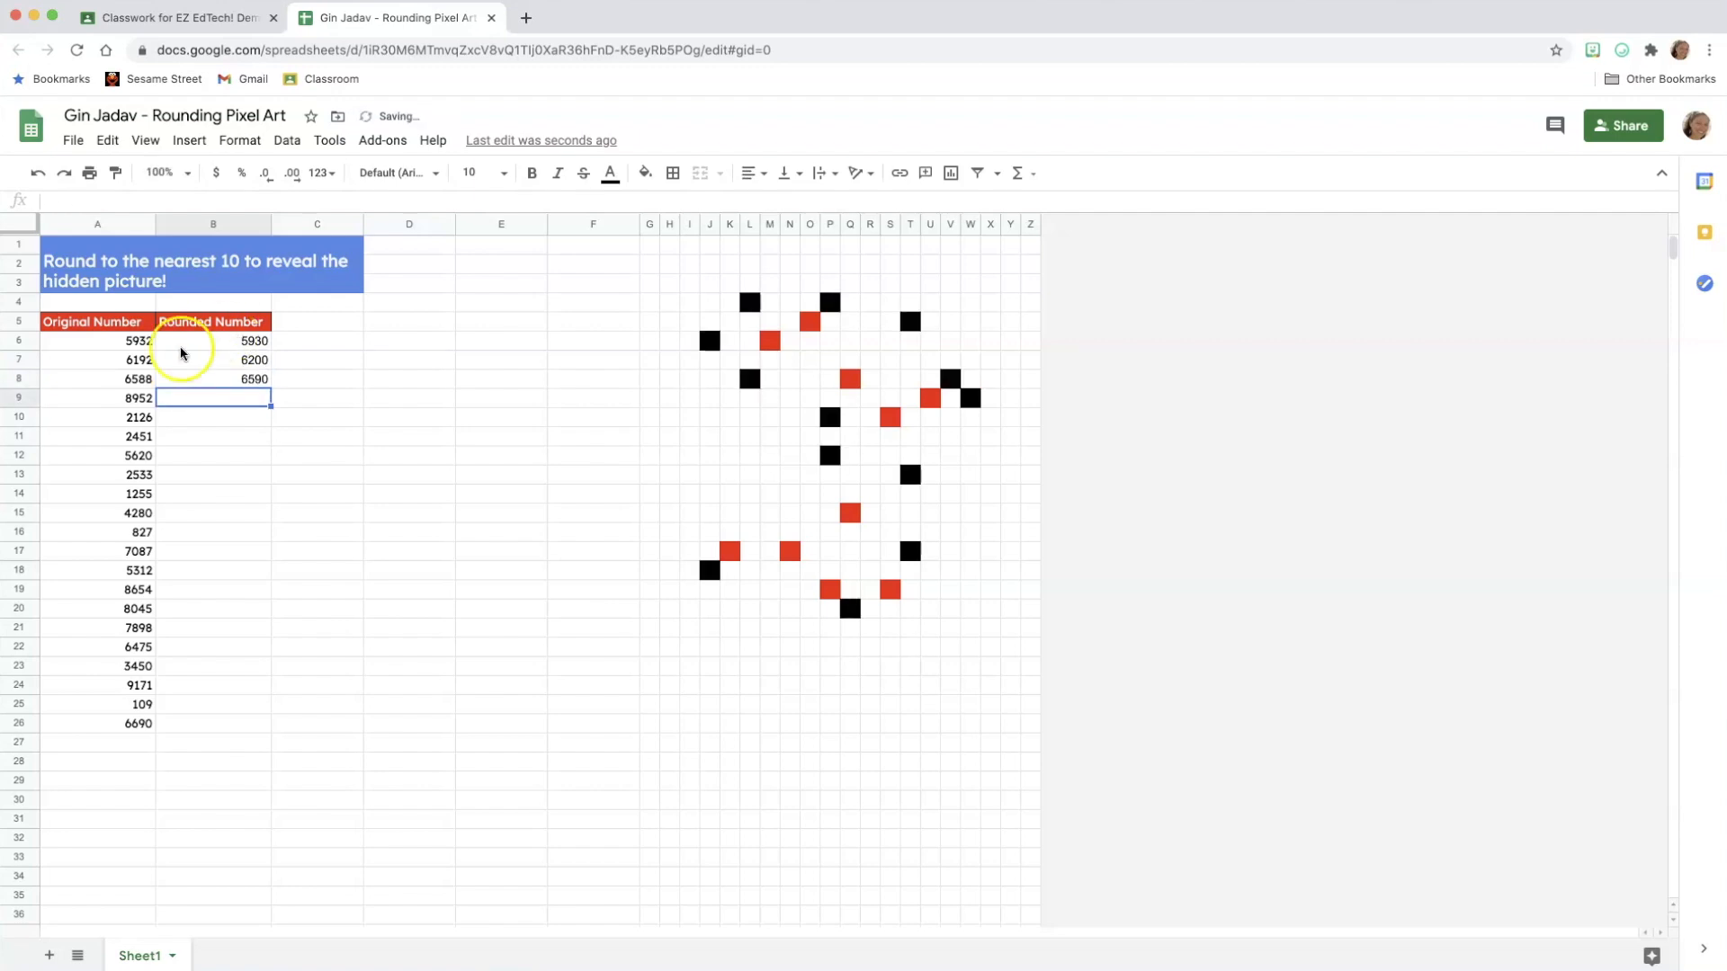
{"action": "left_click", "coordinate": [212, 359]}
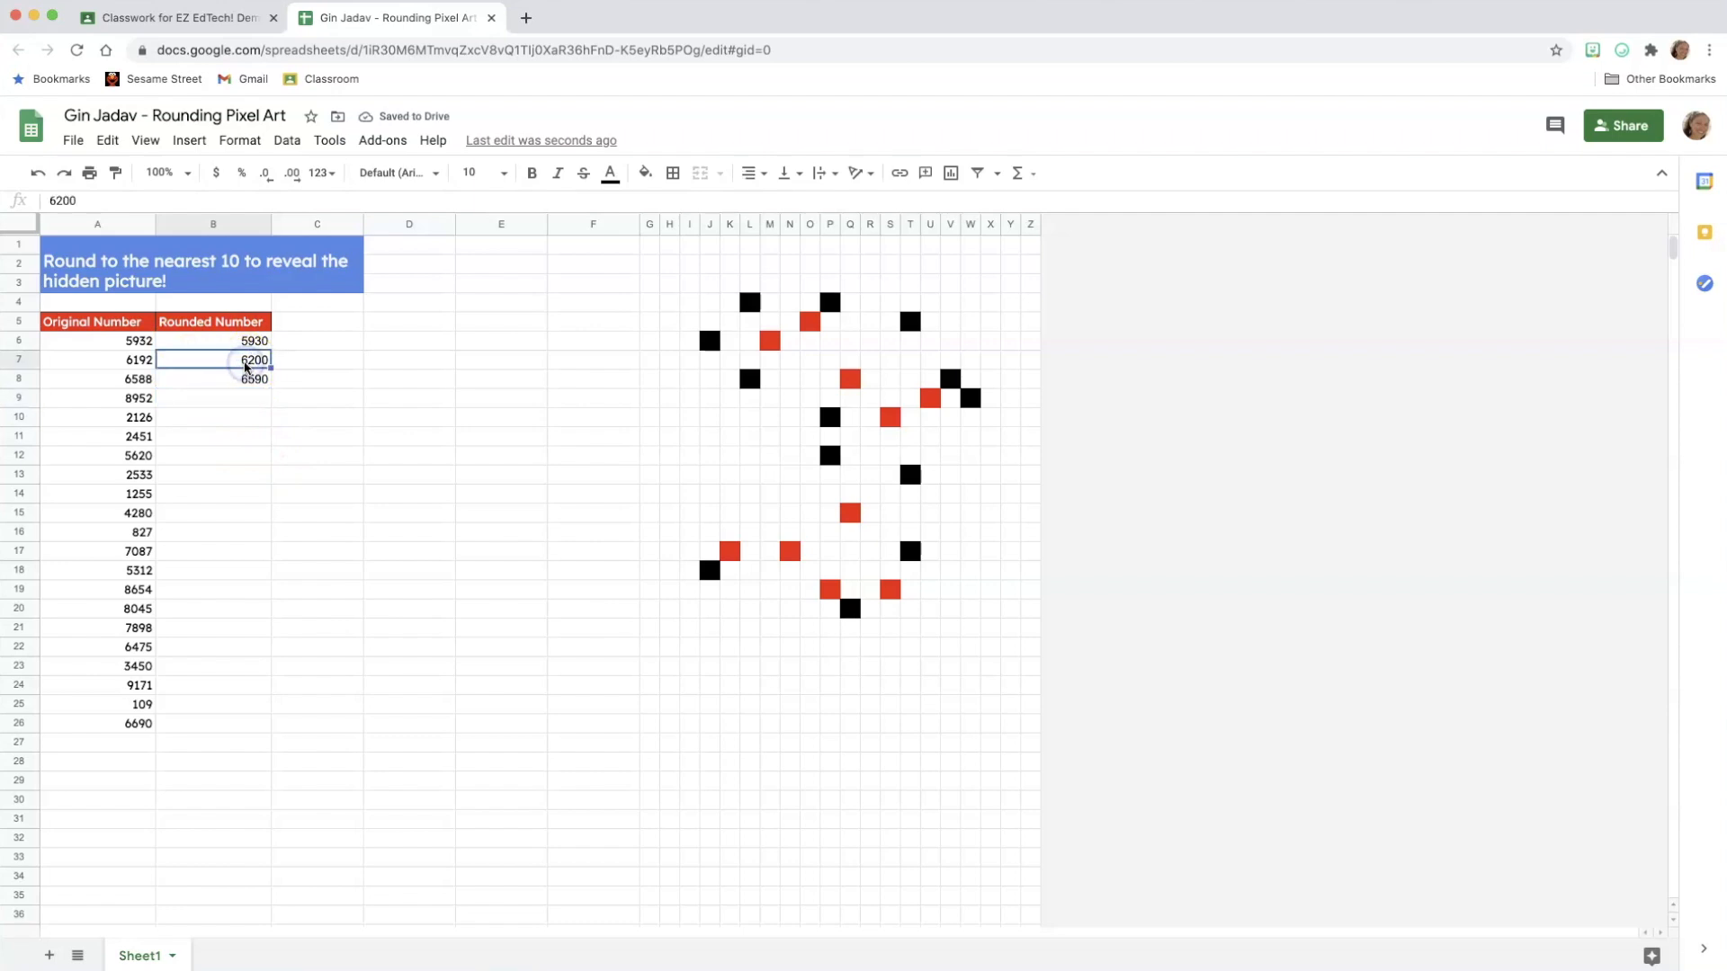
{"action": "type", "text": "6190"}
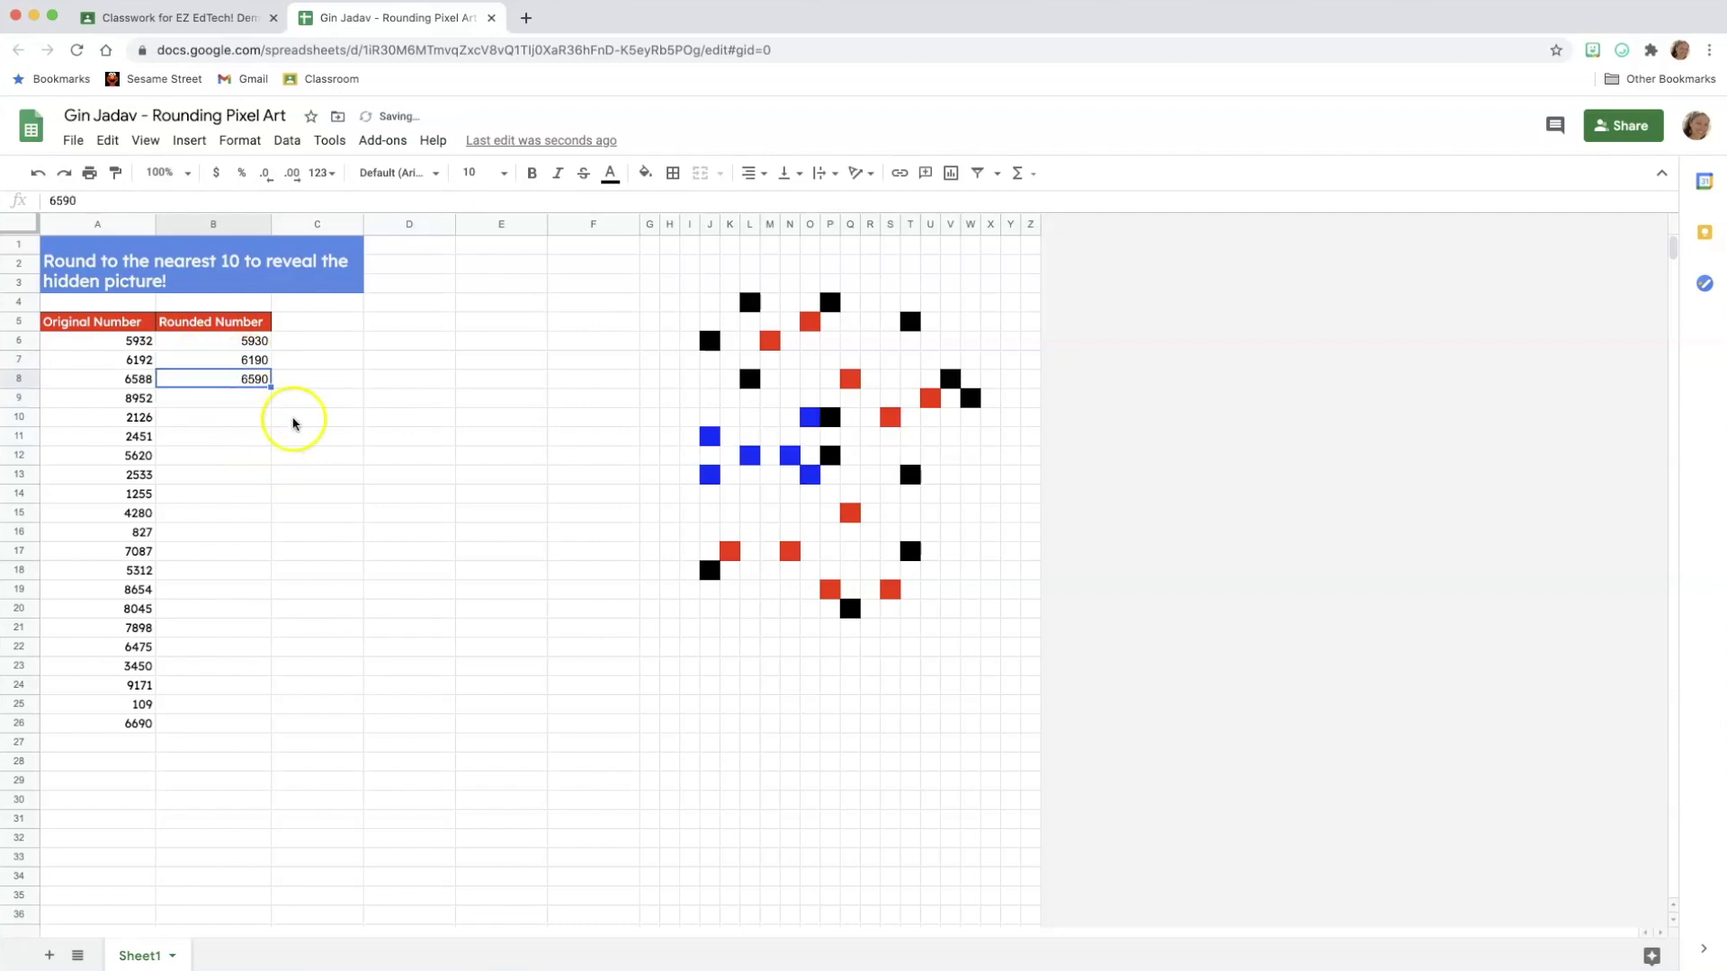
{"action": "mouse_move", "coordinate": [347, 364]}
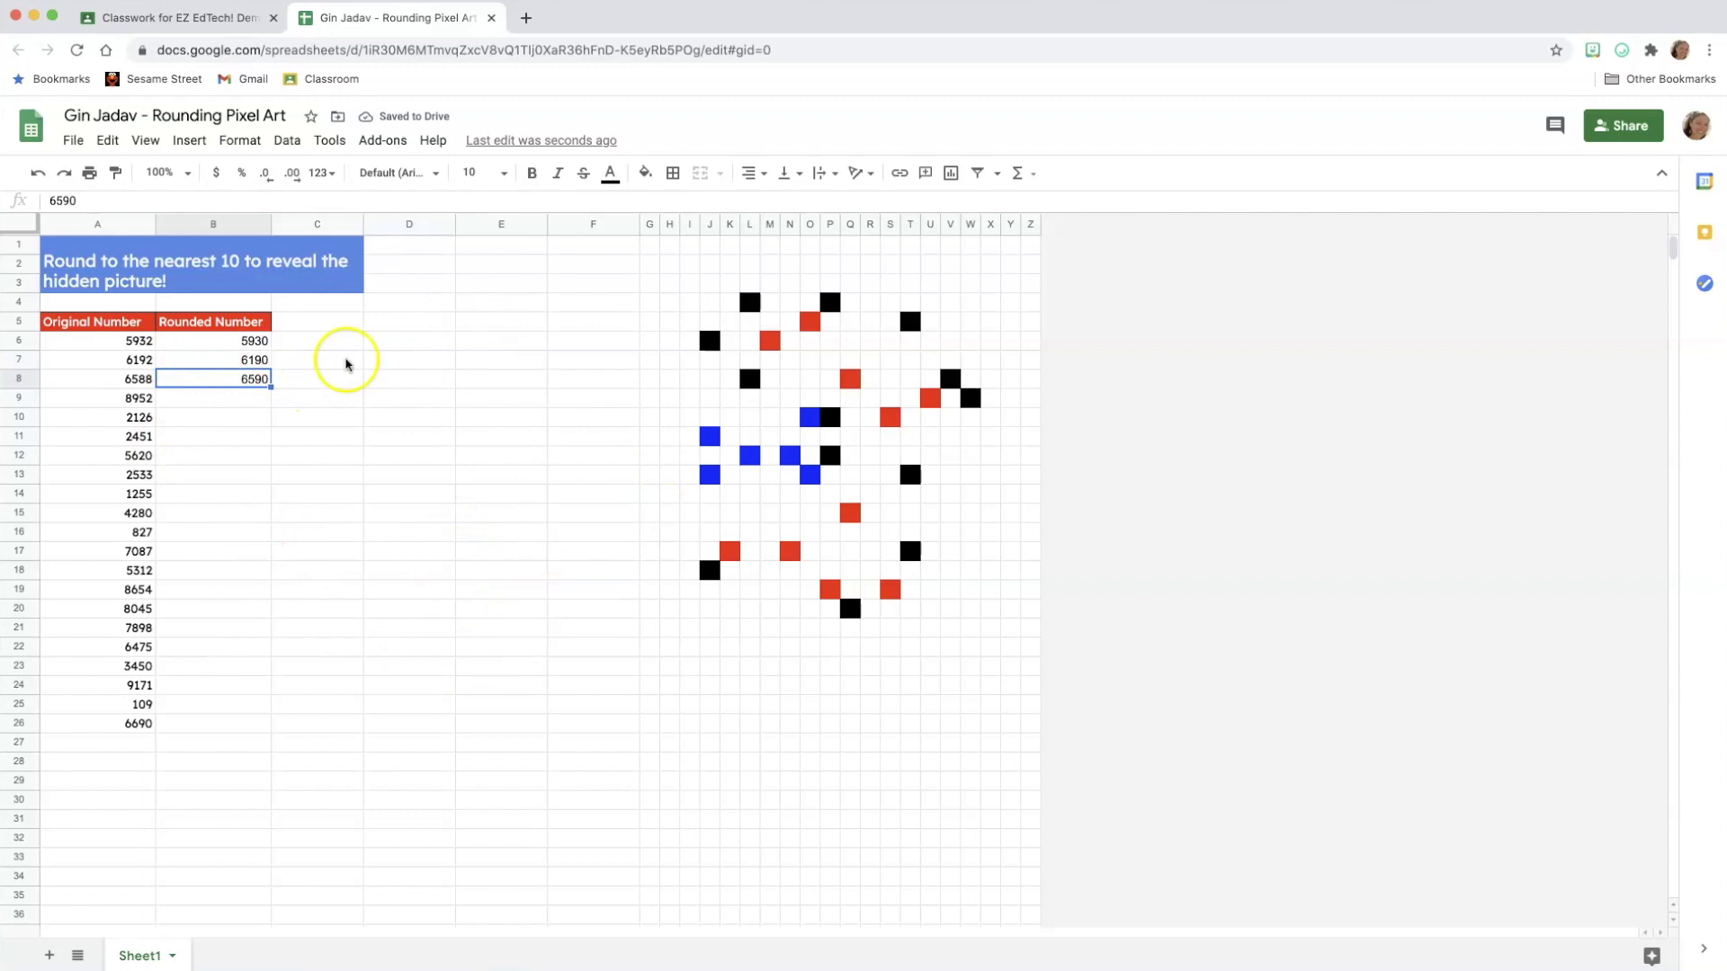
{"action": "mouse_move", "coordinate": [357, 487]}
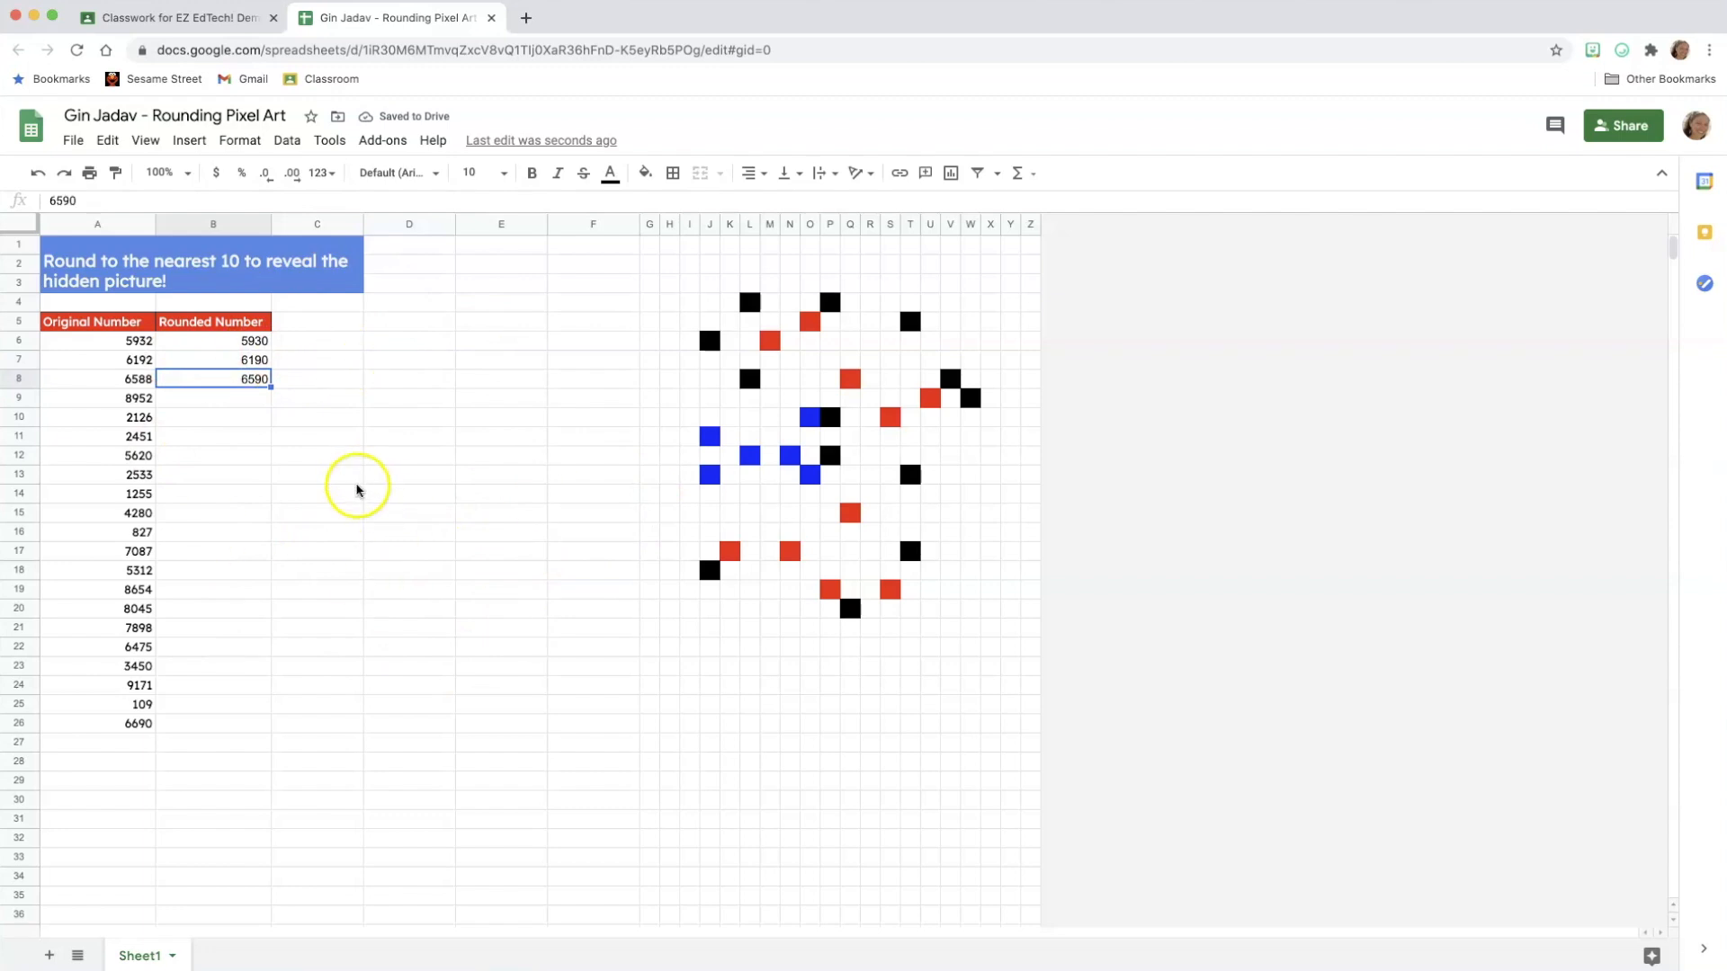
{"action": "mouse_move", "coordinate": [463, 431]}
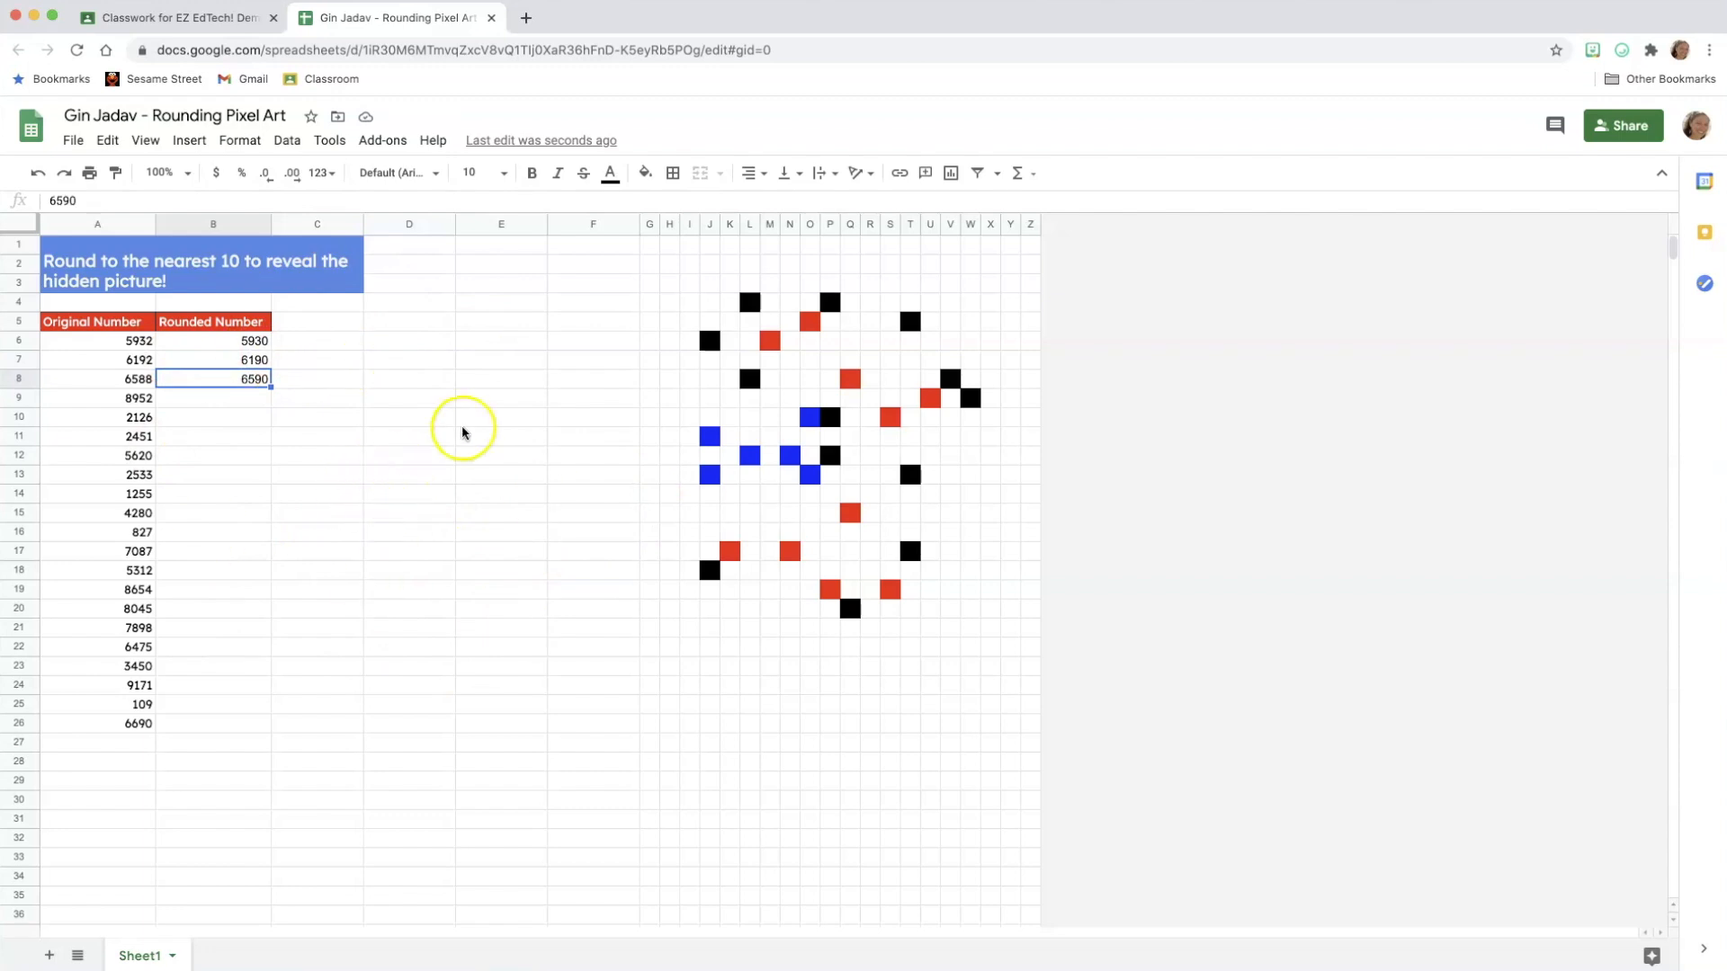
Return to Classroom and open the Rounding Pixel Art Activity details page.
{"action": "left_click", "coordinate": [176, 18]}
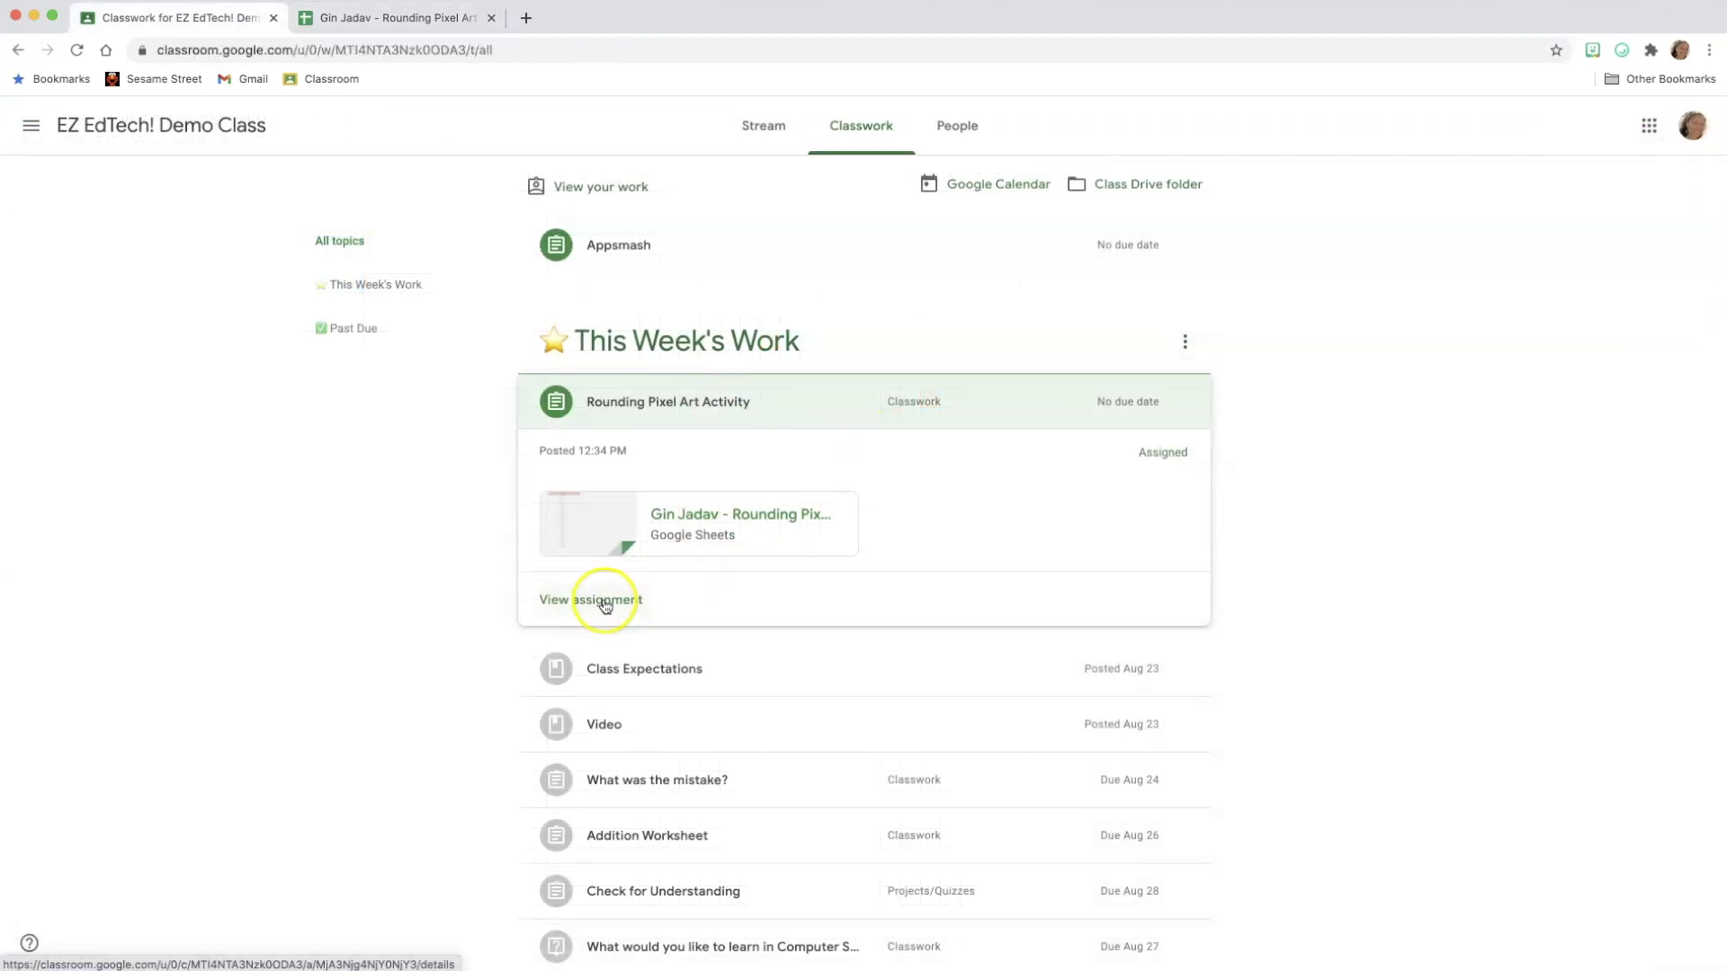
{"action": "left_click", "coordinate": [590, 599]}
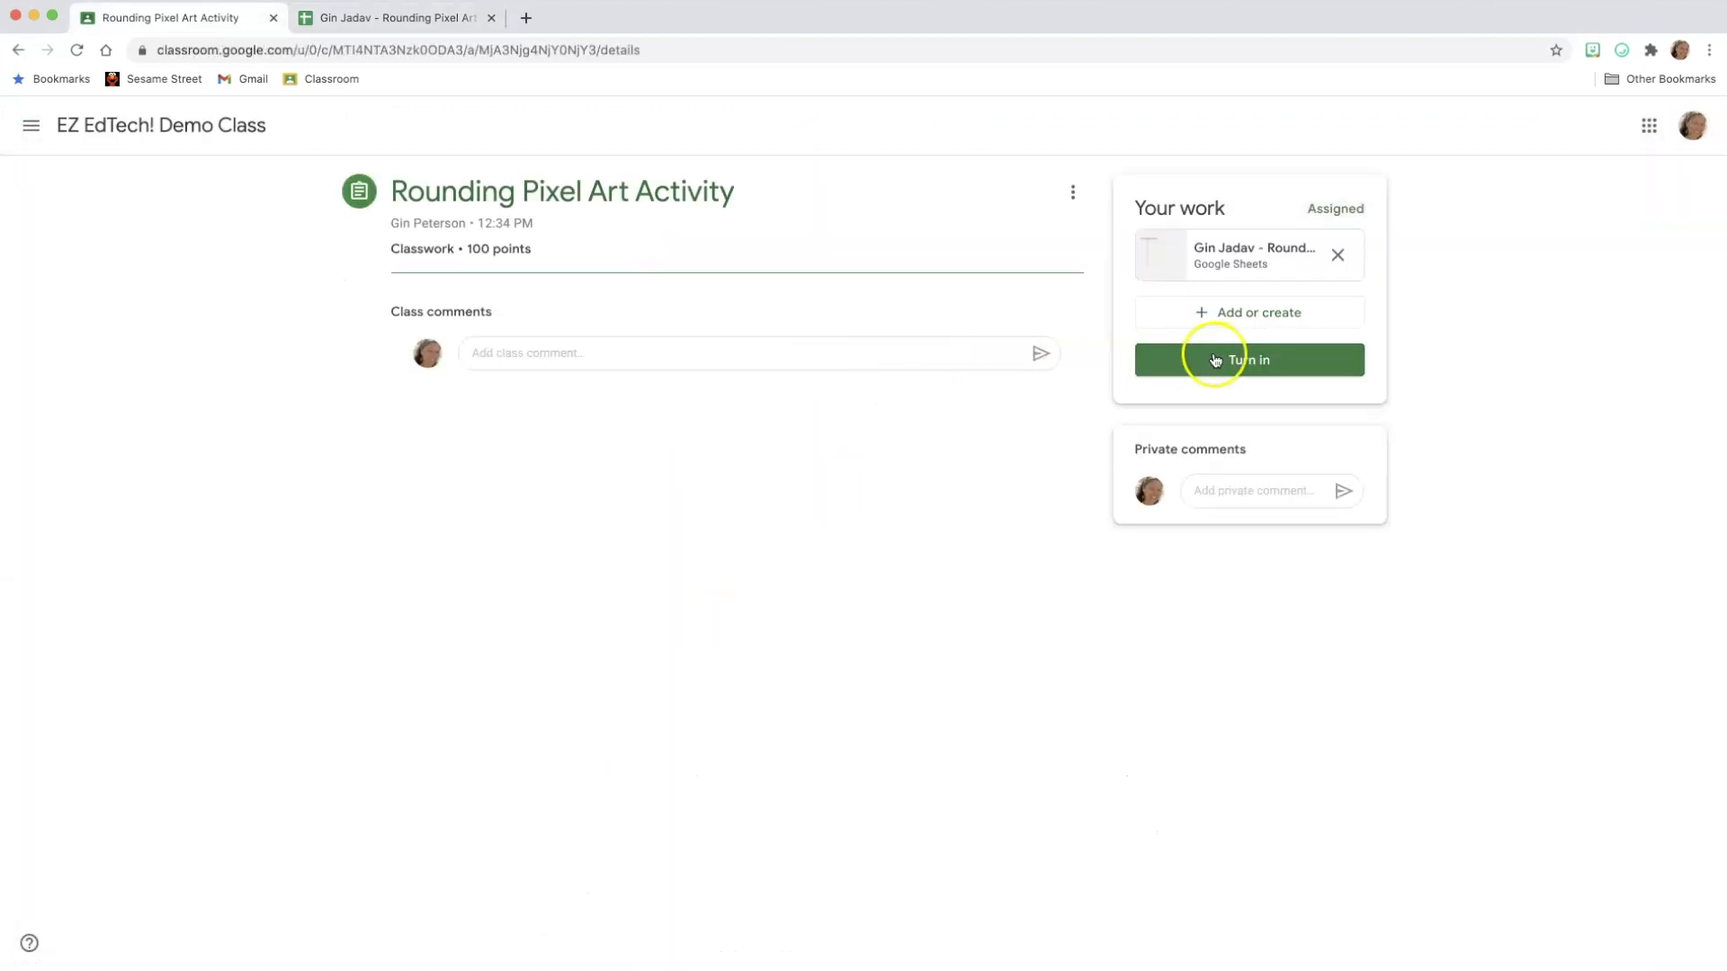
{"action": "mouse_move", "coordinate": [1278, 373]}
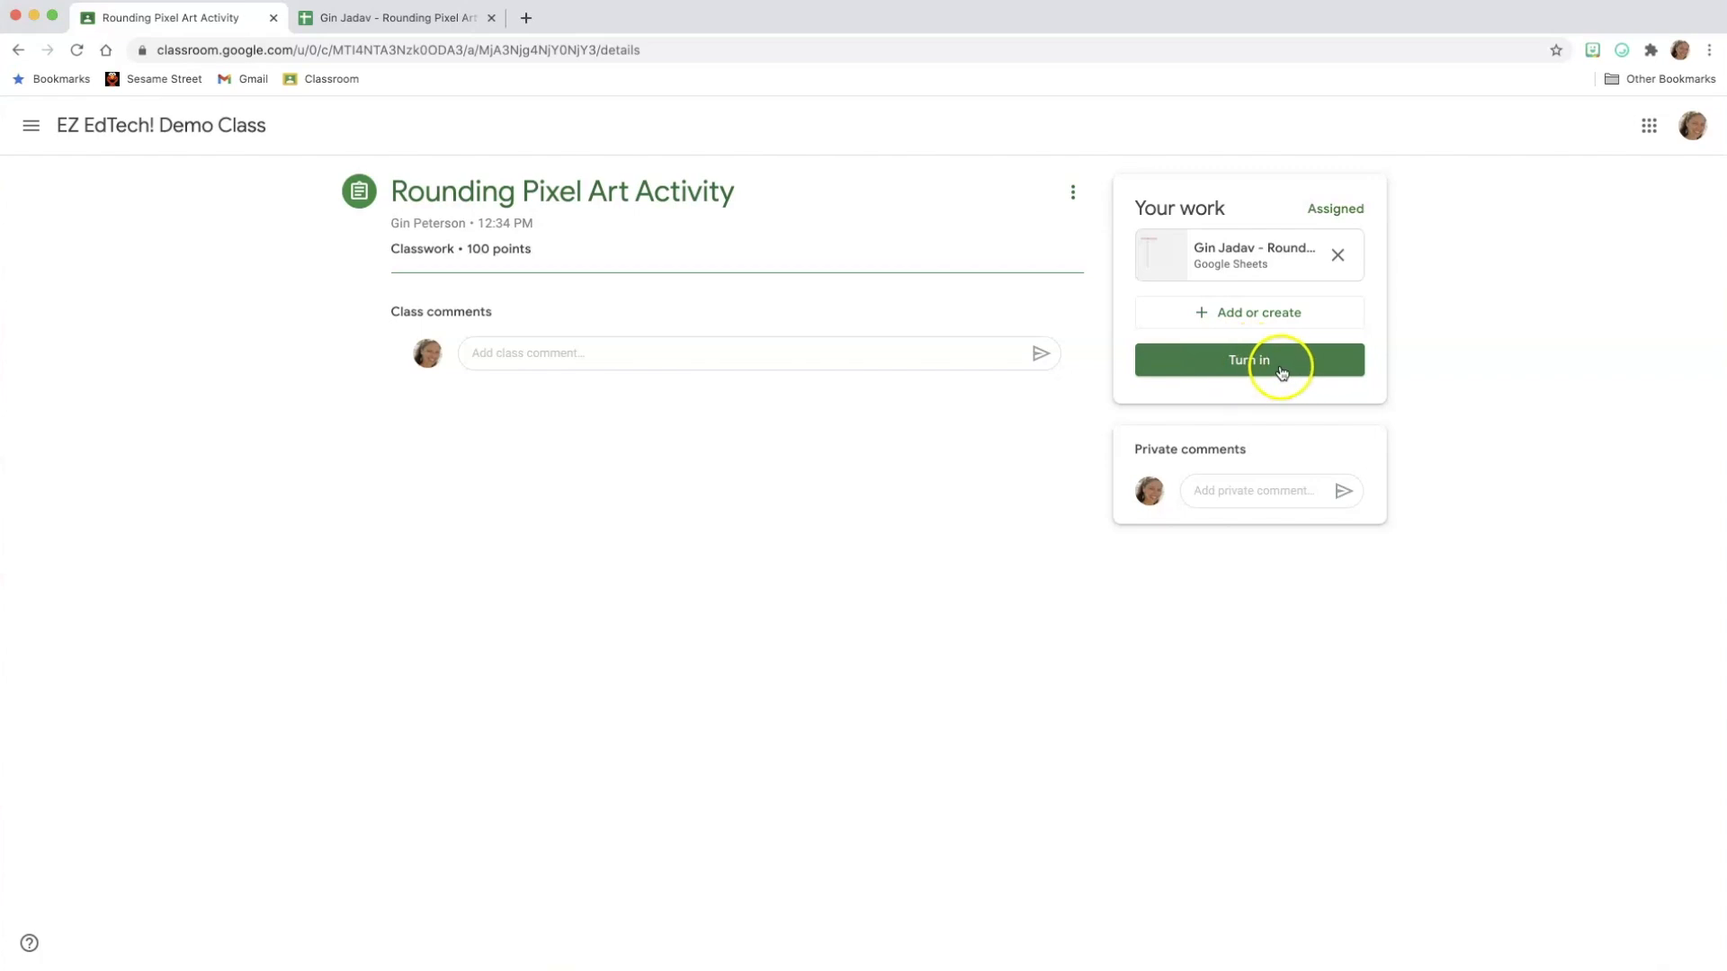
{"action": "mouse_move", "coordinate": [1207, 363]}
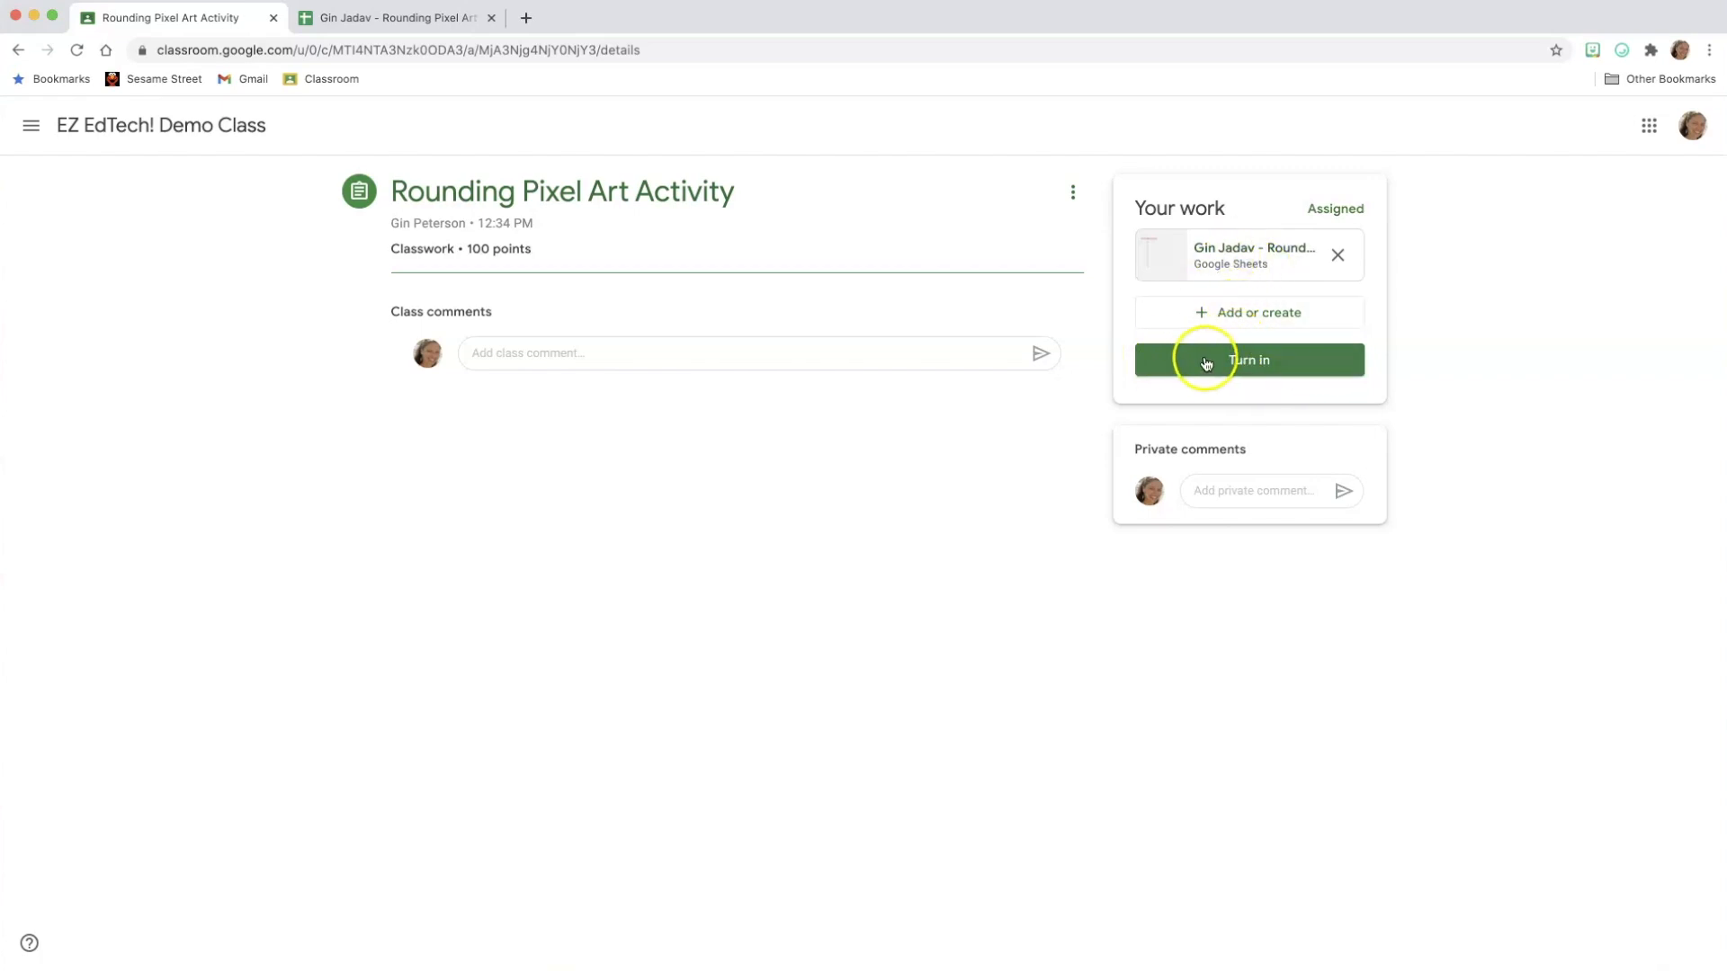
{"action": "mouse_move", "coordinate": [869, 505]}
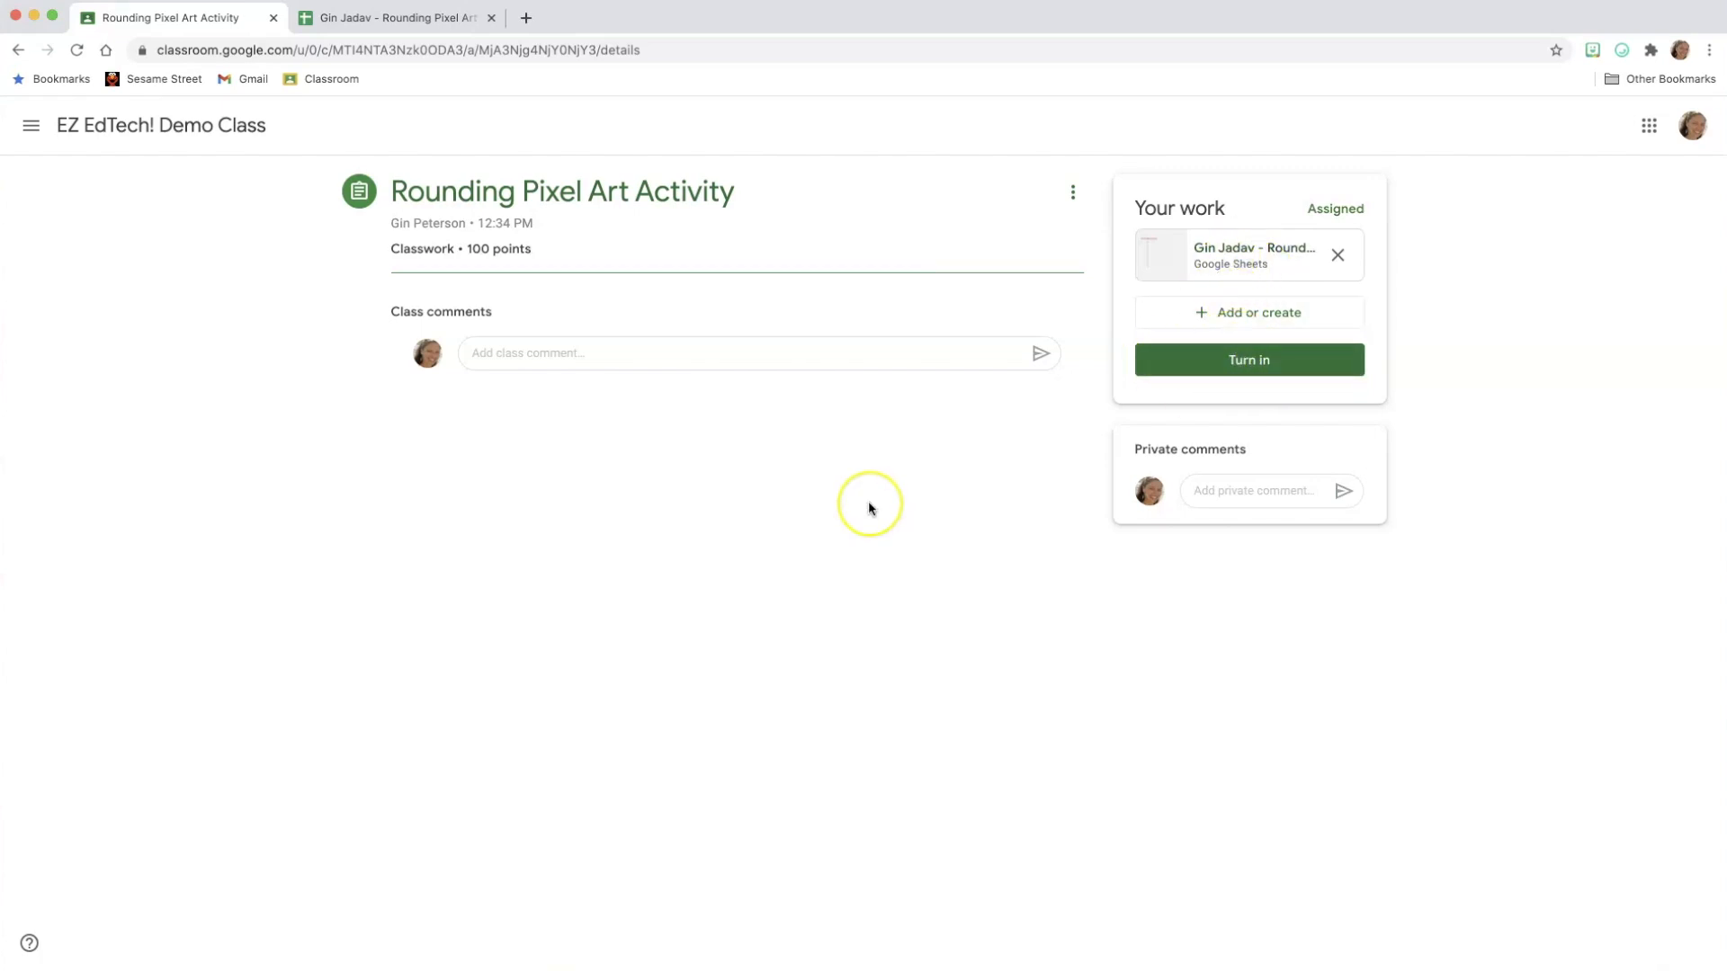
{"action": "mouse_move", "coordinate": [867, 506]}
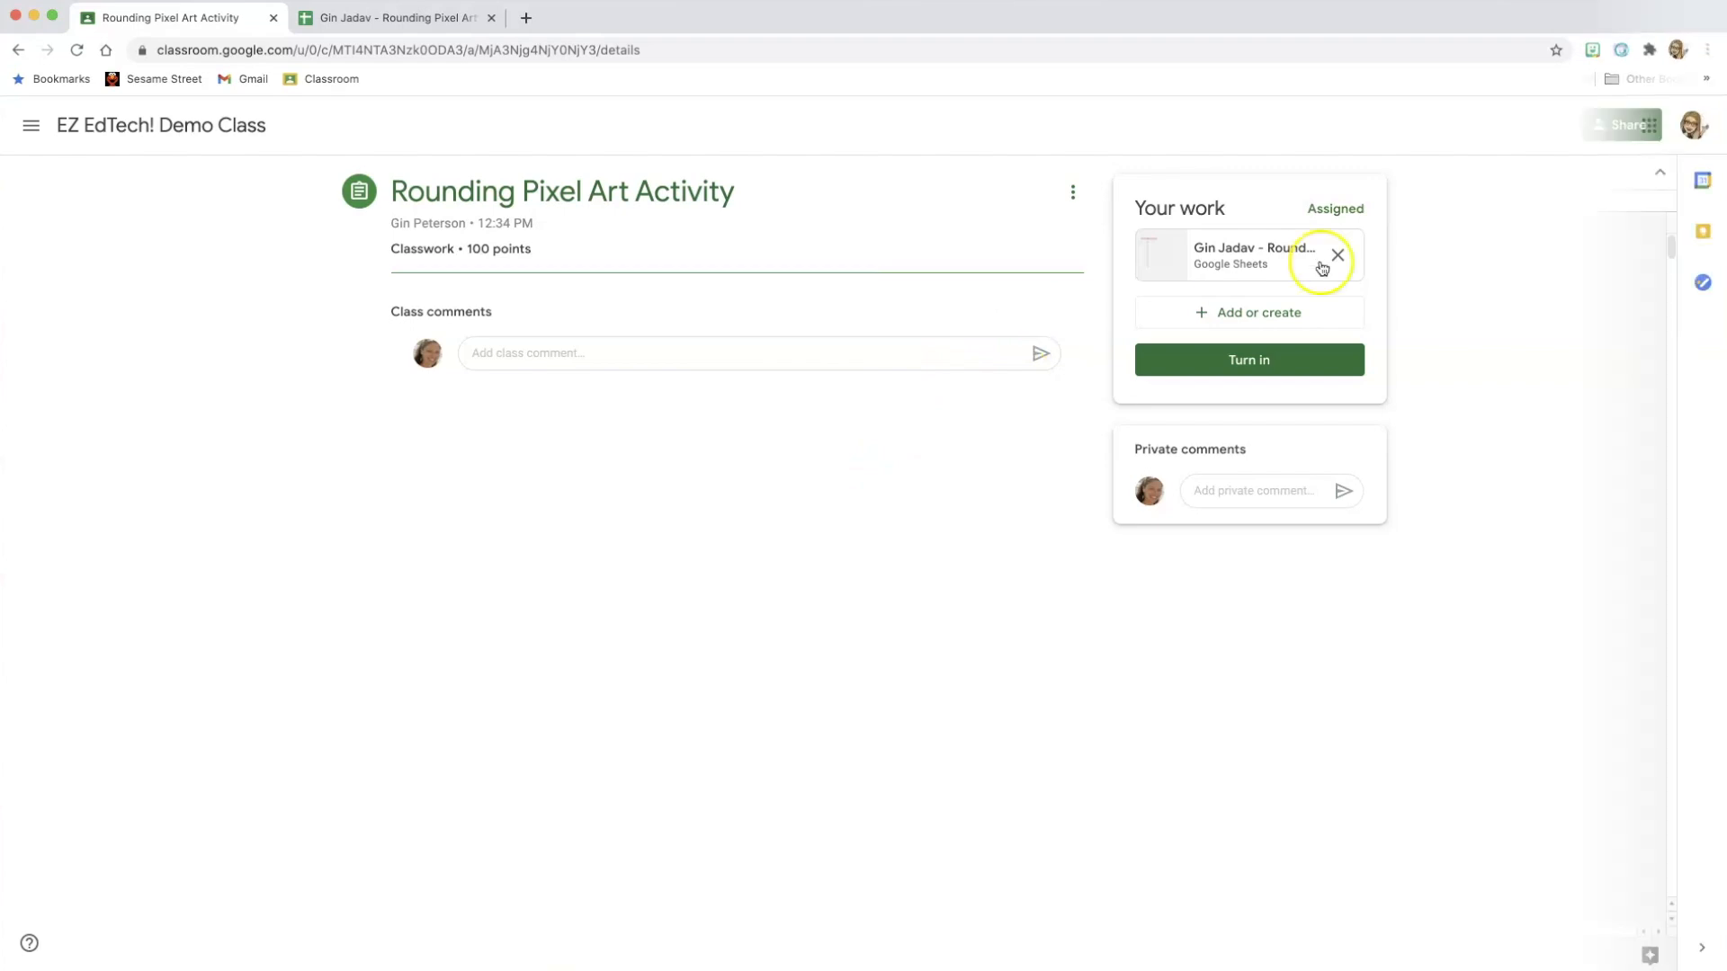
Duplicate the sheet as 'Copy of Rounding Pixel Art' with File > Make a copy.
{"action": "left_click", "coordinate": [1230, 255]}
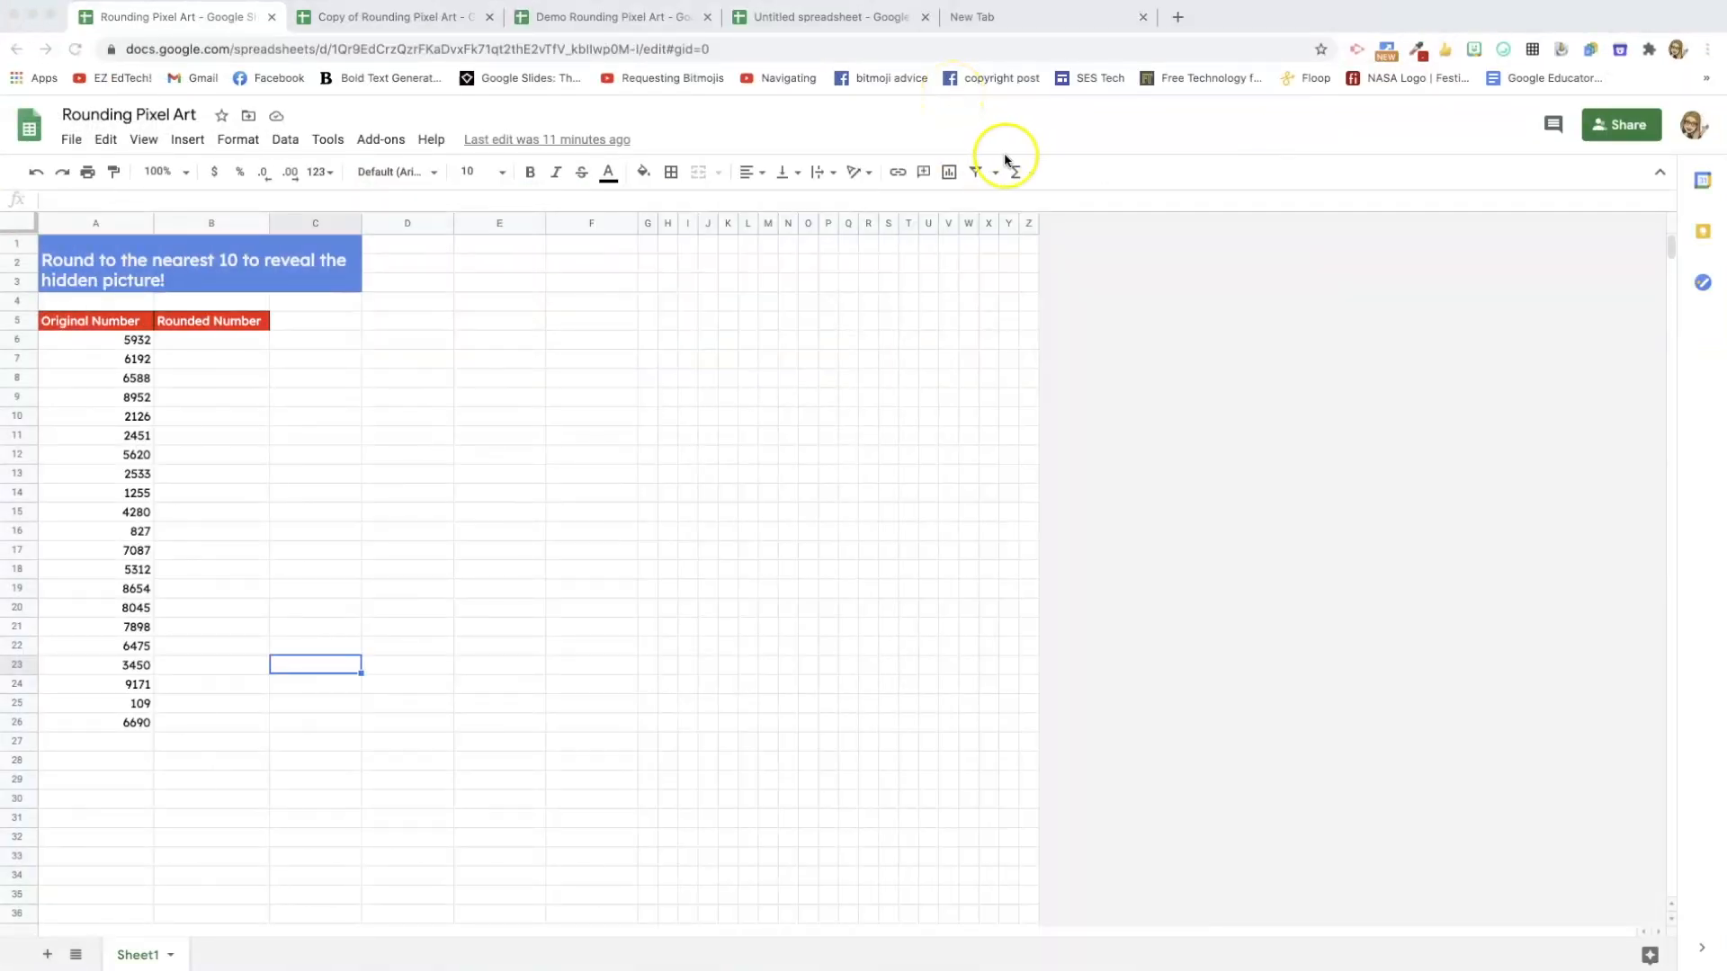
{"action": "mouse_move", "coordinate": [1006, 161]}
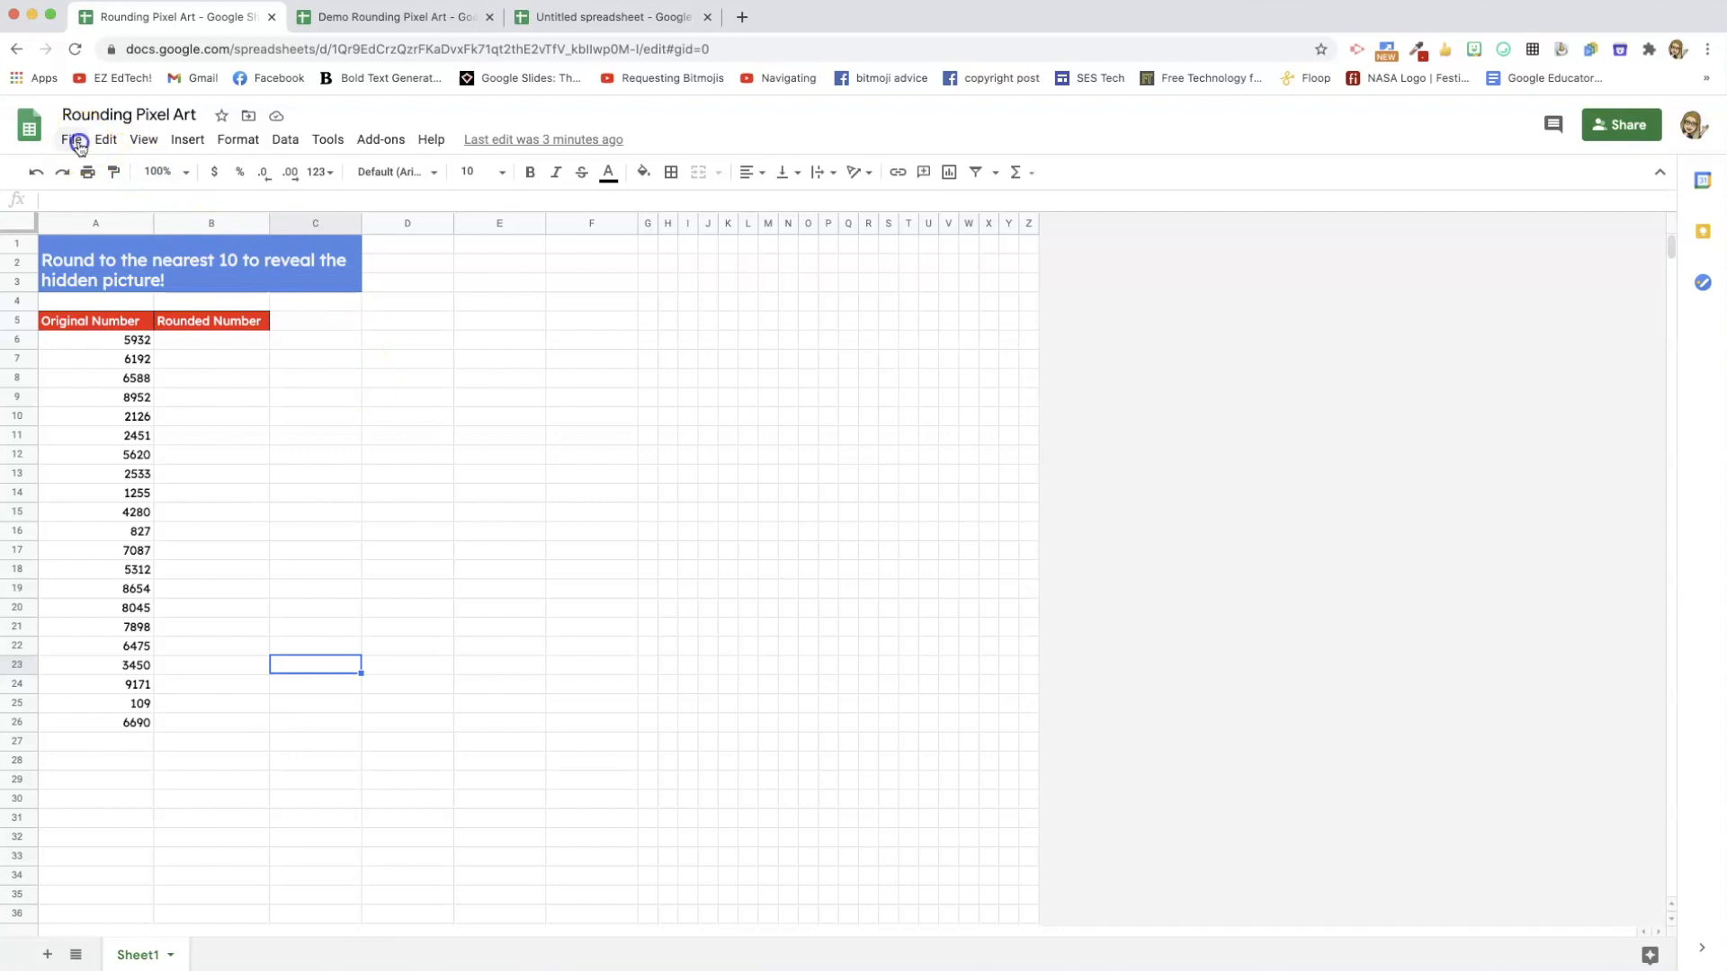
{"action": "left_click", "coordinate": [70, 138]}
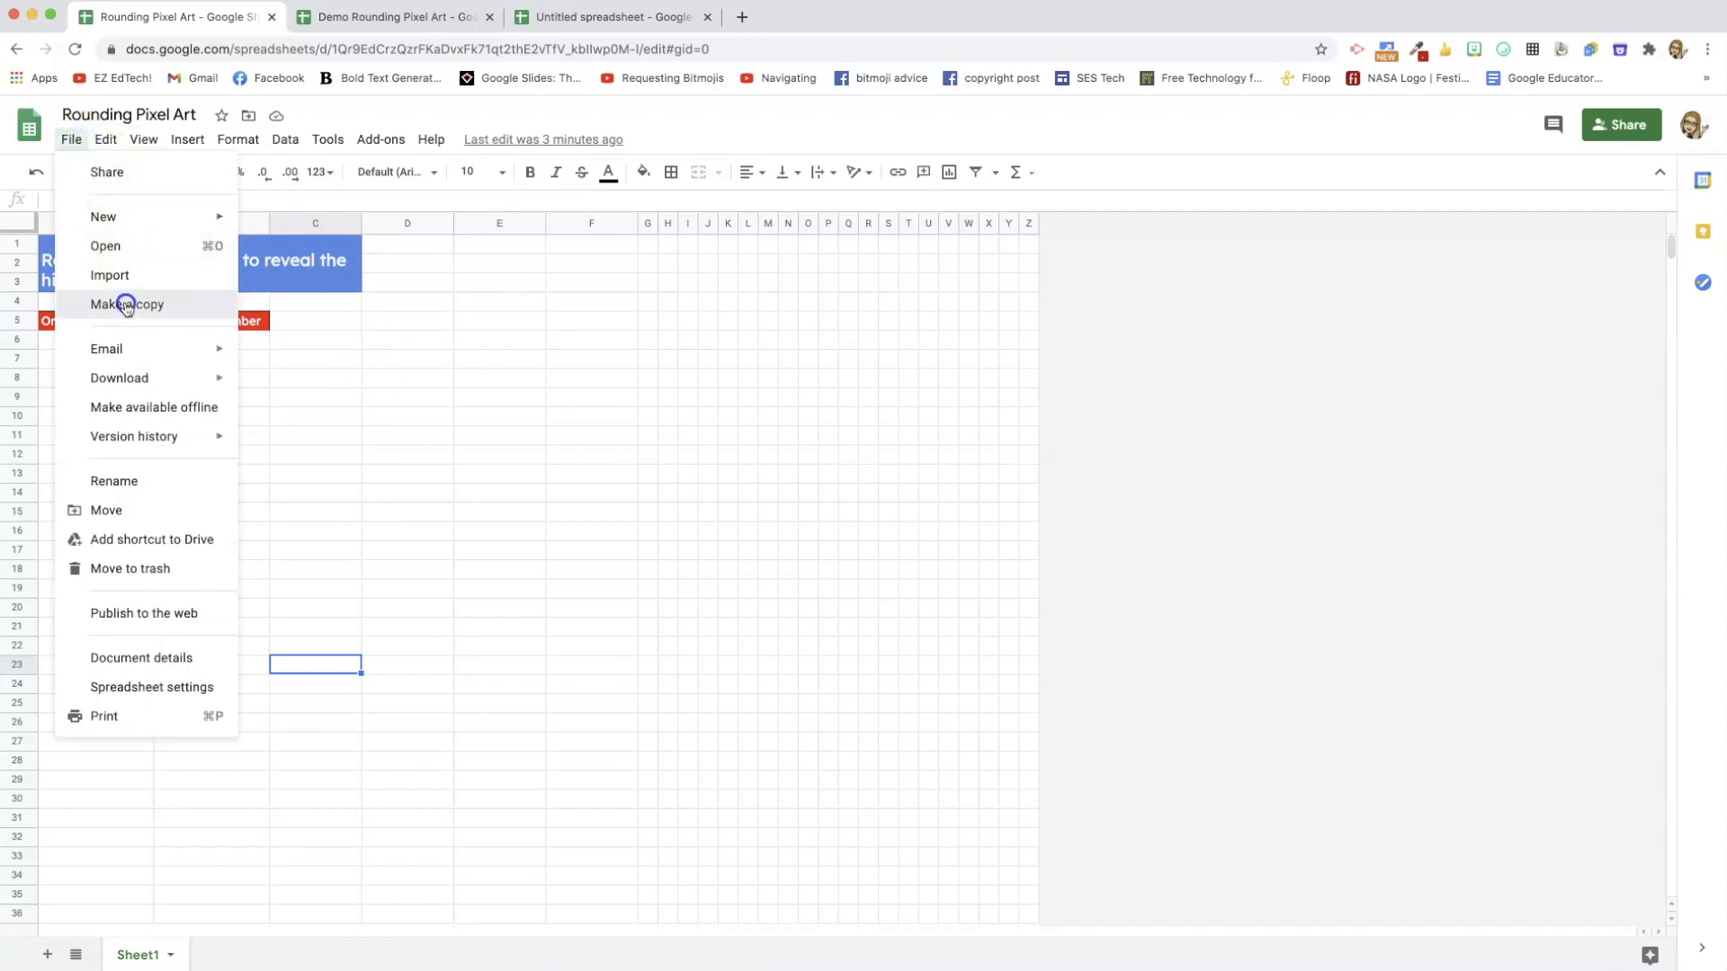
{"action": "left_click", "coordinate": [127, 304]}
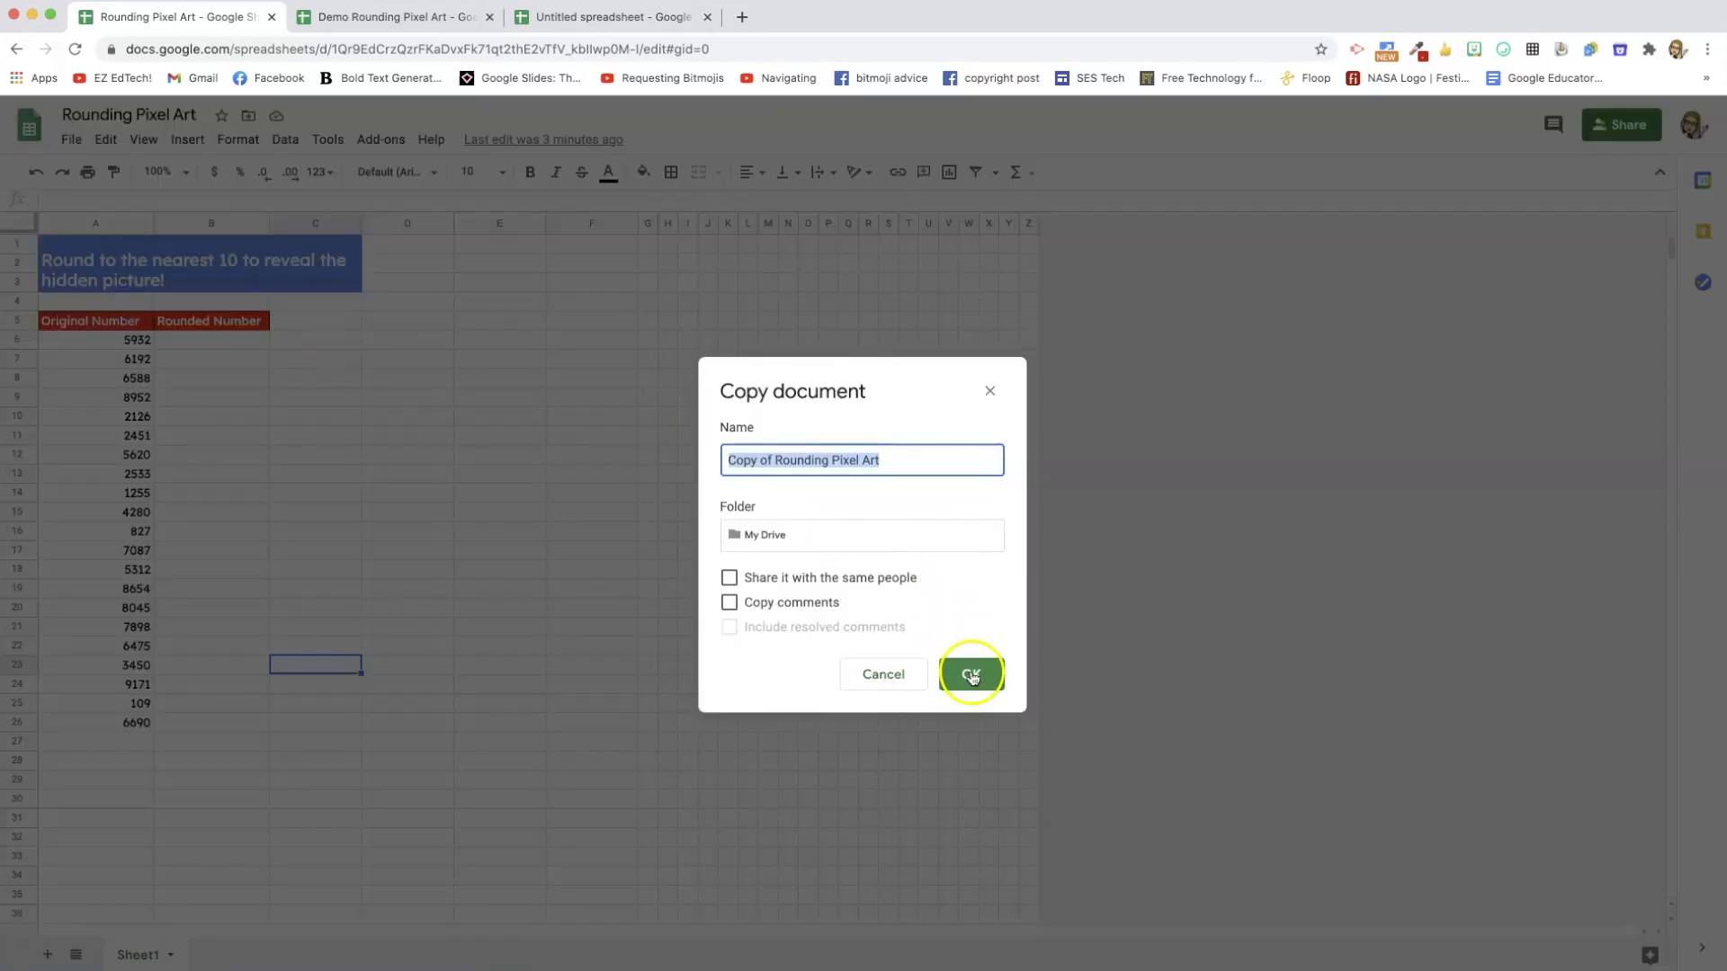
{"action": "left_click", "coordinate": [970, 673]}
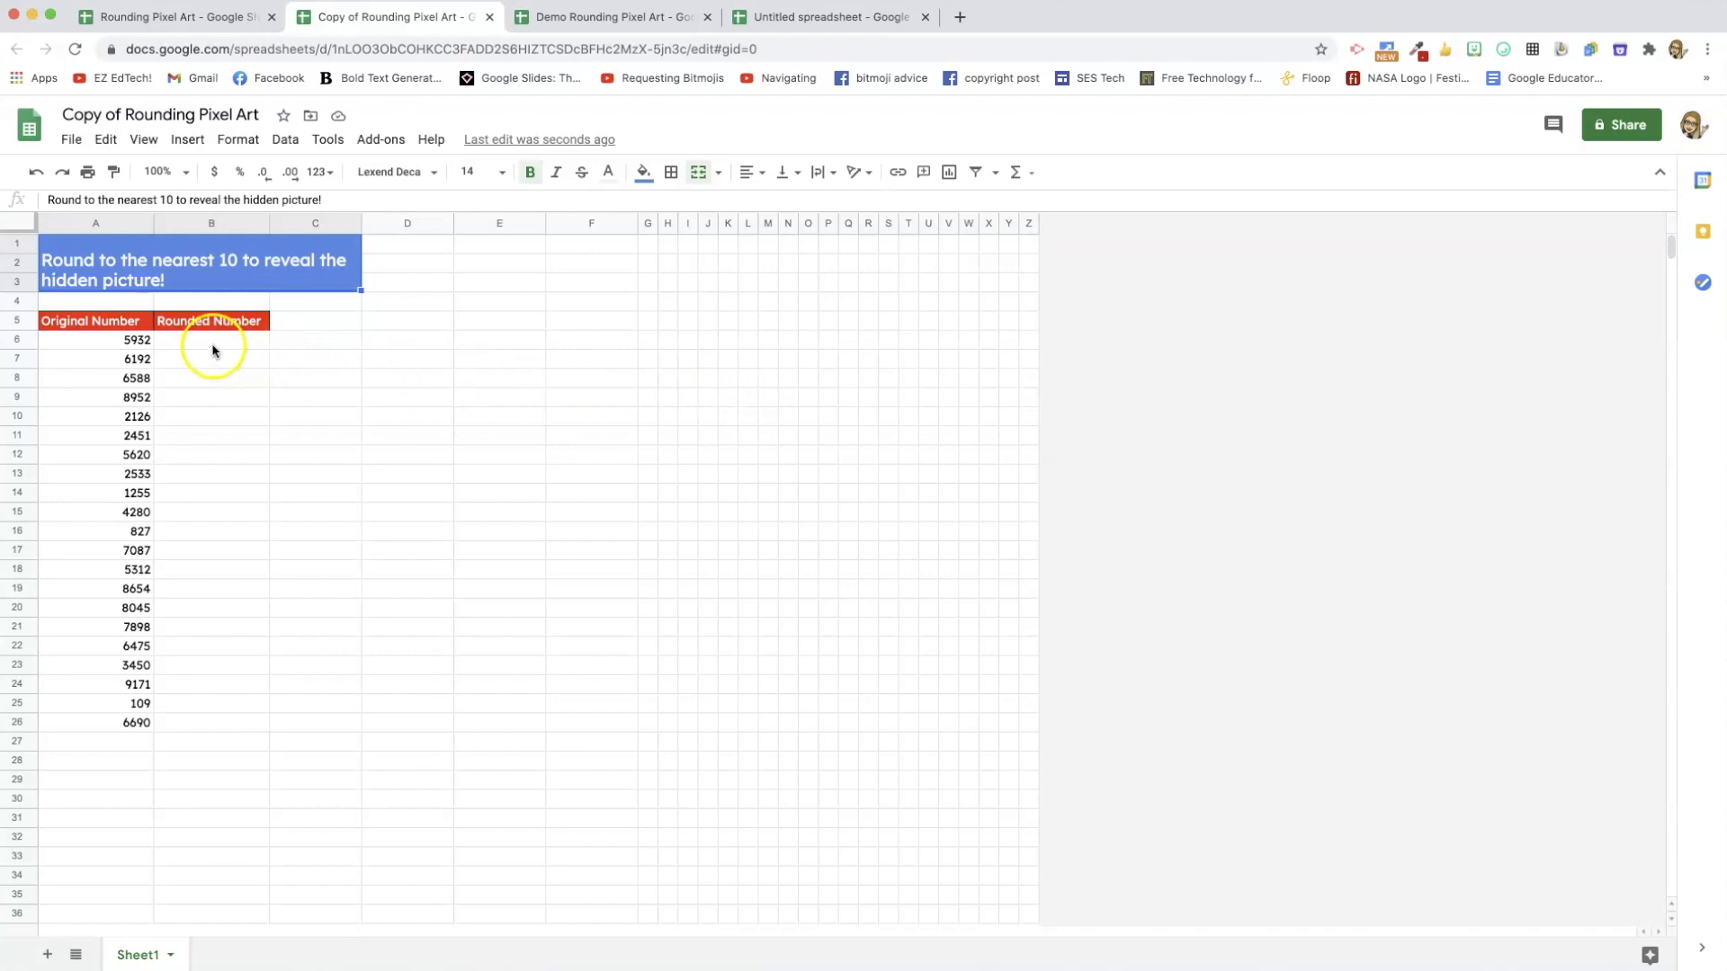
Enter 5930 in B6 as the first rounded answer.
{"action": "left_click", "coordinate": [211, 340]}
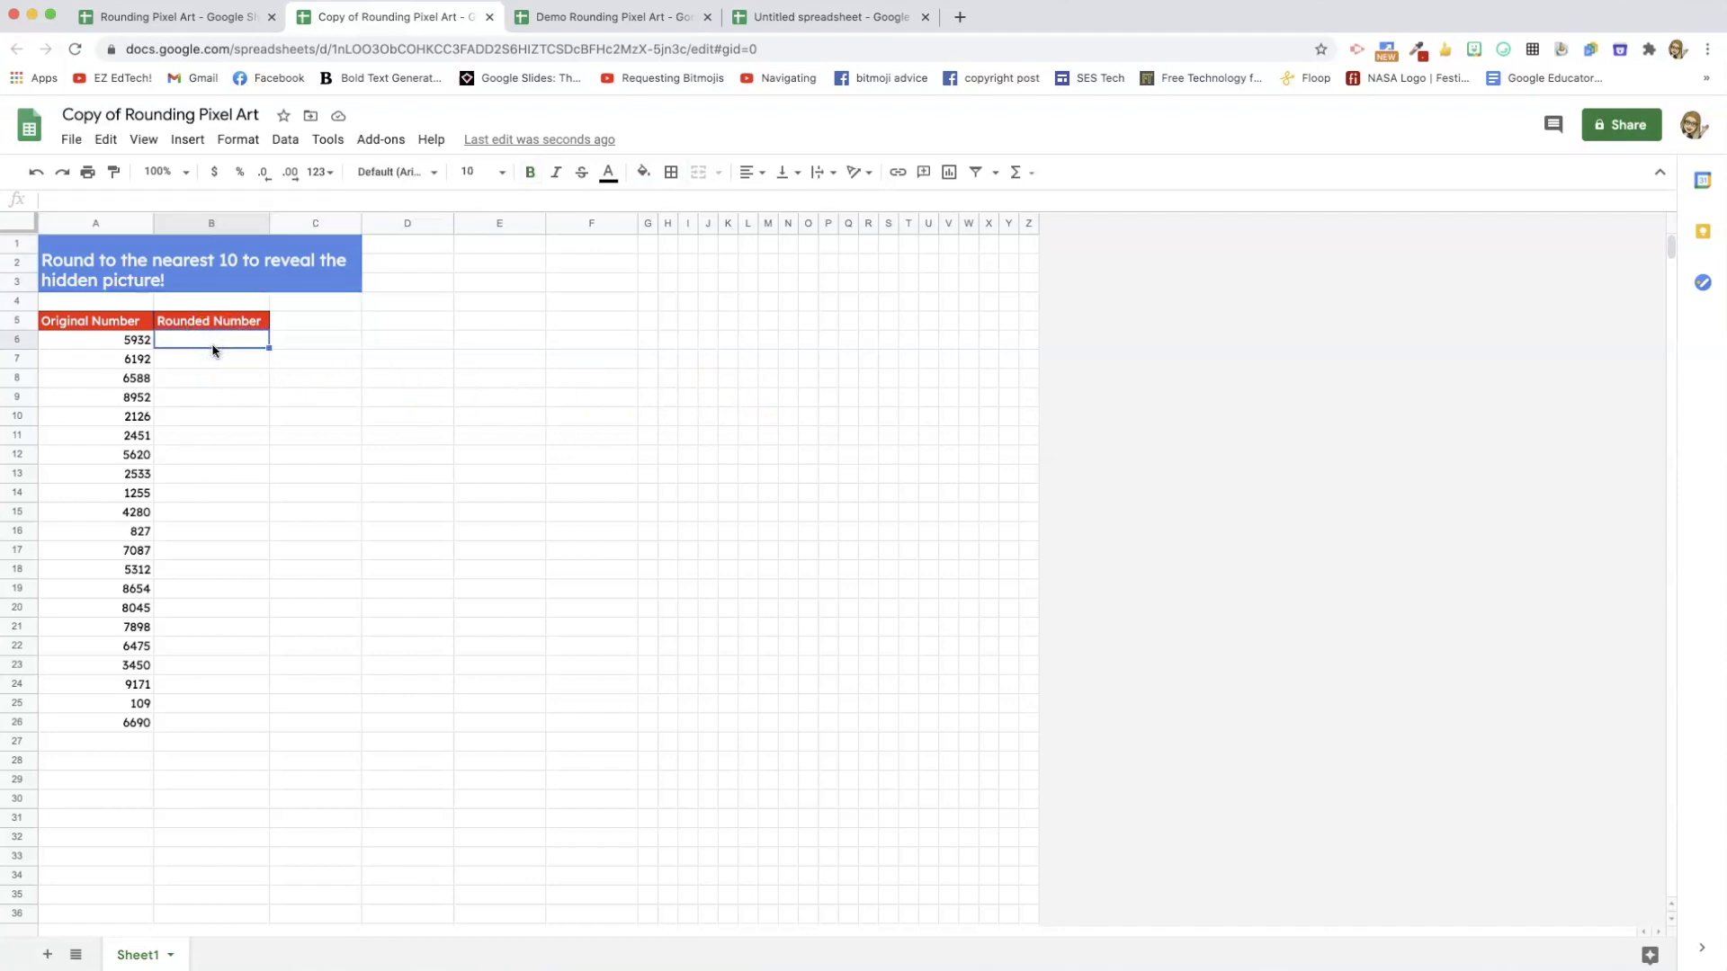
{"action": "type", "text": "5930"}
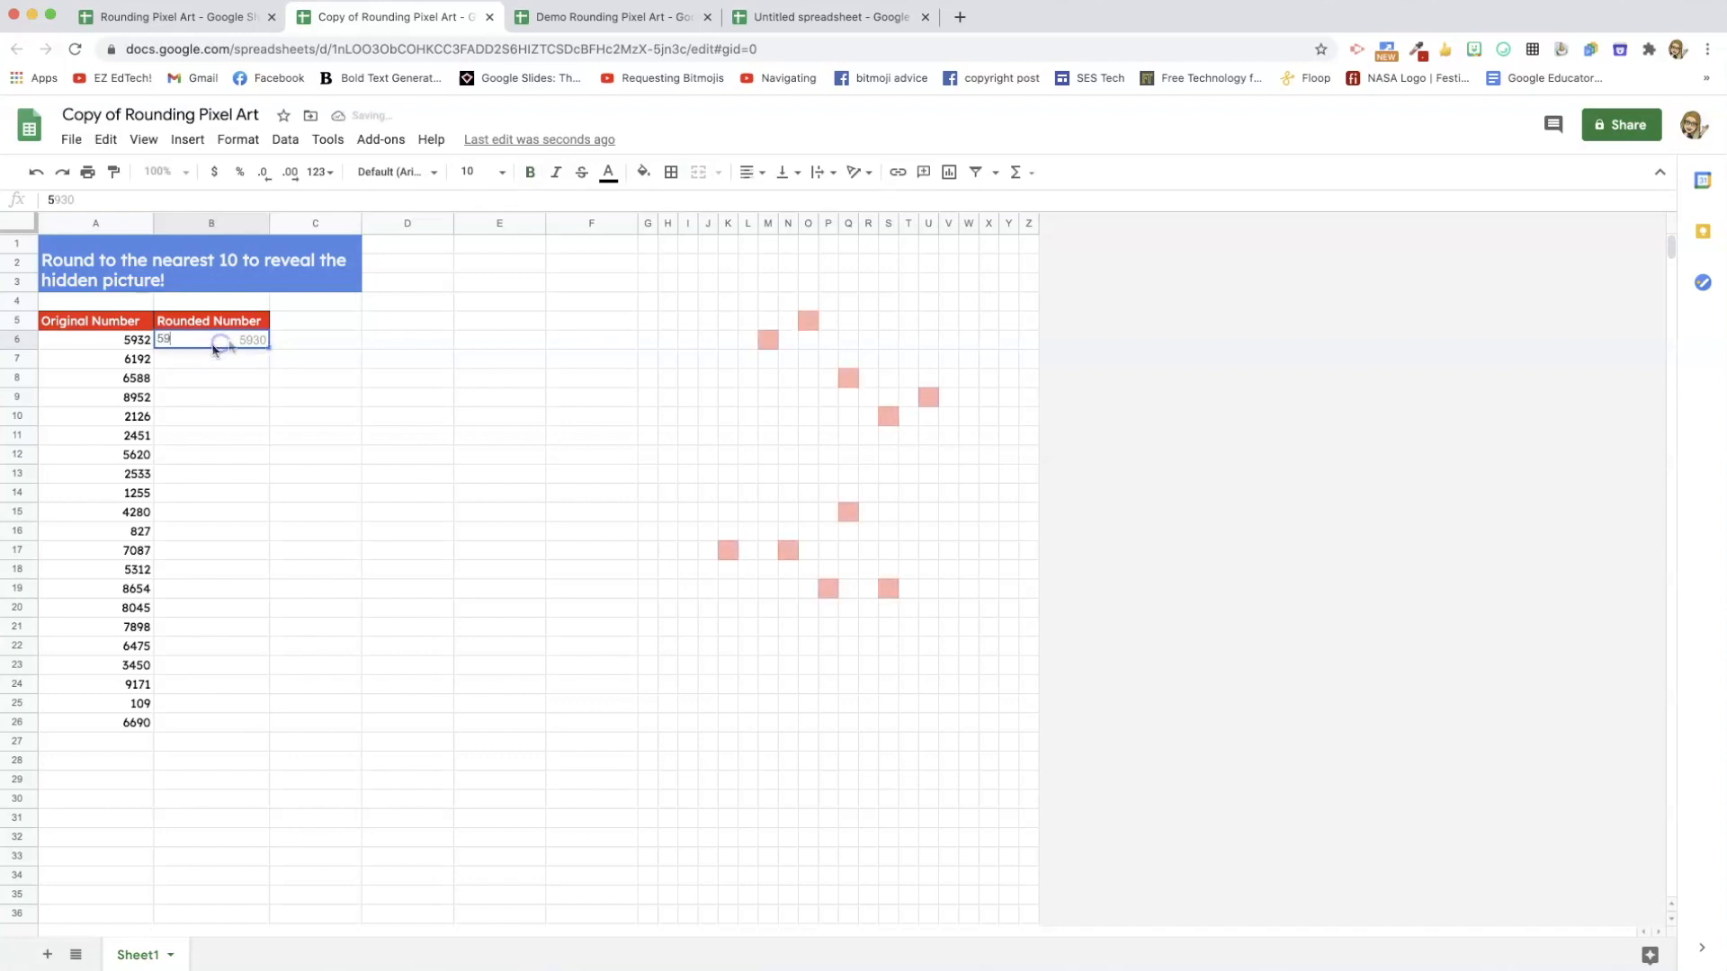
{"action": "key", "text": "Return"}
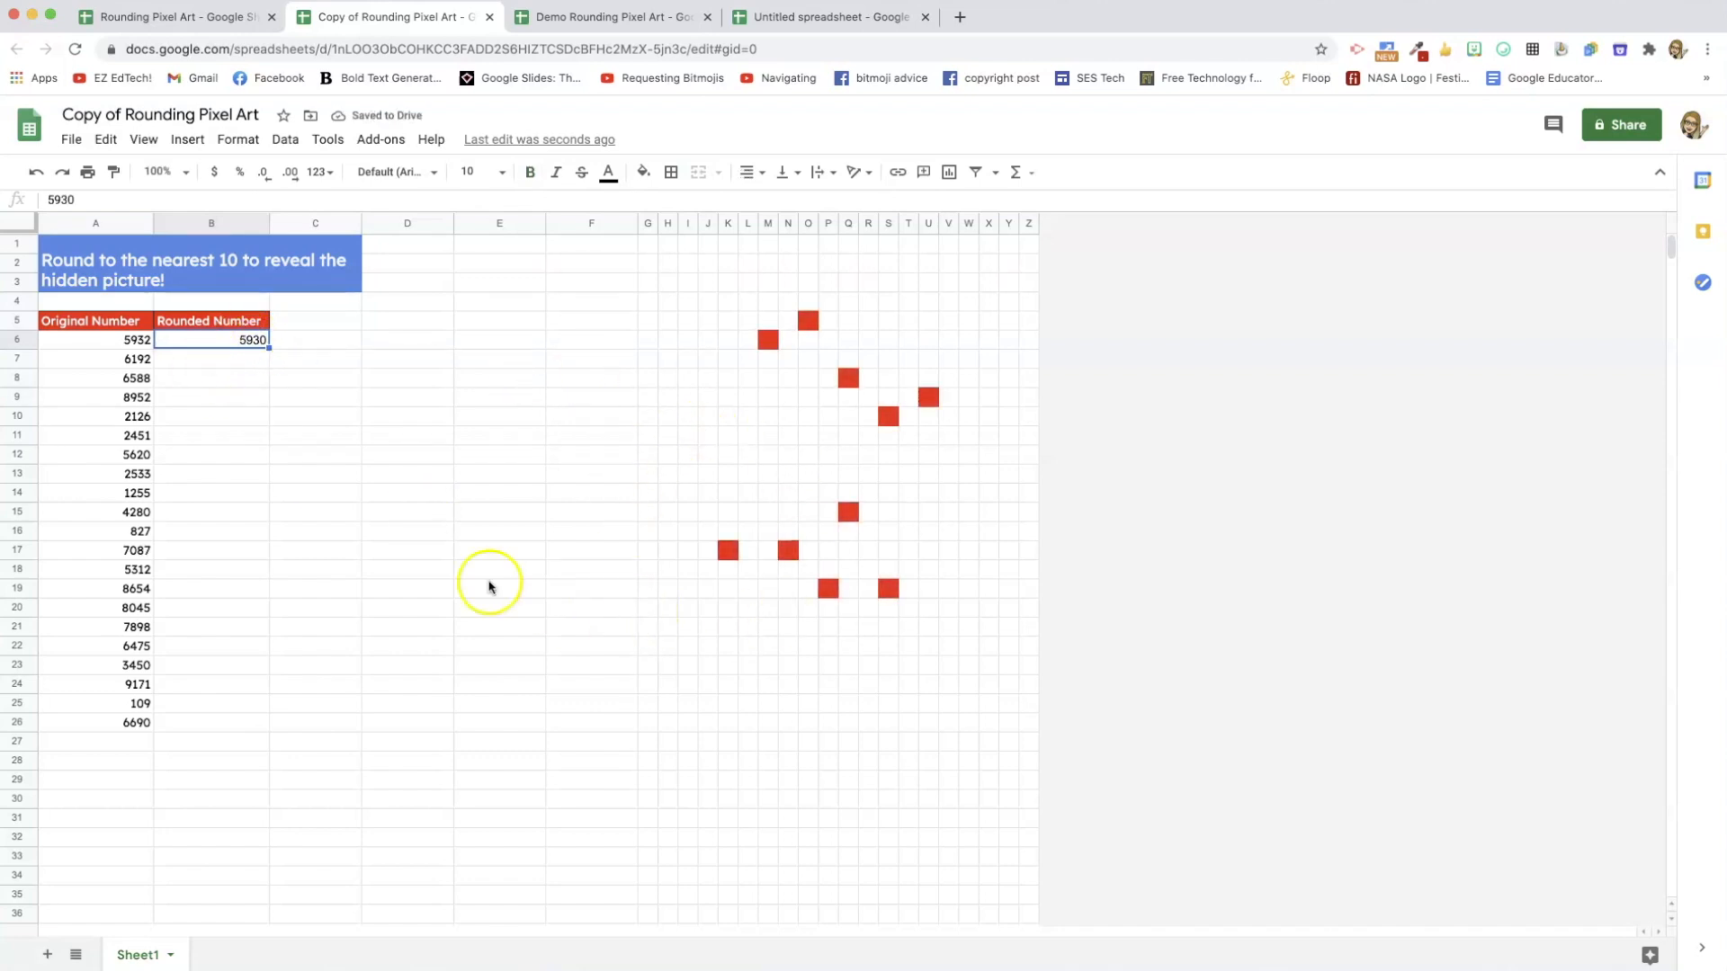
{"action": "mouse_move", "coordinate": [251, 342]}
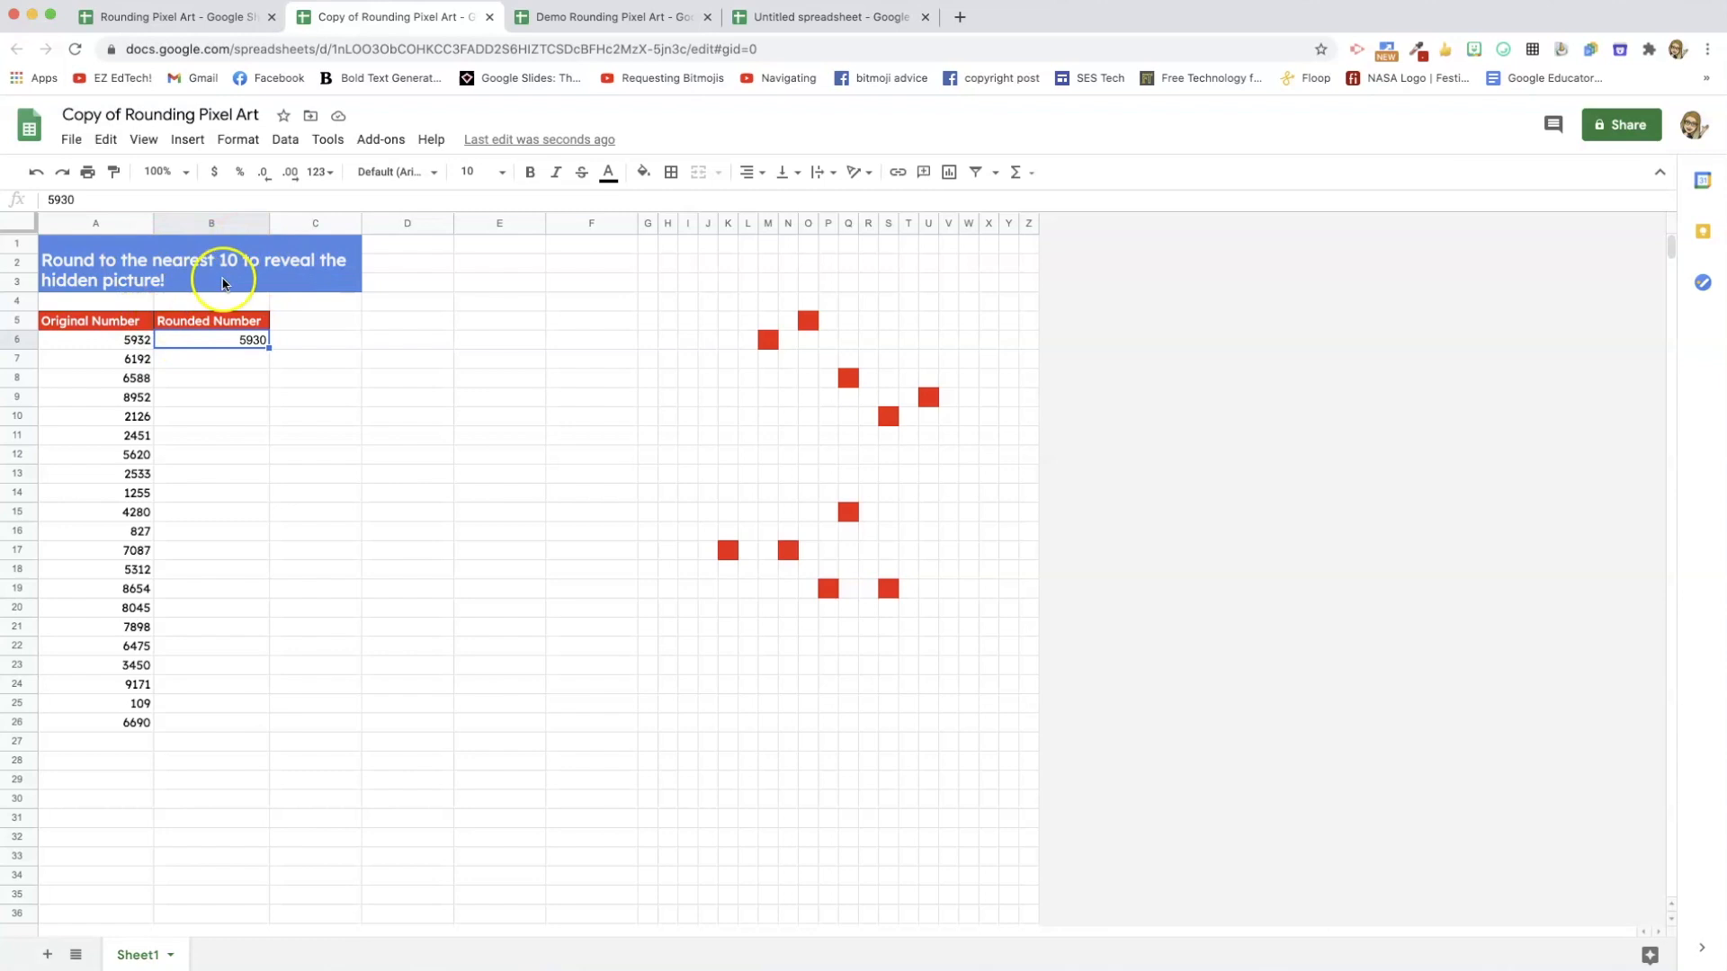
{"action": "mouse_move", "coordinate": [138, 276]}
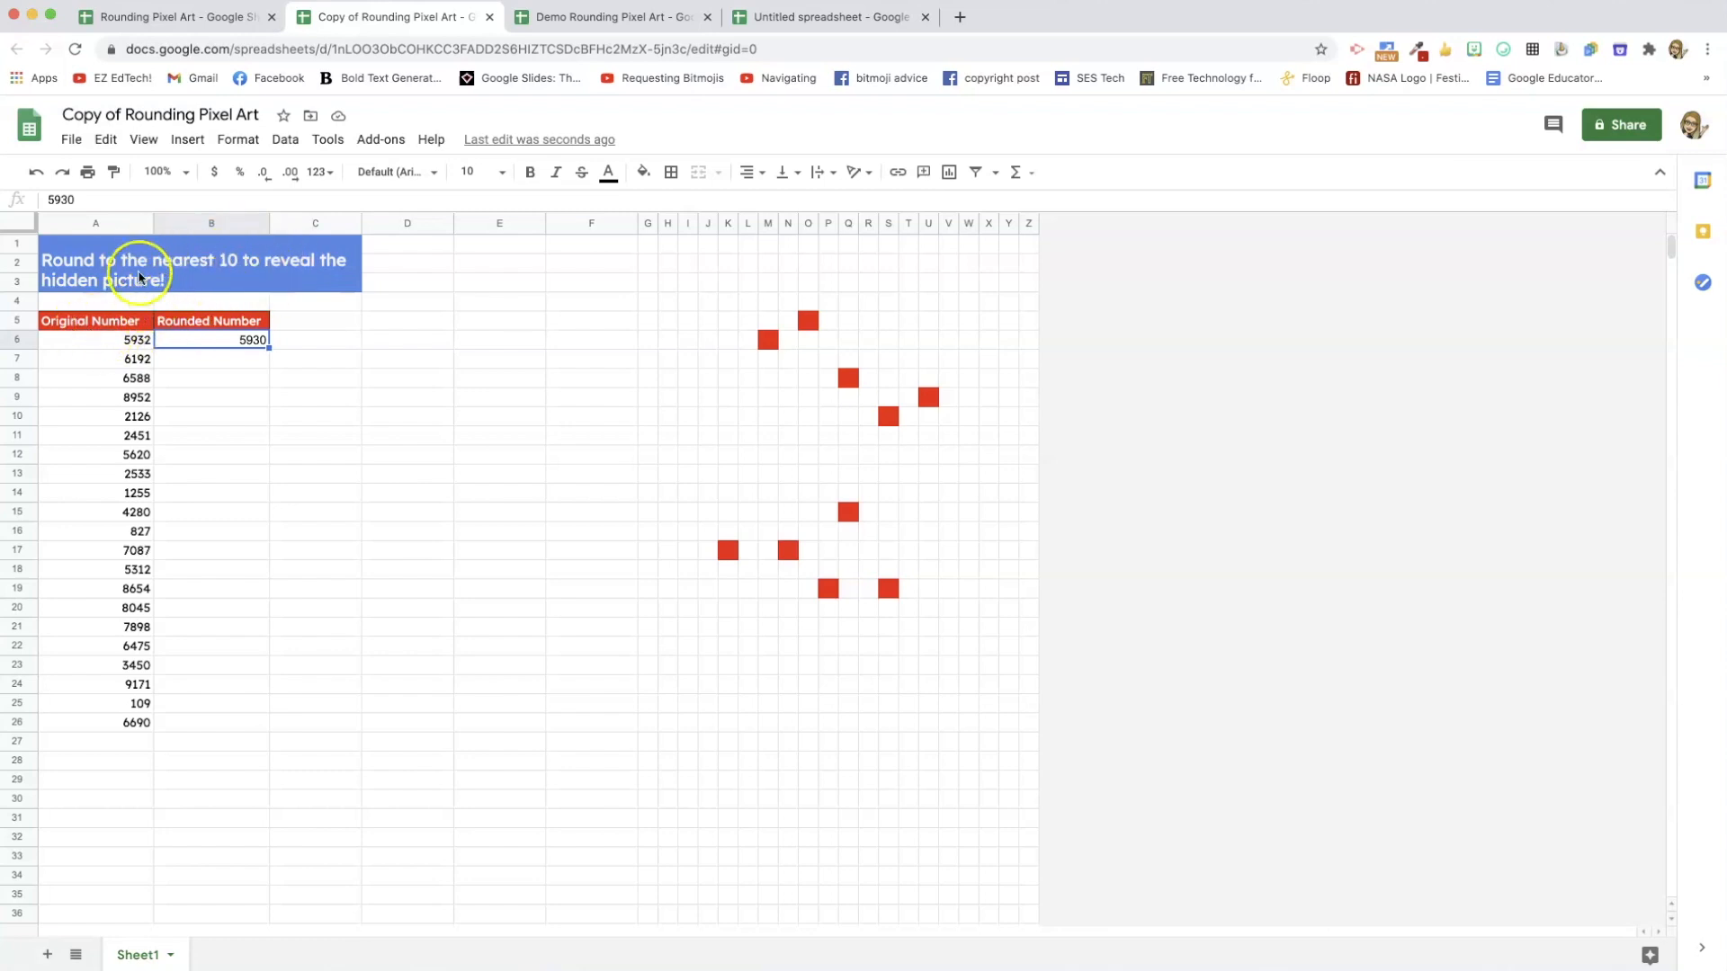
Relabel headings to Problem and x =, and make x + 2 = 7 the first problem.
{"action": "left_click", "coordinate": [198, 262]}
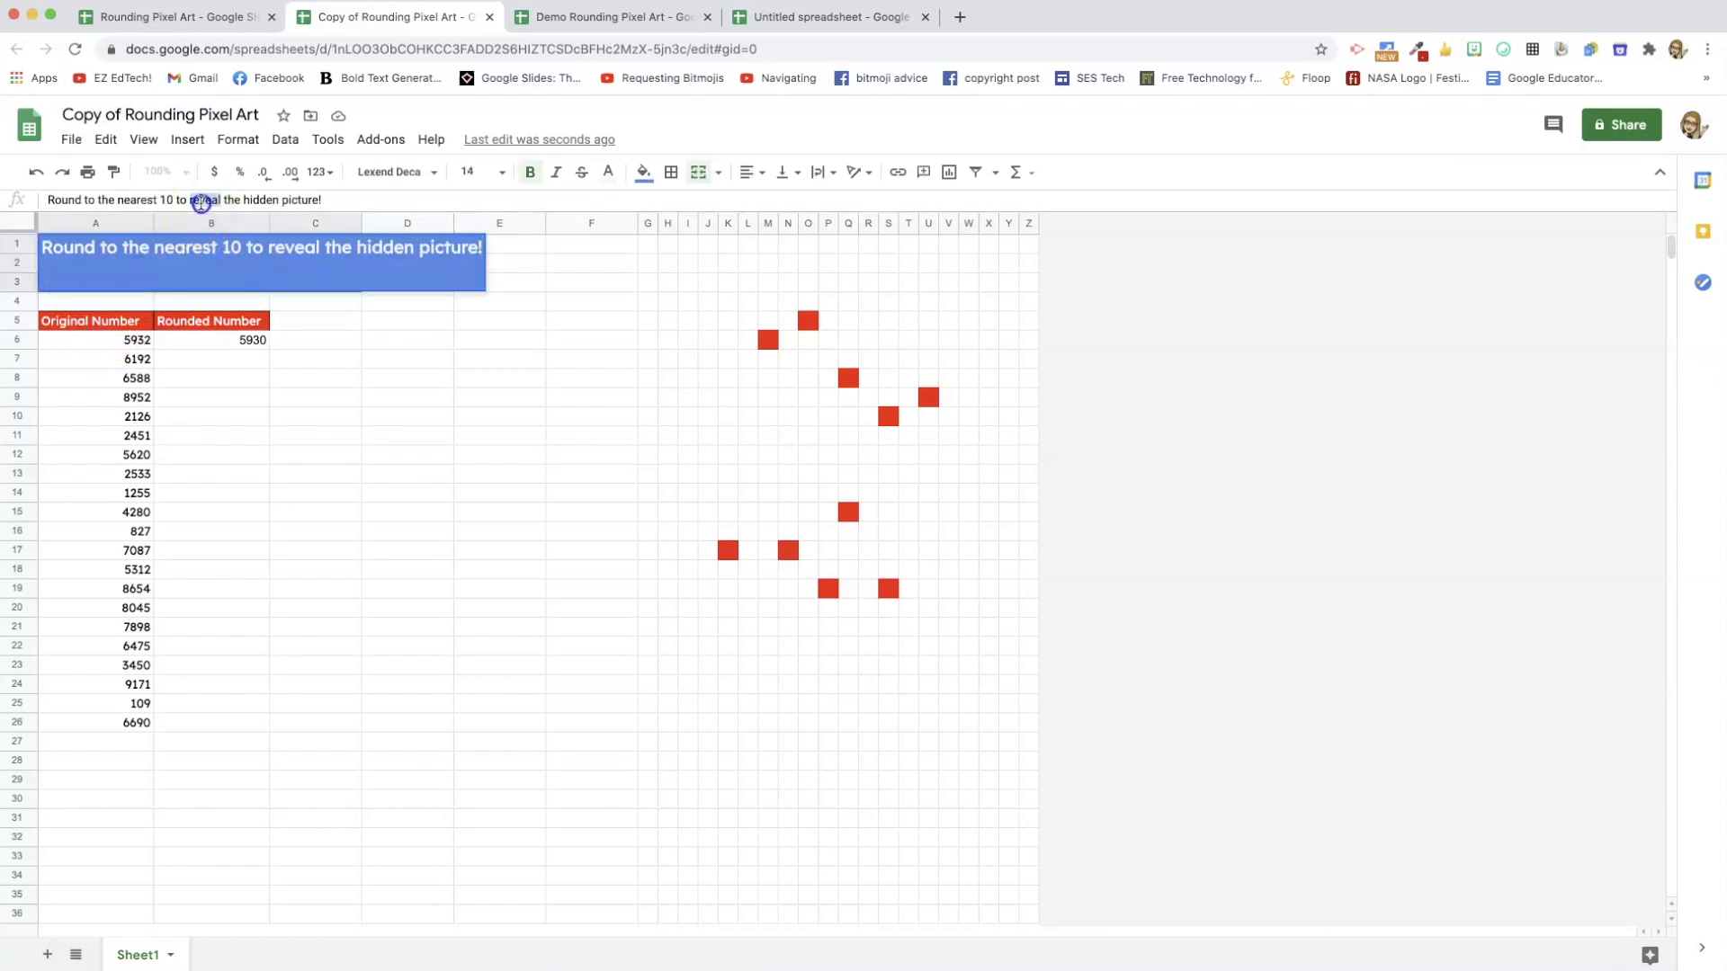
{"action": "left_click", "coordinate": [95, 320]}
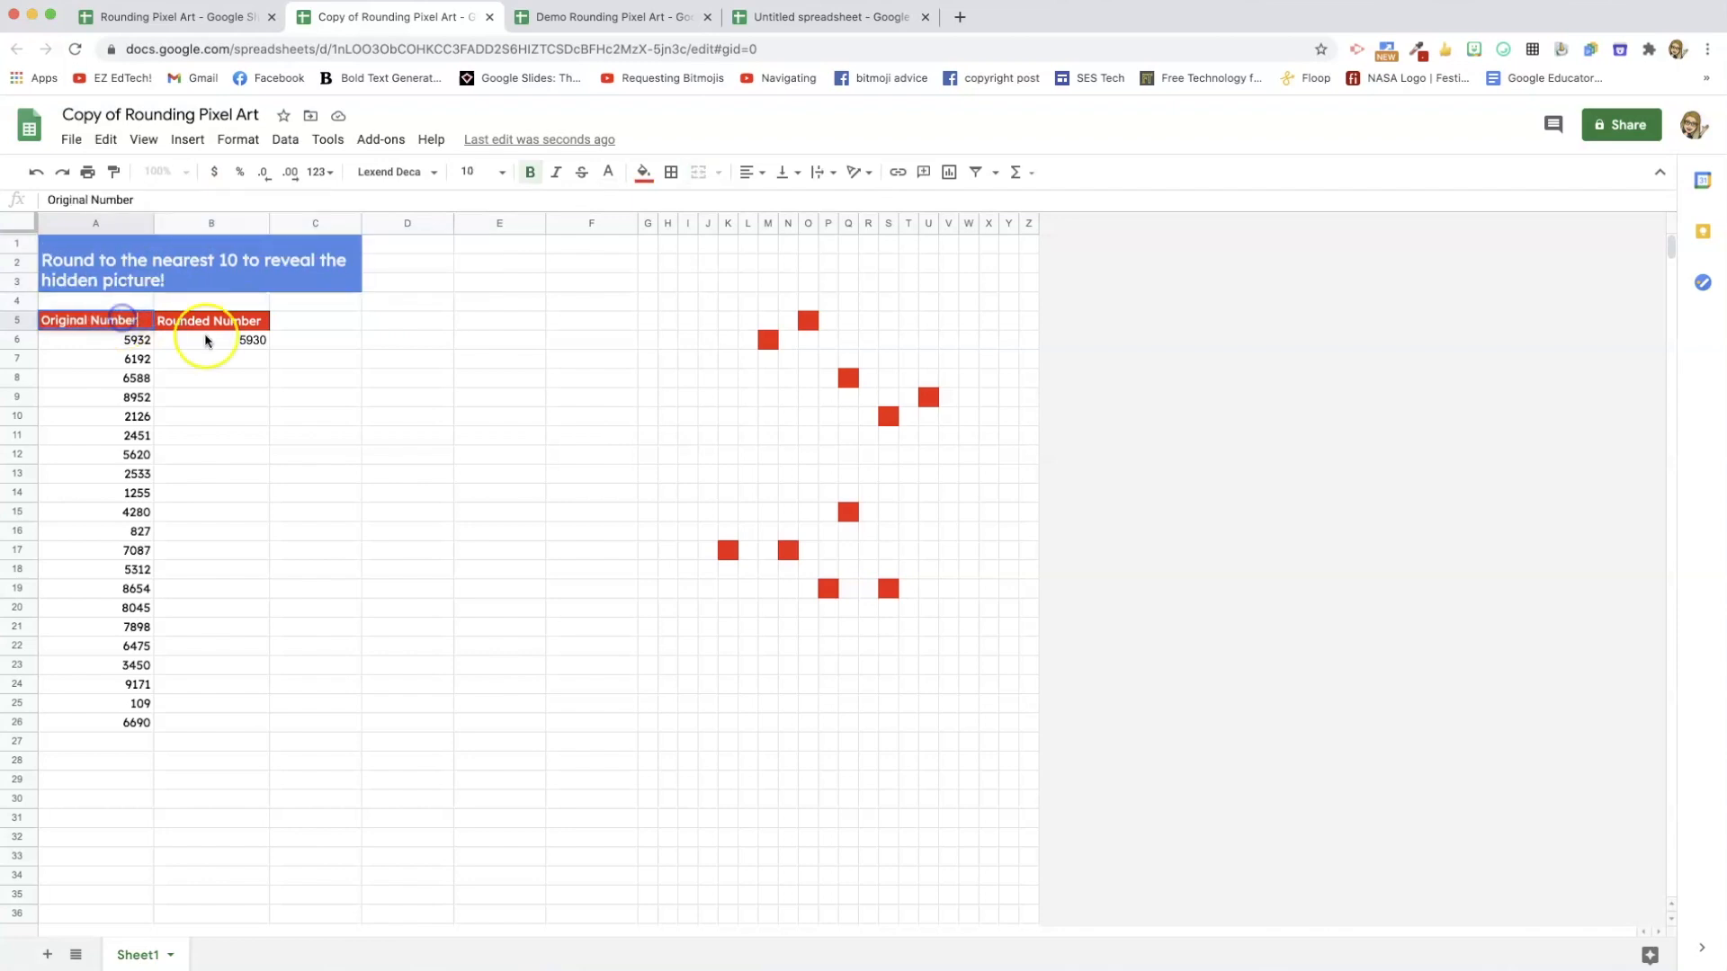
{"action": "left_click", "coordinate": [94, 339]}
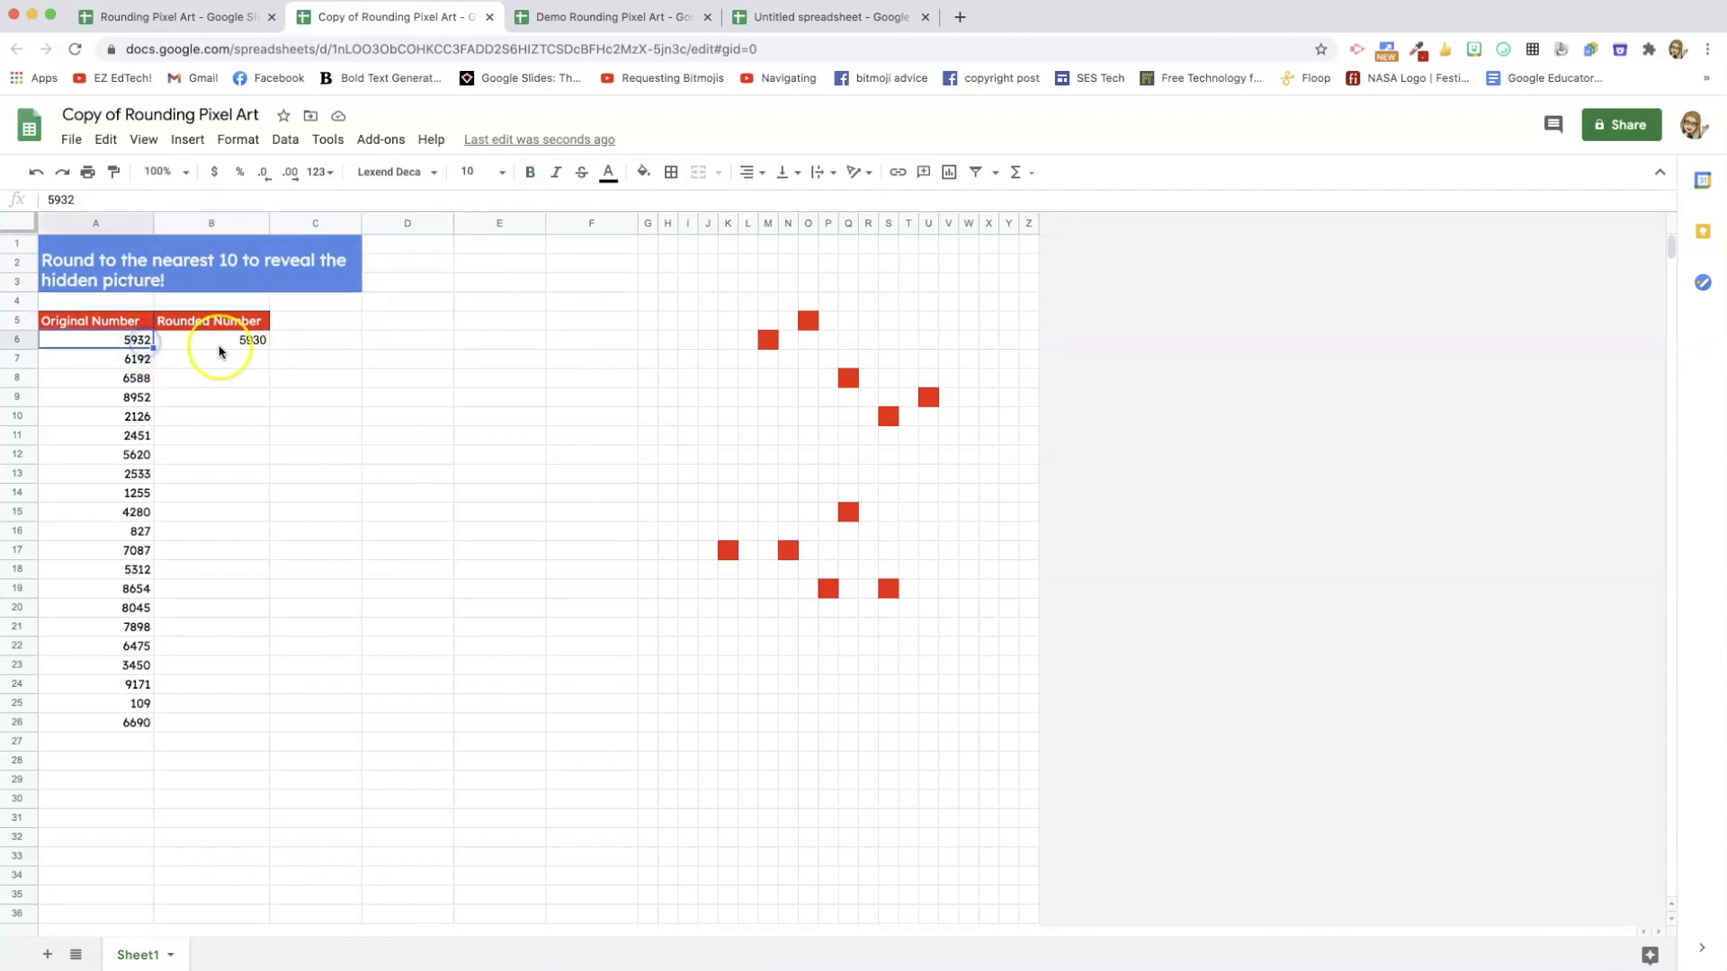
{"action": "mouse_move", "coordinate": [251, 340]}
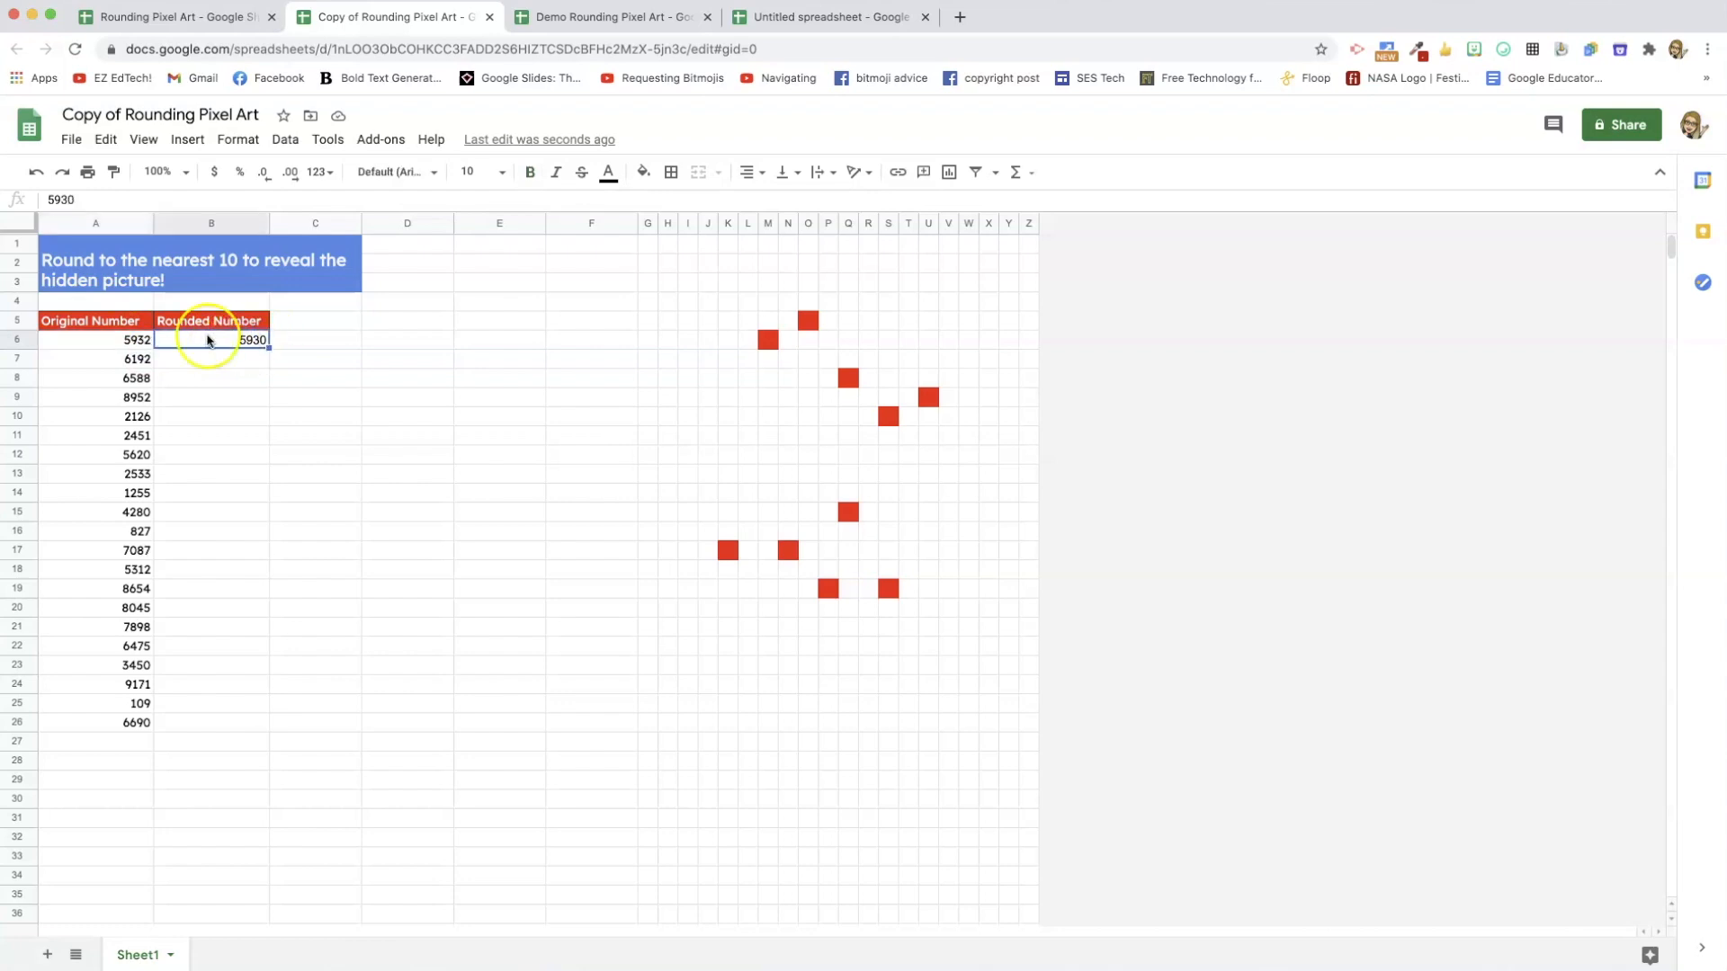
{"action": "left_click", "coordinate": [94, 339]}
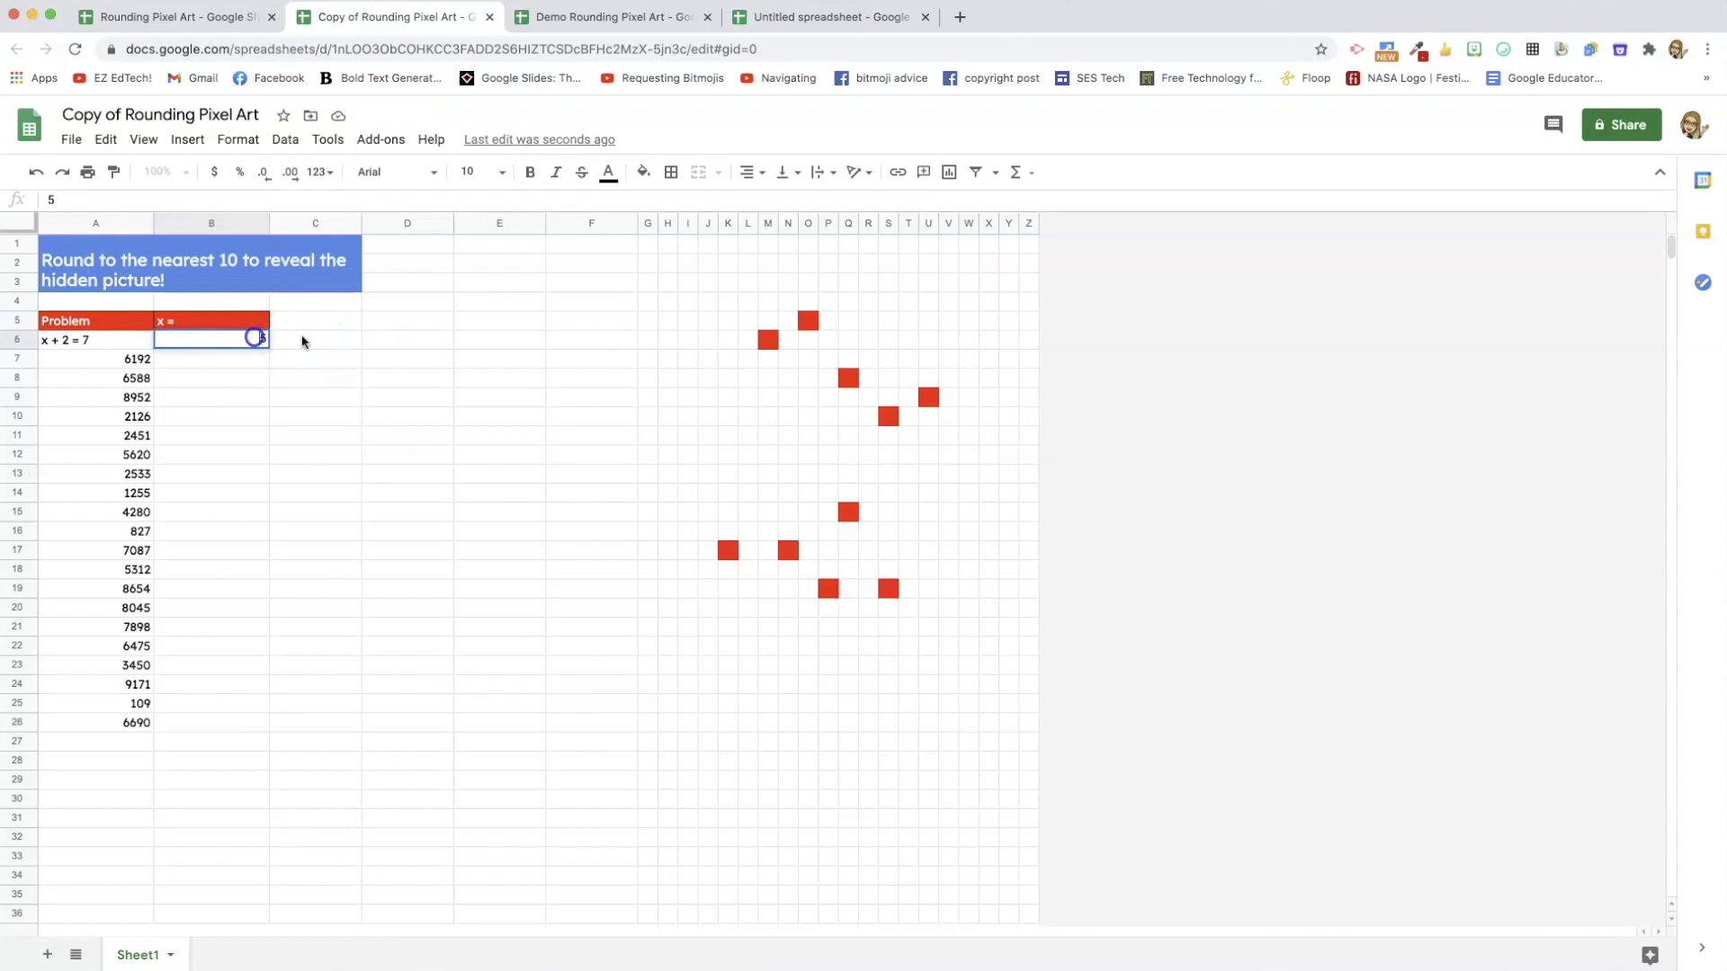
{"action": "type", "text": "5"}
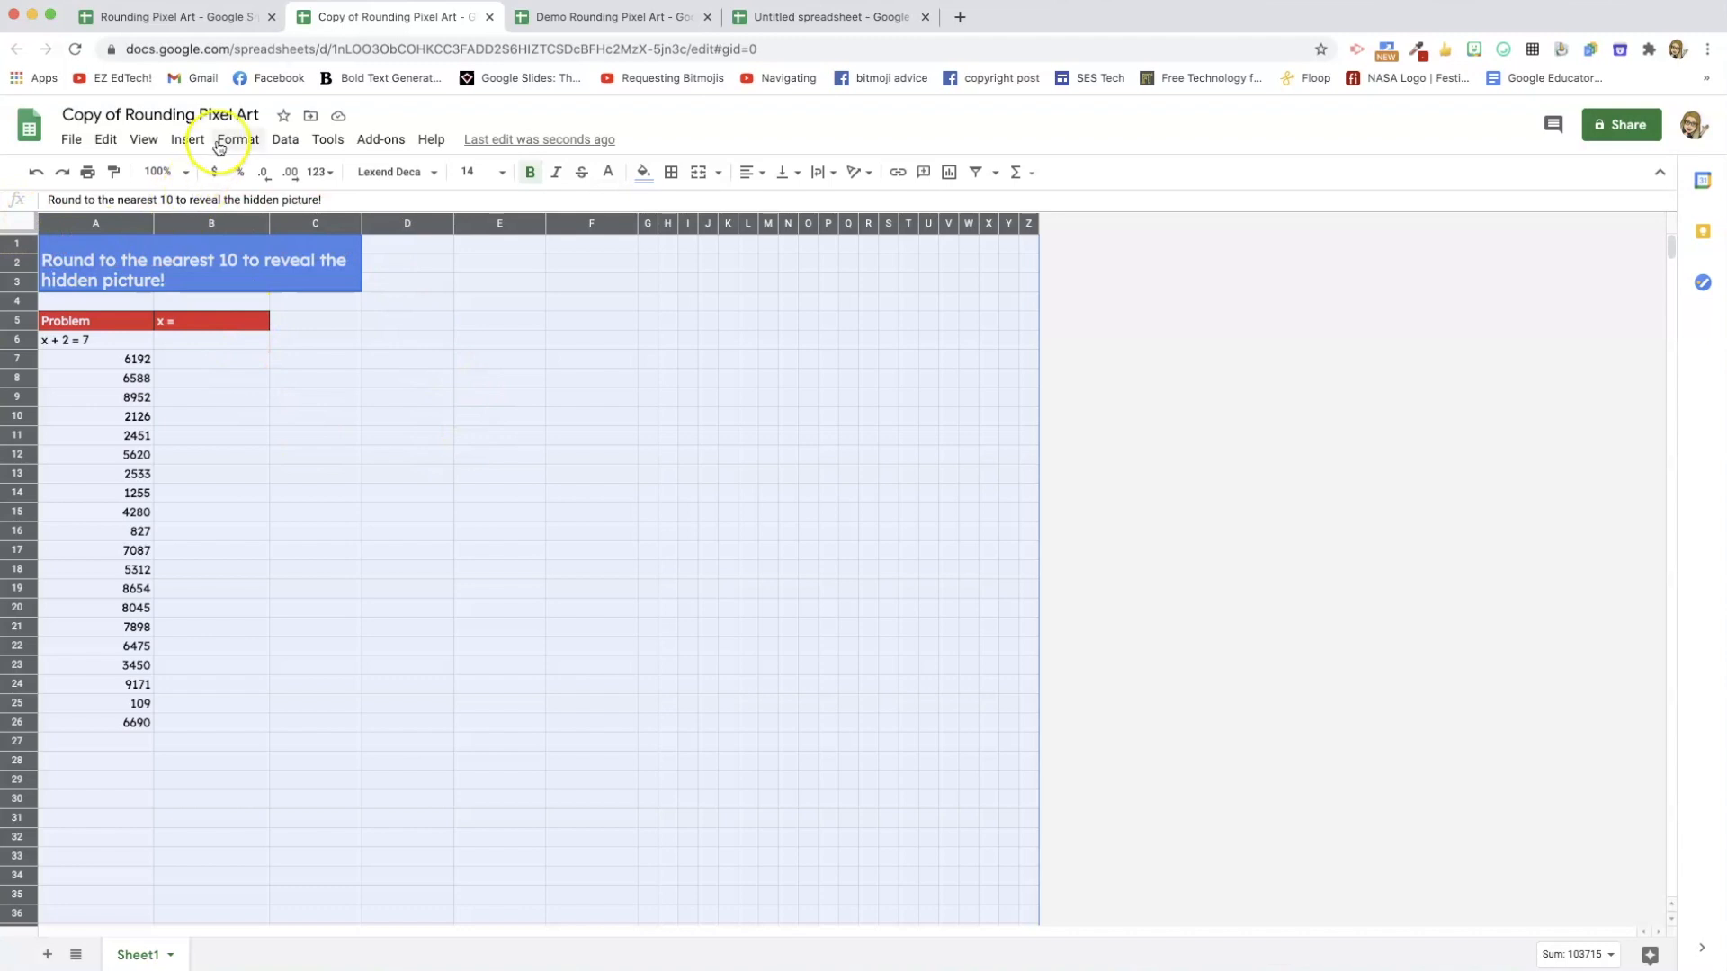
Change the red B6 rule formula to =$B$6=5, then test by entering 5.
{"action": "left_click", "coordinate": [236, 138]}
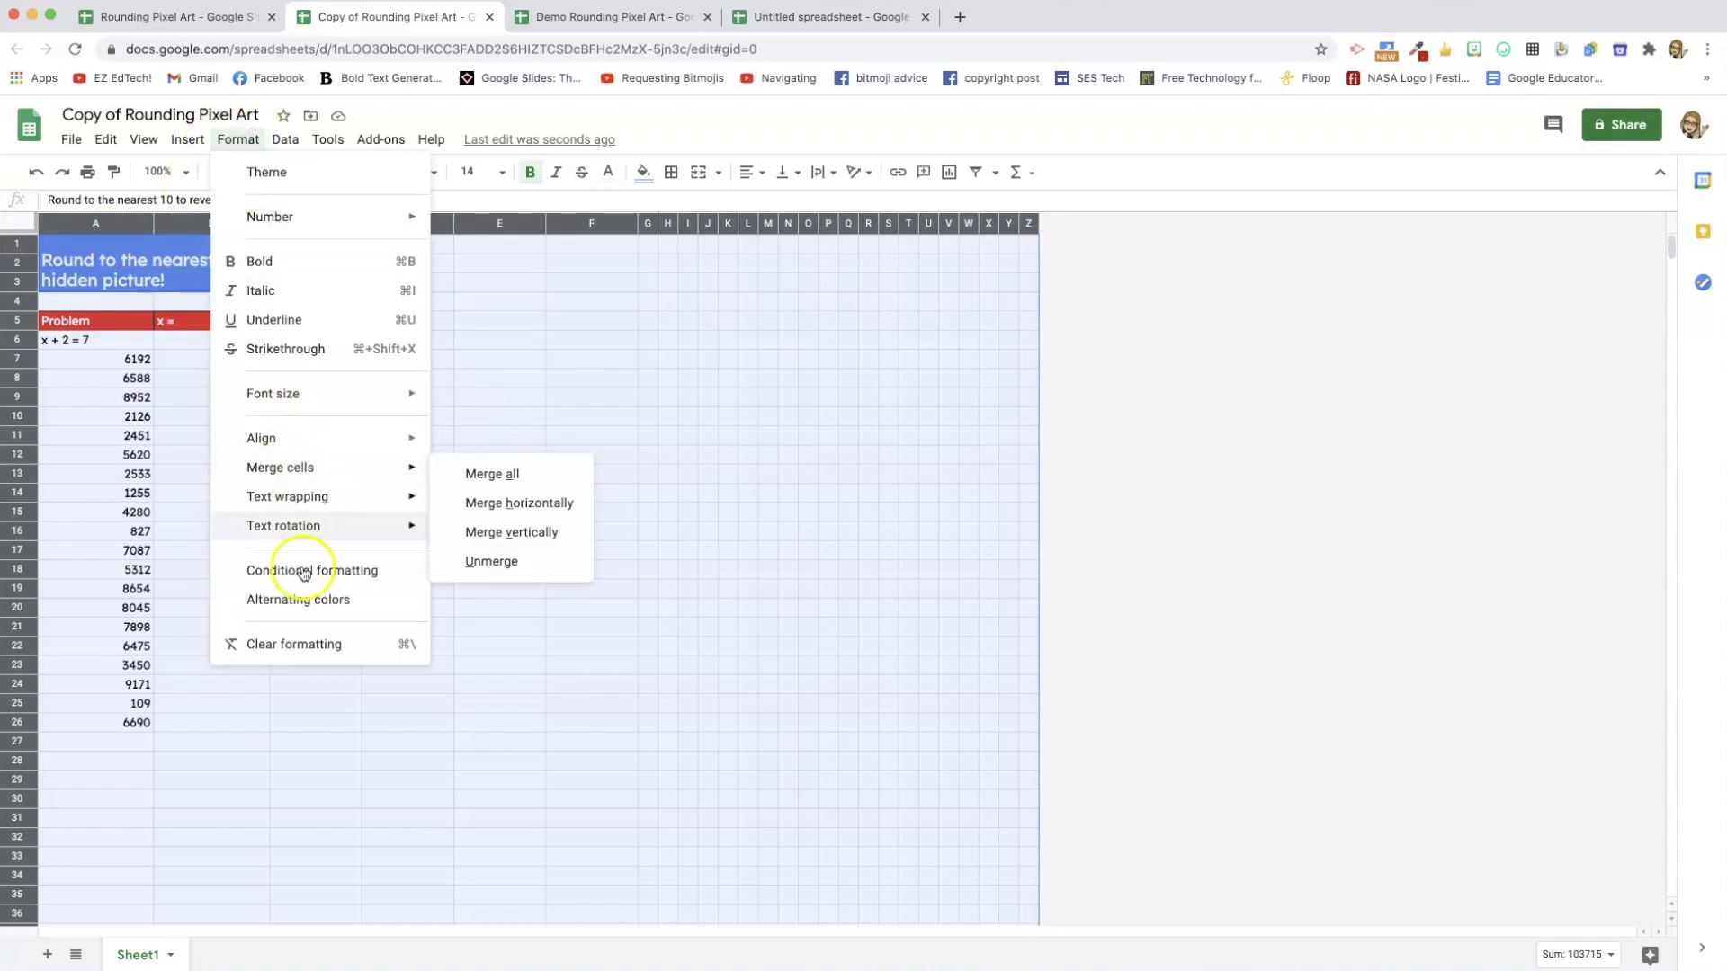
{"action": "left_click", "coordinate": [313, 569]}
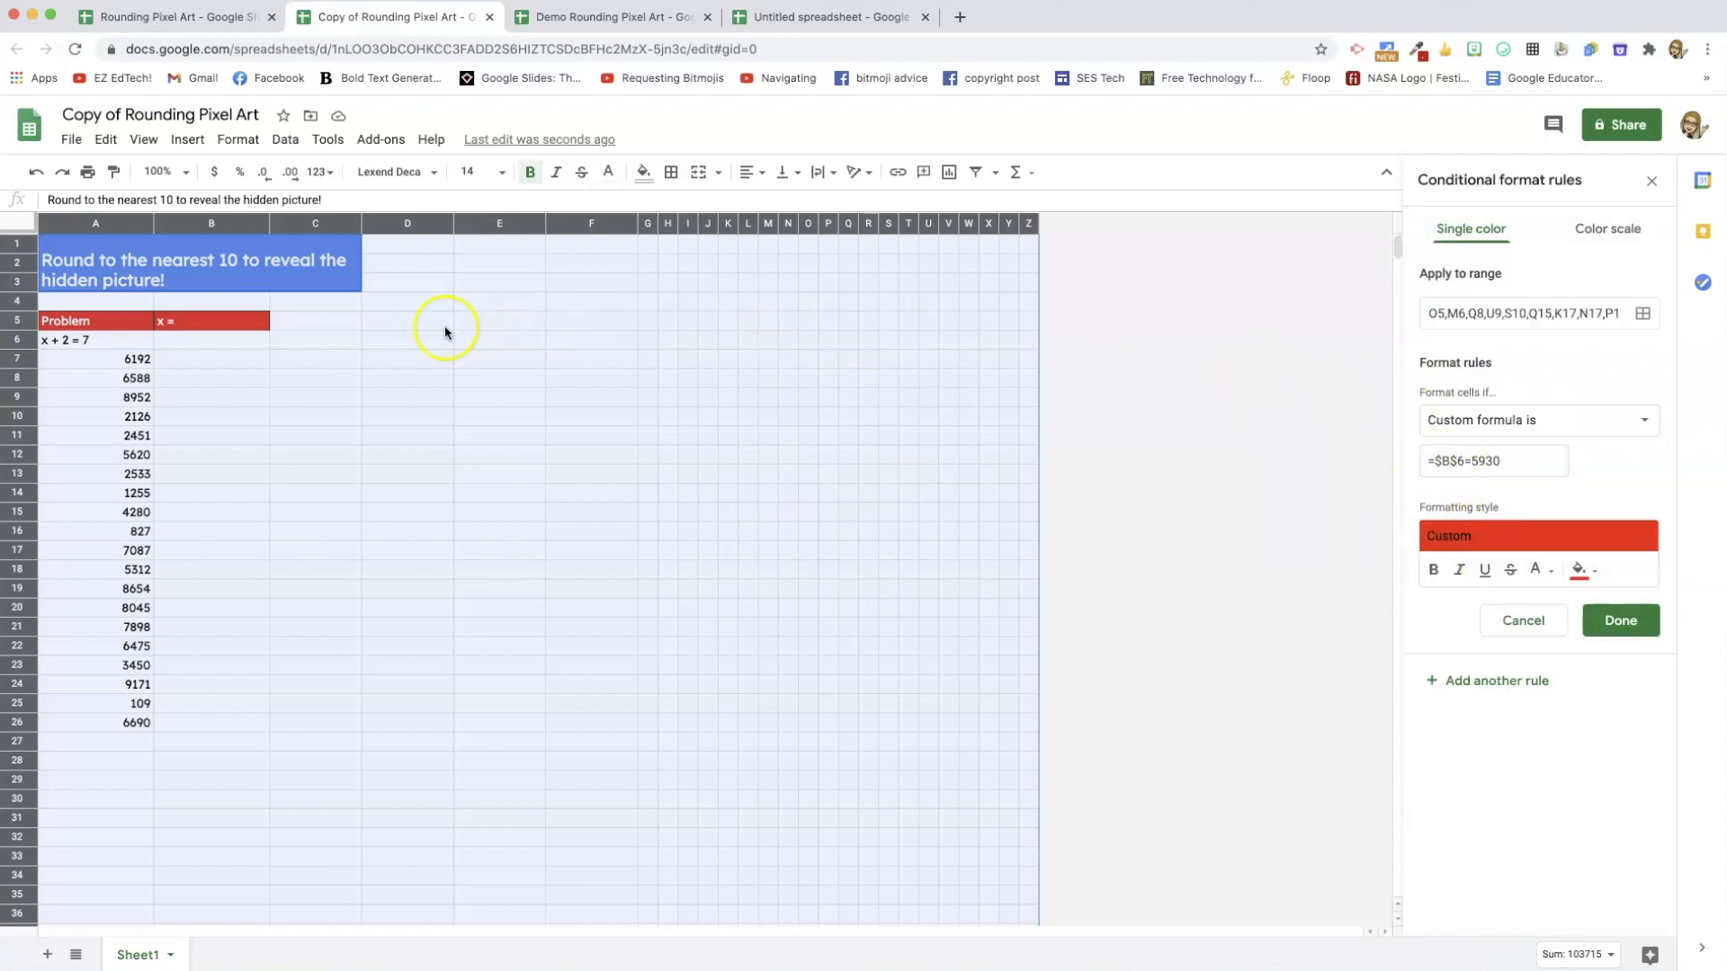
{"action": "left_click", "coordinate": [210, 338]}
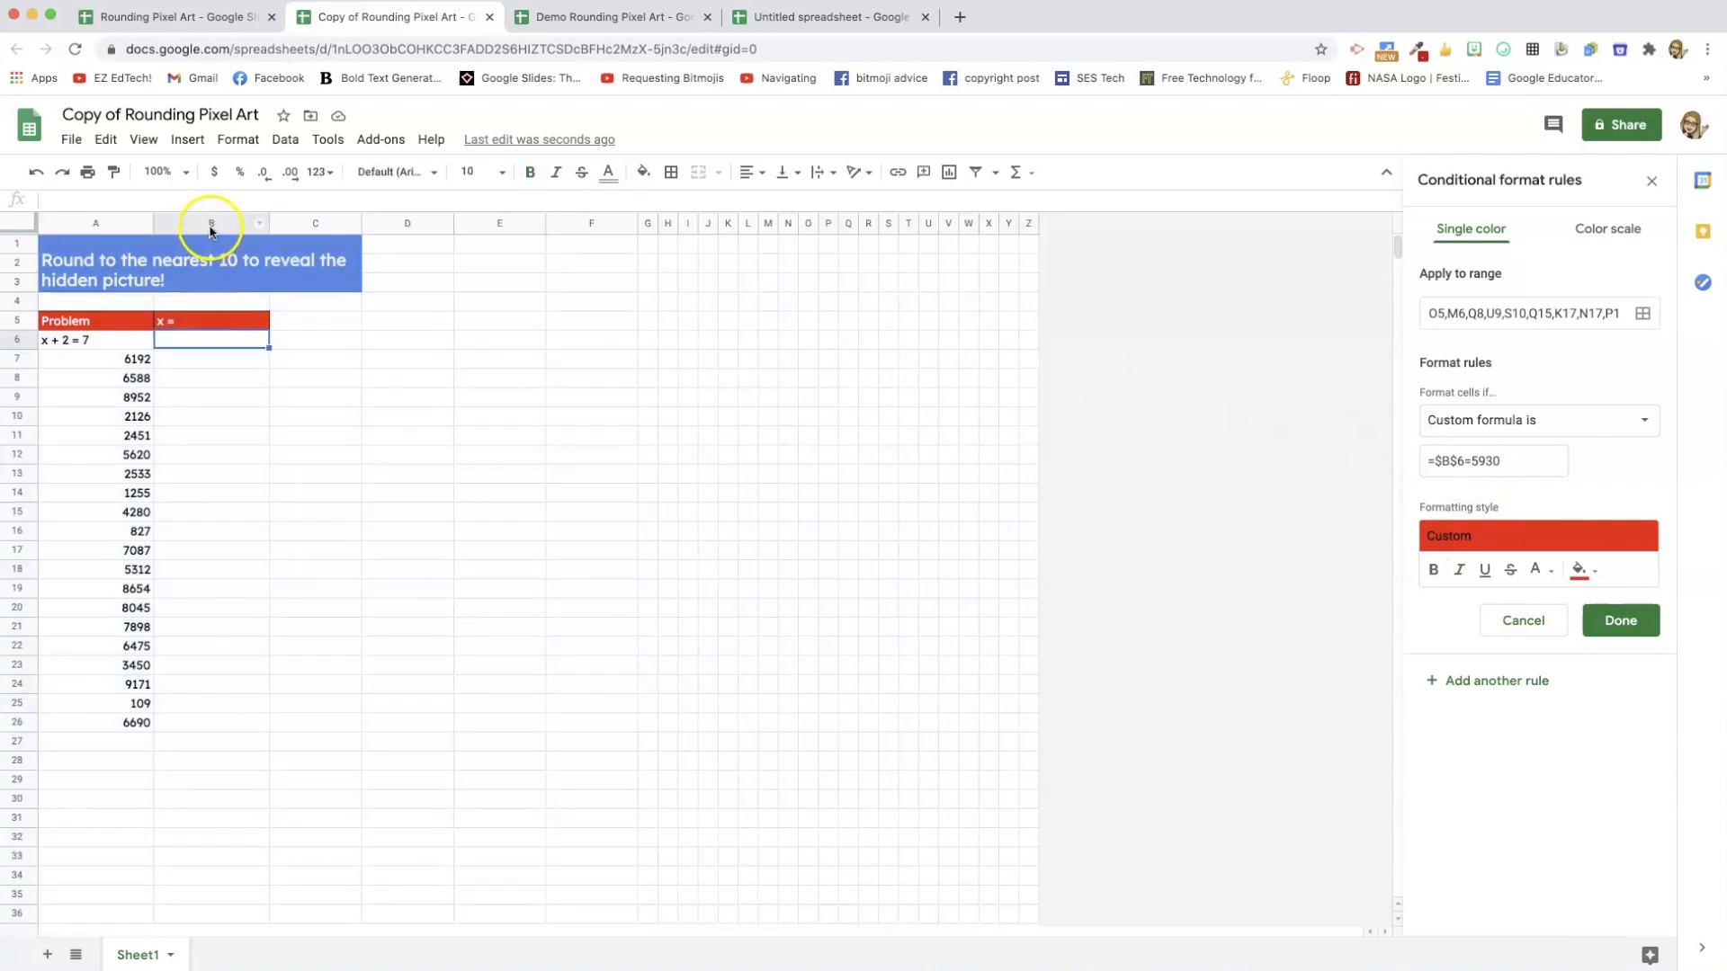
{"action": "mouse_move", "coordinate": [77, 353]}
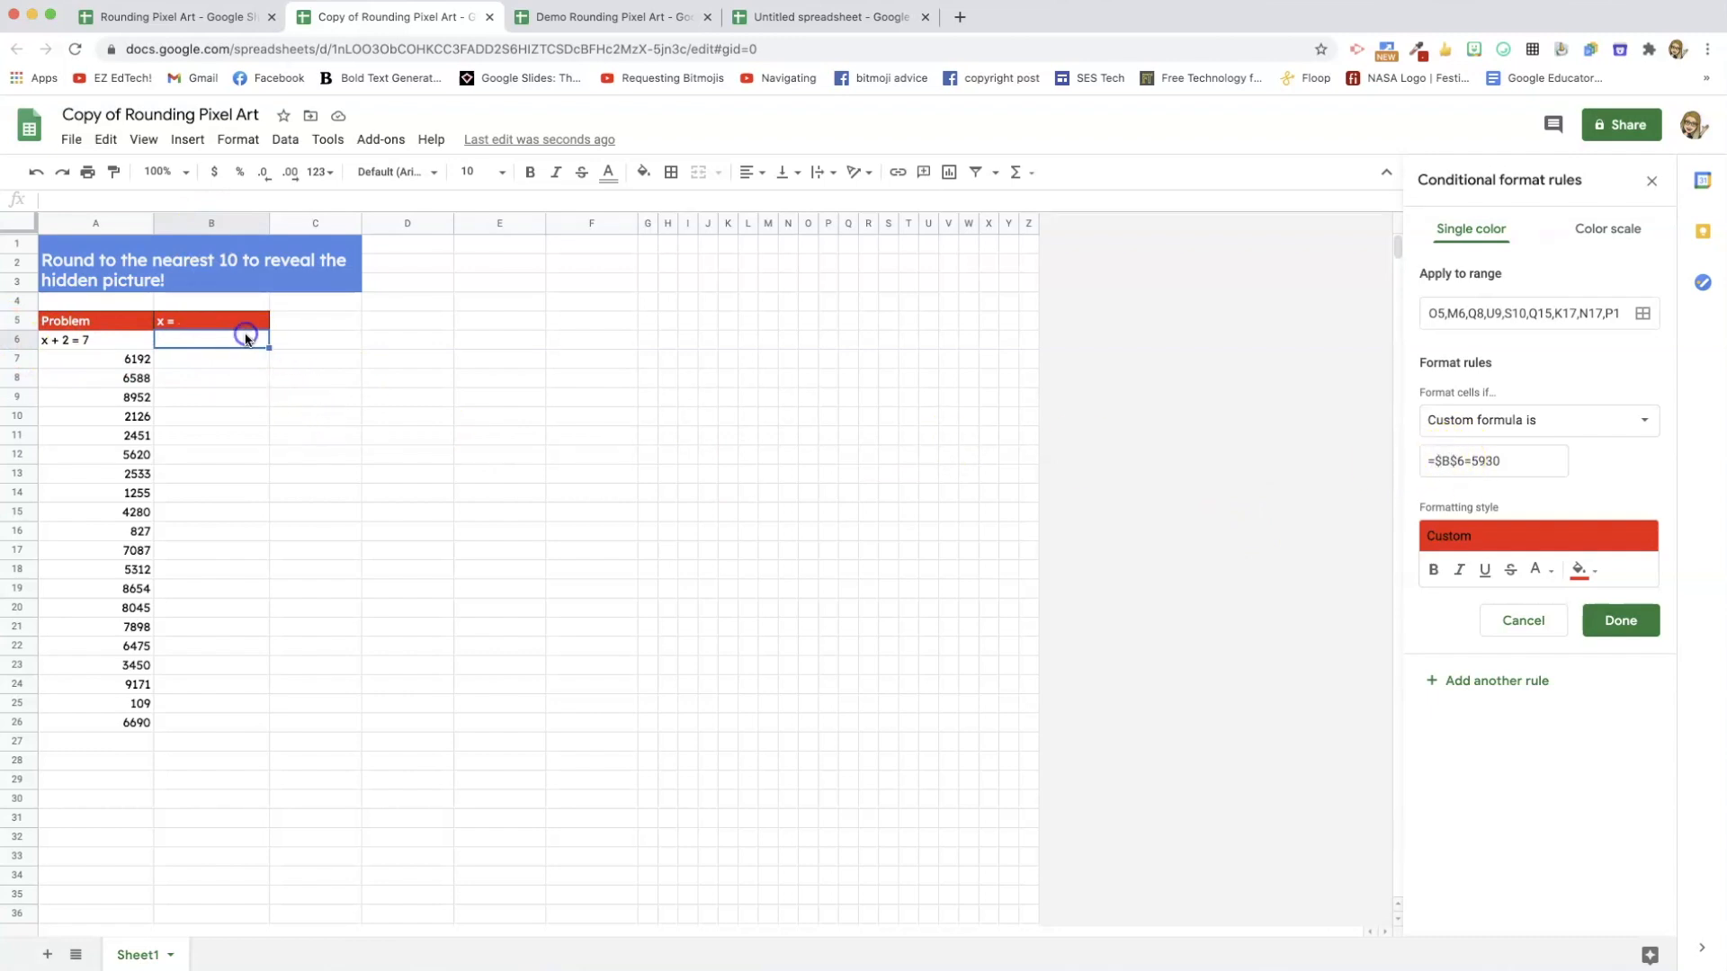
{"action": "left_click", "coordinate": [1493, 461]}
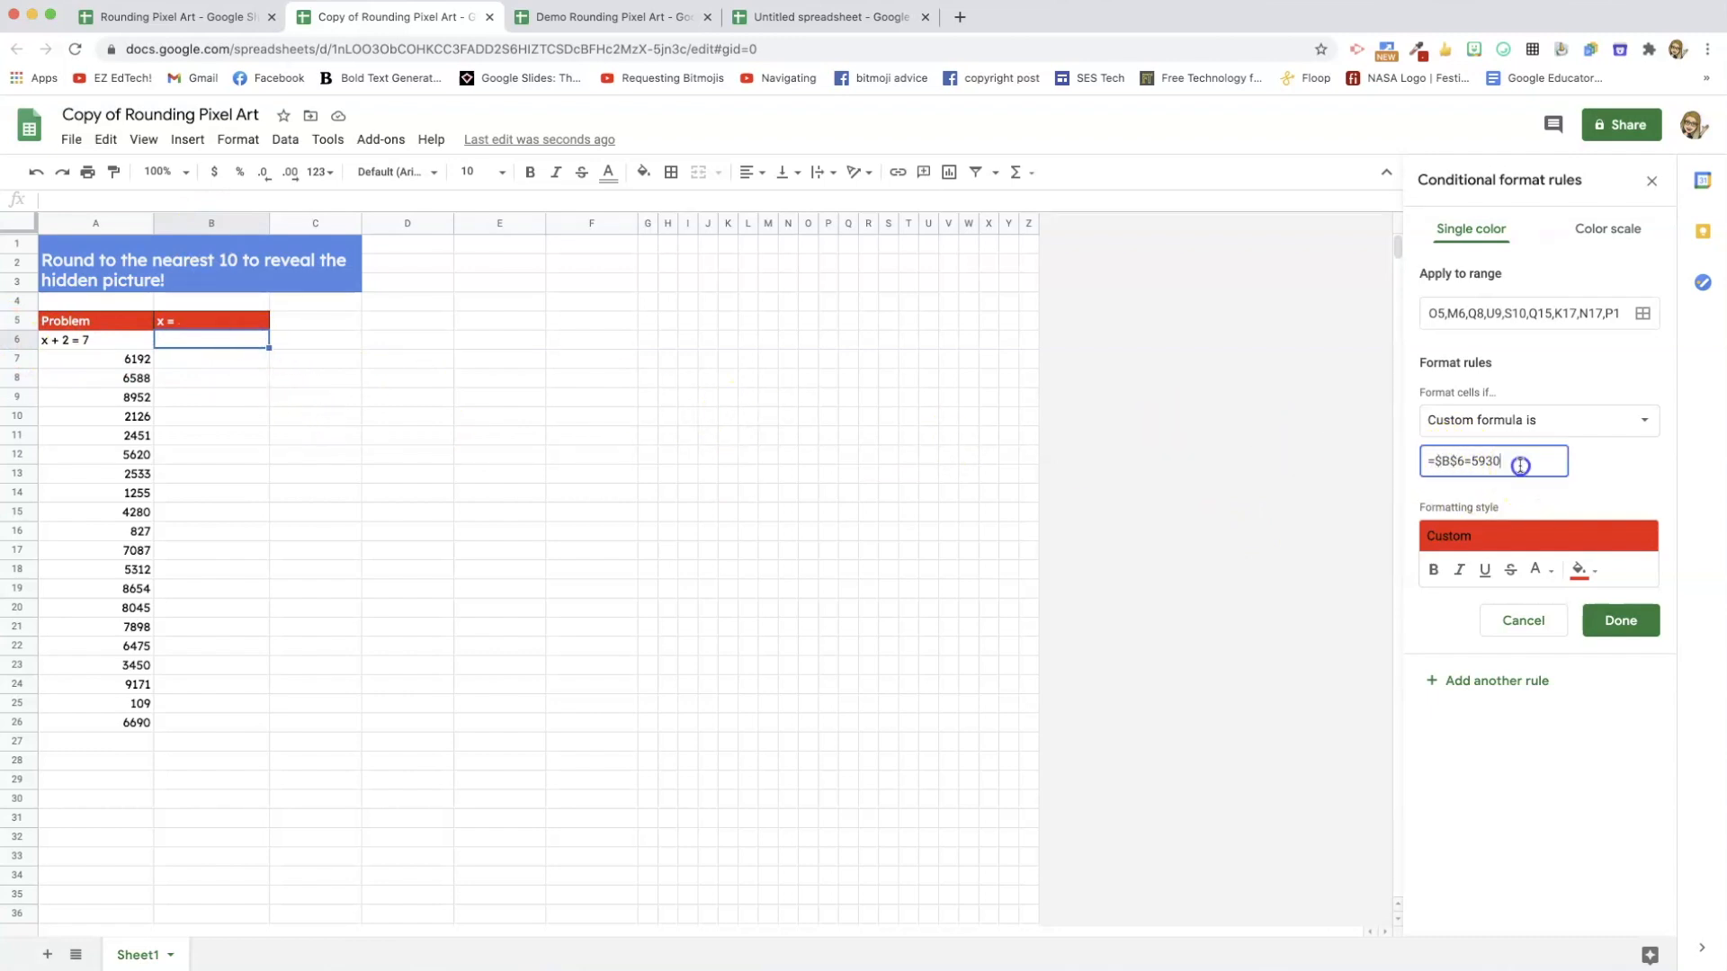
{"action": "key", "text": "Backspace"}
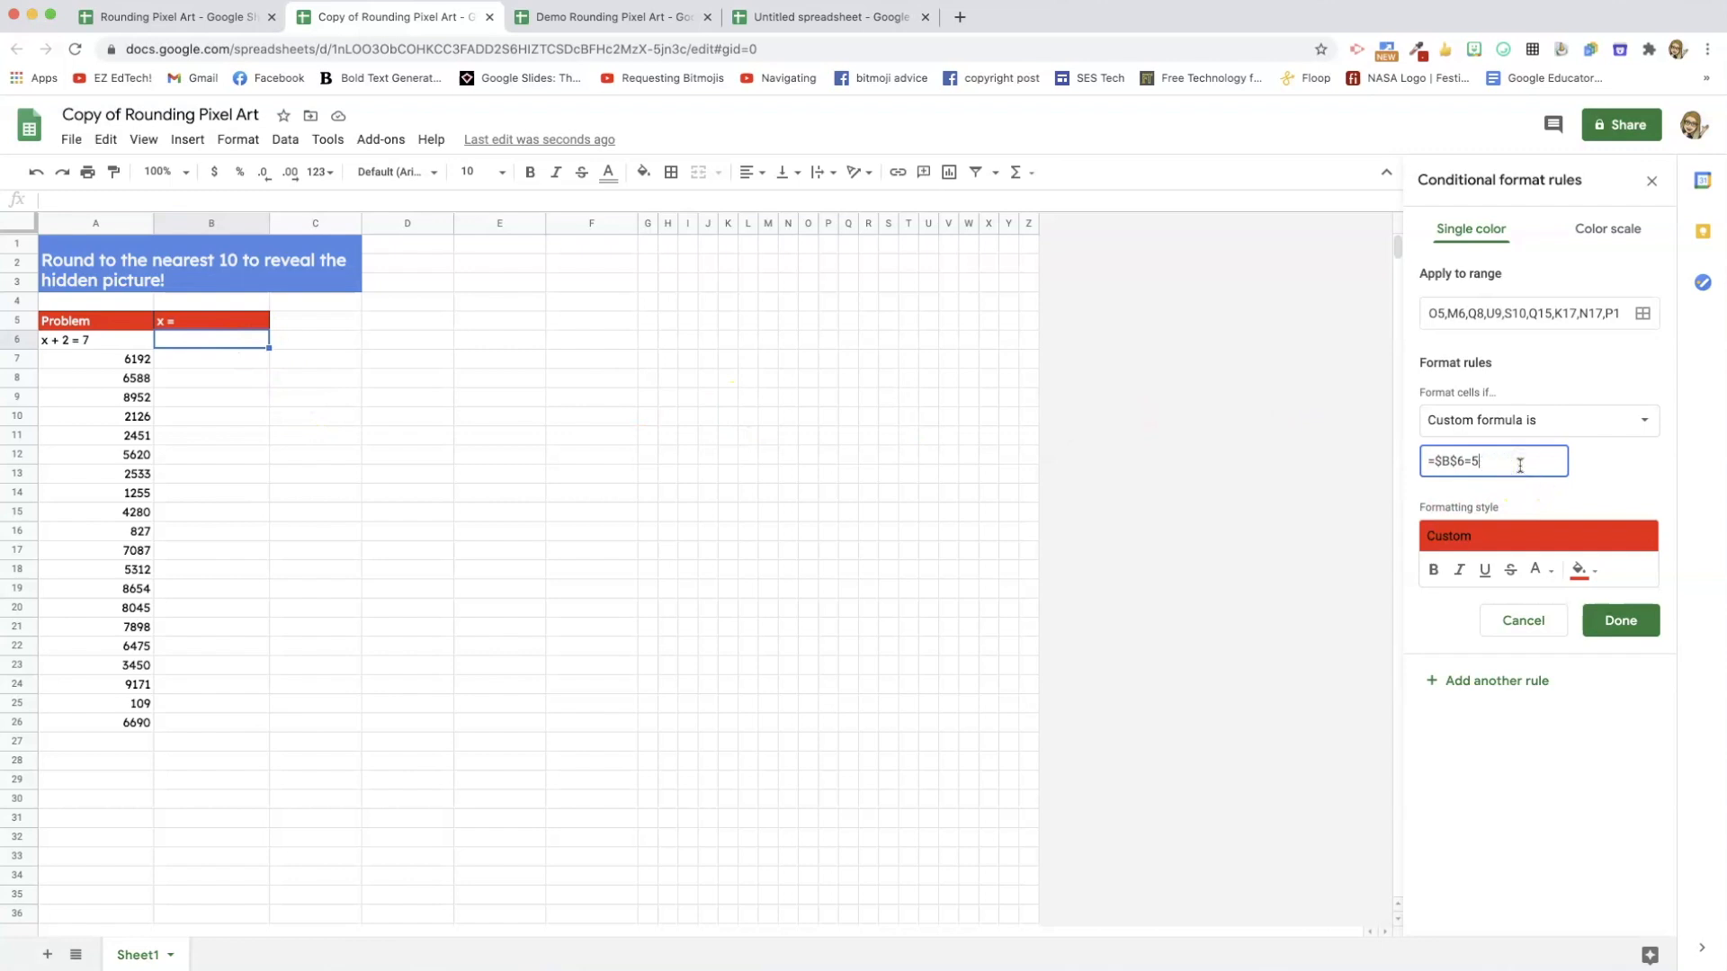
{"action": "left_click", "coordinate": [1619, 620]}
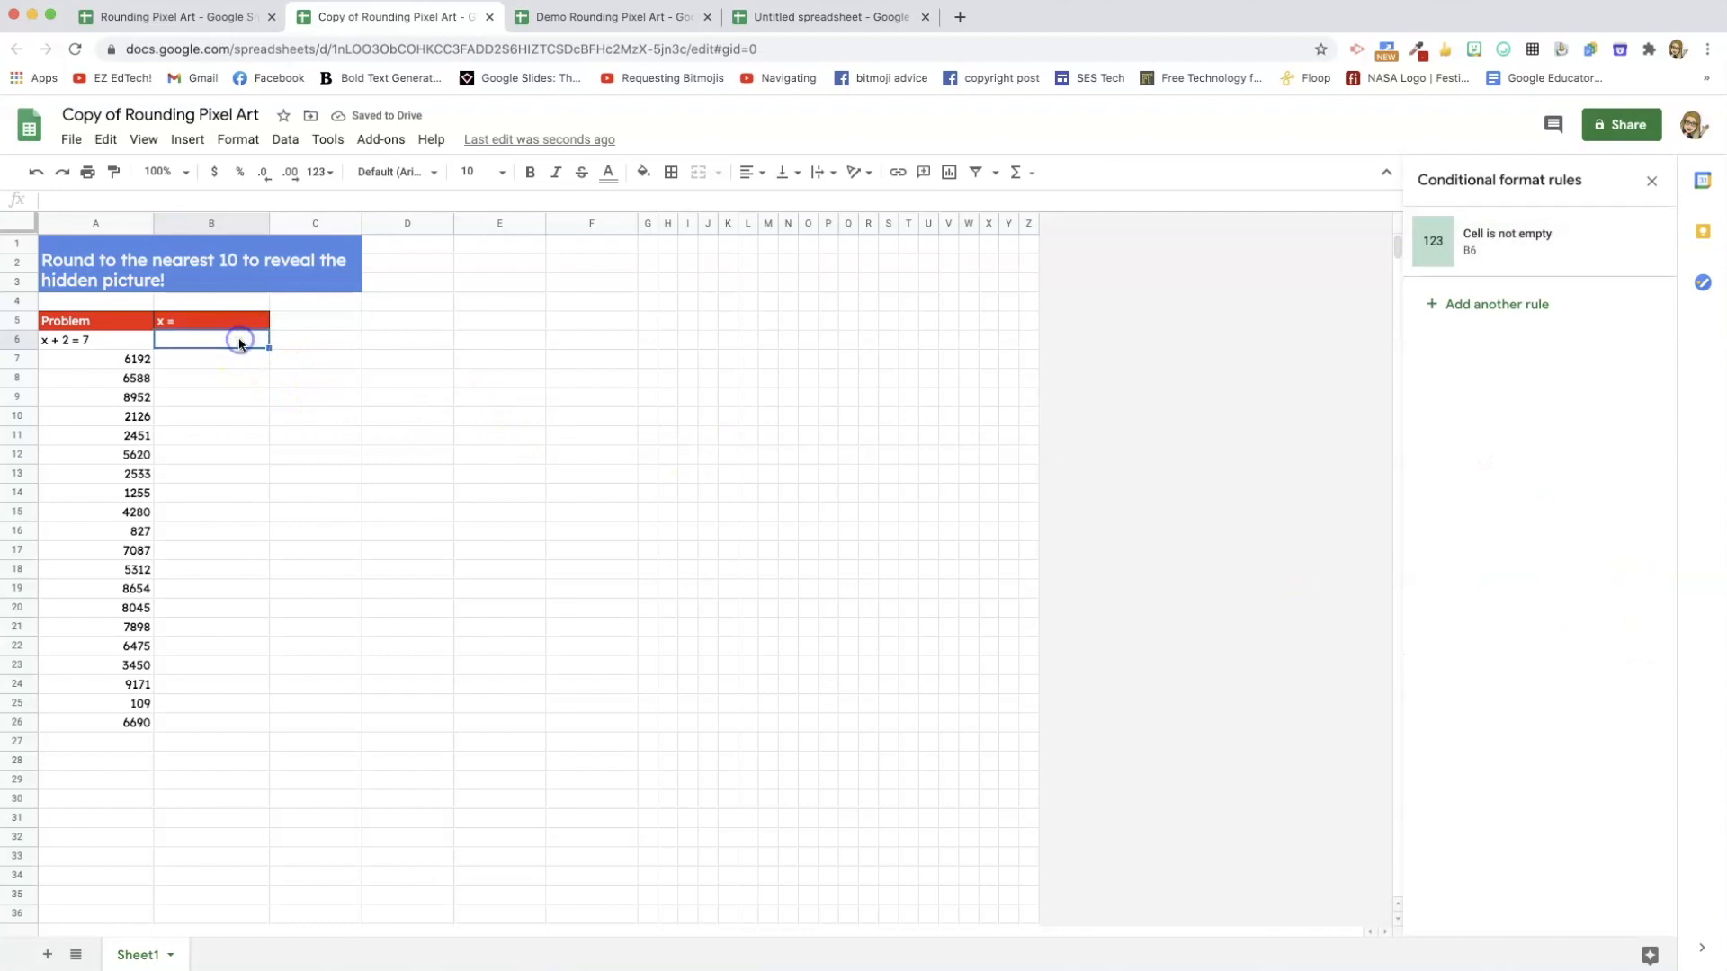
{"action": "type", "text": "5"}
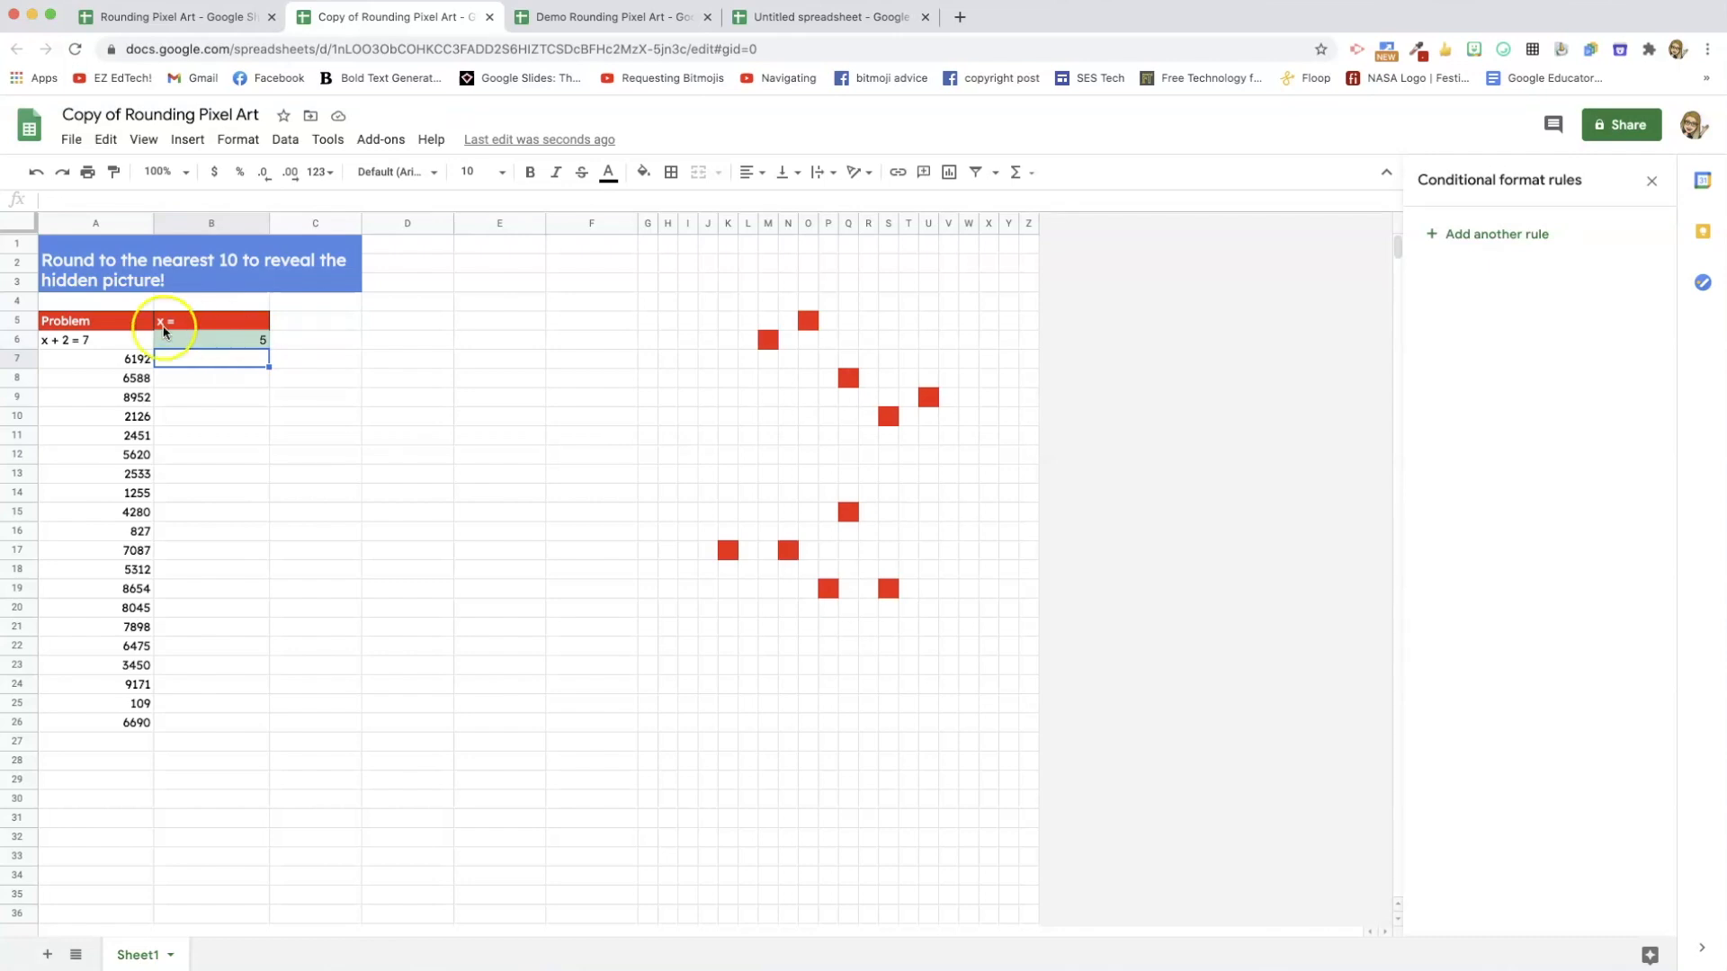
Open the blue-fill rule =$B$7=6190 for editing in the Conditional format rules sidebar.
{"action": "left_click", "coordinate": [1496, 234]}
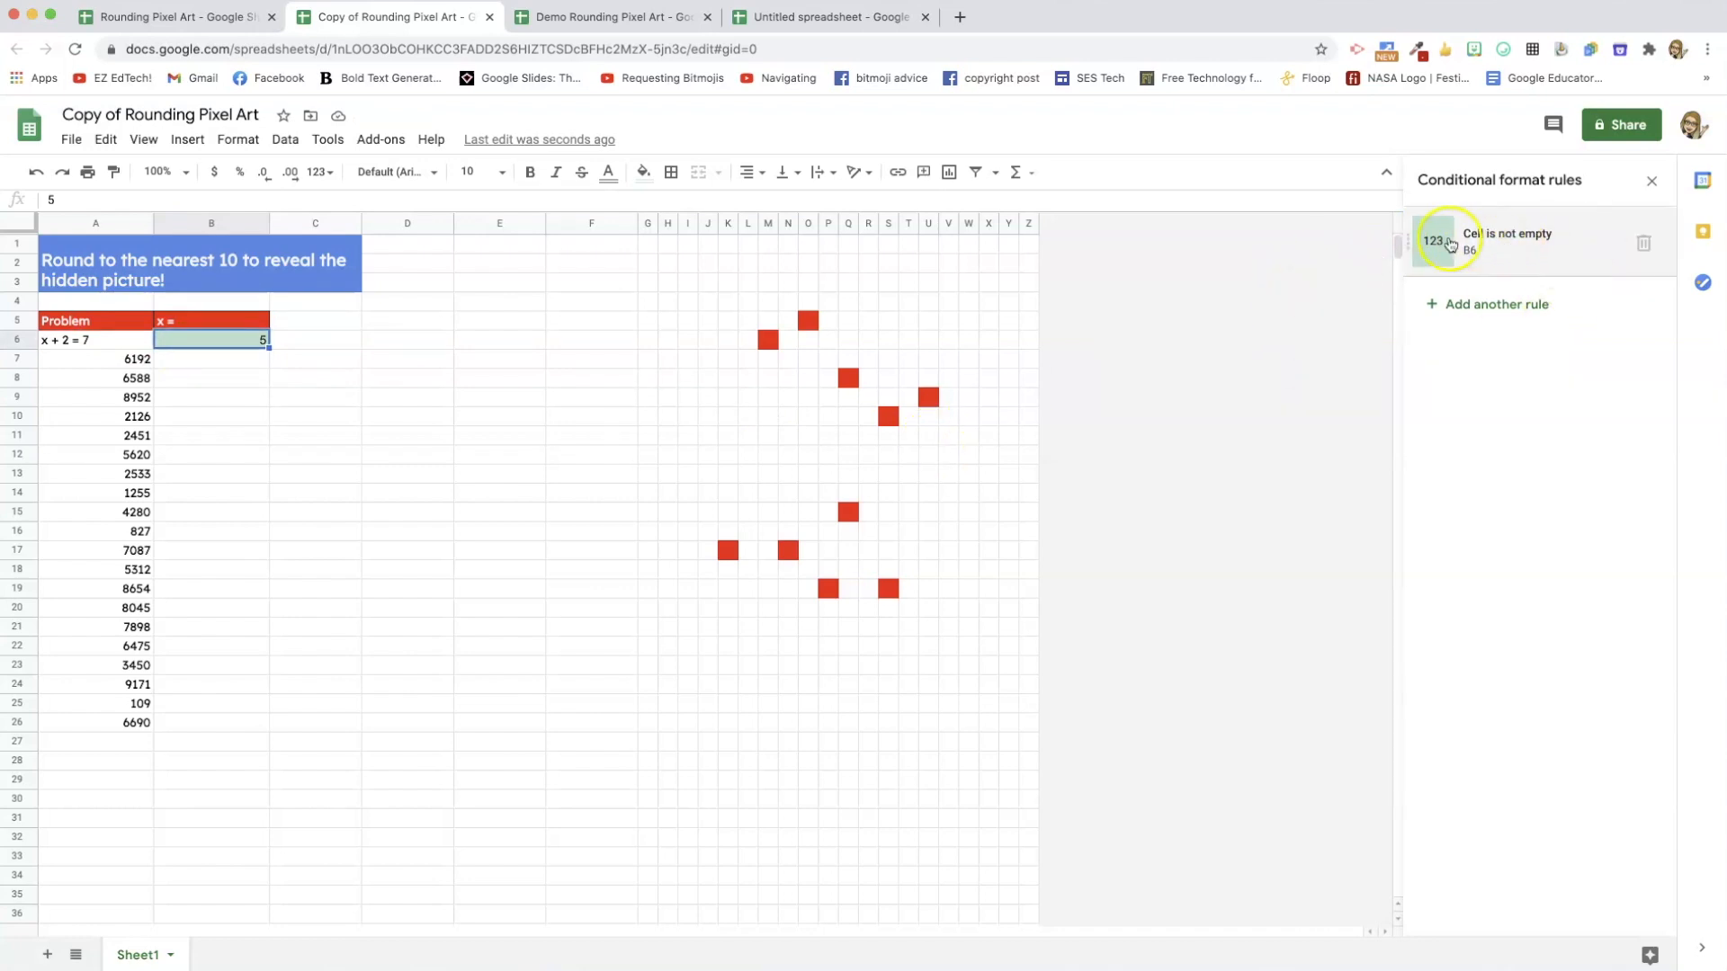
{"action": "left_click", "coordinate": [1643, 243]}
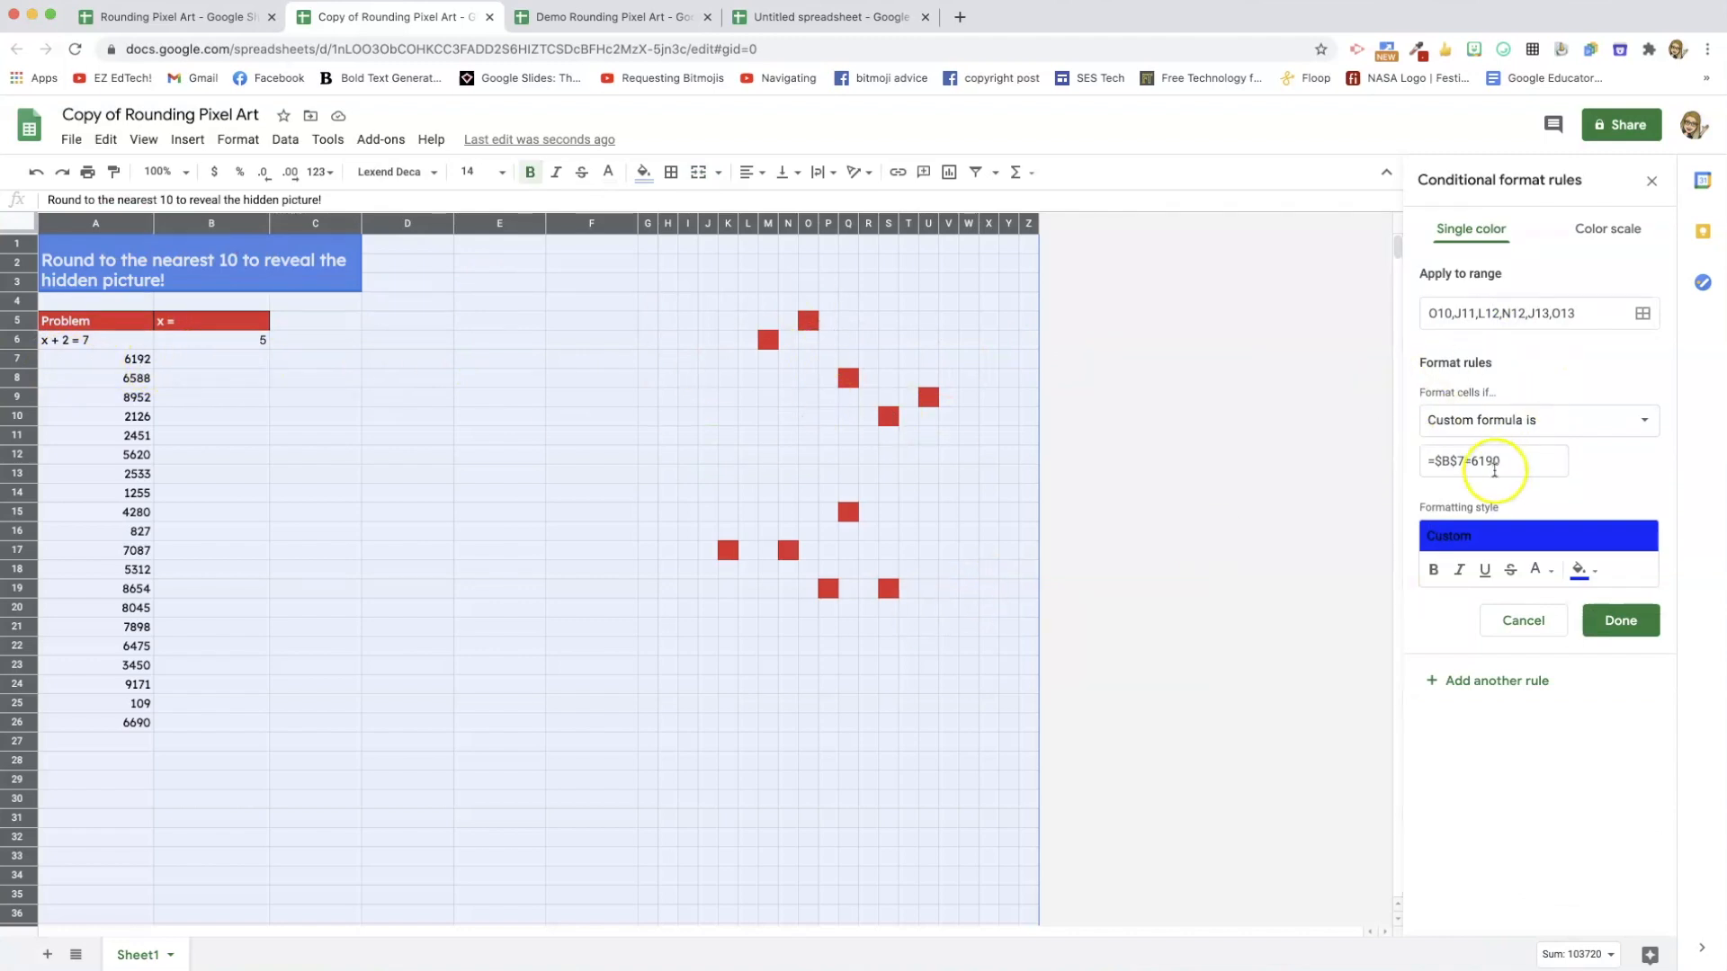
{"action": "mouse_move", "coordinate": [1310, 573]}
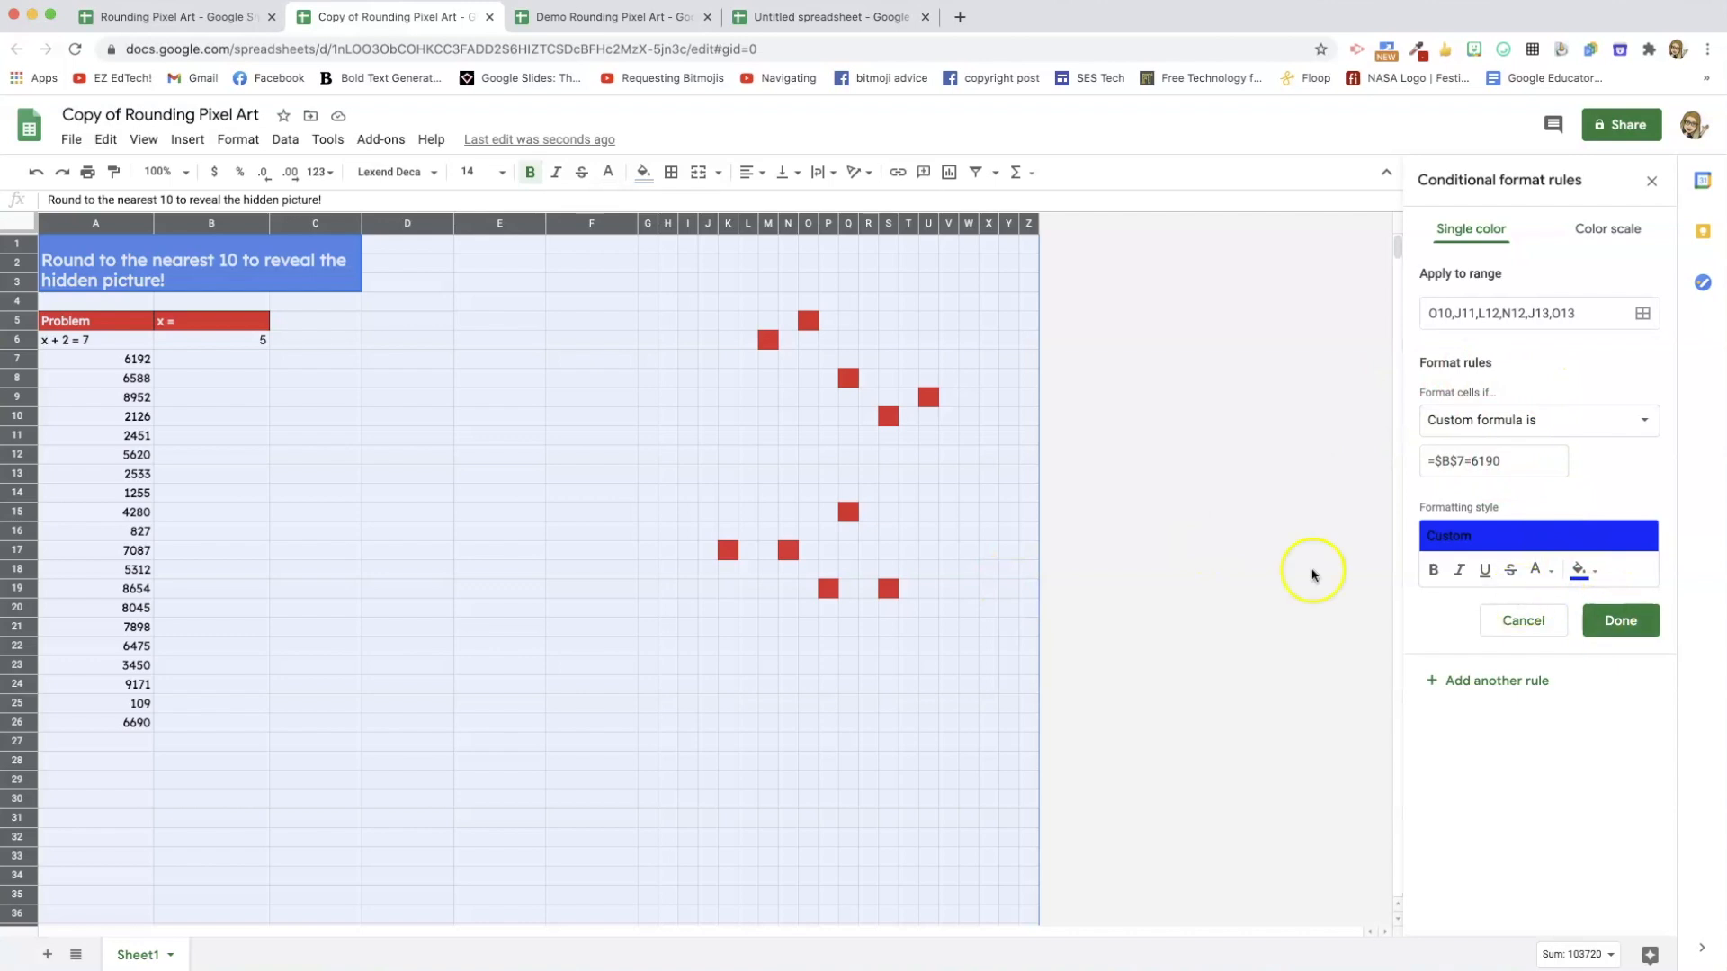
{"action": "mouse_move", "coordinate": [1128, 518]}
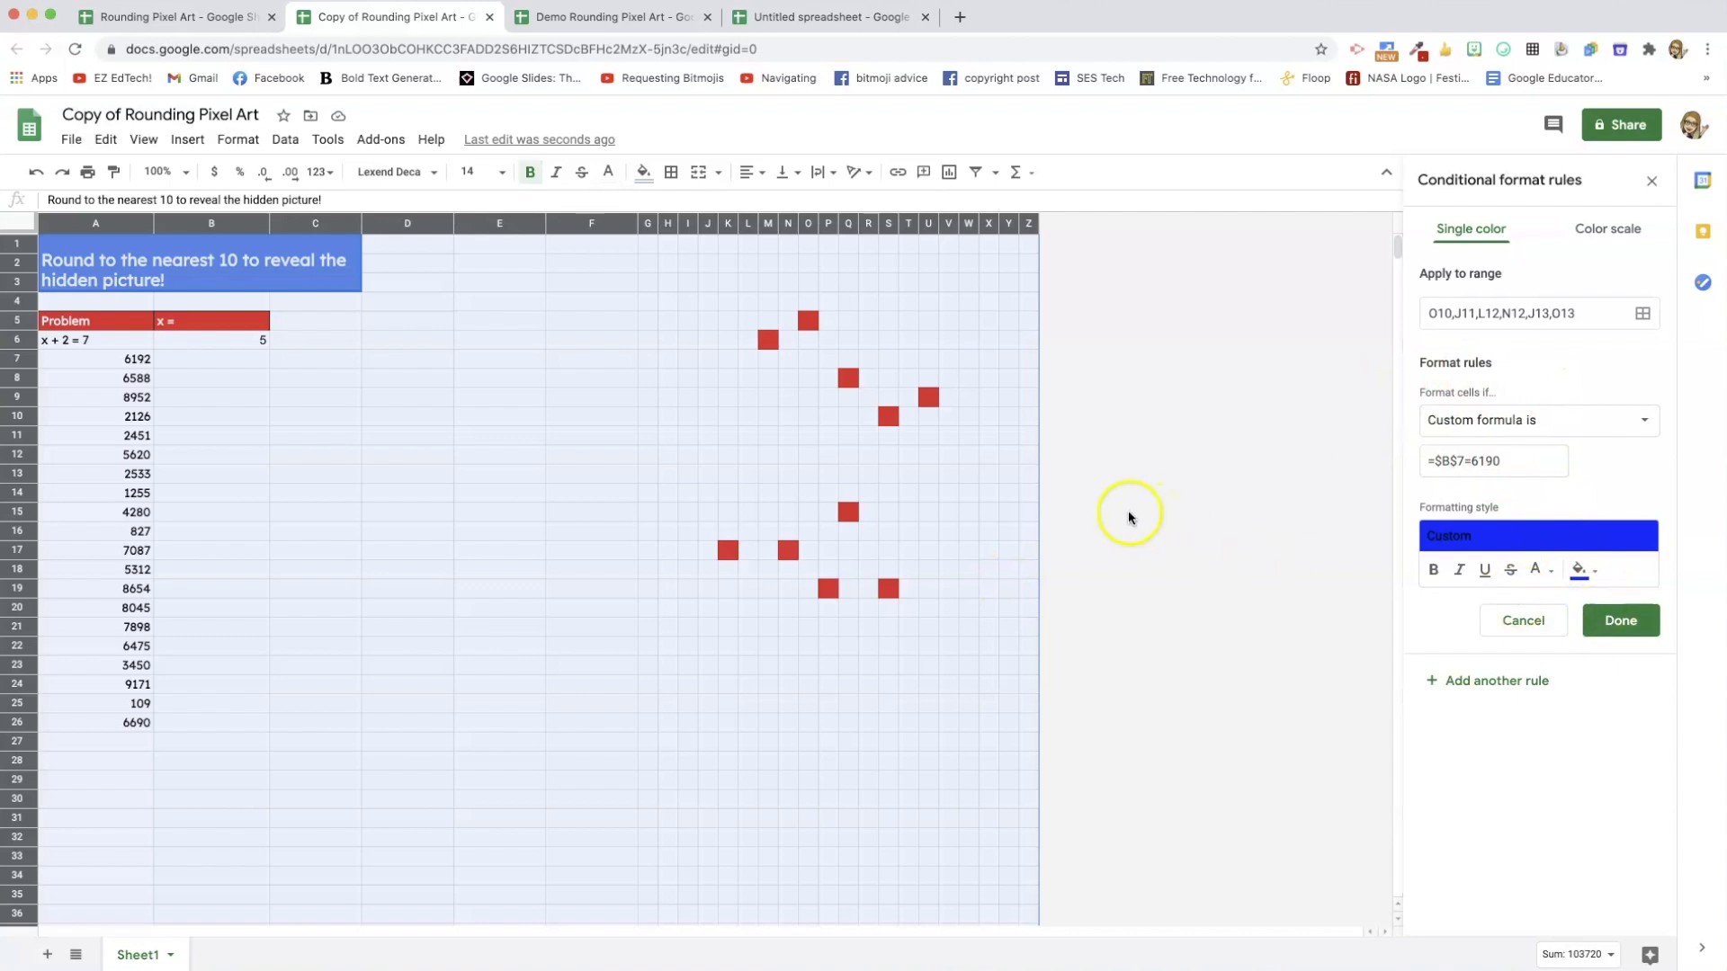
{"action": "mouse_move", "coordinate": [1117, 518]}
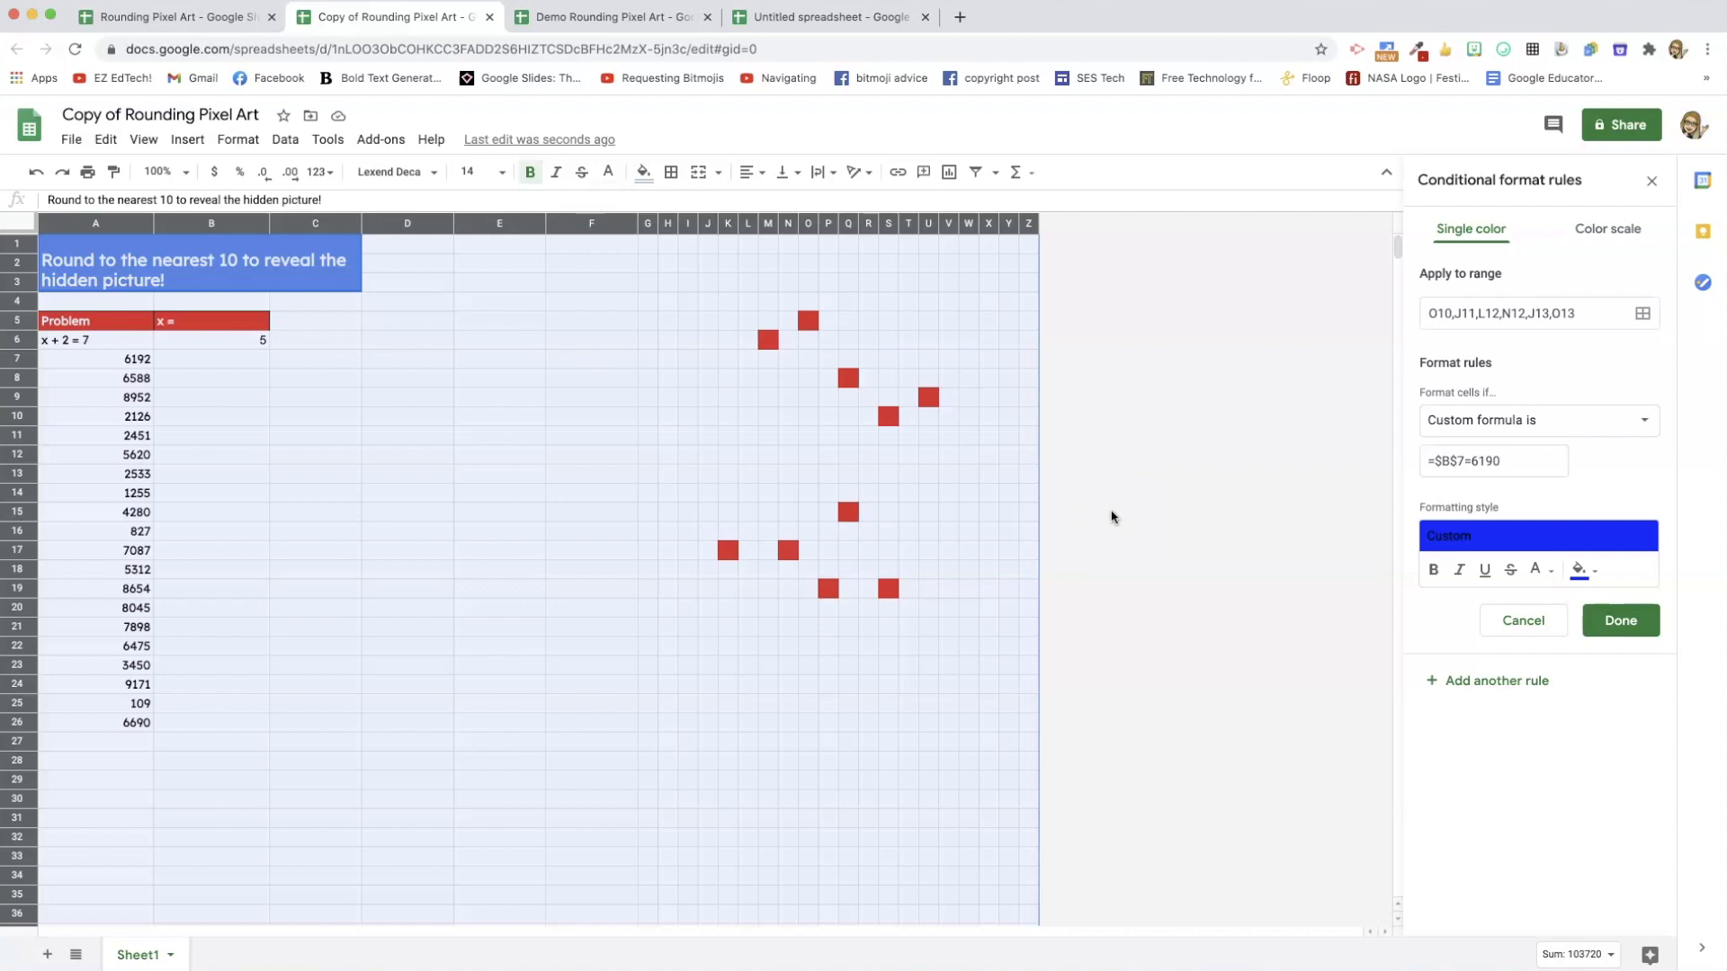
{"action": "mouse_move", "coordinate": [1119, 522]}
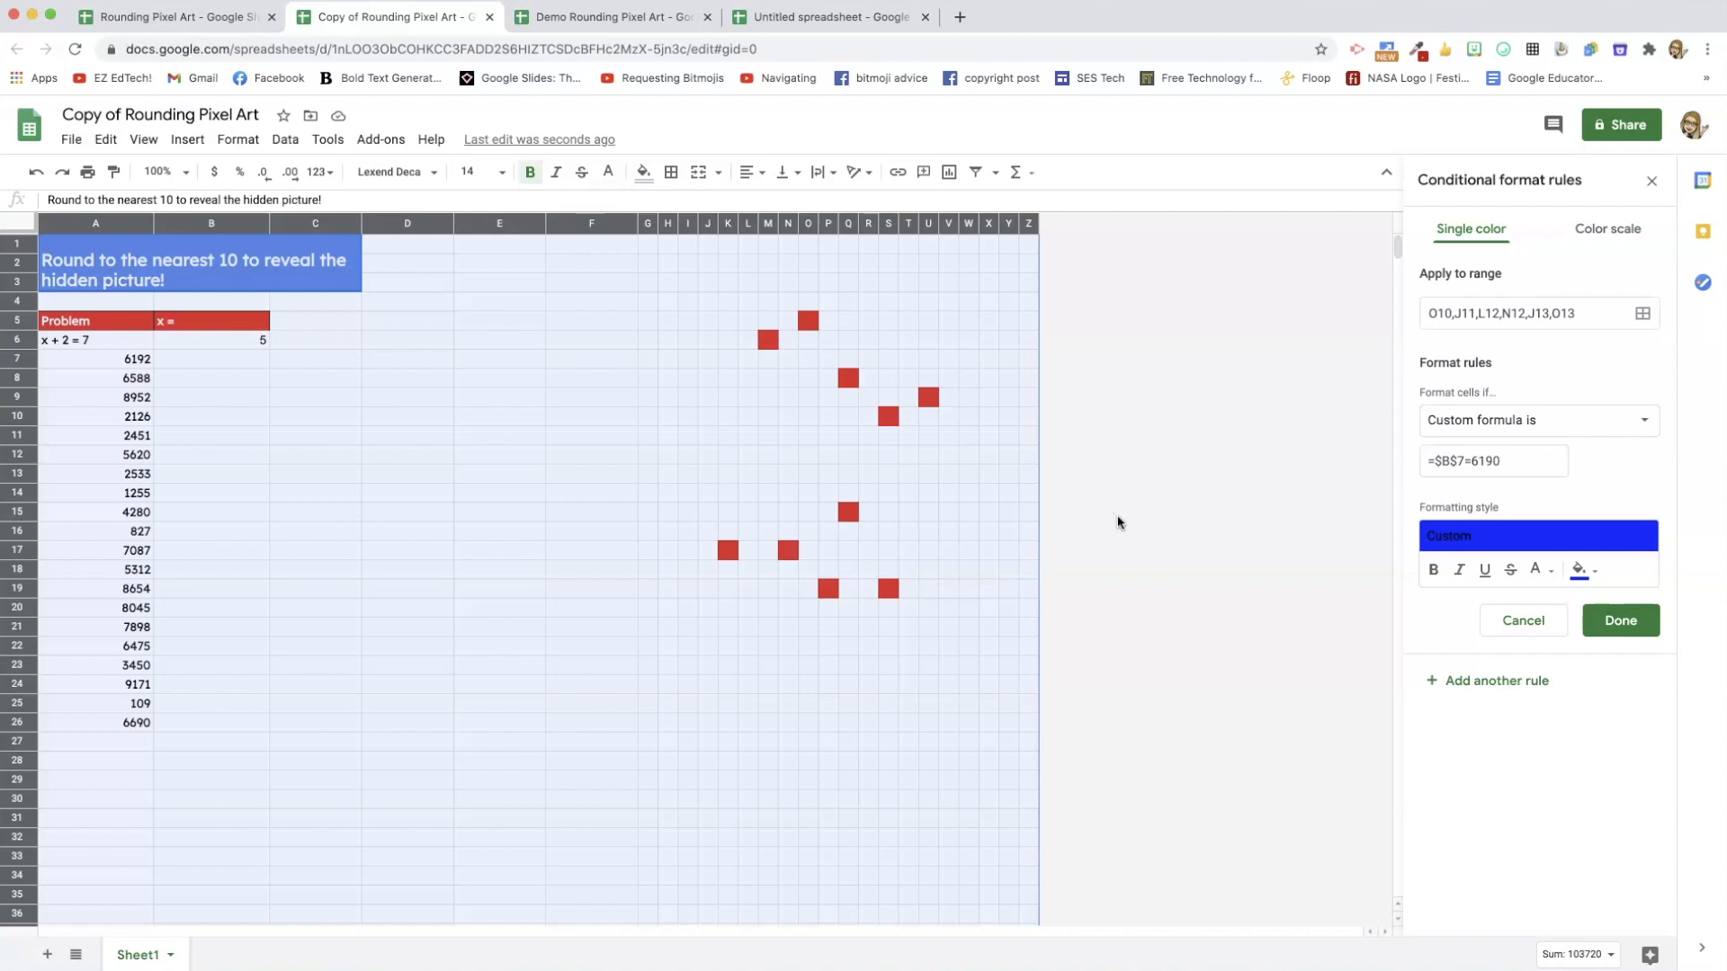